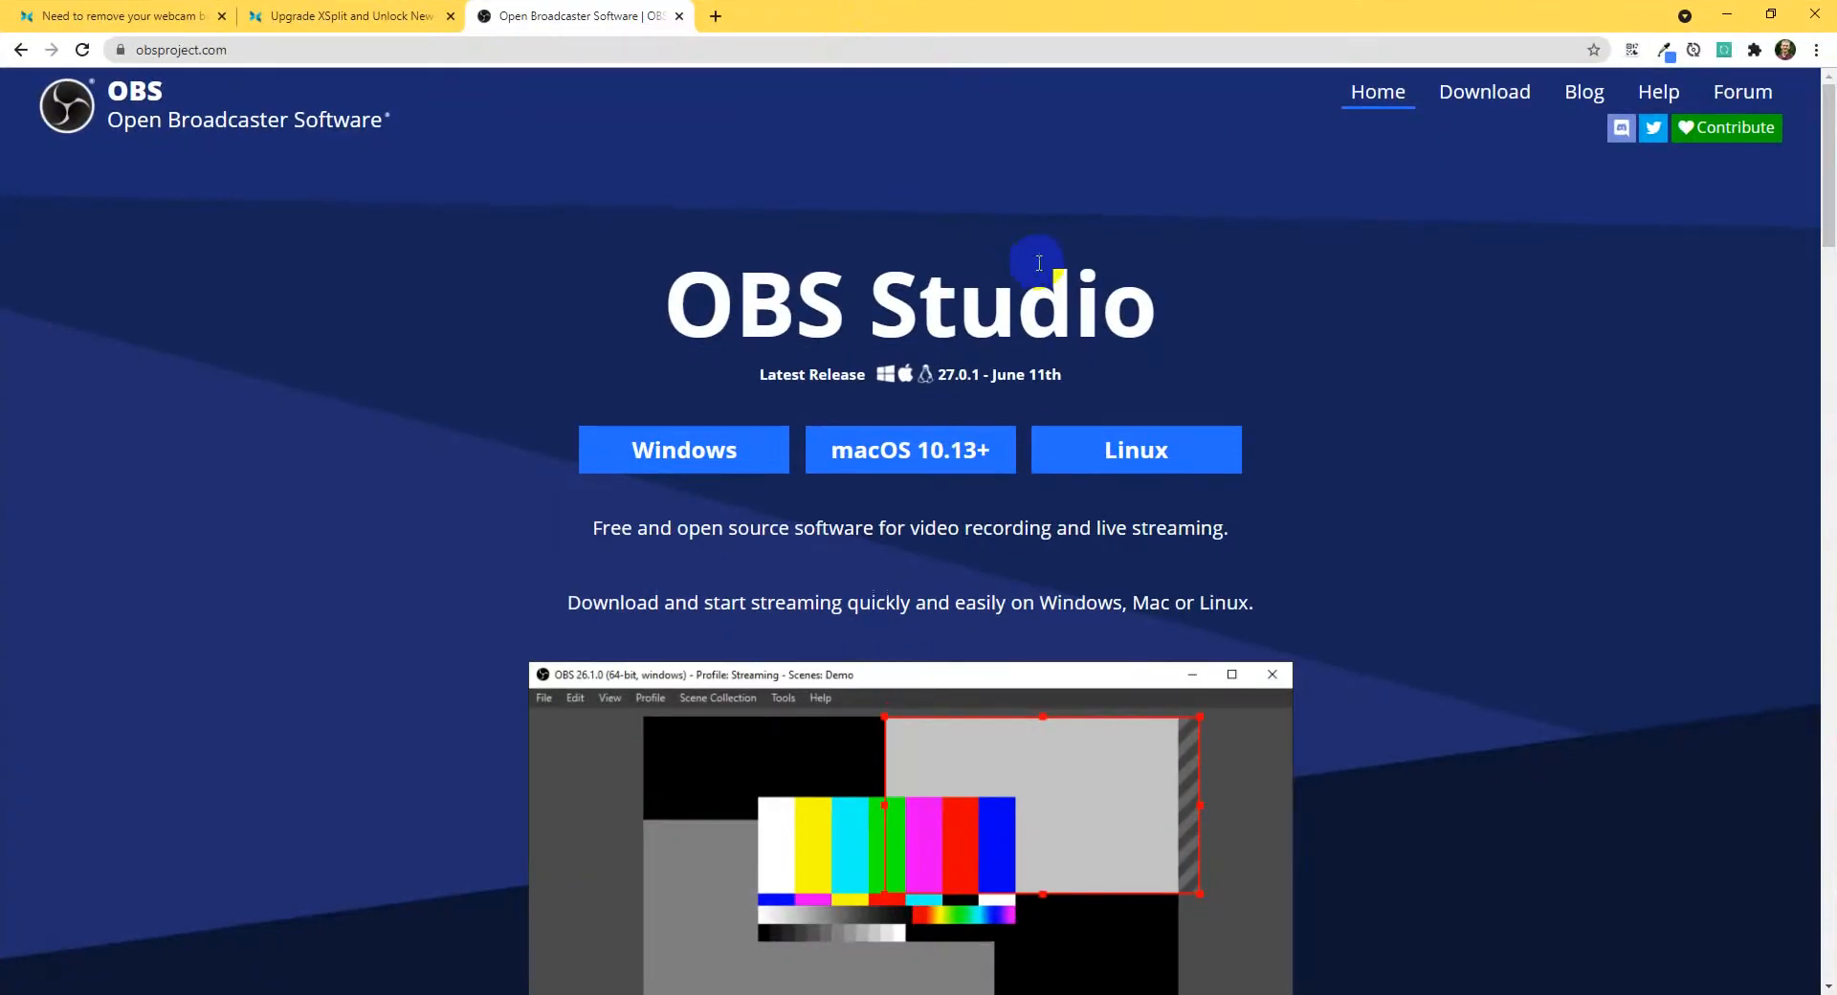
mouse_move(1228, 270)
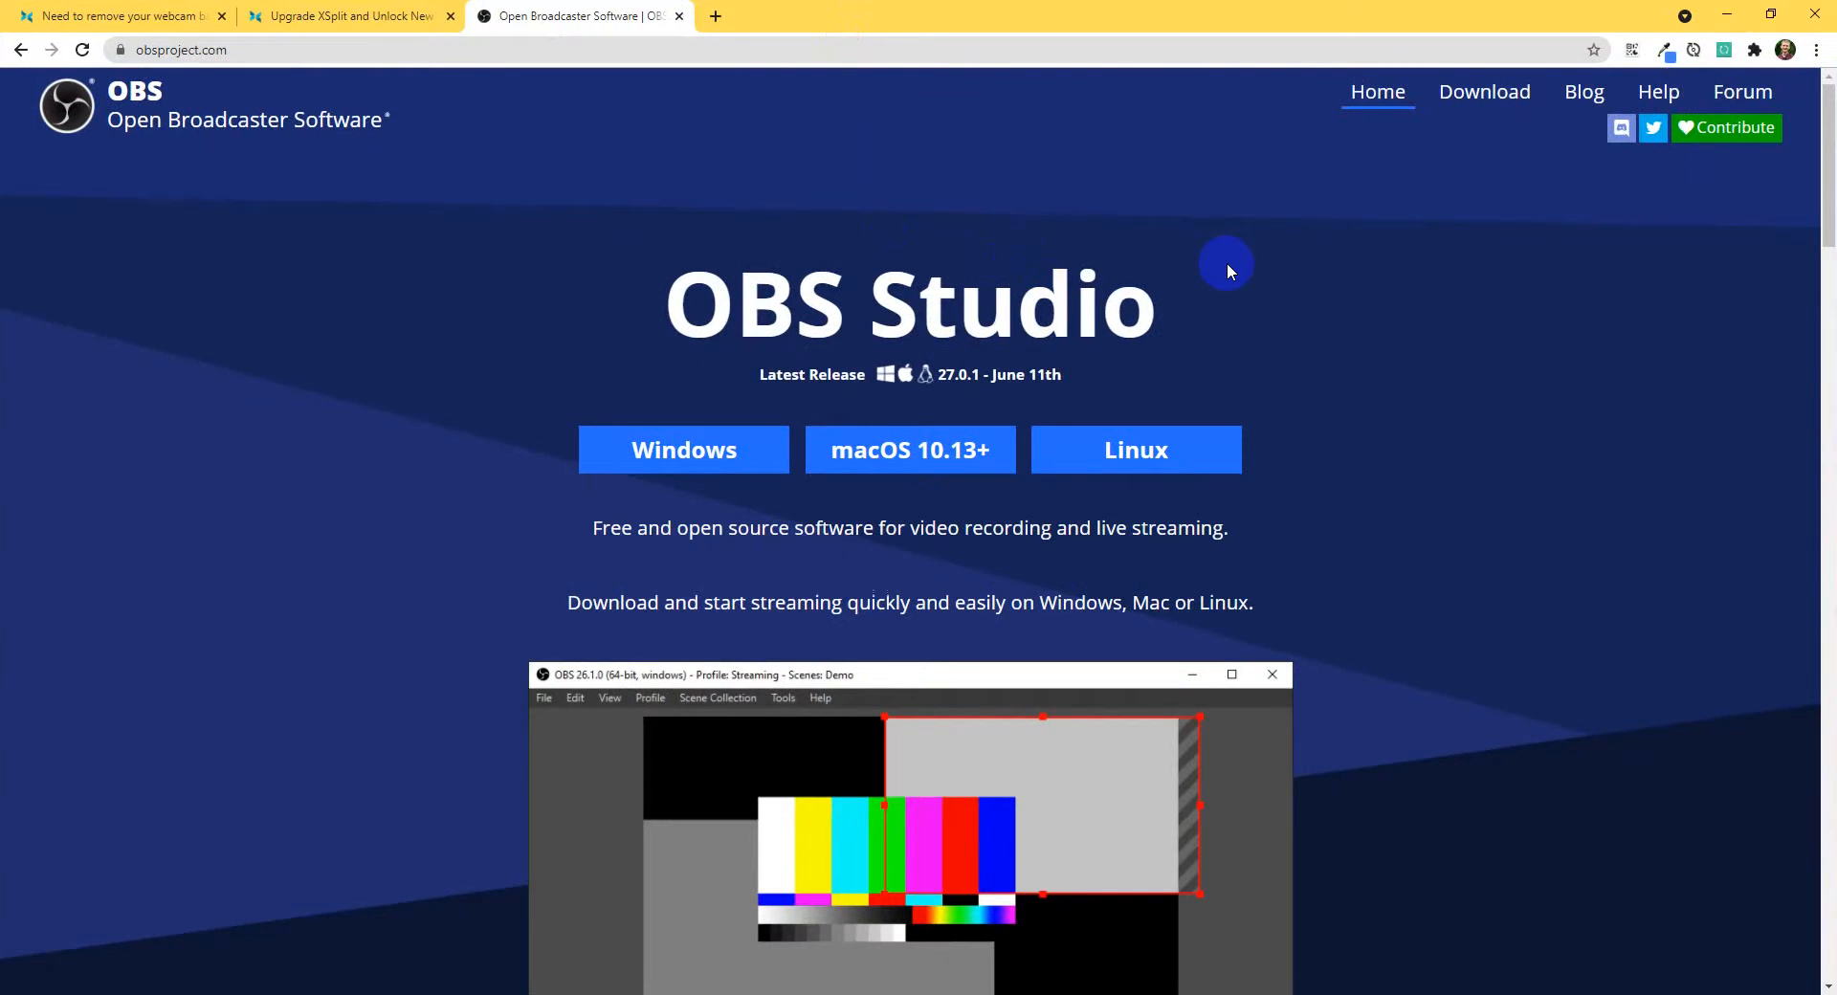
Step: Delete the Main PPT Background scene, confirming the removal
double_click(769, 306)
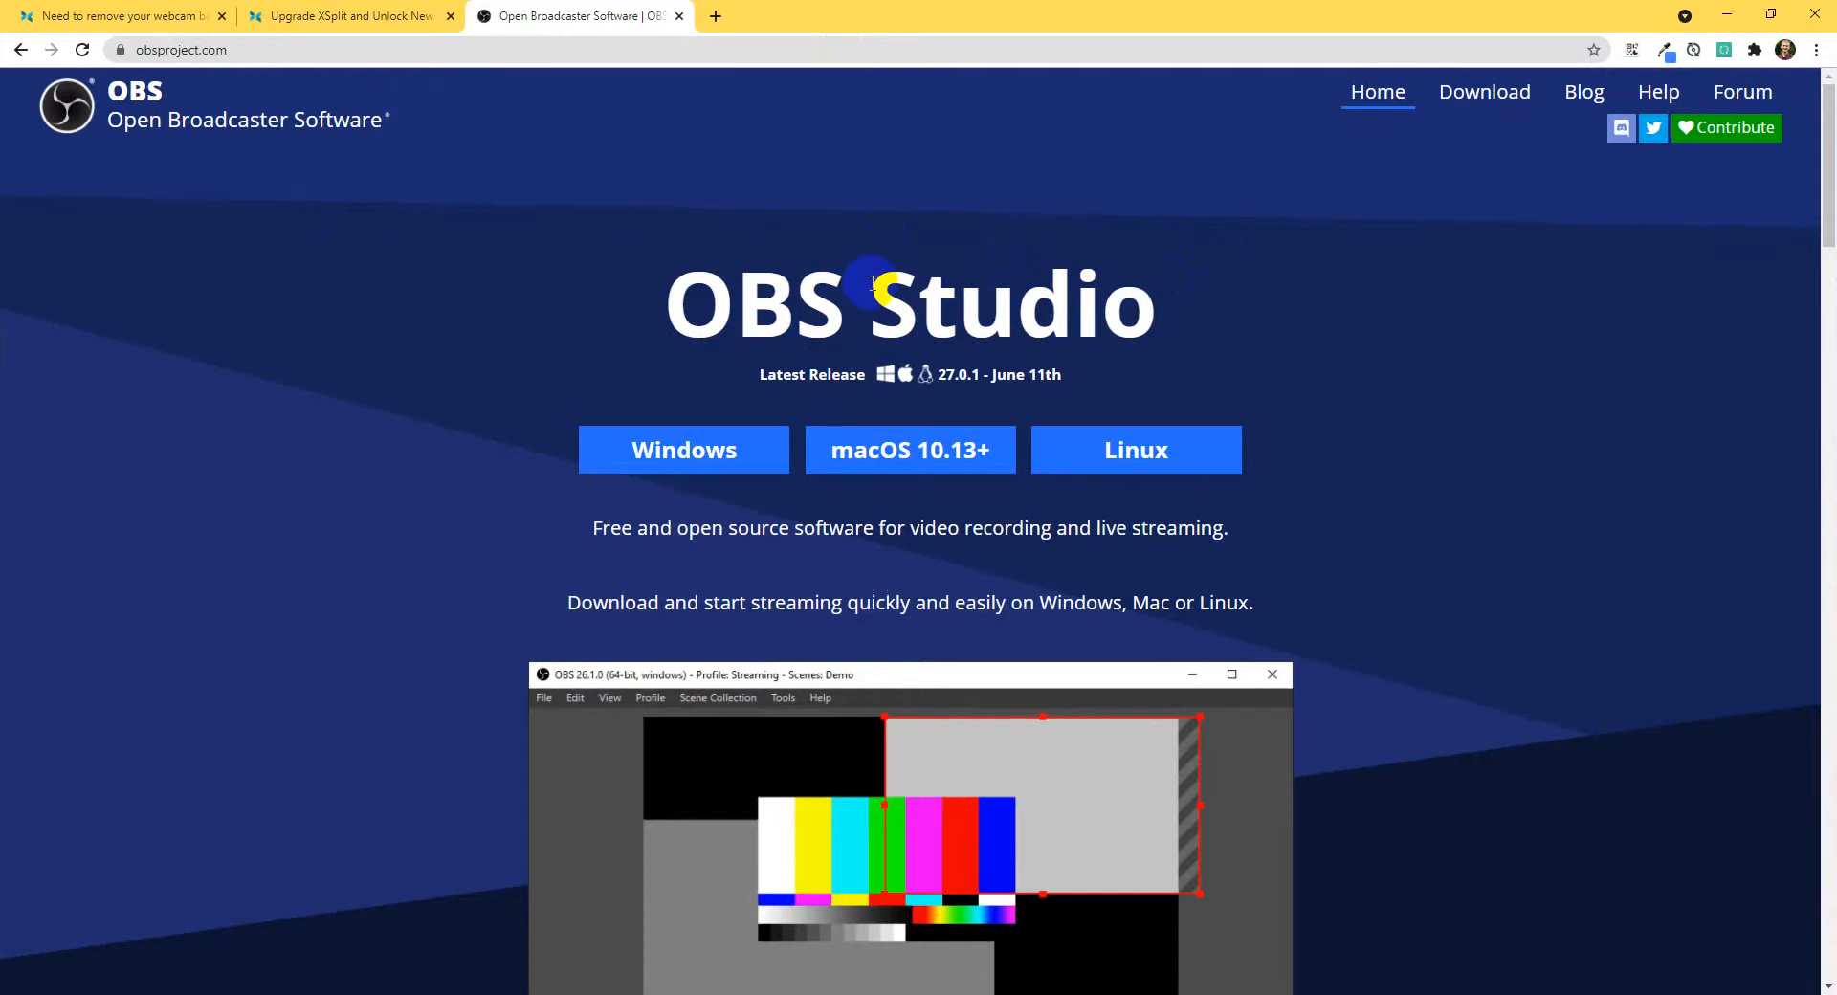
mouse_move(681, 861)
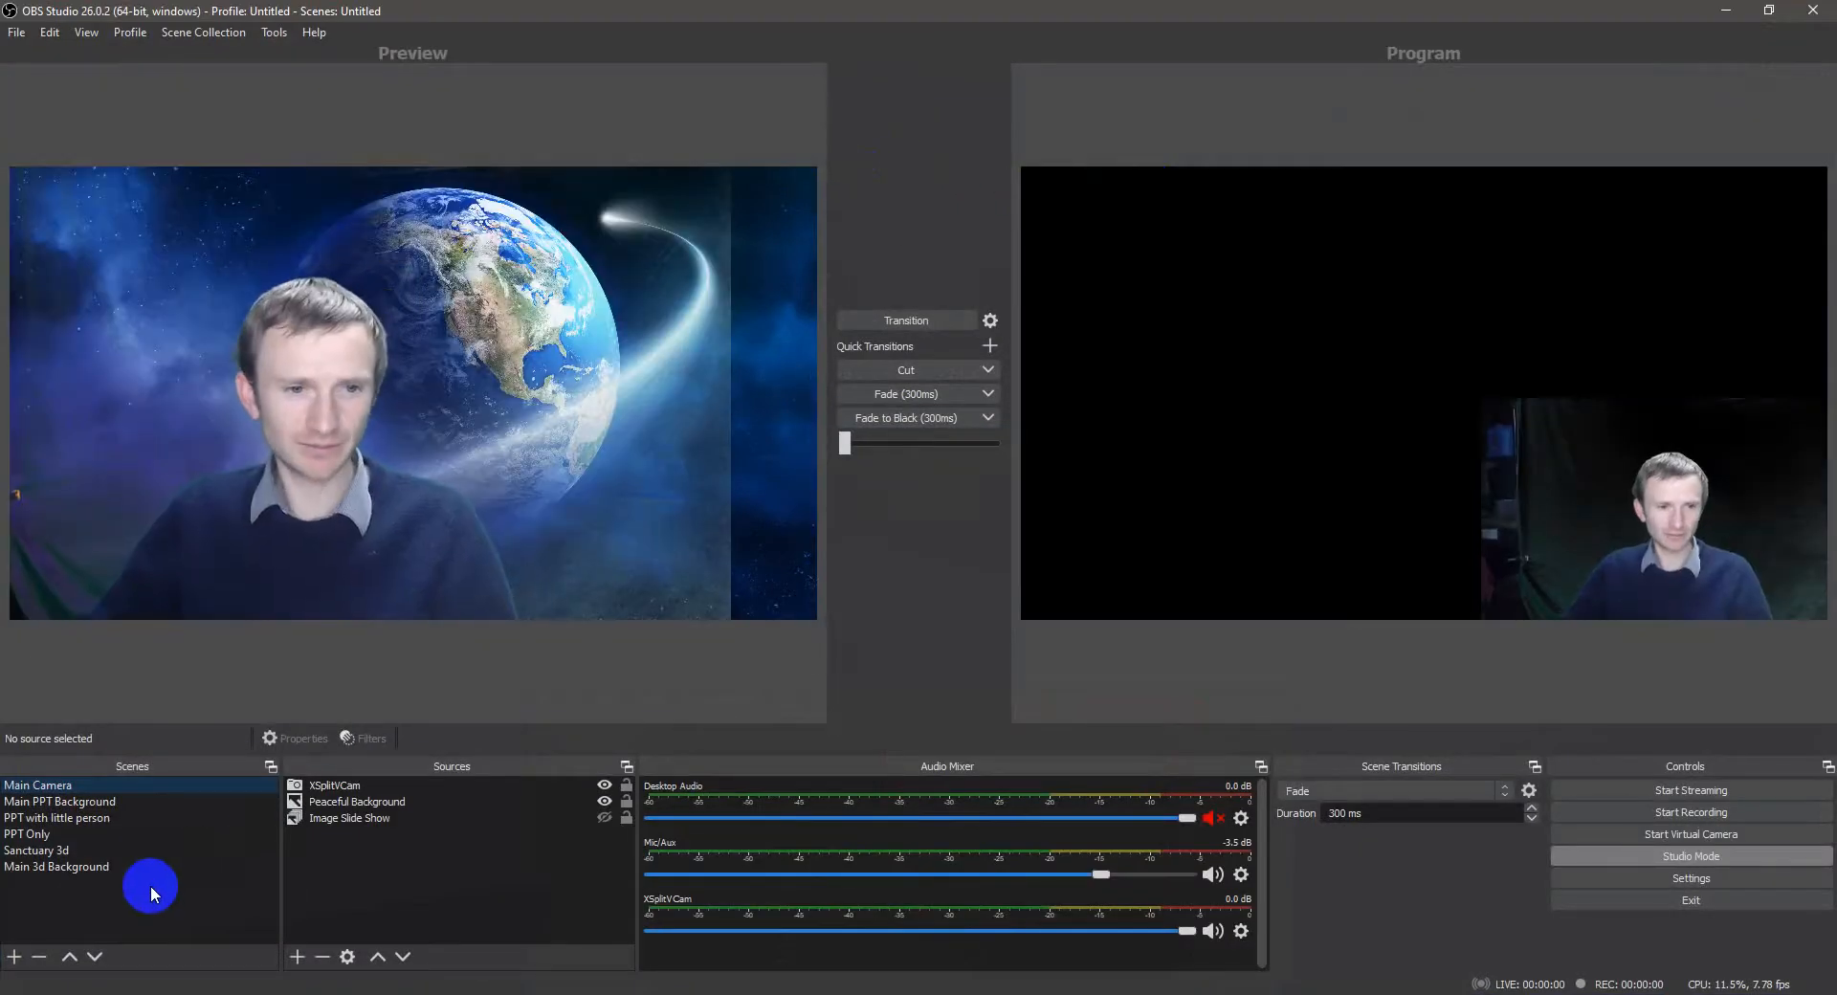
left_click(60, 801)
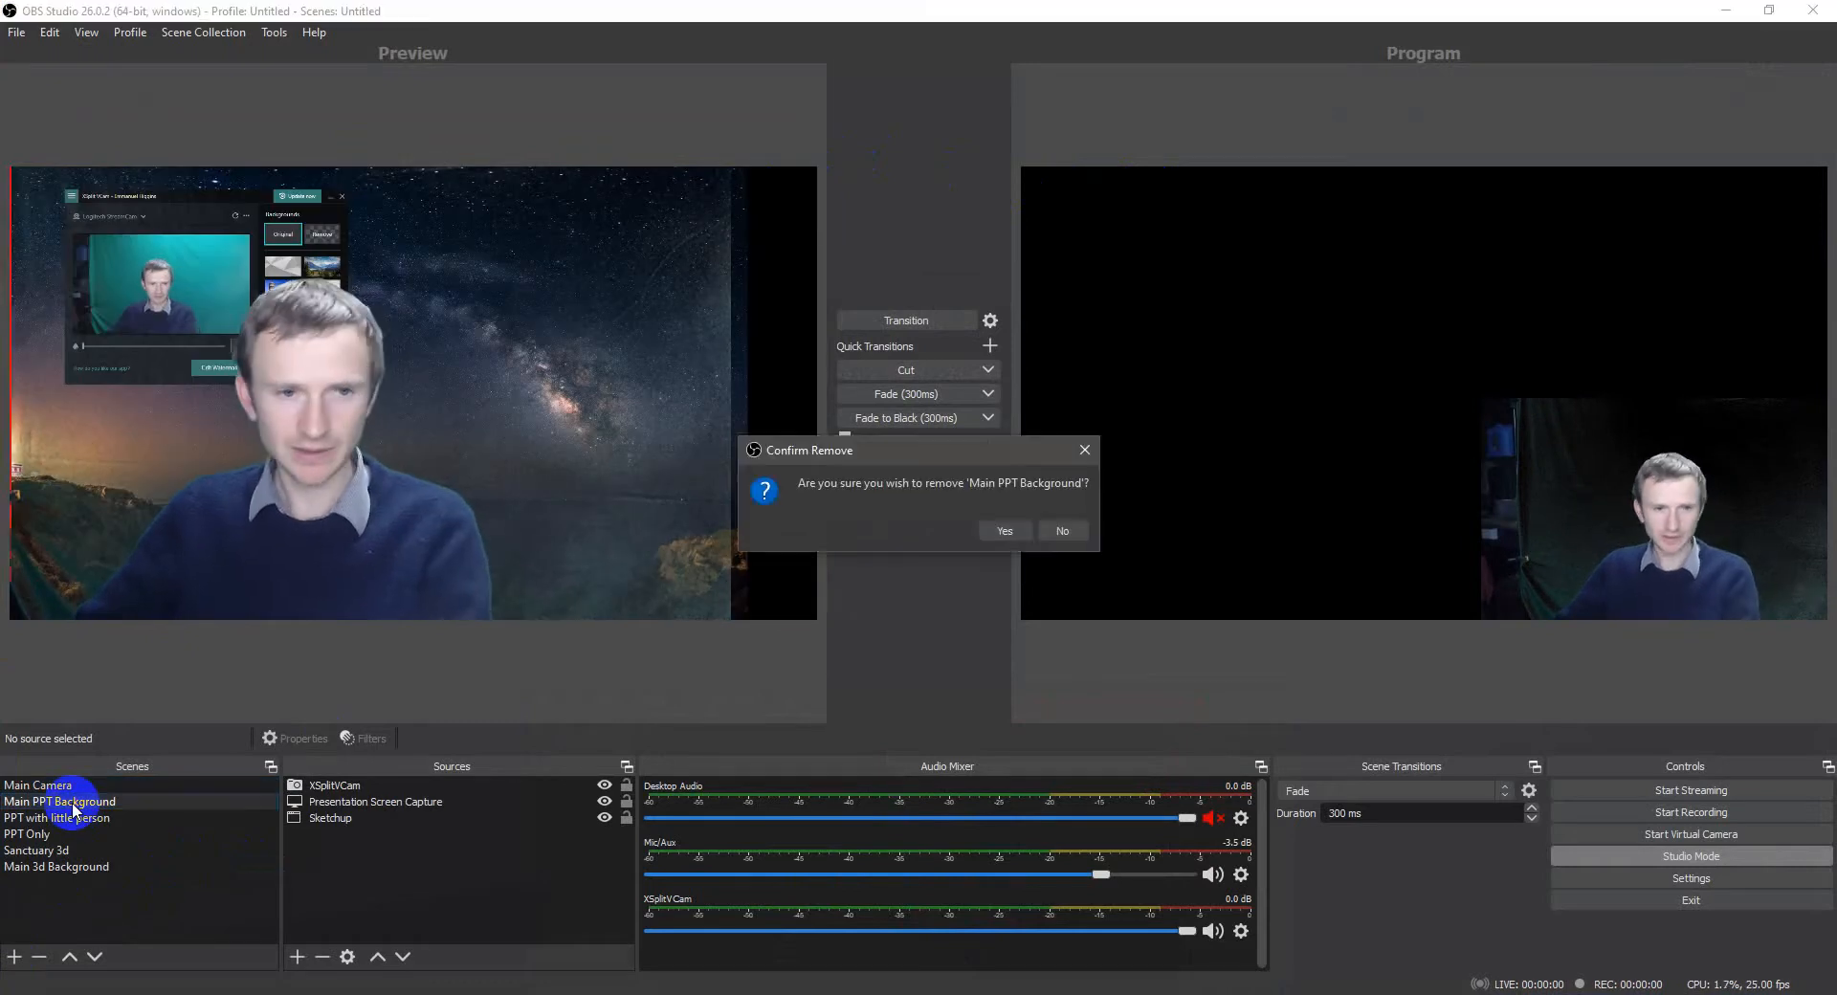
left_click(1005, 530)
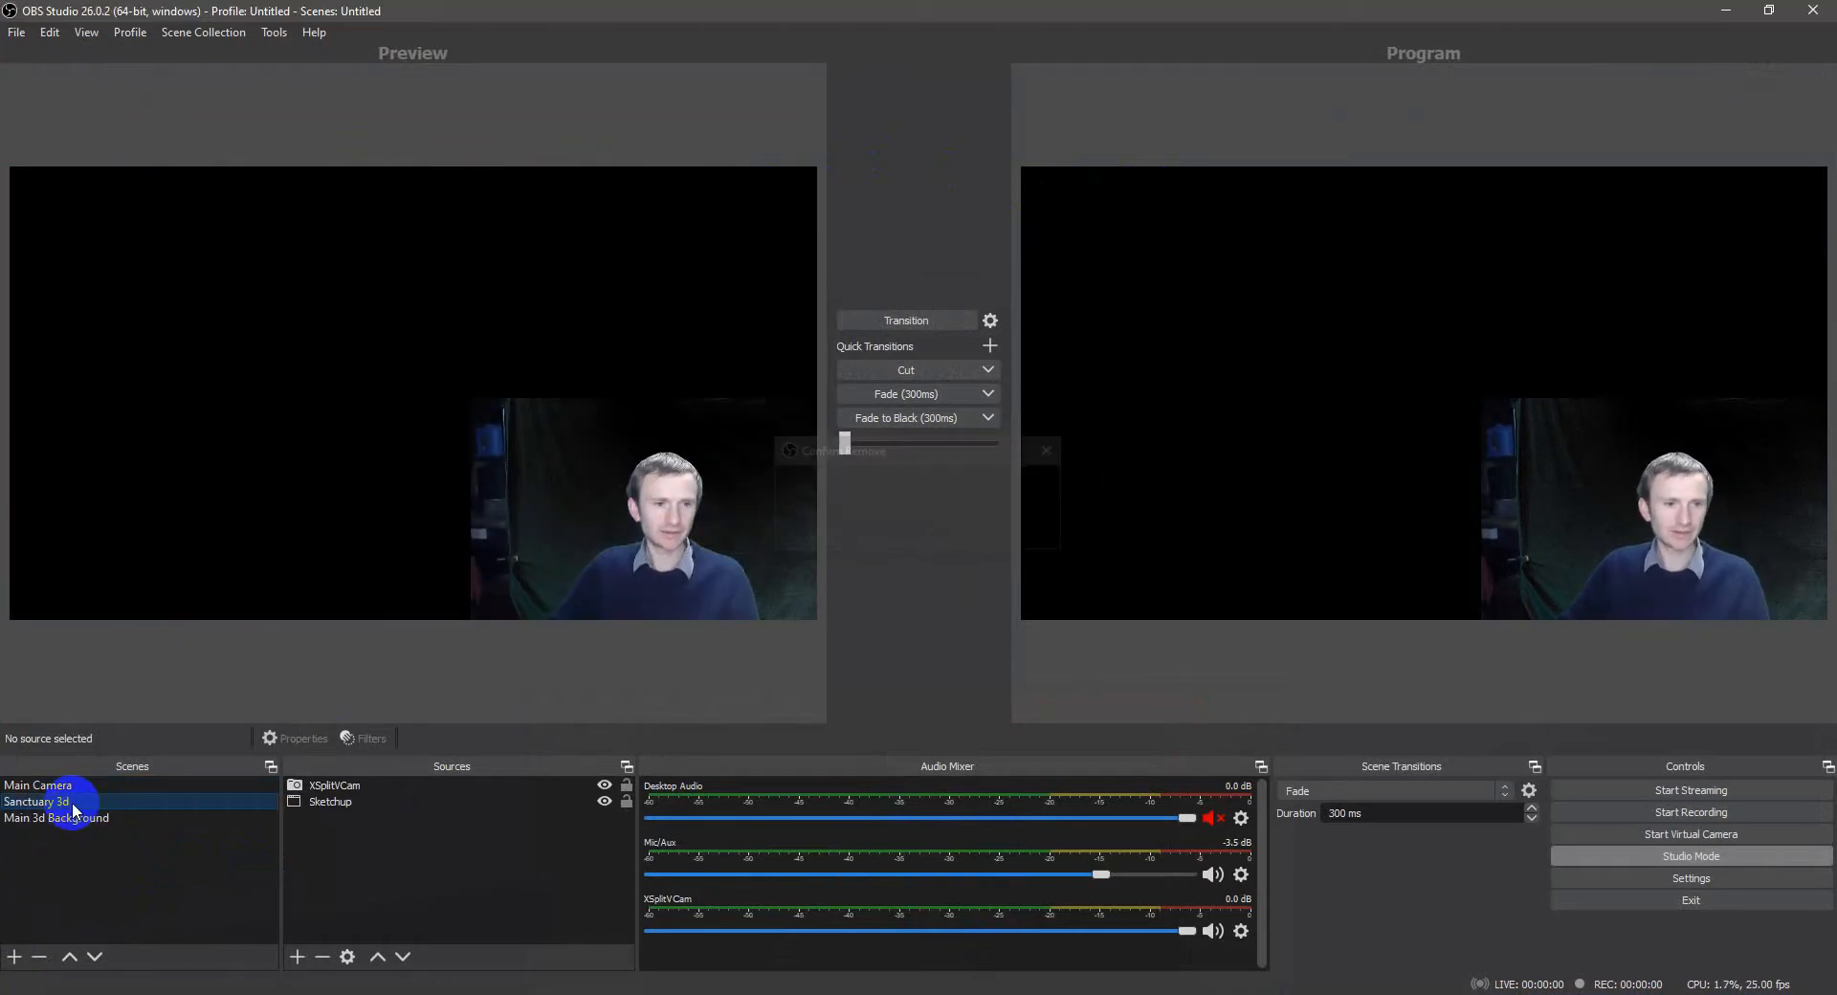
Step: Delete the remaining extra scenes and clear Main Camera's sources, leaving it selected
left_click(38, 784)
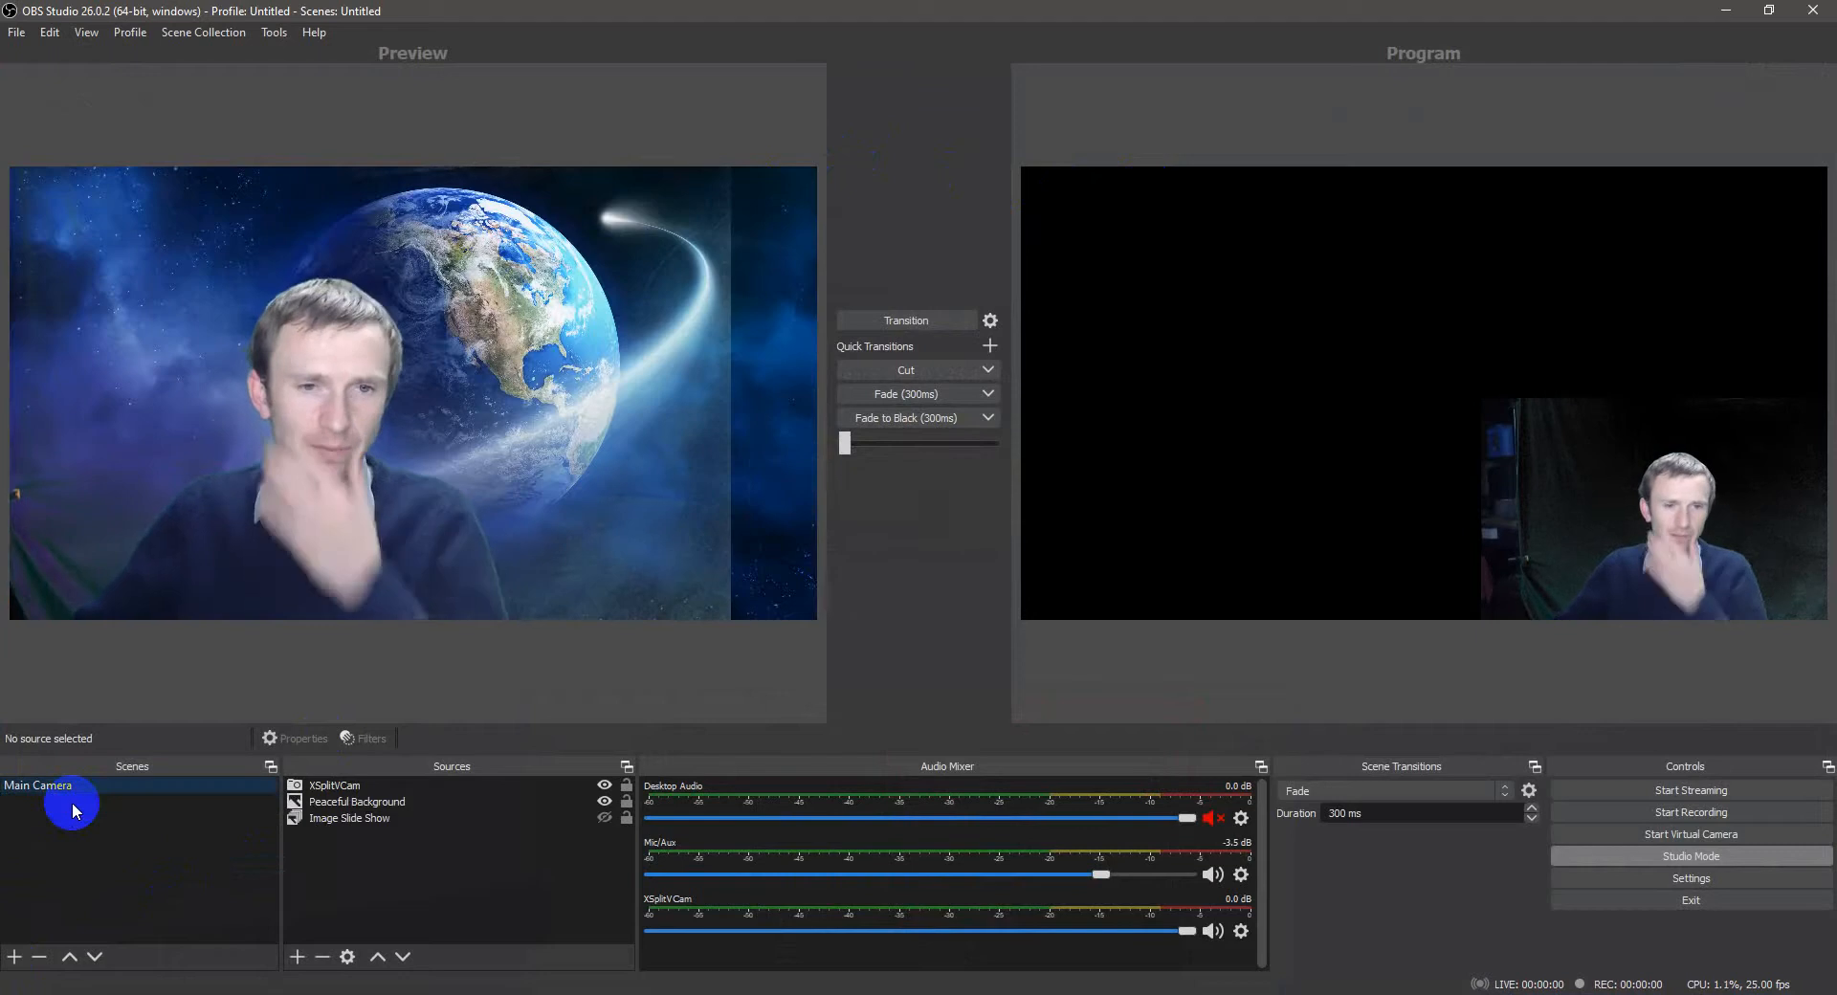
left_click(333, 785)
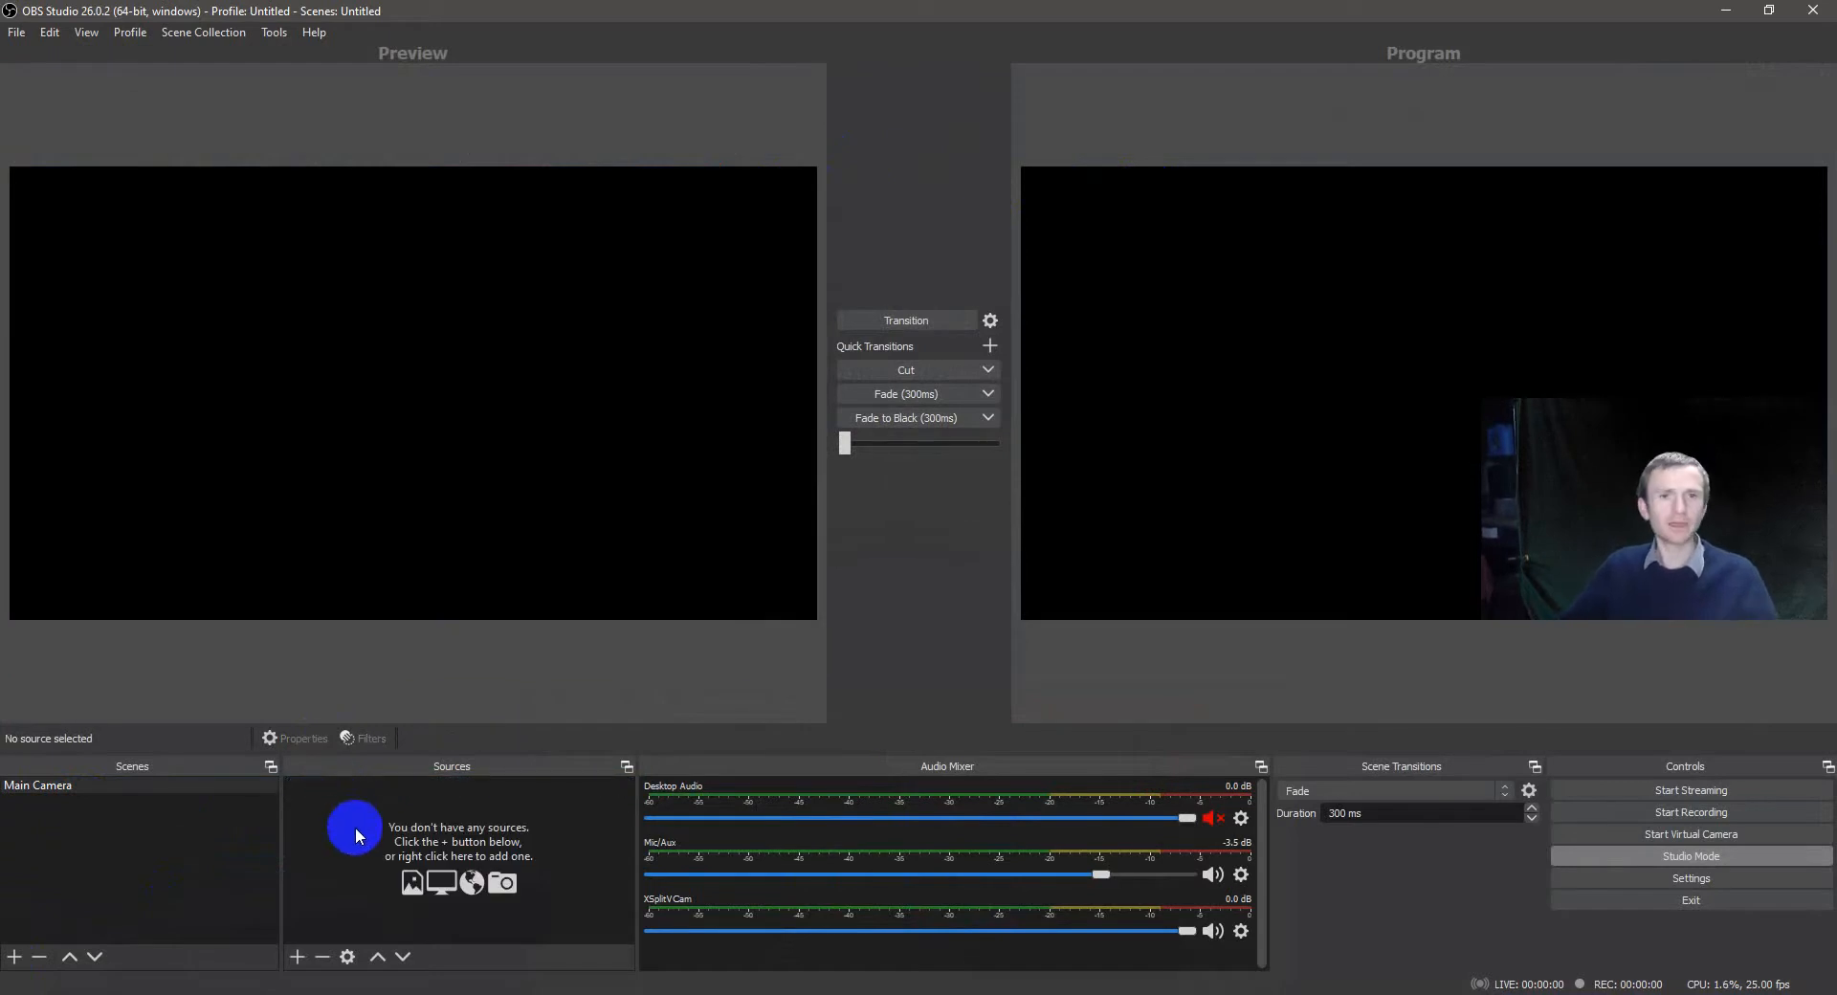
mouse_move(593, 444)
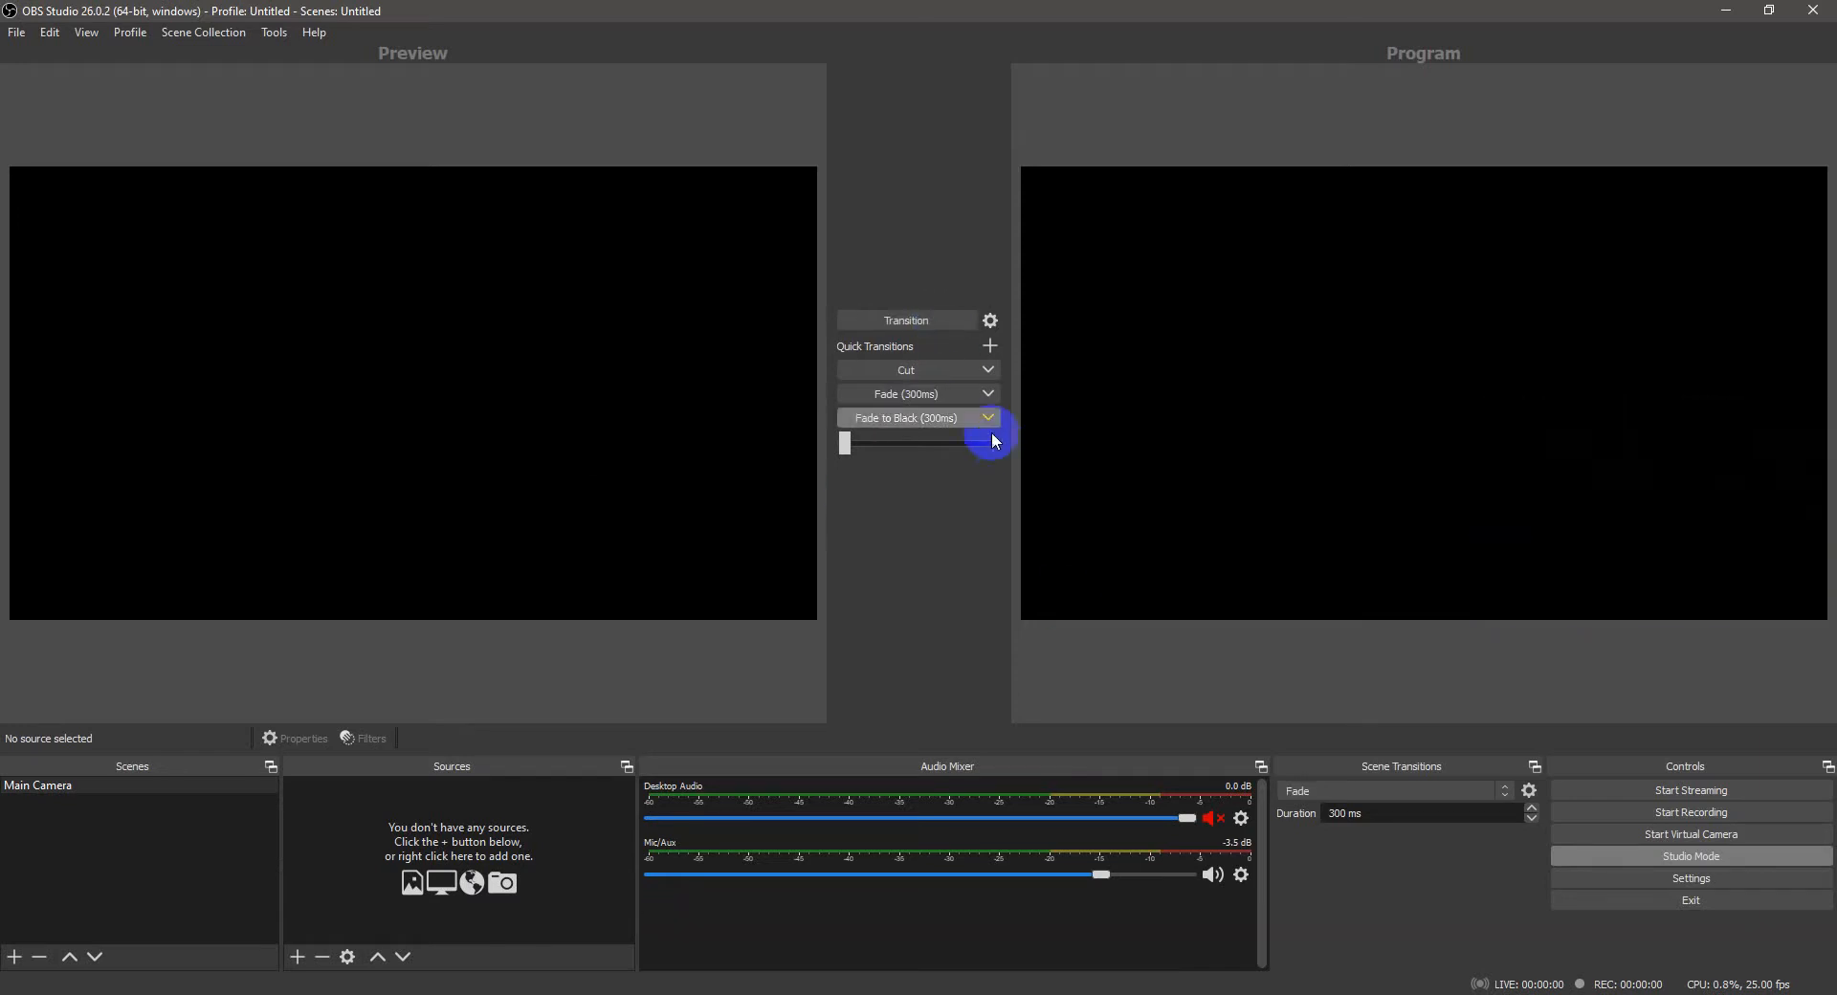
left_click(38, 785)
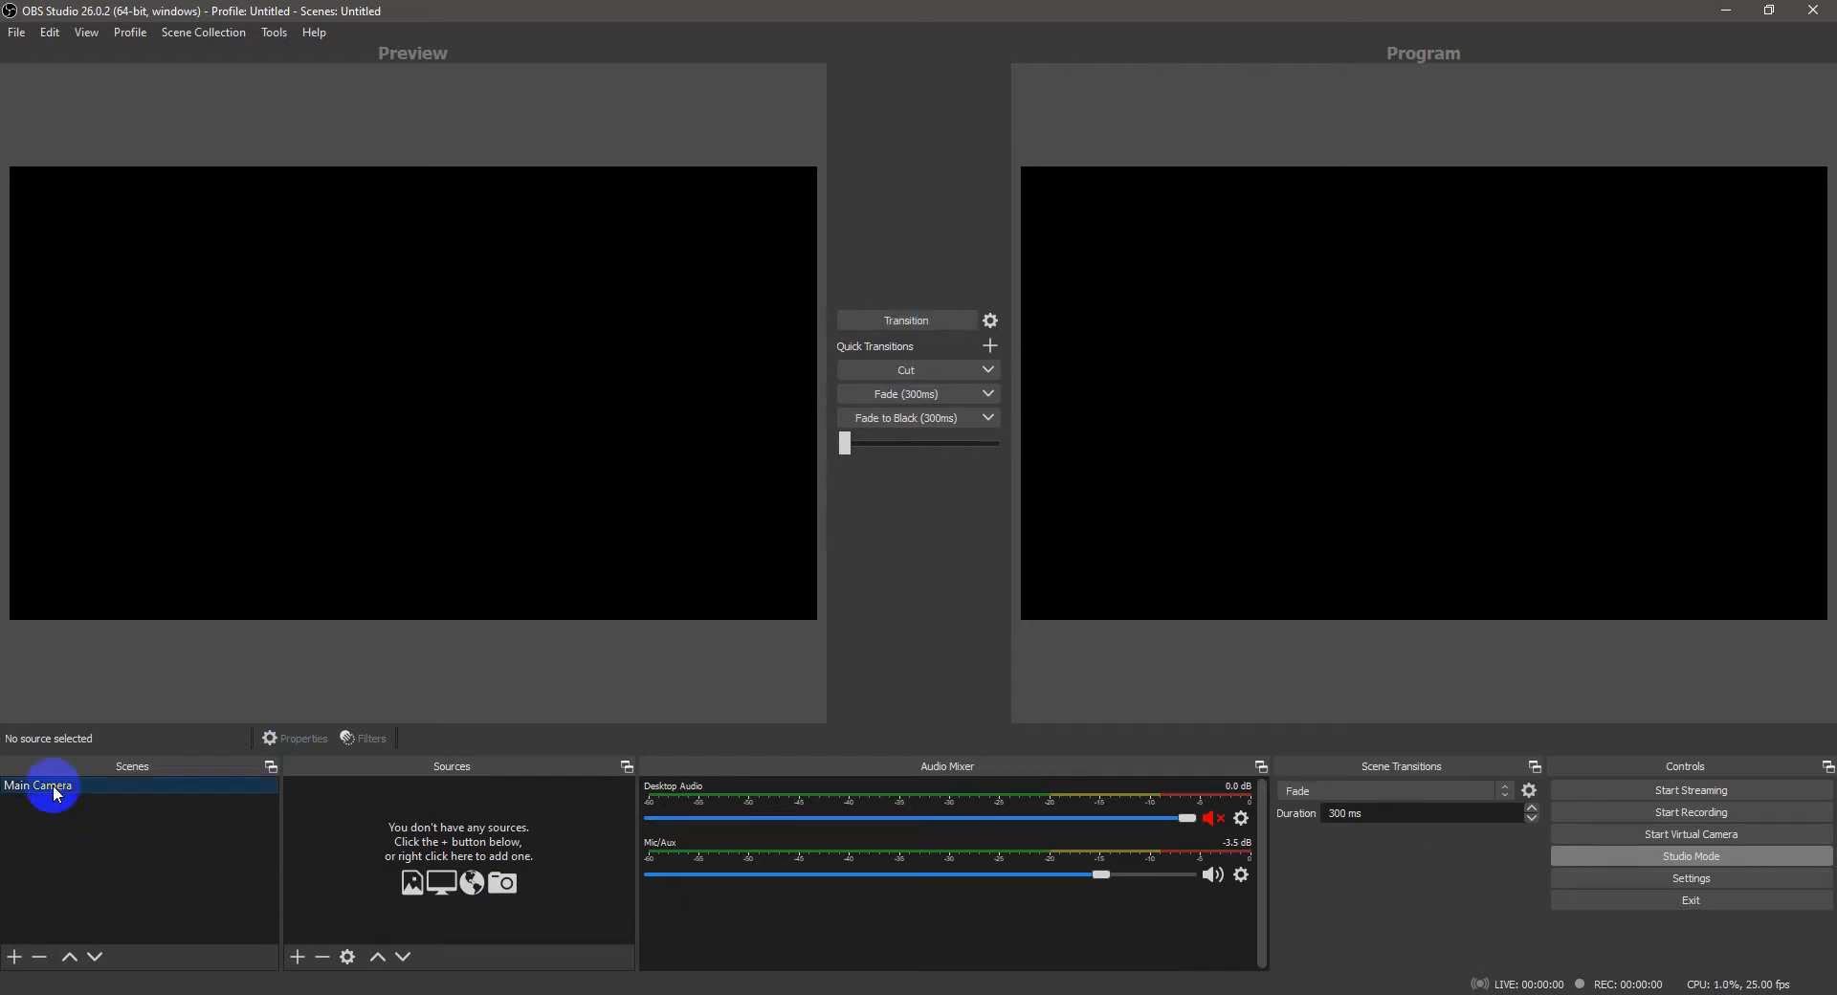
right_click(53, 794)
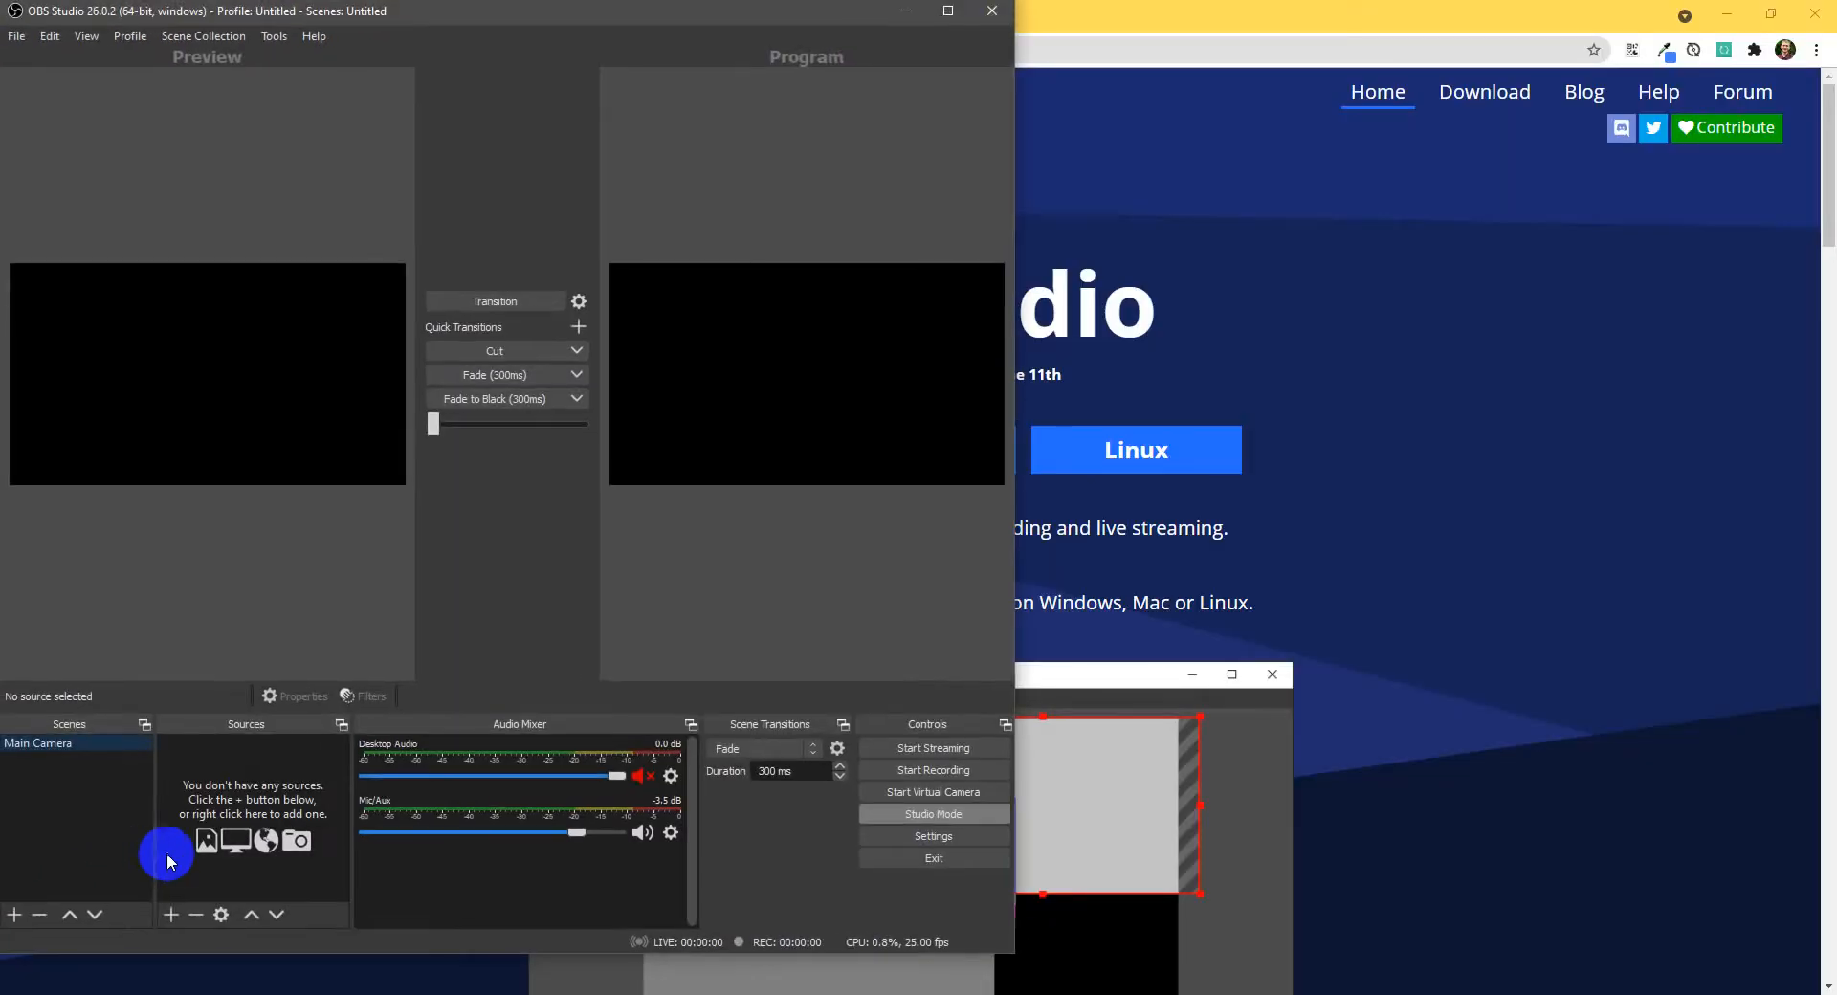
left_click(949, 12)
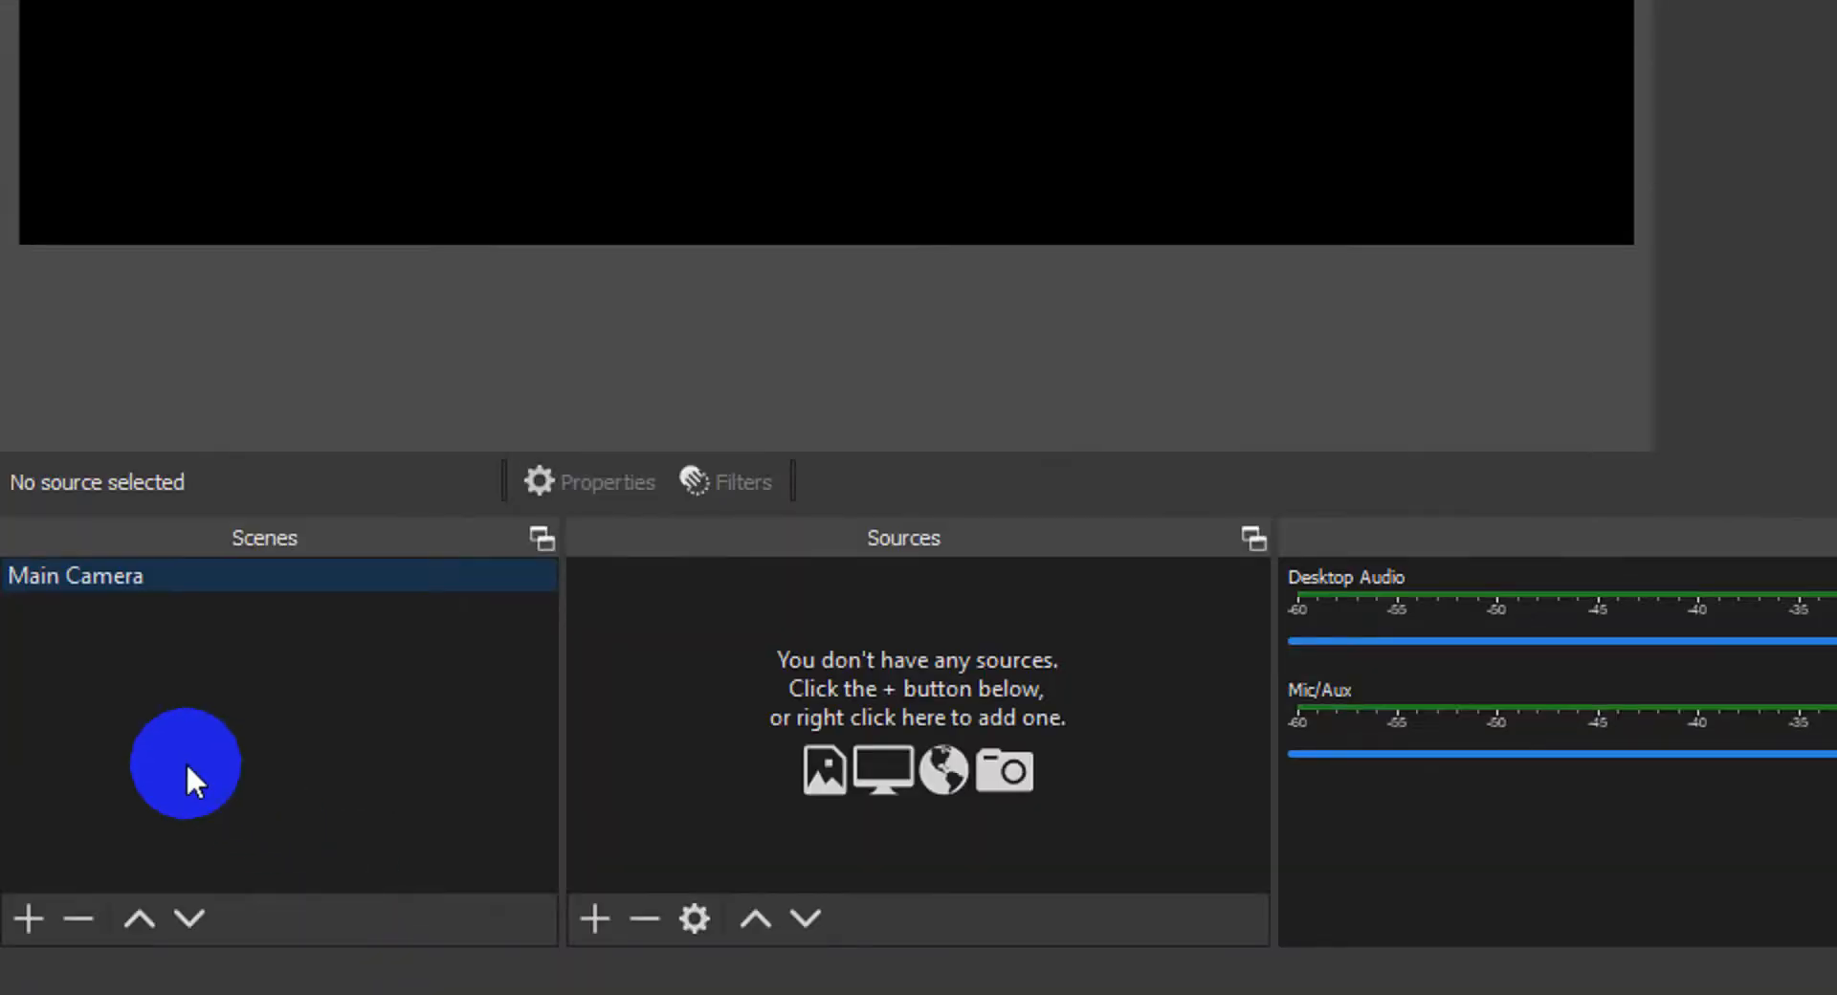
left_click(36, 918)
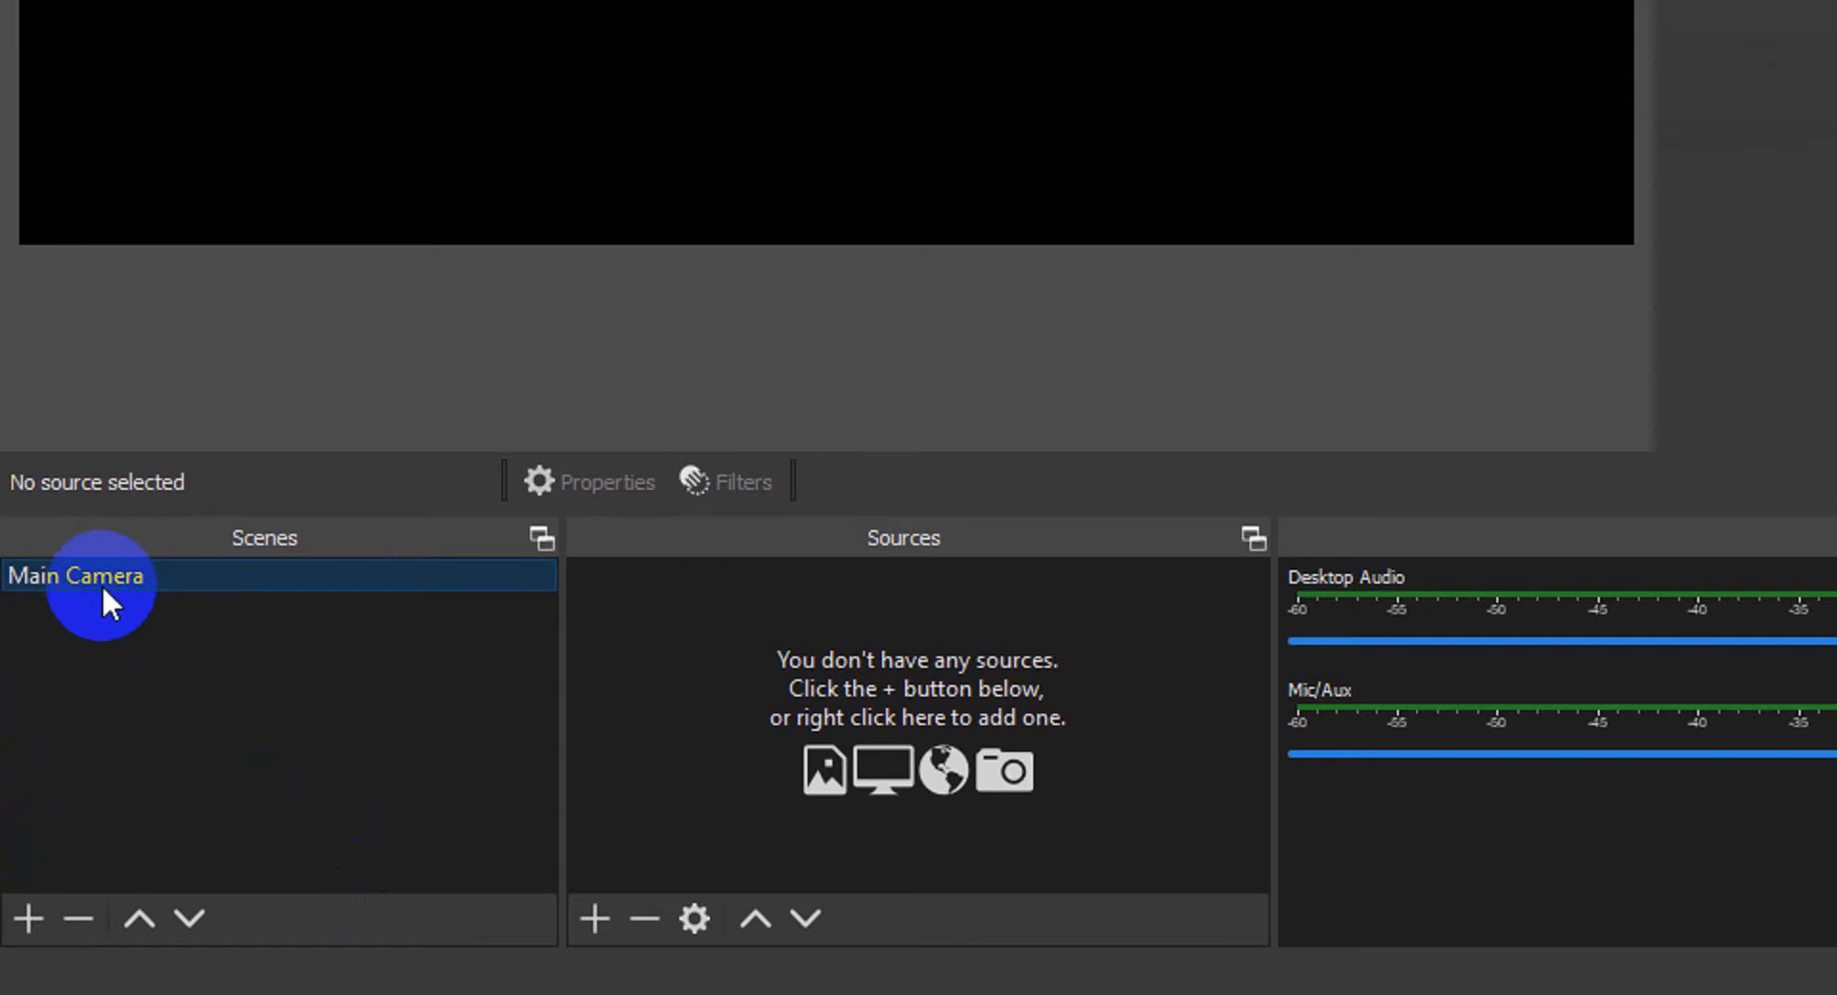
mouse_move(192, 708)
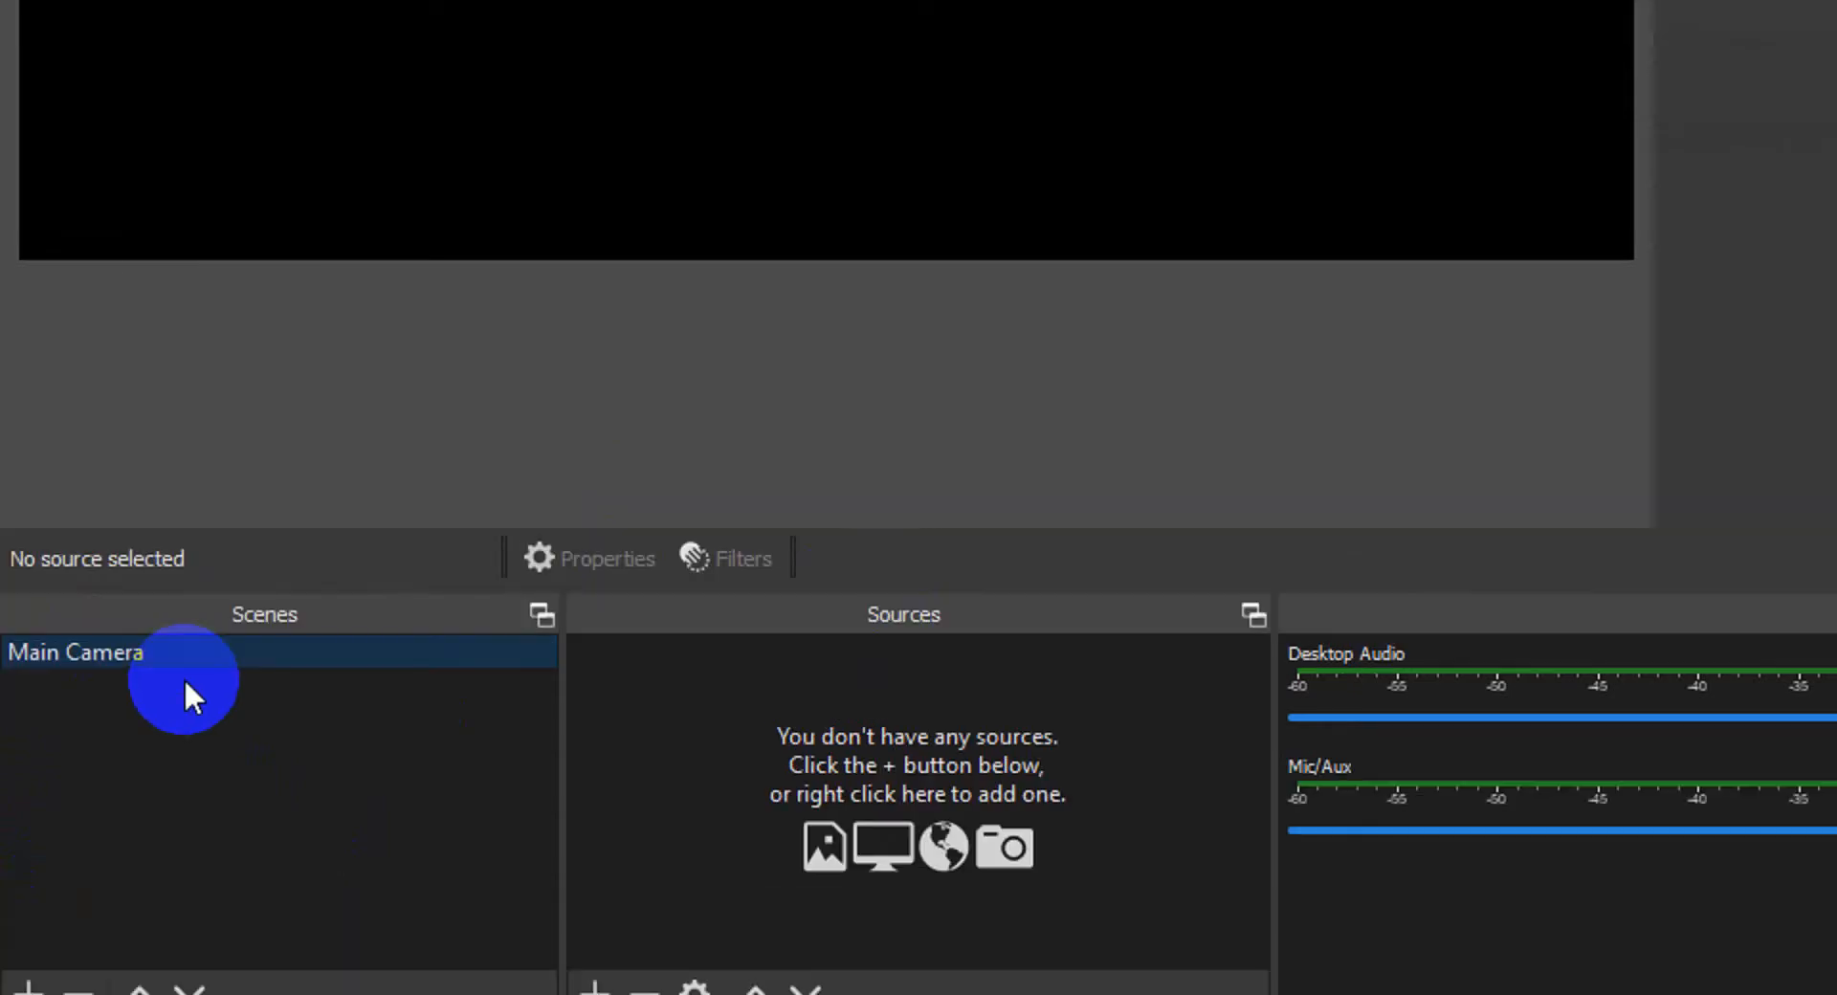
left_click(1692, 894)
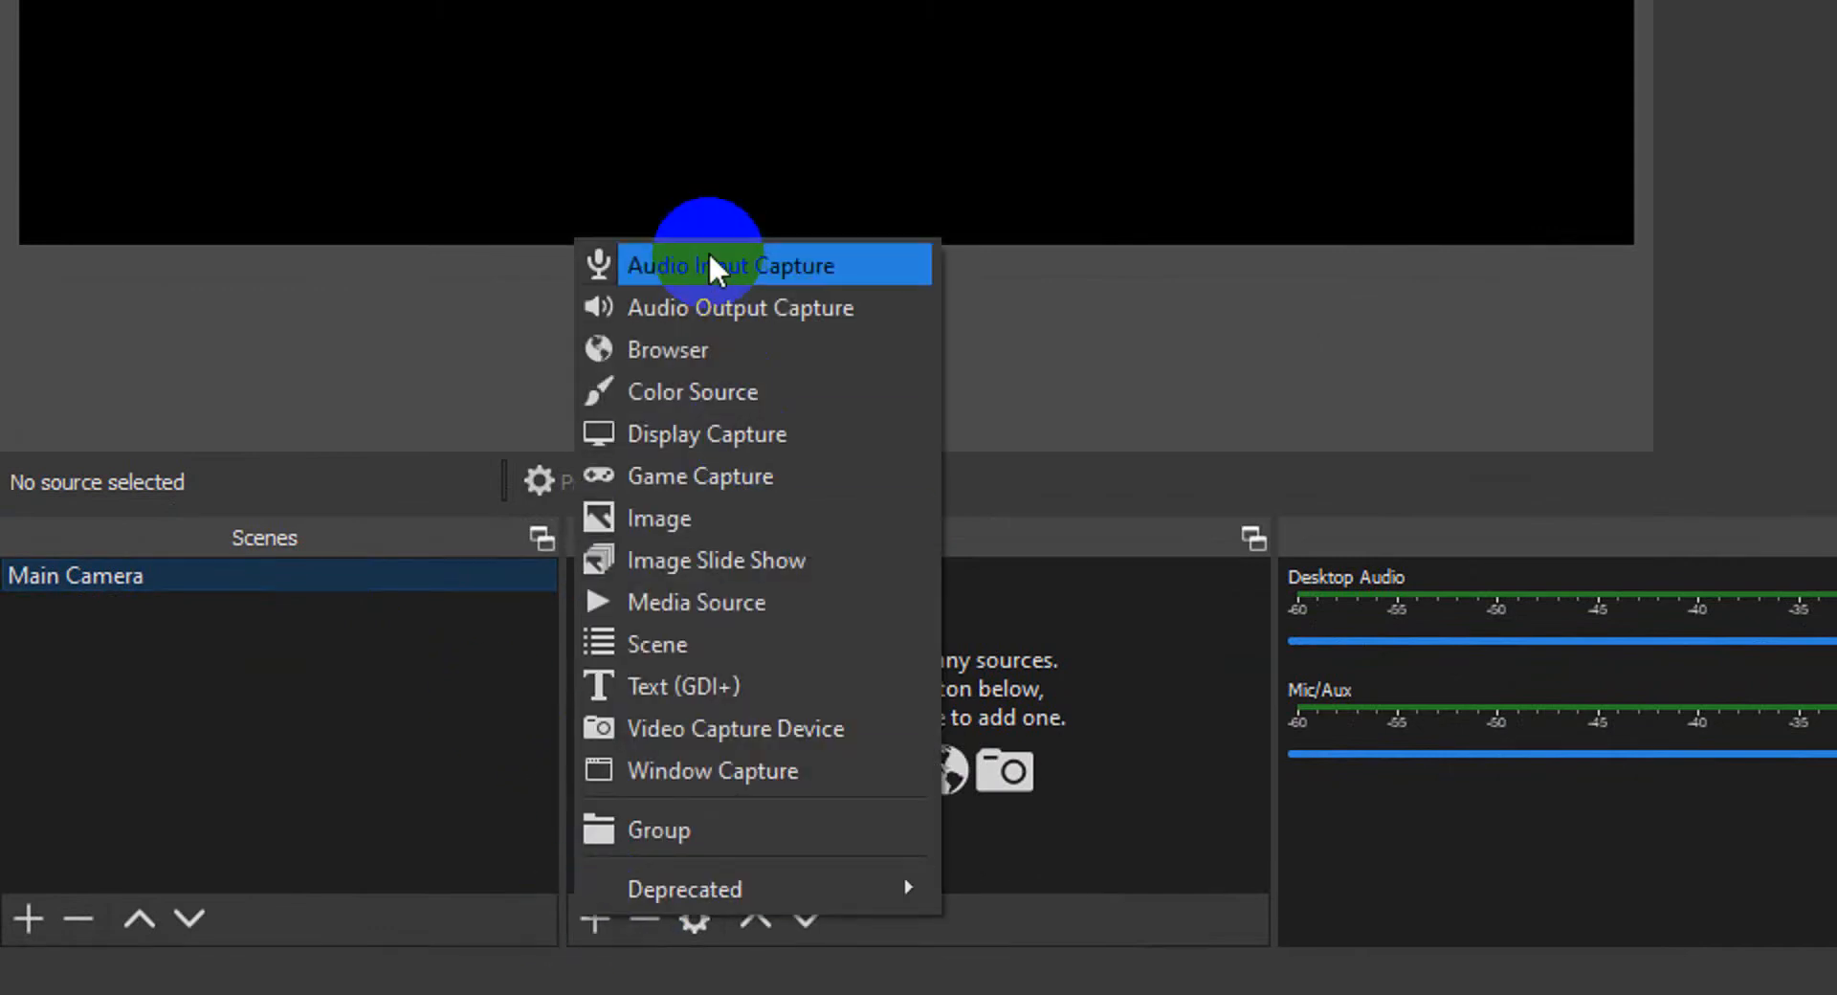
mouse_move(731, 561)
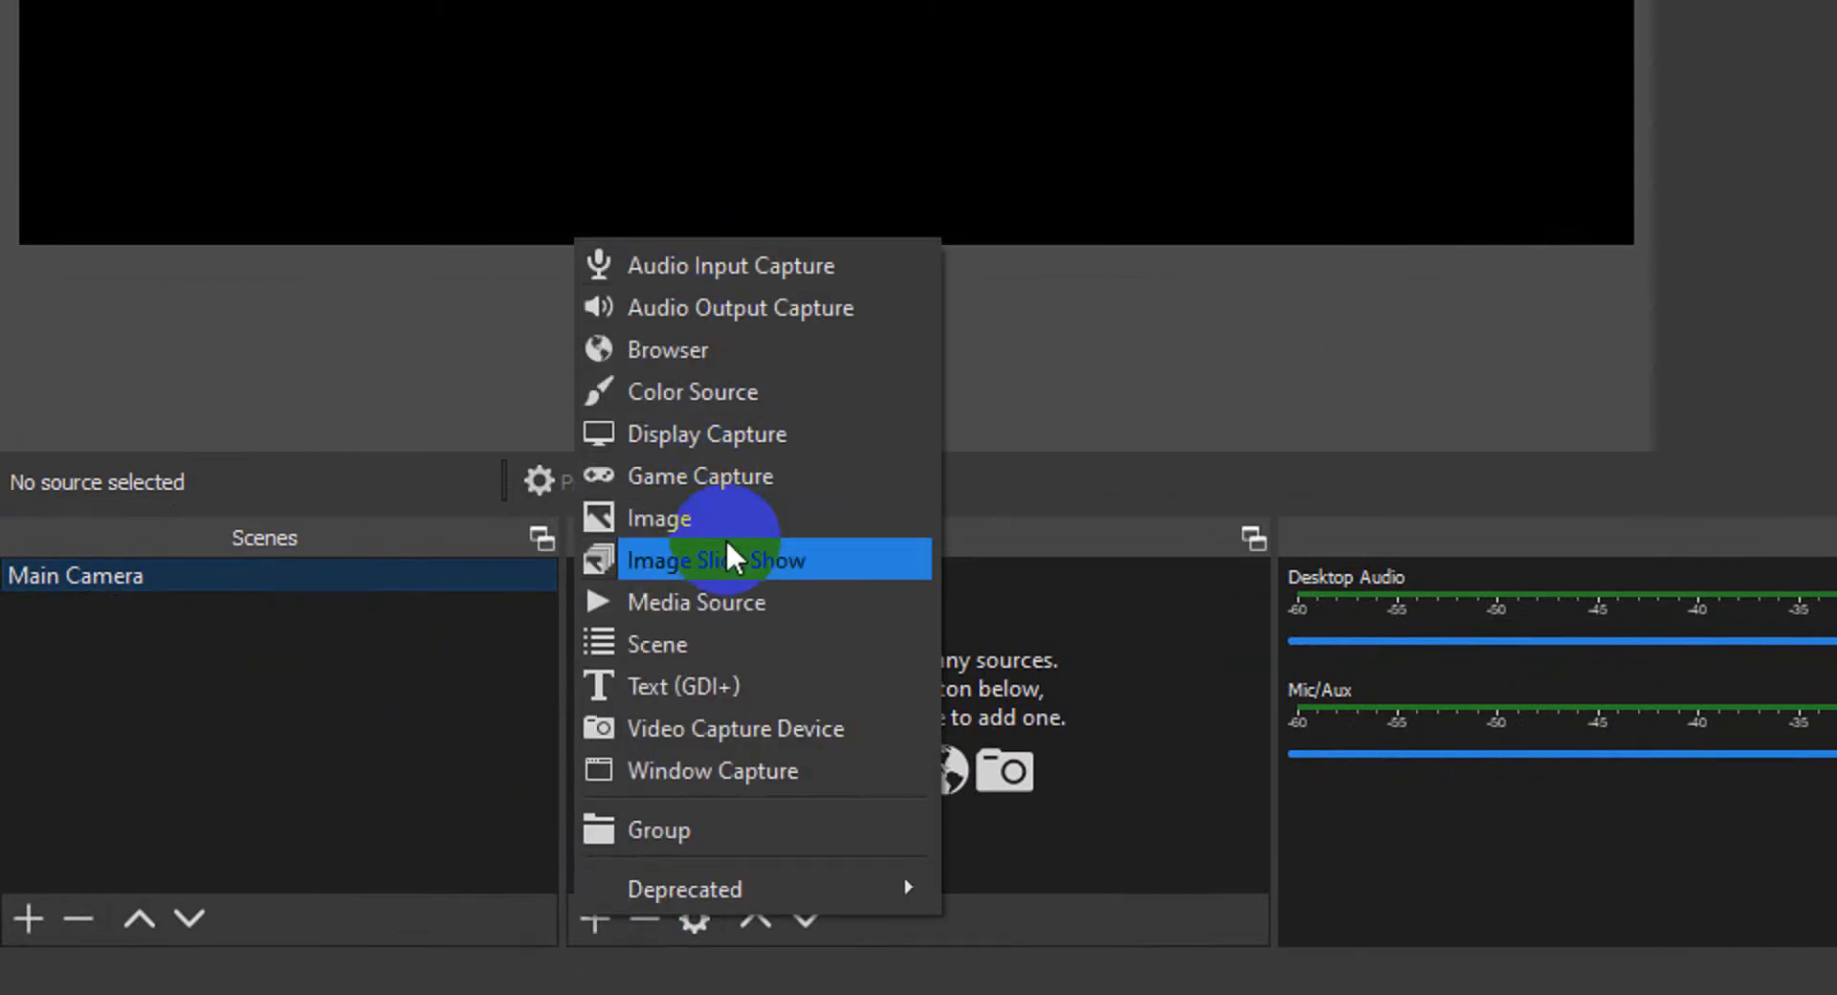
mouse_move(734, 435)
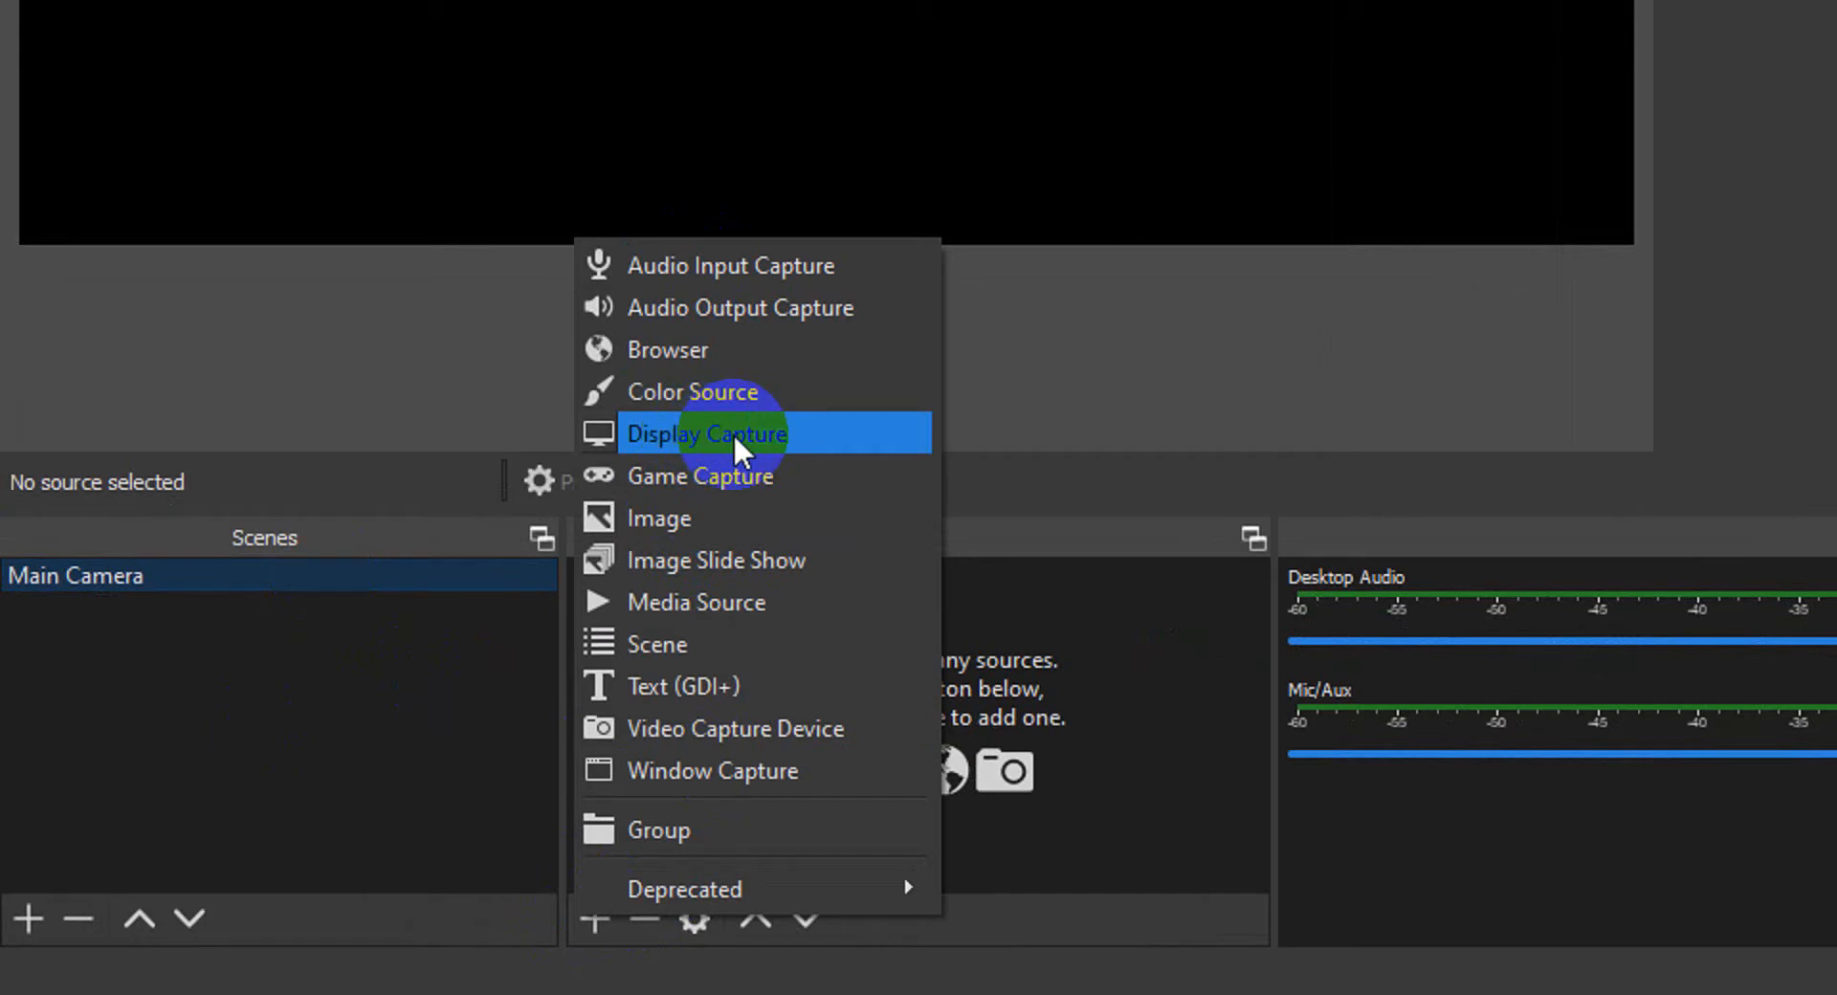
mouse_move(744, 738)
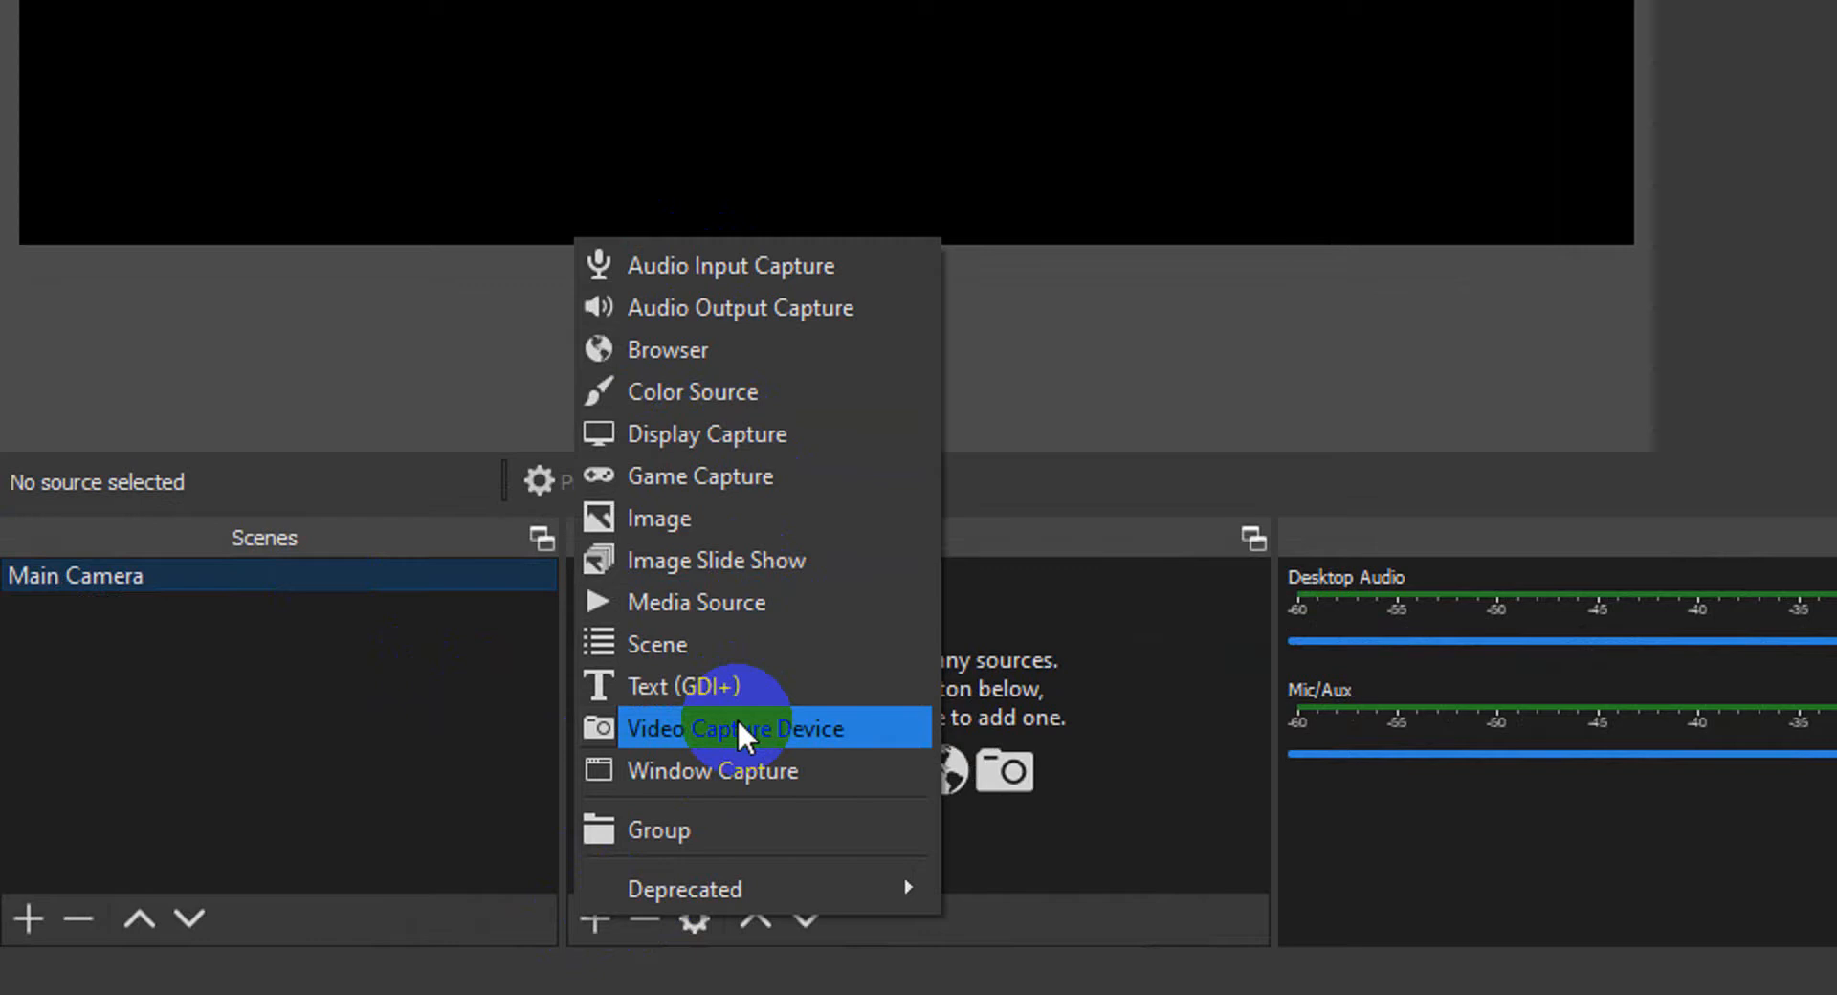
Step: Add a Video Capture Device source to Main Camera named 'Main Webcam'
left_click(742, 729)
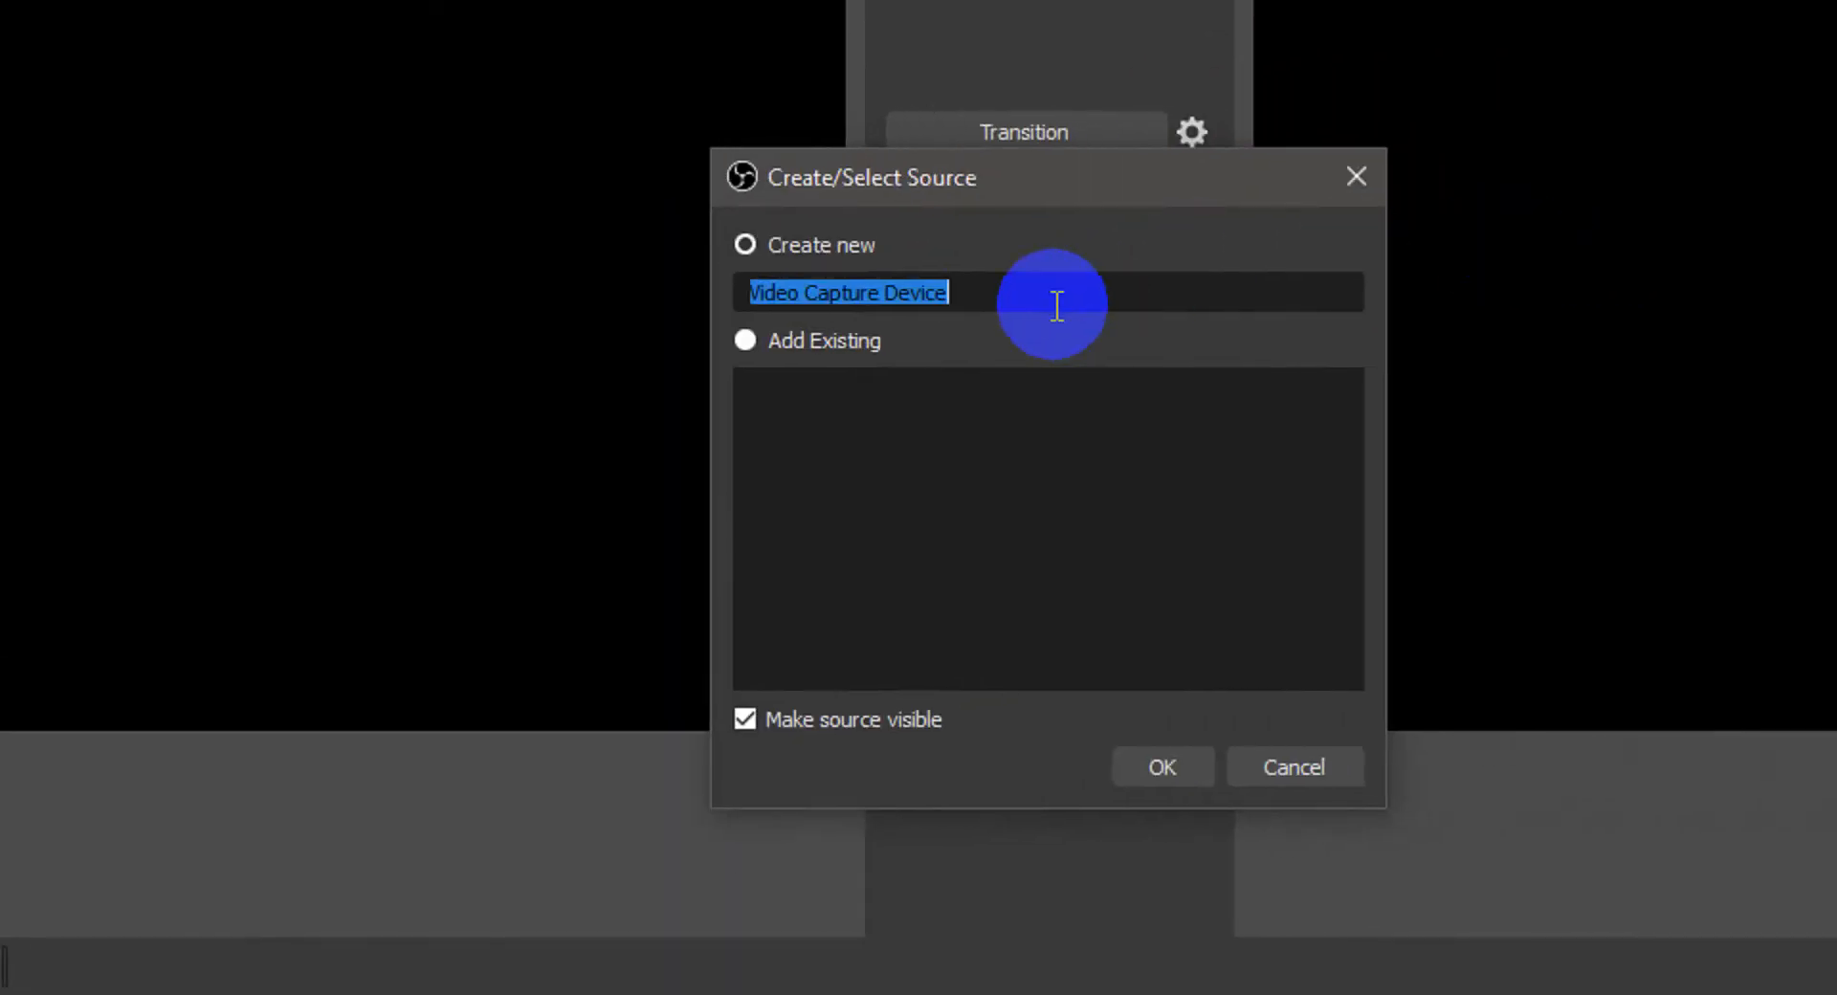
type("Main C")
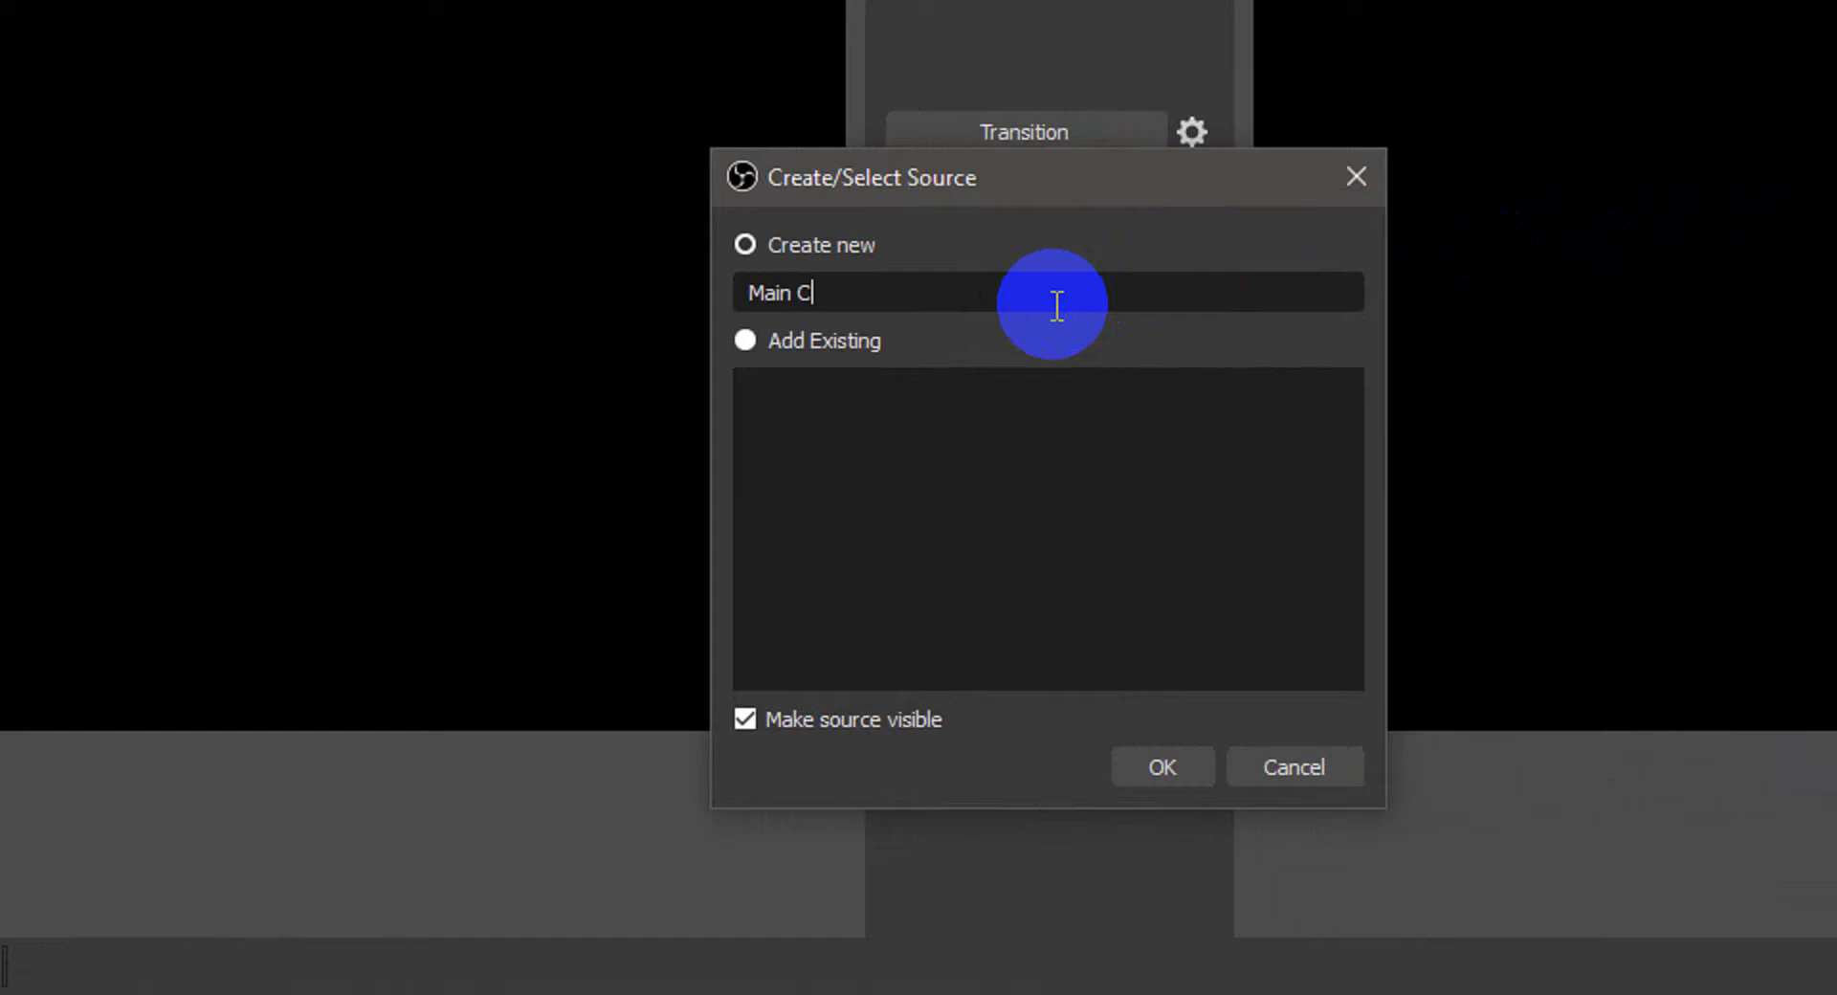
type("Webcam")
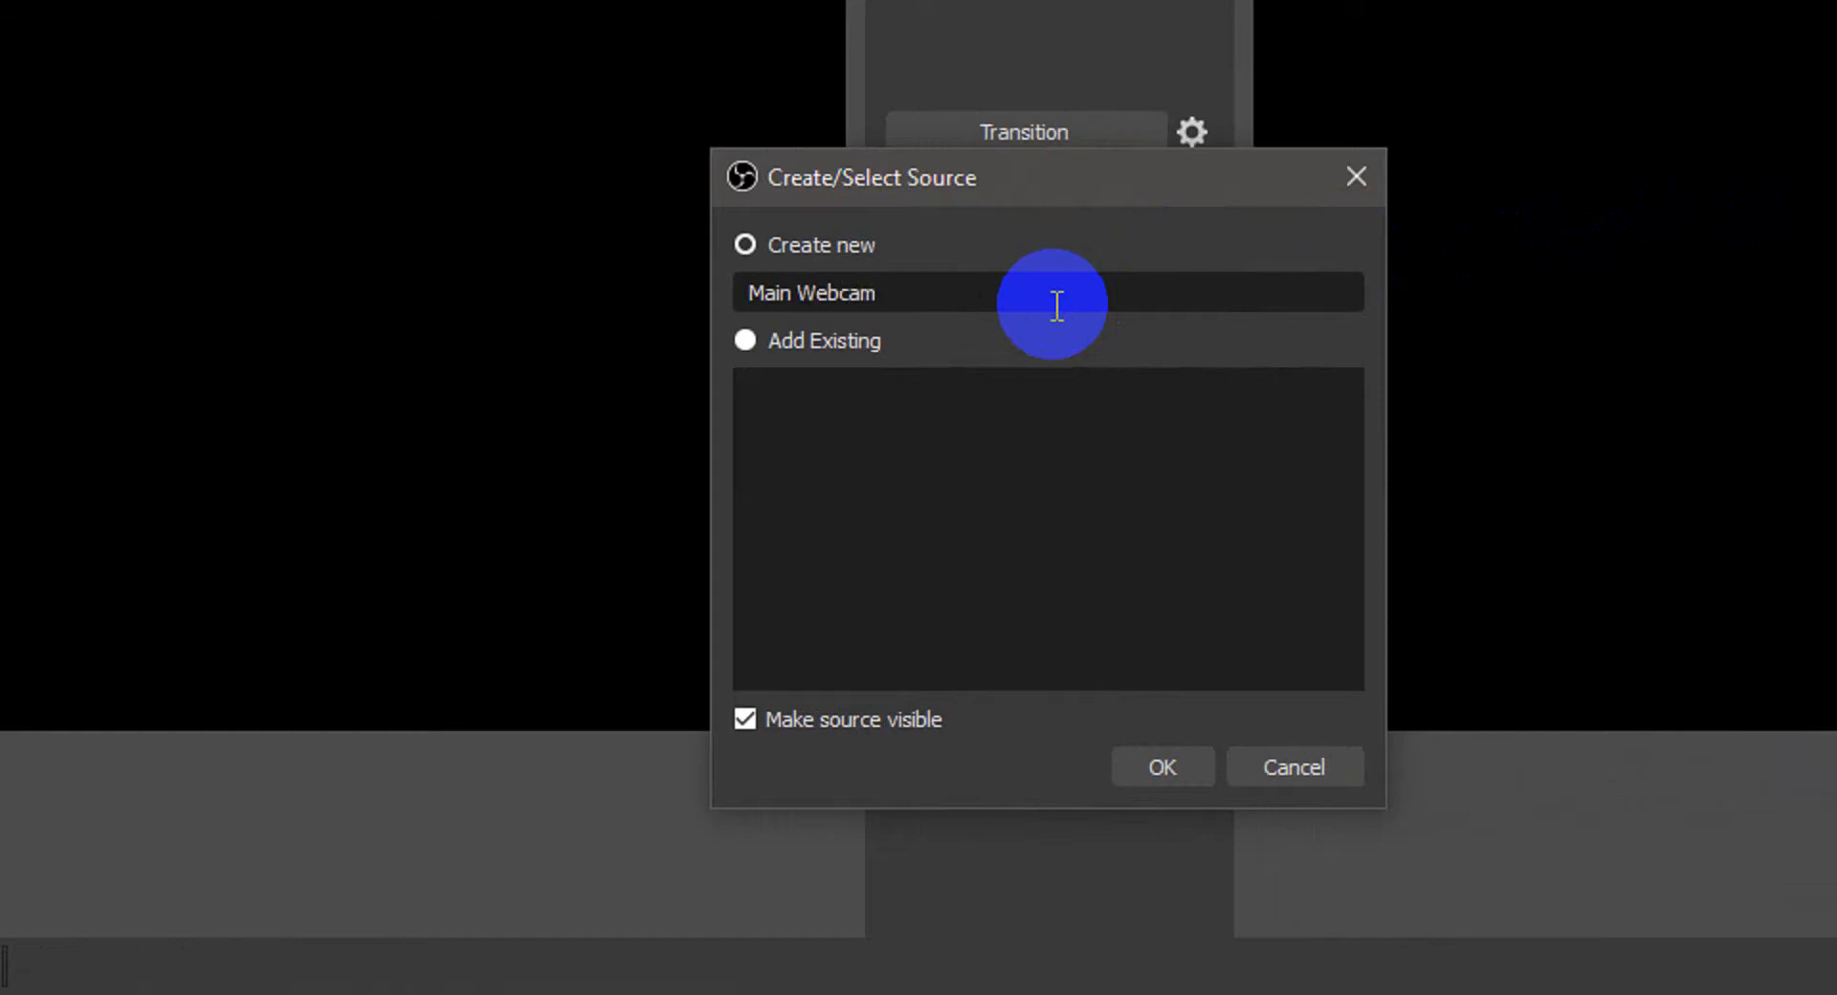
left_click(1163, 767)
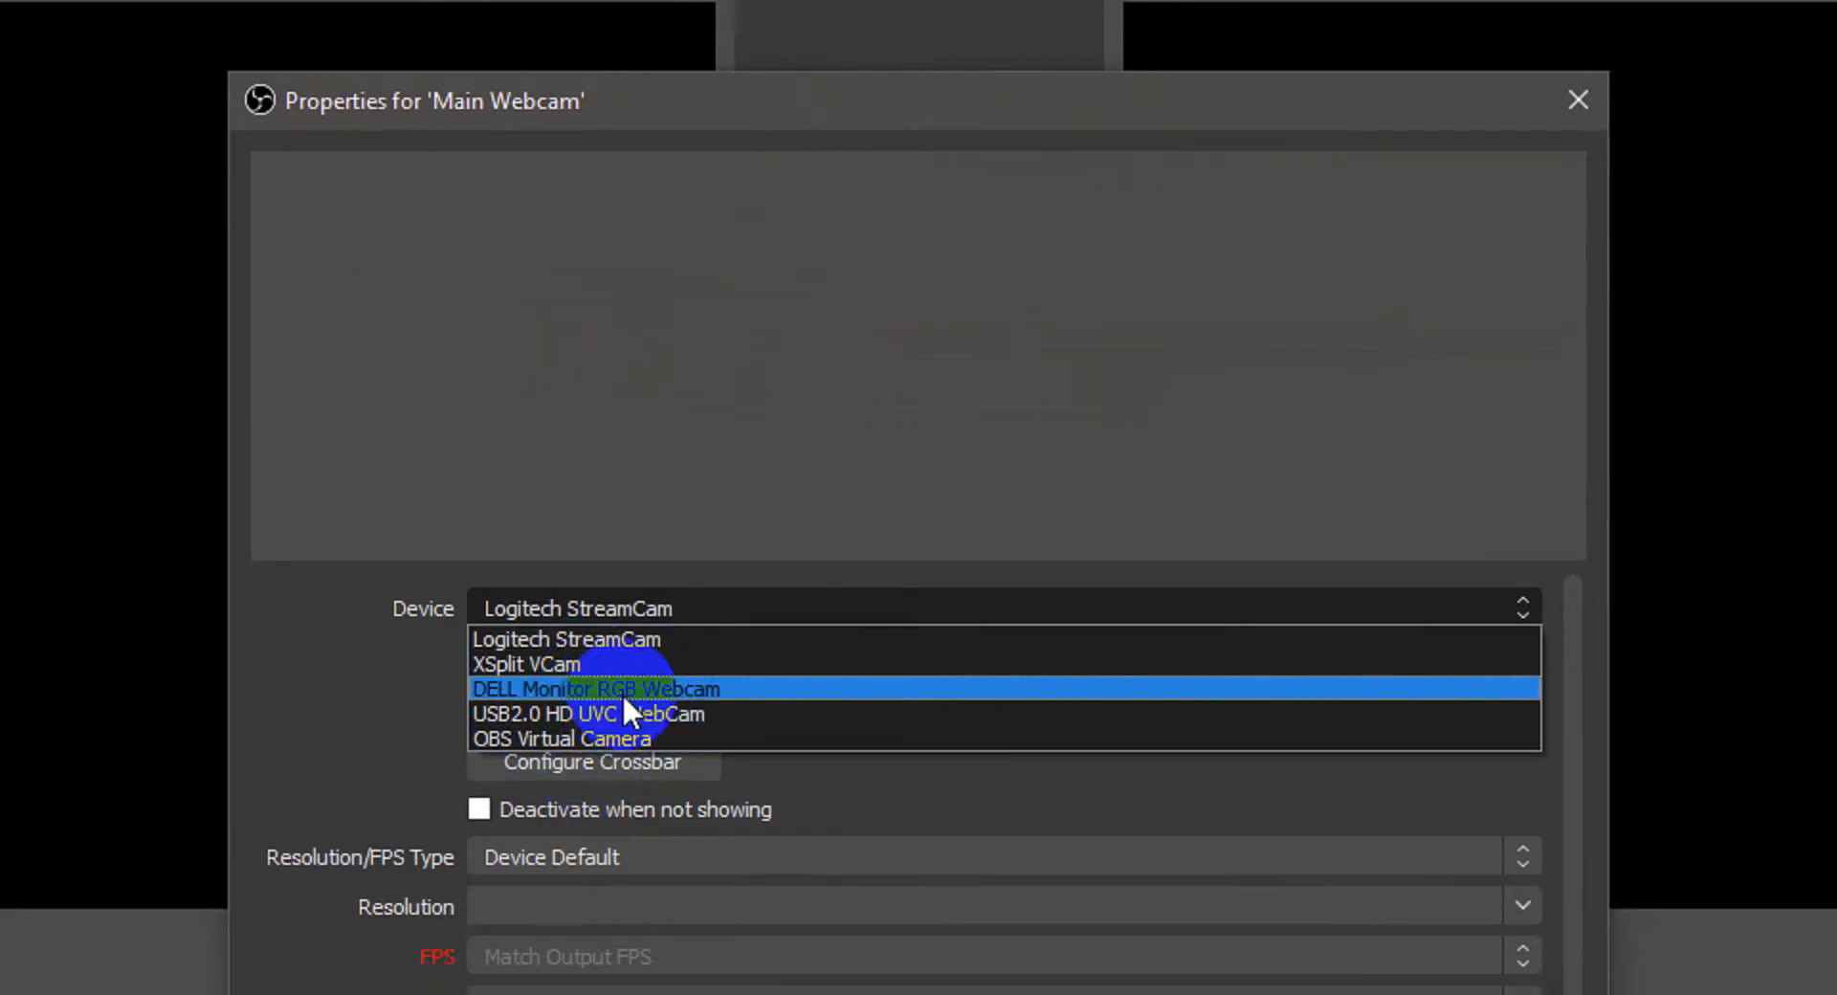
left_click(576, 713)
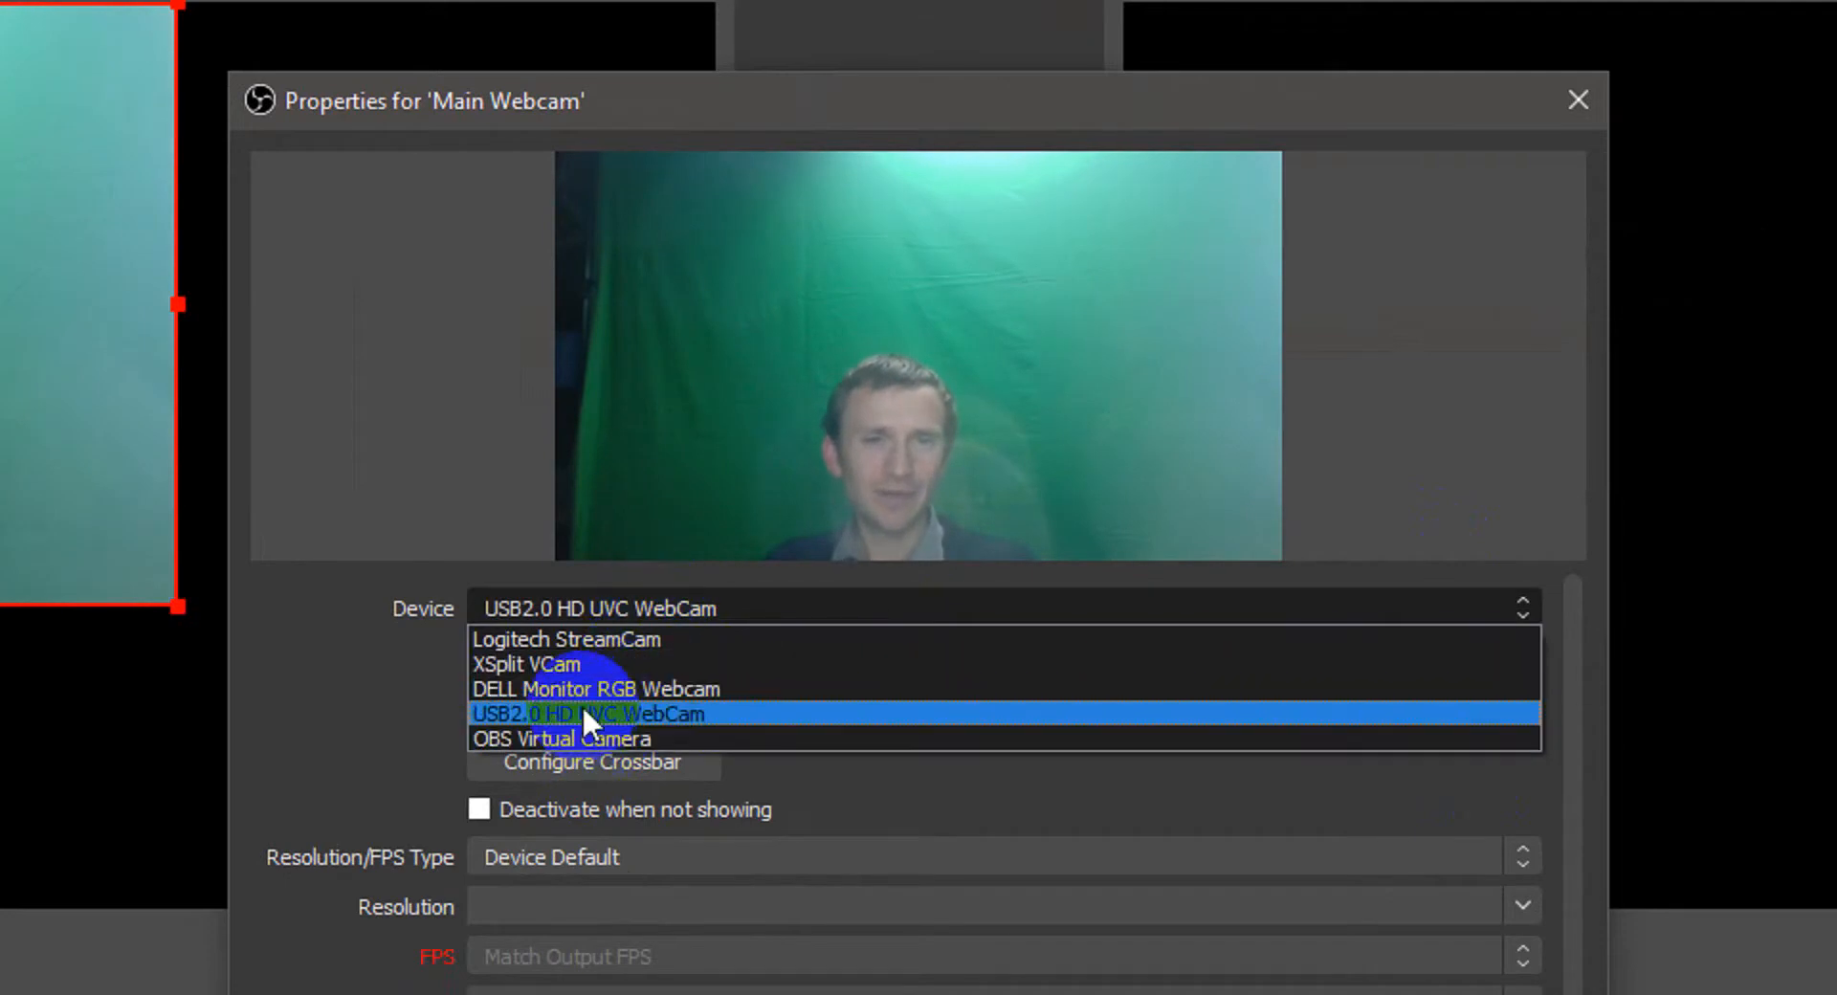
left_click(589, 714)
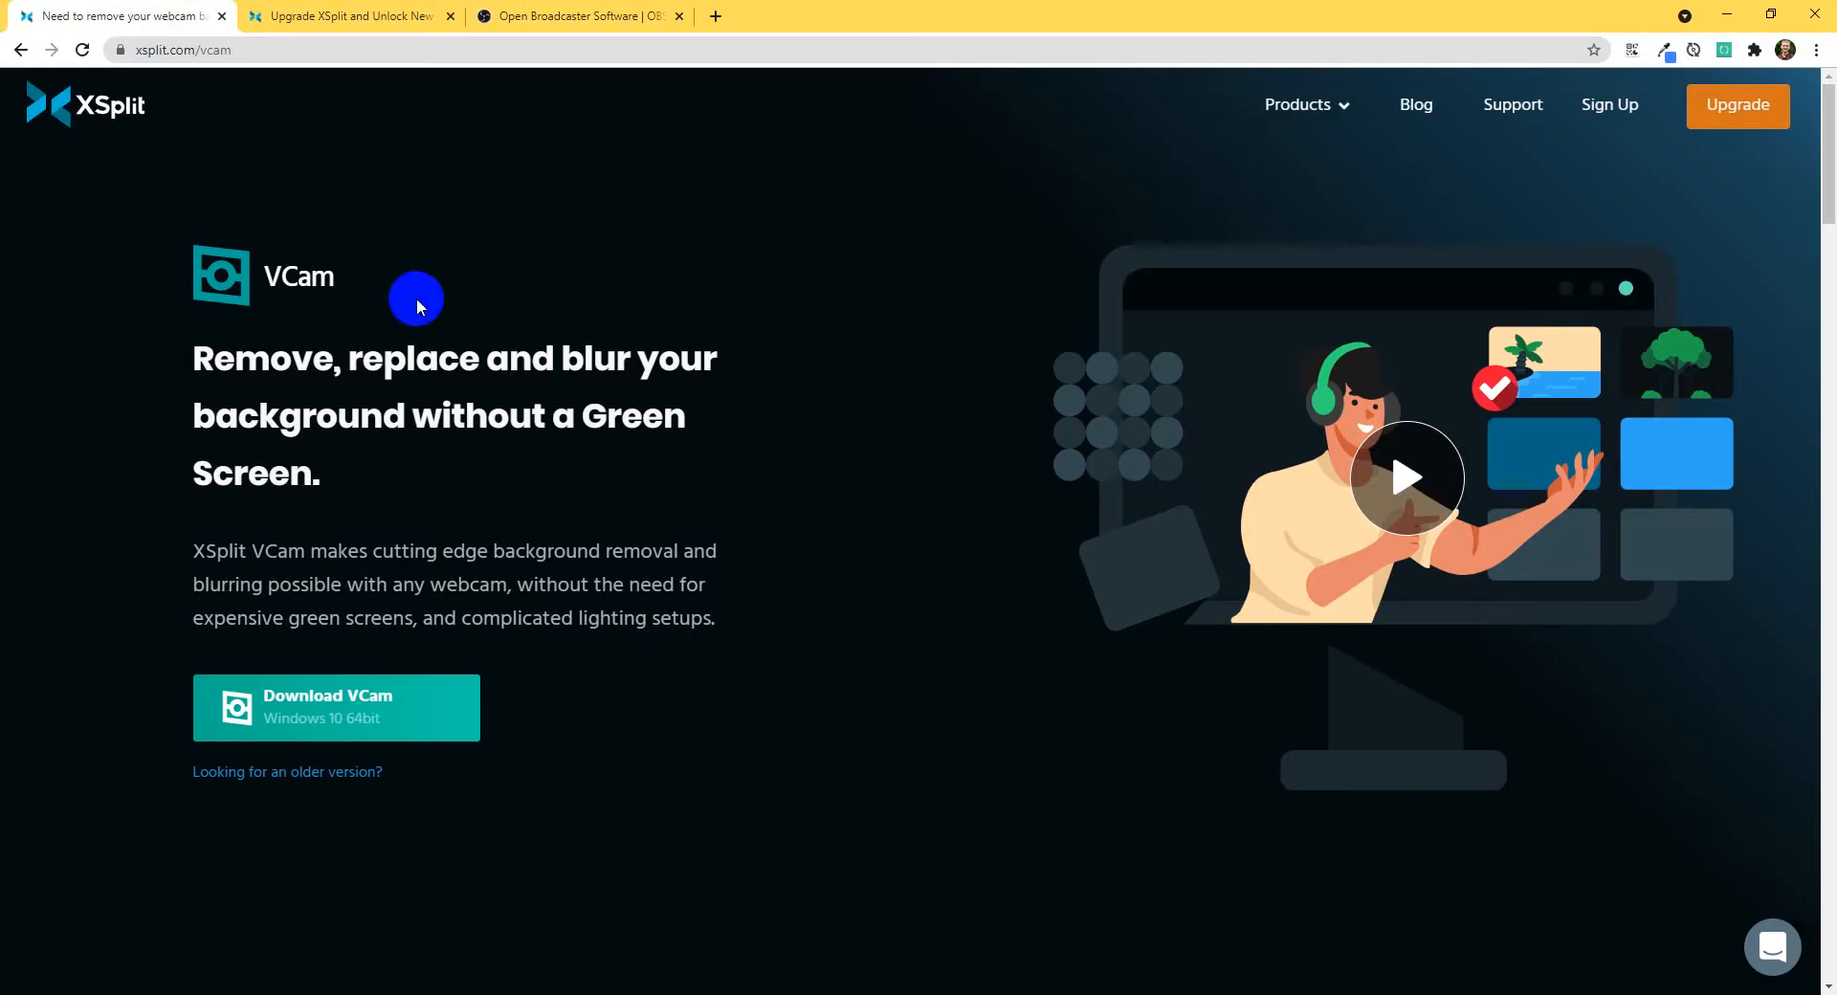
mouse_move(429, 310)
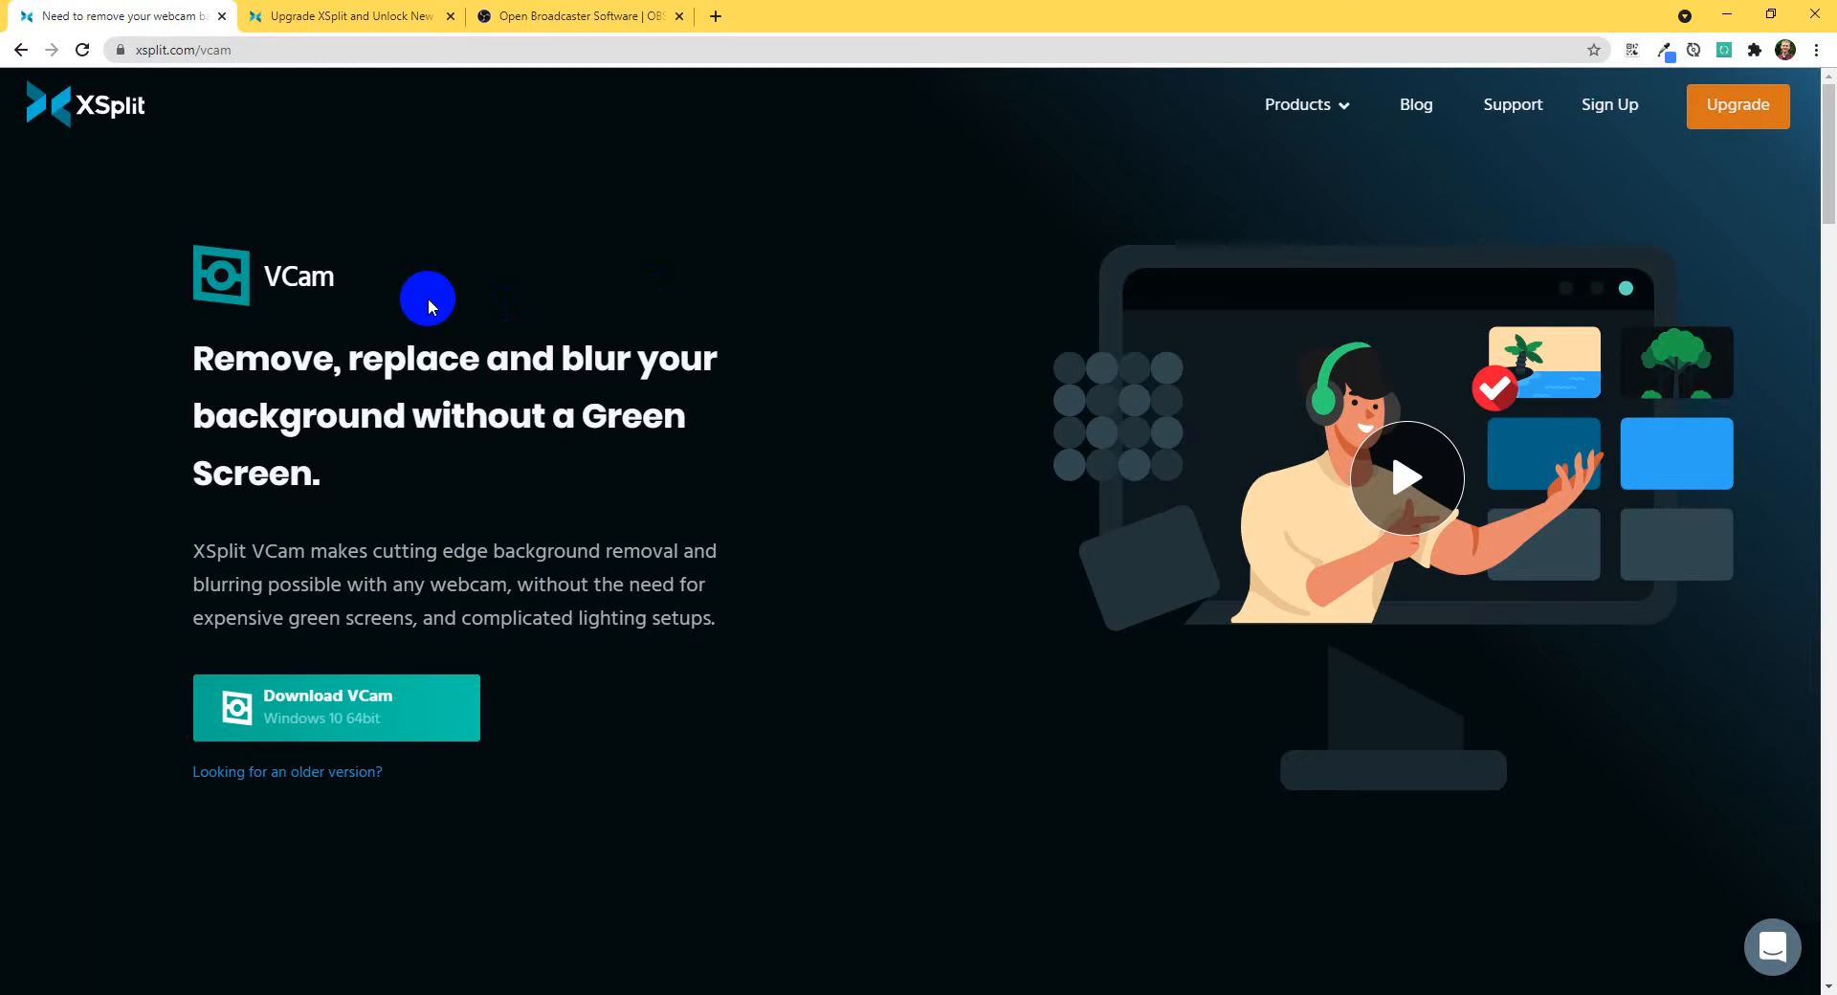
Step: Scroll the XSplit VCam page down to the 'No Need For A Green Screen' section
scroll("down", 3)
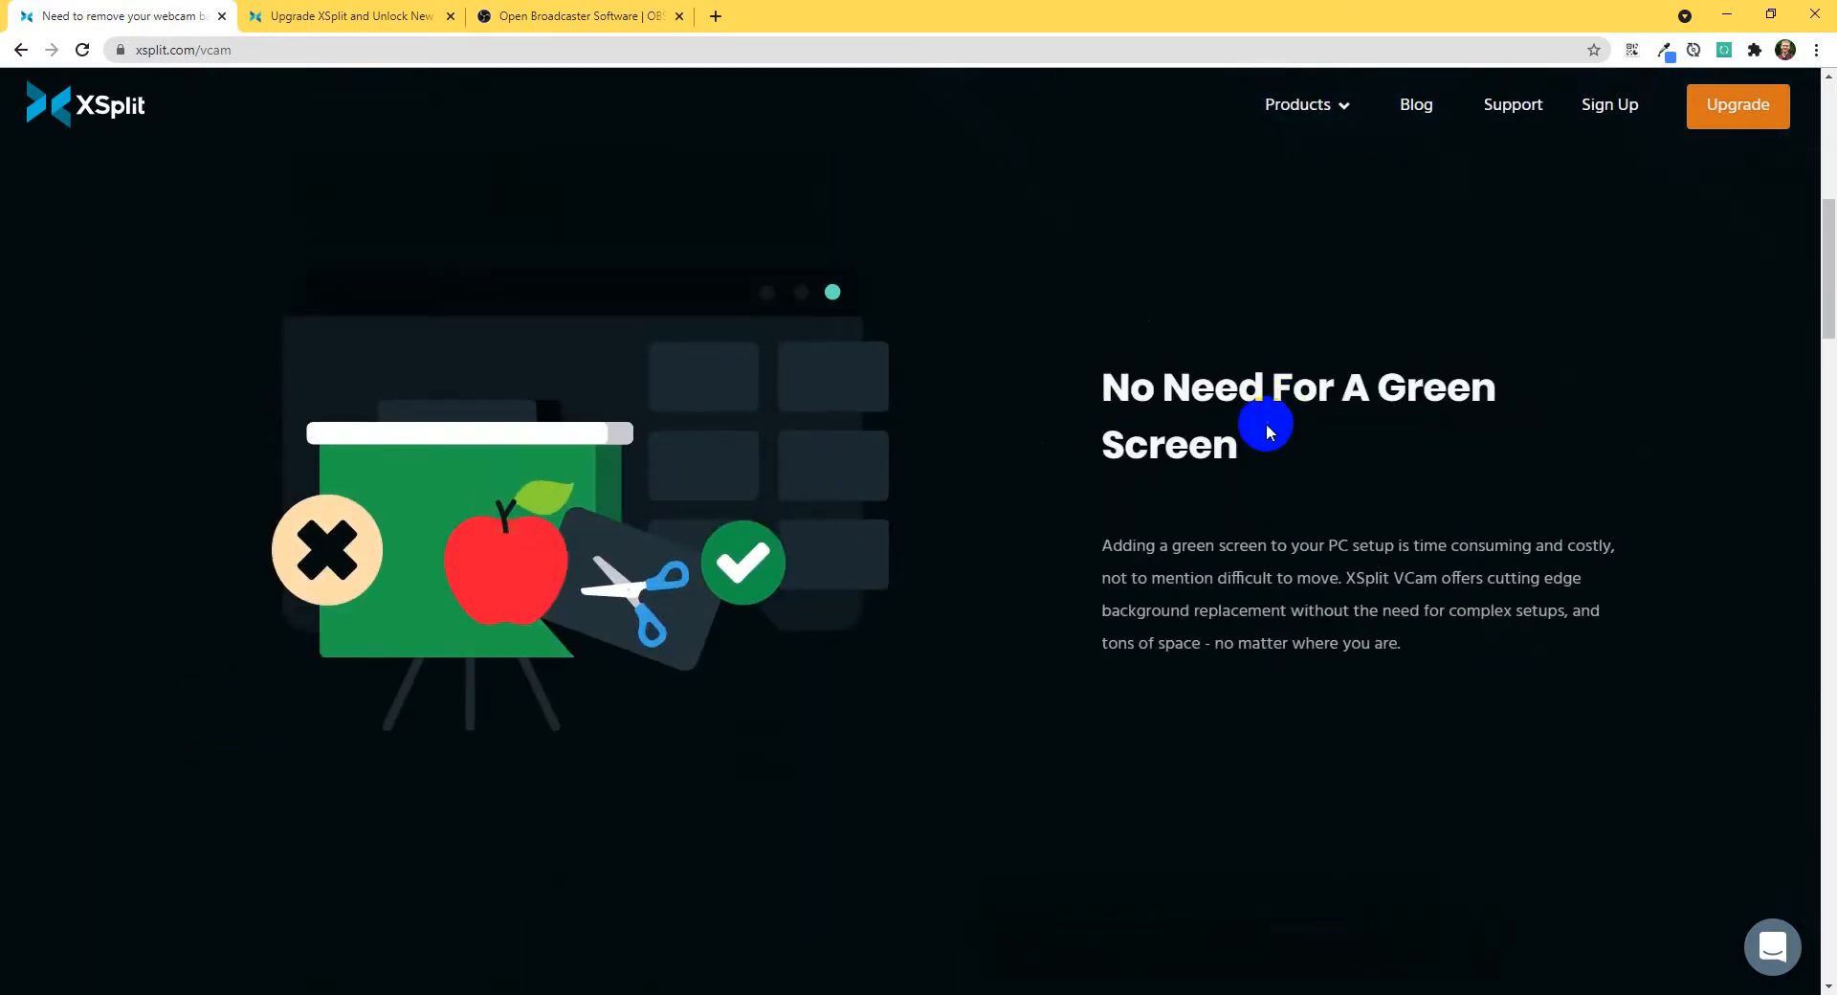
mouse_move(1133, 366)
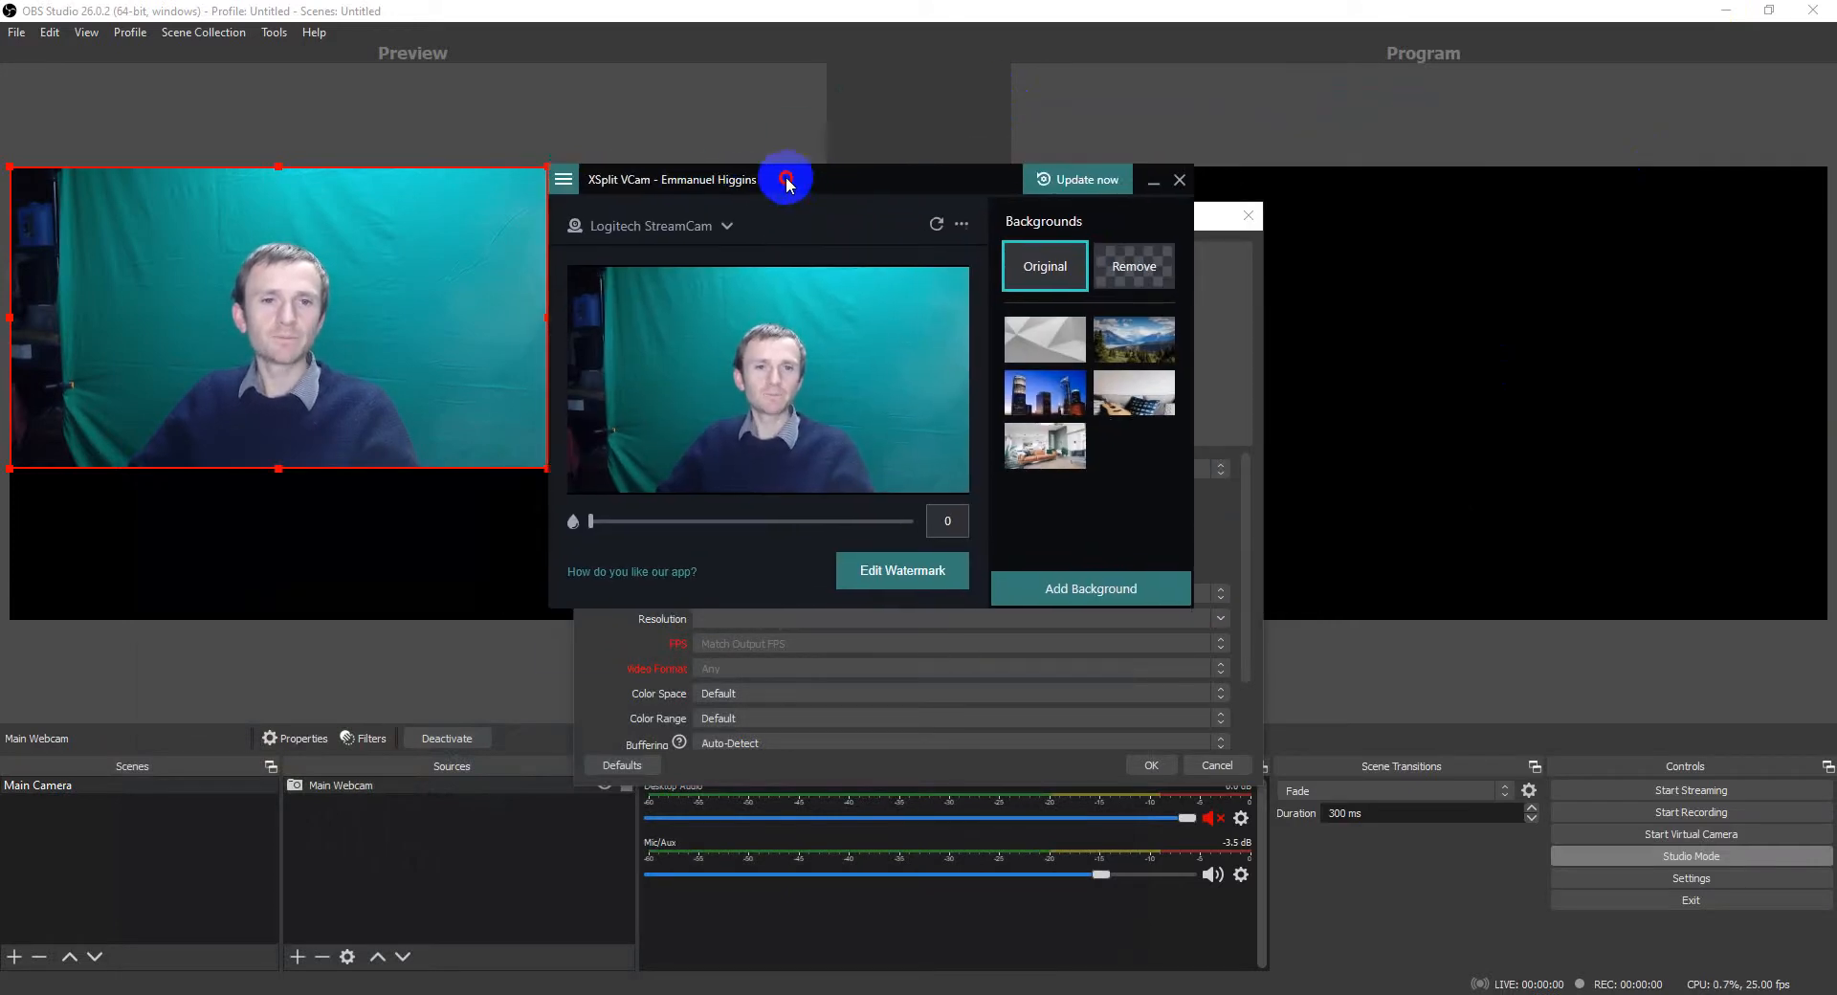
mouse_move(651, 230)
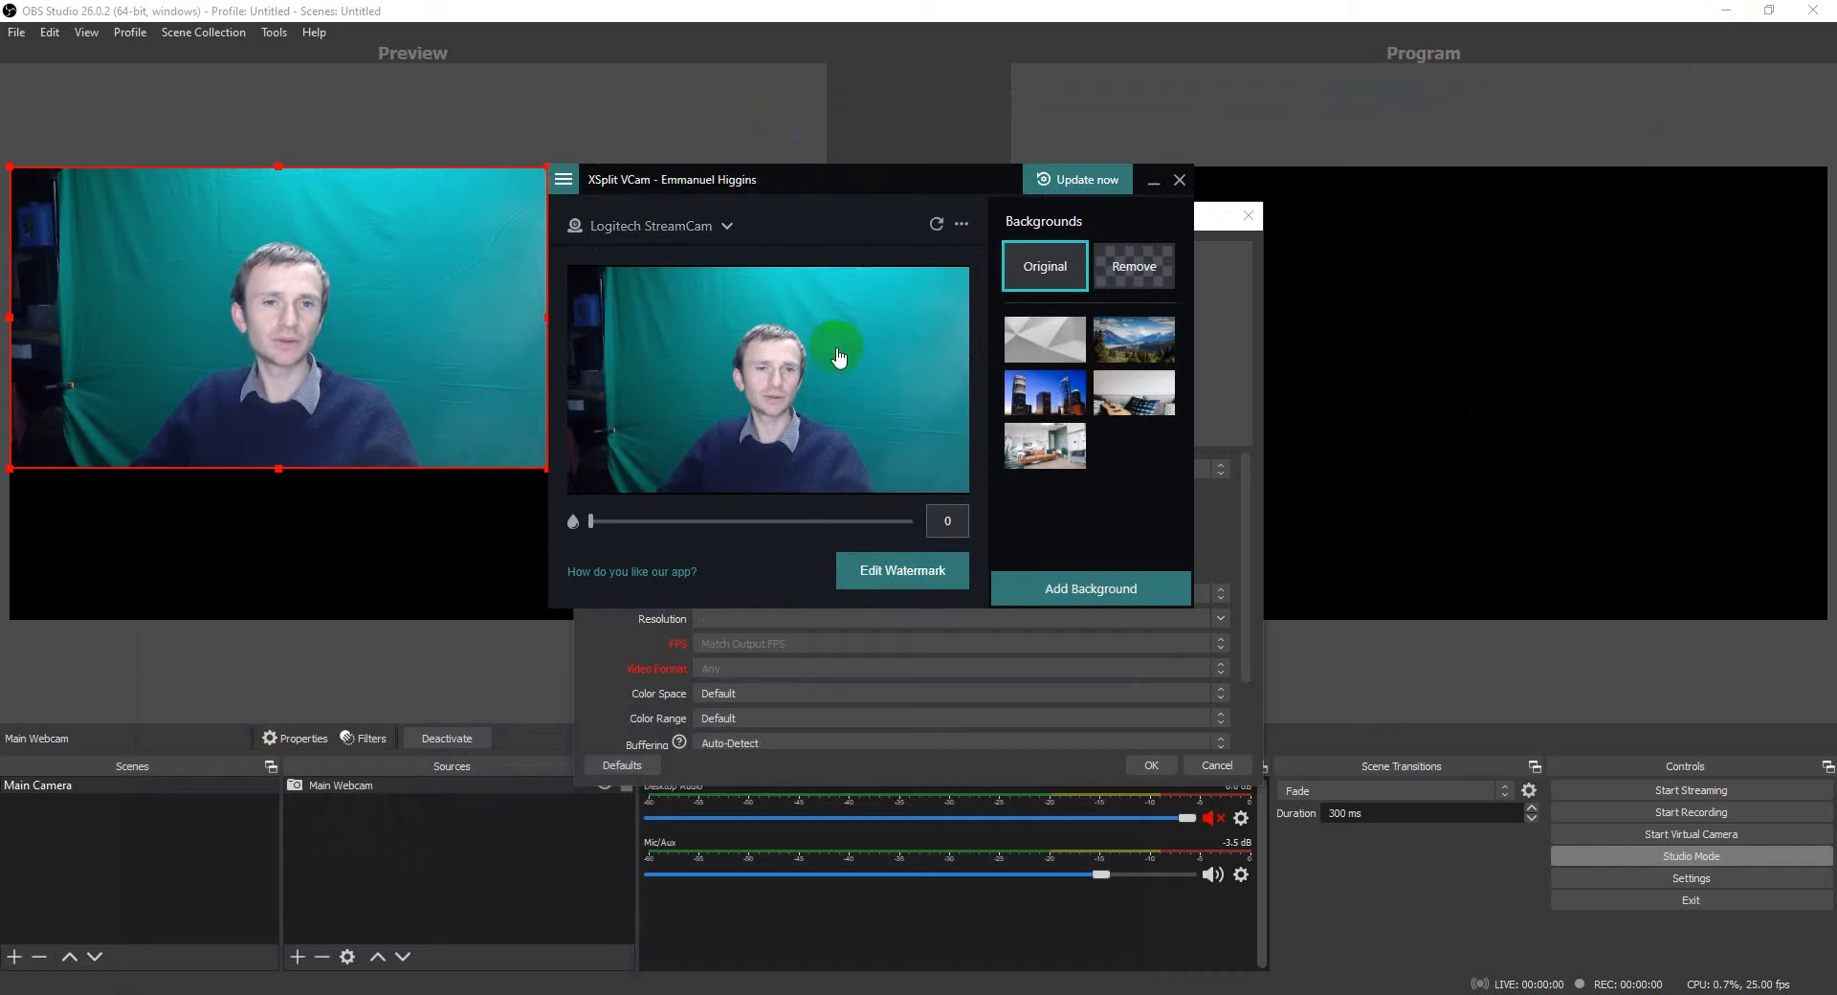
mouse_move(830, 333)
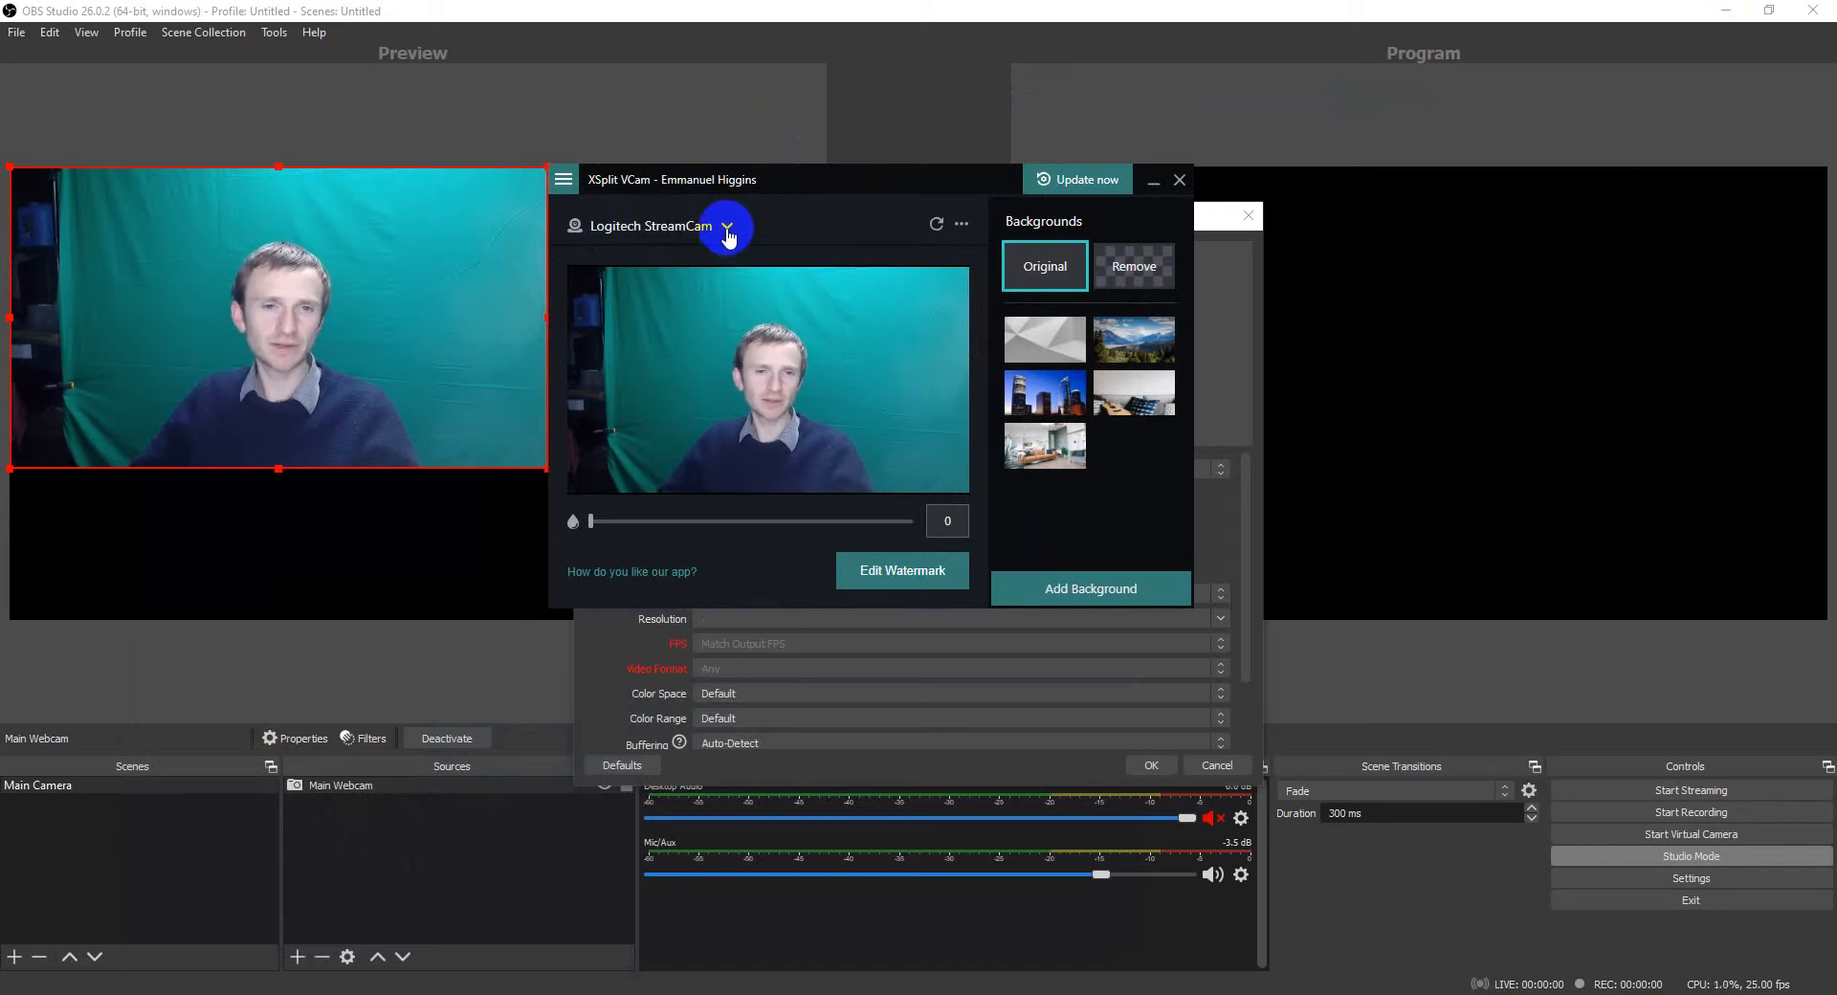
Step: Bring XSplit VCam forward and test the Background Blur slider up and back down
left_click(727, 228)
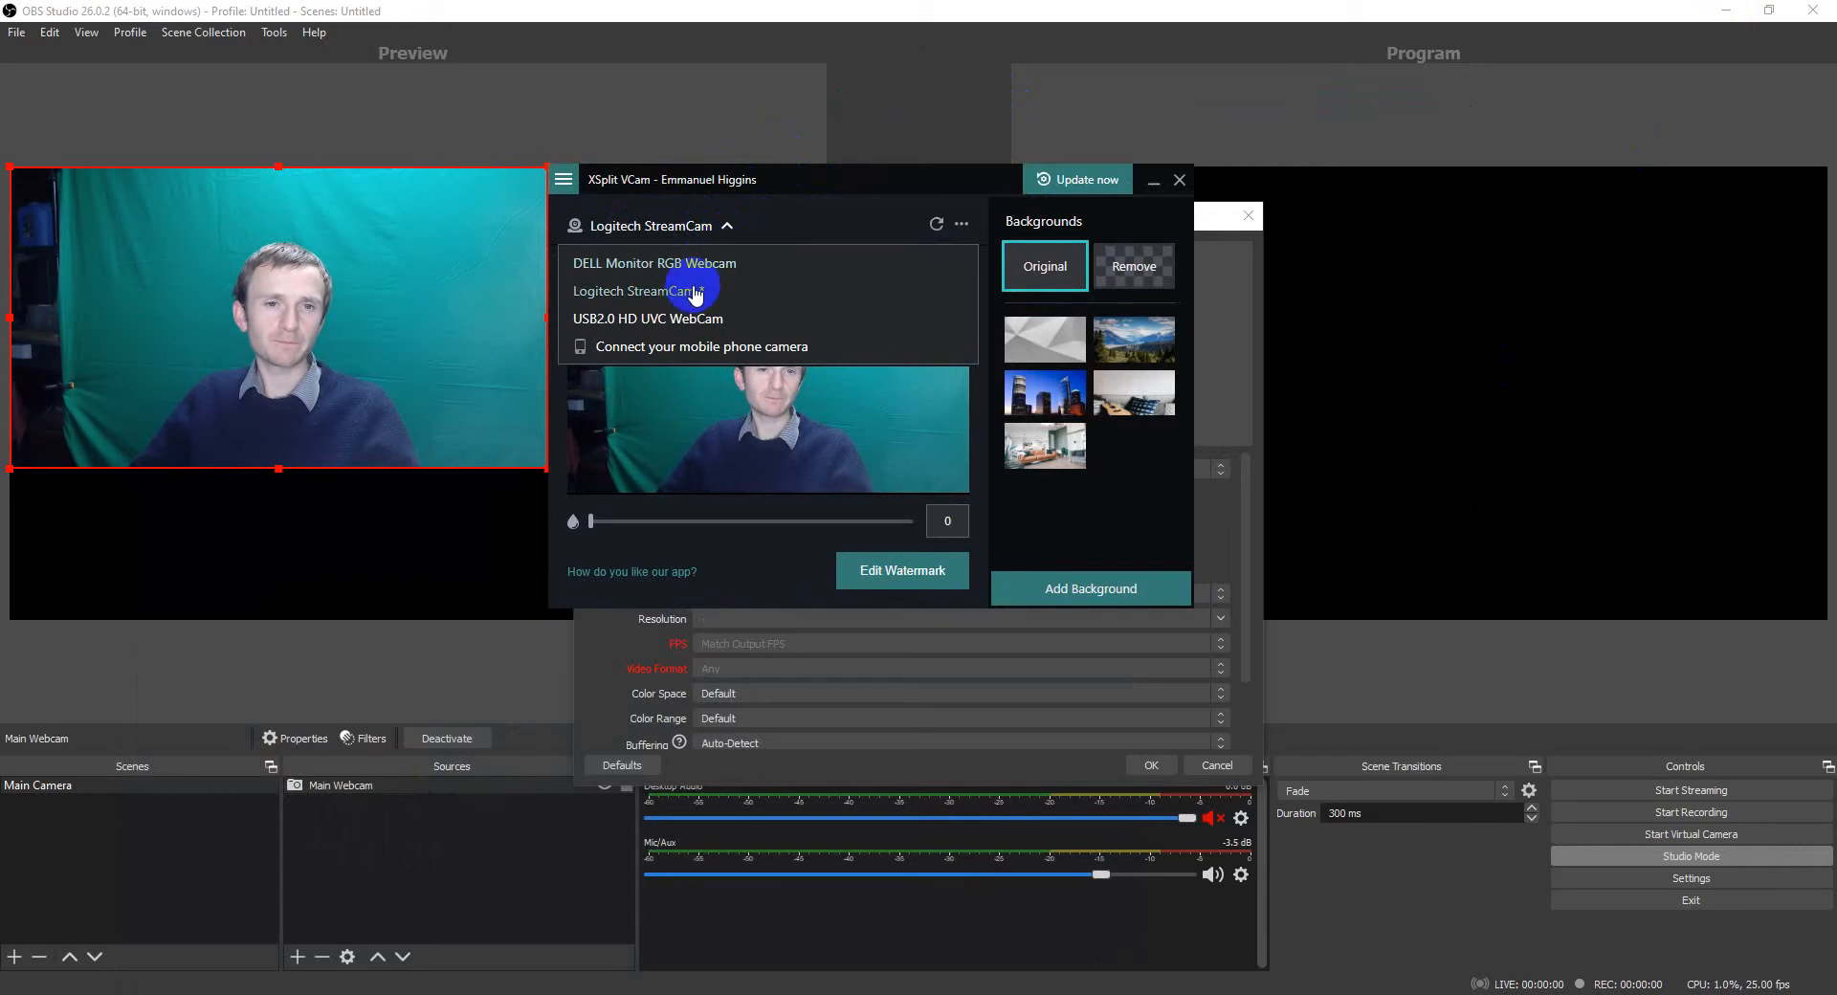
left_click(688, 291)
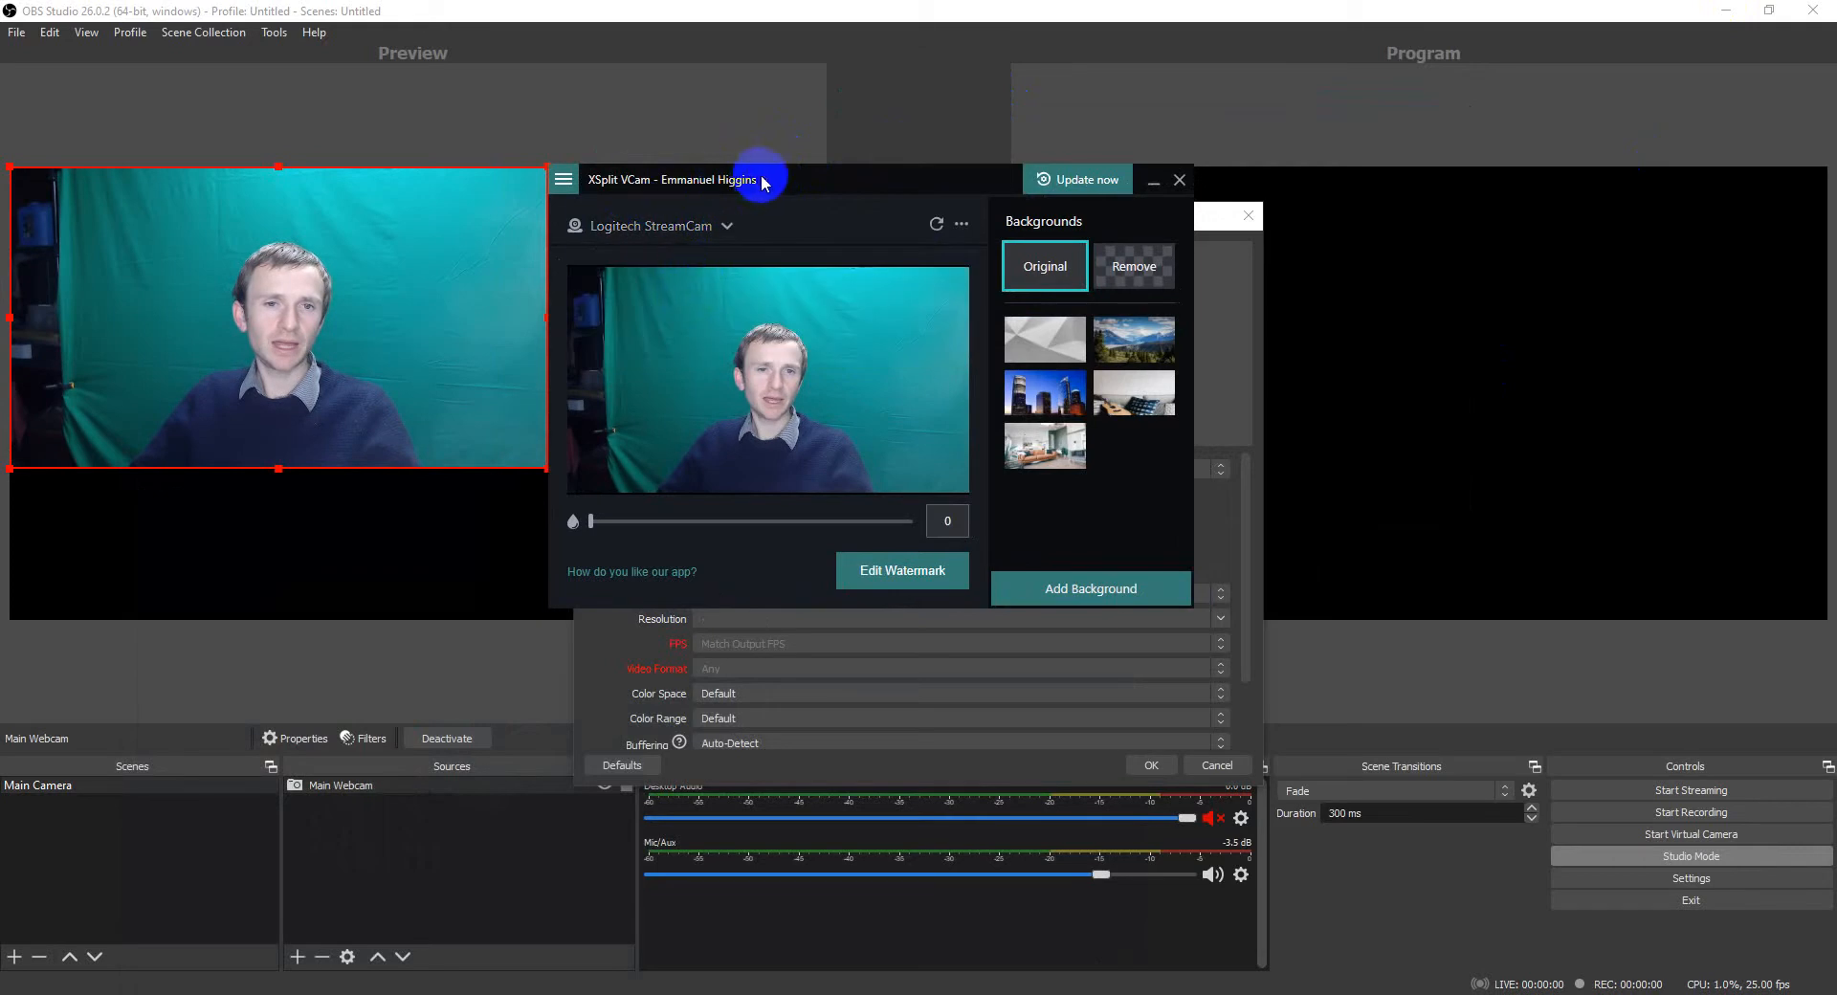
mouse_move(702, 209)
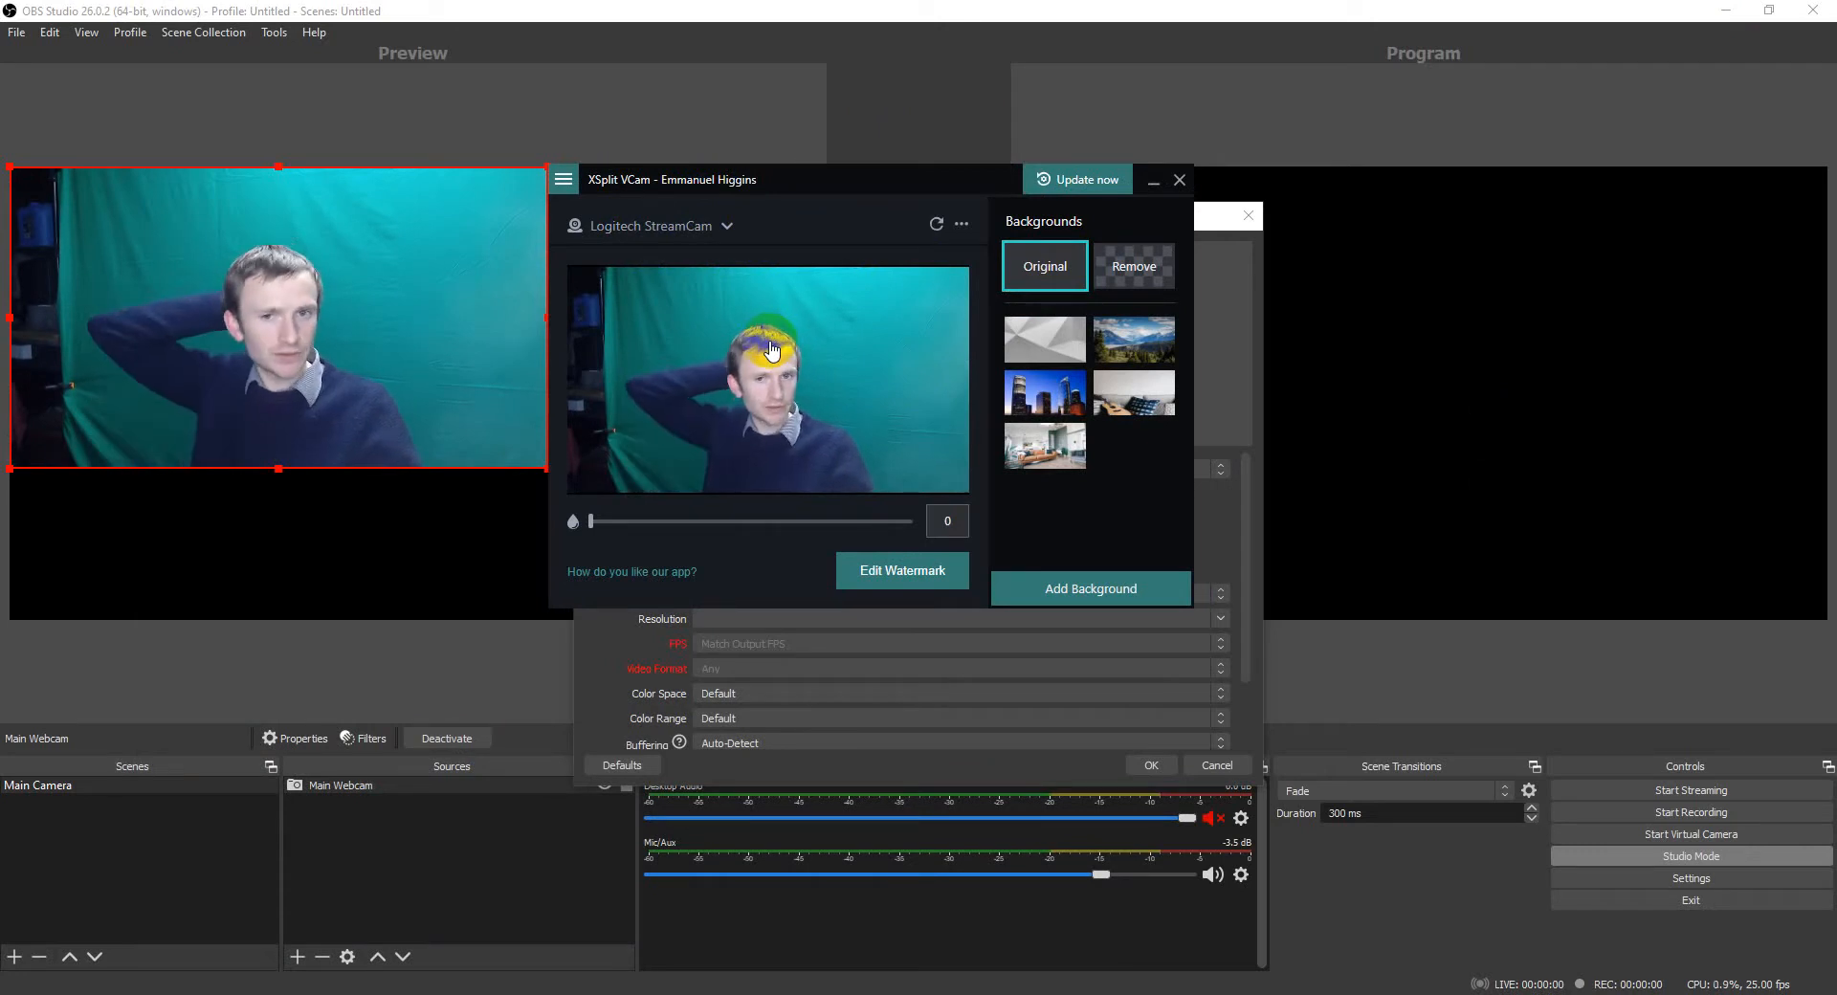
left_click(658, 521)
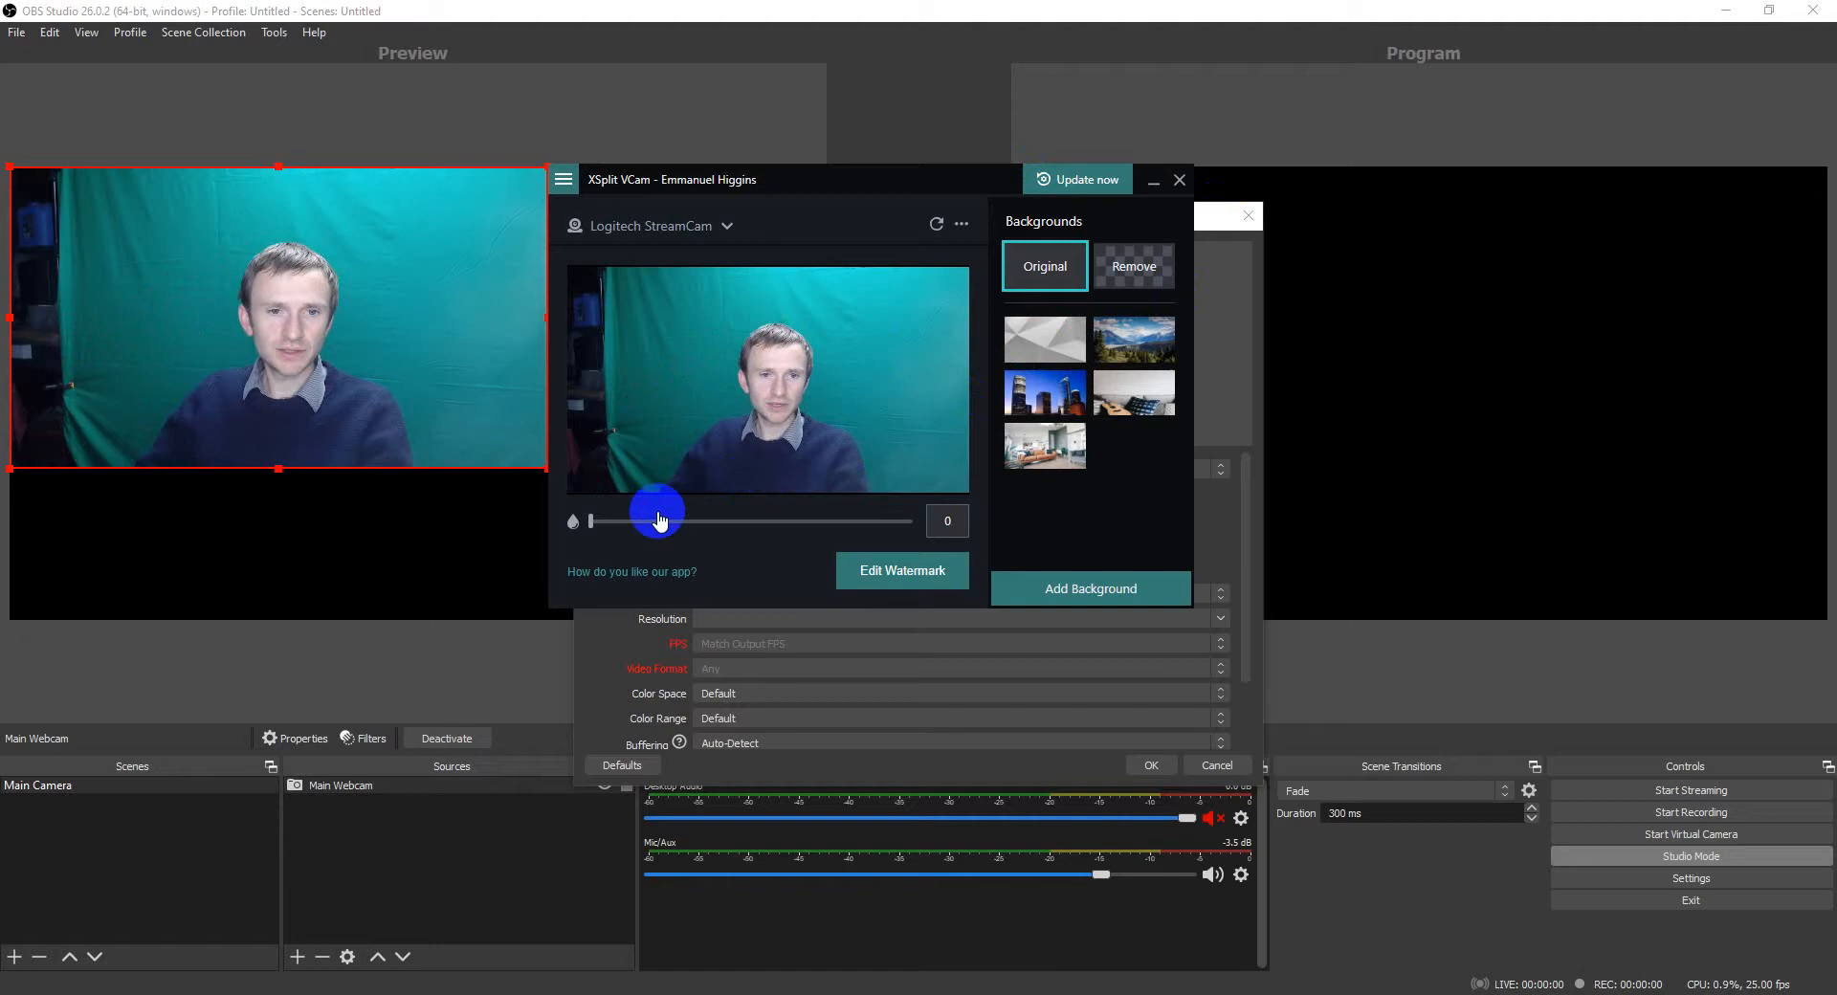
left_click_drag(660, 521, 643, 530)
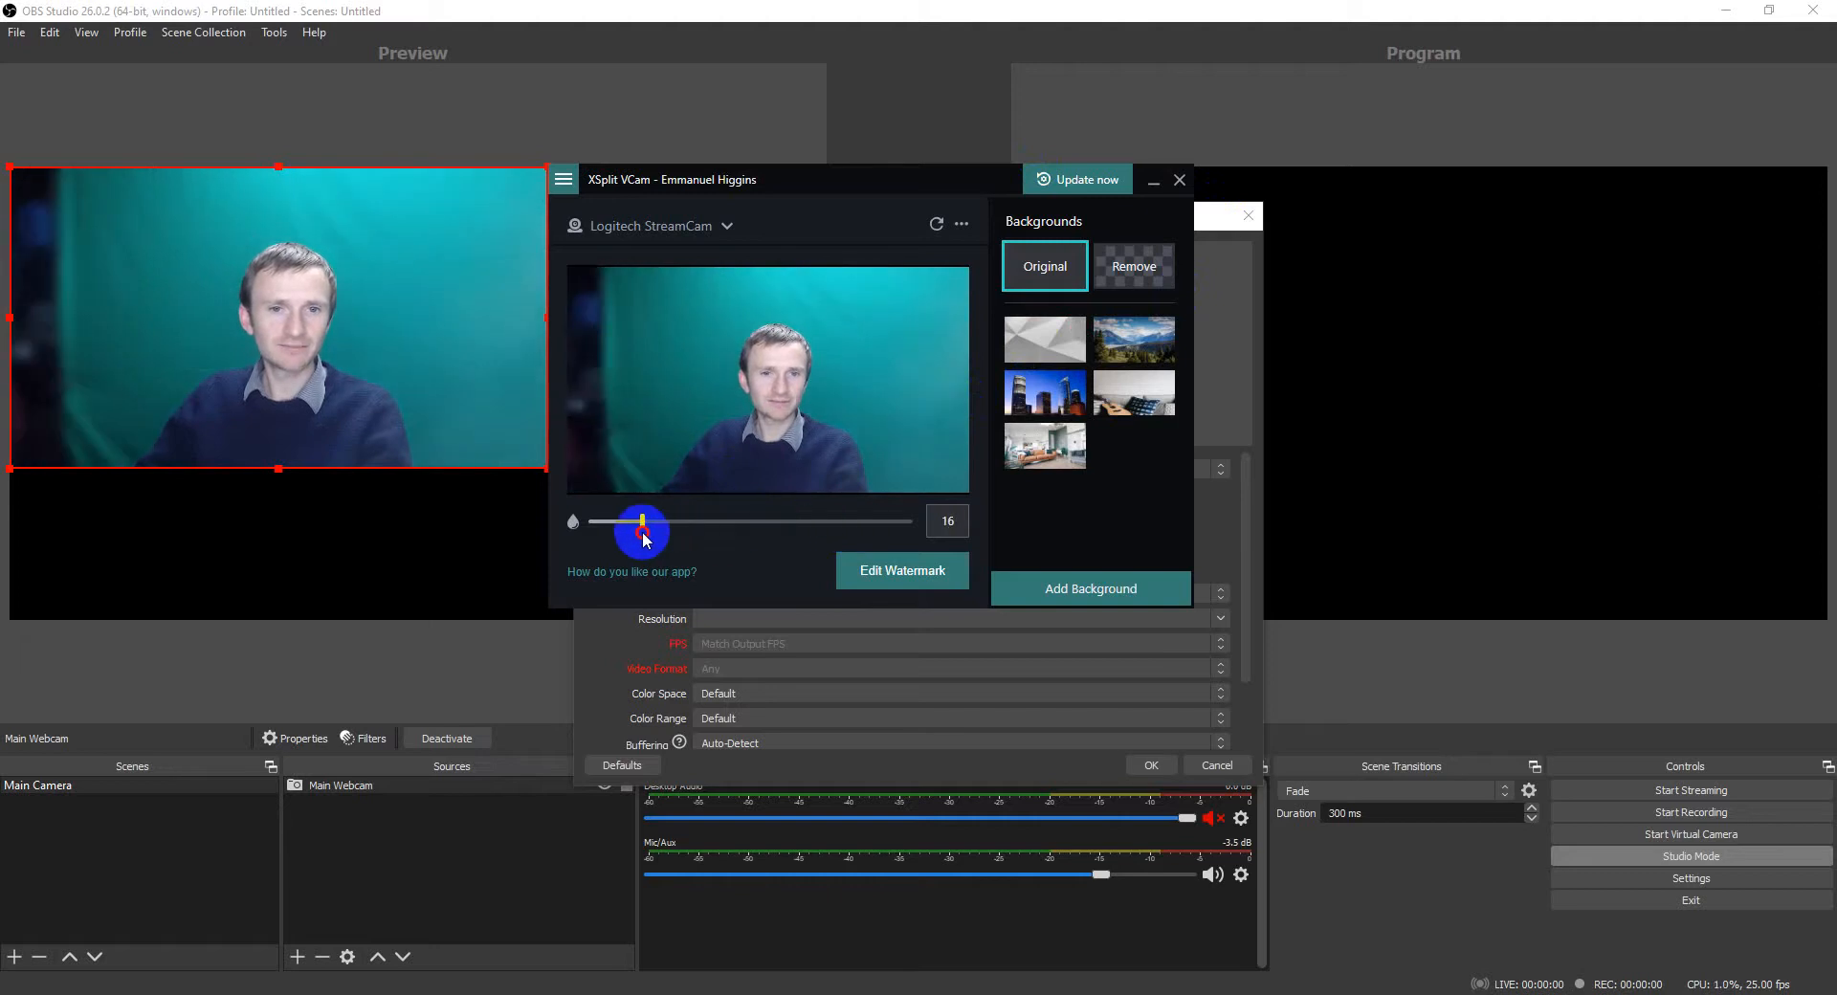
left_click_drag(643, 521, 723, 520)
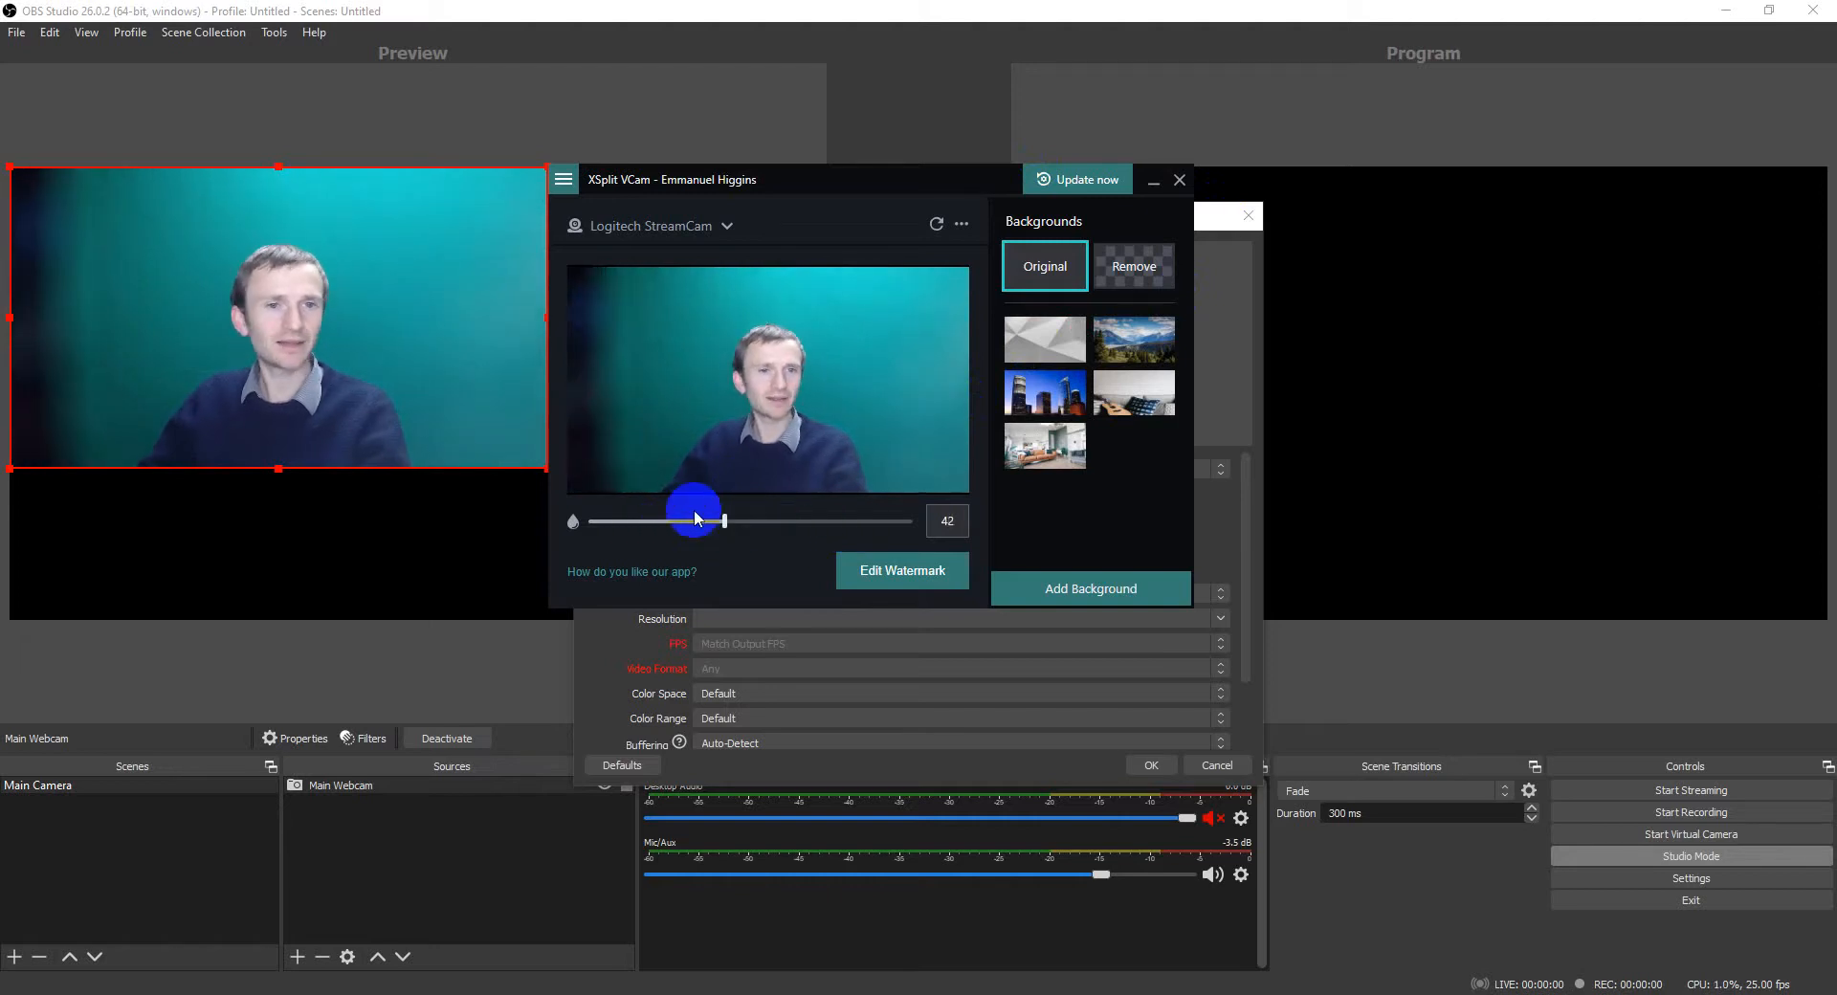
left_click_drag(723, 521, 586, 520)
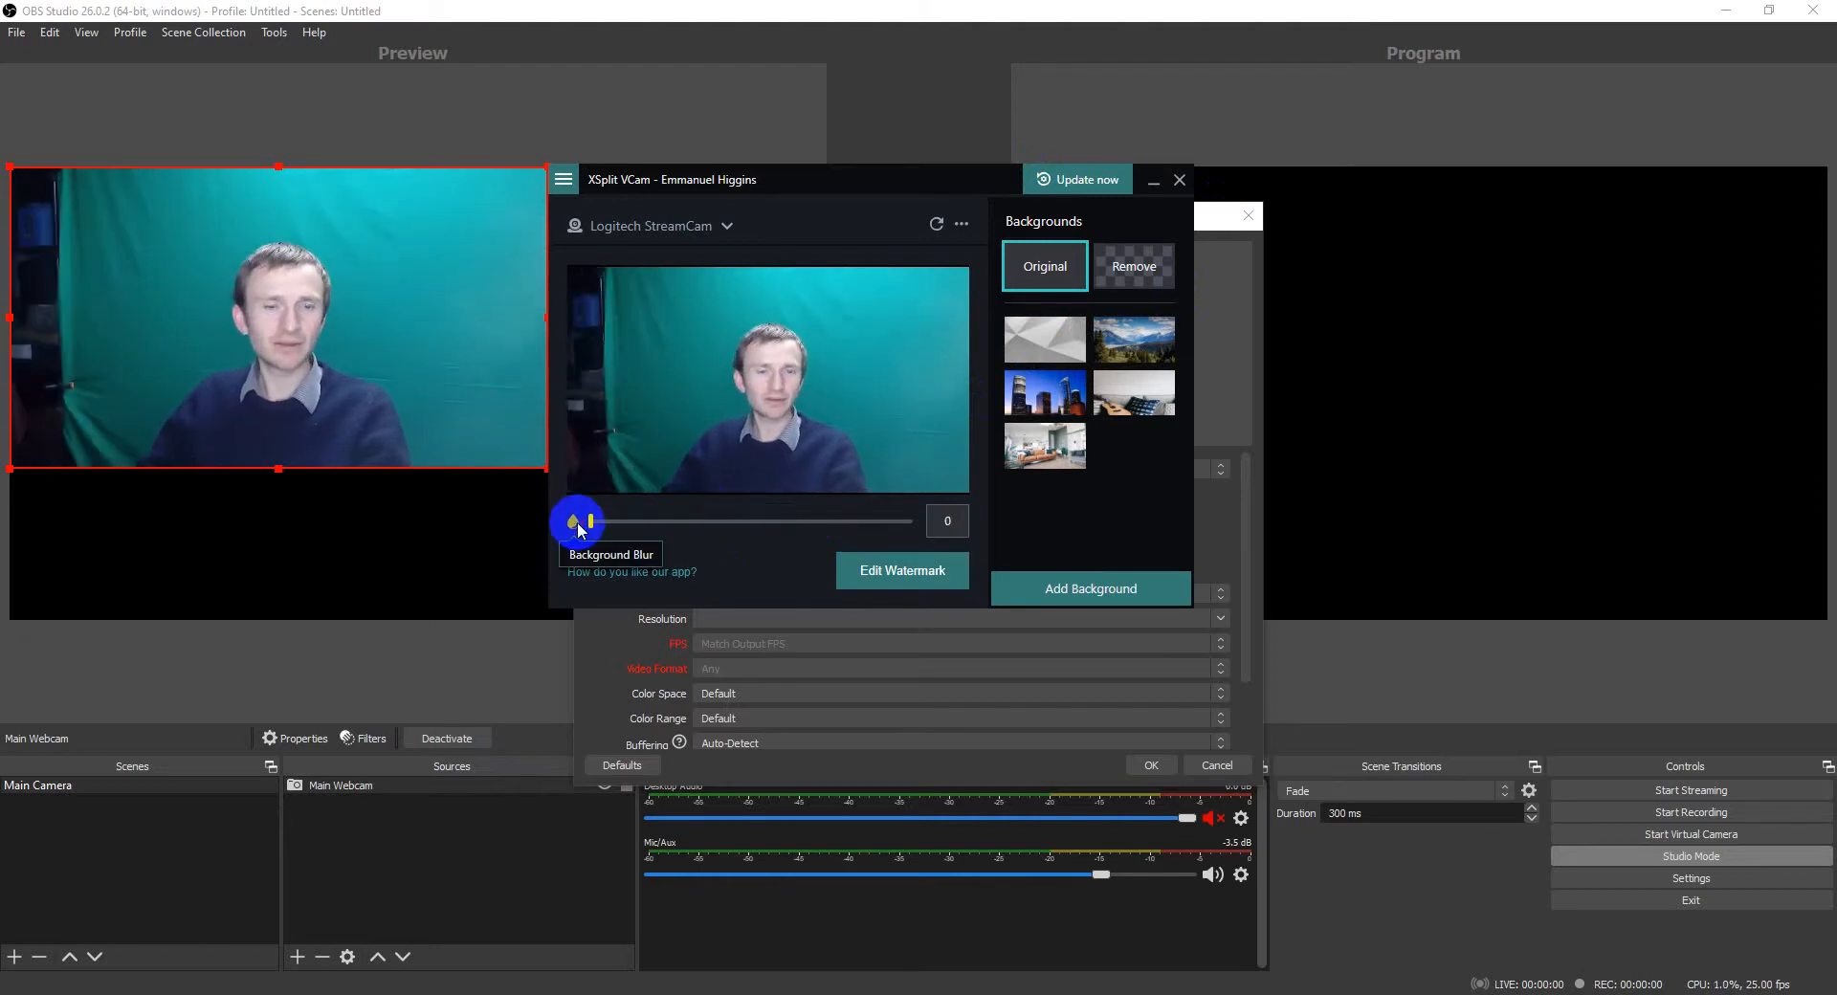
Step: Turn blur off and set the VCam background to Remove for a transparent backdrop
left_click(1133, 266)
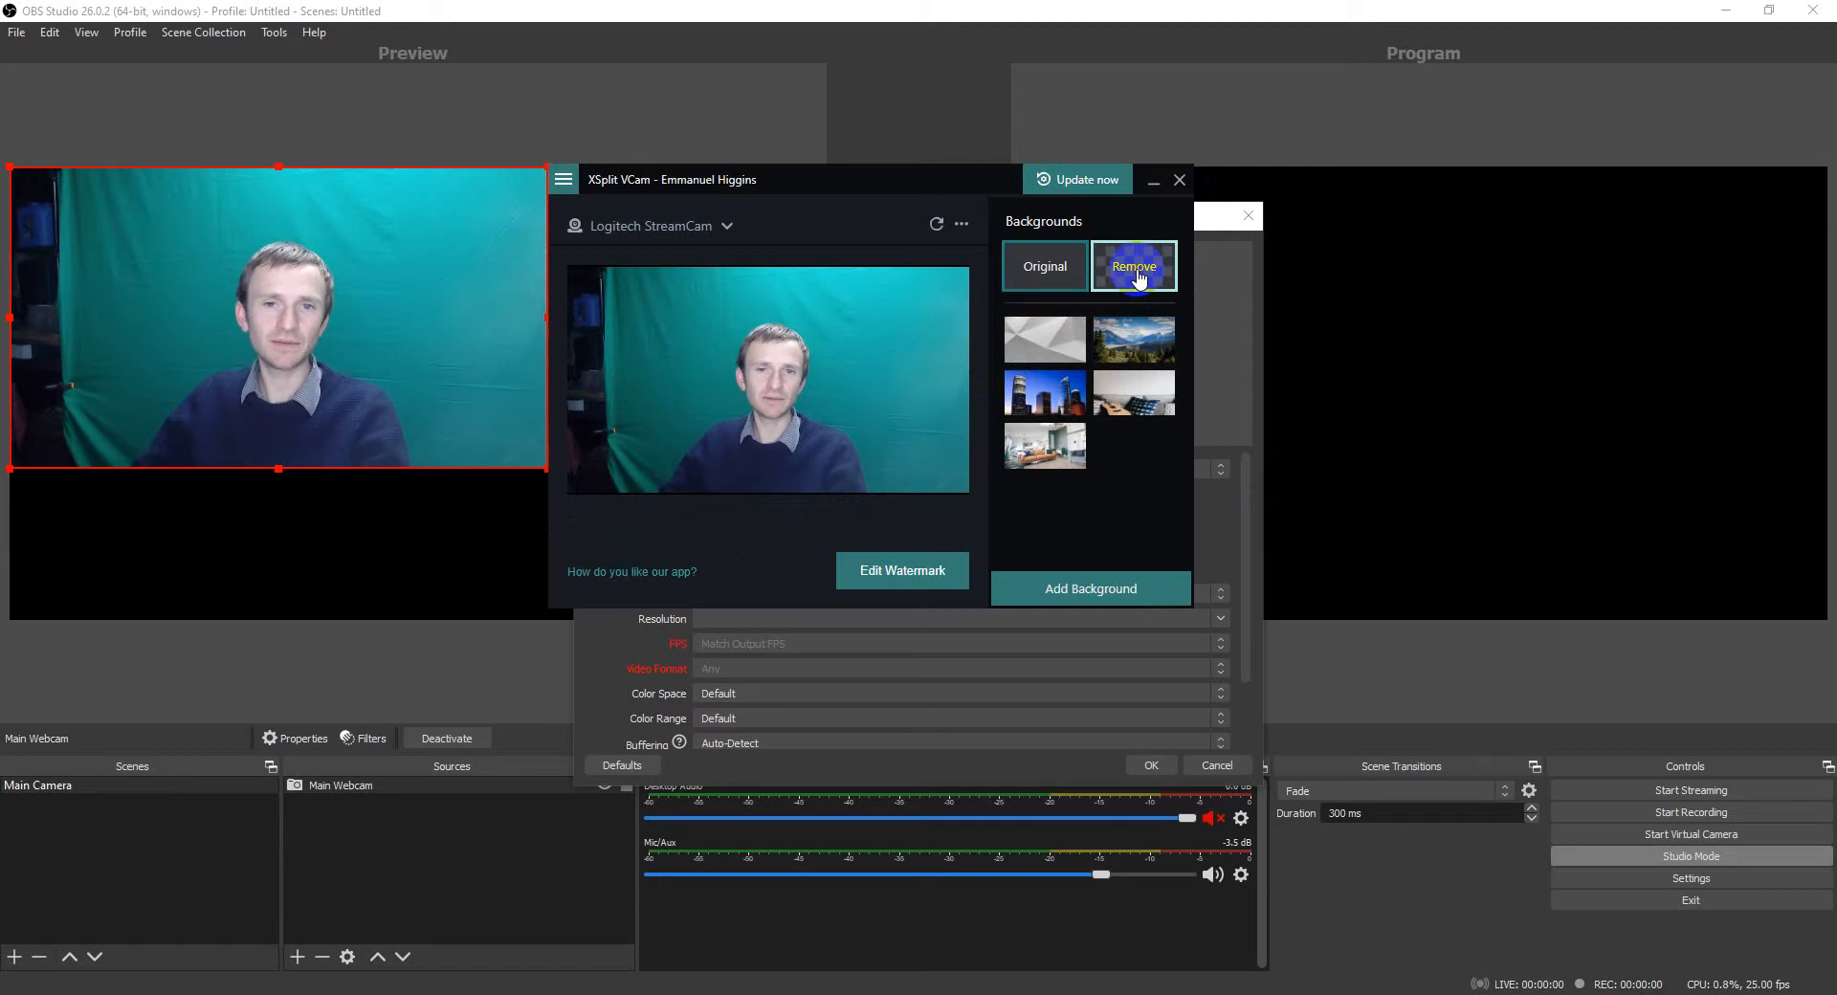
left_click(1132, 266)
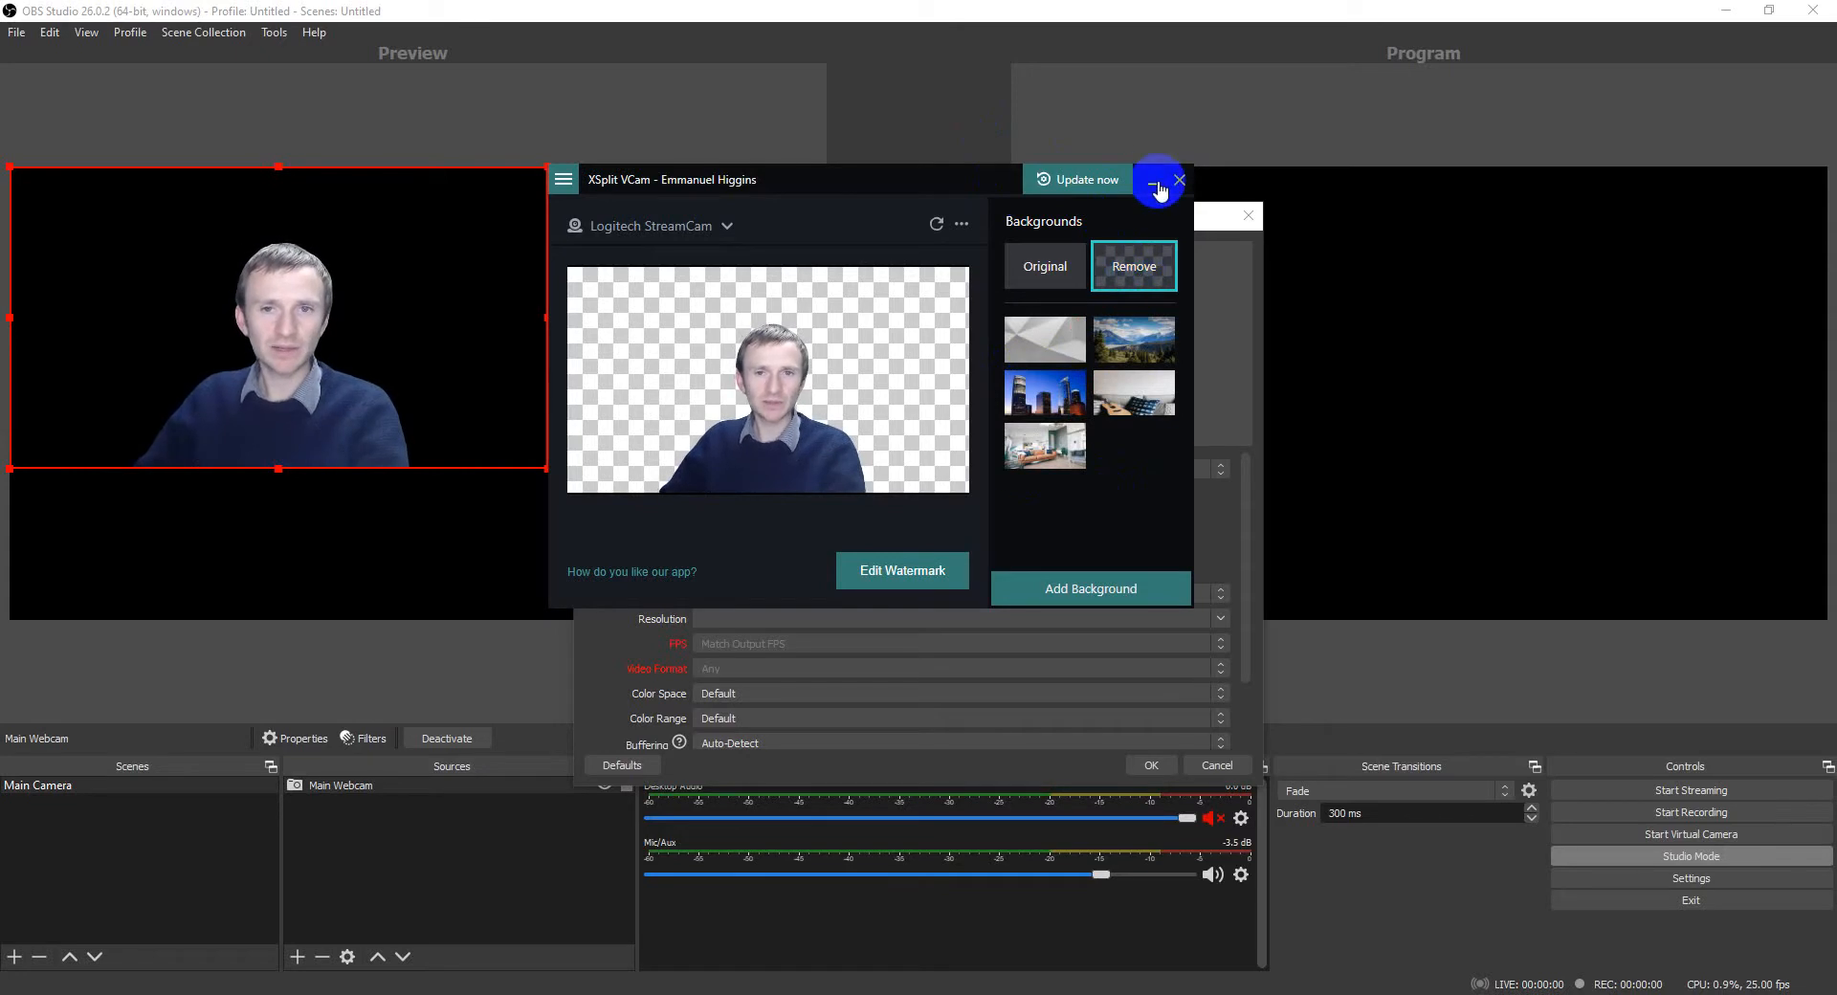
left_click(1179, 180)
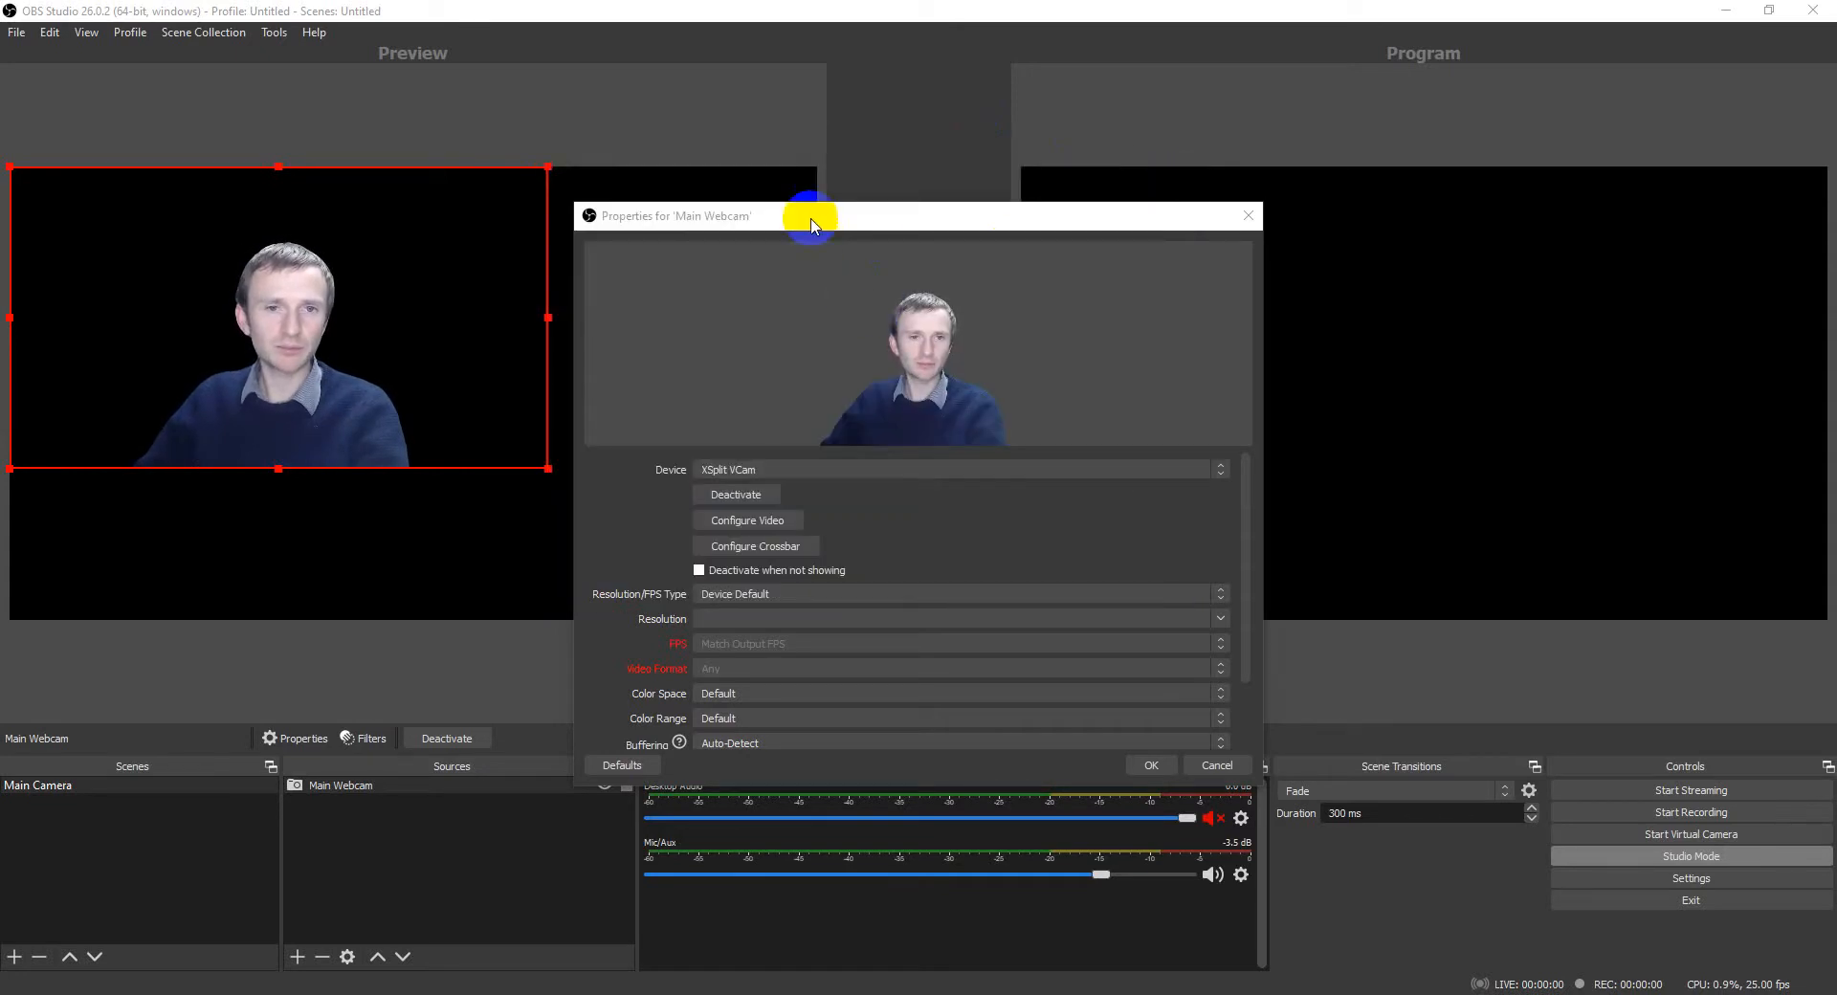
left_click(1133, 368)
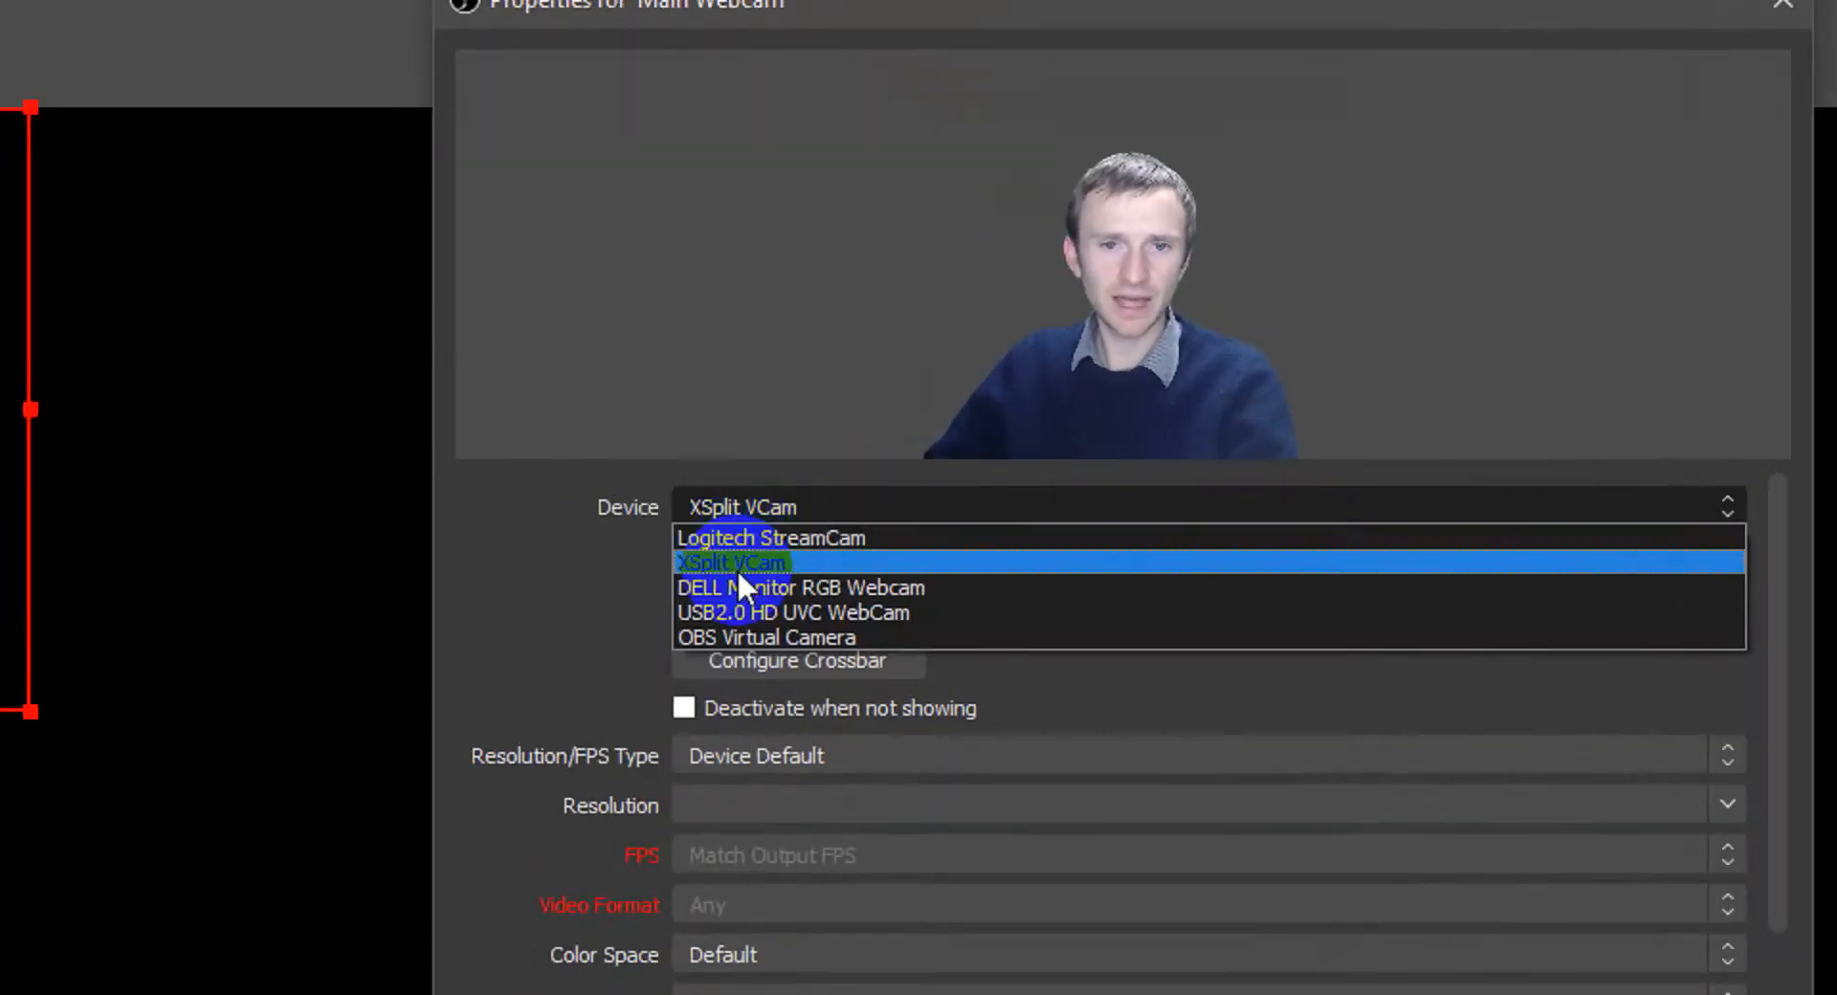
left_click(731, 562)
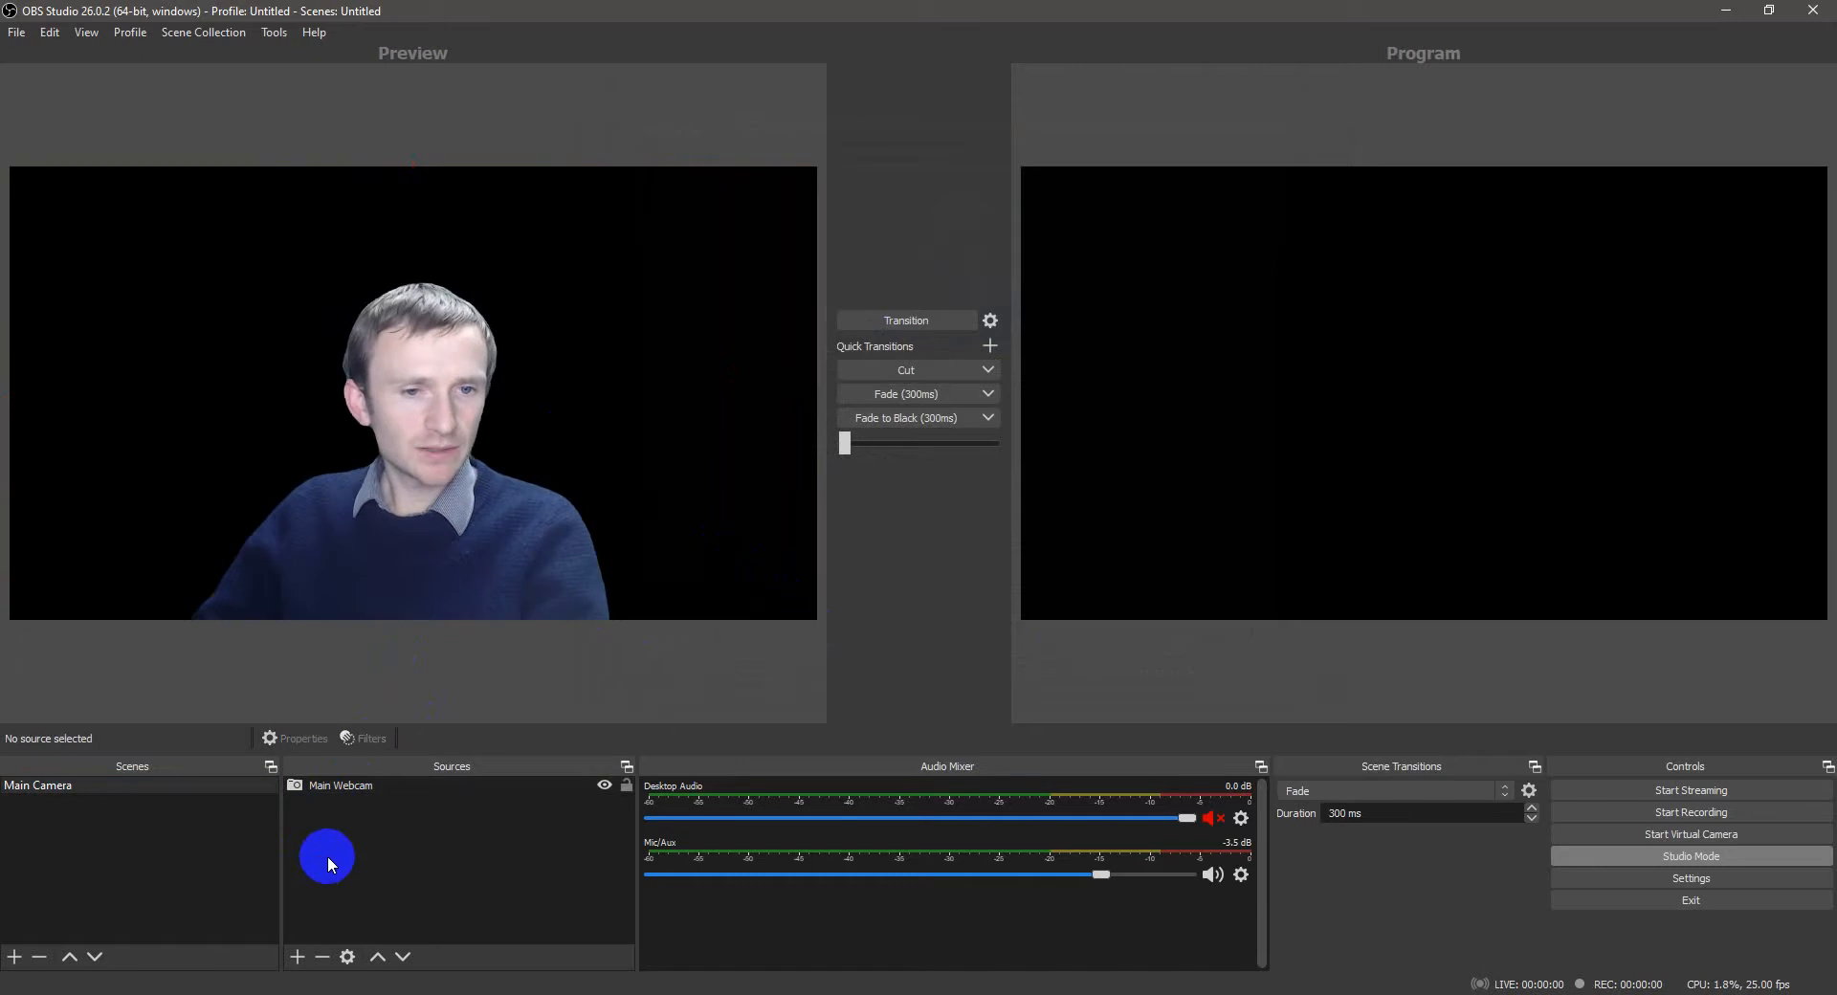
Step: Add an Image source named 'Main Background' above Main Webcam
left_click(341, 787)
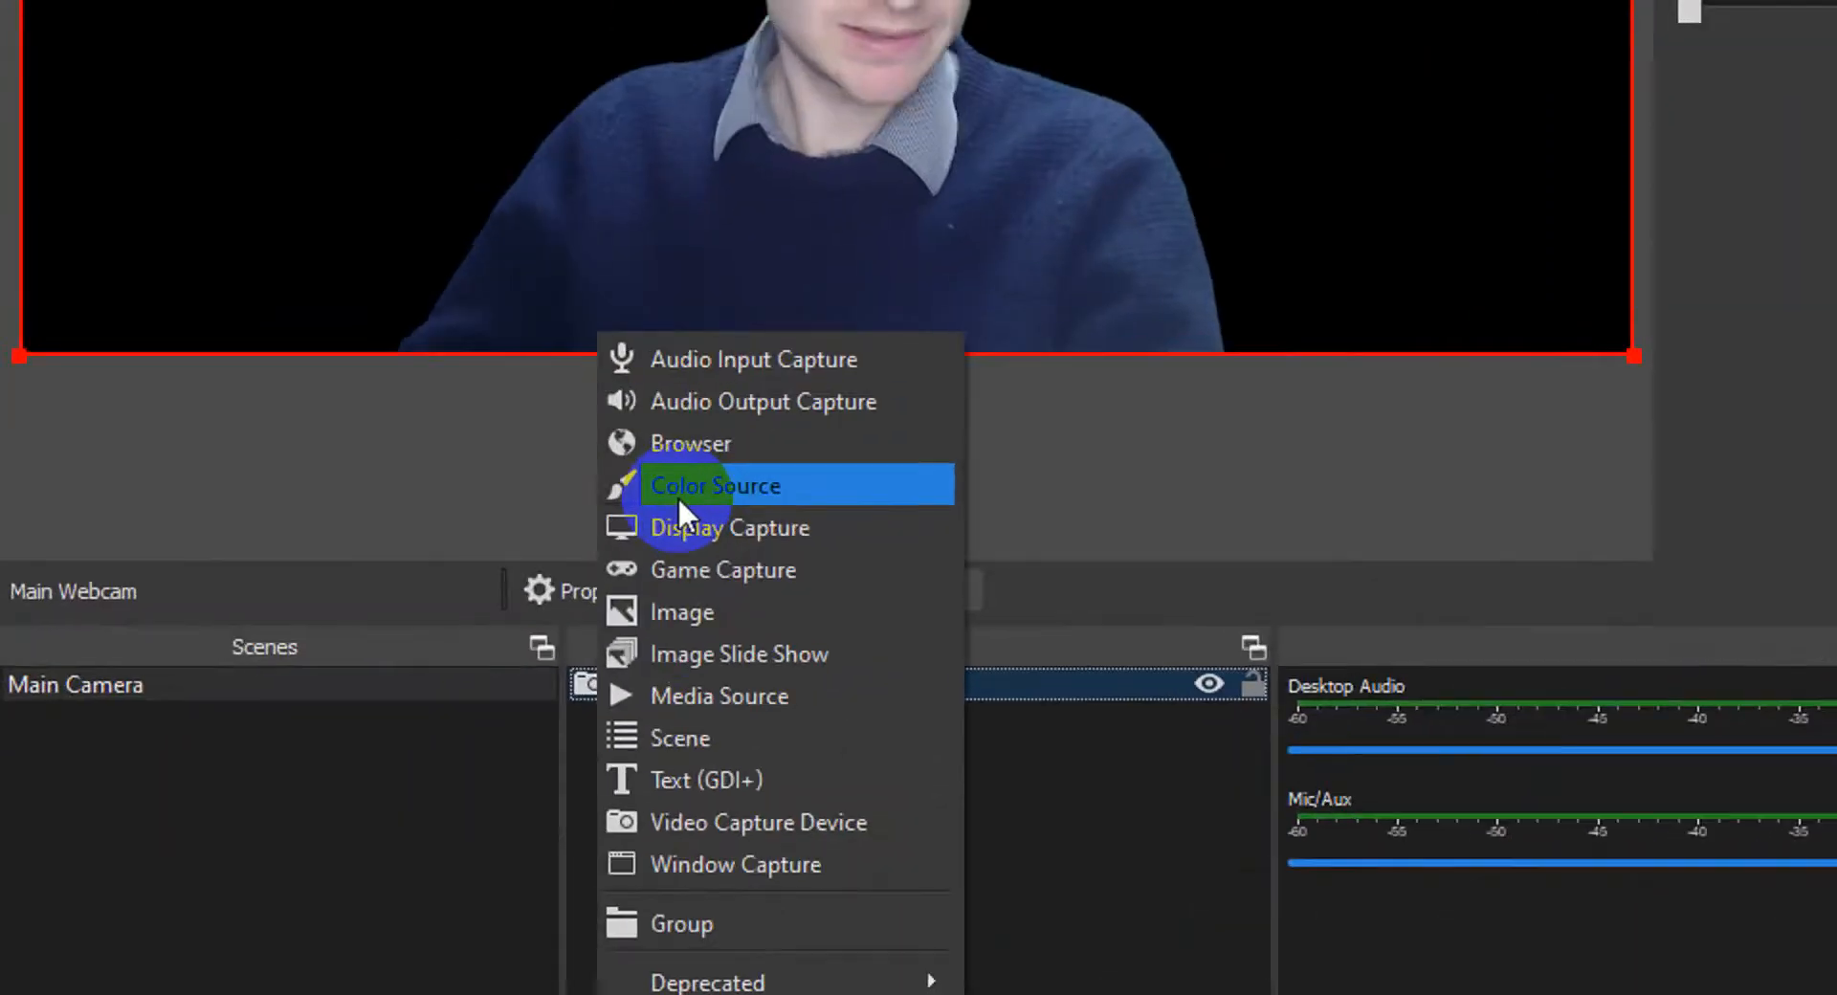
left_click(716, 486)
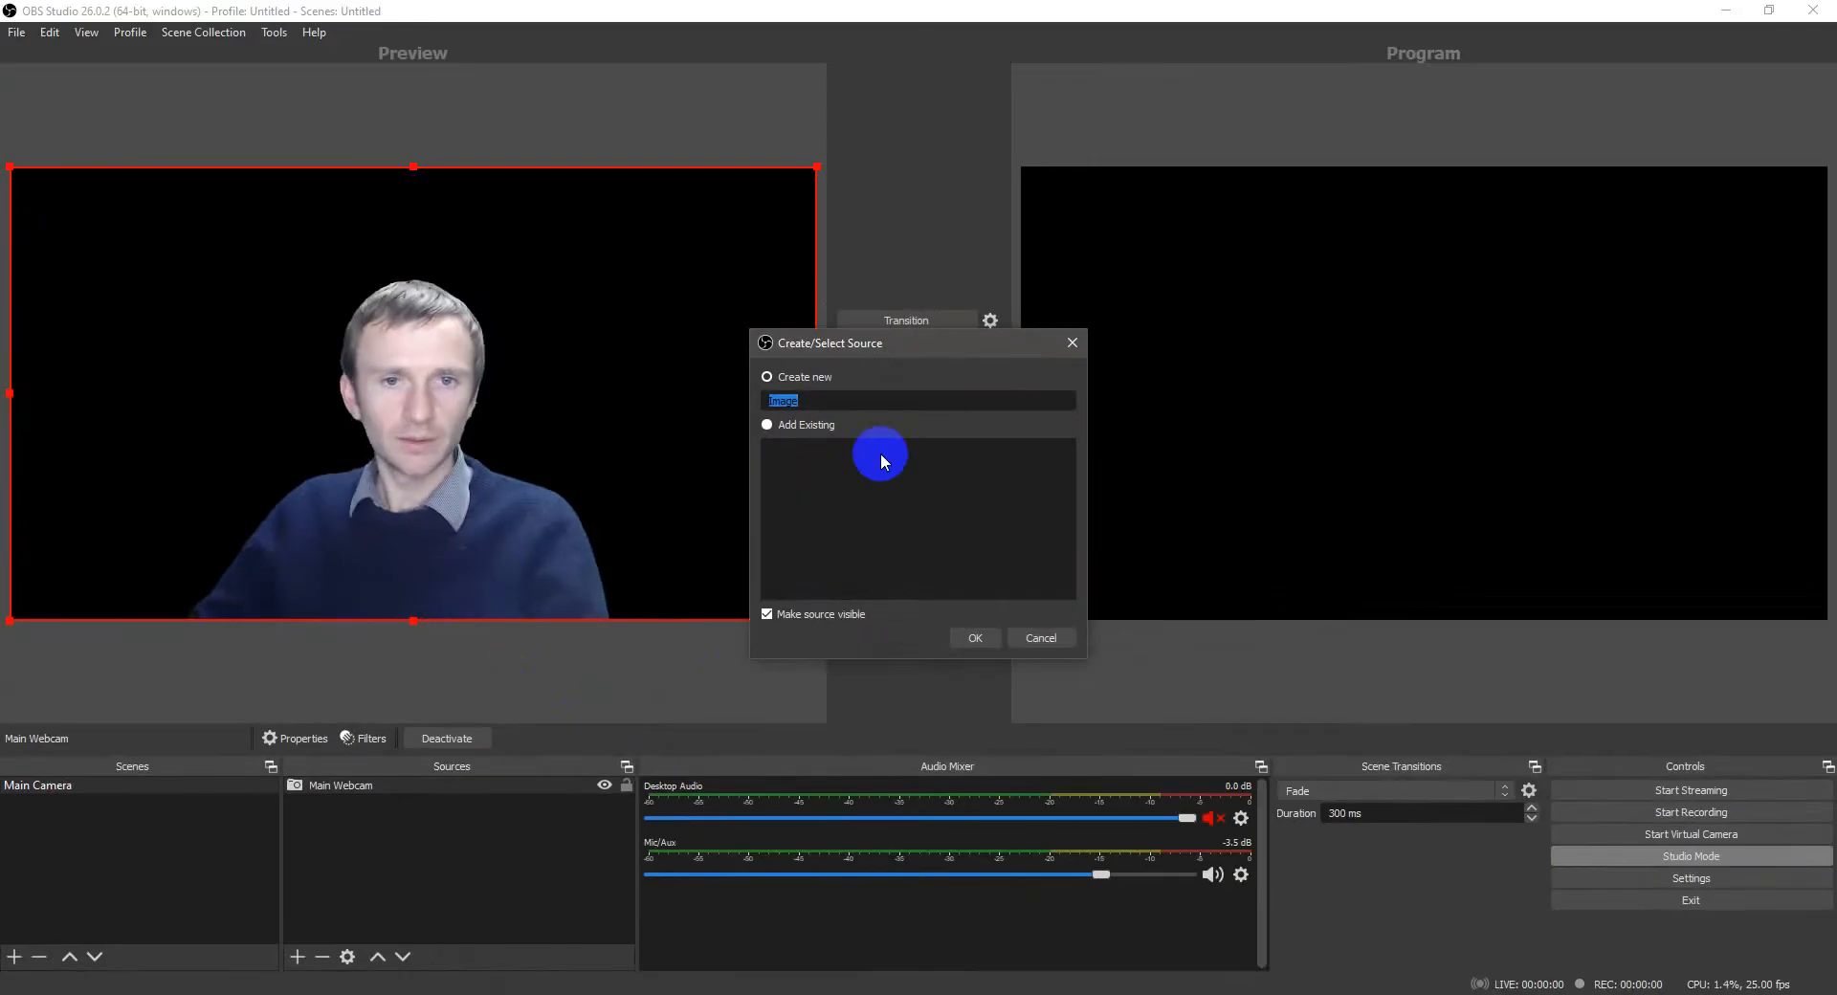
type("Main Background")
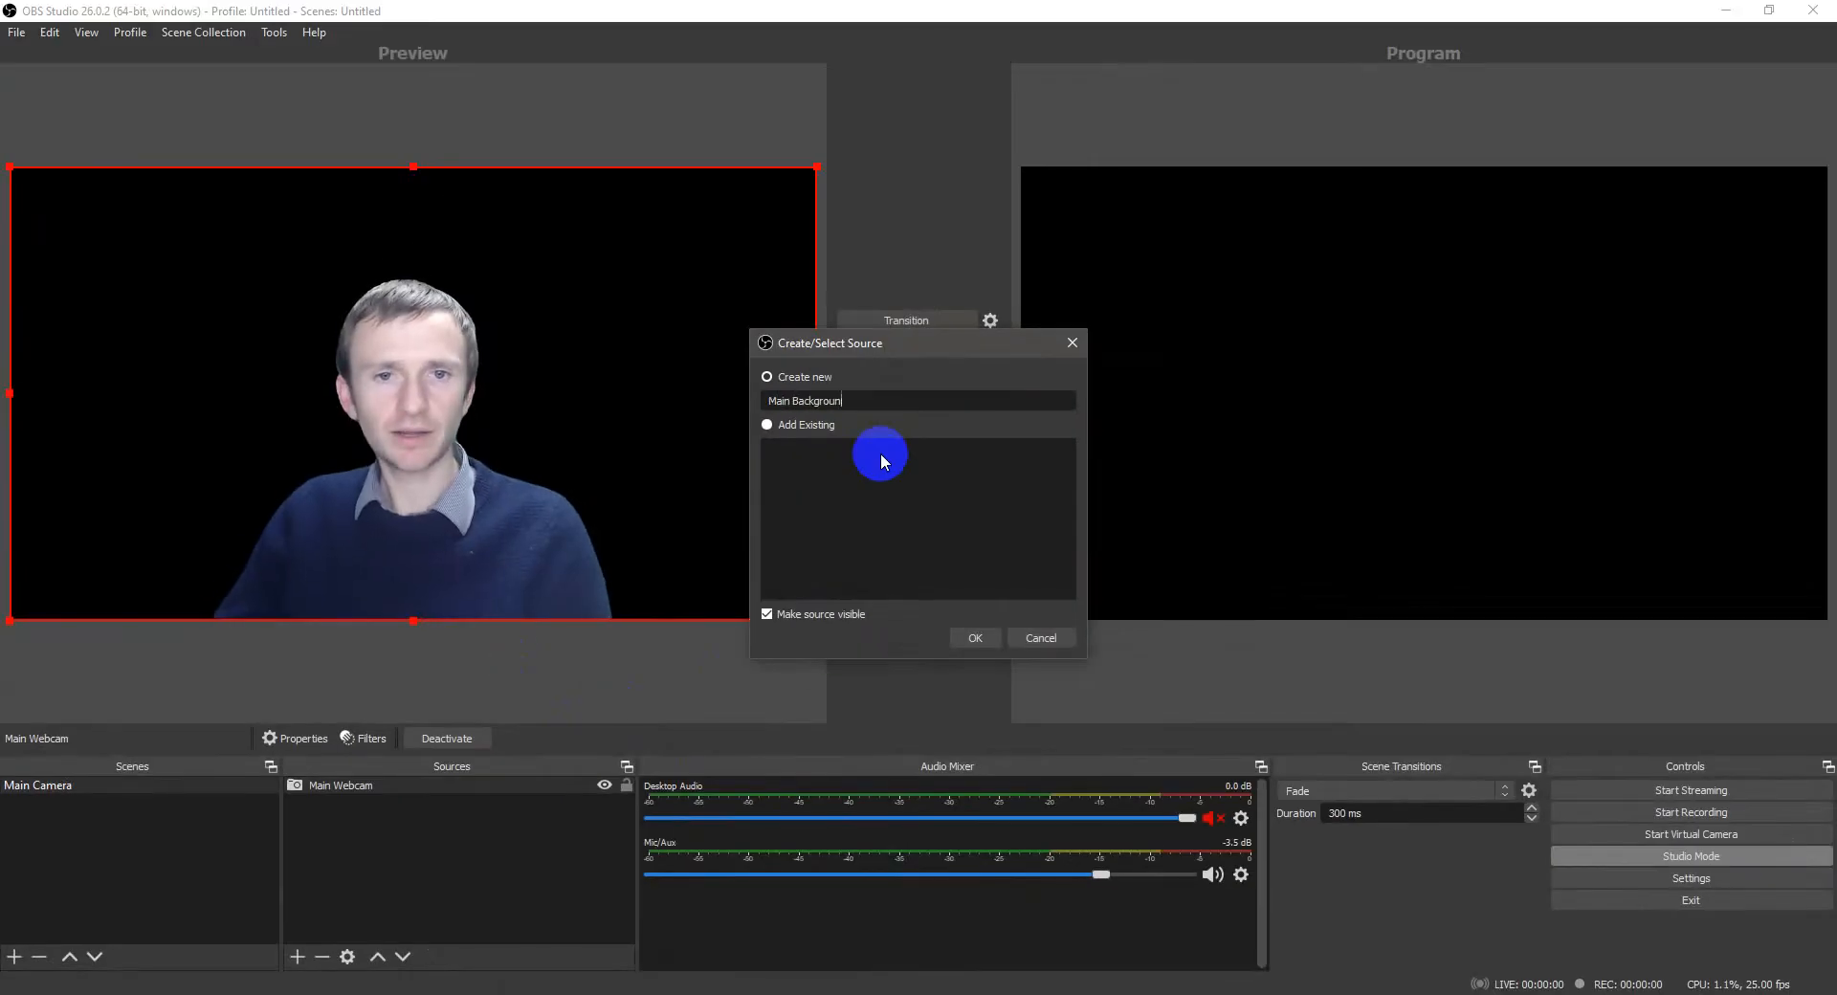
left_click(974, 637)
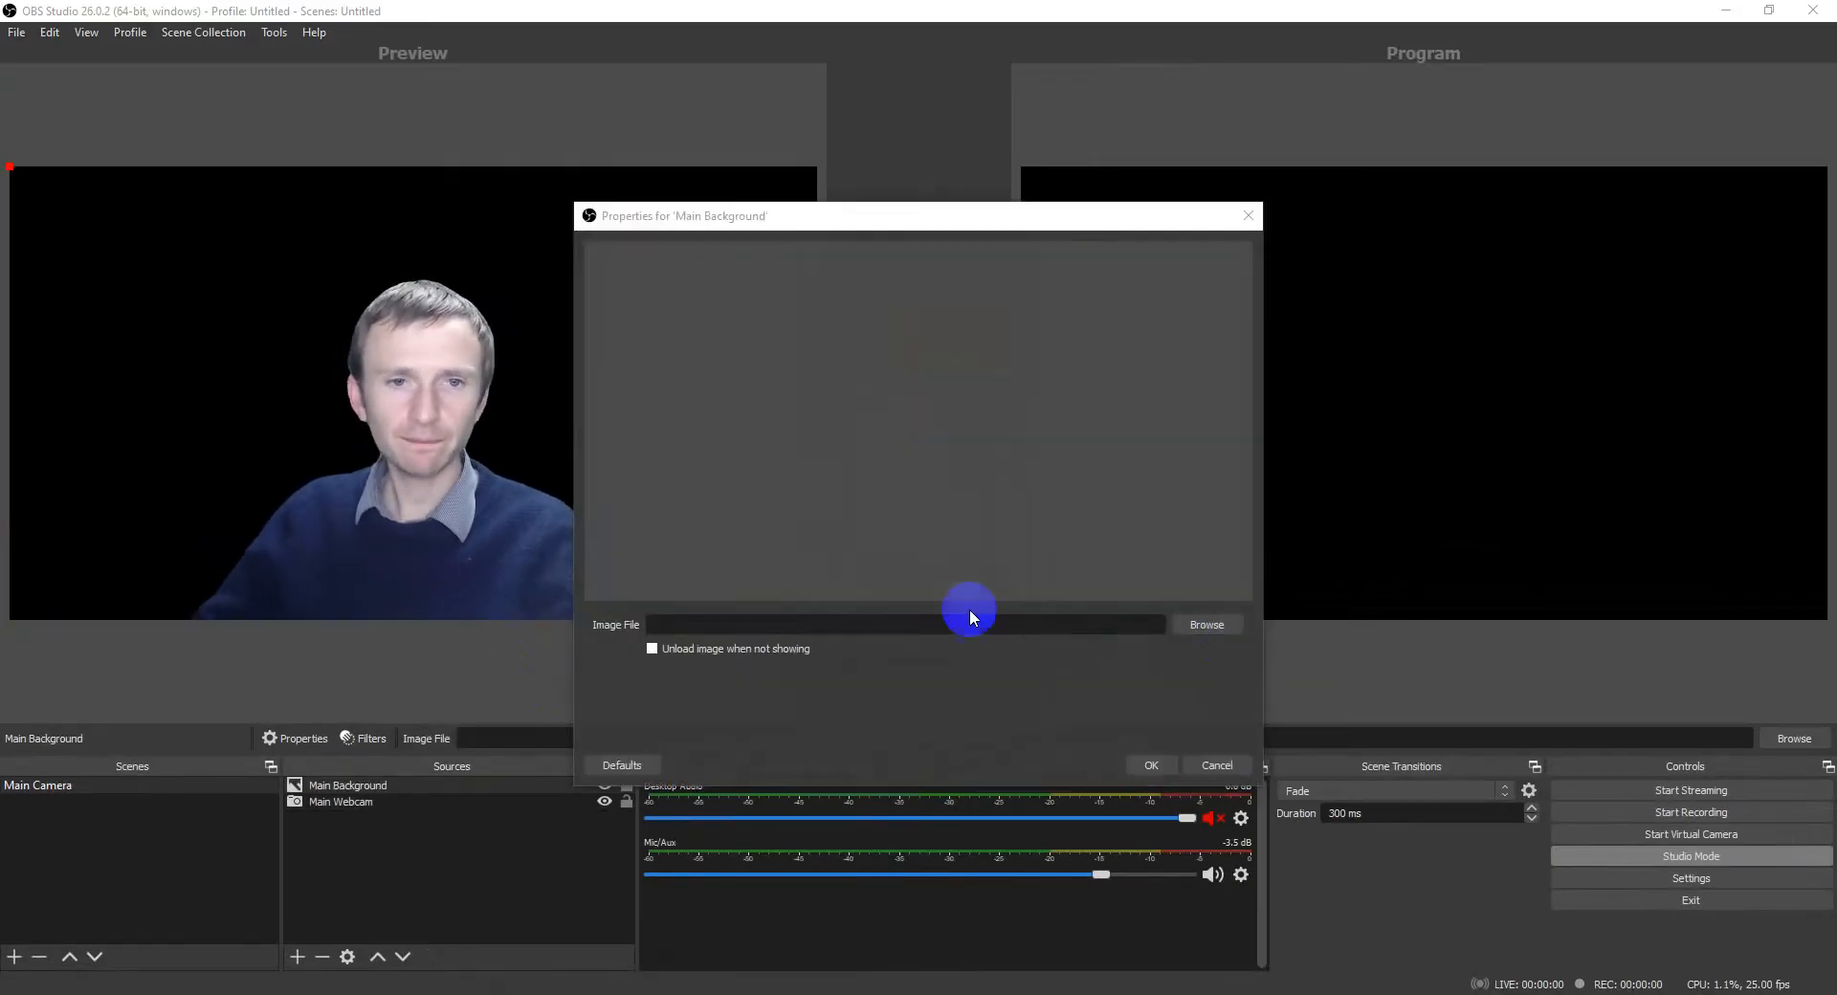
Step: Browse D:\Pictures\Adobe Stock and load Australia Desert Landscape.jpeg into Main Background
left_click(1205, 624)
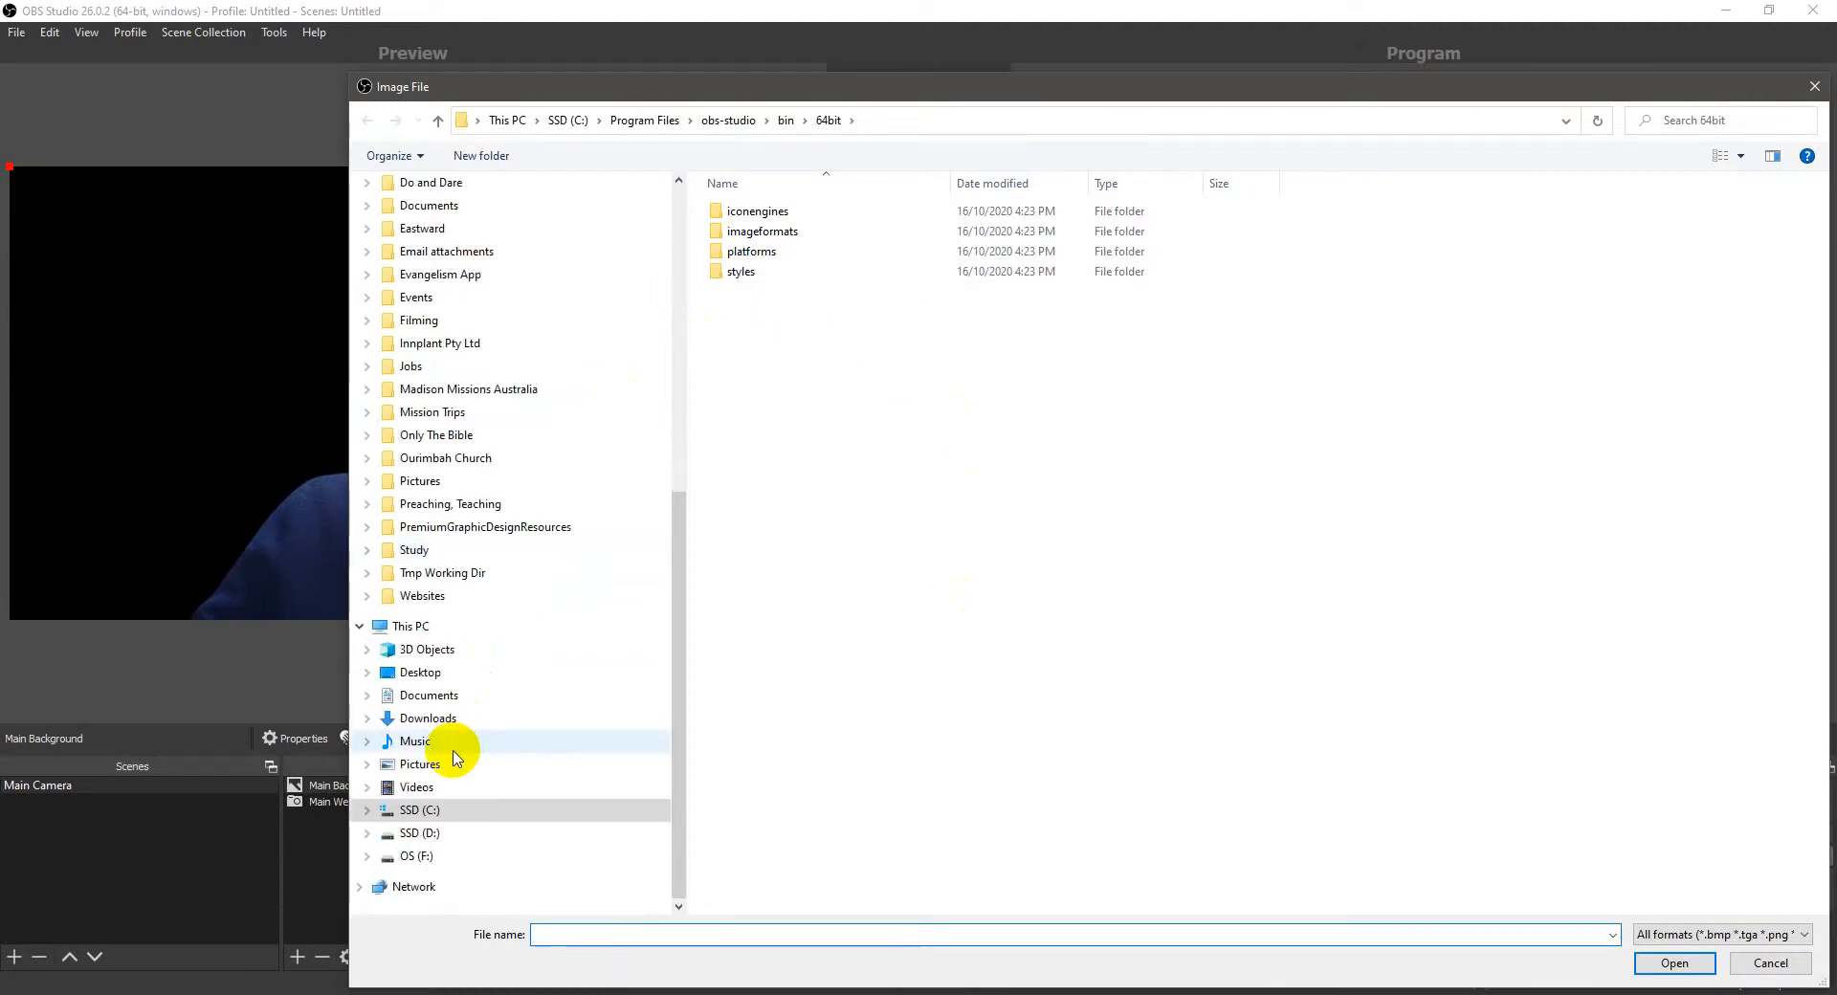
left_click(419, 763)
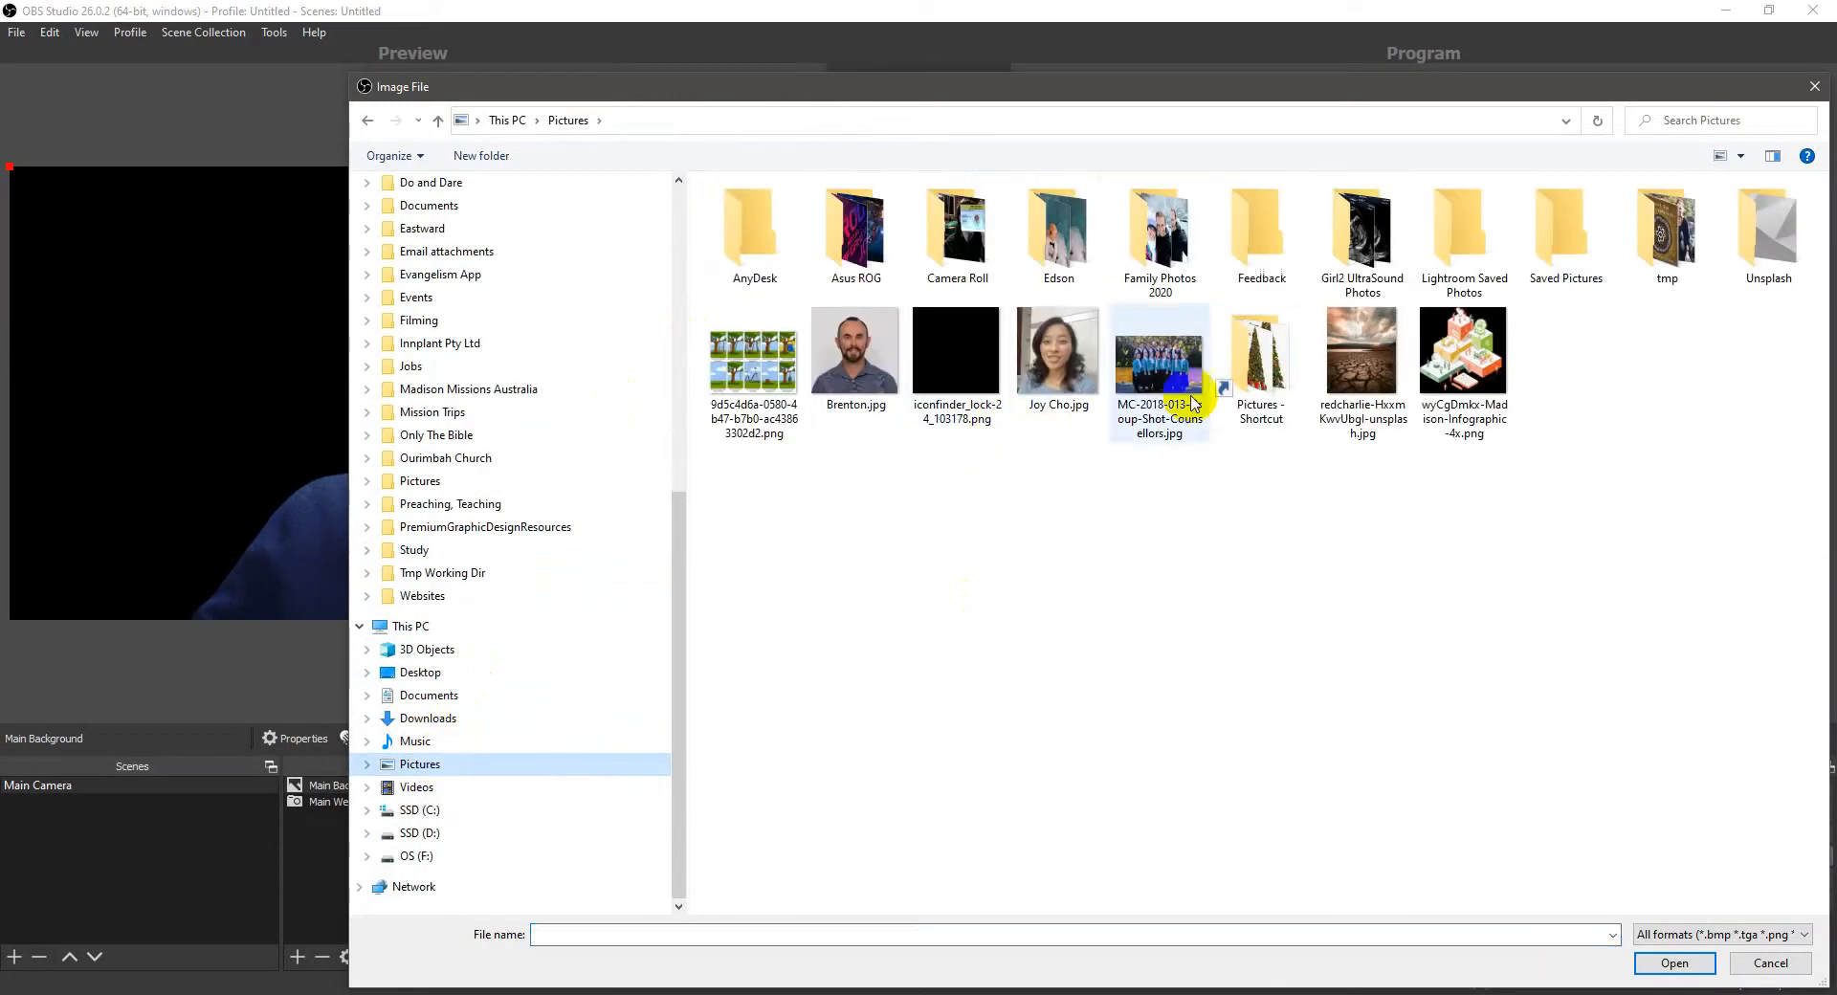
left_click(421, 833)
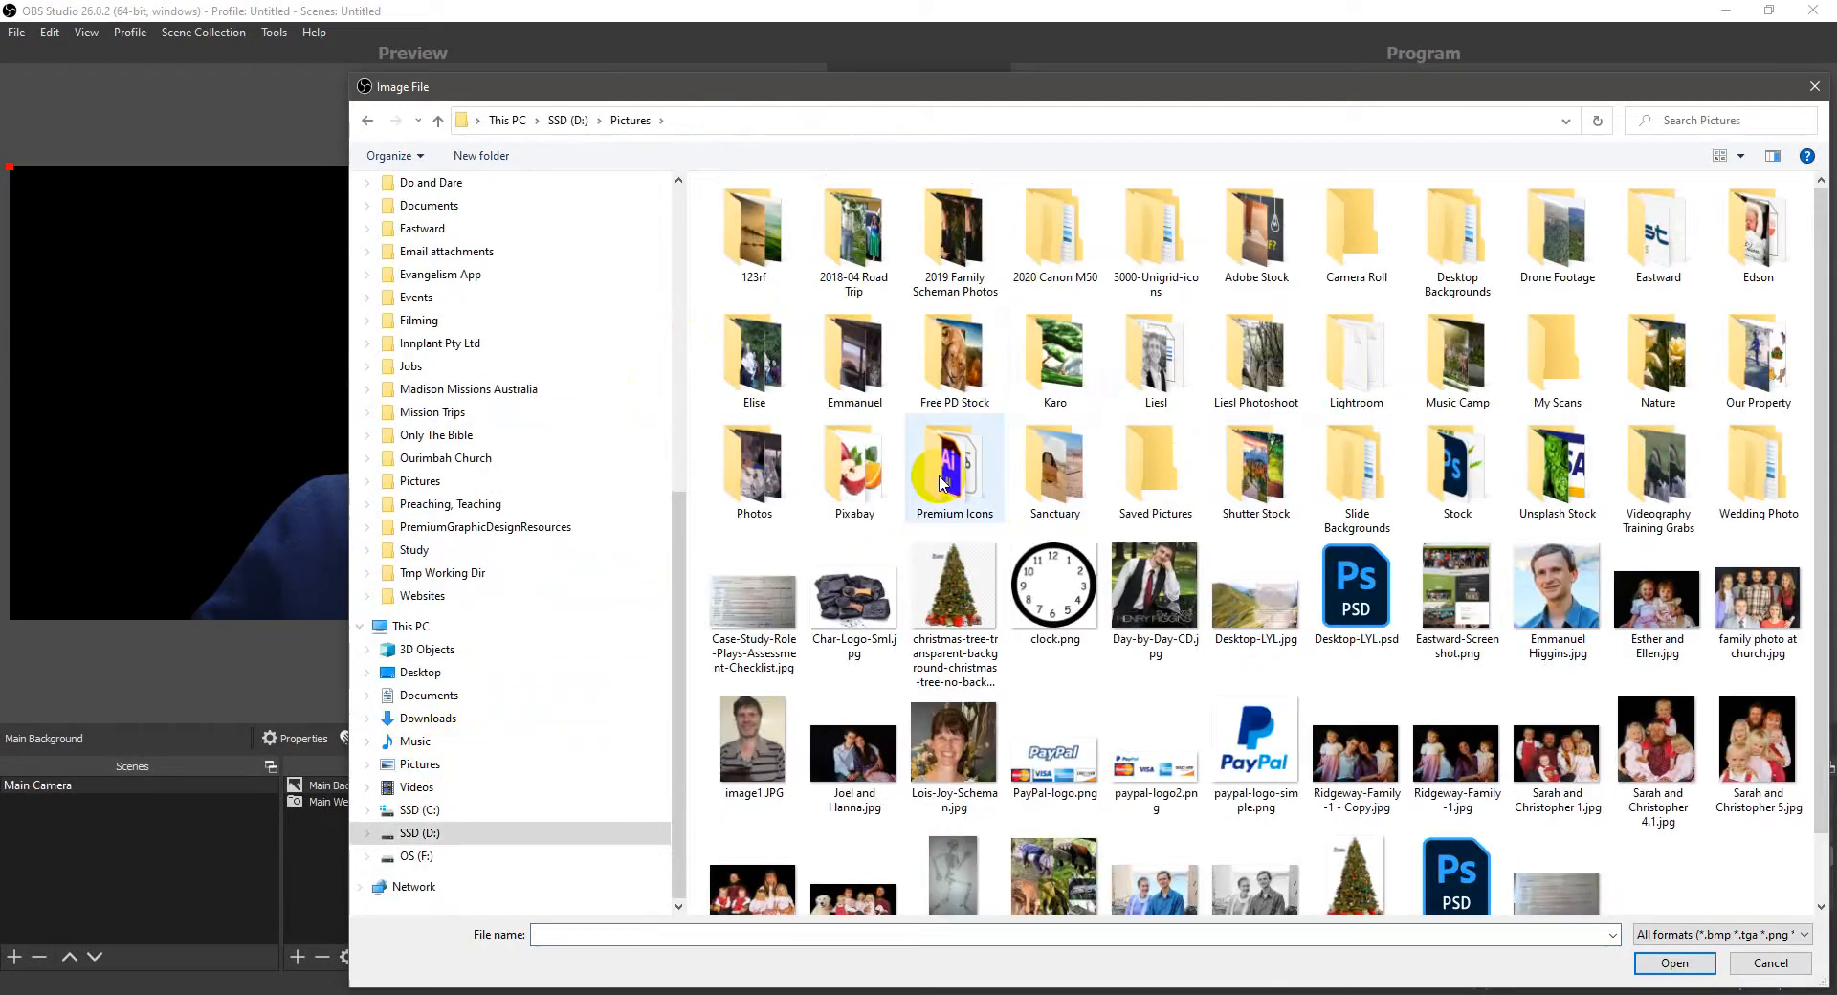
mouse_move(1089, 461)
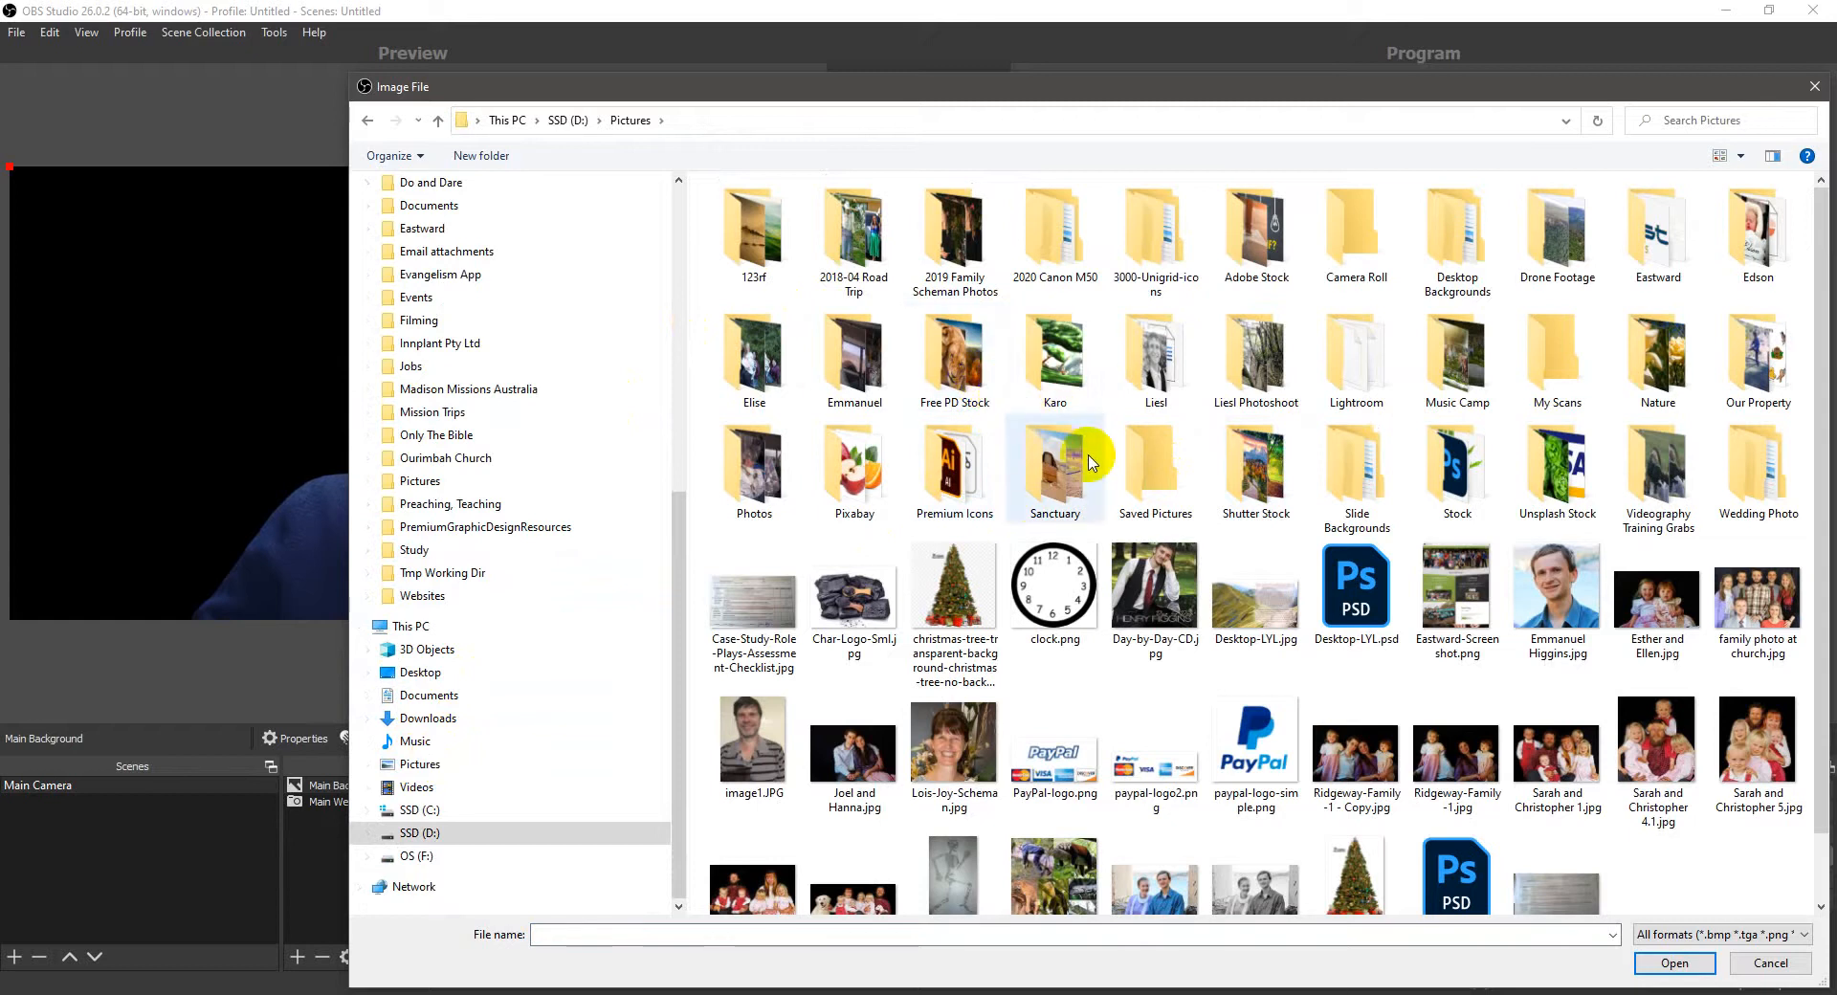
mouse_move(1670, 413)
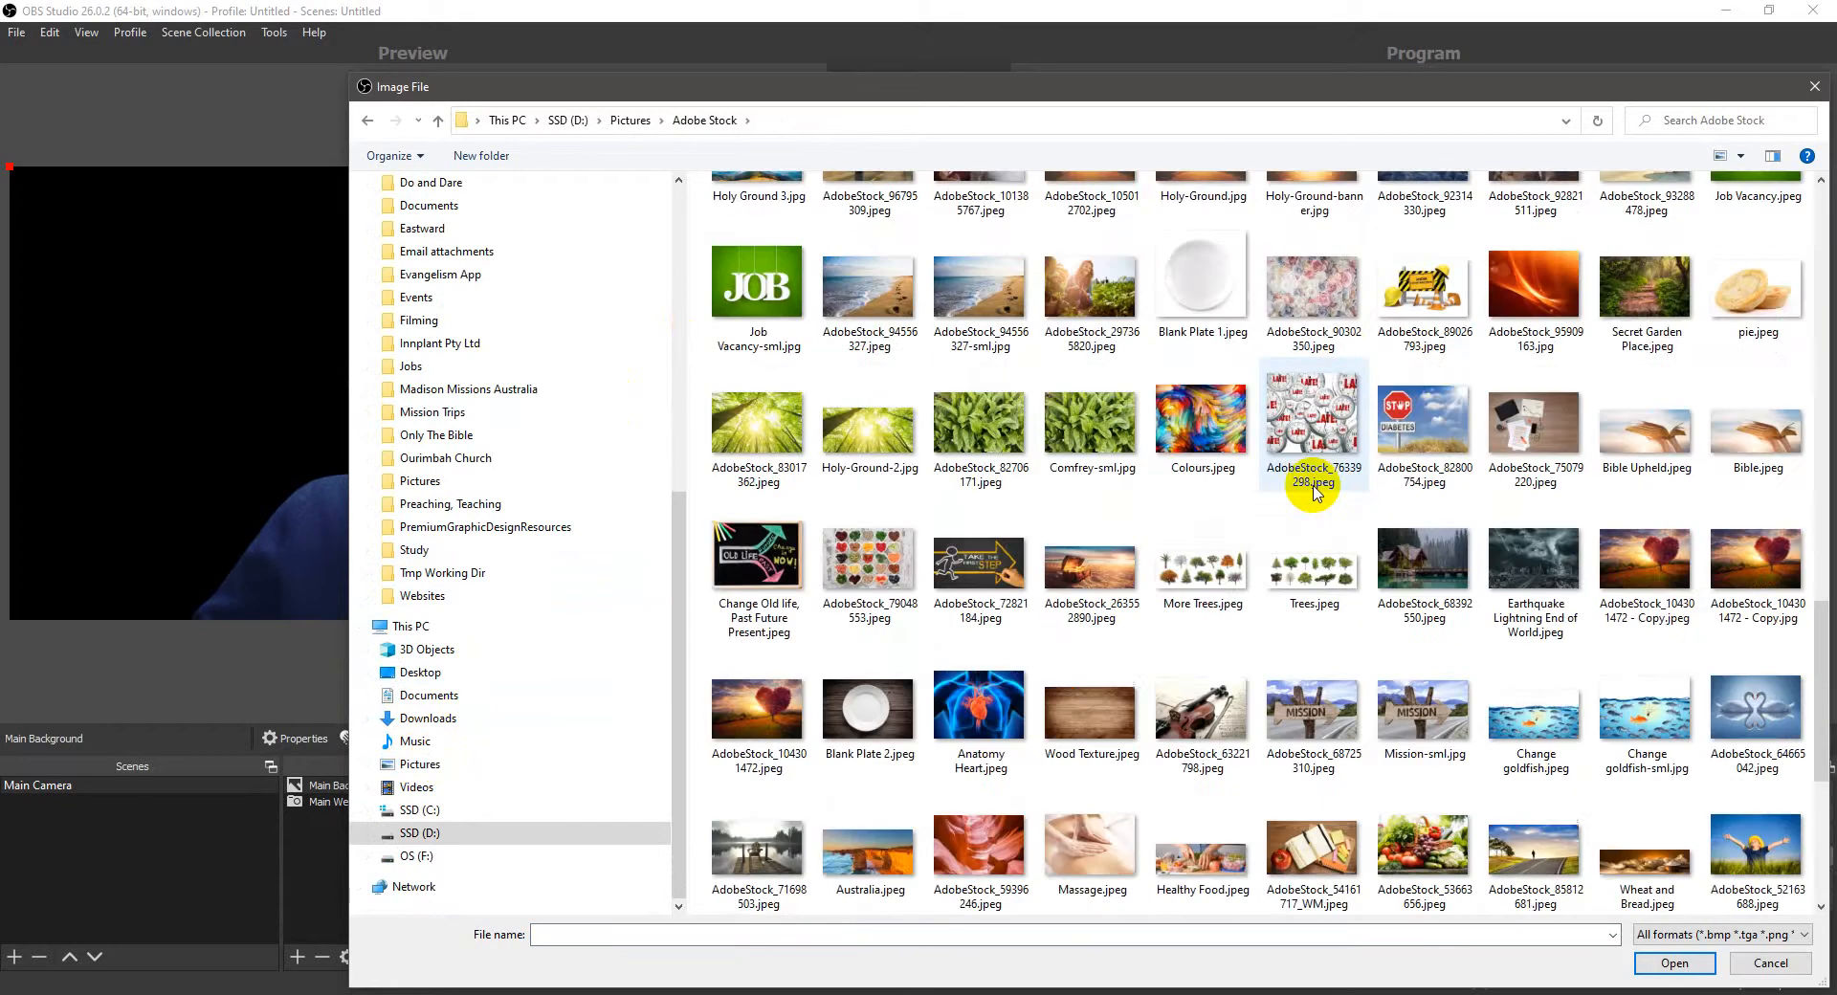
scroll("down", 3)
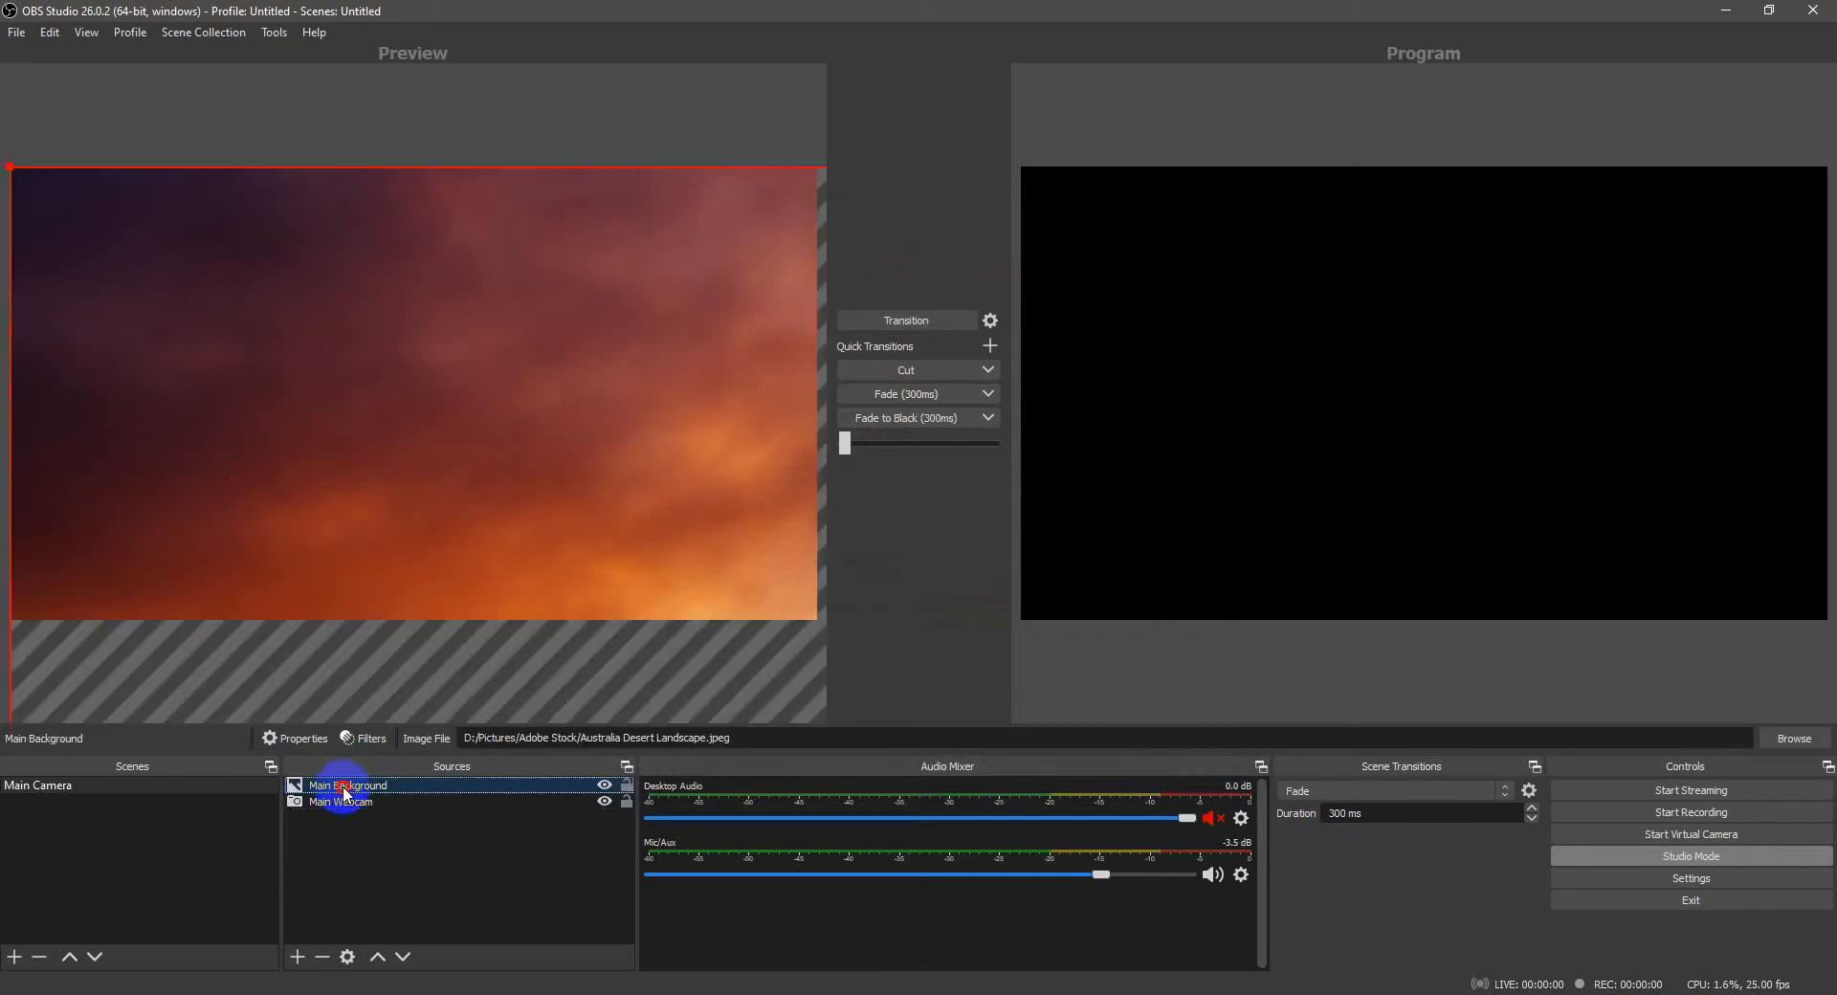
Step: Move Main Background below Main Webcam in the Sources list
left_click(341, 801)
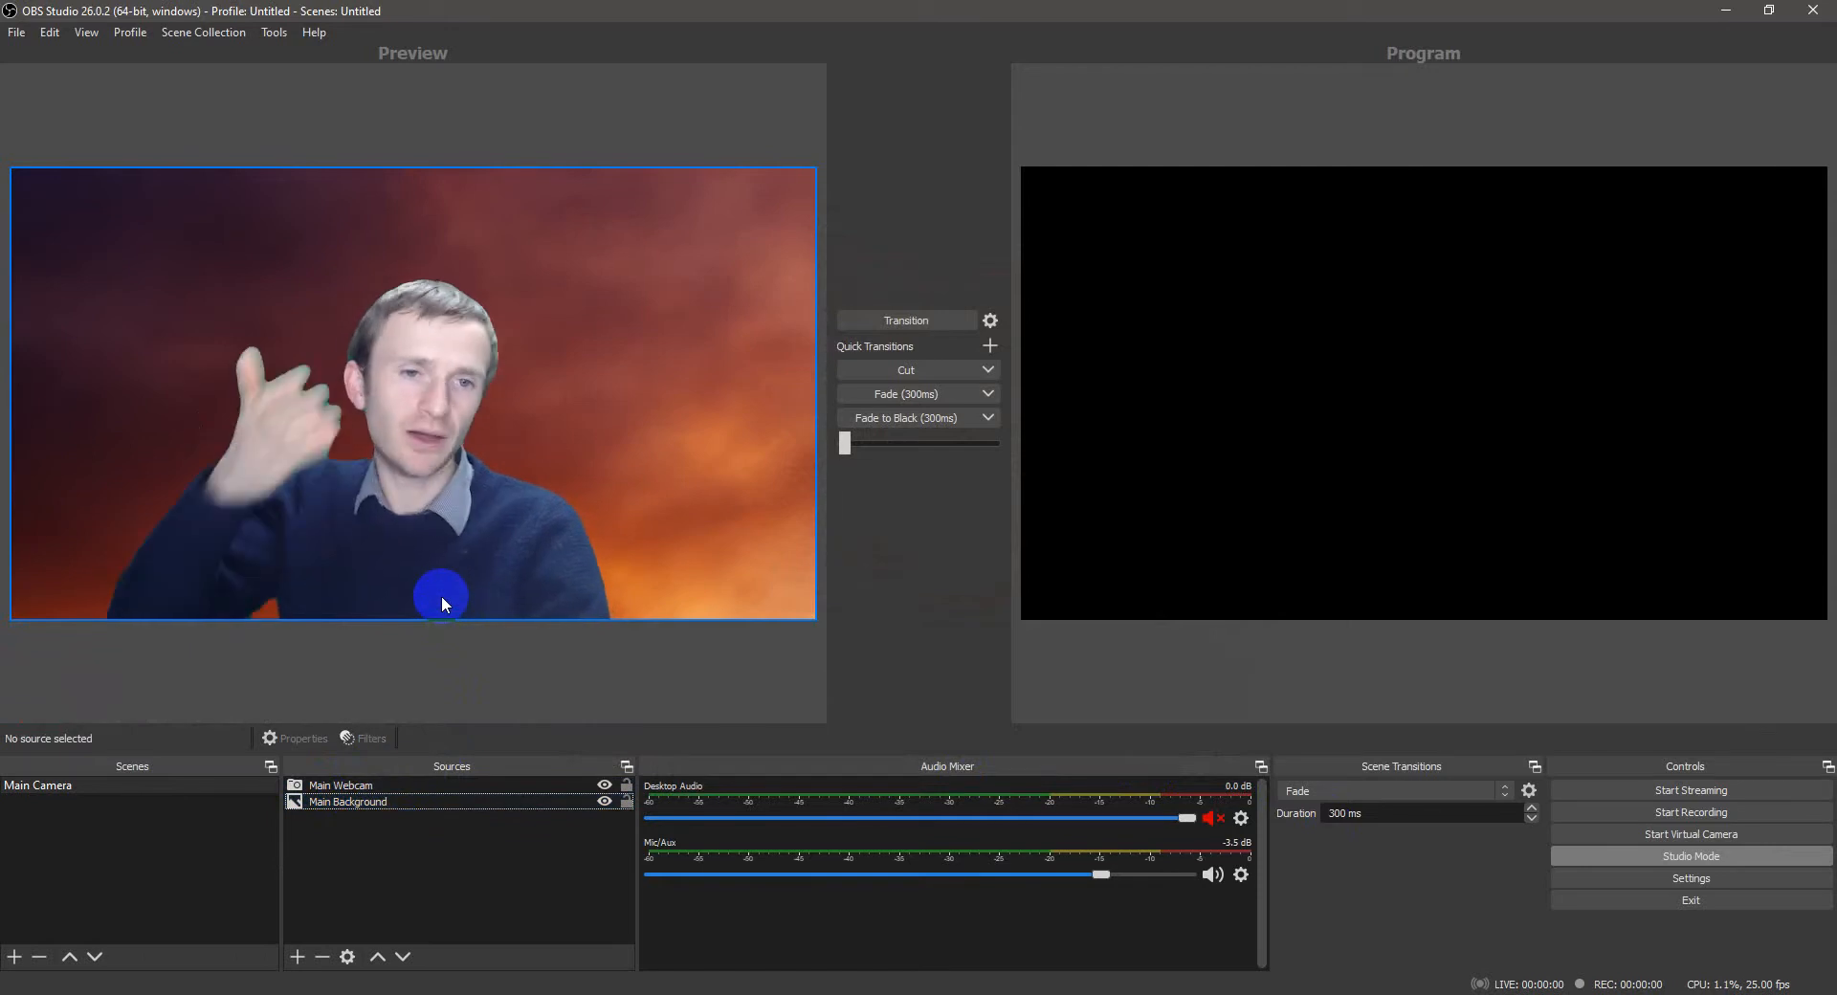
left_click(340, 786)
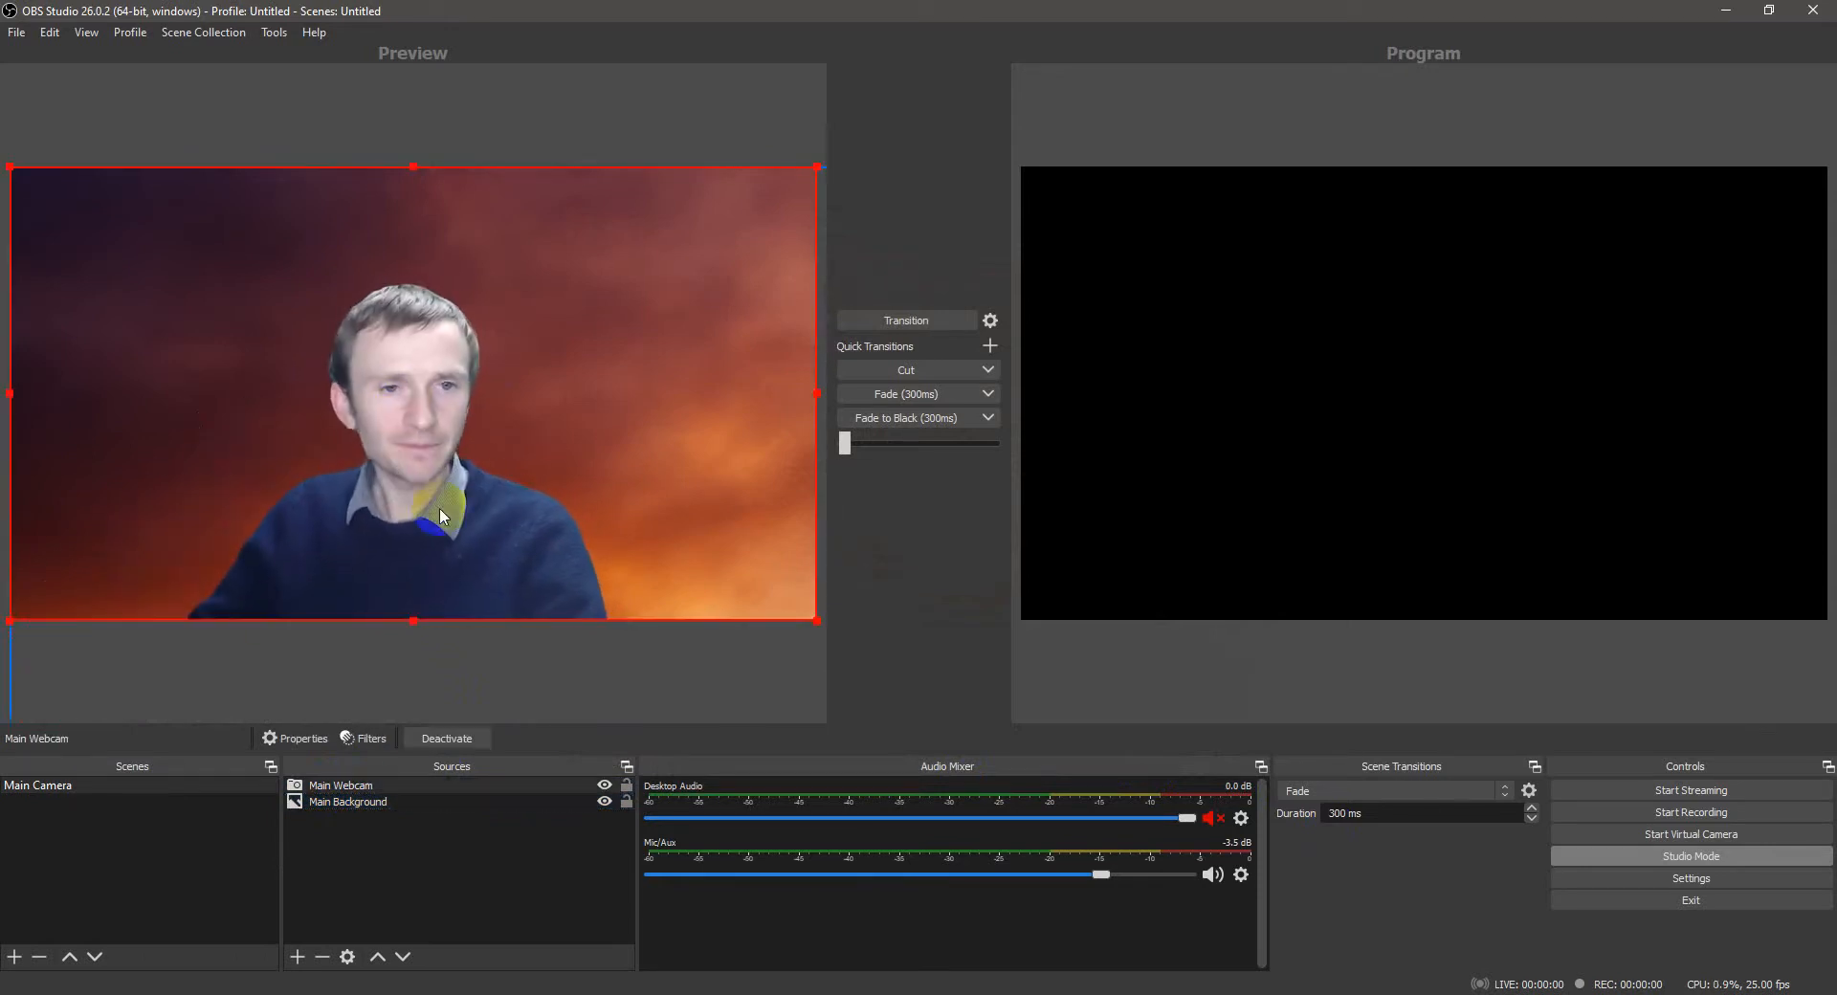
left_click(348, 802)
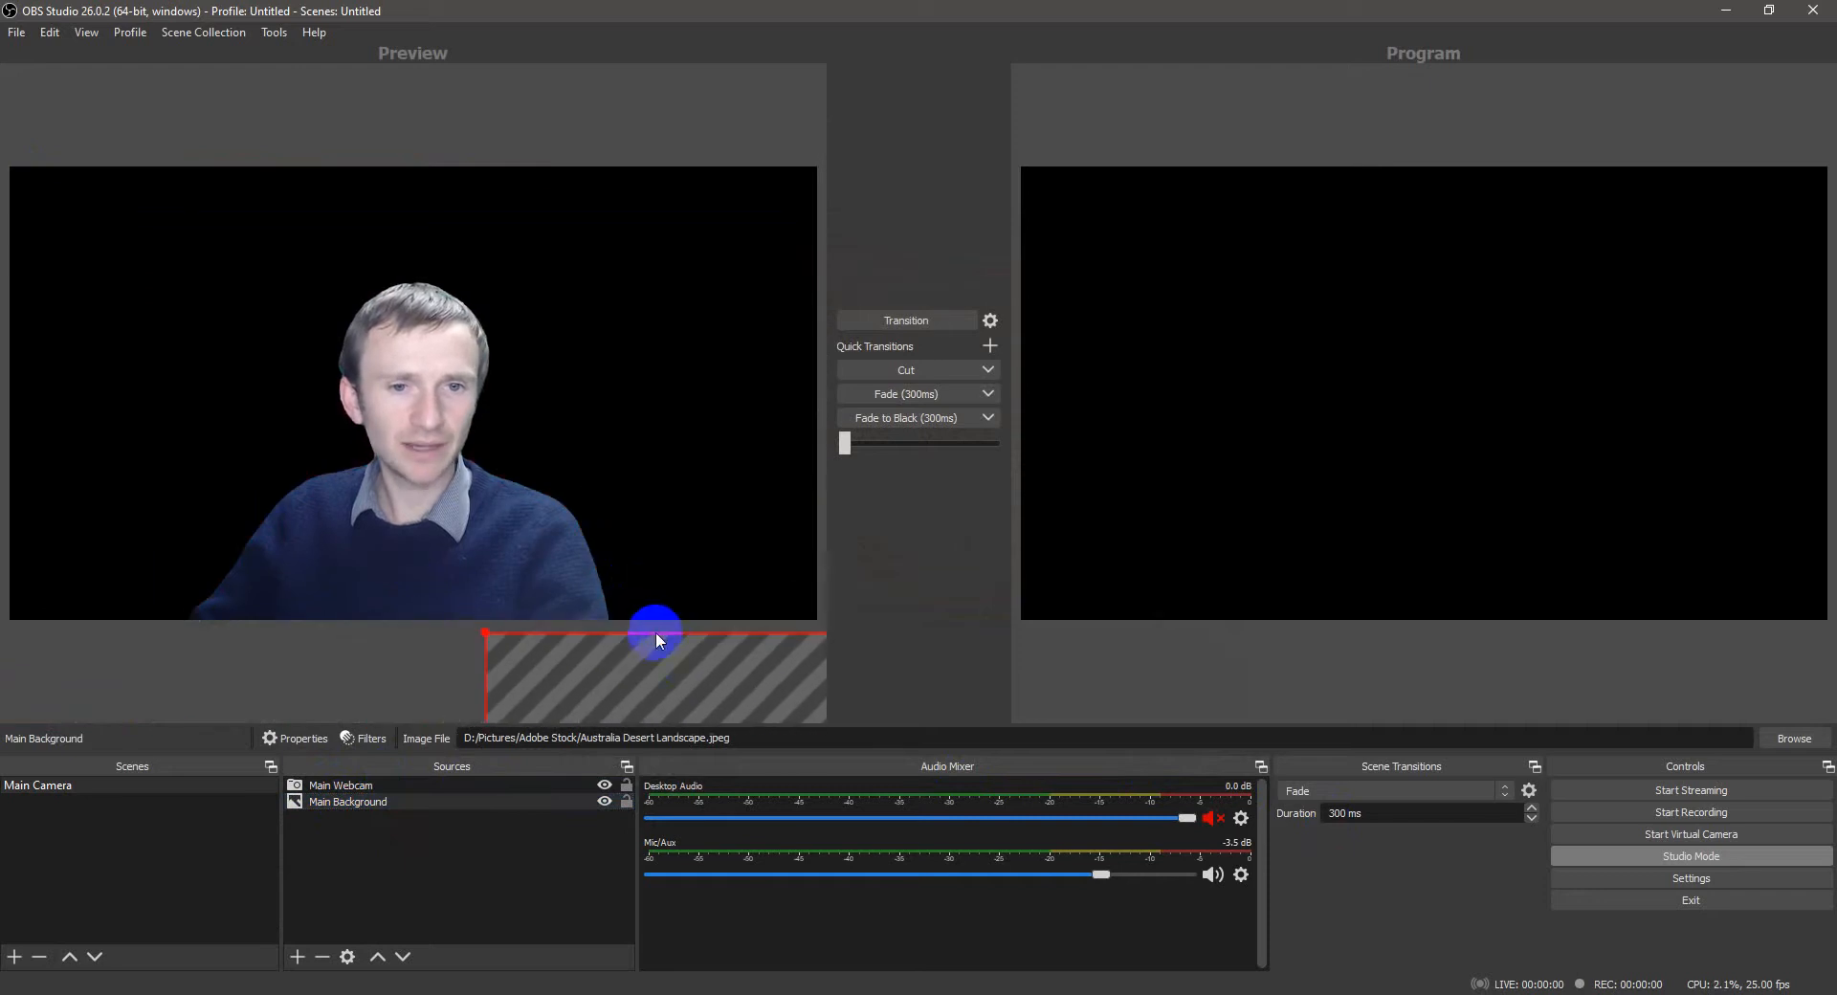
Step: Resize the desert image in the preview so it fills the whole canvas behind the presenter
left_click_drag(657, 633, 32, 132)
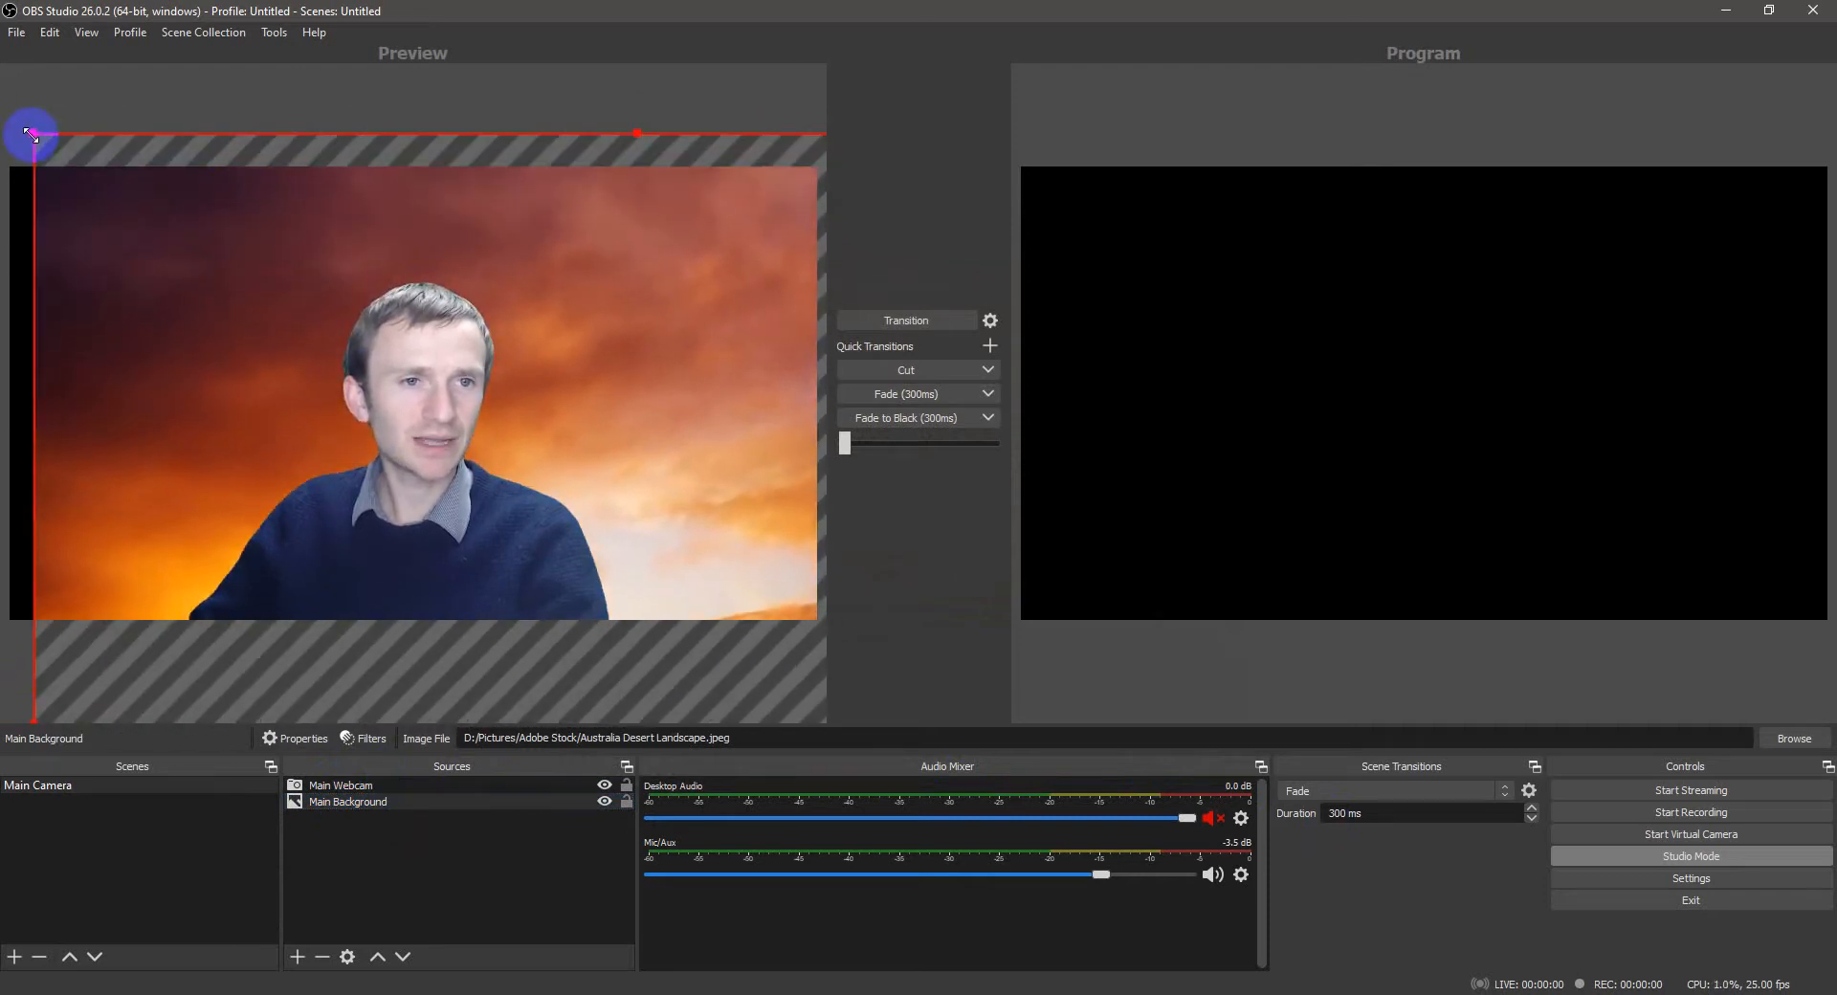
left_click_drag(33, 132, 88, 132)
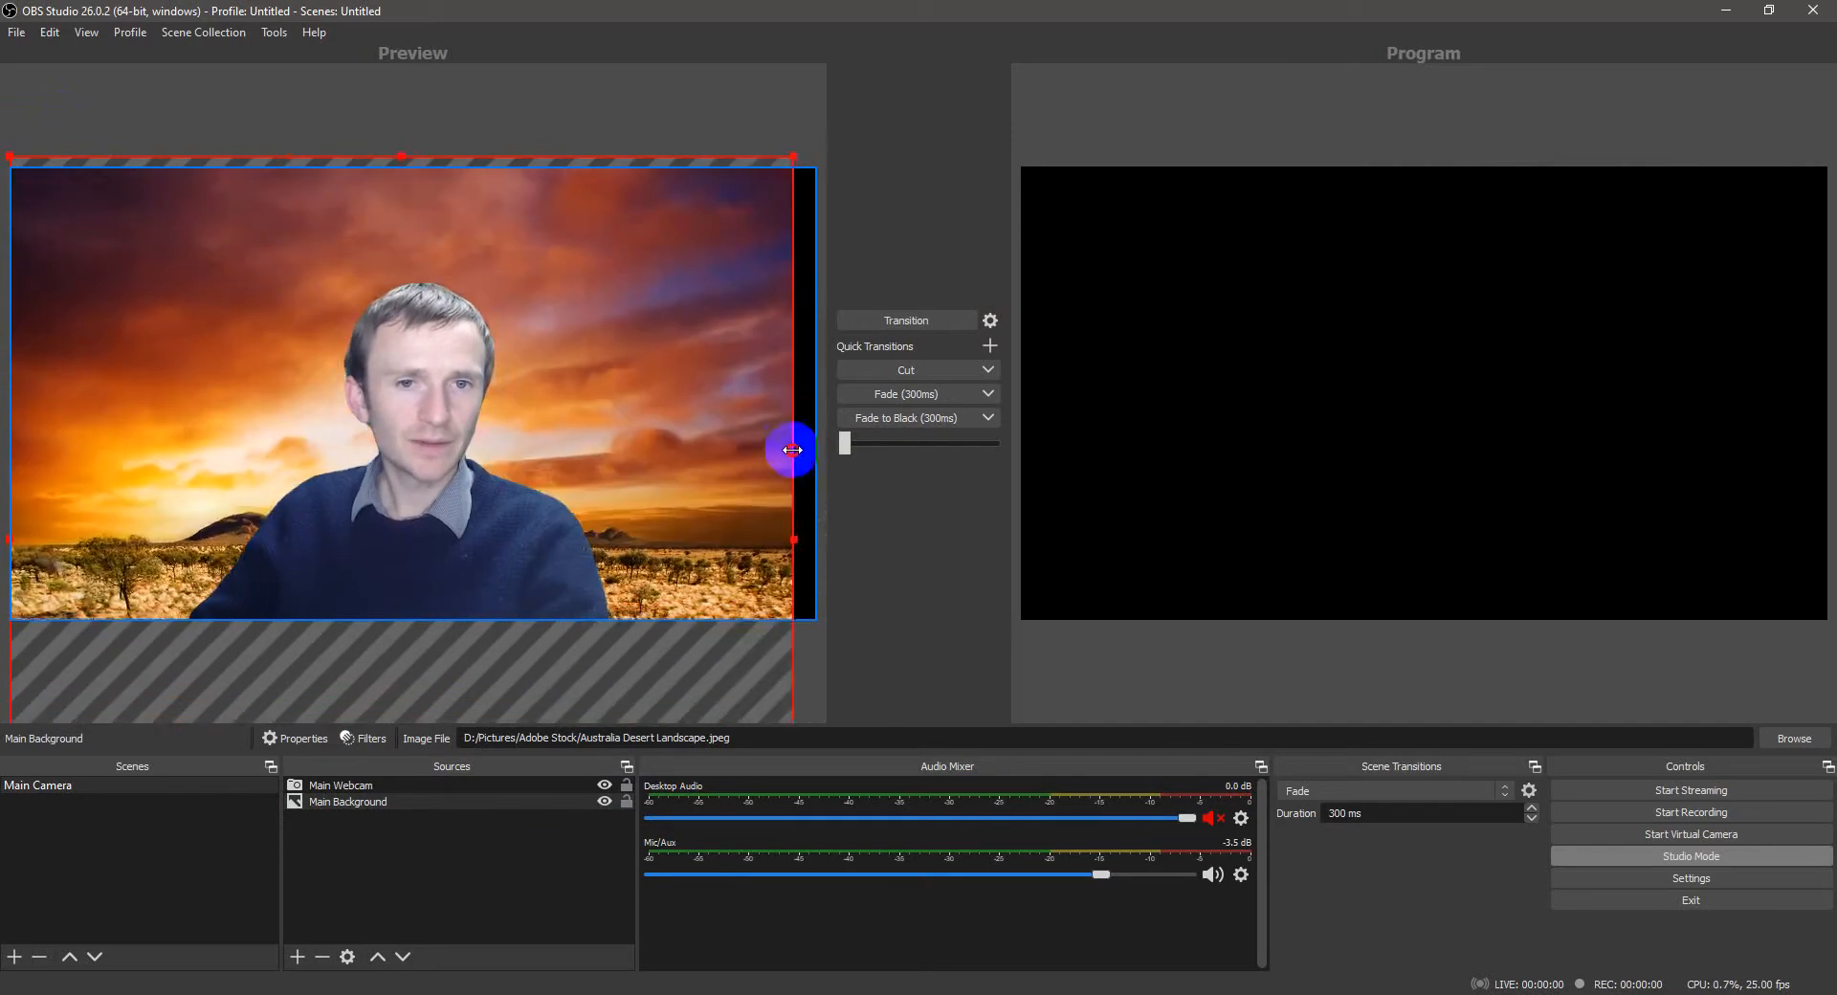
left_click_drag(790, 449, 681, 362)
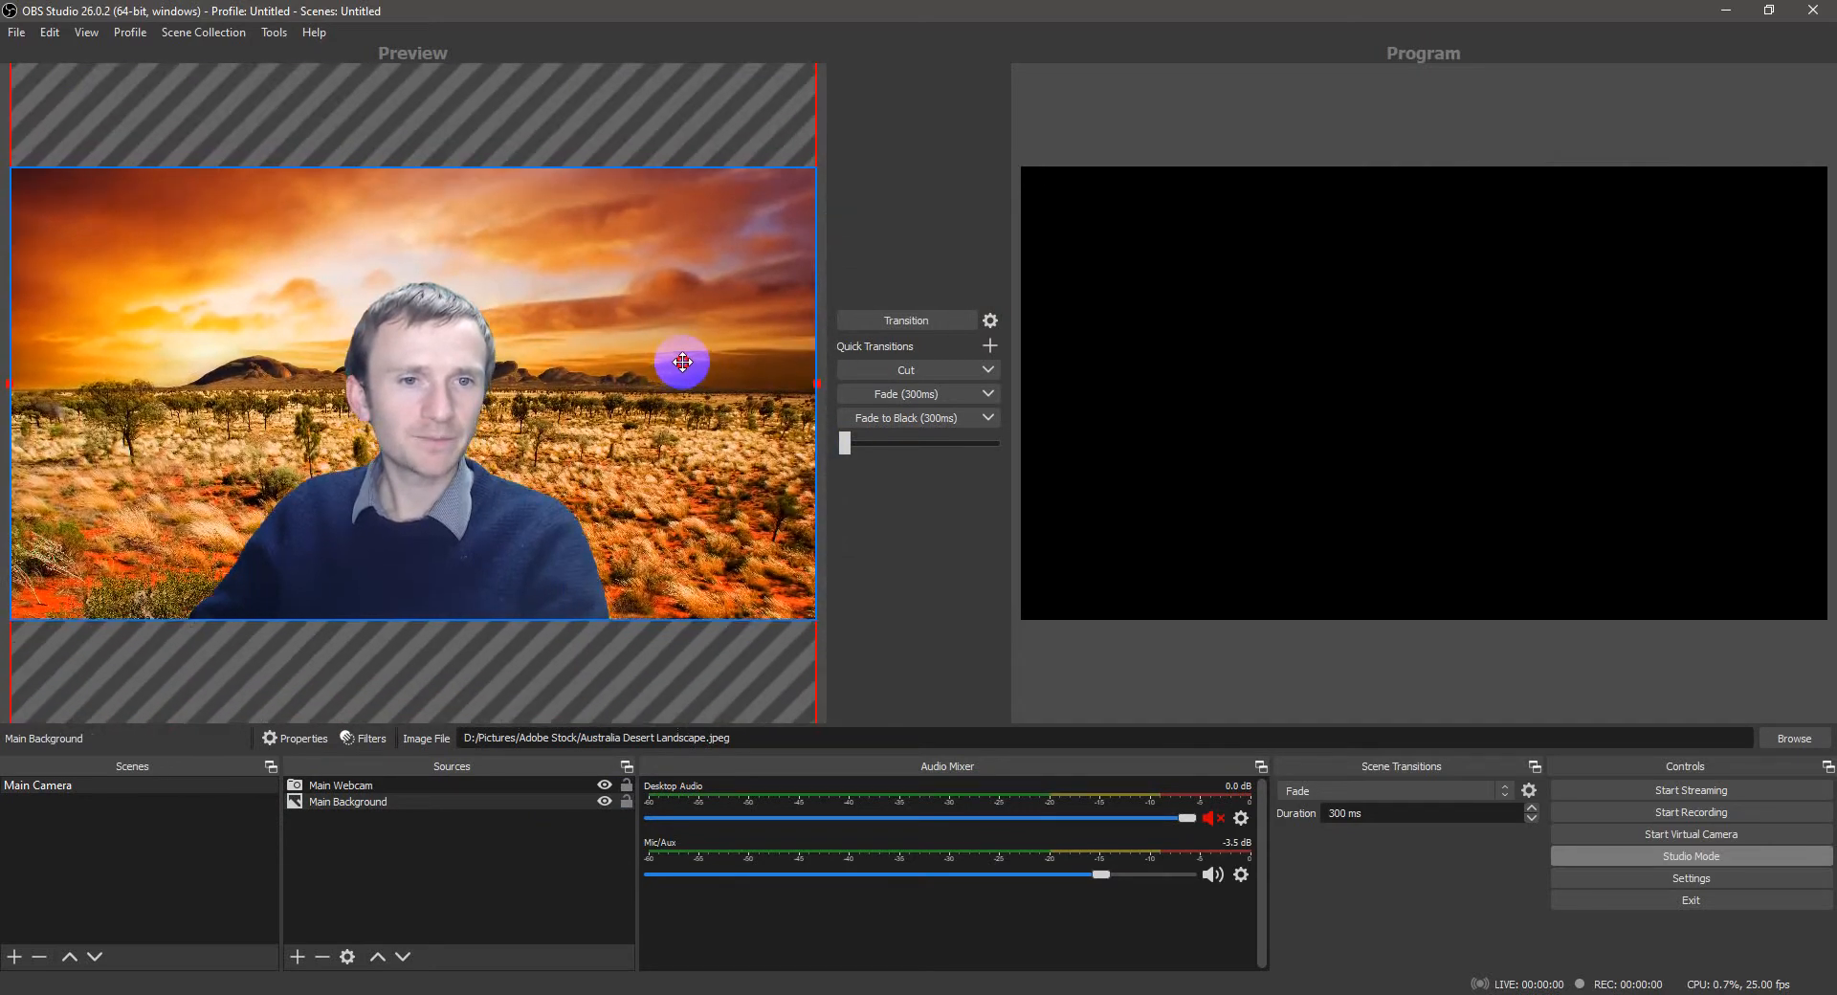
left_click(456, 849)
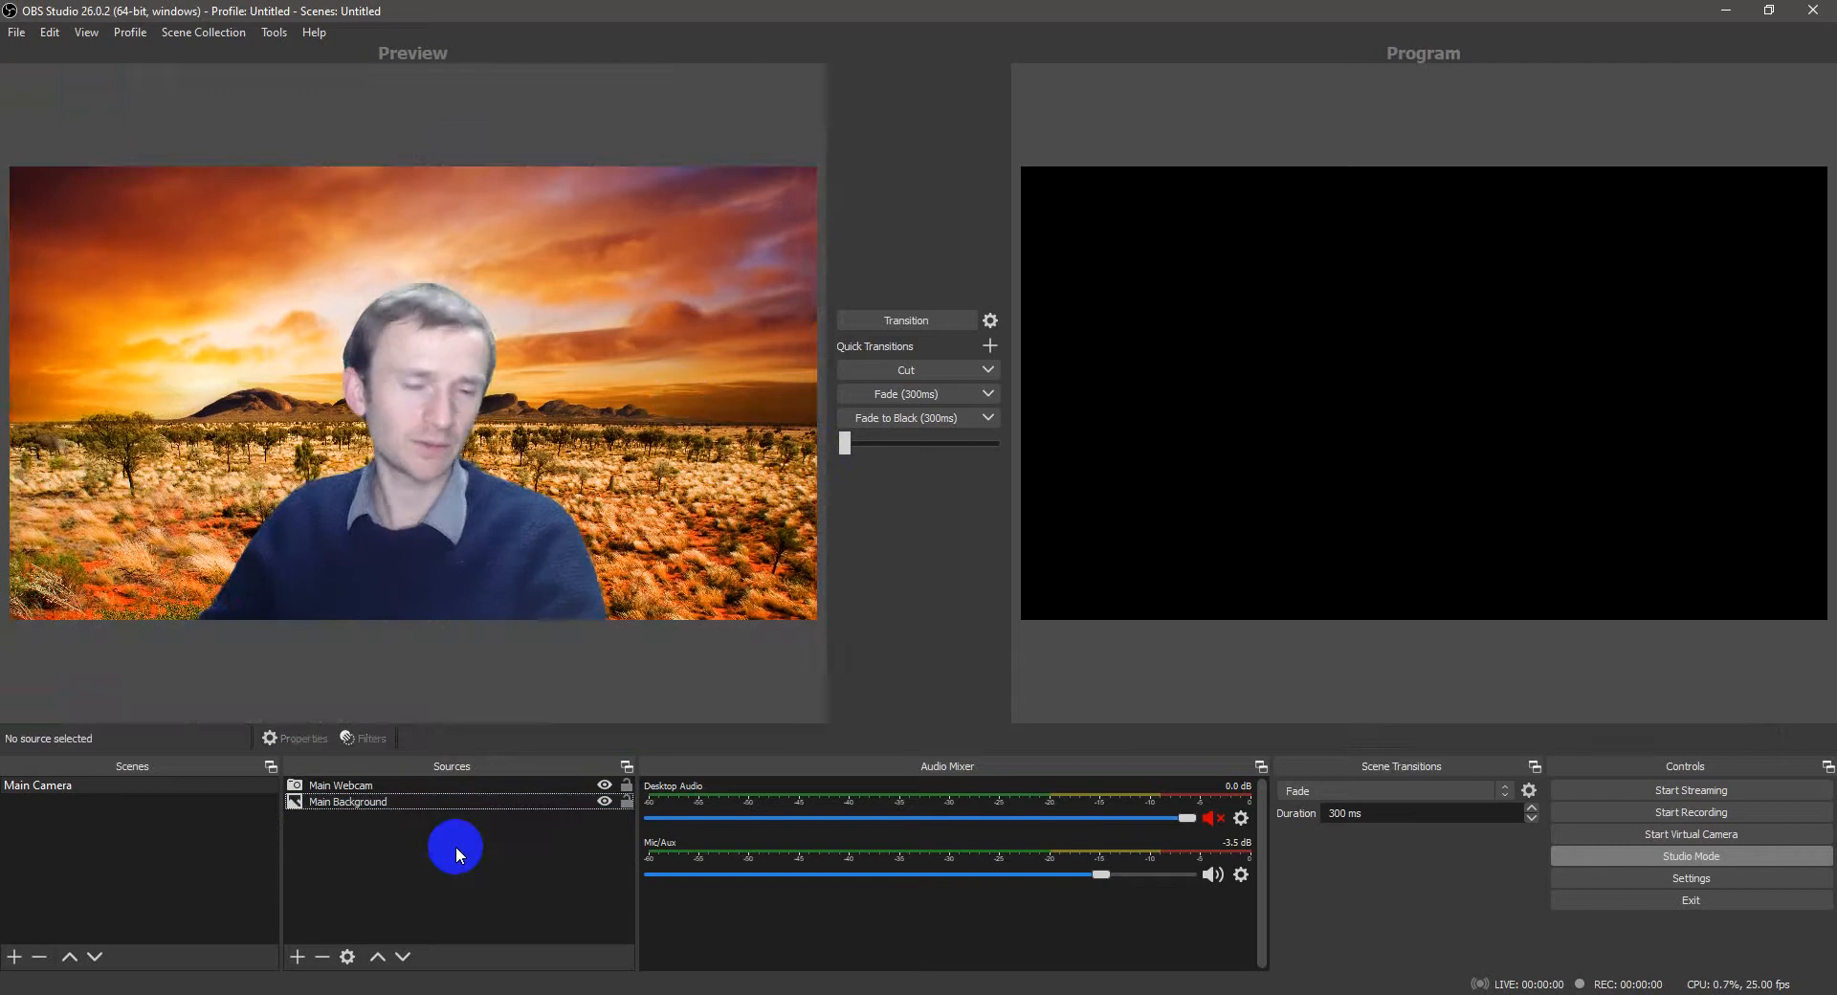
left_click(340, 786)
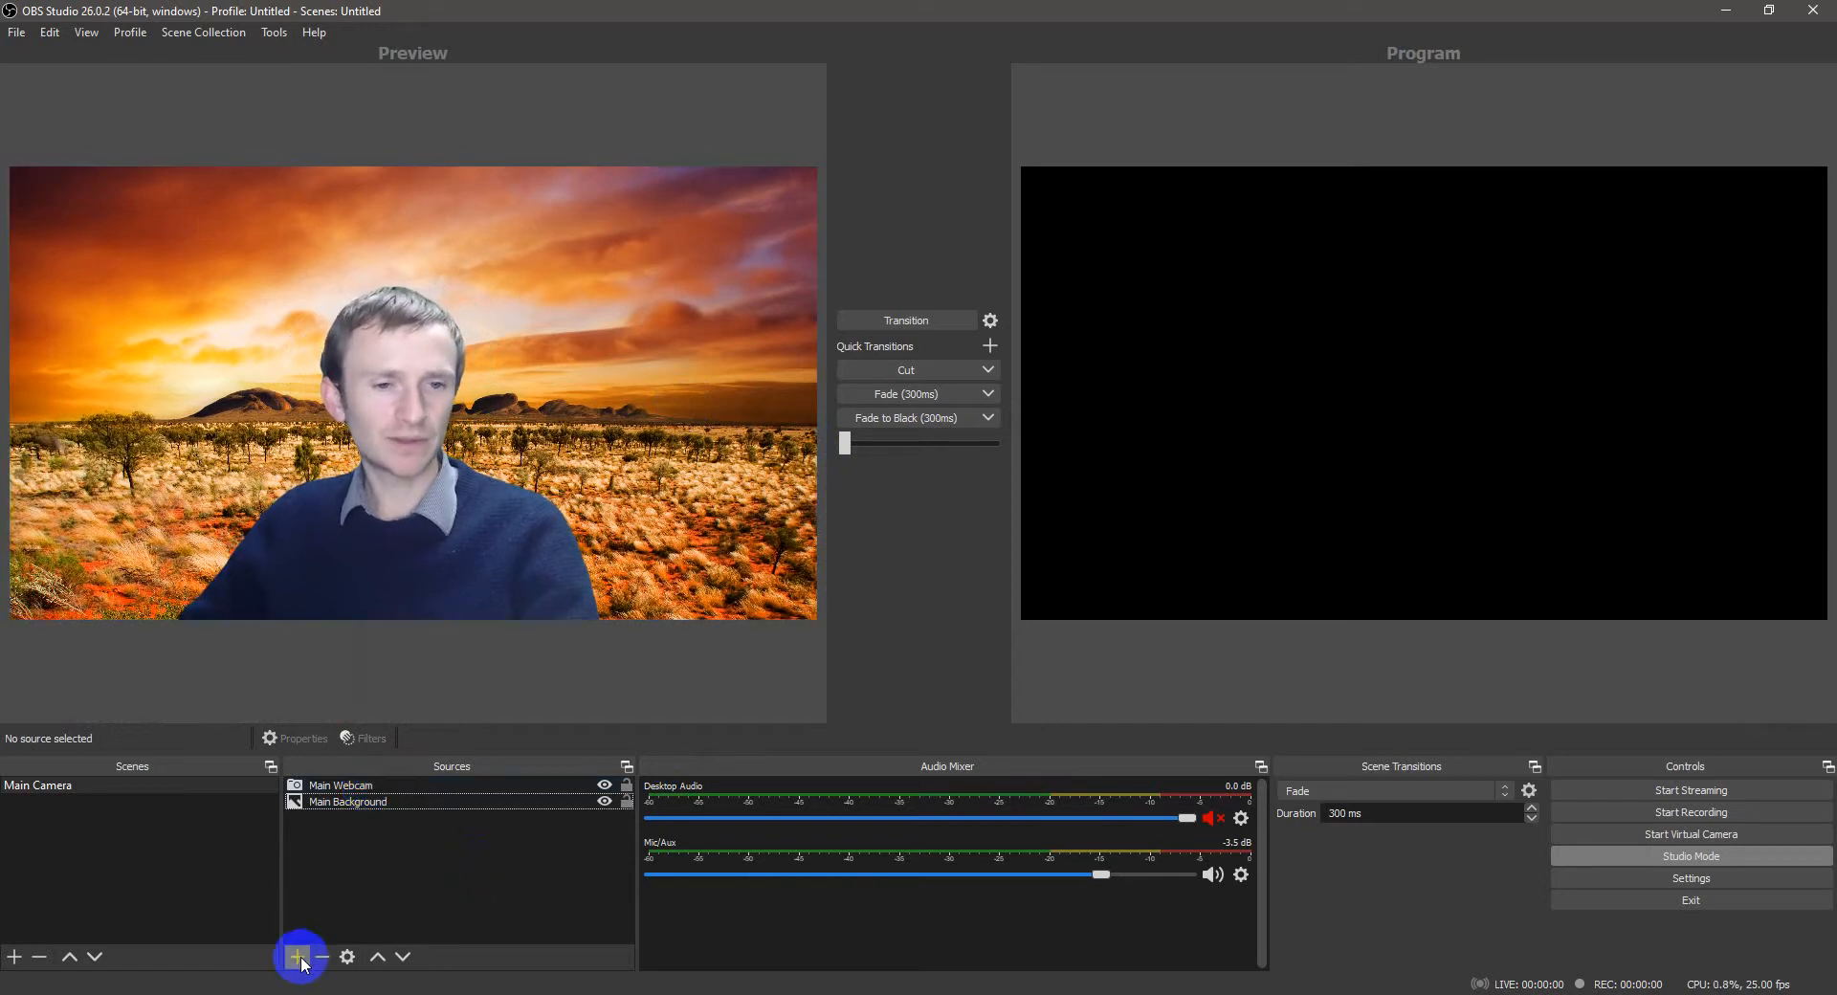
left_click(300, 956)
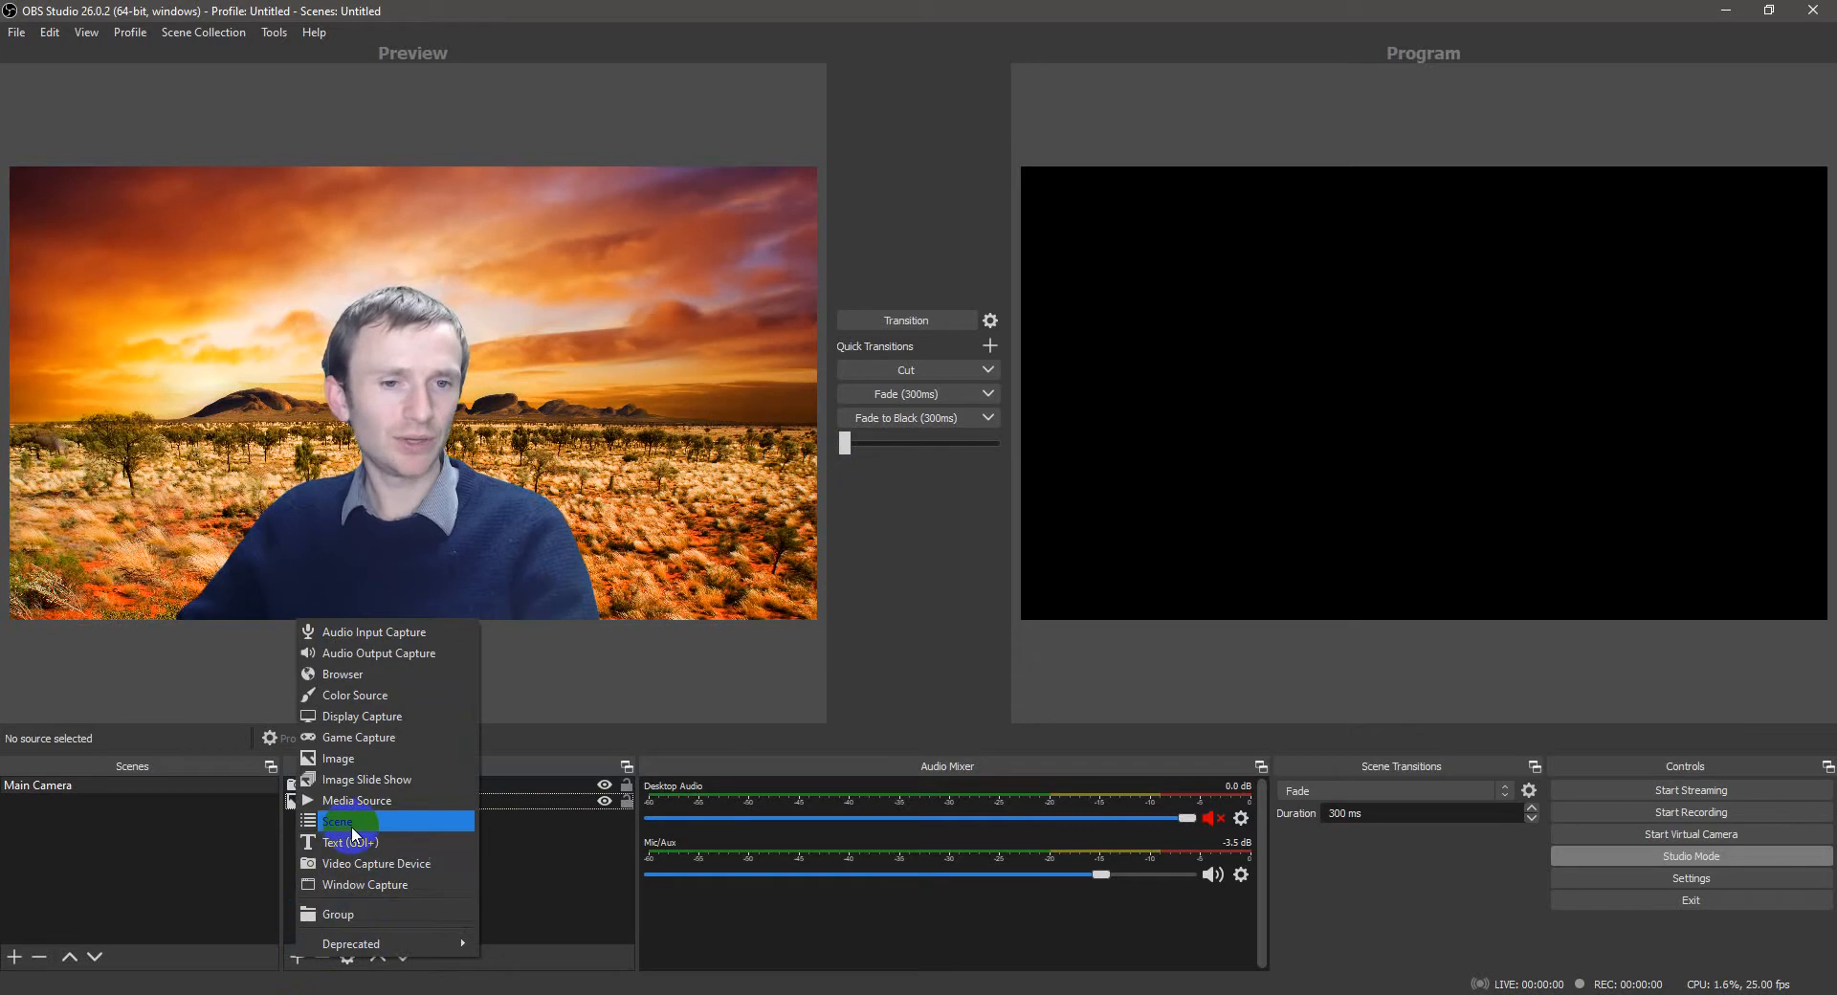
mouse_move(417, 631)
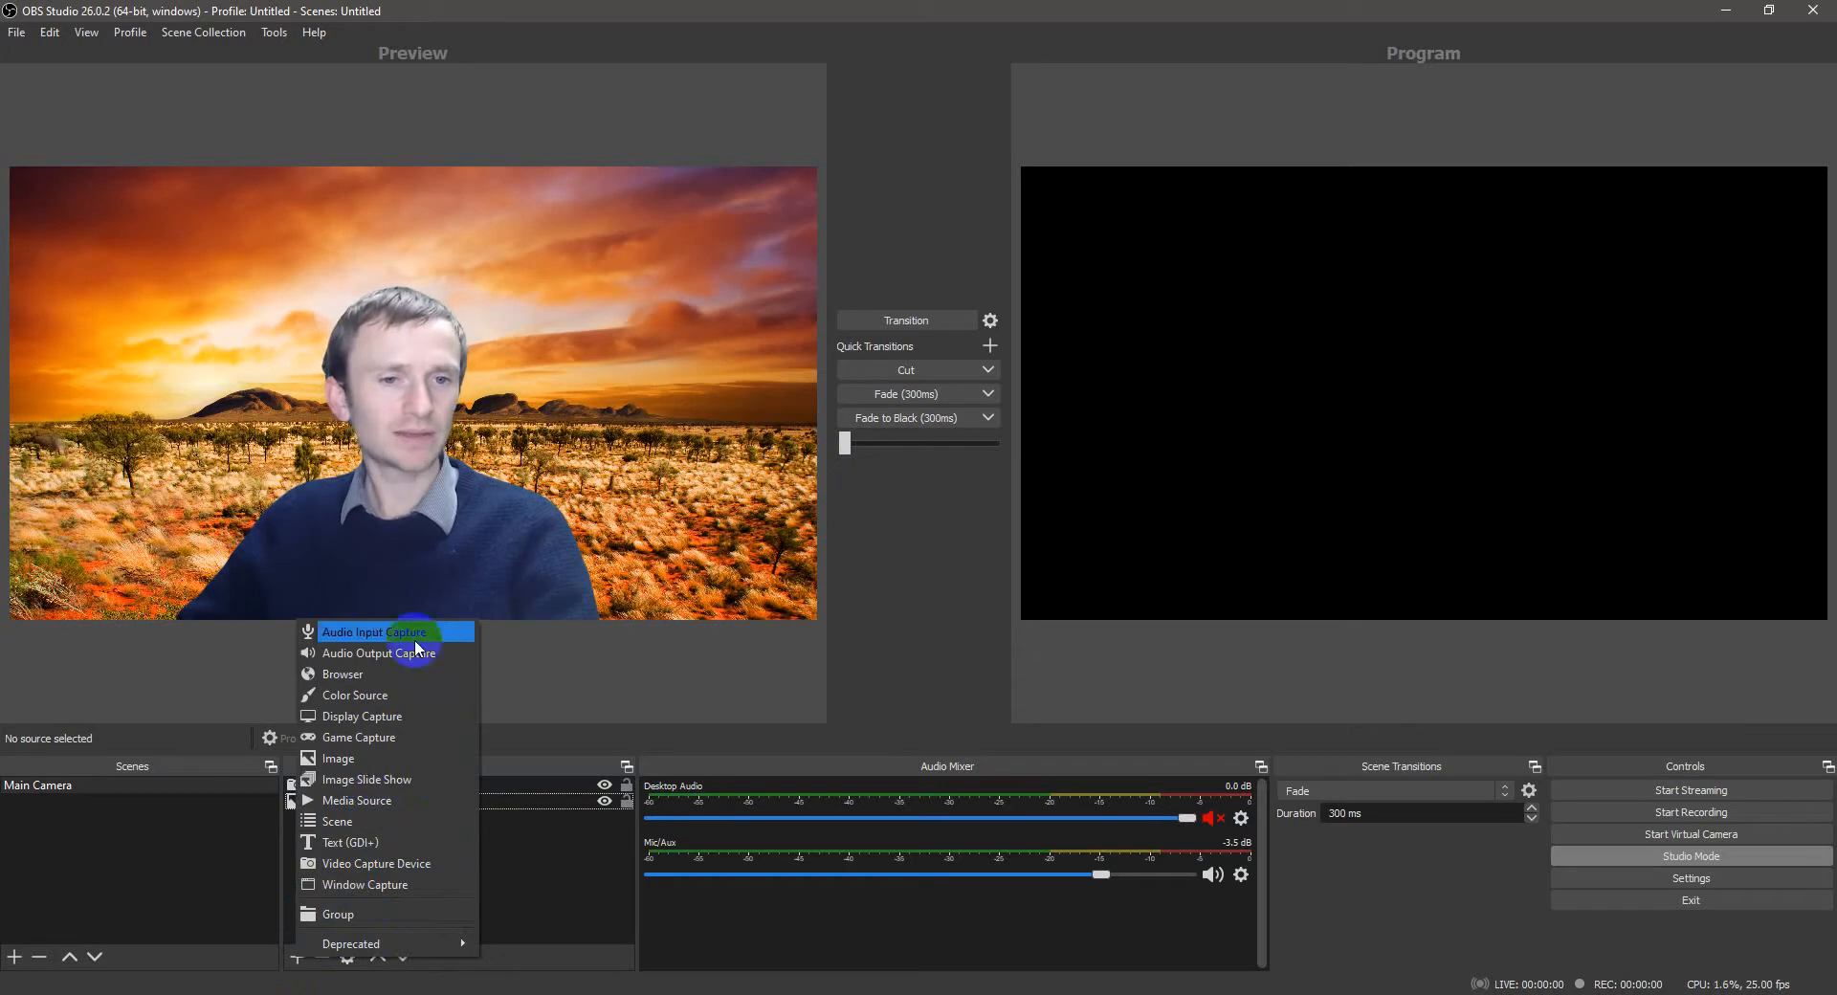
mouse_move(375, 863)
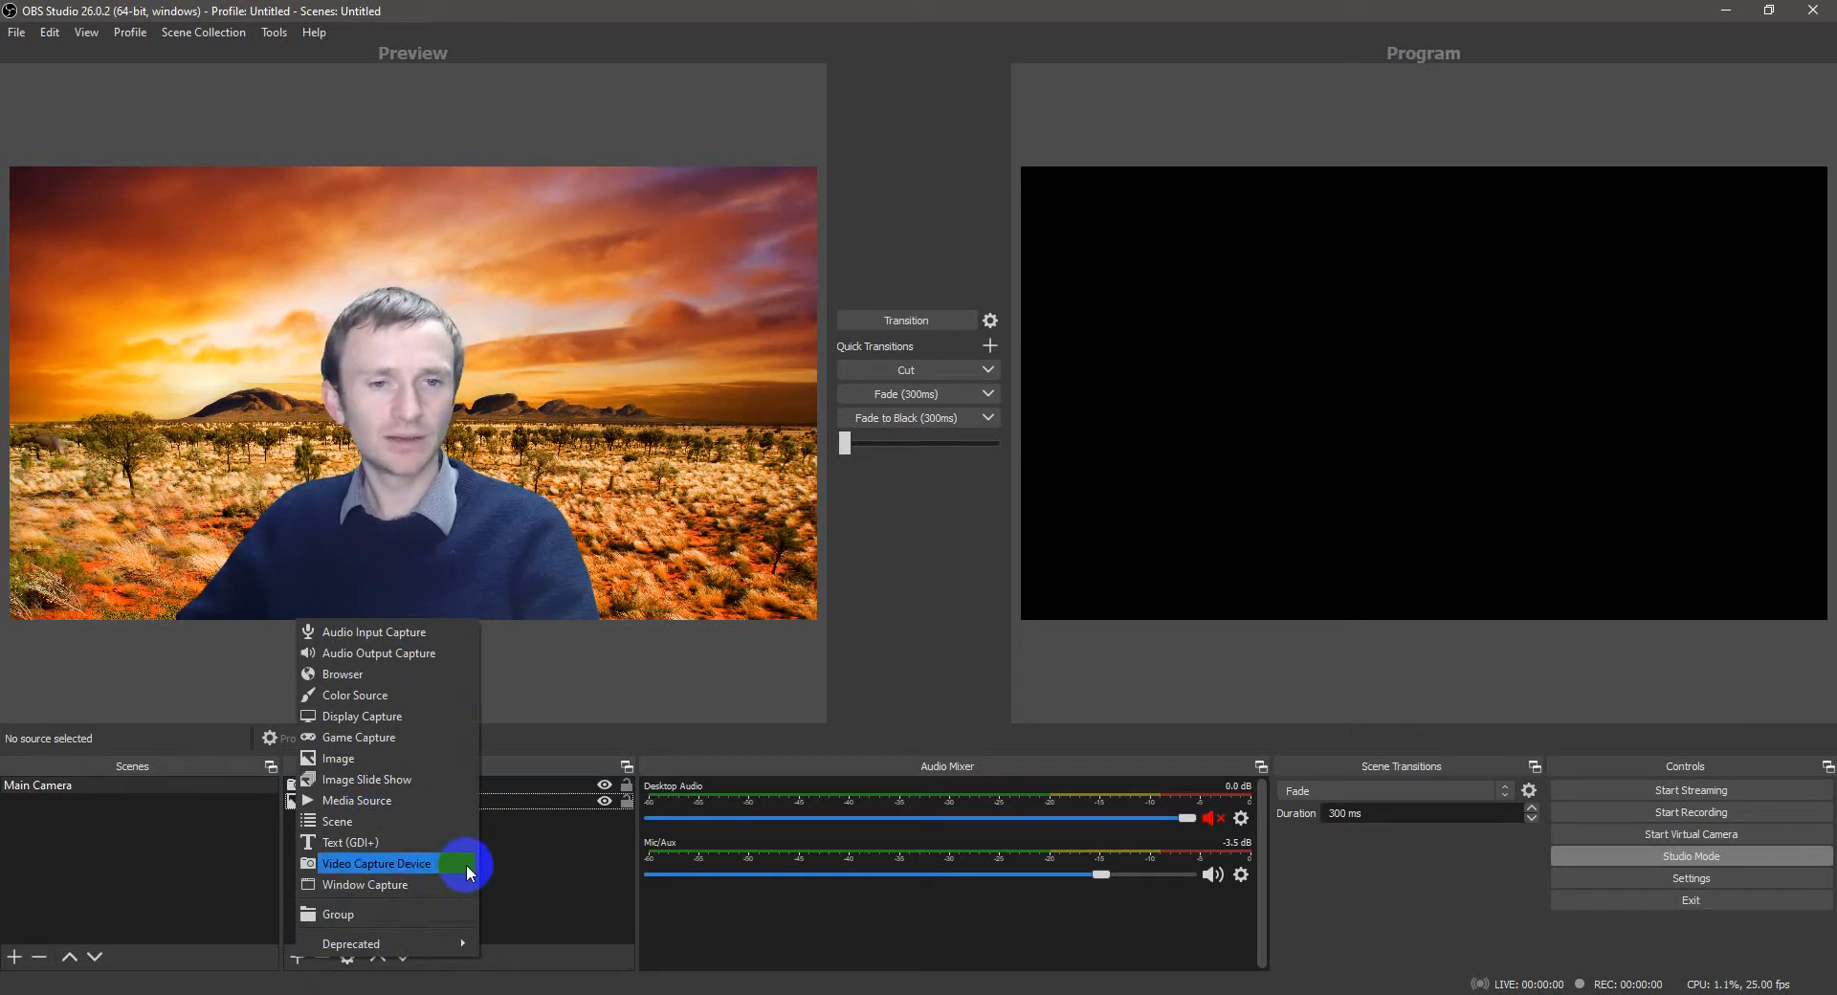
left_click(377, 863)
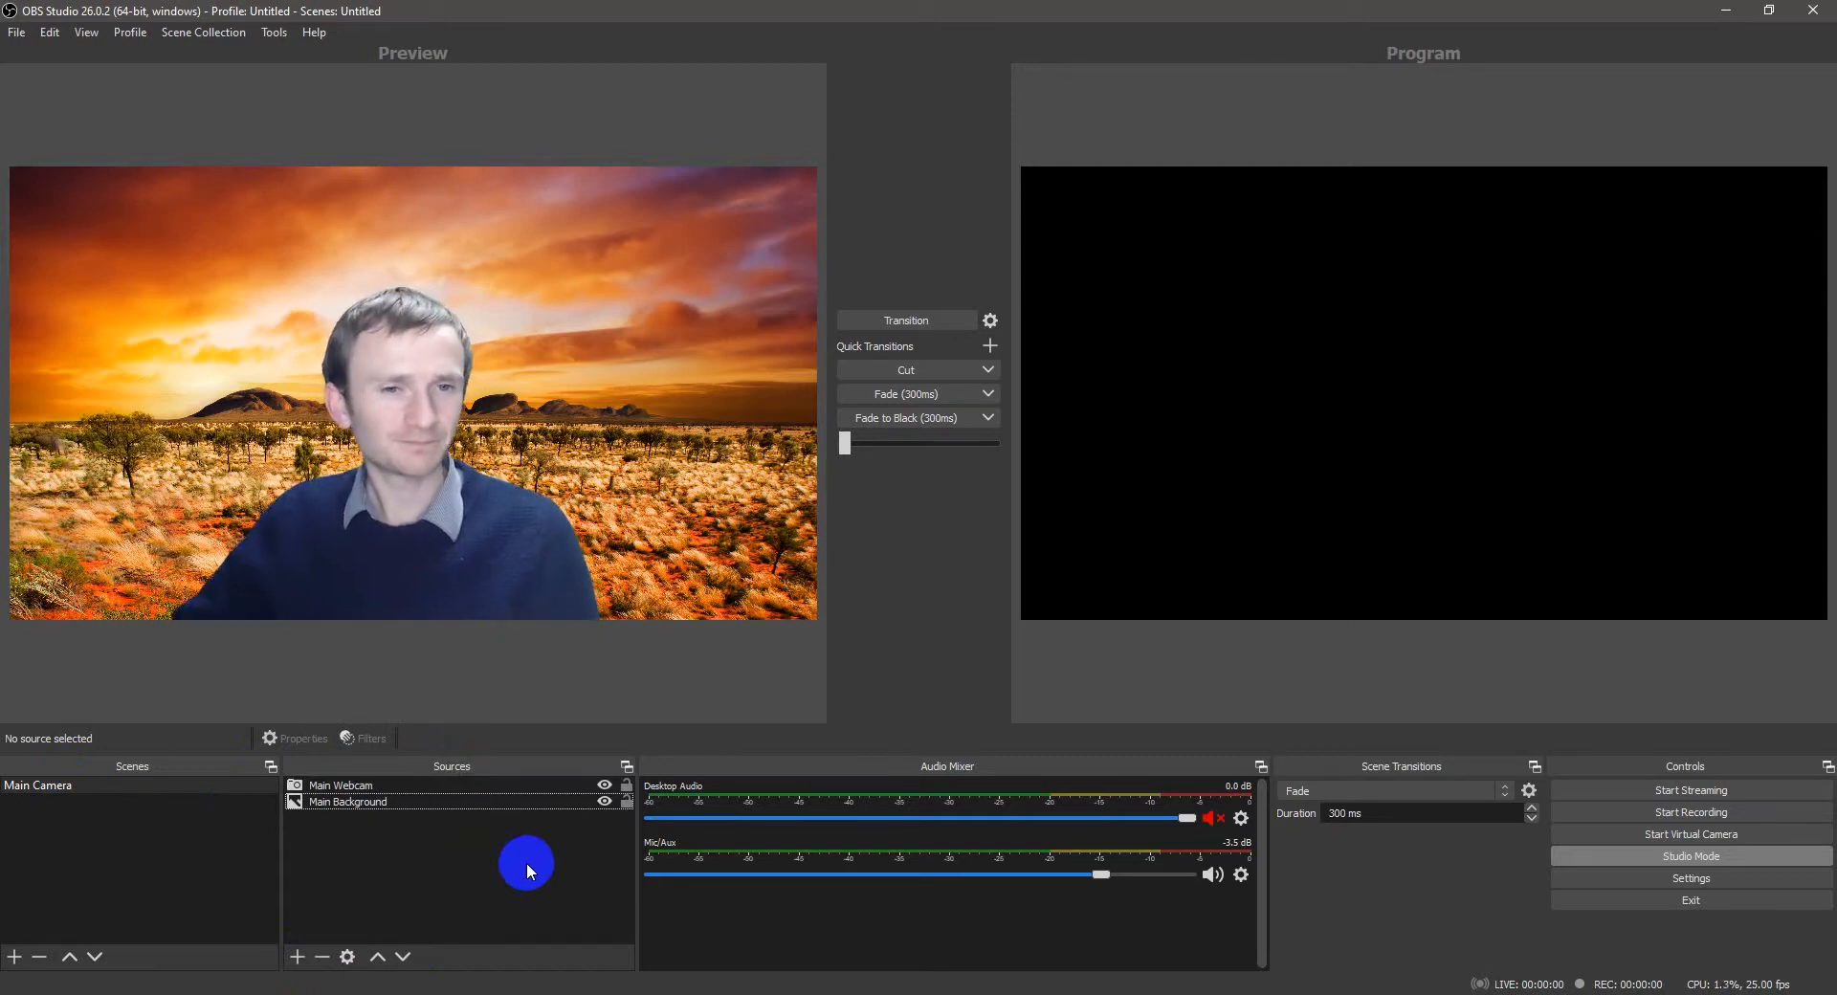
left_click(38, 787)
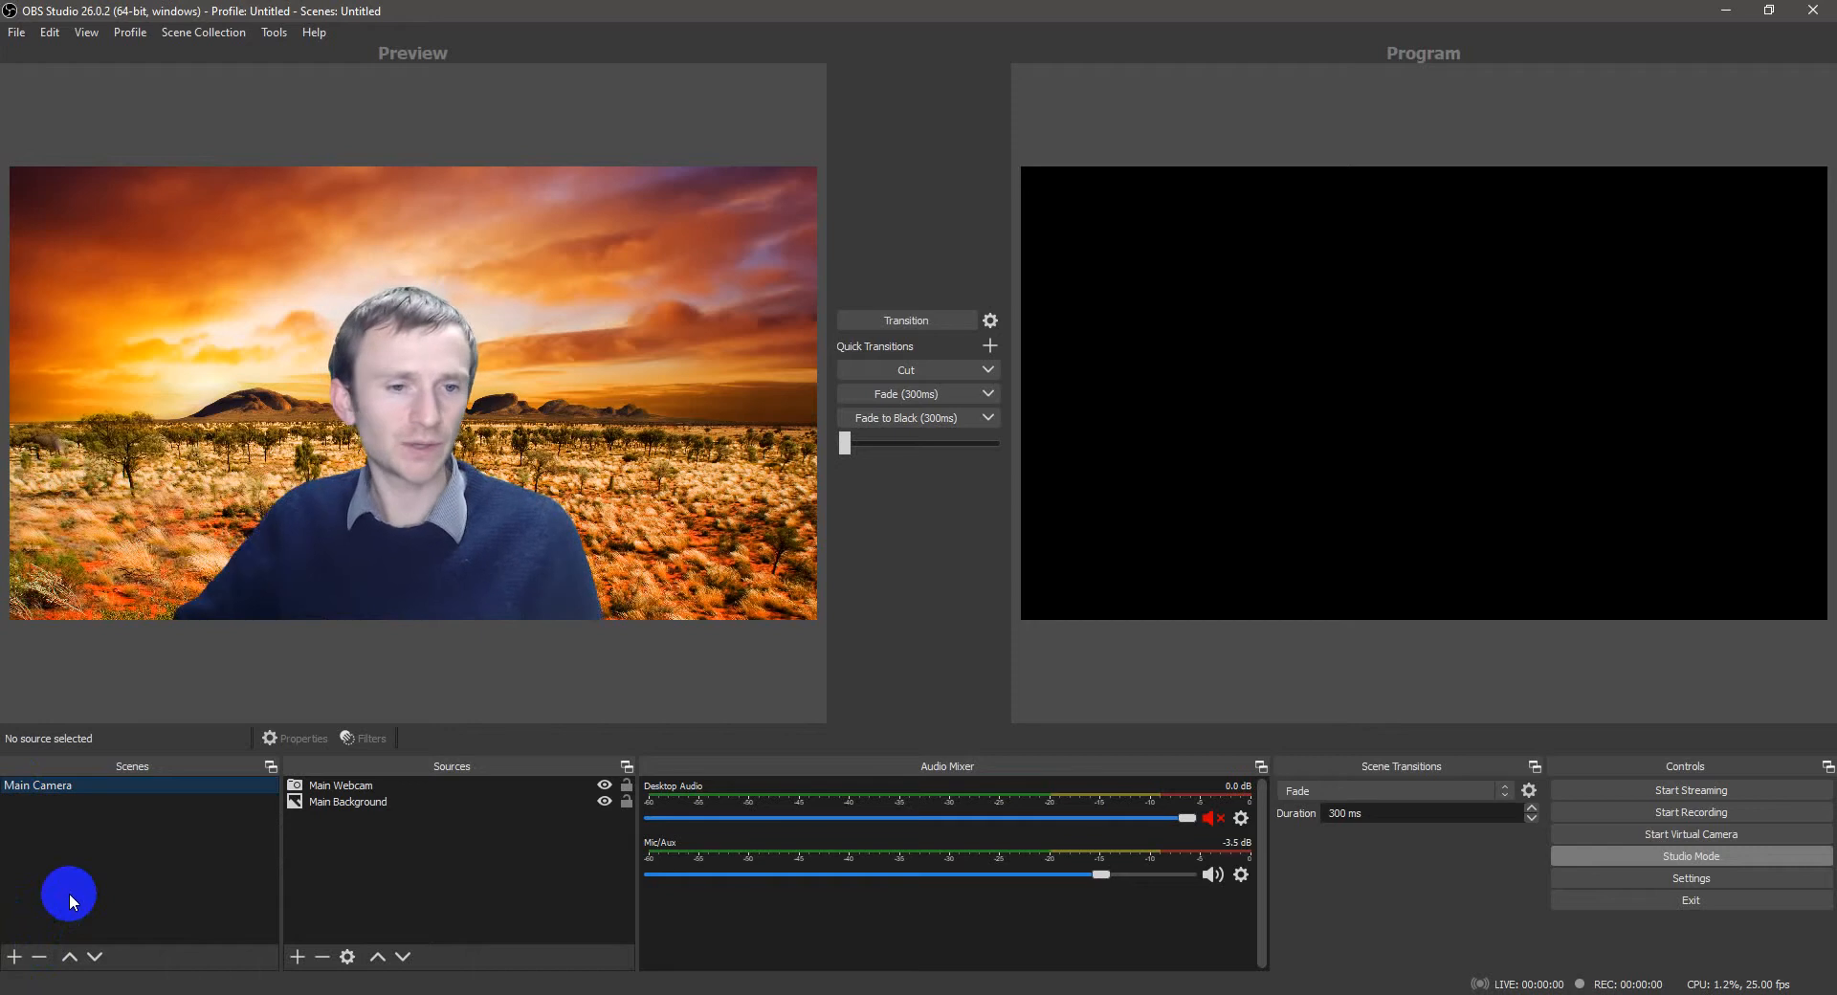
Step: Create a new empty scene named 'PPT Slides' below Main Camera
left_click(16, 956)
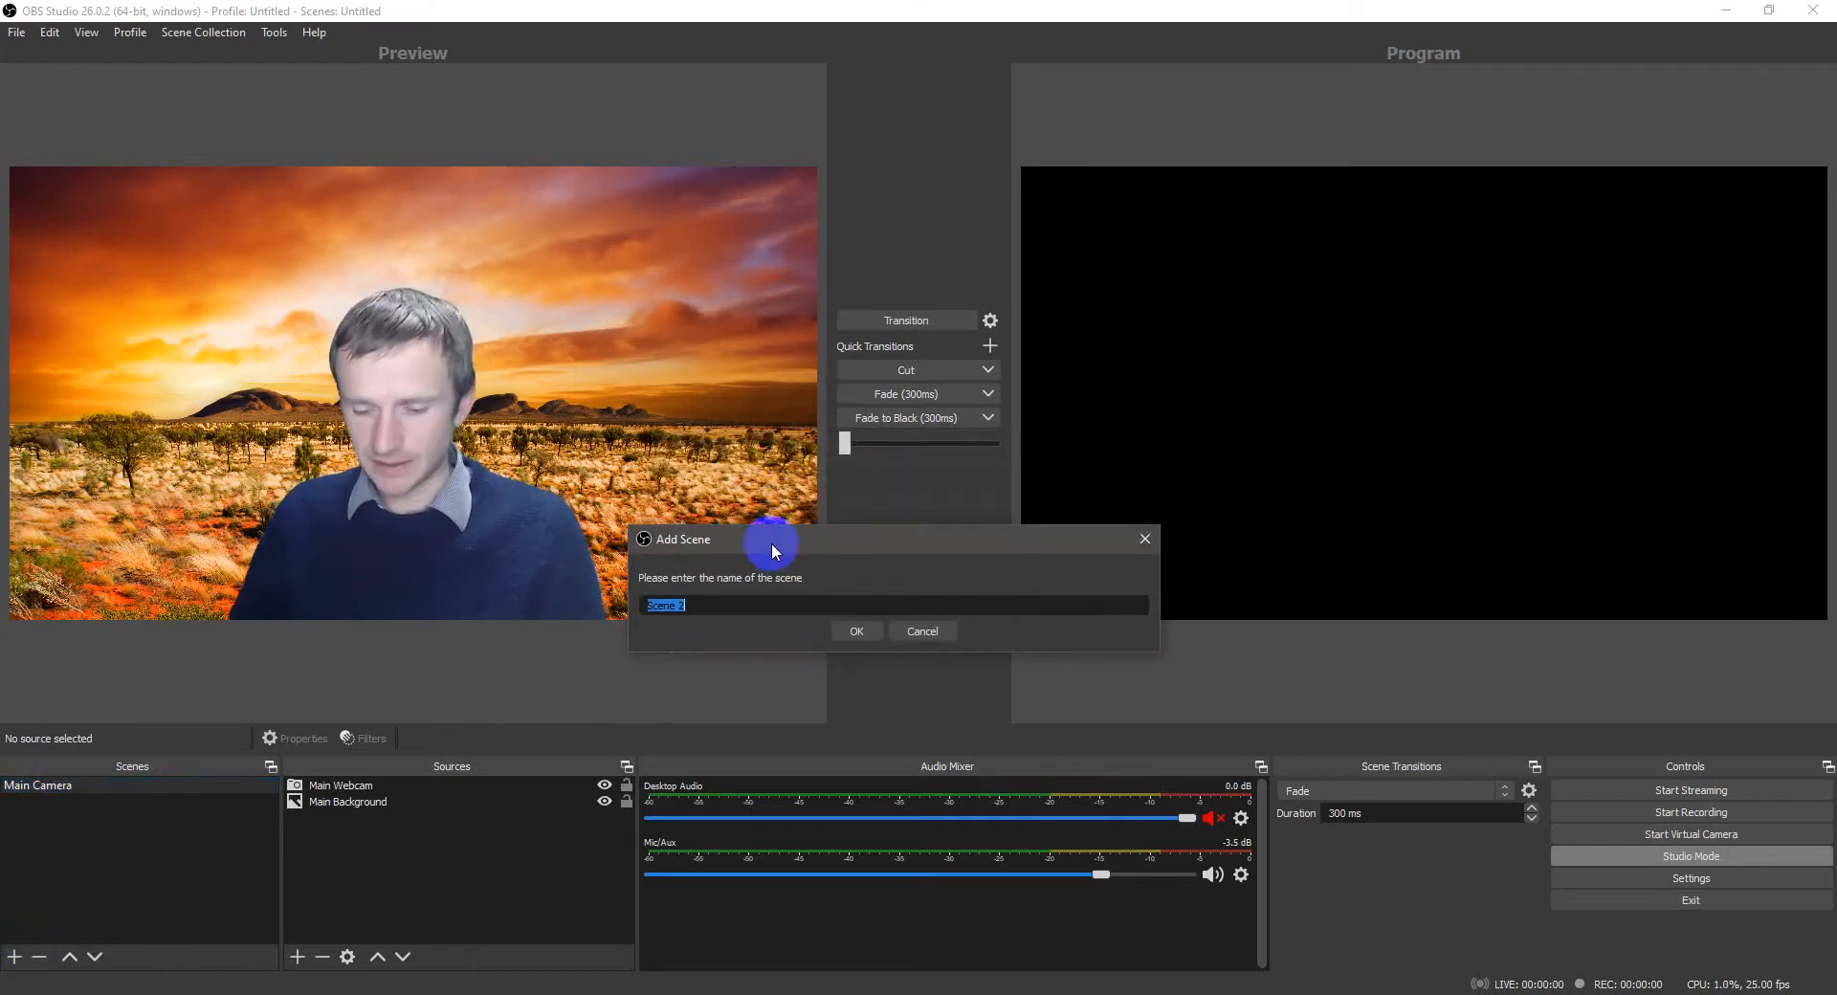
type("PPT Sl")
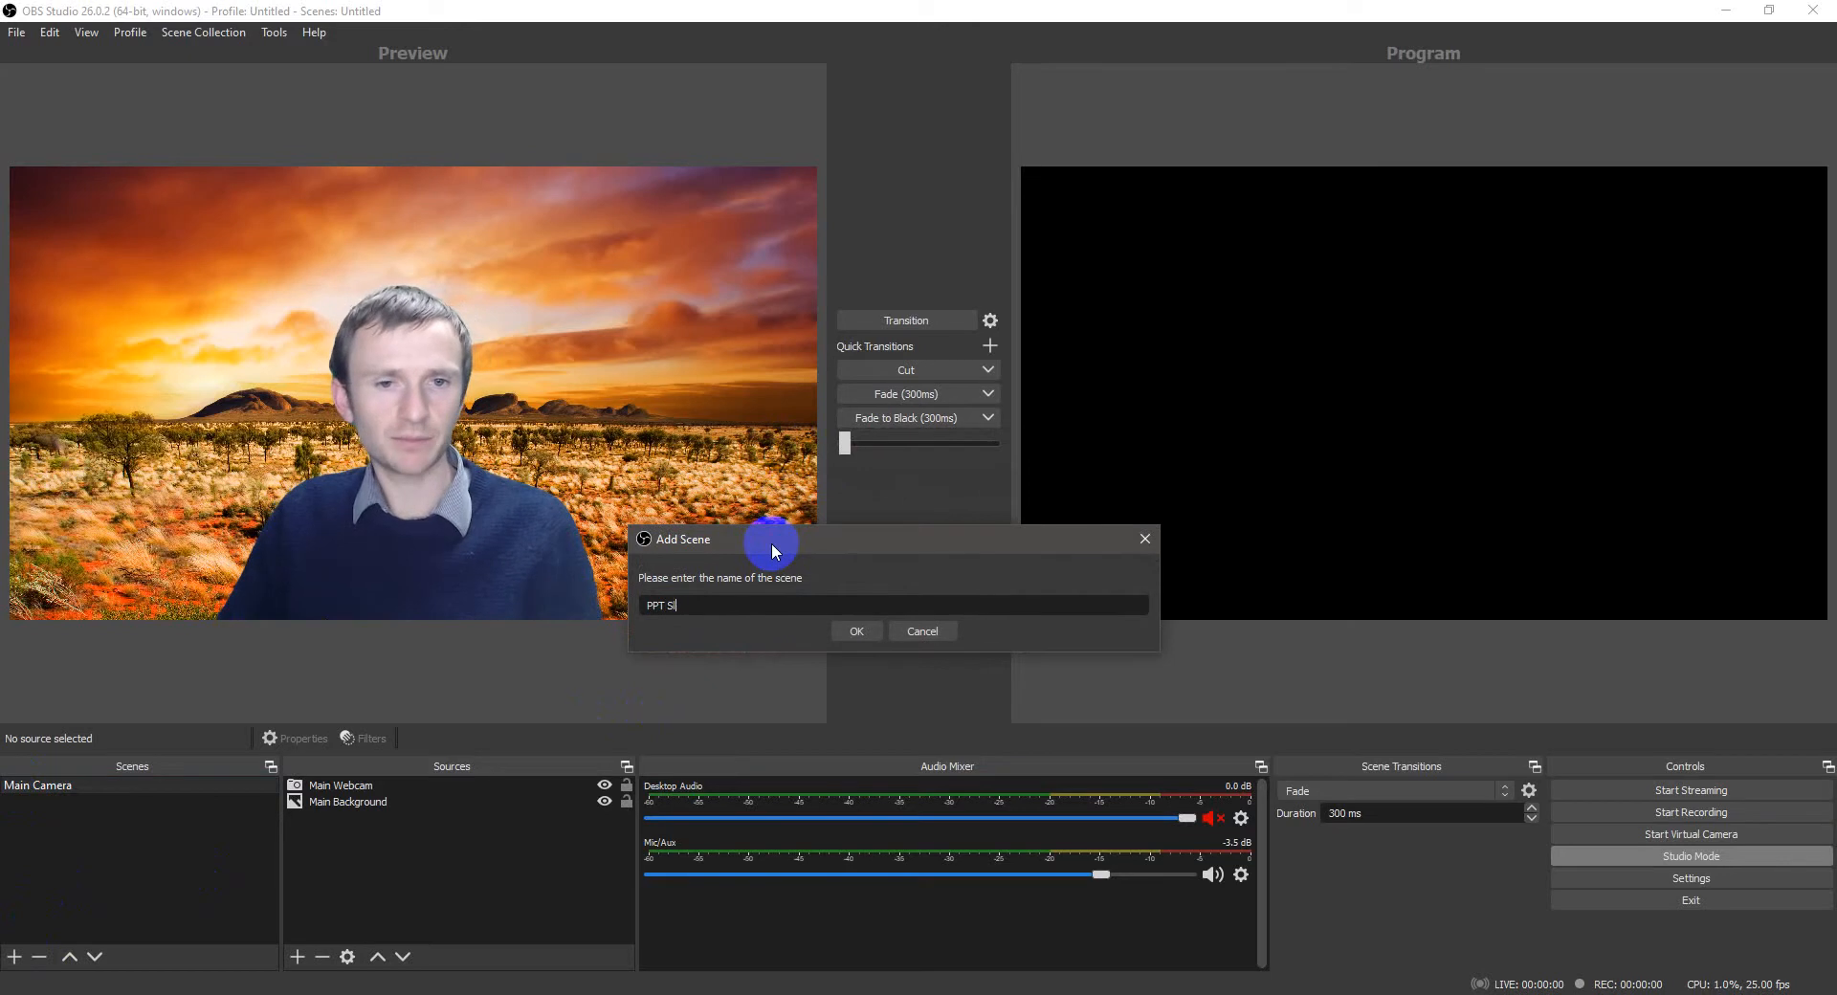
left_click(857, 631)
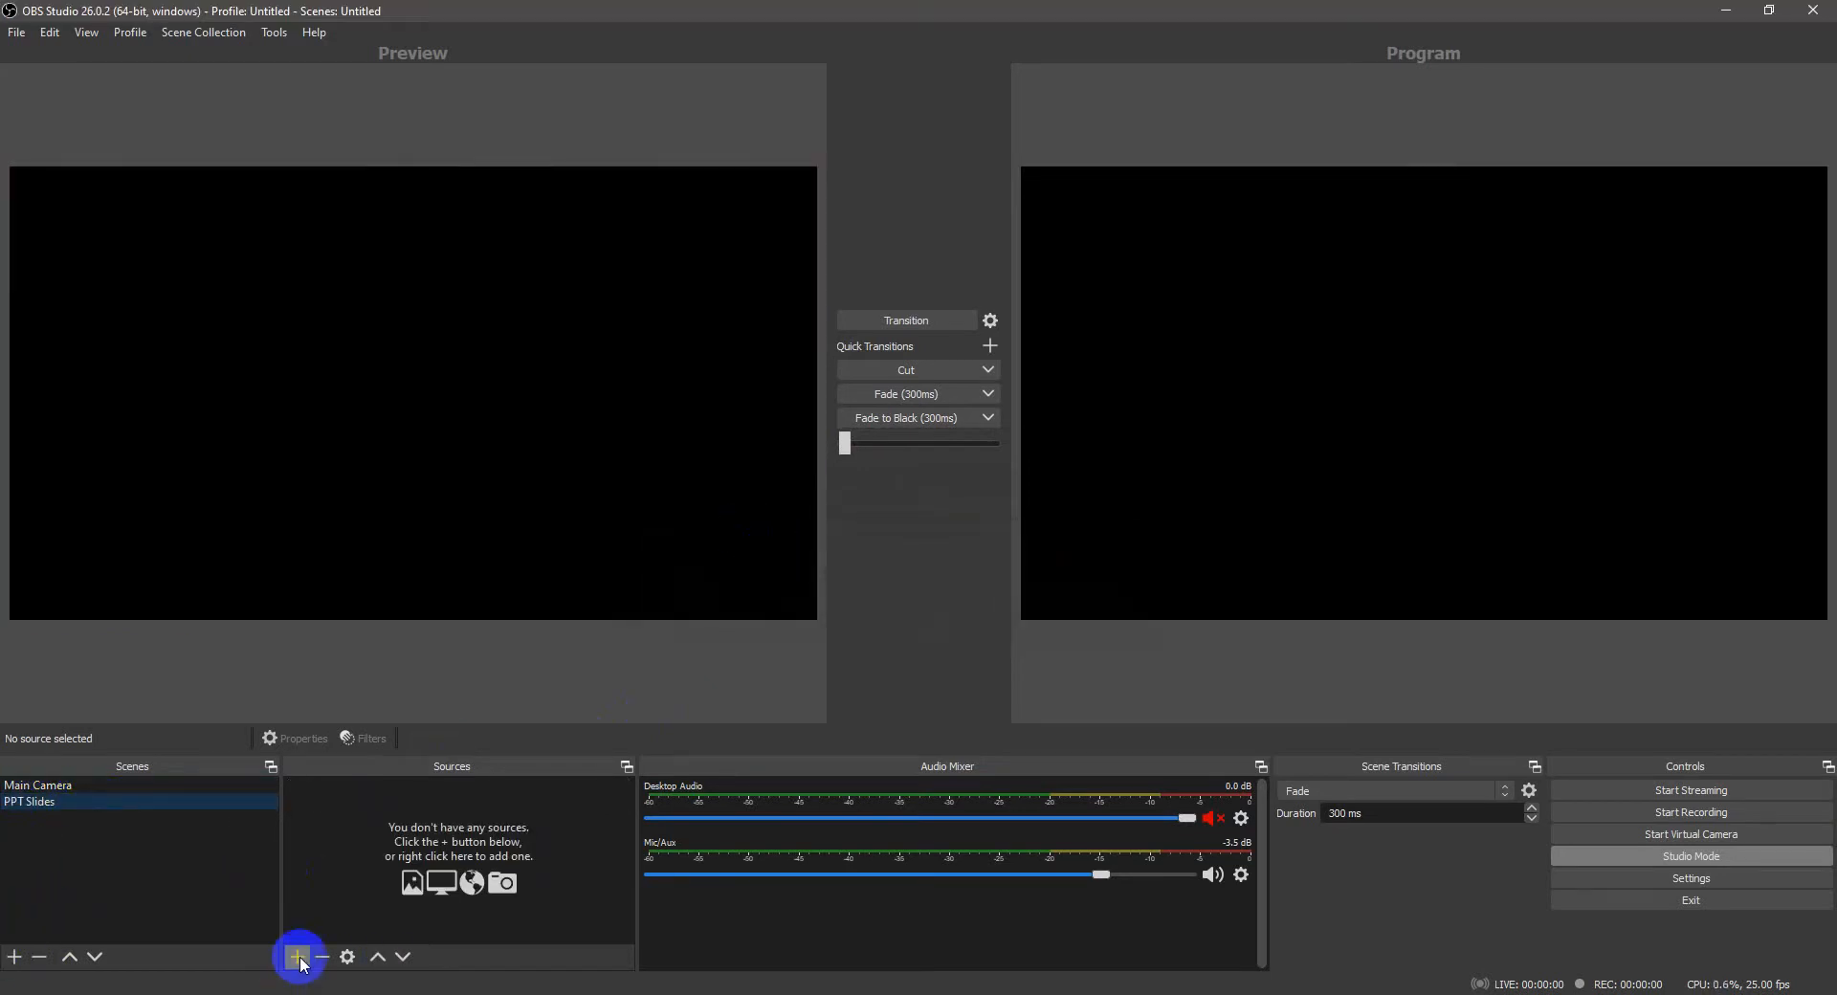
left_click(299, 957)
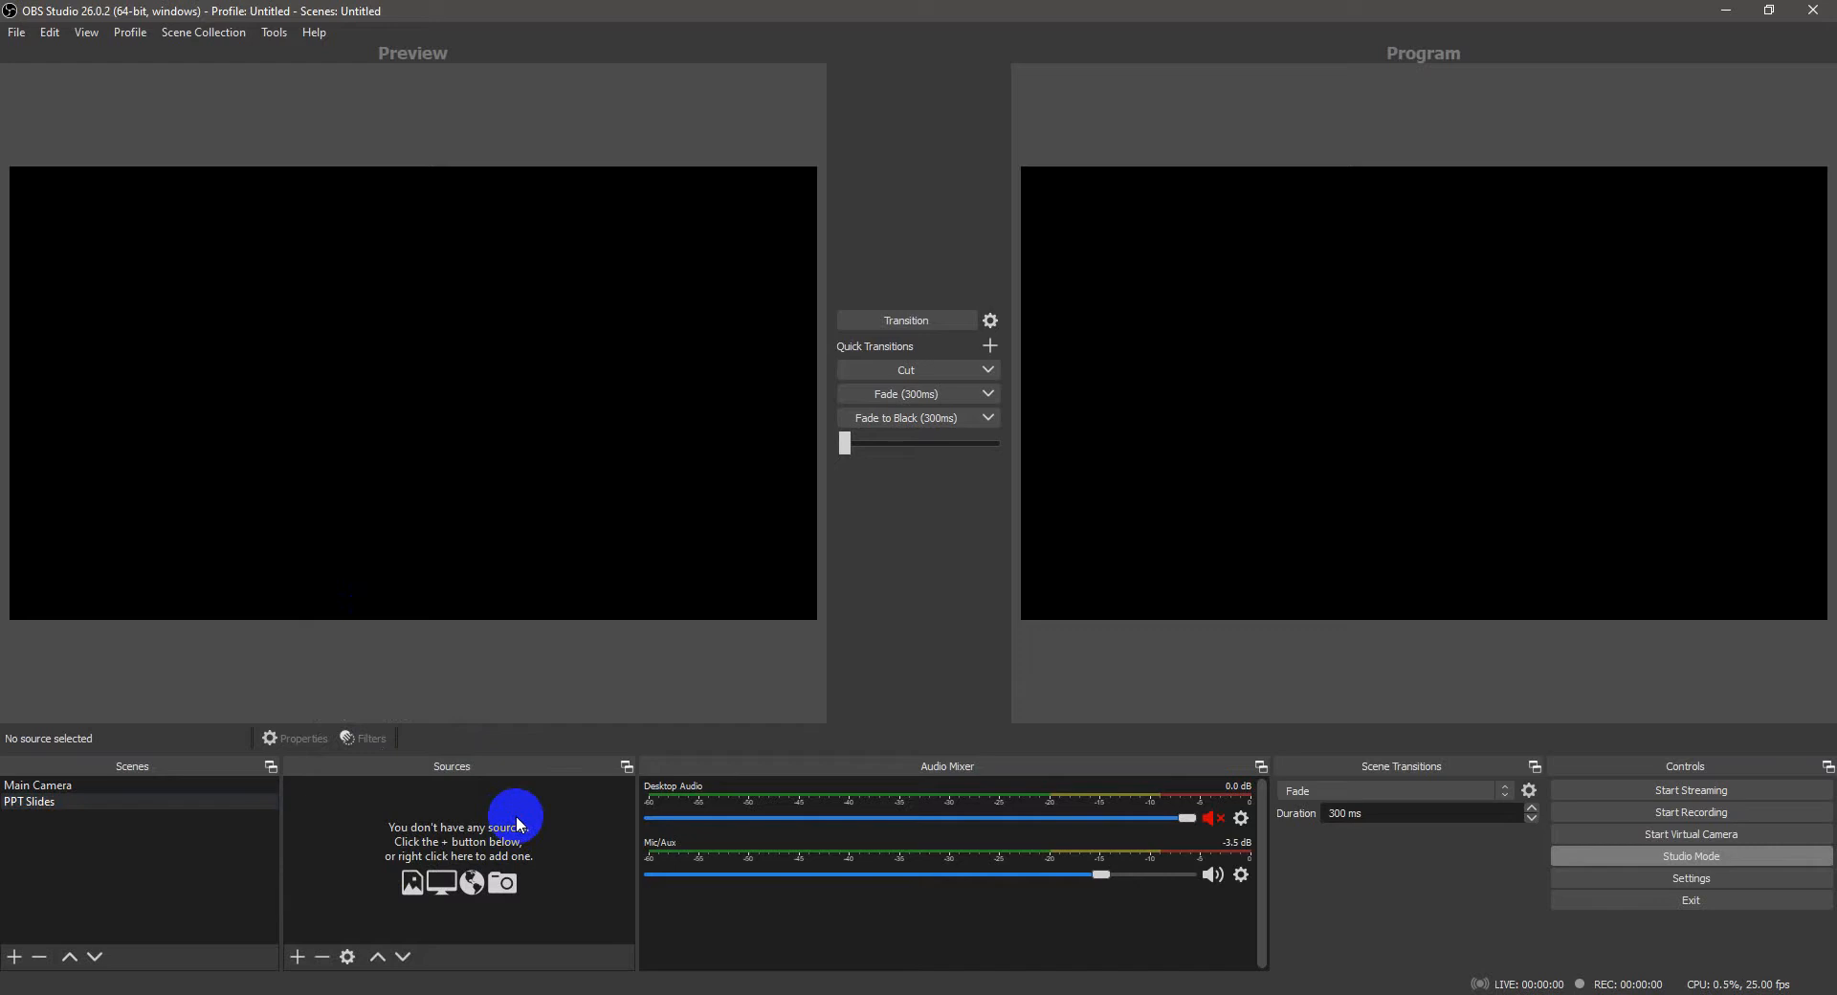
Step: Add a Display Capture source named 'Monitor #2' to the PPT Slides scene
left_click(297, 956)
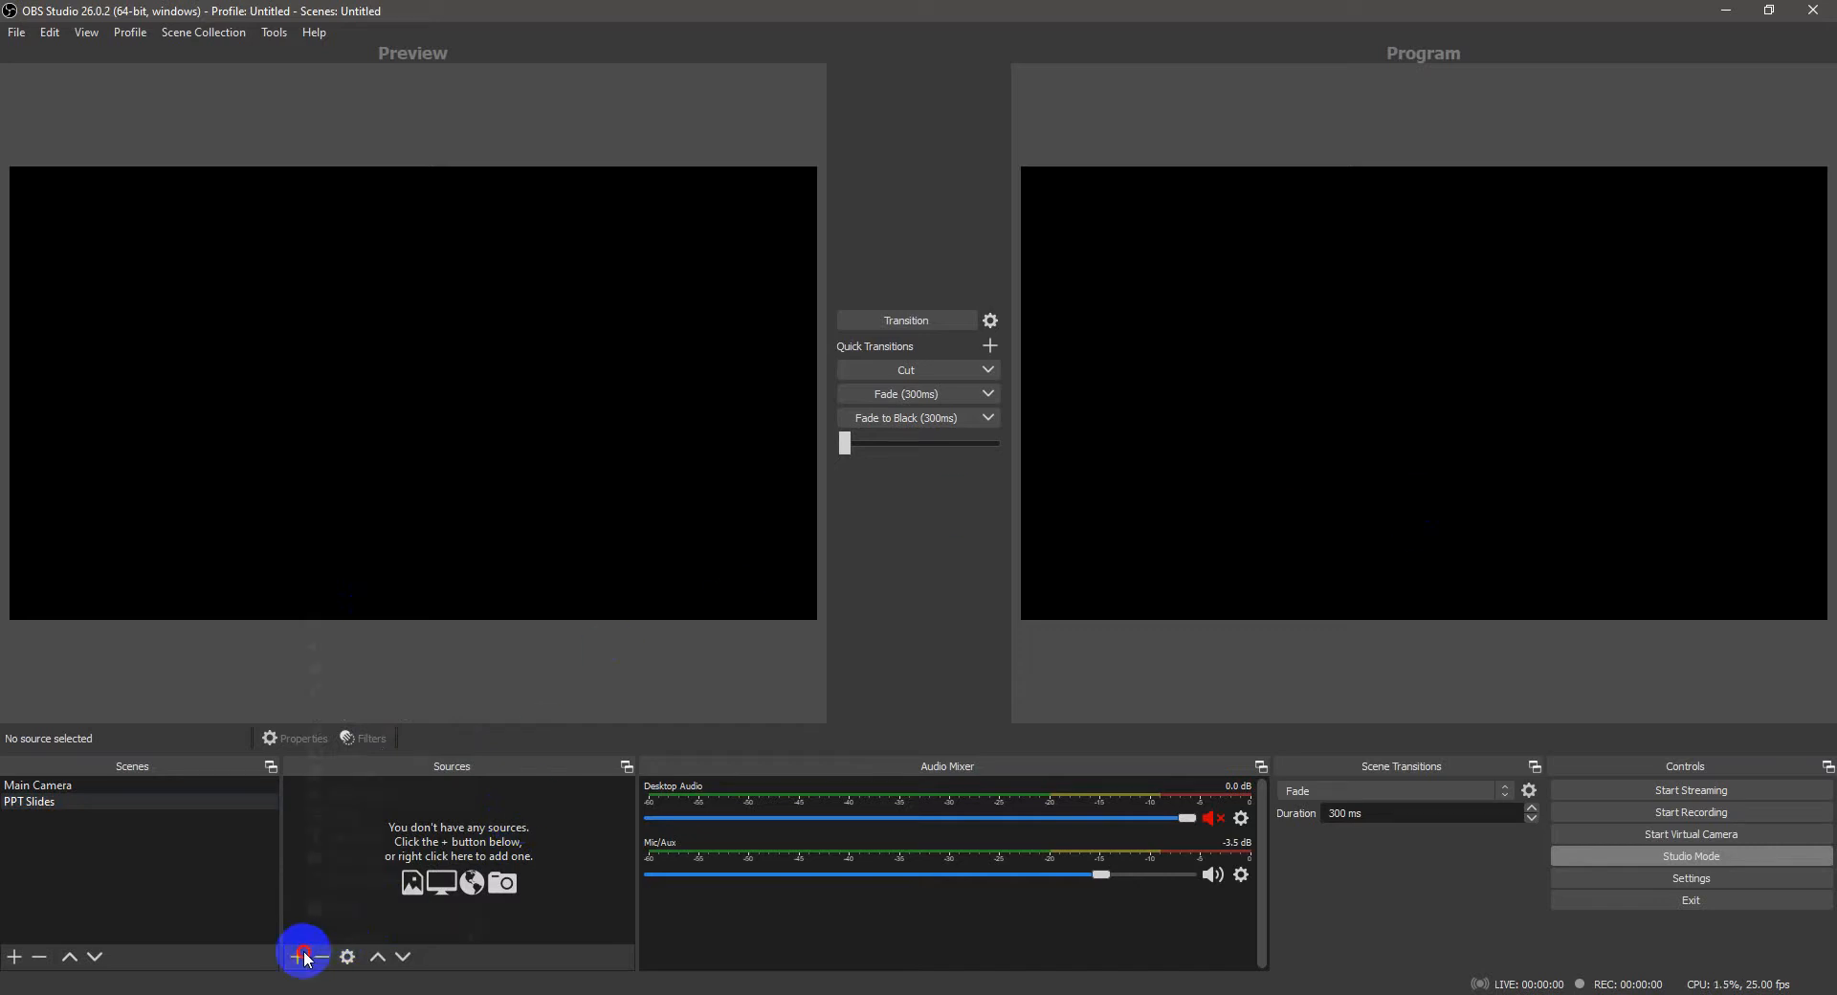
left_click(297, 957)
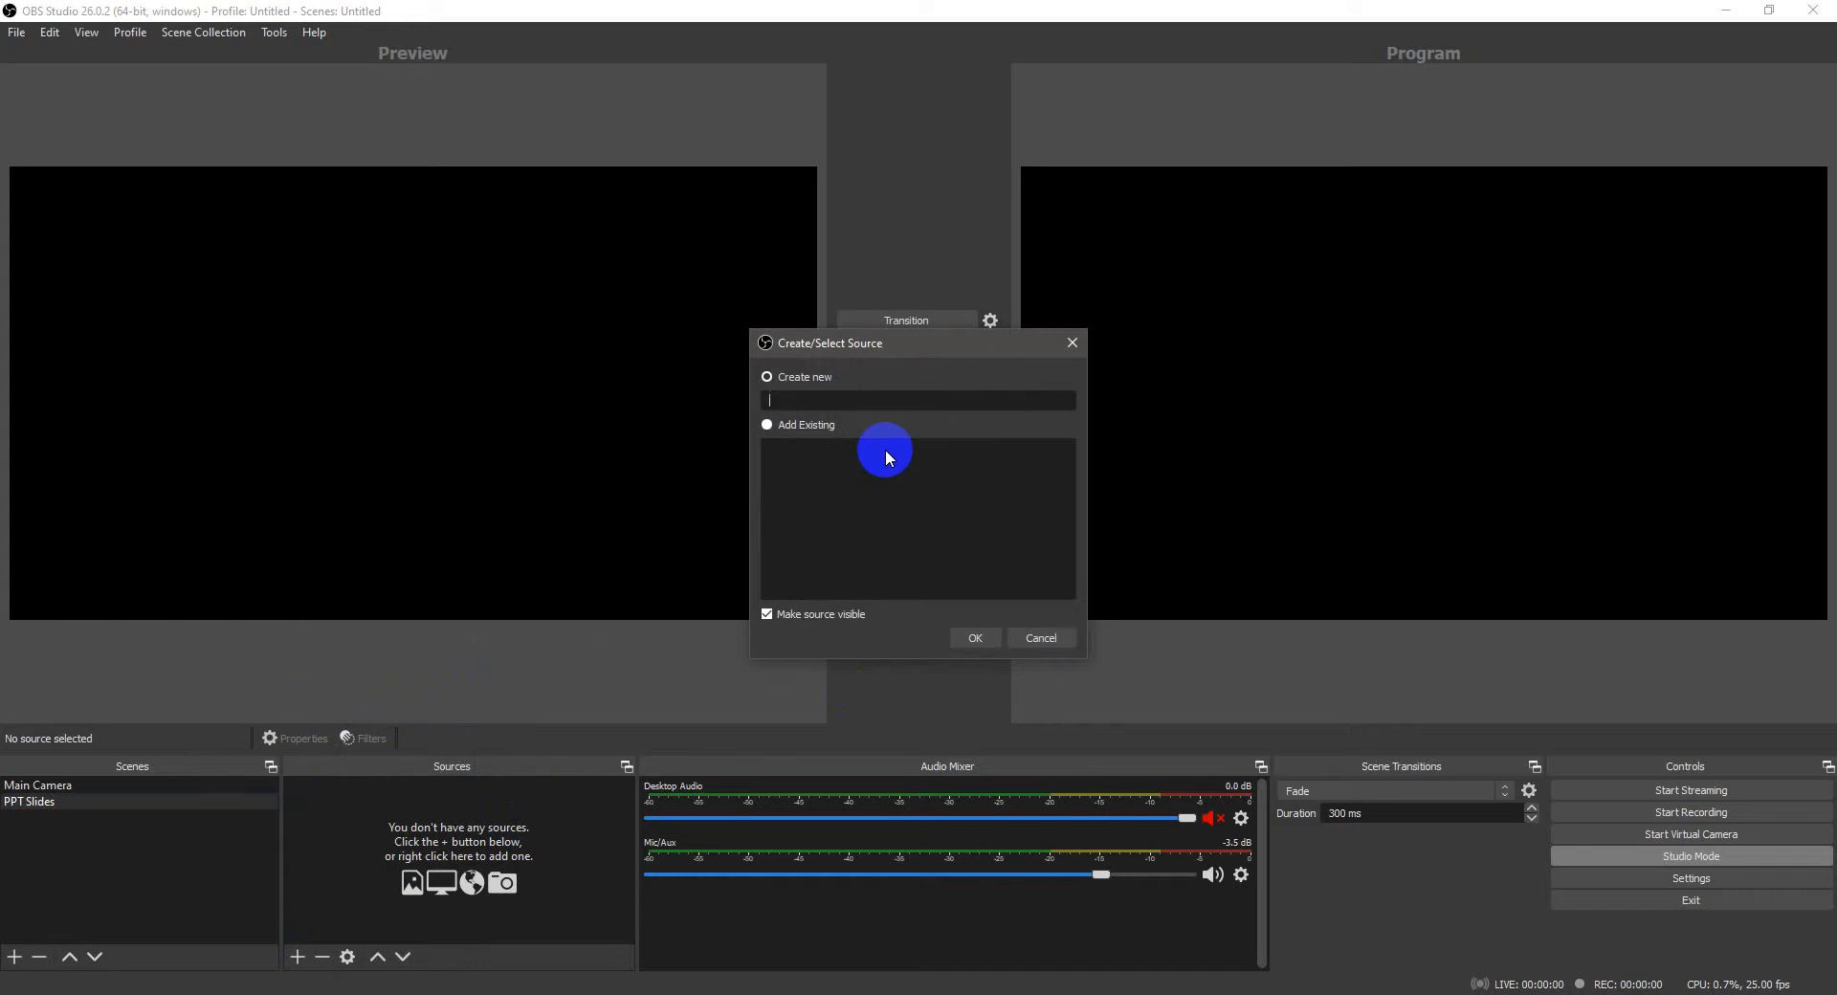
type("Monitor #2")
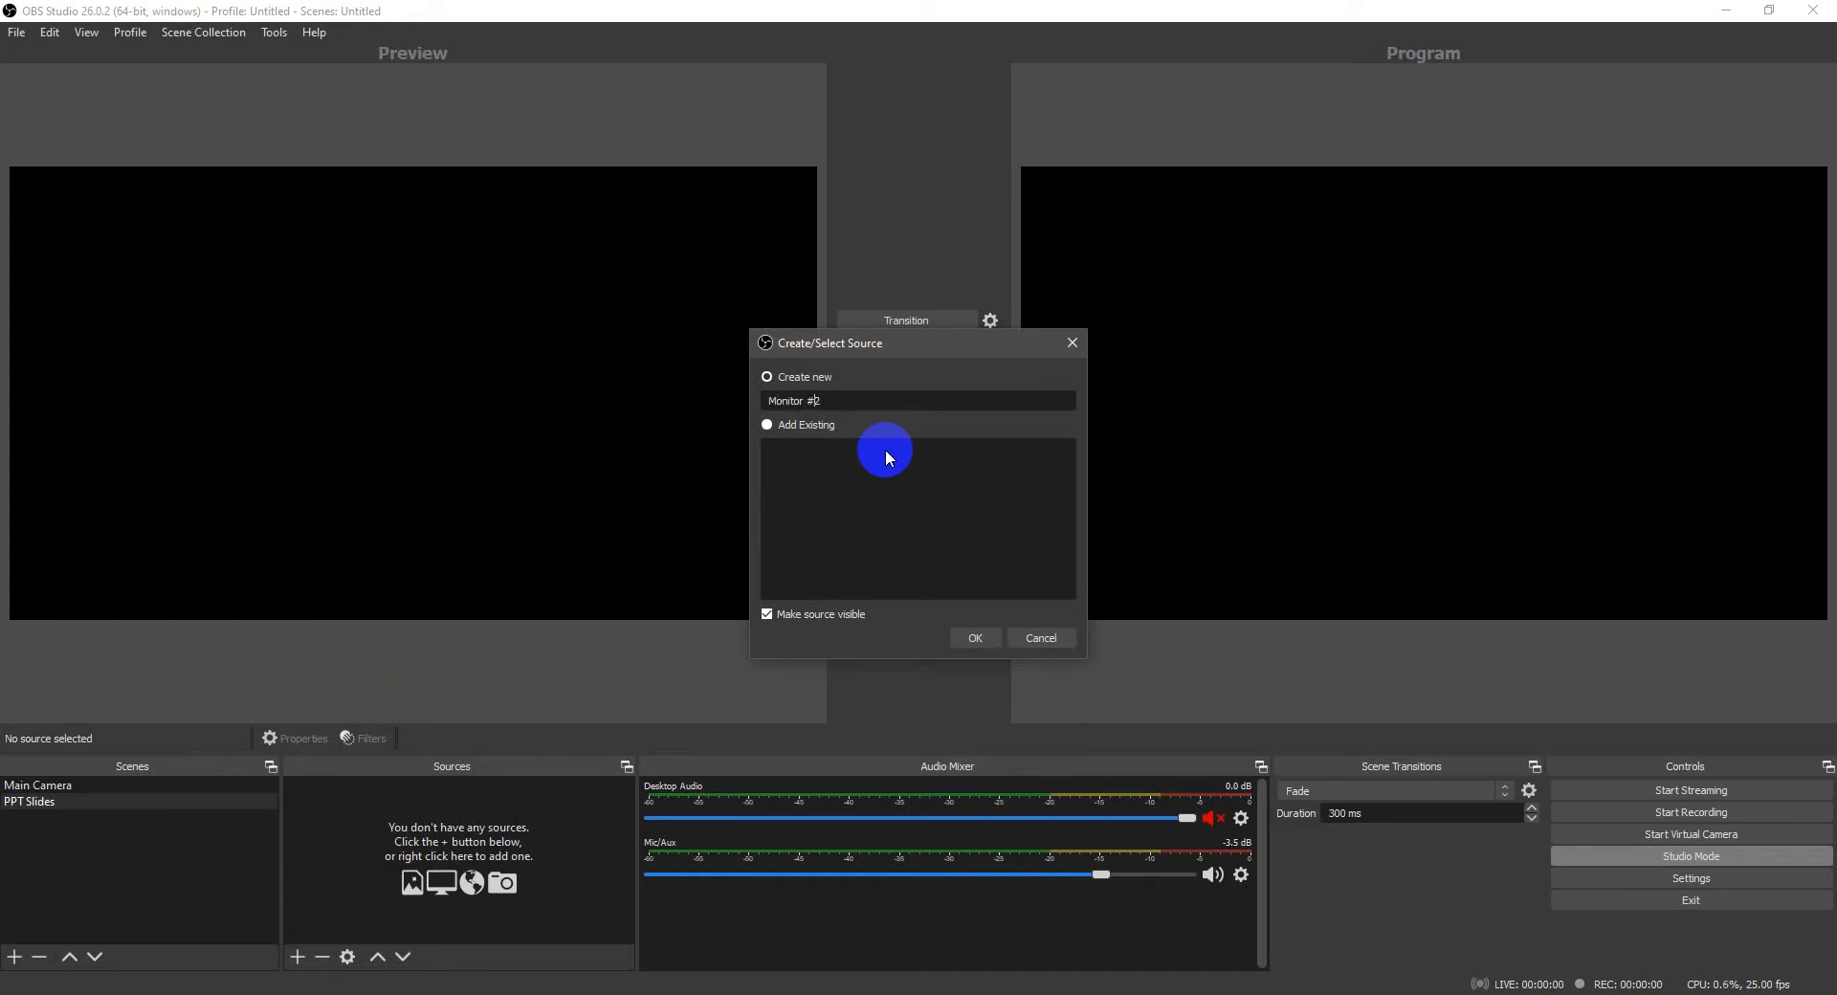
mouse_move(974, 639)
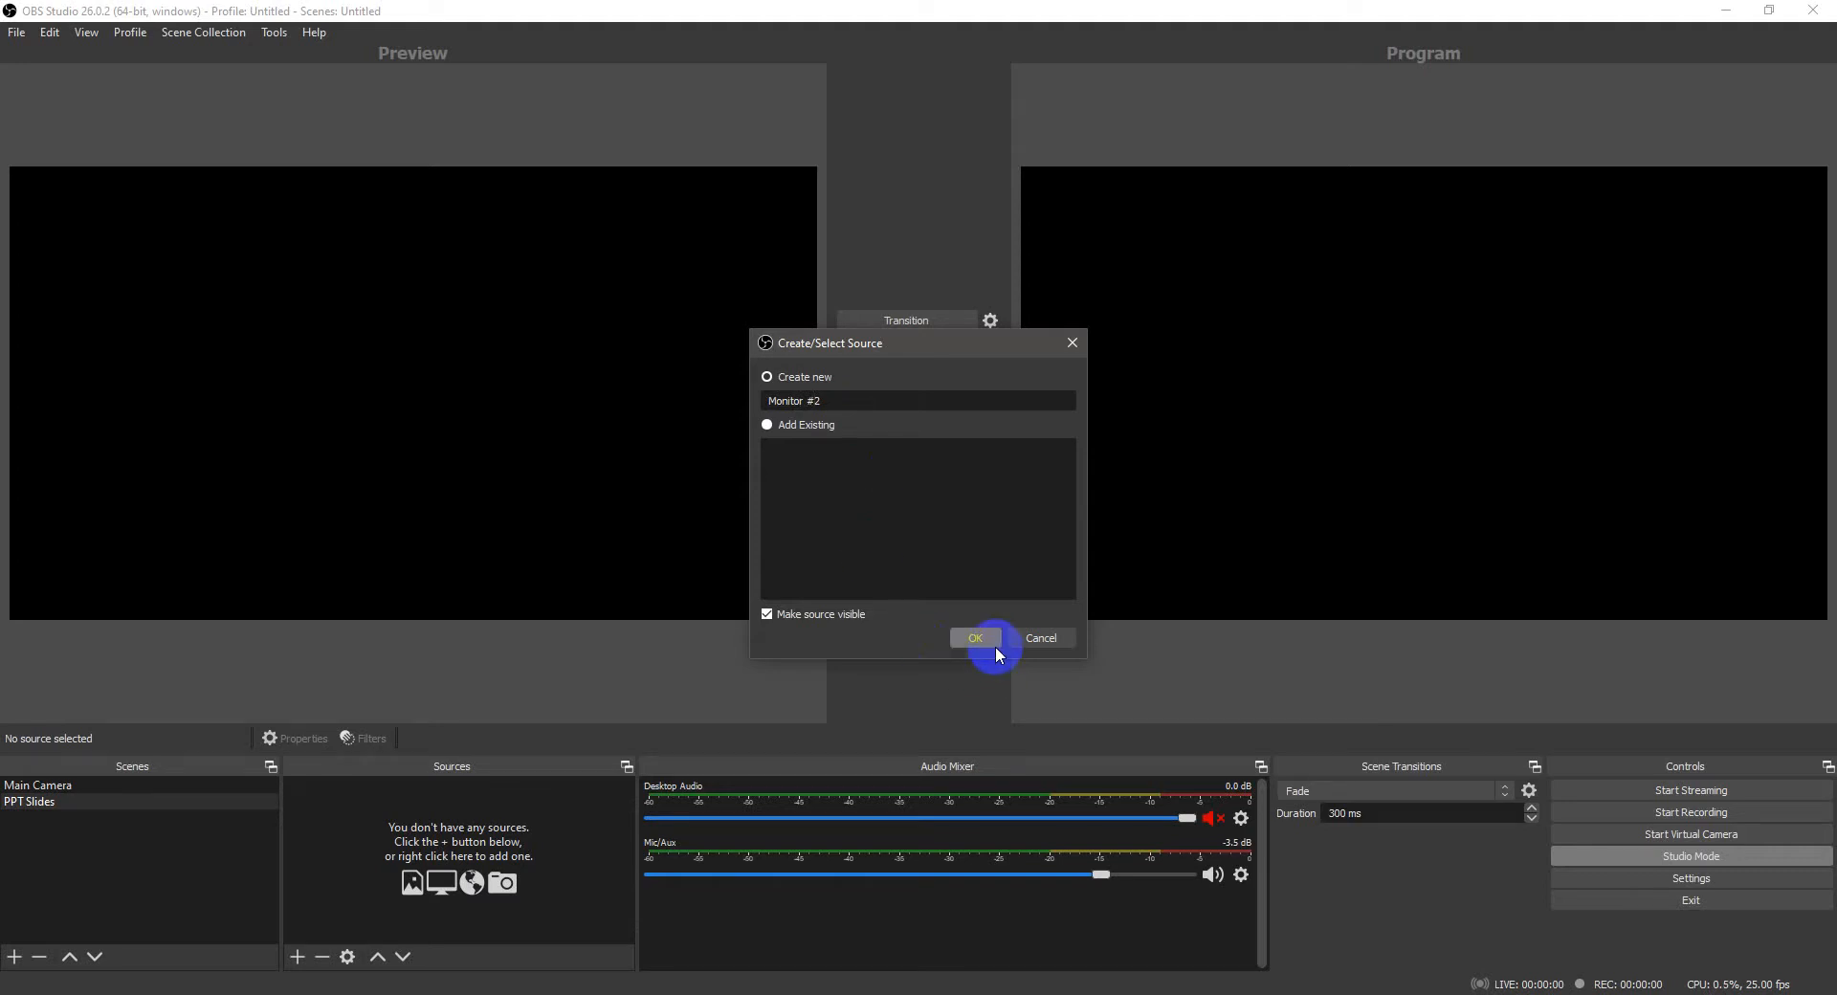
left_click(973, 639)
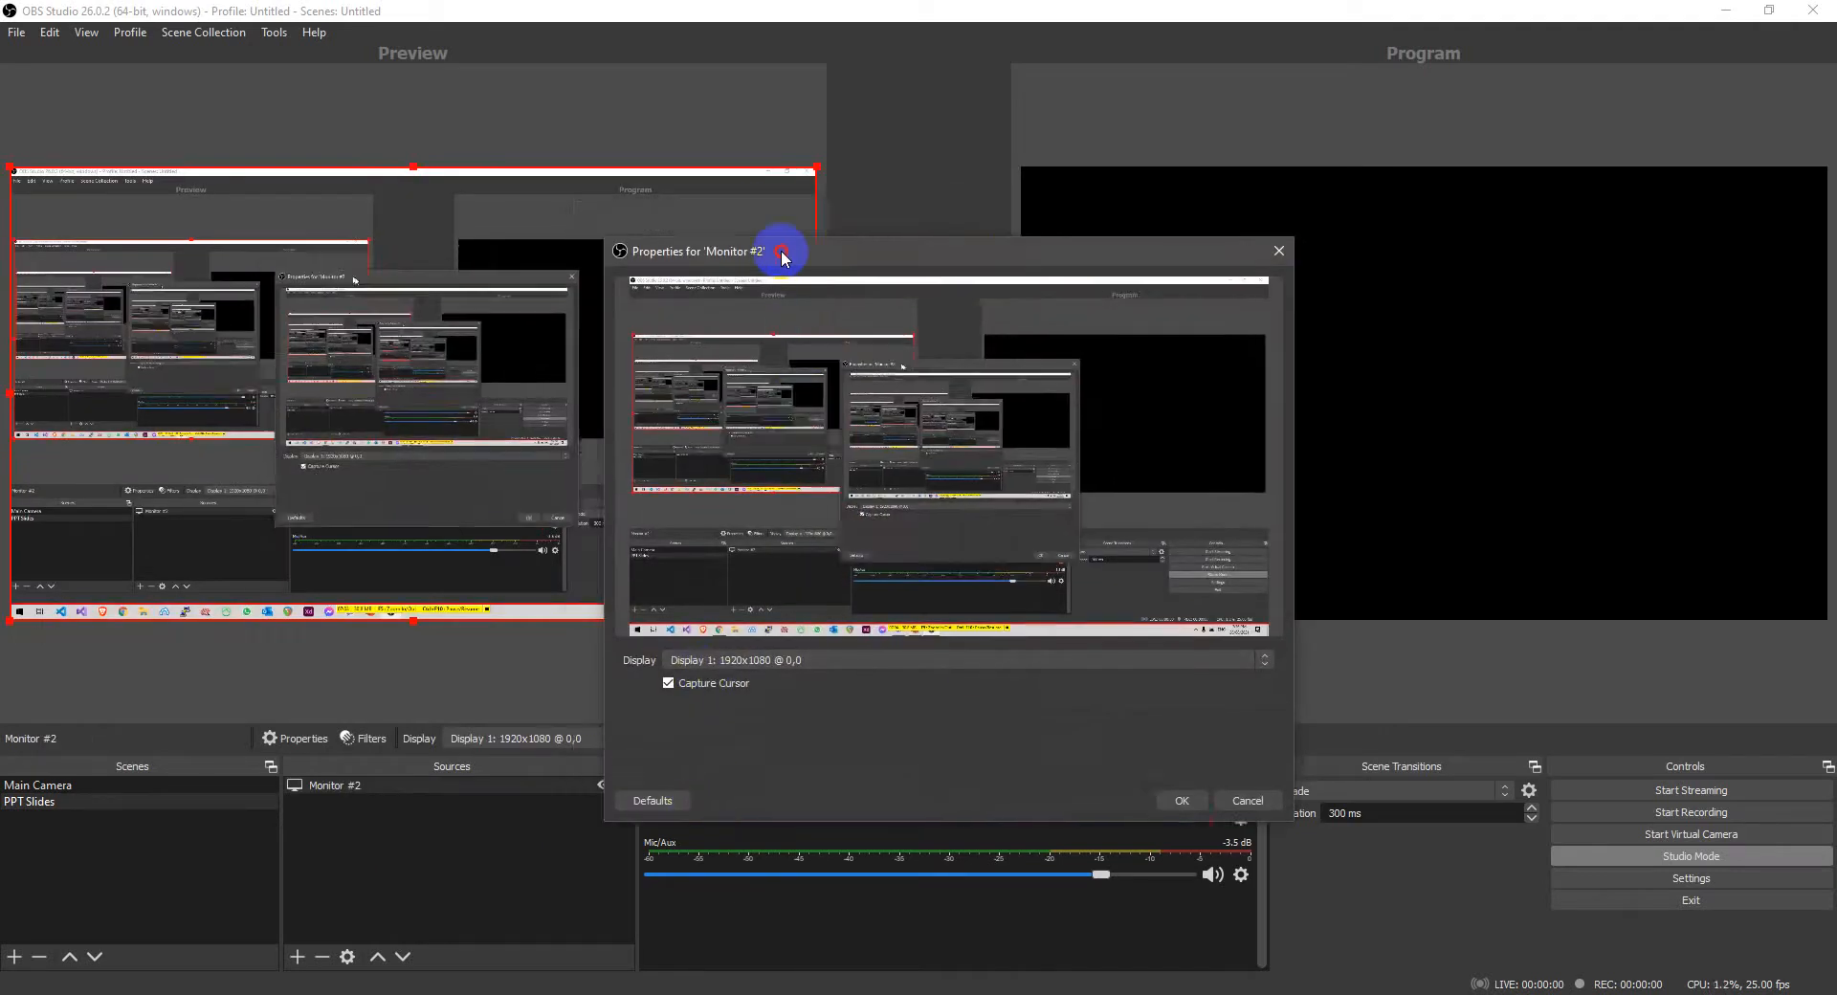
Step: Set the Monitor #2 source to capture Display 2 and accept its properties
left_click(1211, 559)
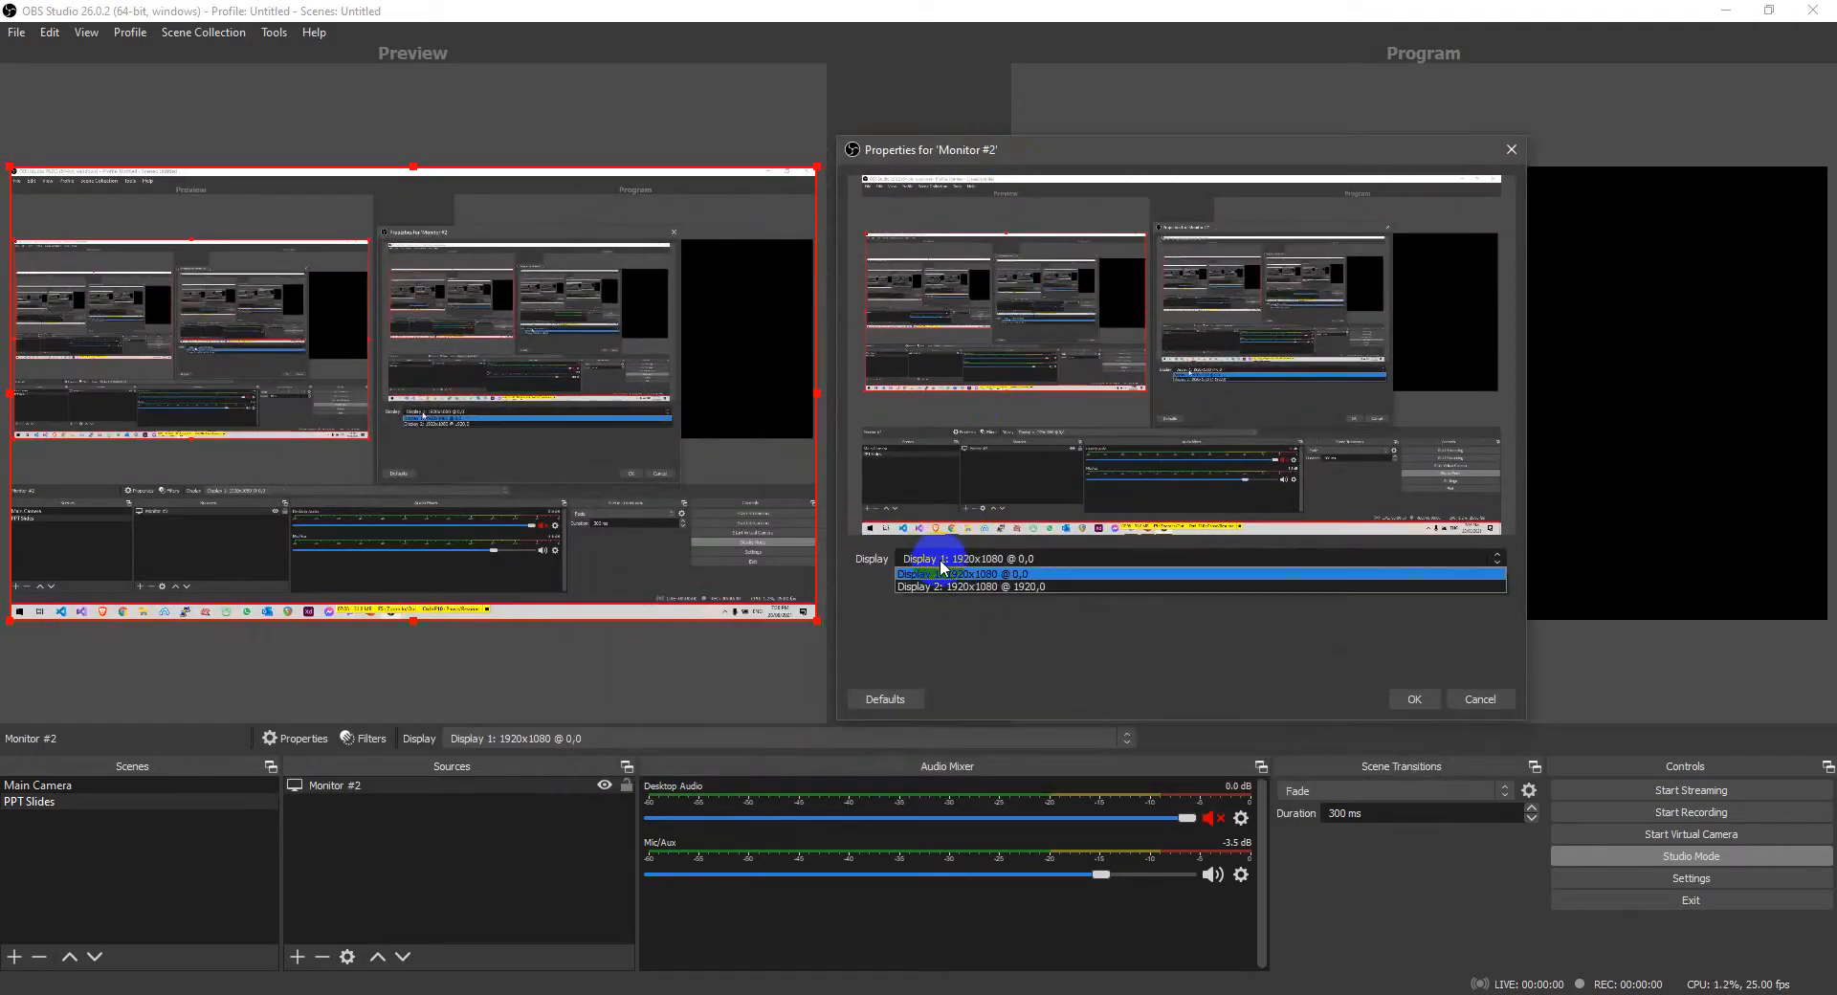
left_click(946, 587)
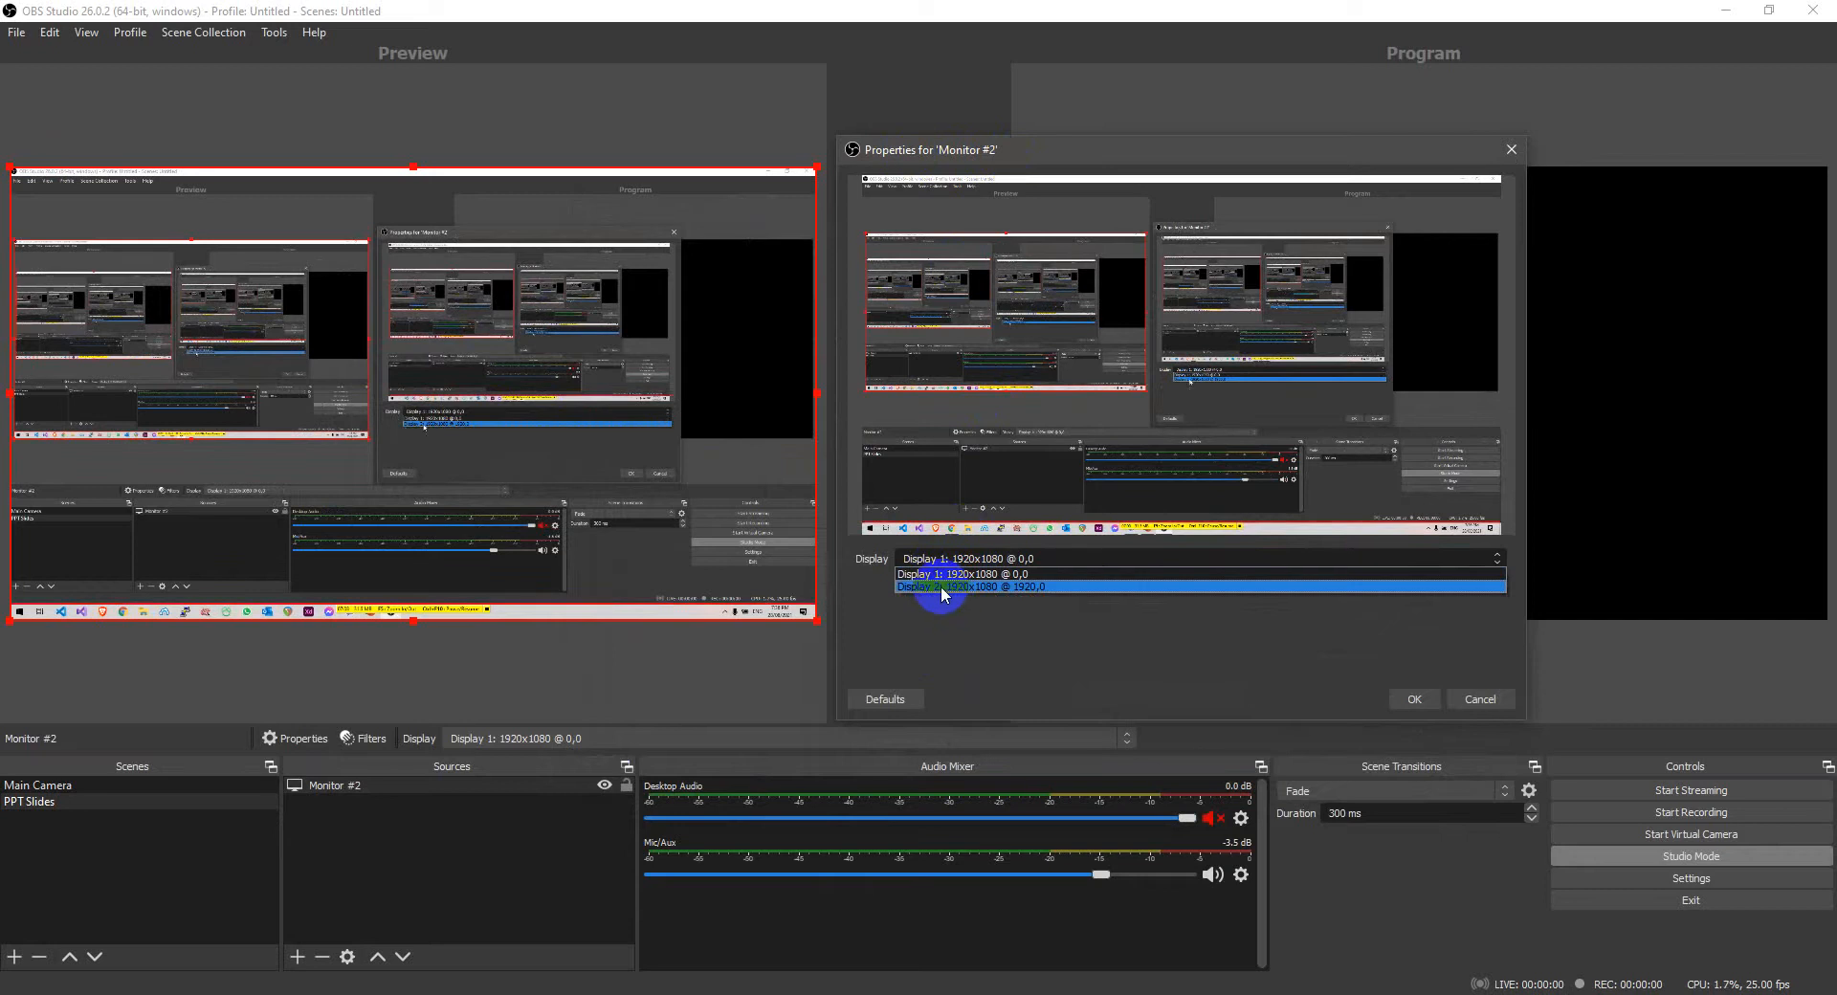
left_click(970, 588)
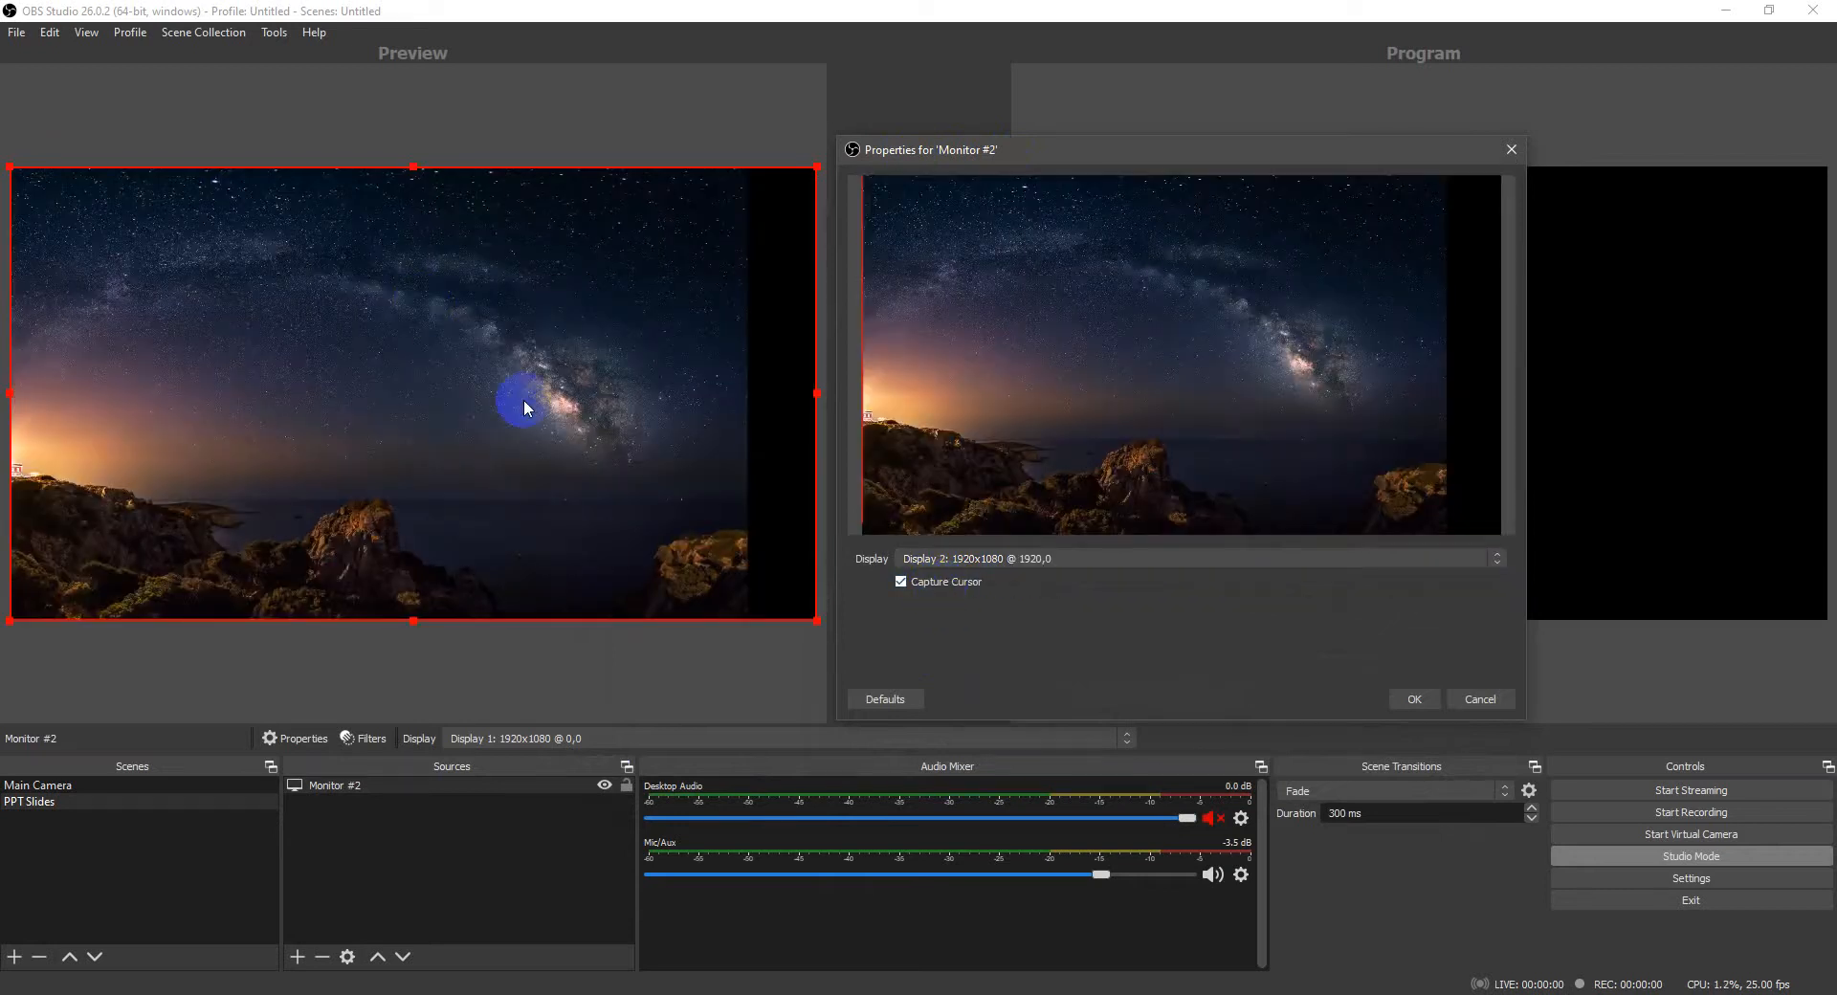
left_click(1414, 699)
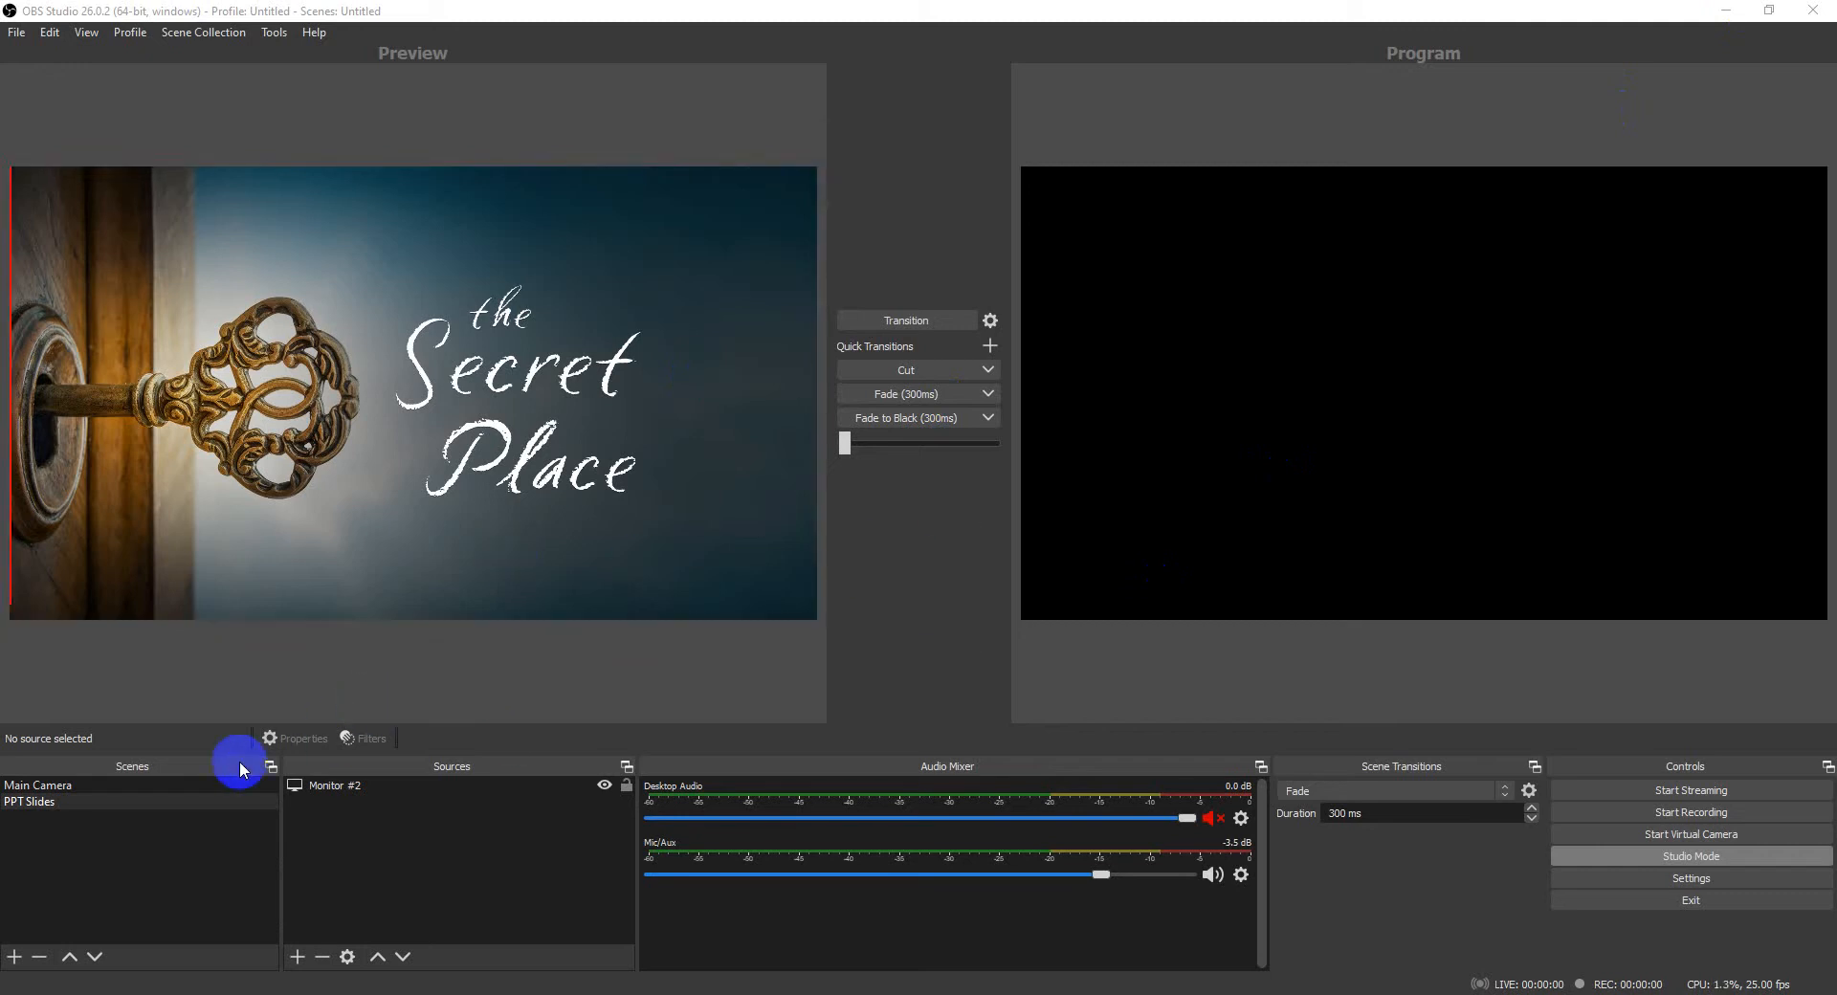
Step: Transition the PPT Slides scene live, then bring Main Camera back to Program
left_click(36, 787)
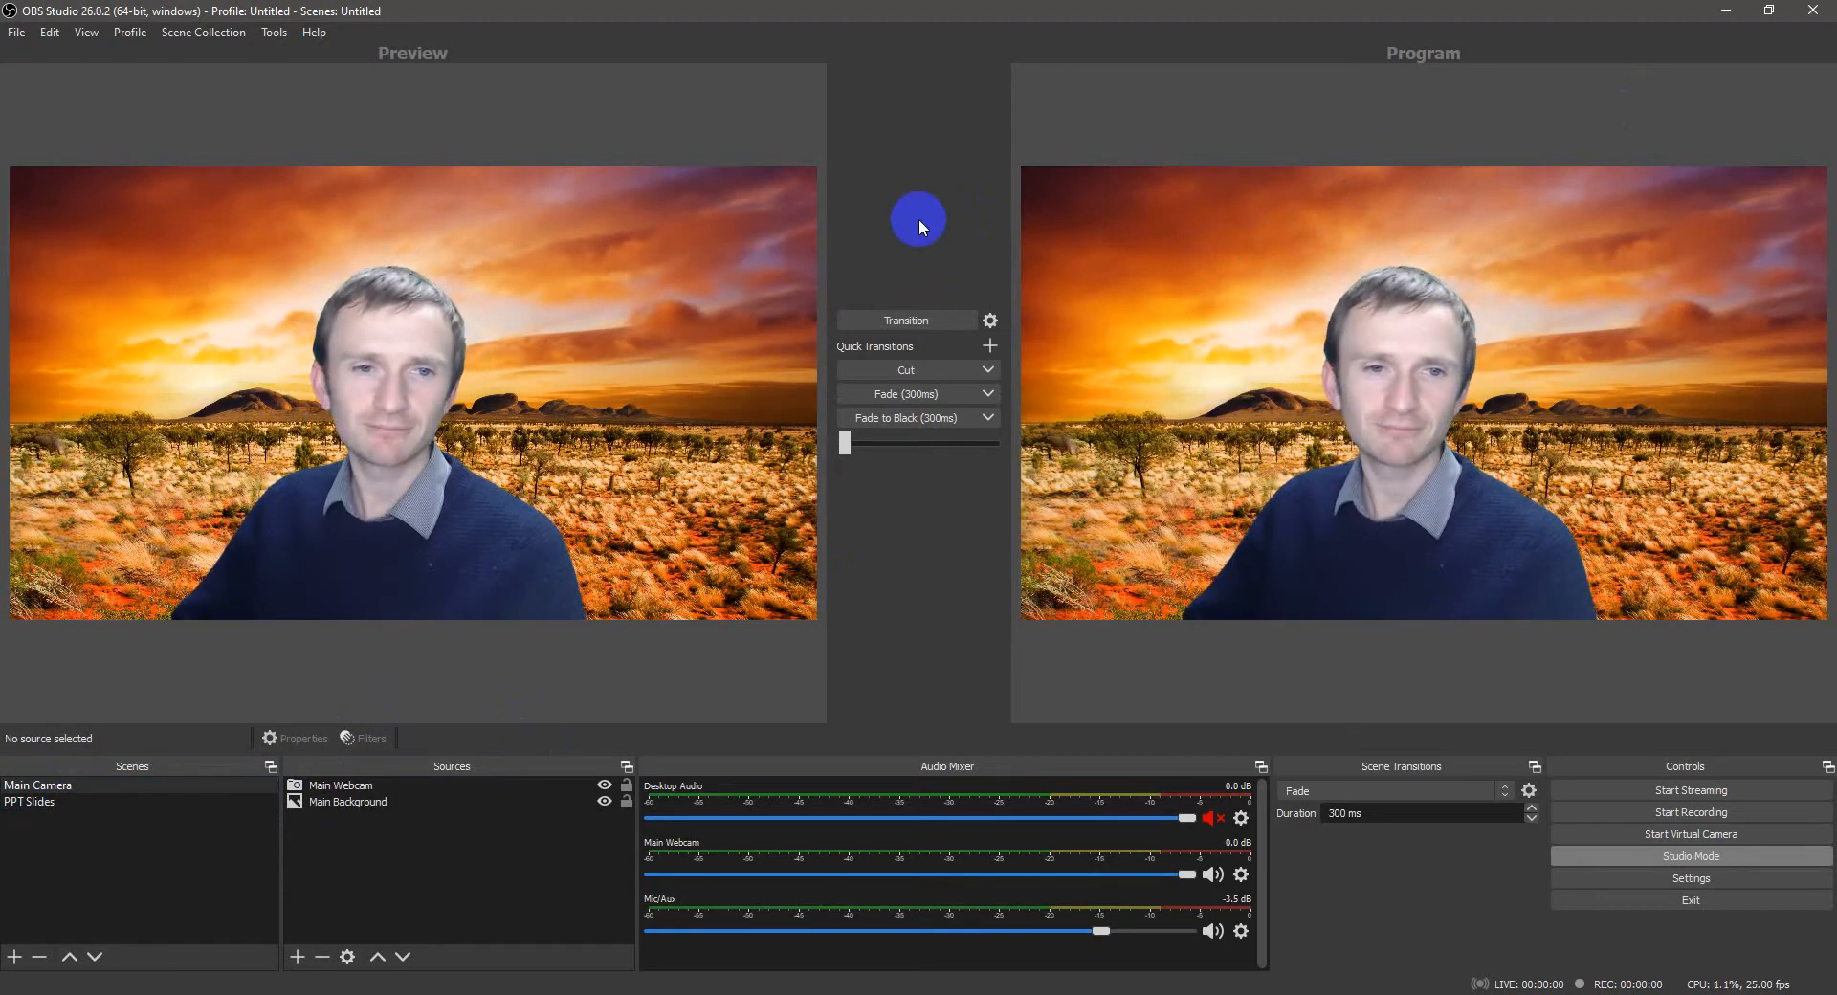
left_click(690, 308)
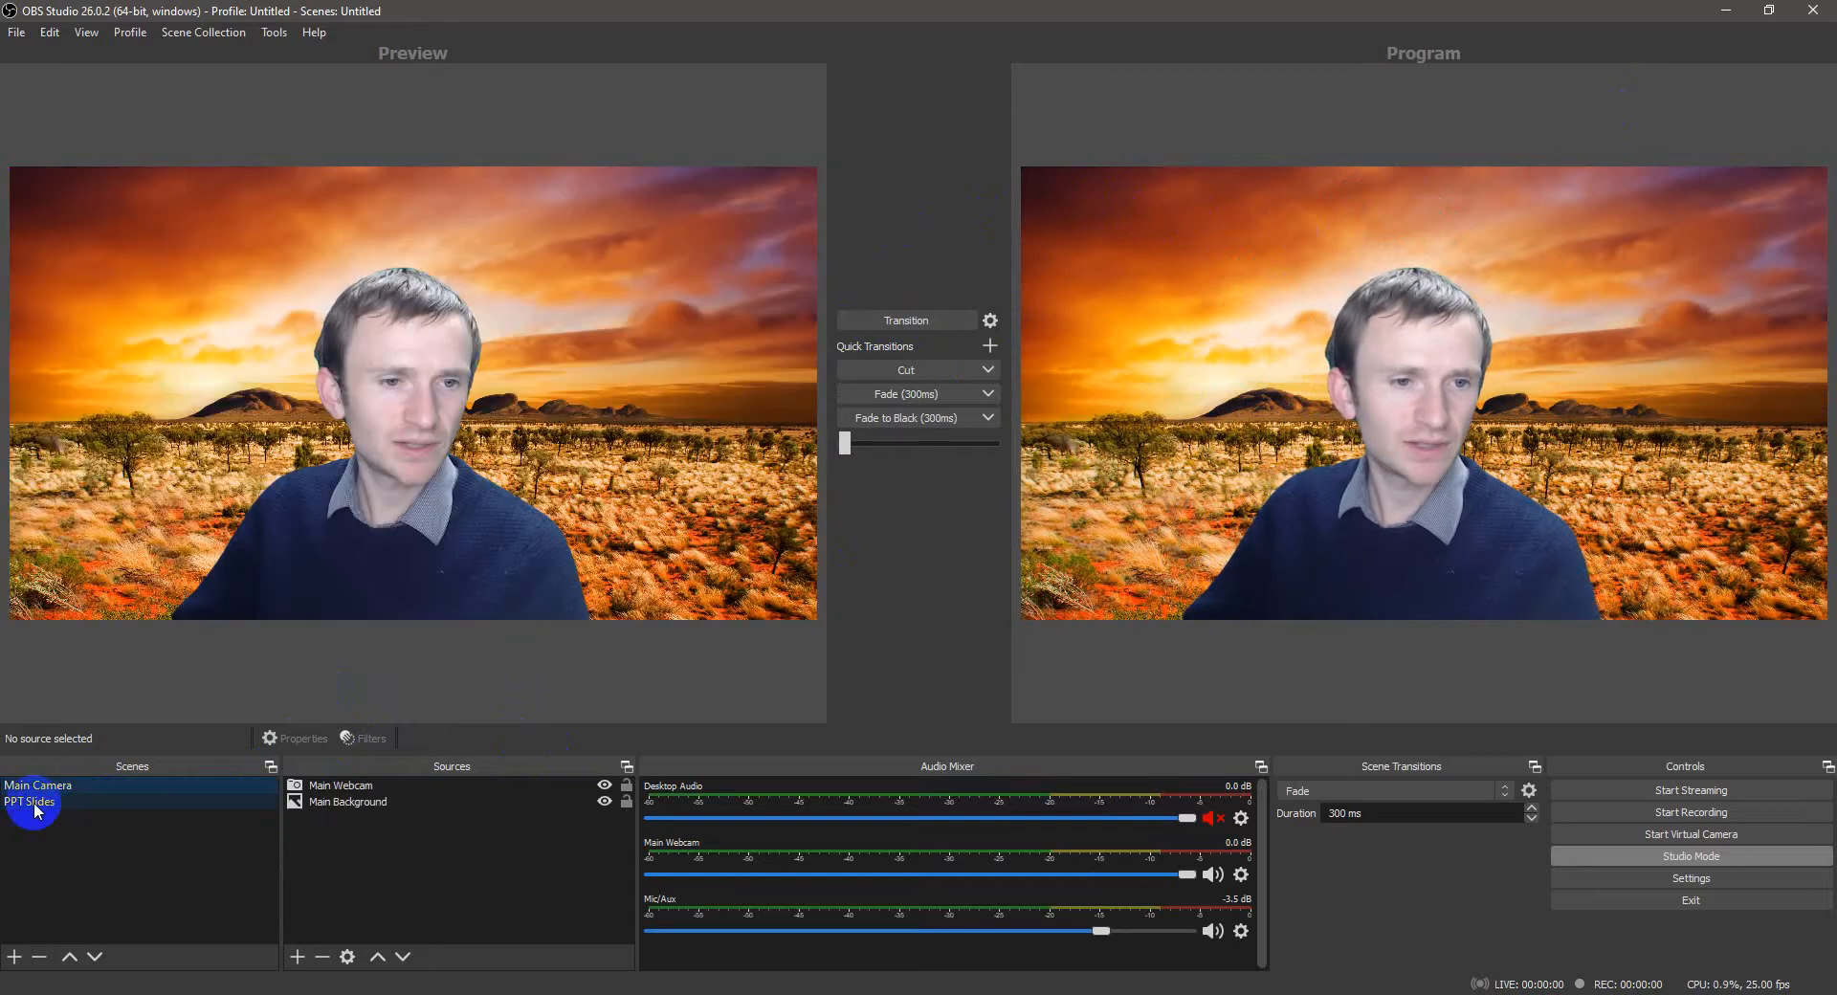
left_click(28, 802)
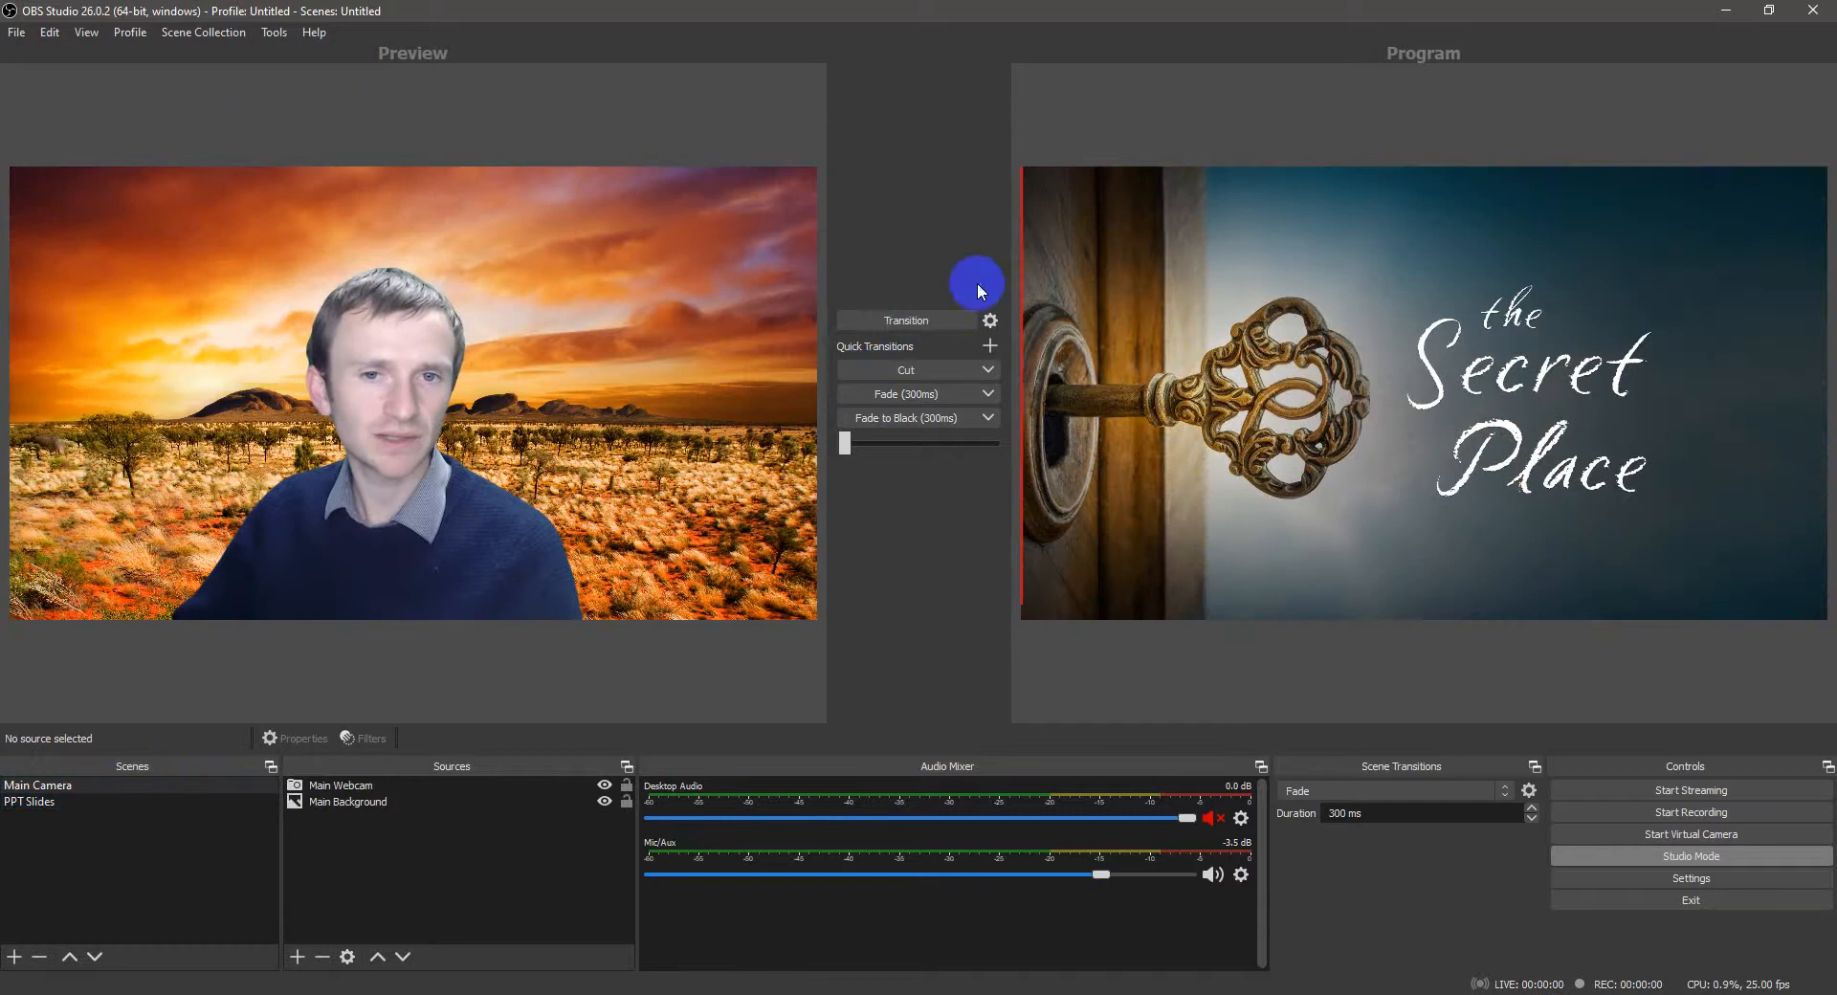
left_click(907, 322)
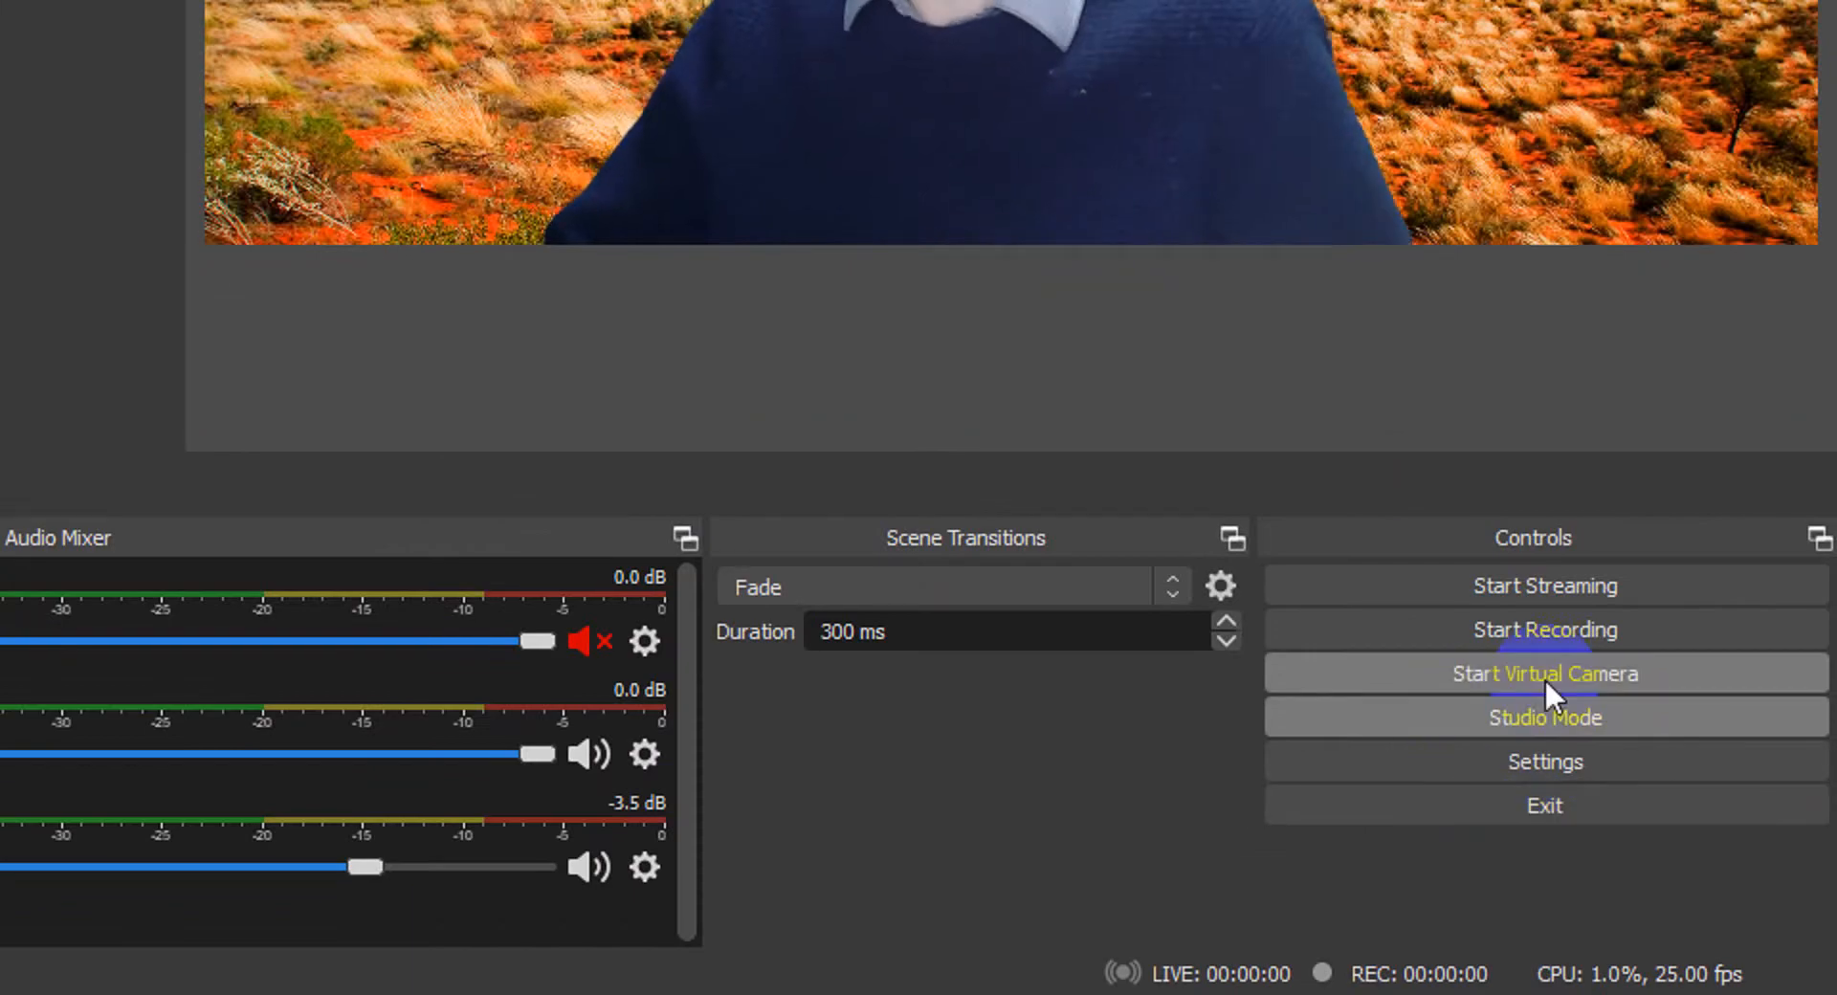
Step: Start the OBS virtual camera from the Controls dock
left_click(1546, 674)
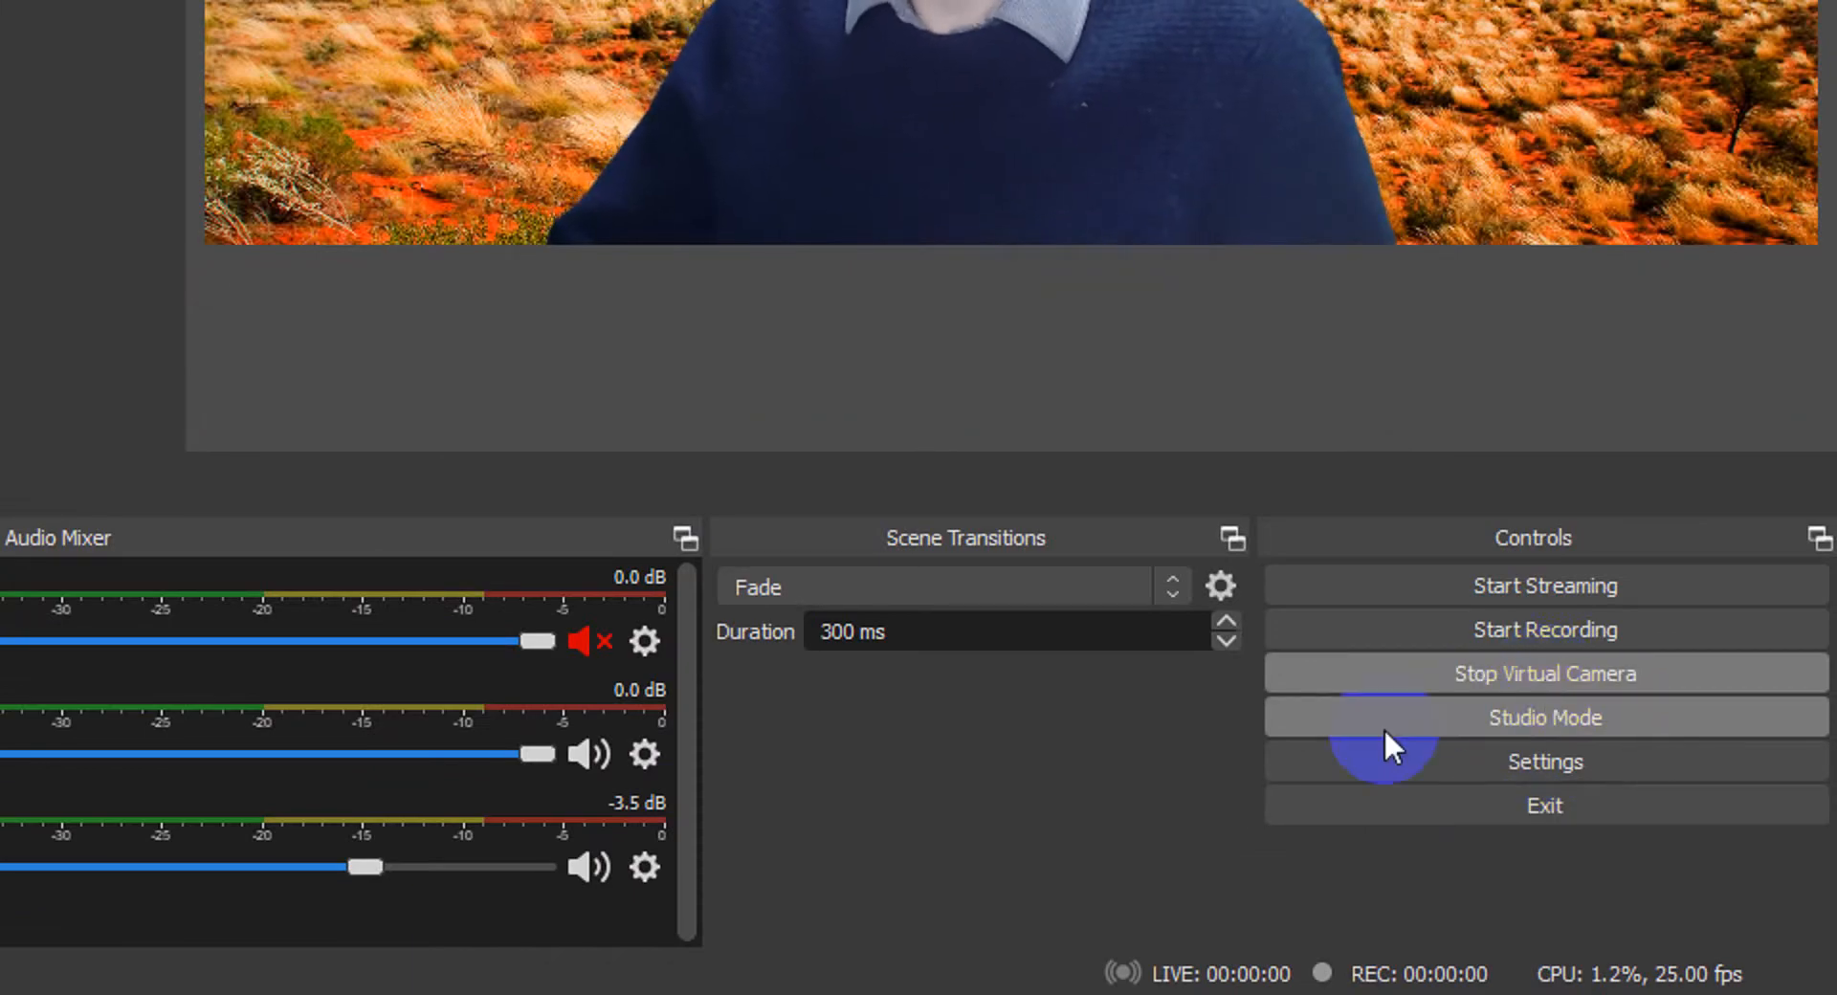
left_click(1546, 718)
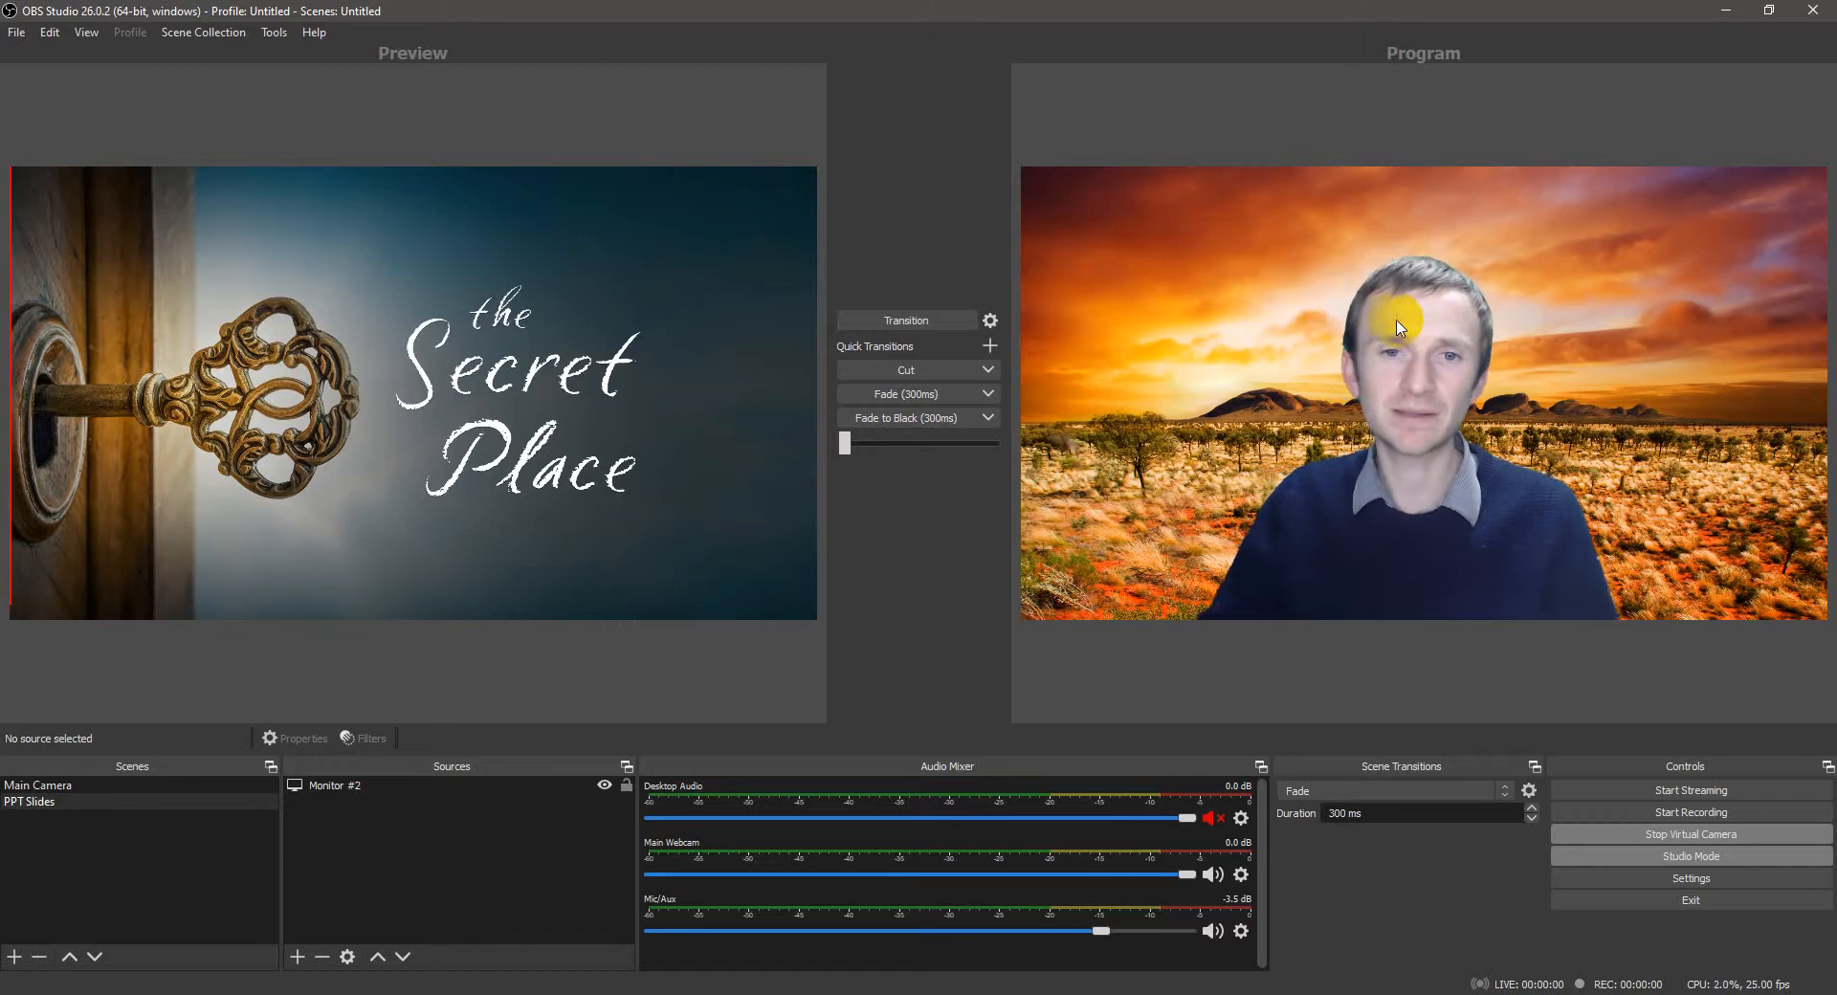
left_click(907, 321)
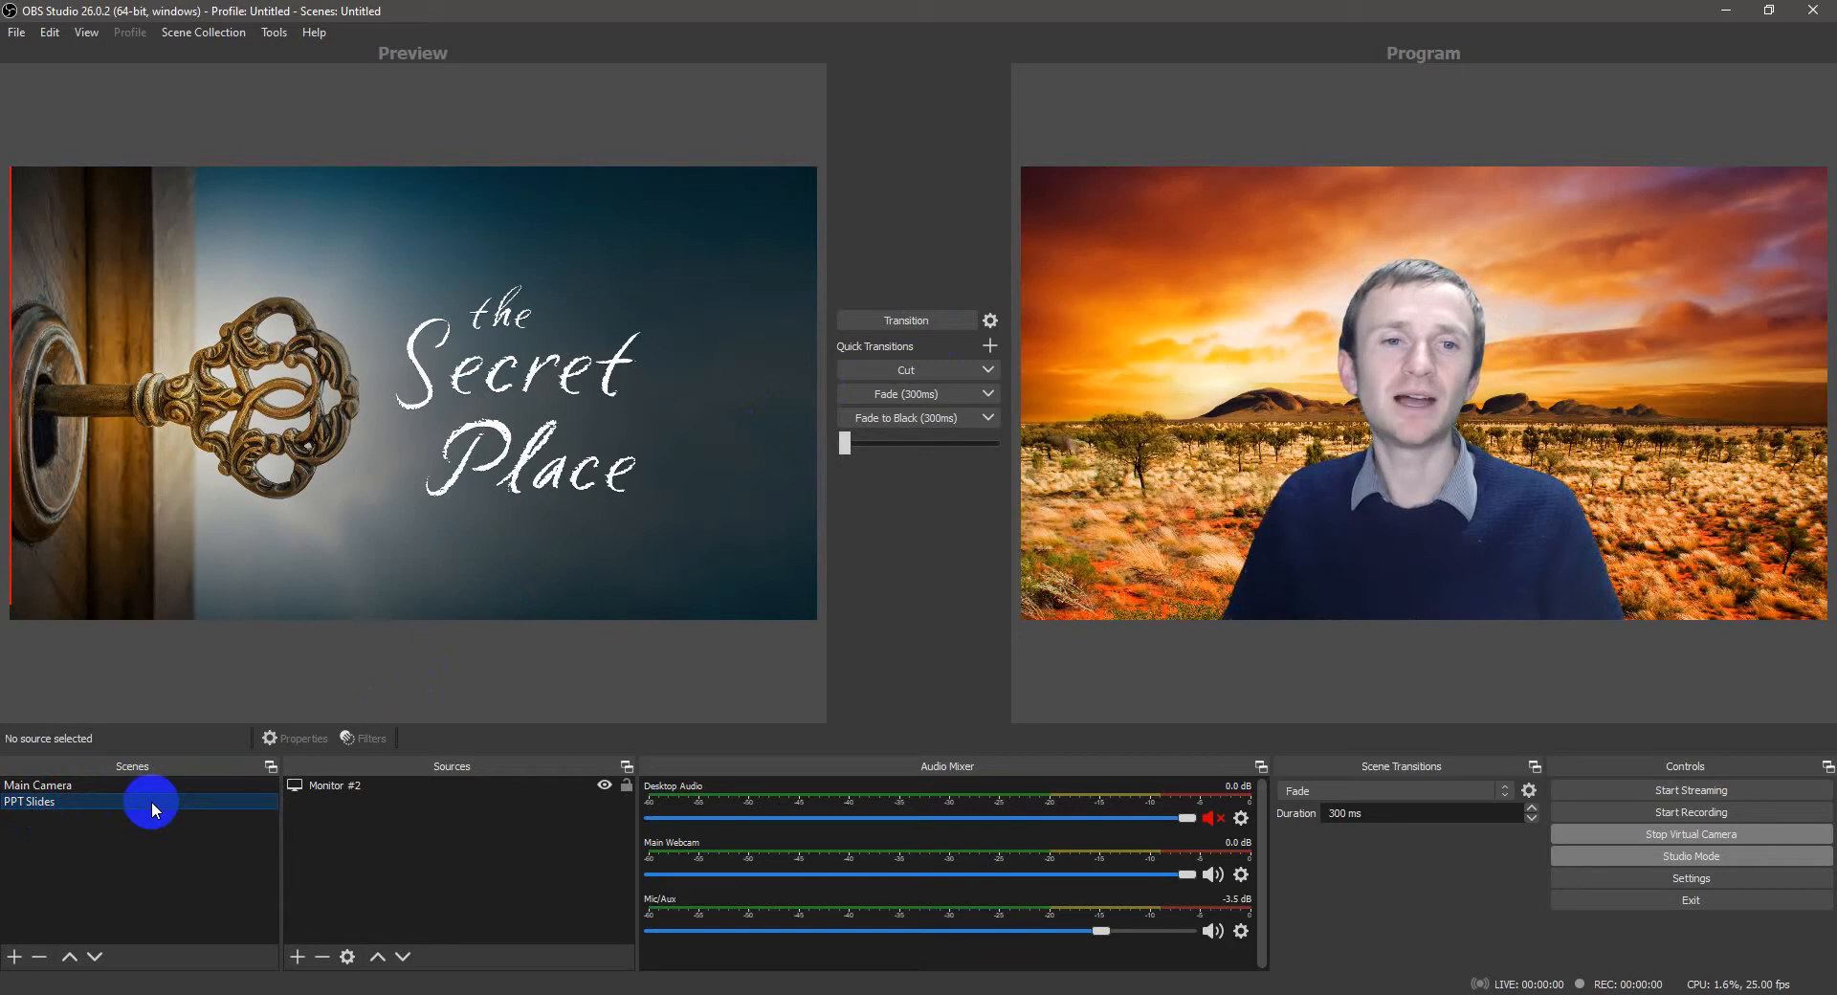
left_click(38, 786)
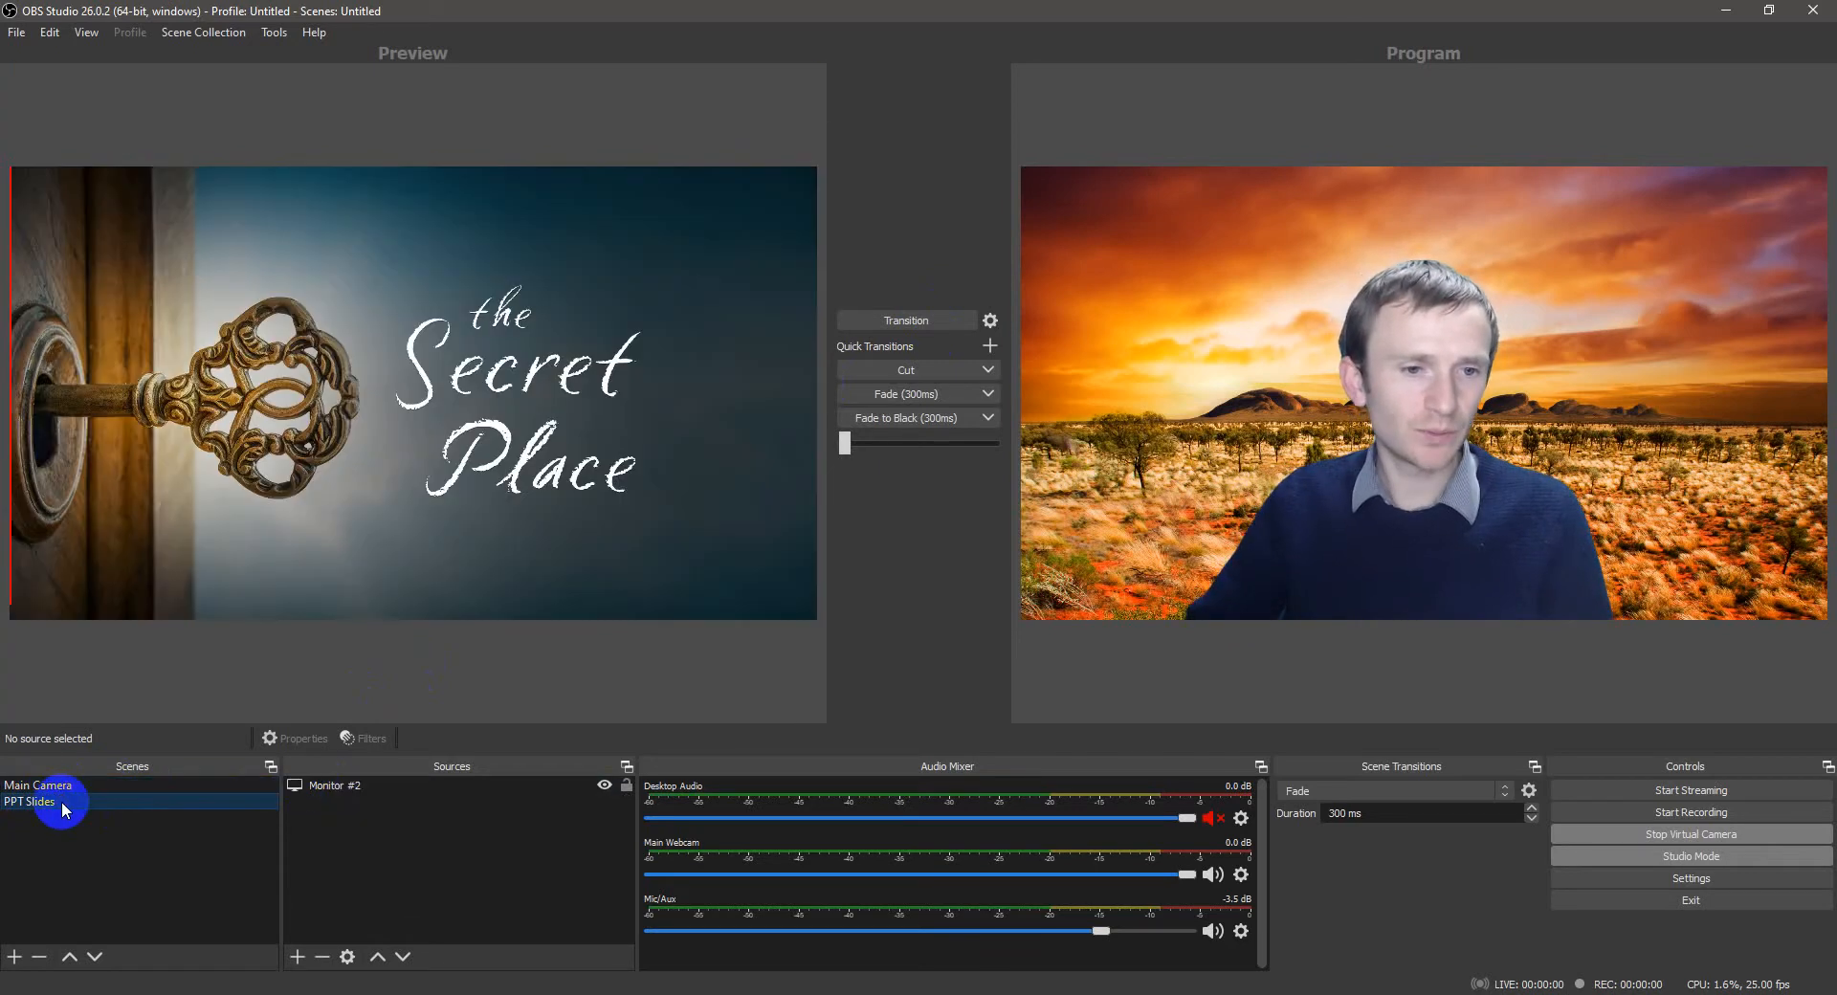
left_click(302, 957)
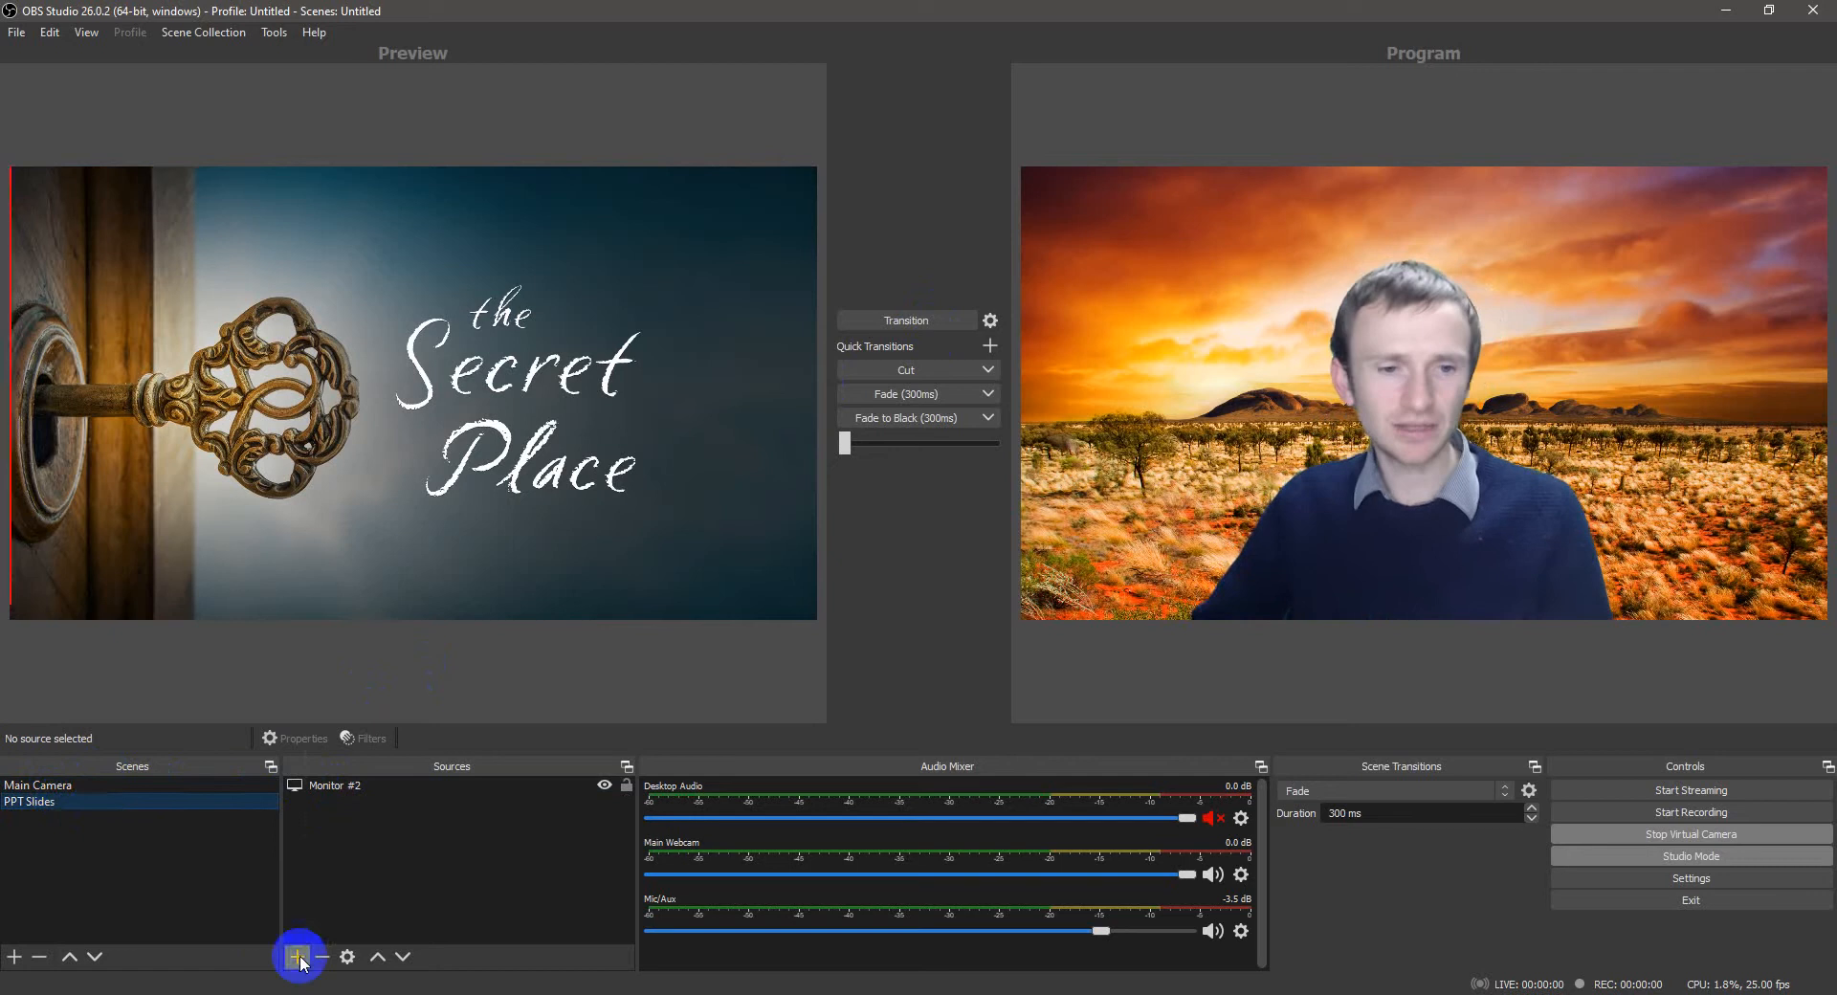
left_click(296, 957)
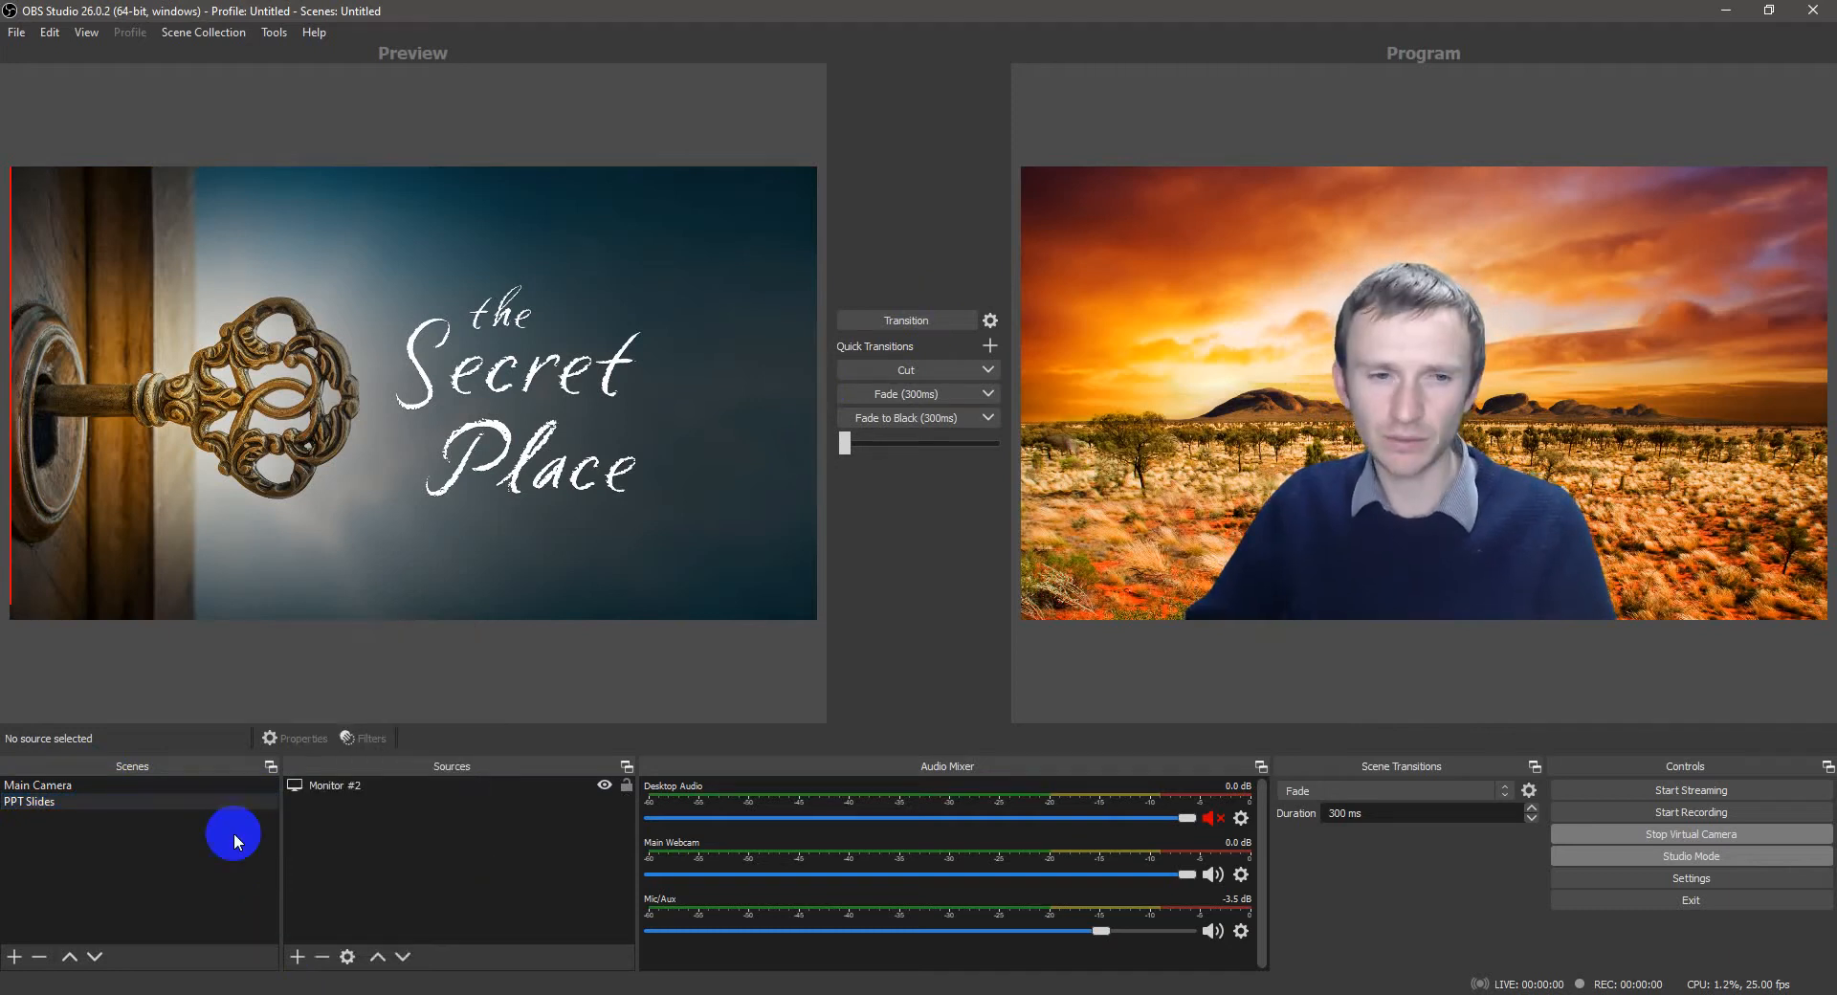
Step: Select the Main Camera scene and its Main Webcam source in the docks
left_click(37, 787)
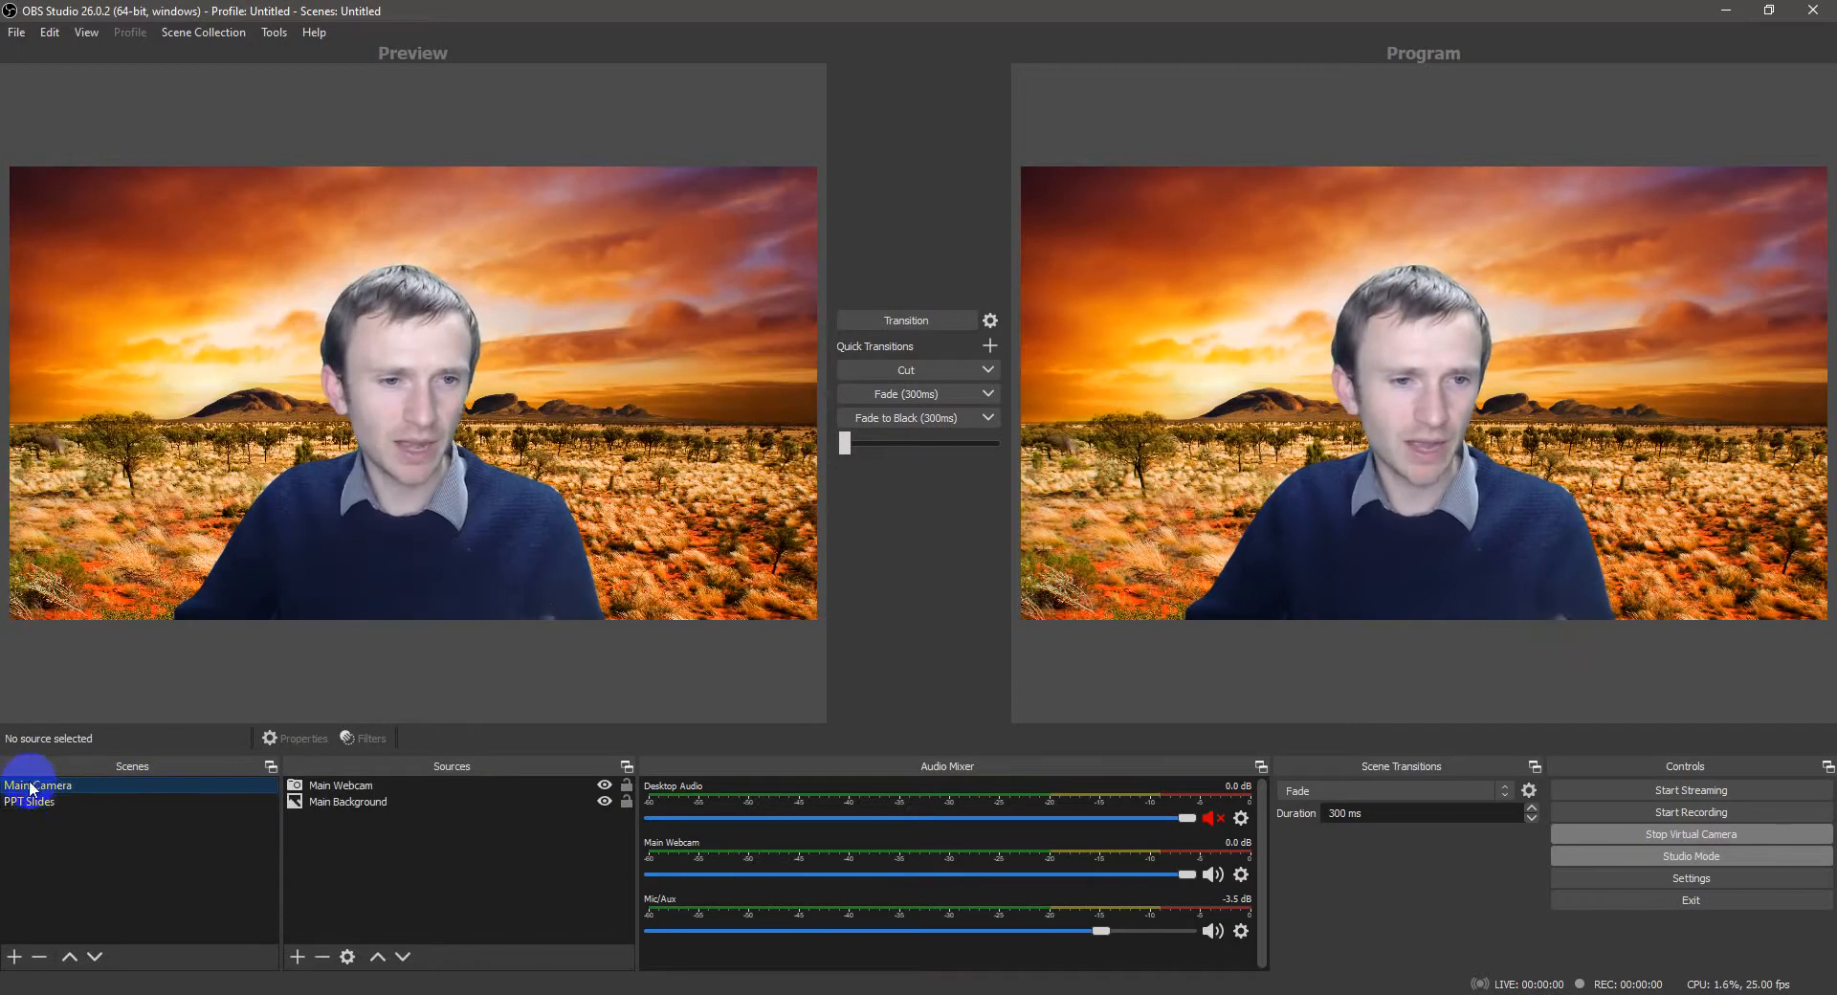
left_click(340, 786)
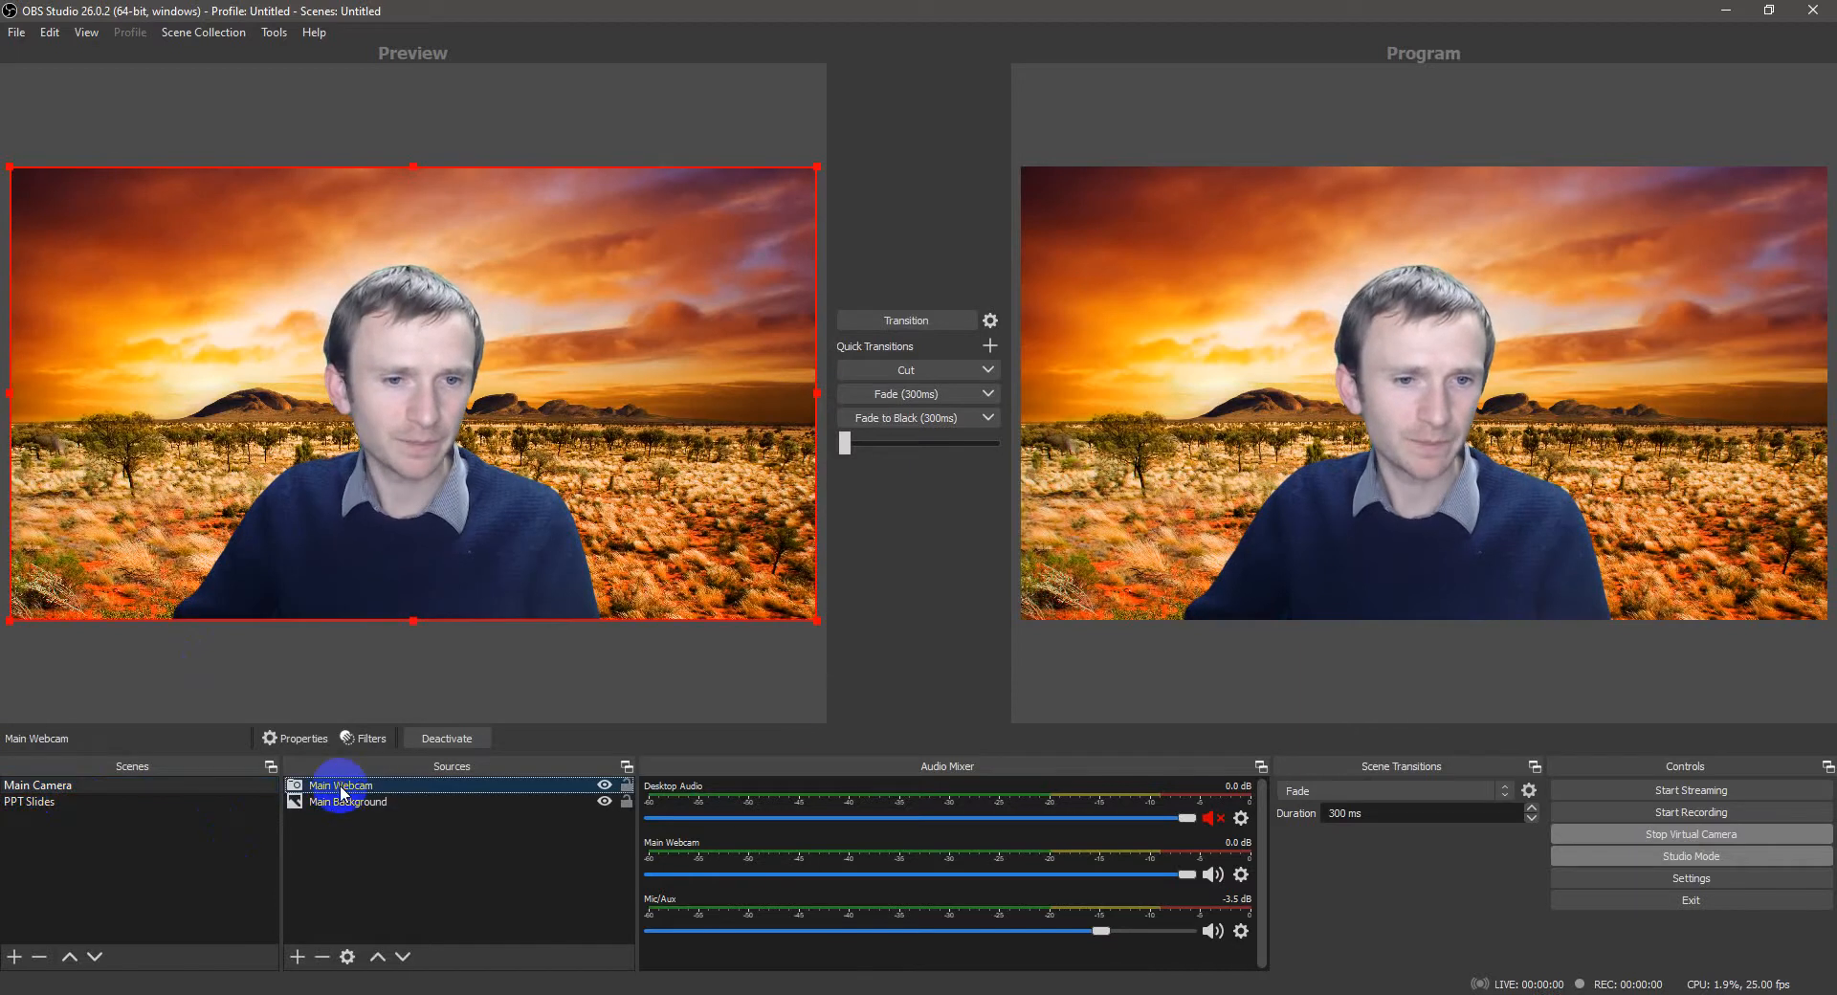
left_click(348, 802)
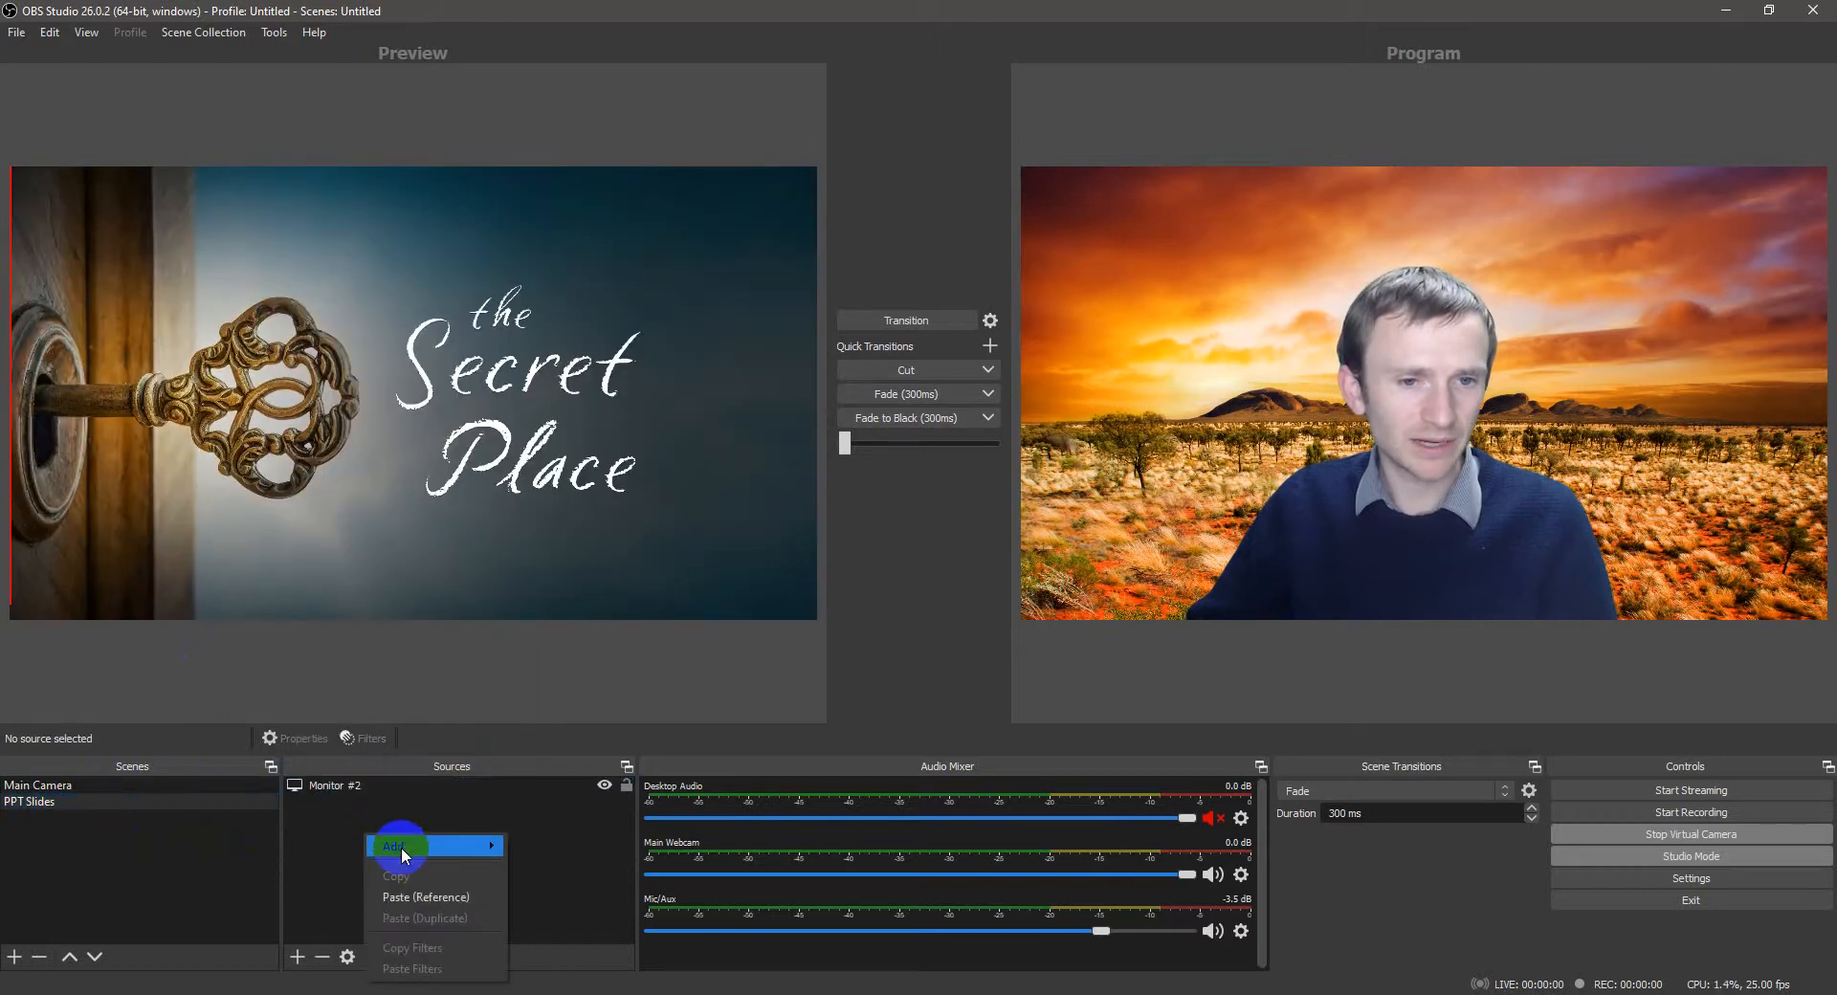
left_click(394, 845)
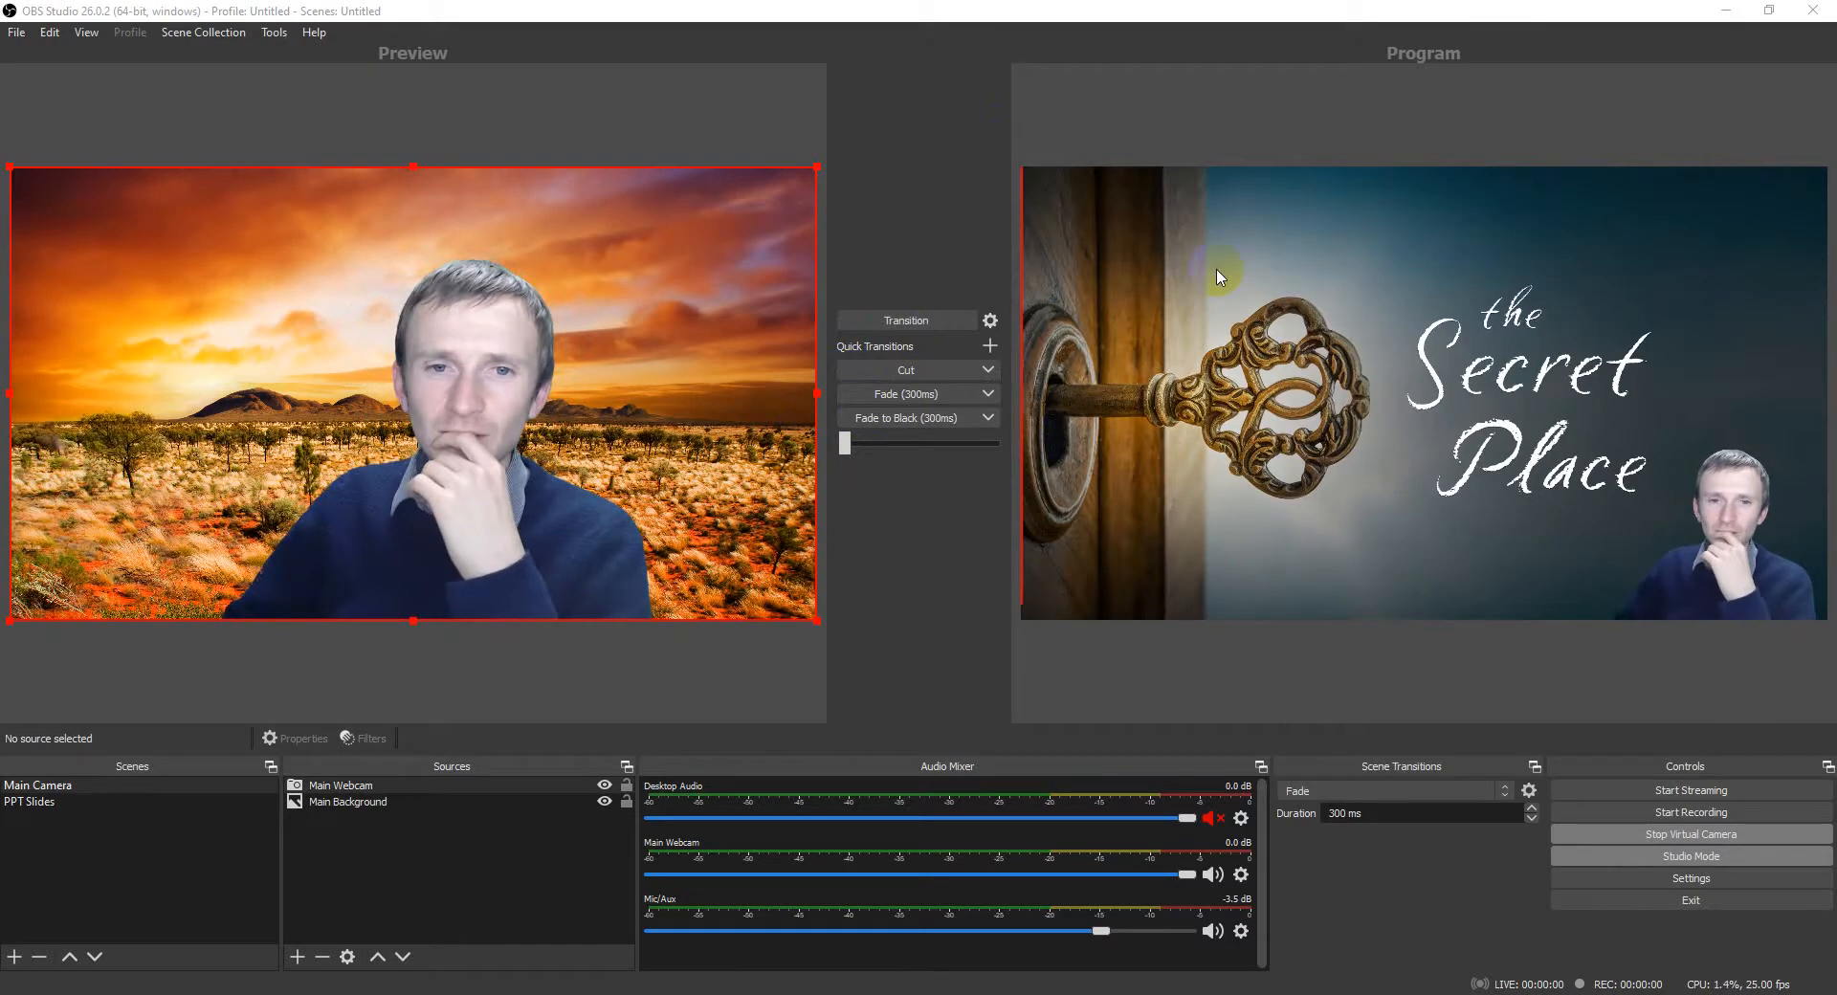
Step: Transition the Main Camera scene into Program
left_click(907, 322)
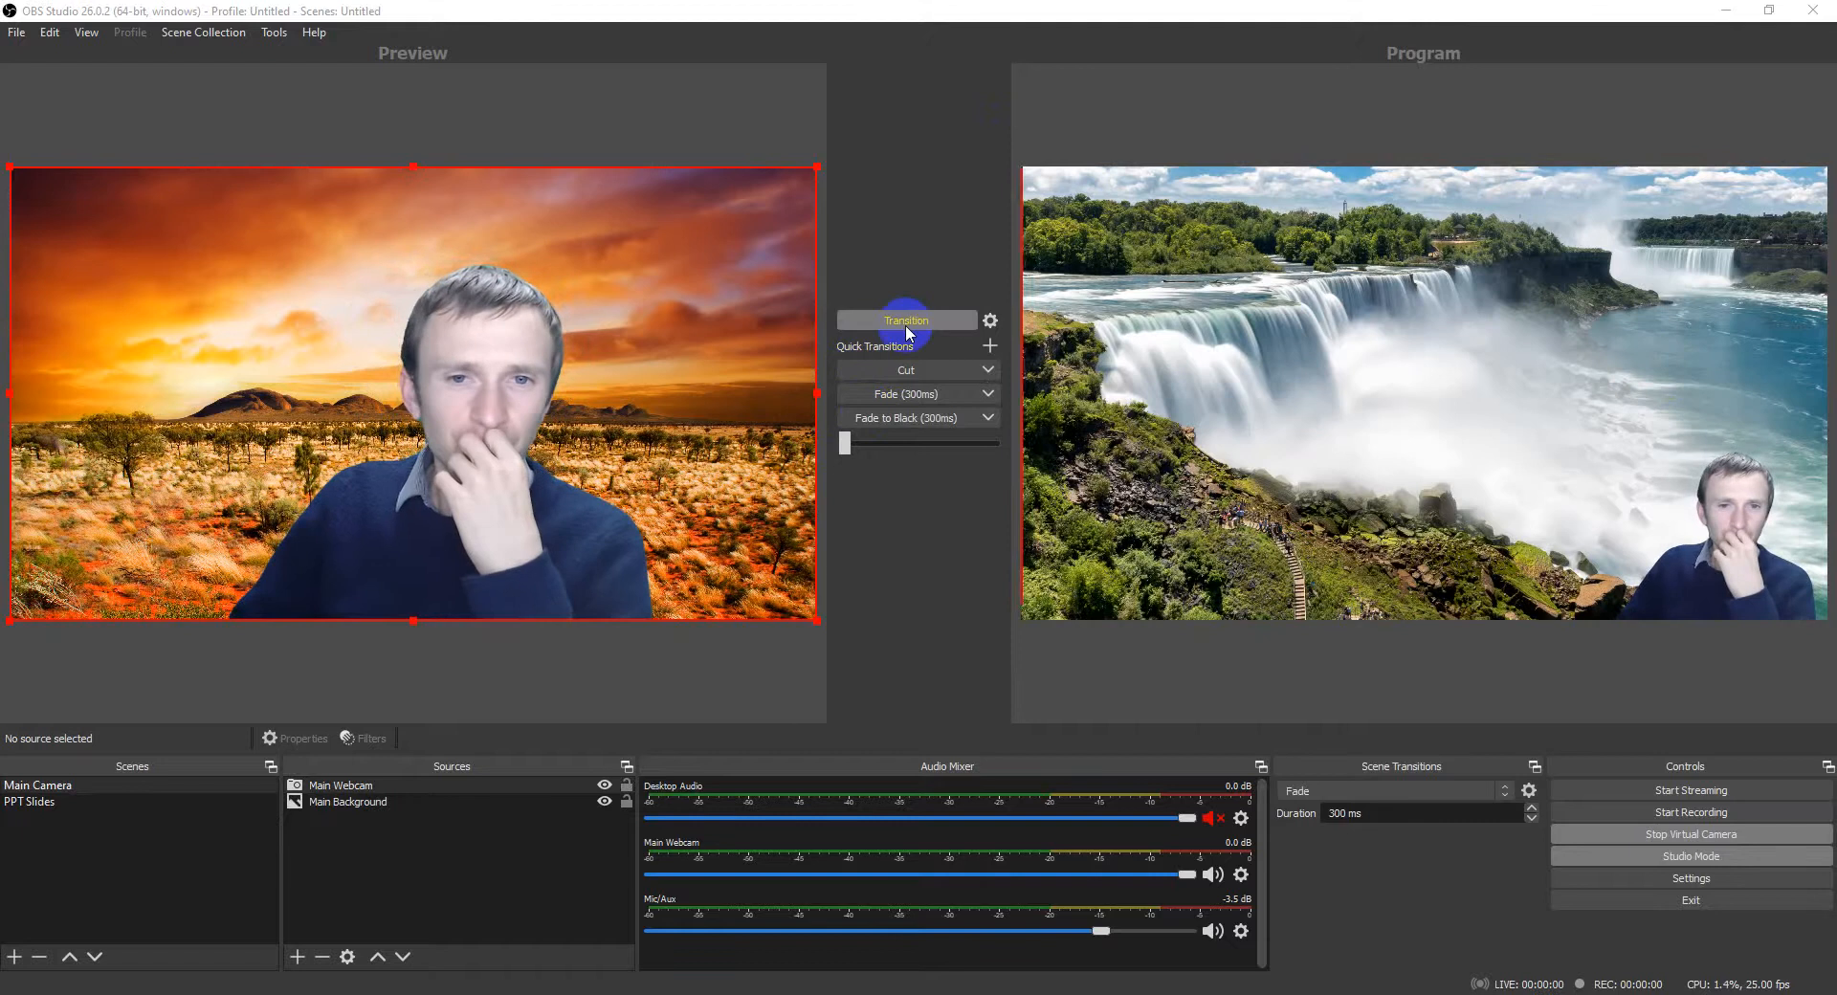
left_click(906, 321)
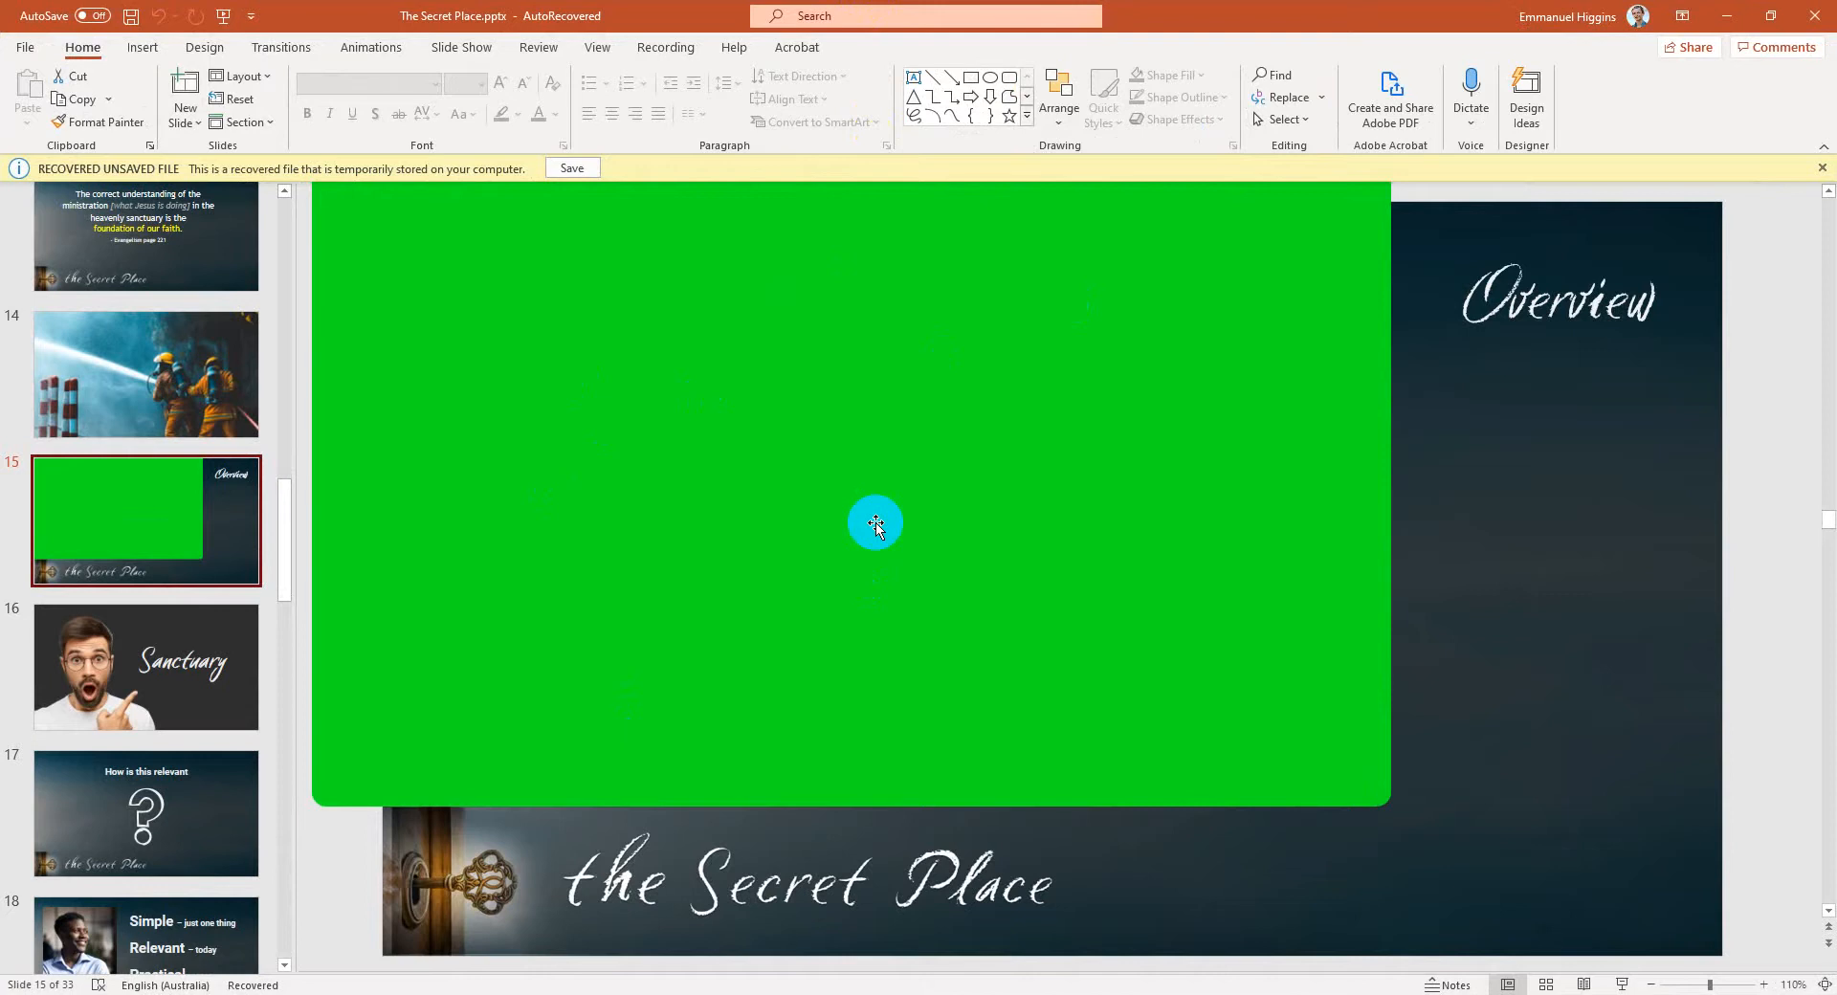
mouse_move(316, 62)
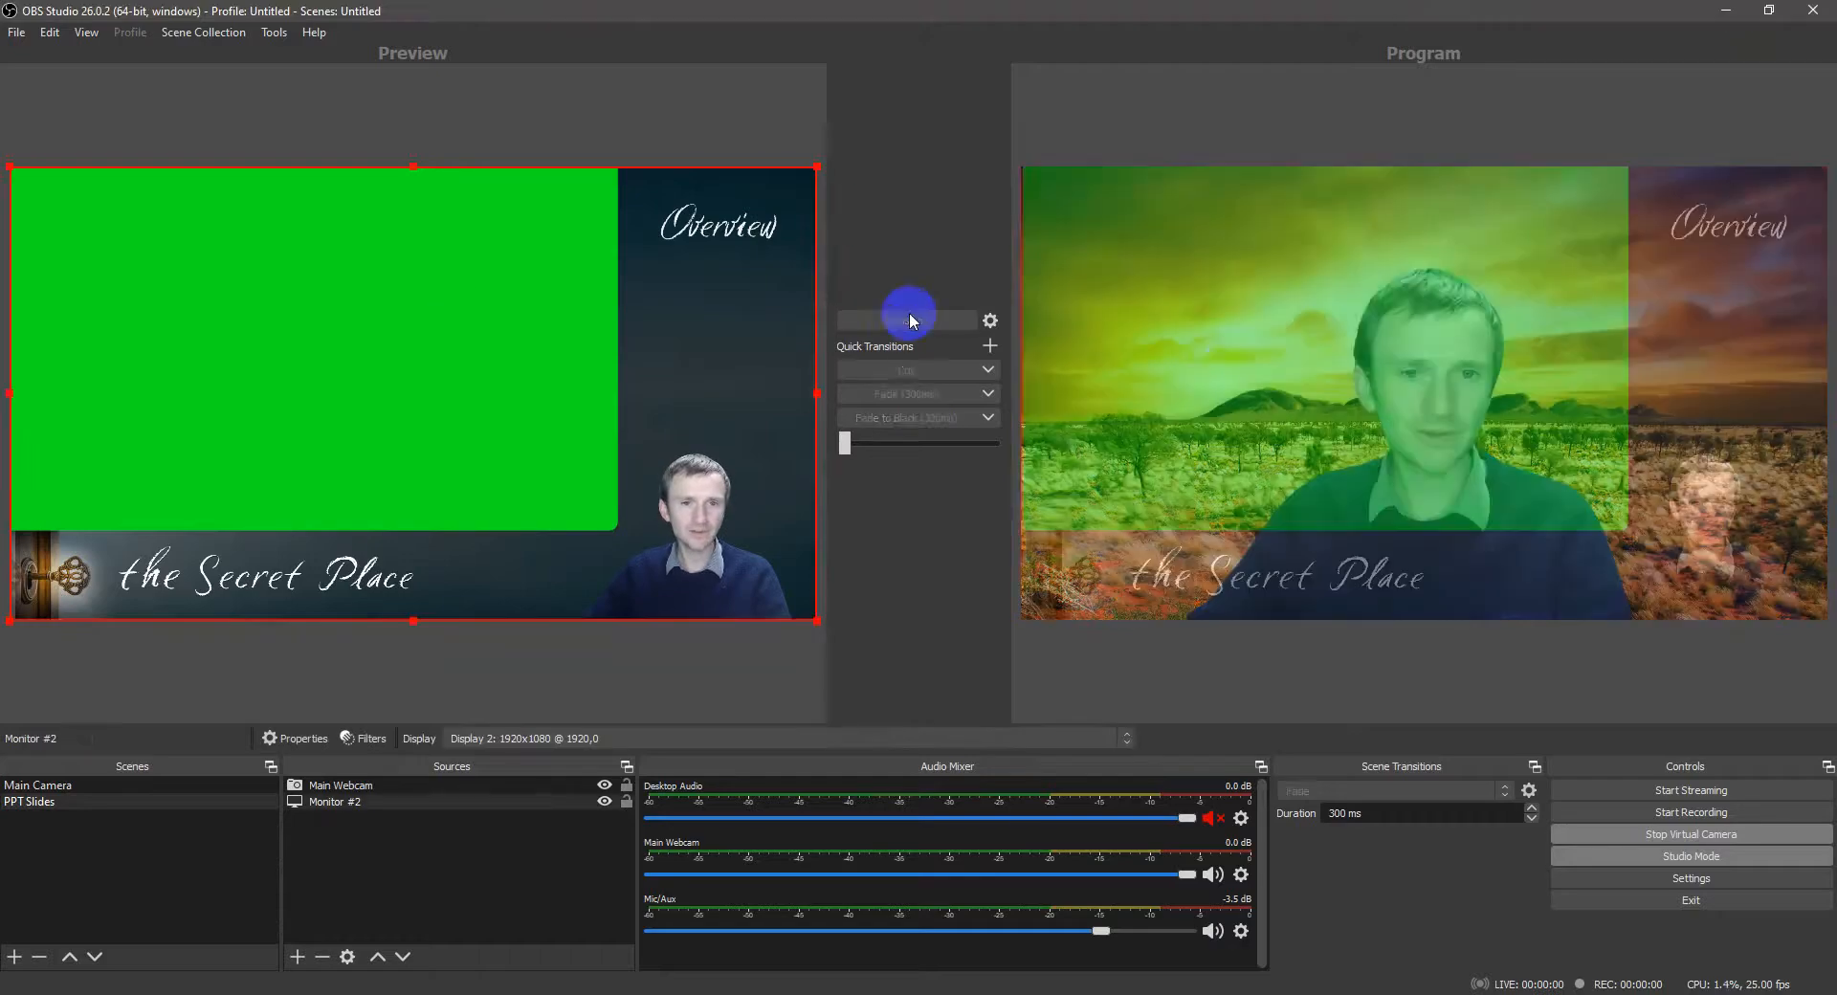
Step: Send PPT Slides live, then select that scene and its Monitor #2 capture
left_click(907, 320)
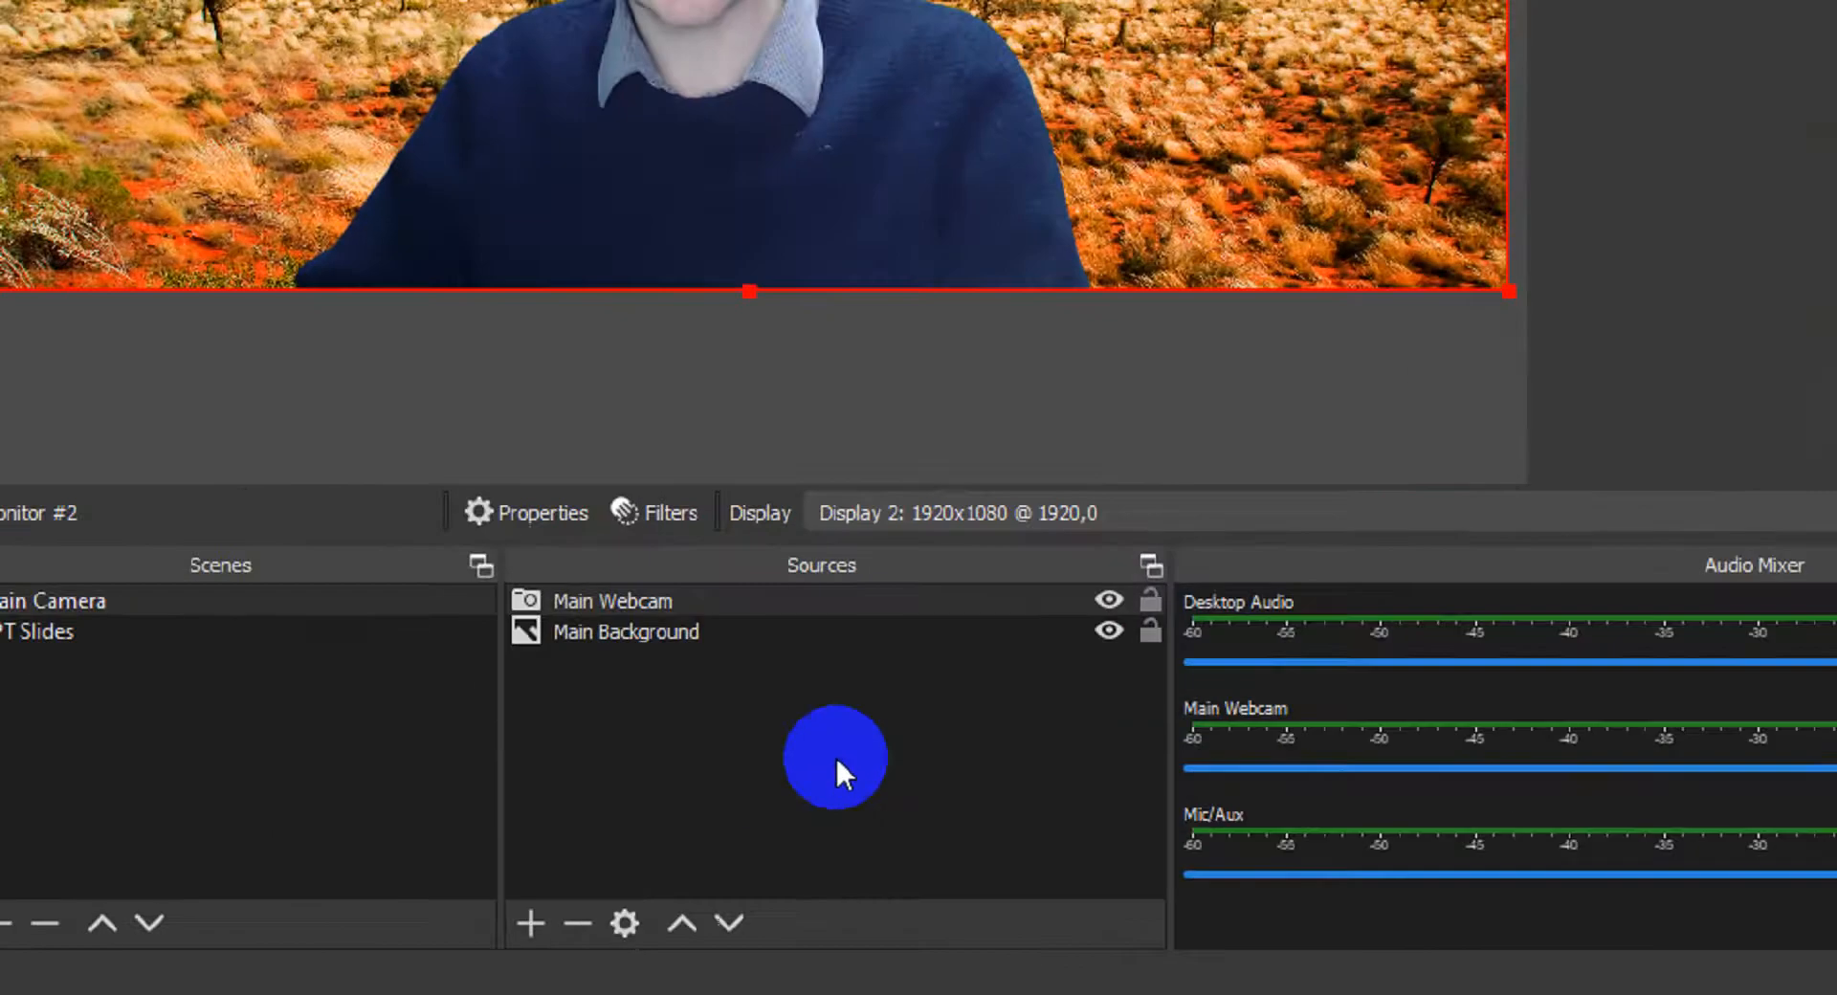
left_click(704, 631)
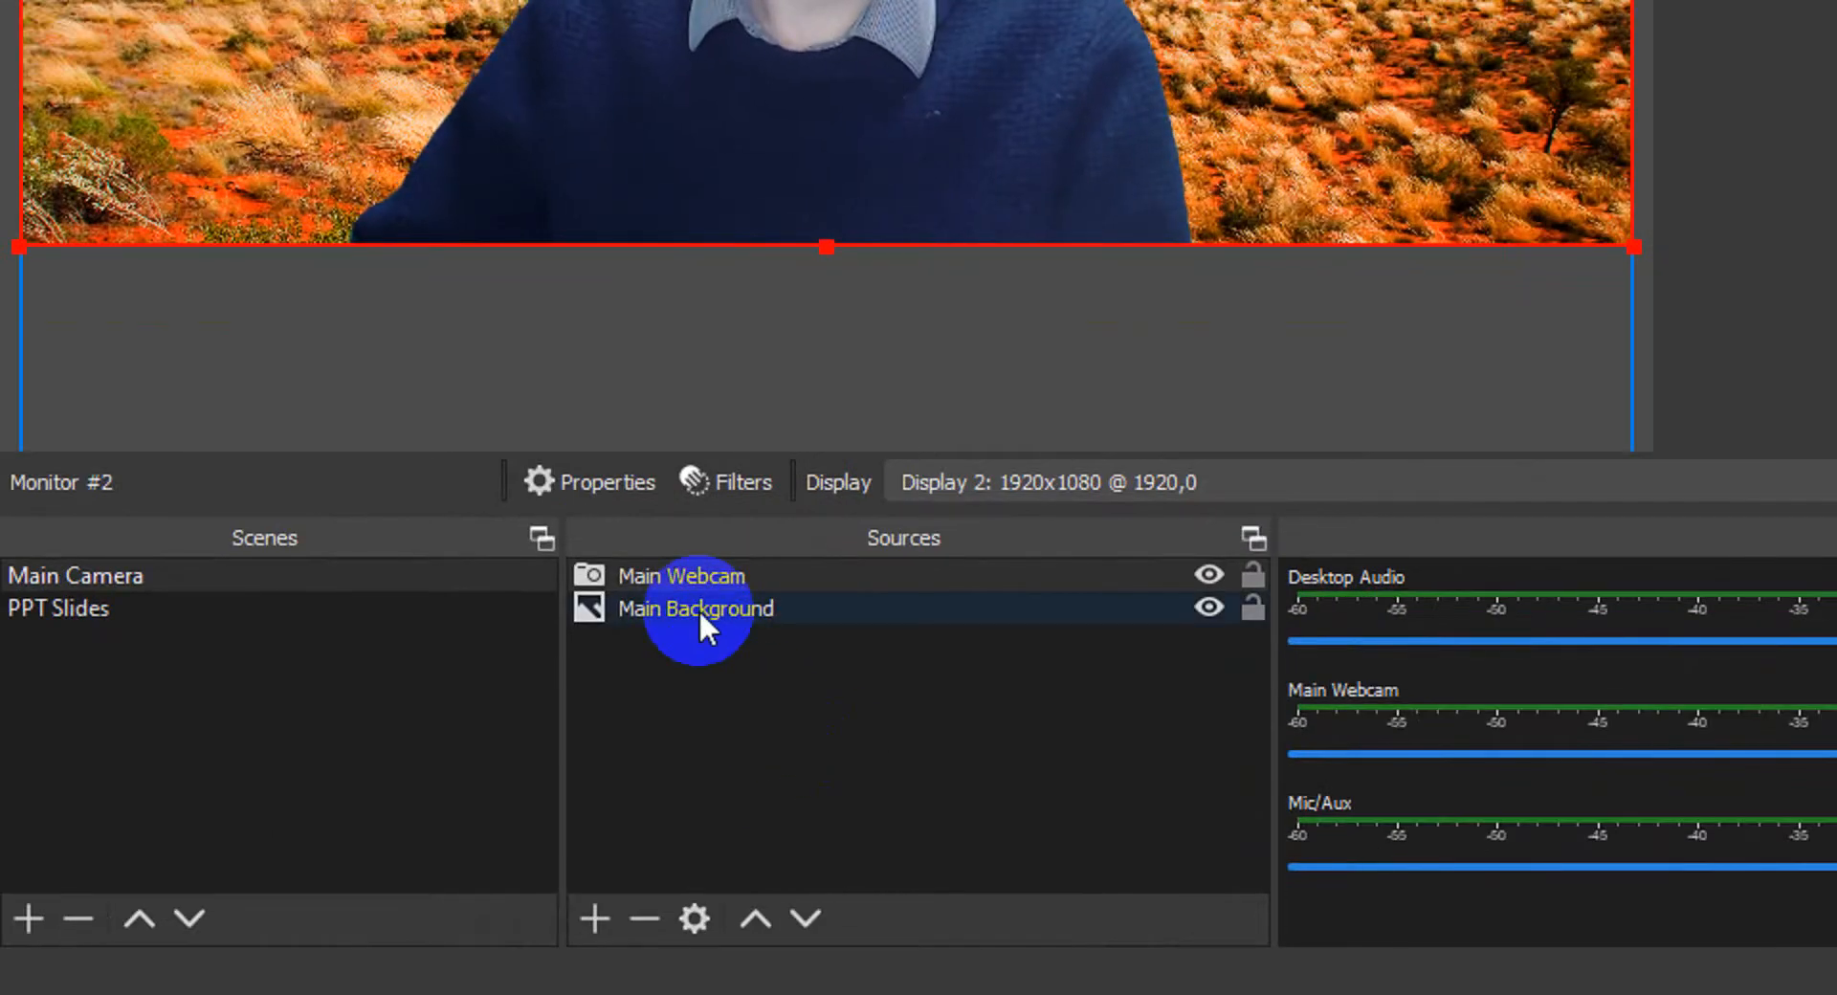
left_click(59, 609)
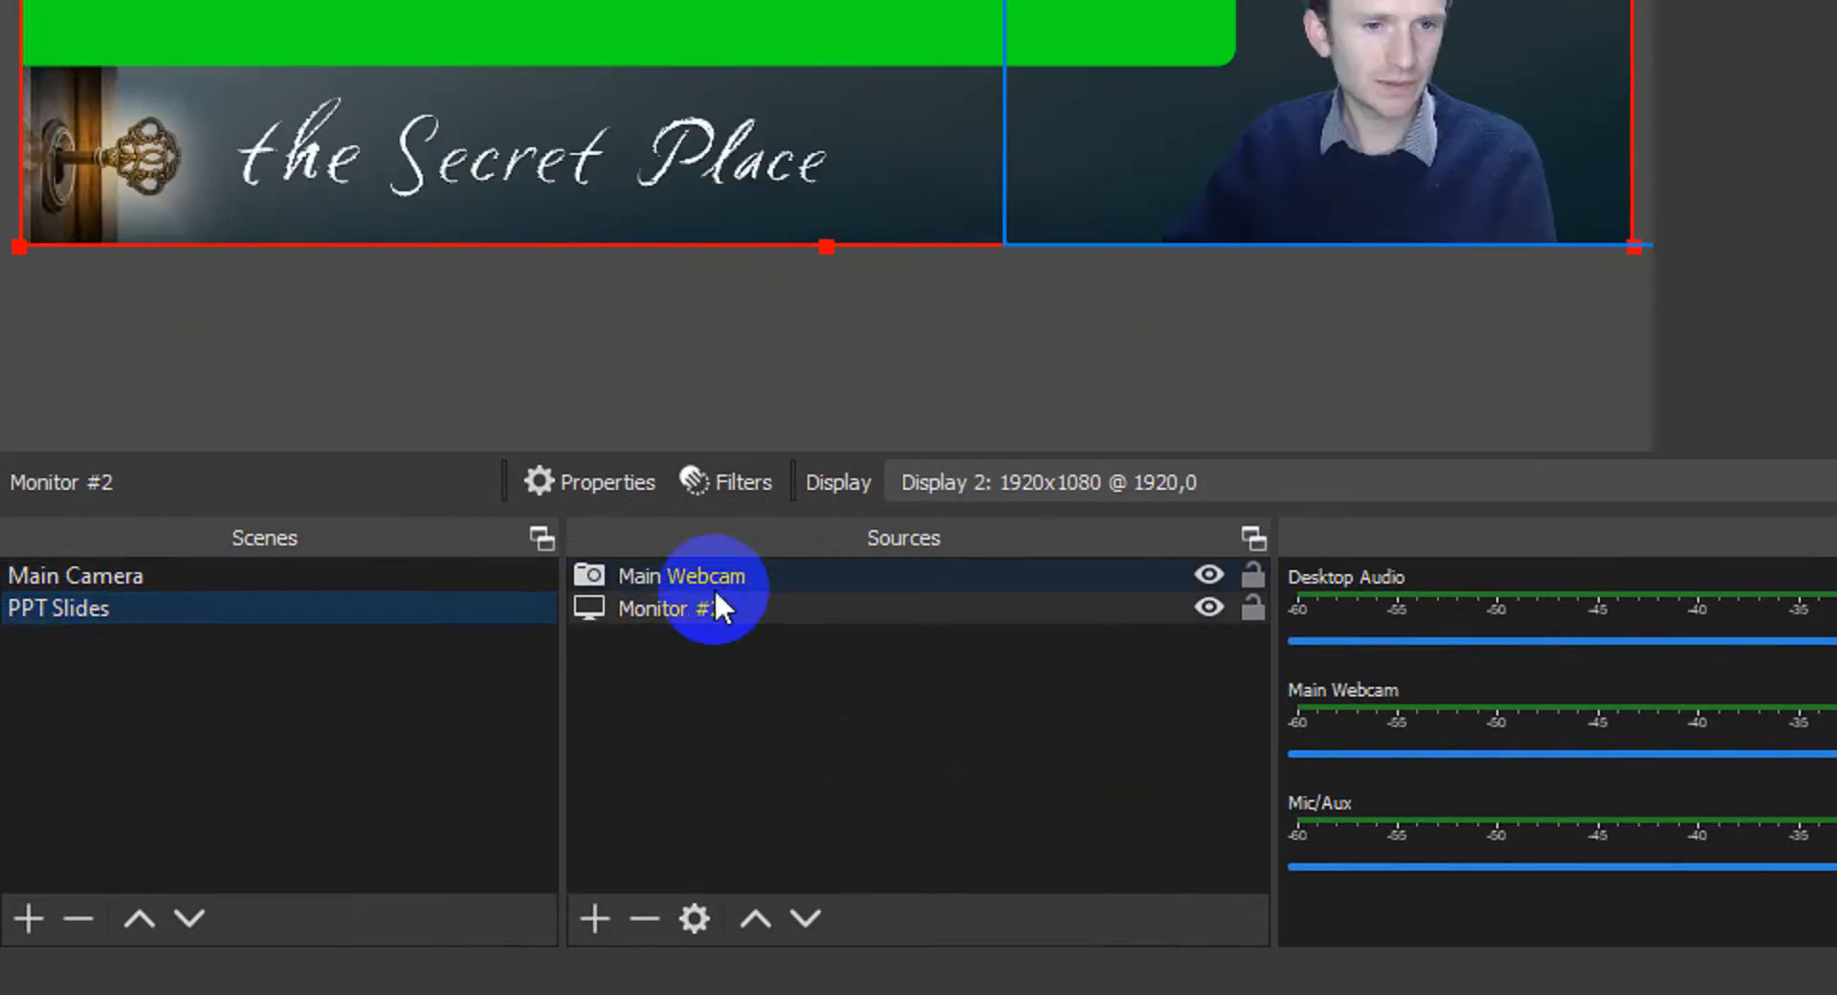
left_click(697, 609)
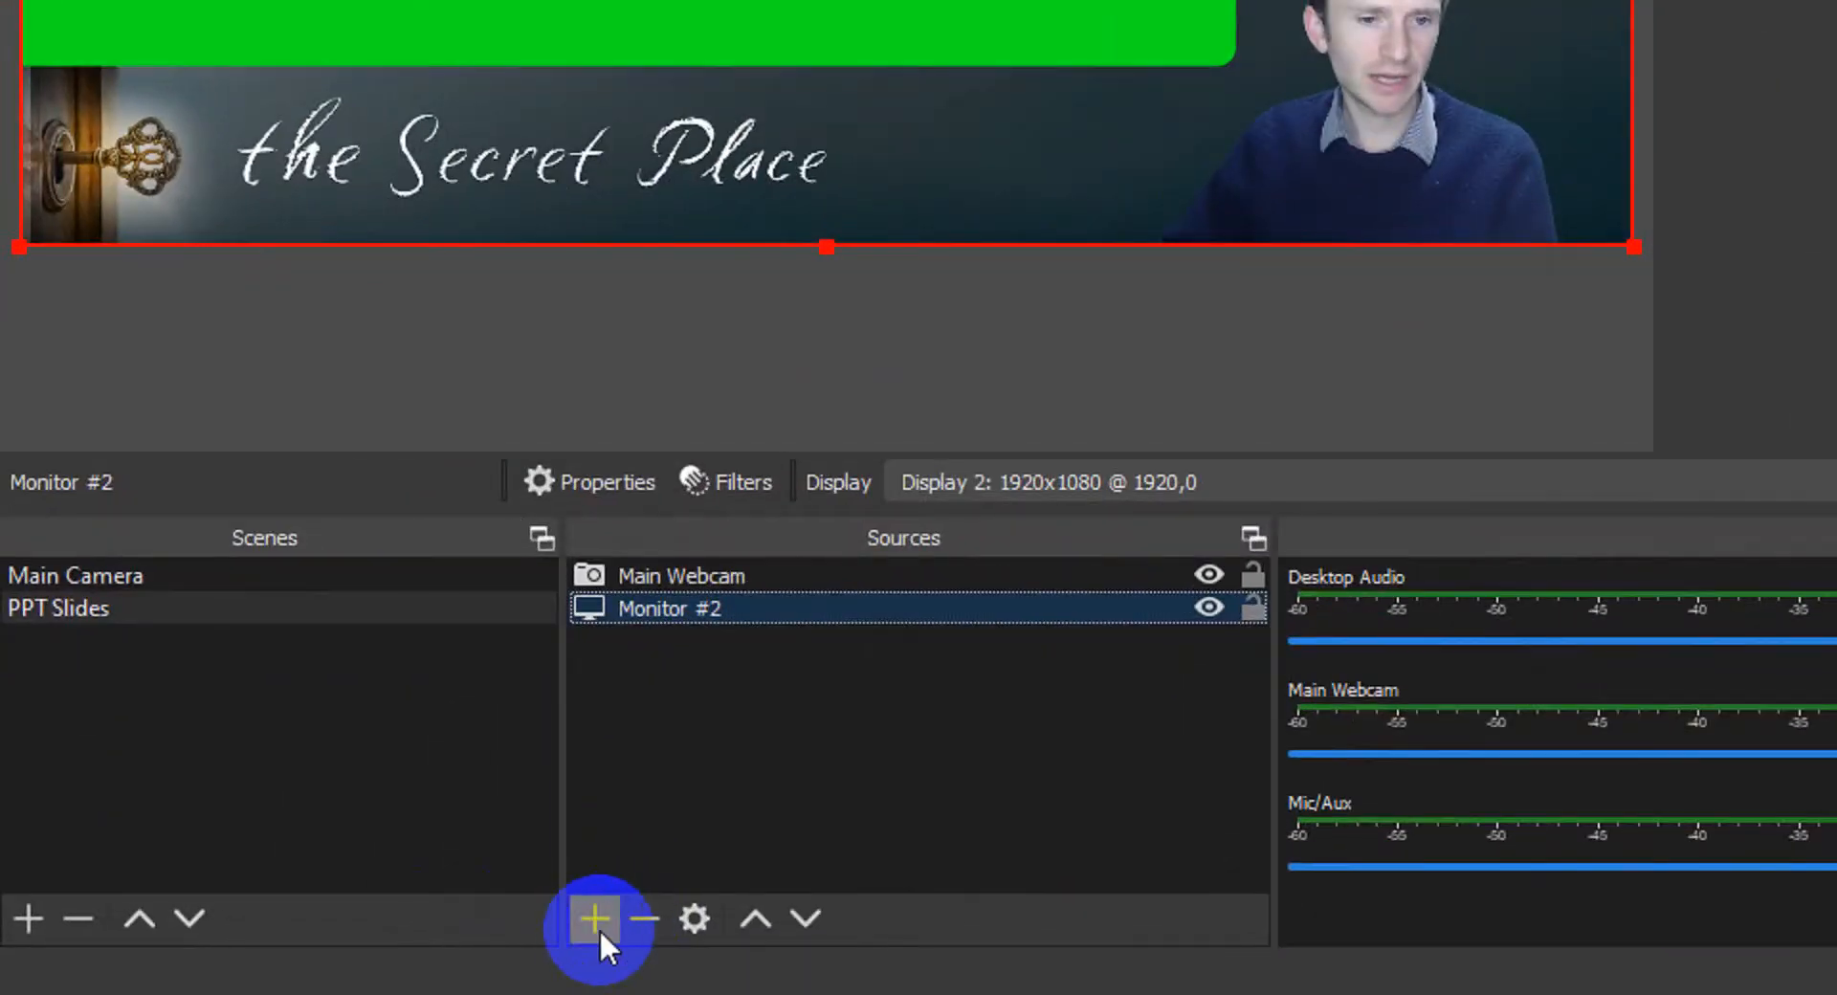
Step: Add a Color Key filter to the Monitor #2 capture from its Filters window
right_click(669, 609)
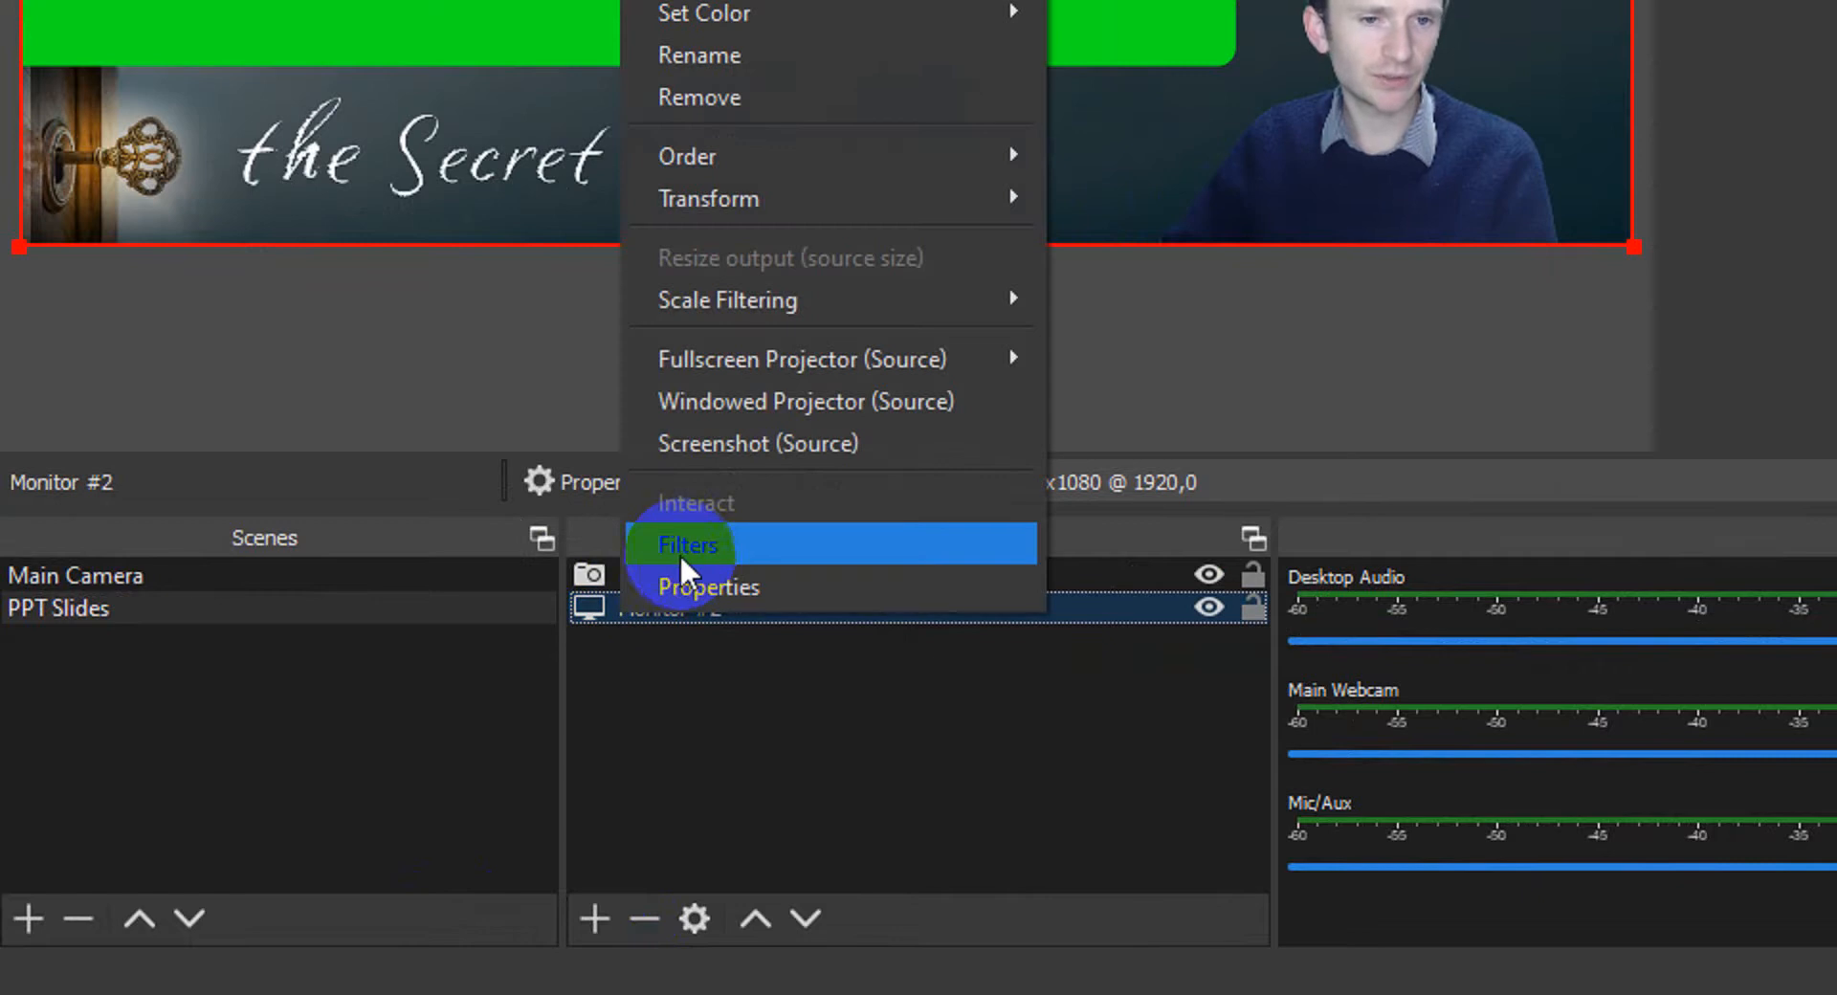
left_click(687, 545)
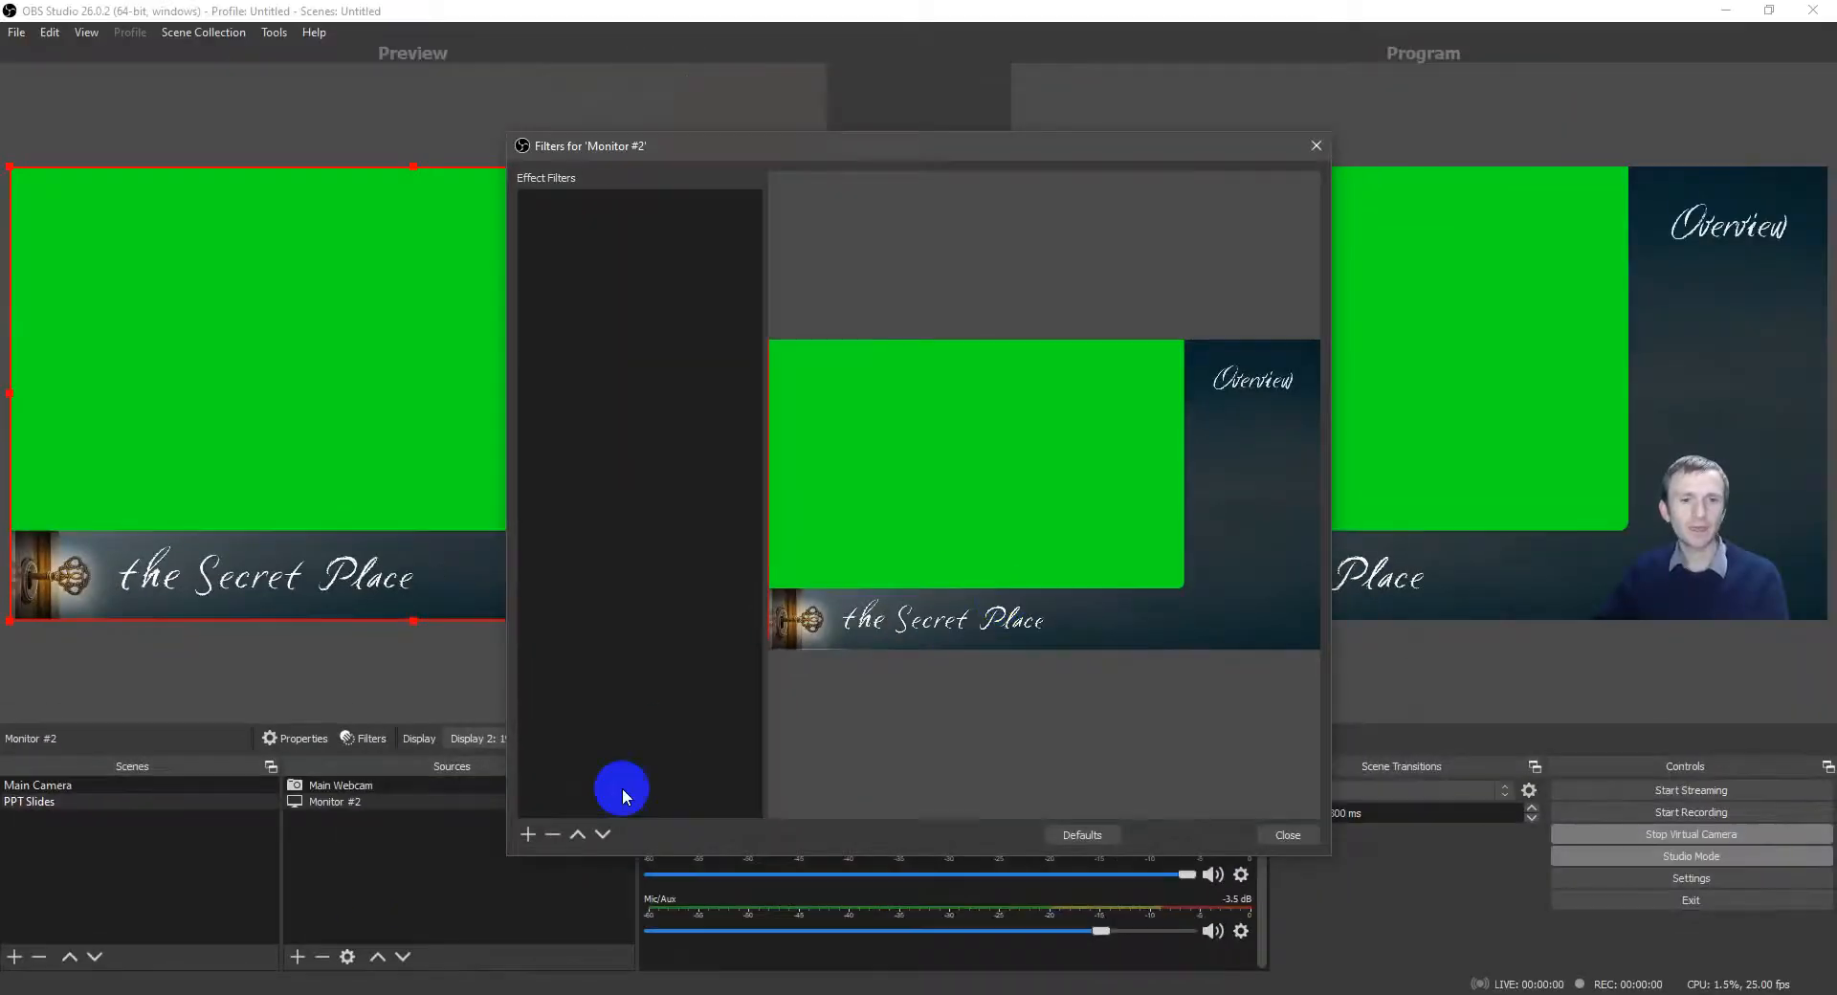
left_click(527, 834)
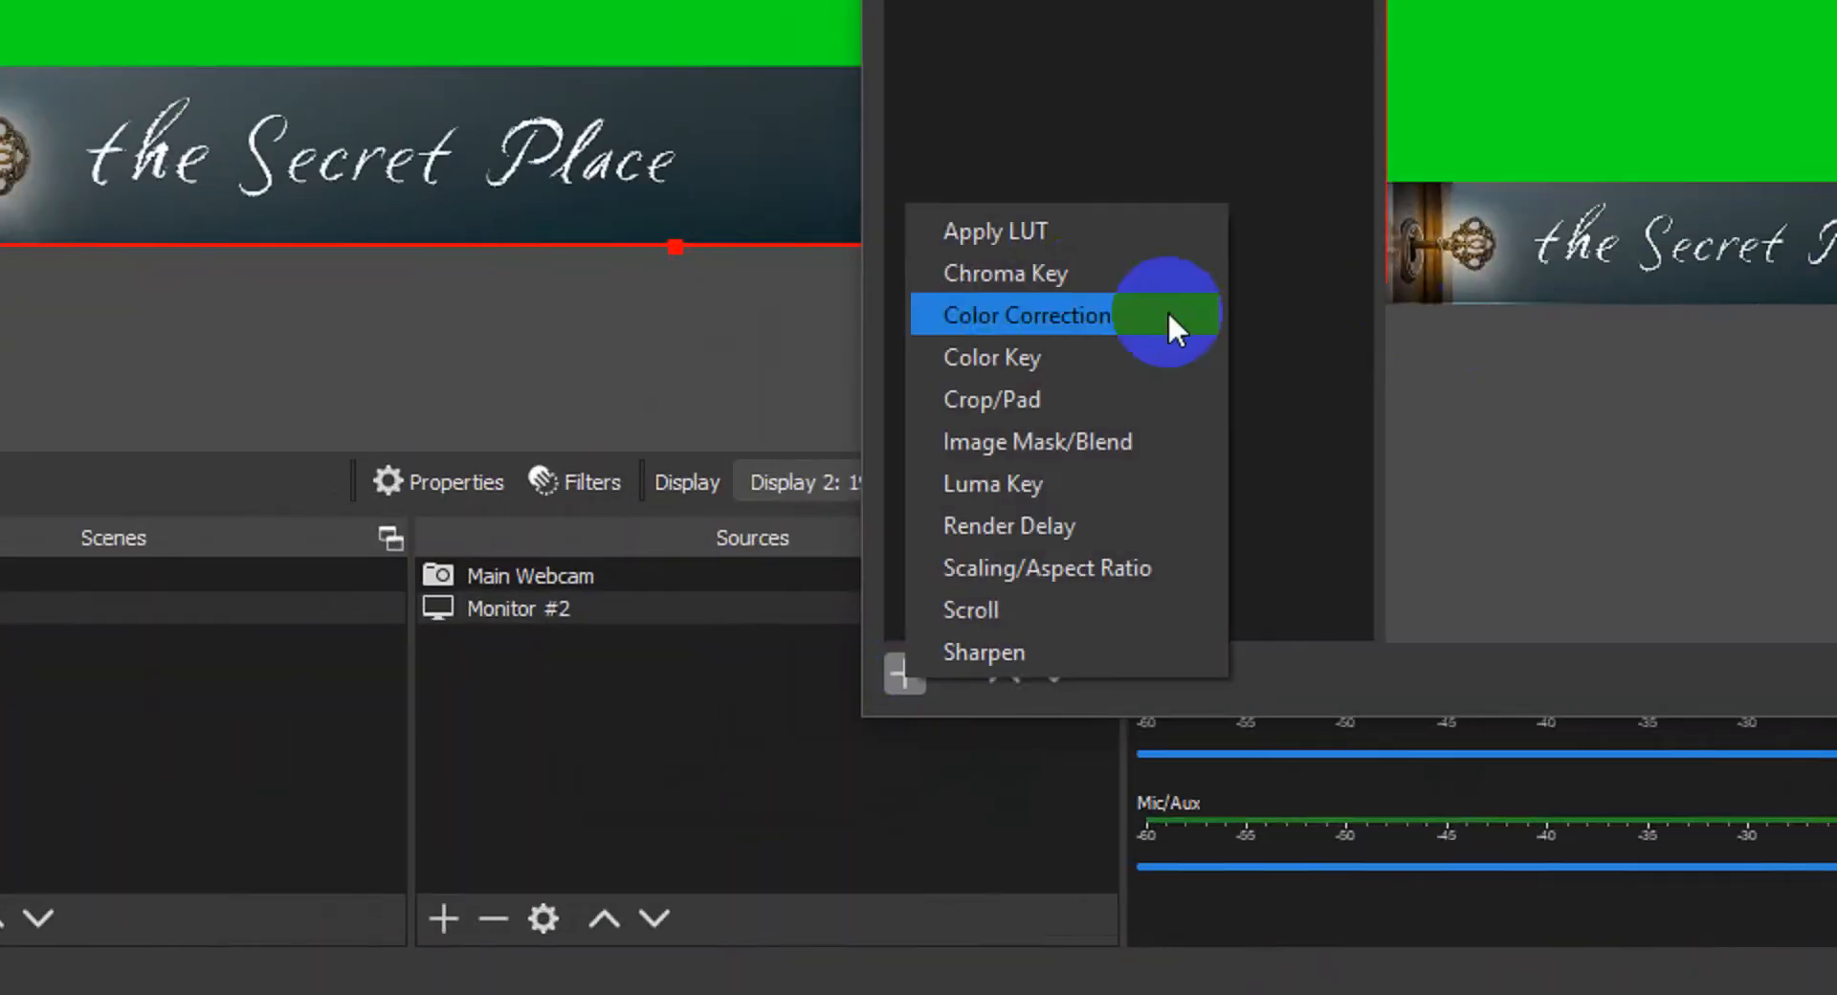
left_click(1005, 274)
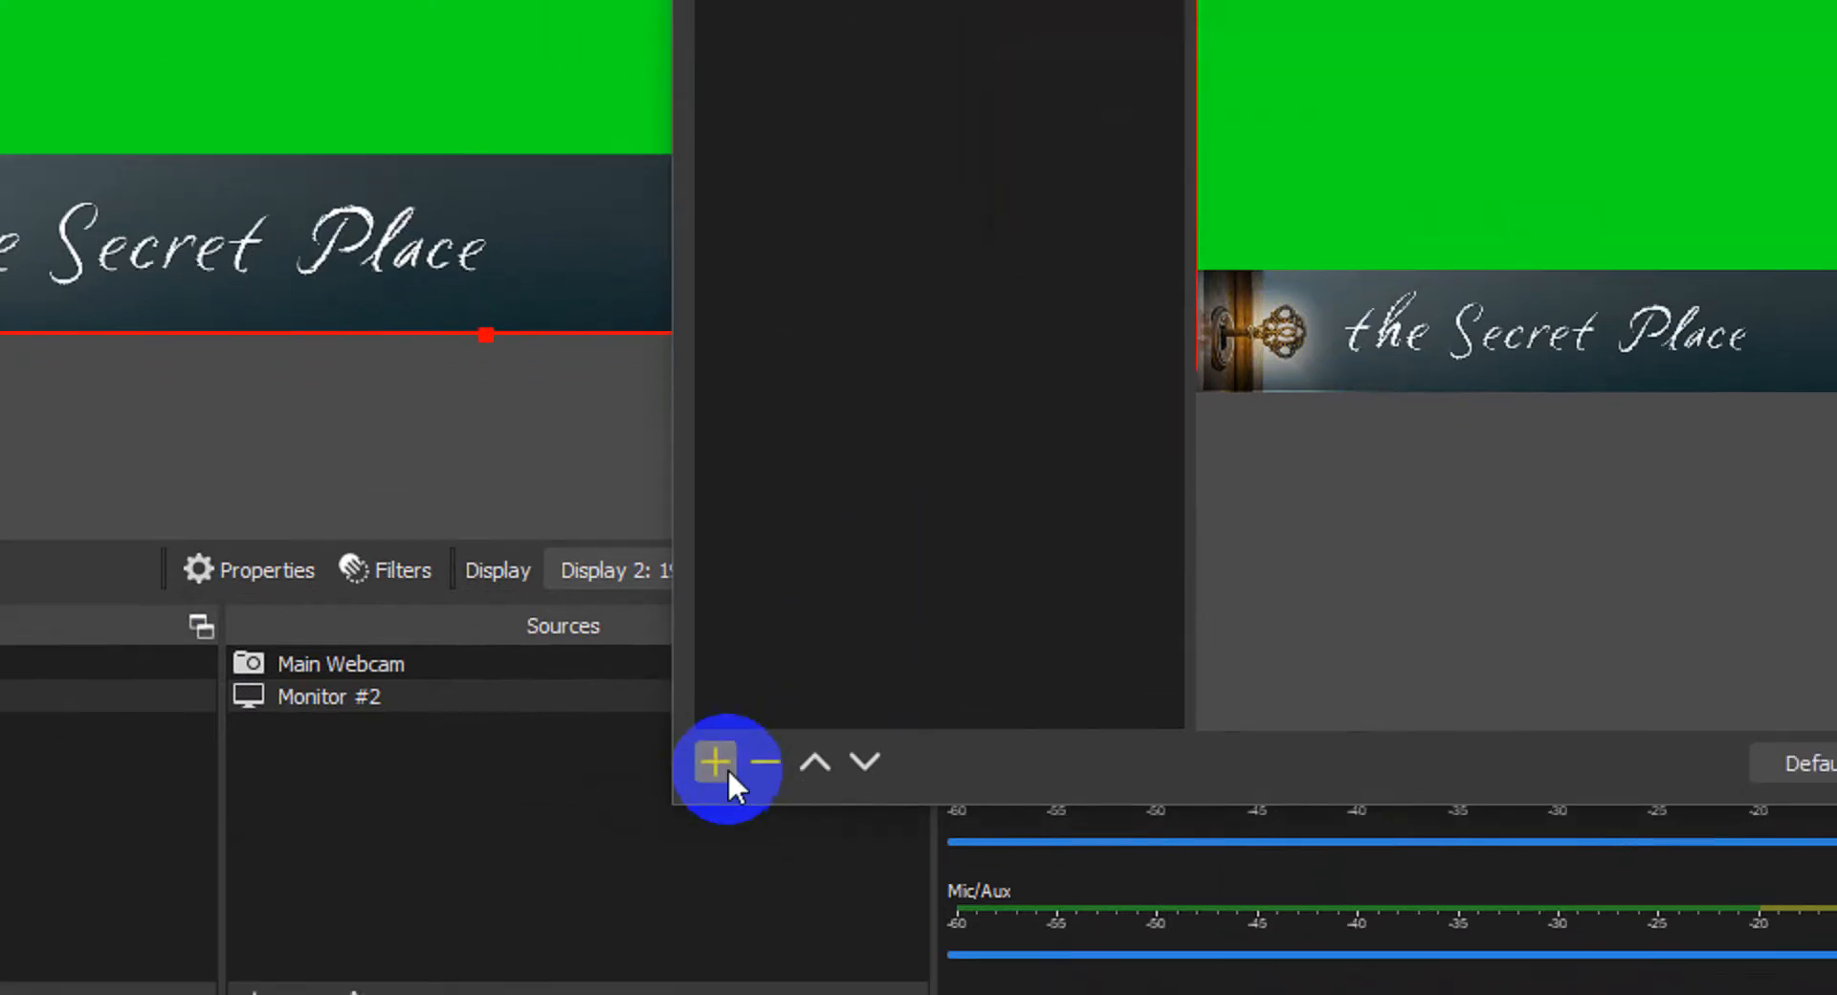
left_click(715, 761)
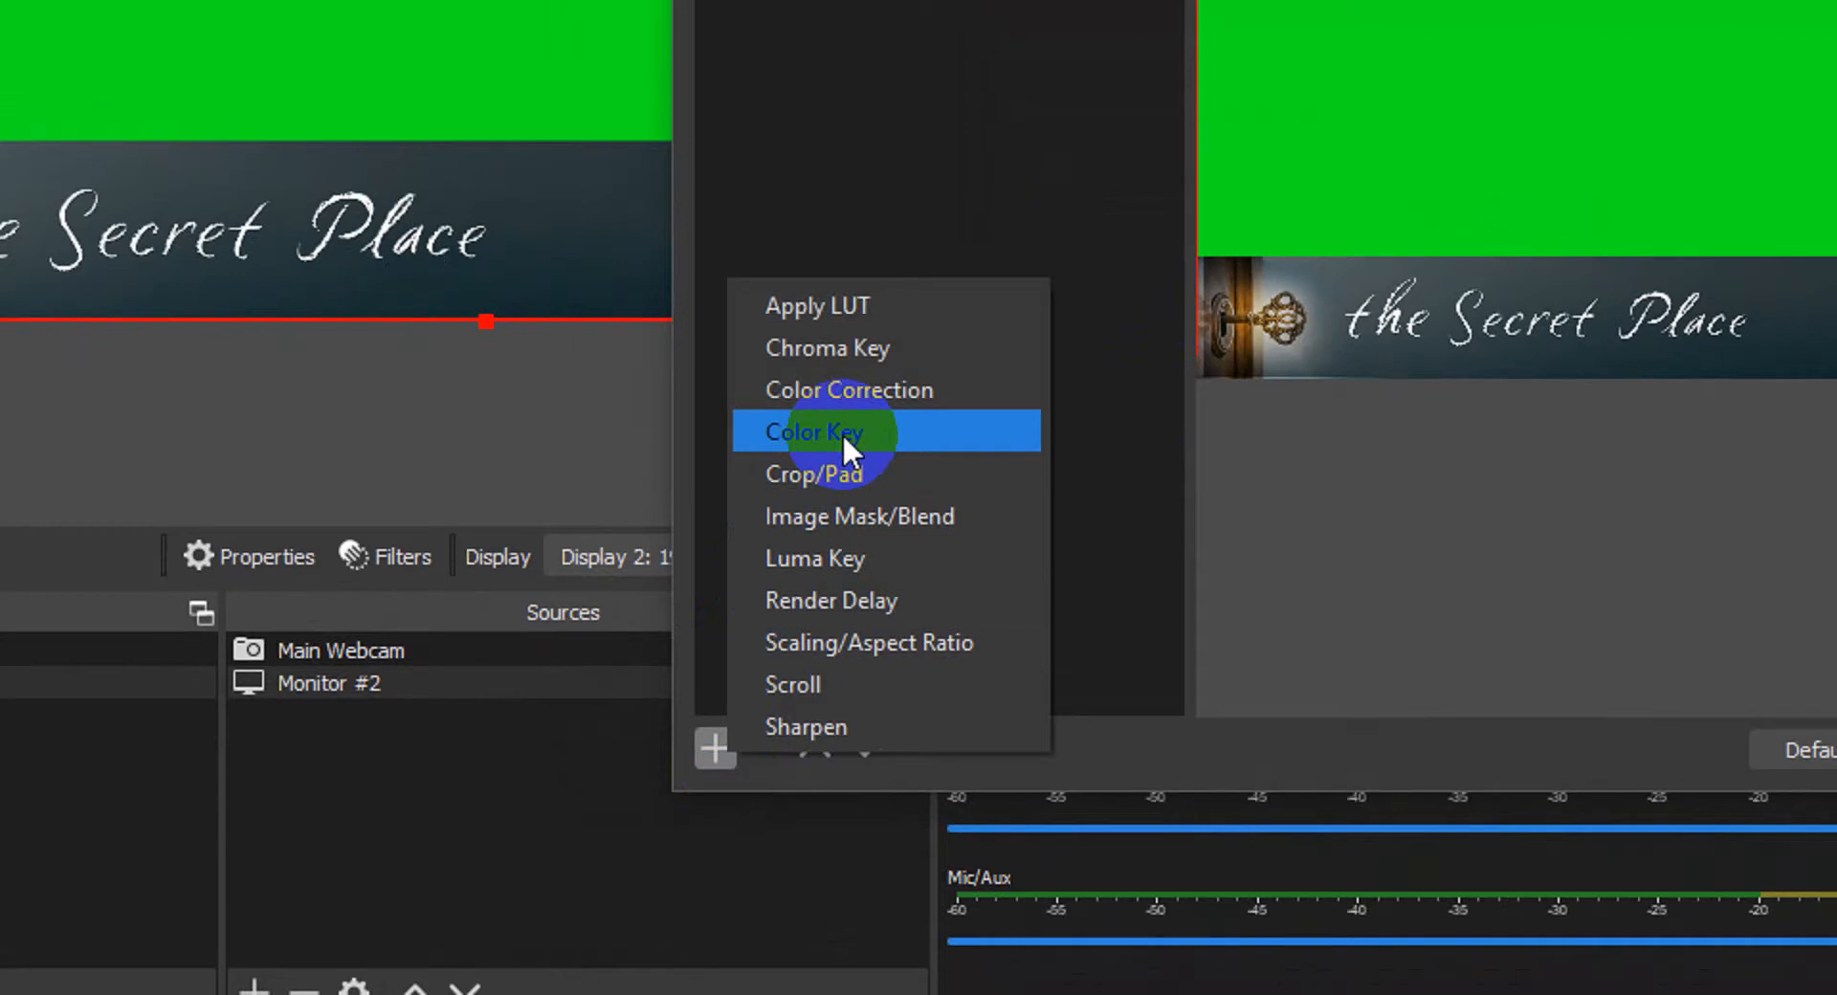
left_click(813, 433)
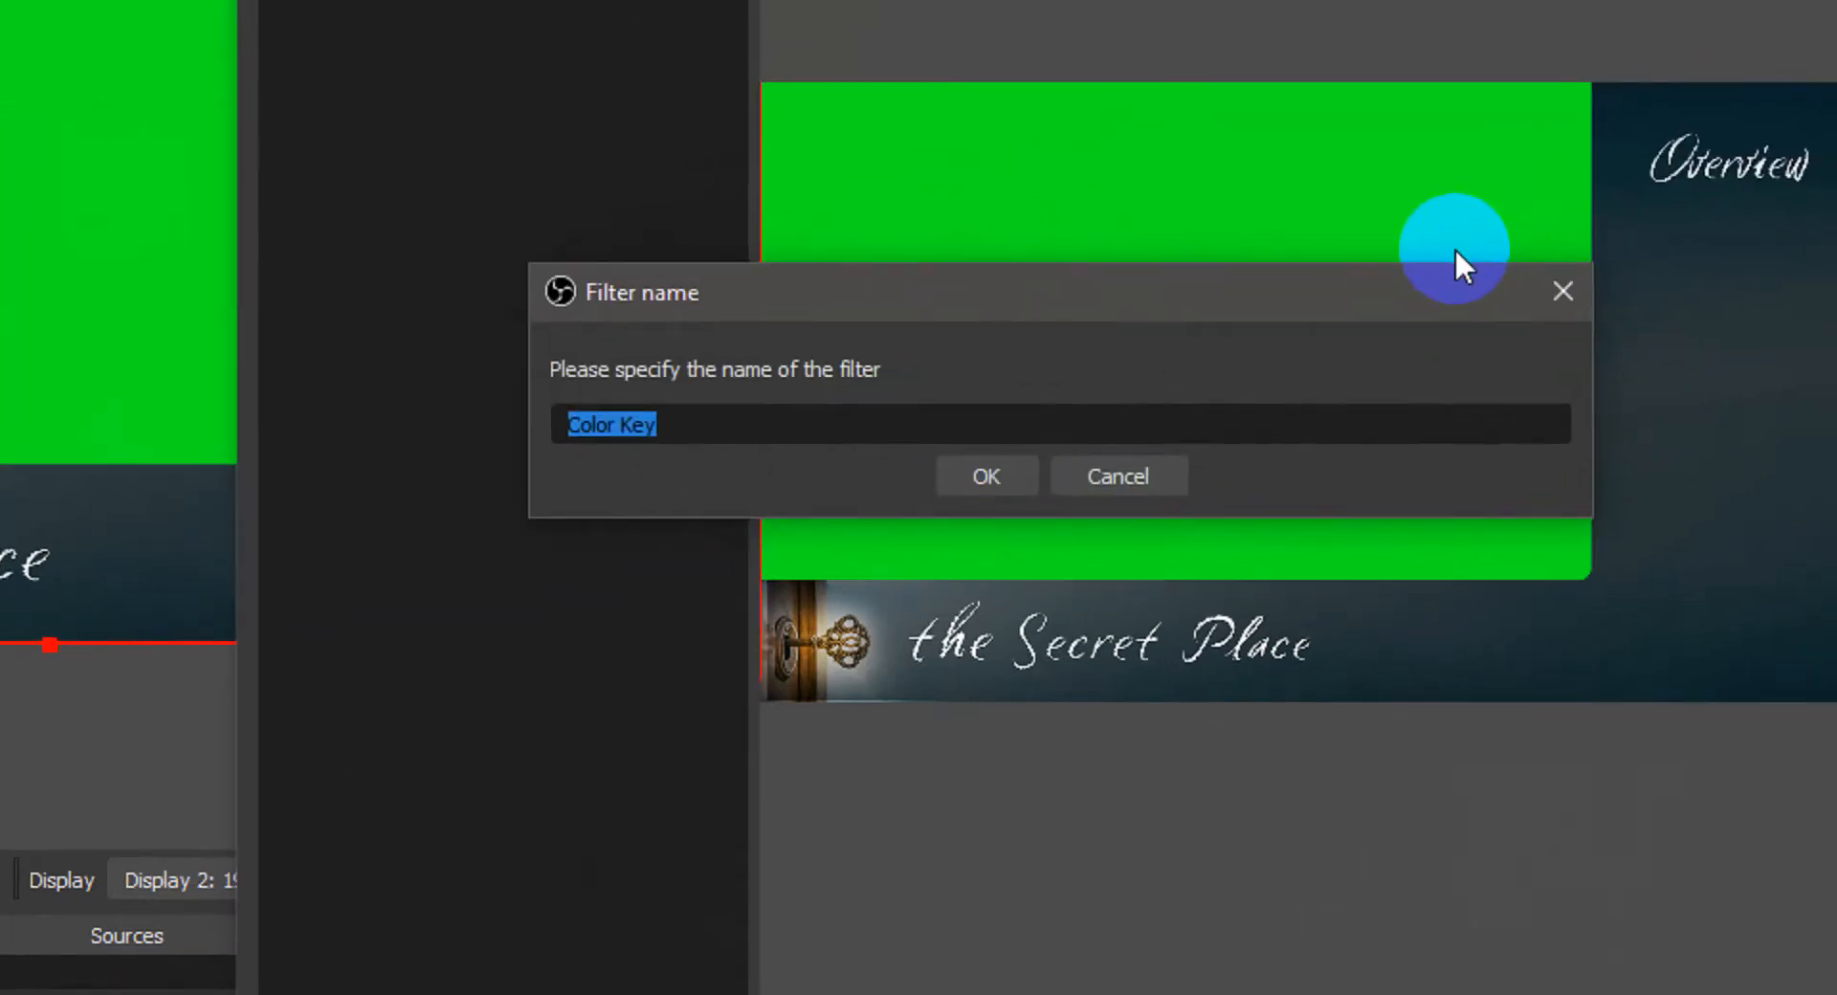
Step: Name the new Color Key filter 'PPT Greenscreen' and confirm it
type("PPT")
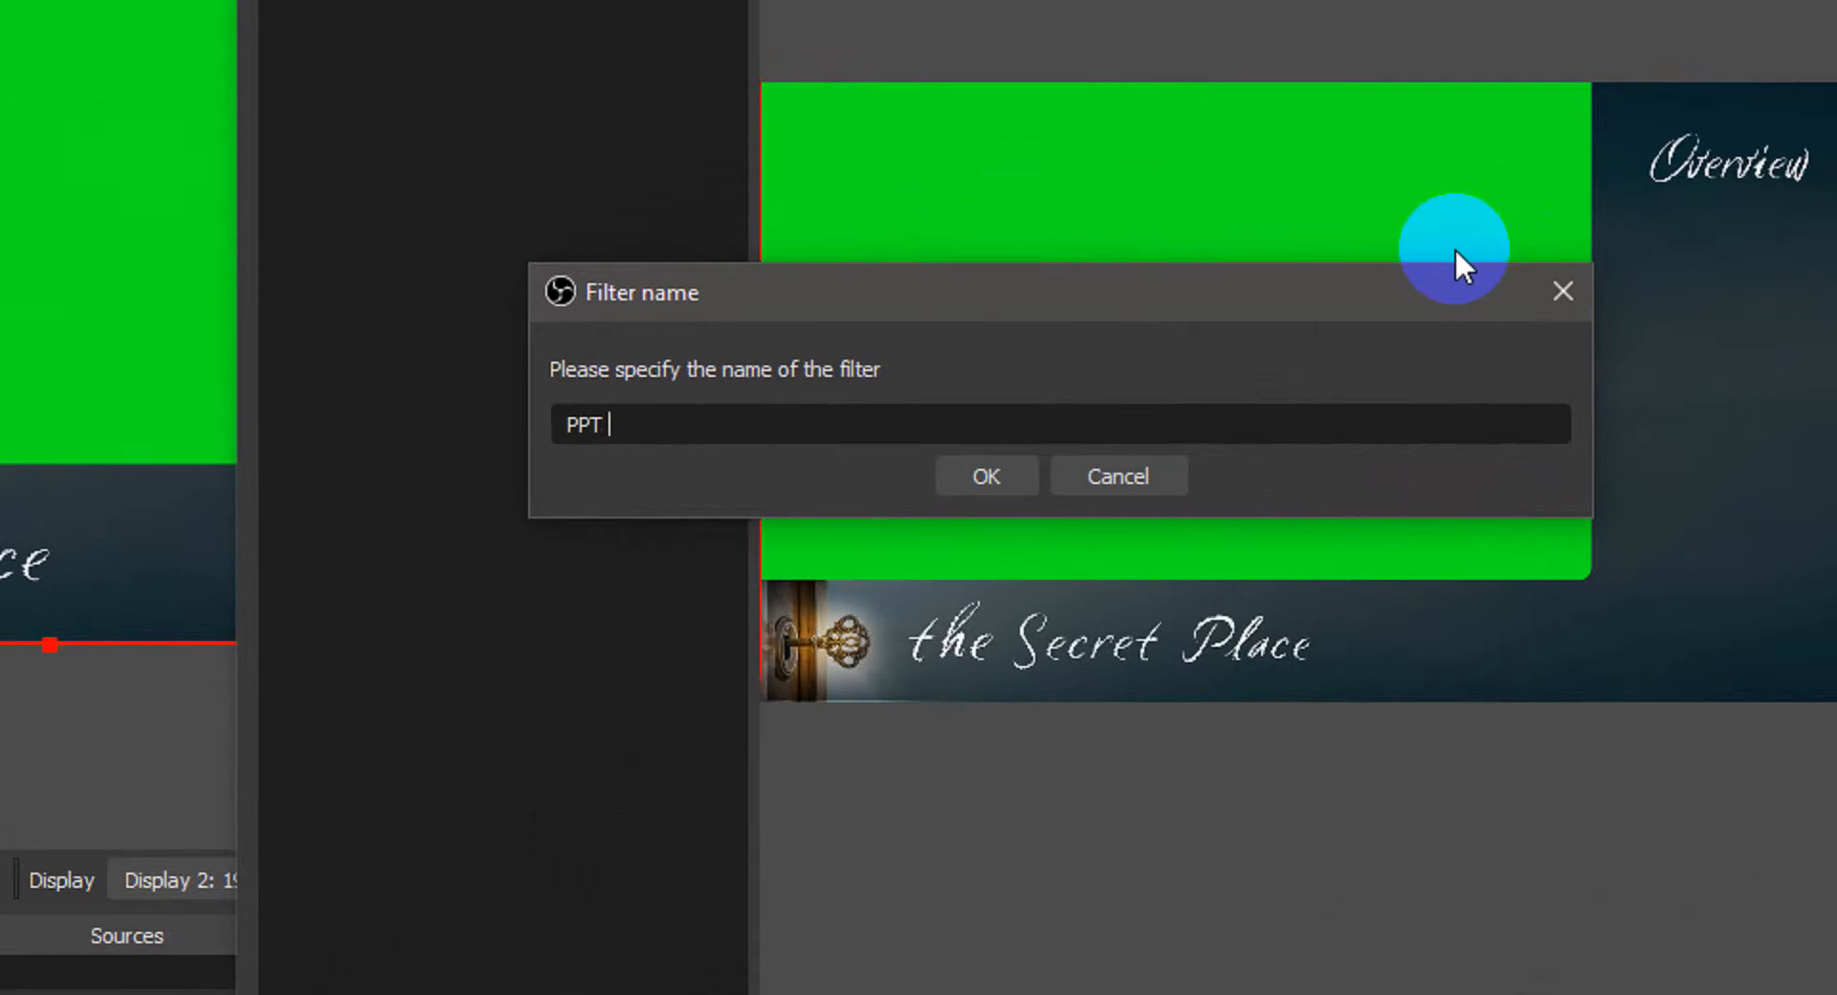
type("Greens")
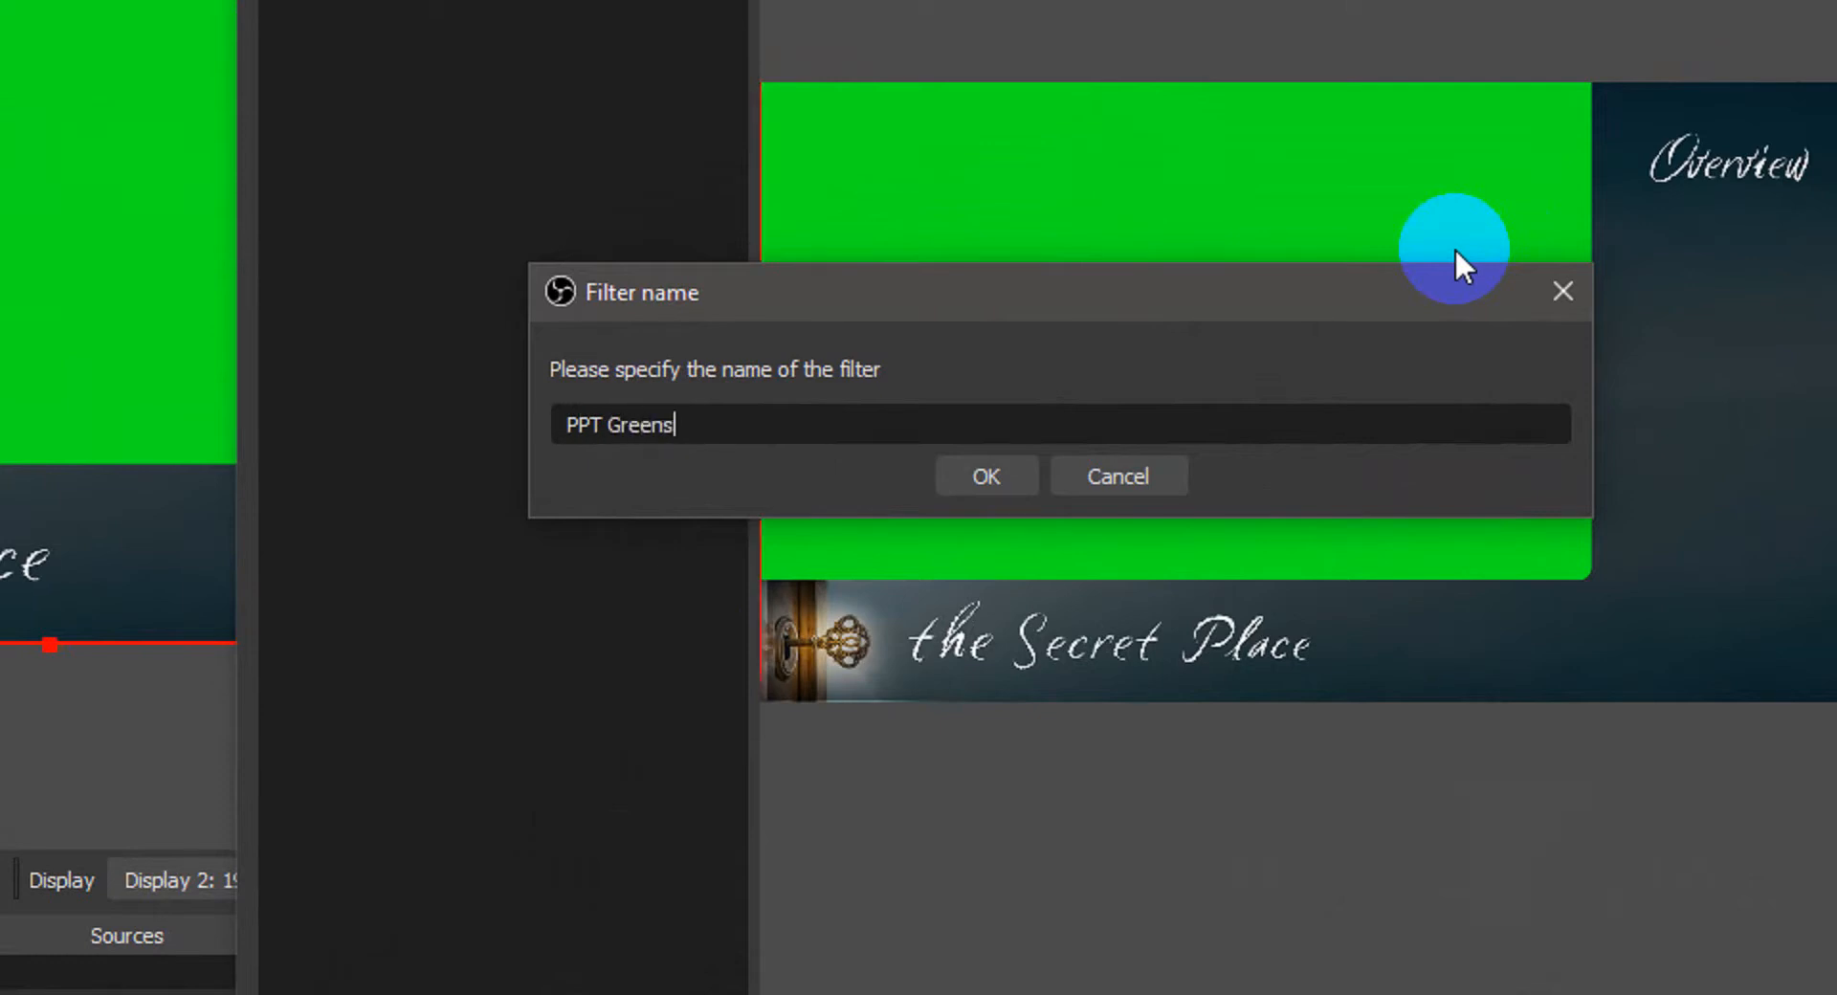
left_click(986, 477)
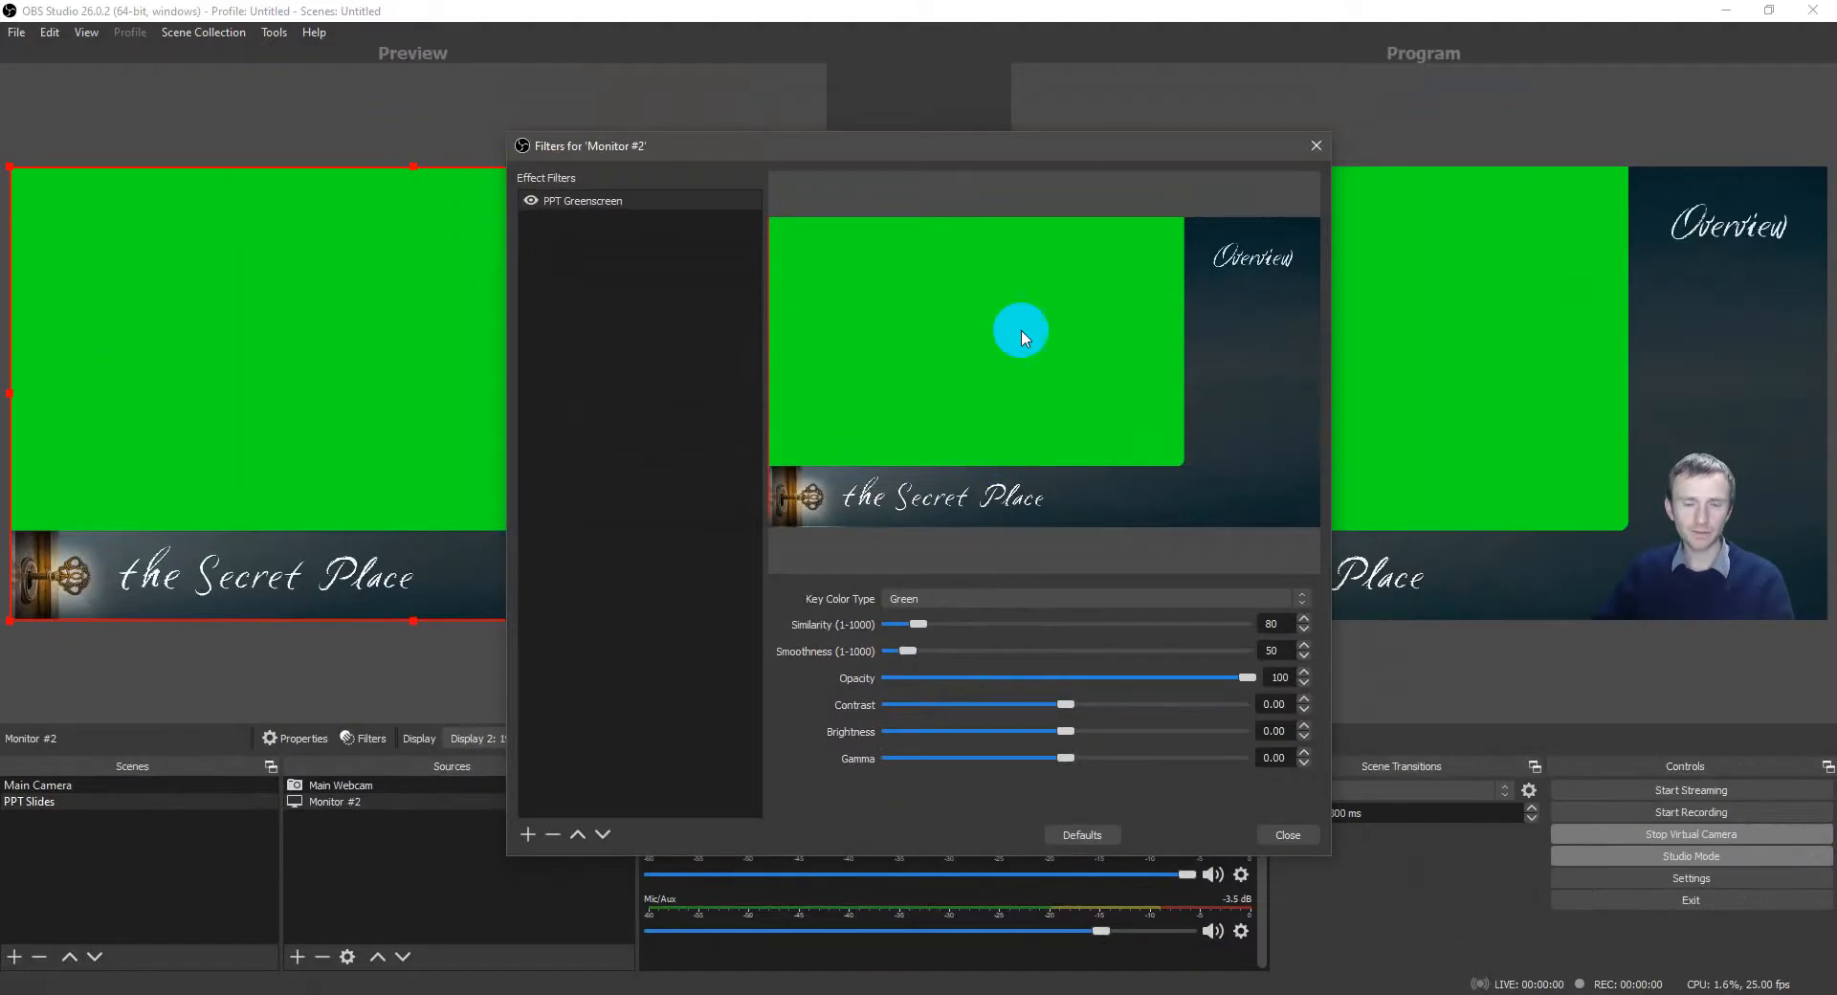
mouse_move(1060, 362)
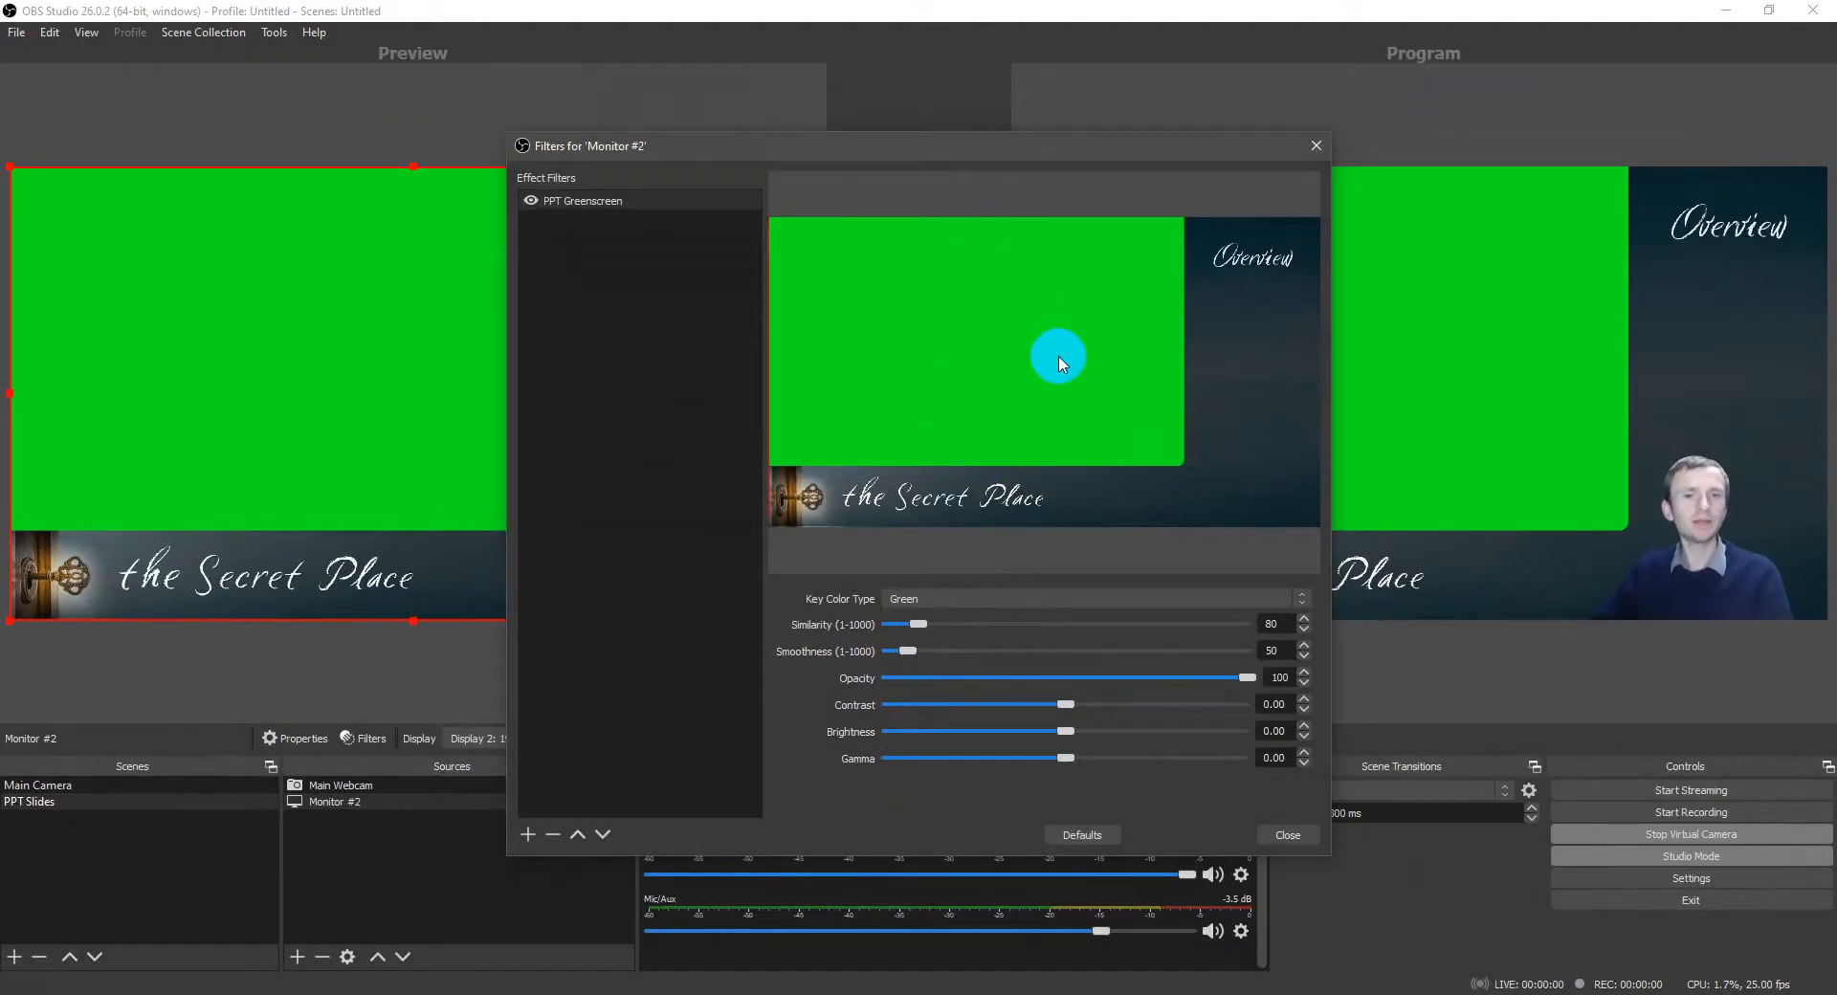
Step: Test the key by sweeping Similarity up and down, leaving it at 1 so the green box shows
left_click_drag(921, 624, 959, 624)
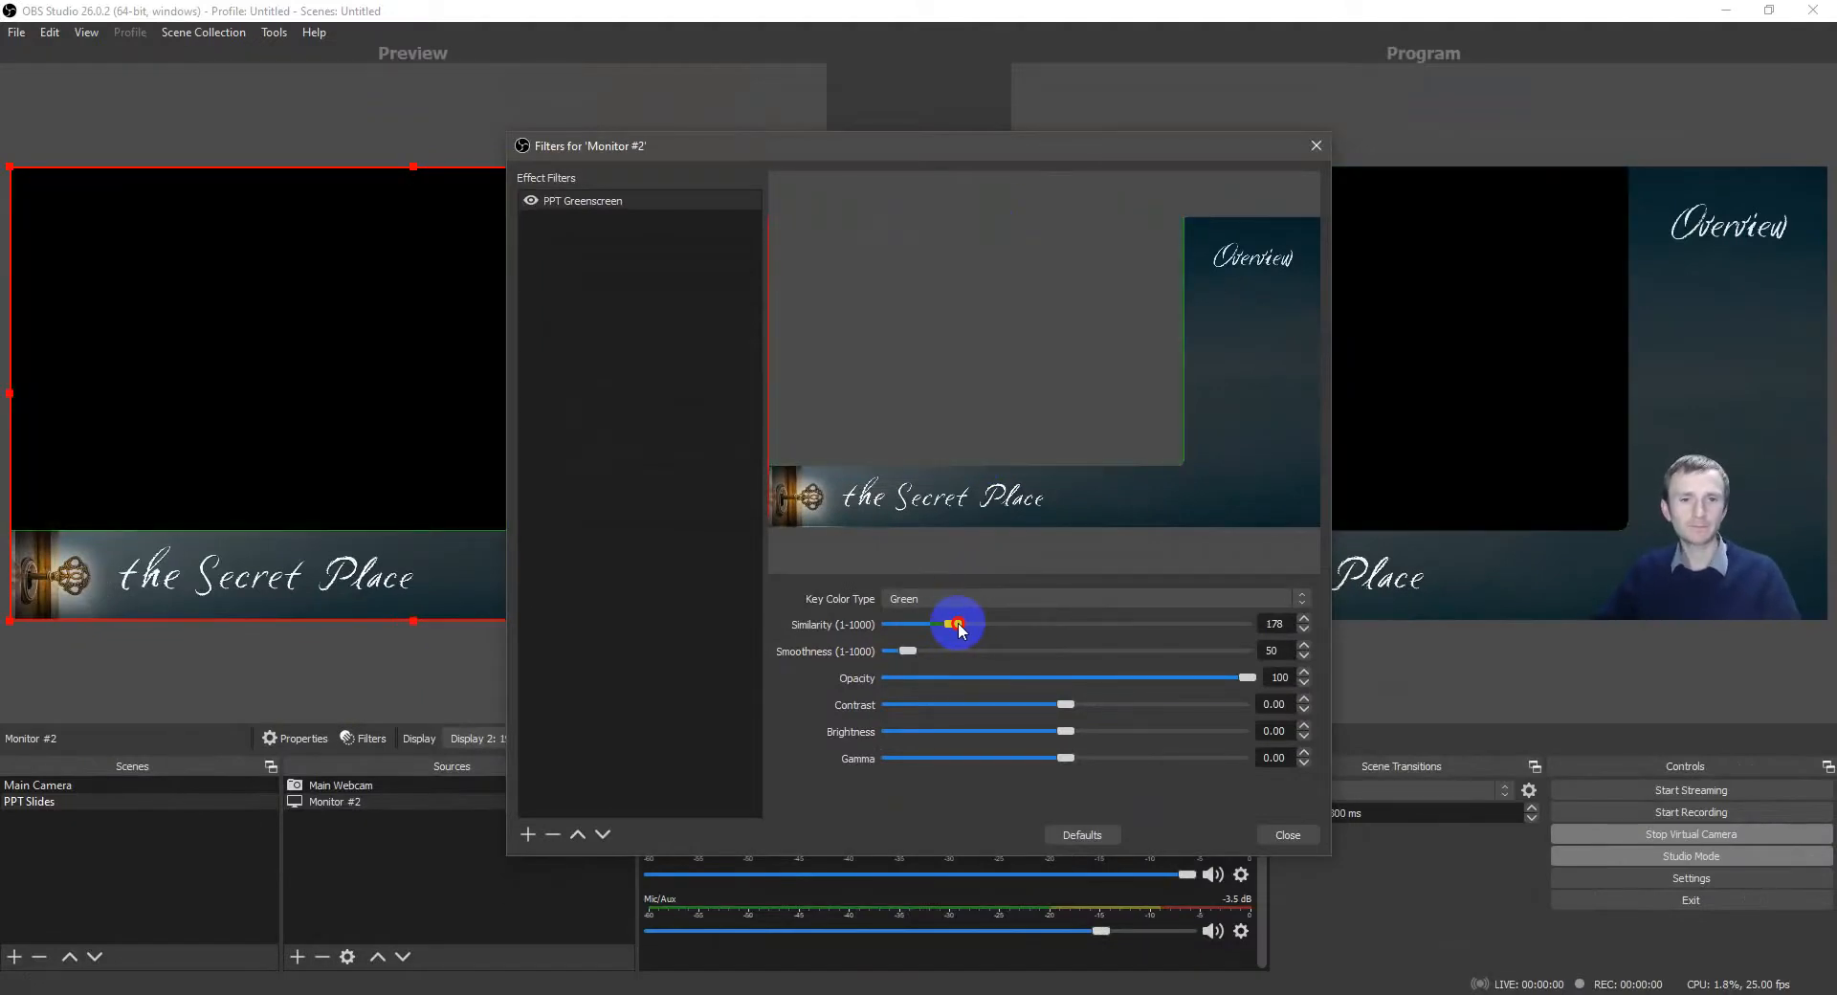
left_click_drag(955, 624, 1071, 624)
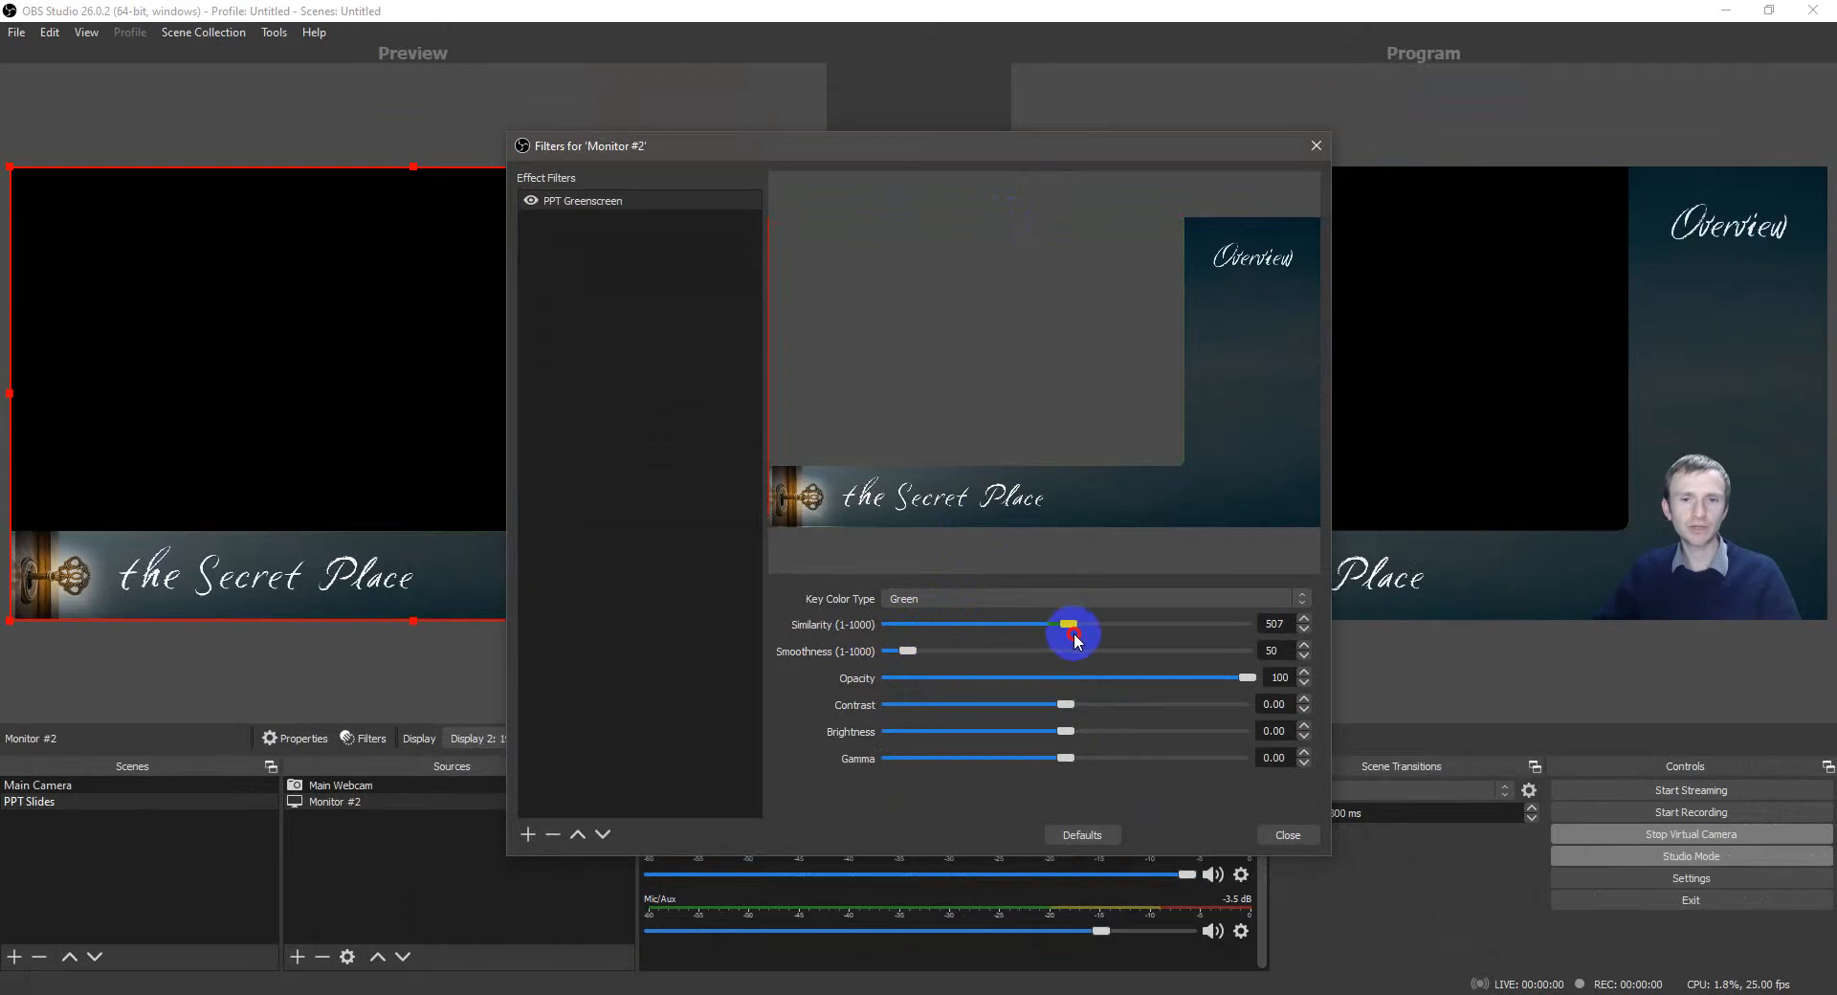
left_click(1092, 599)
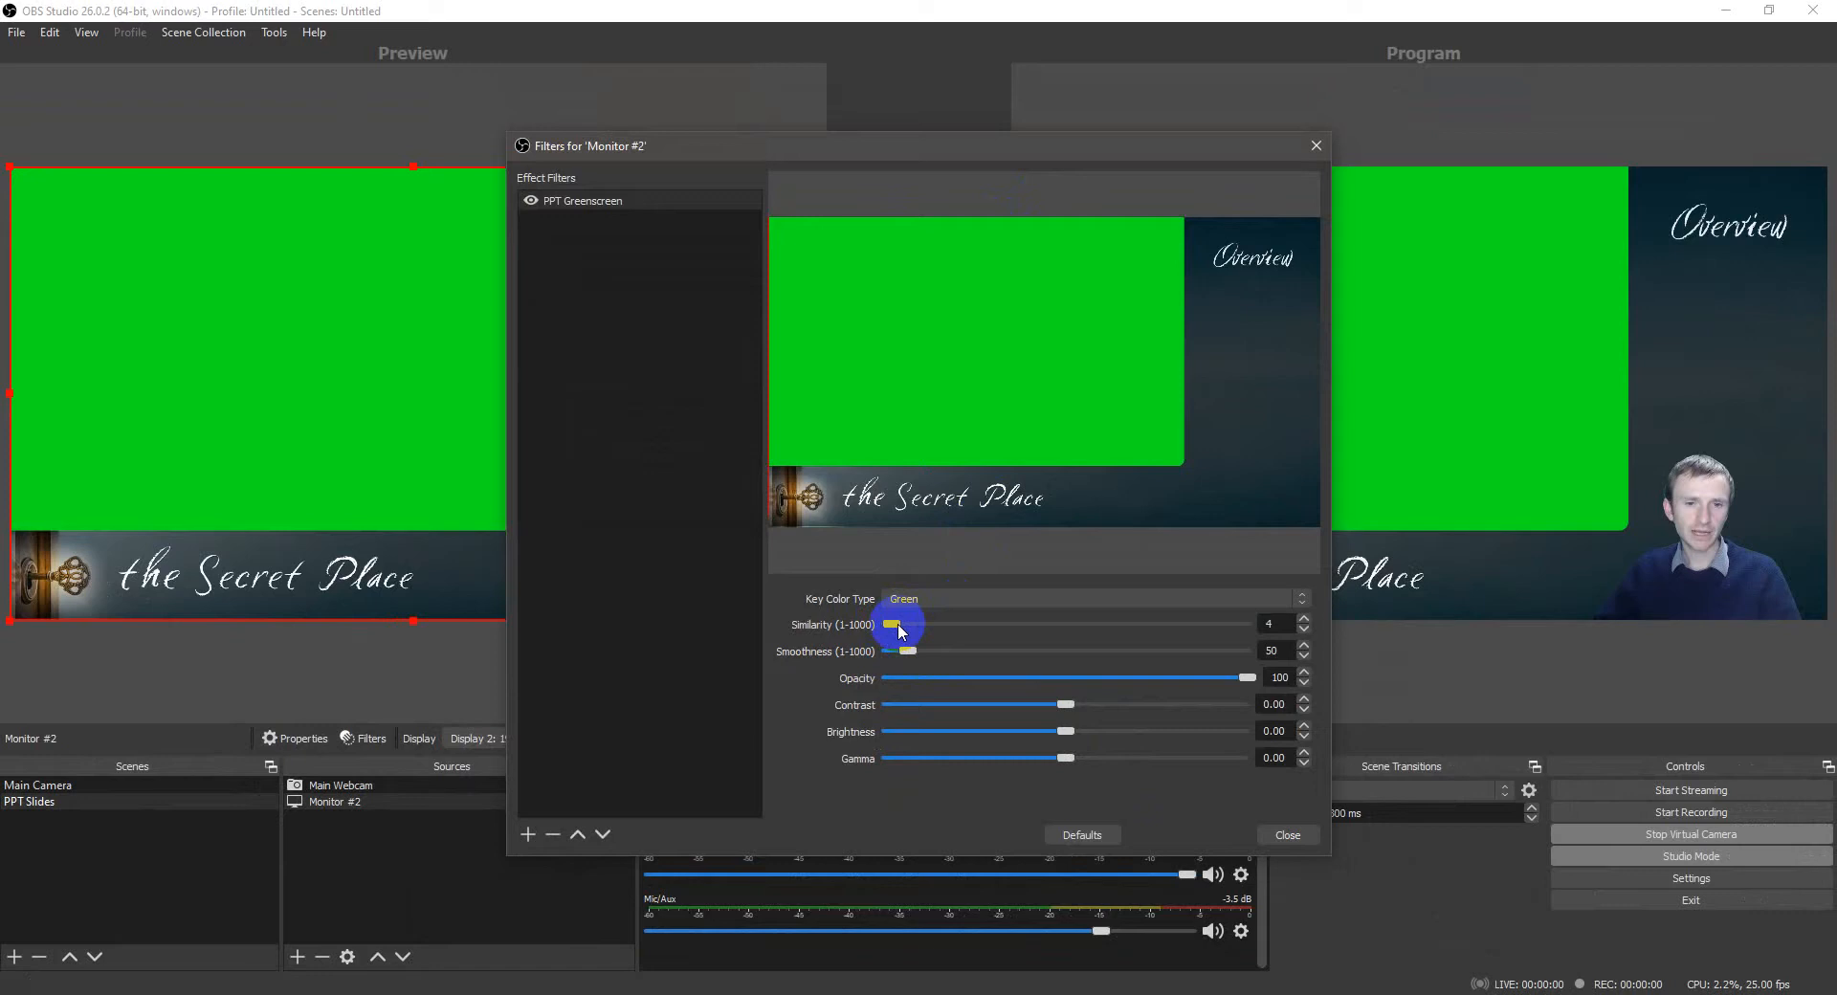
left_click_drag(895, 623, 1021, 624)
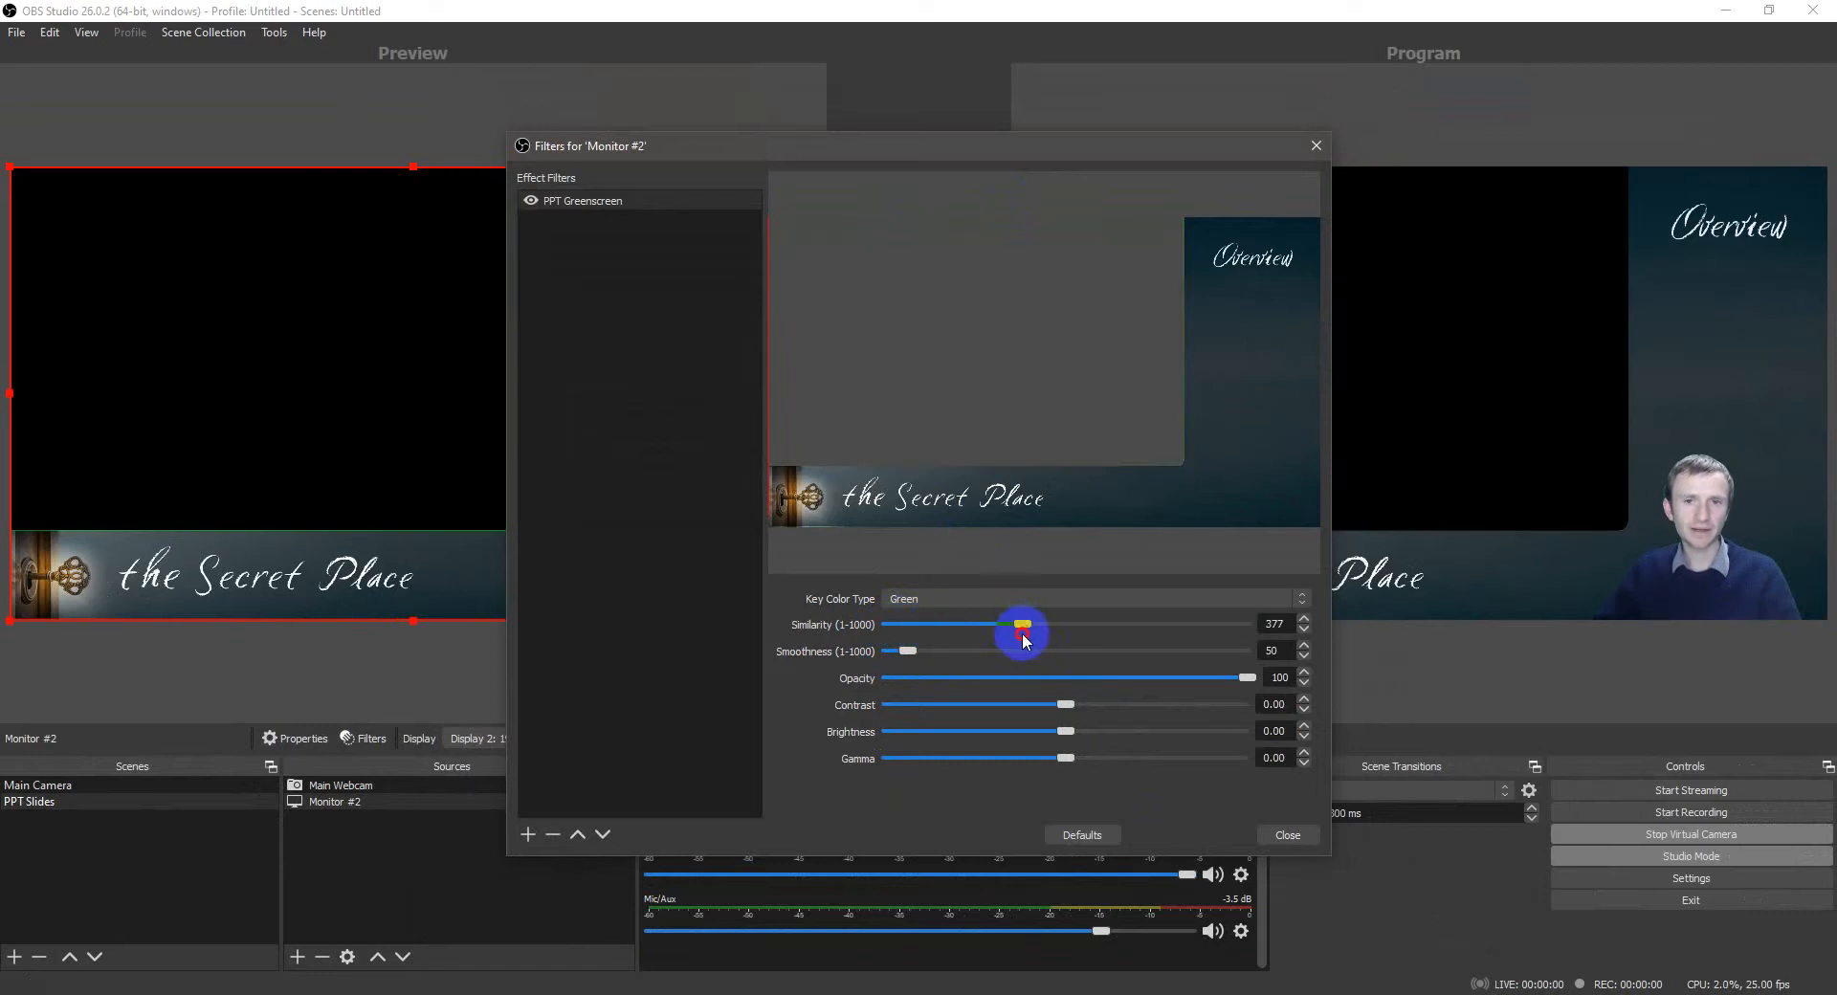
left_click_drag(1020, 624, 1049, 624)
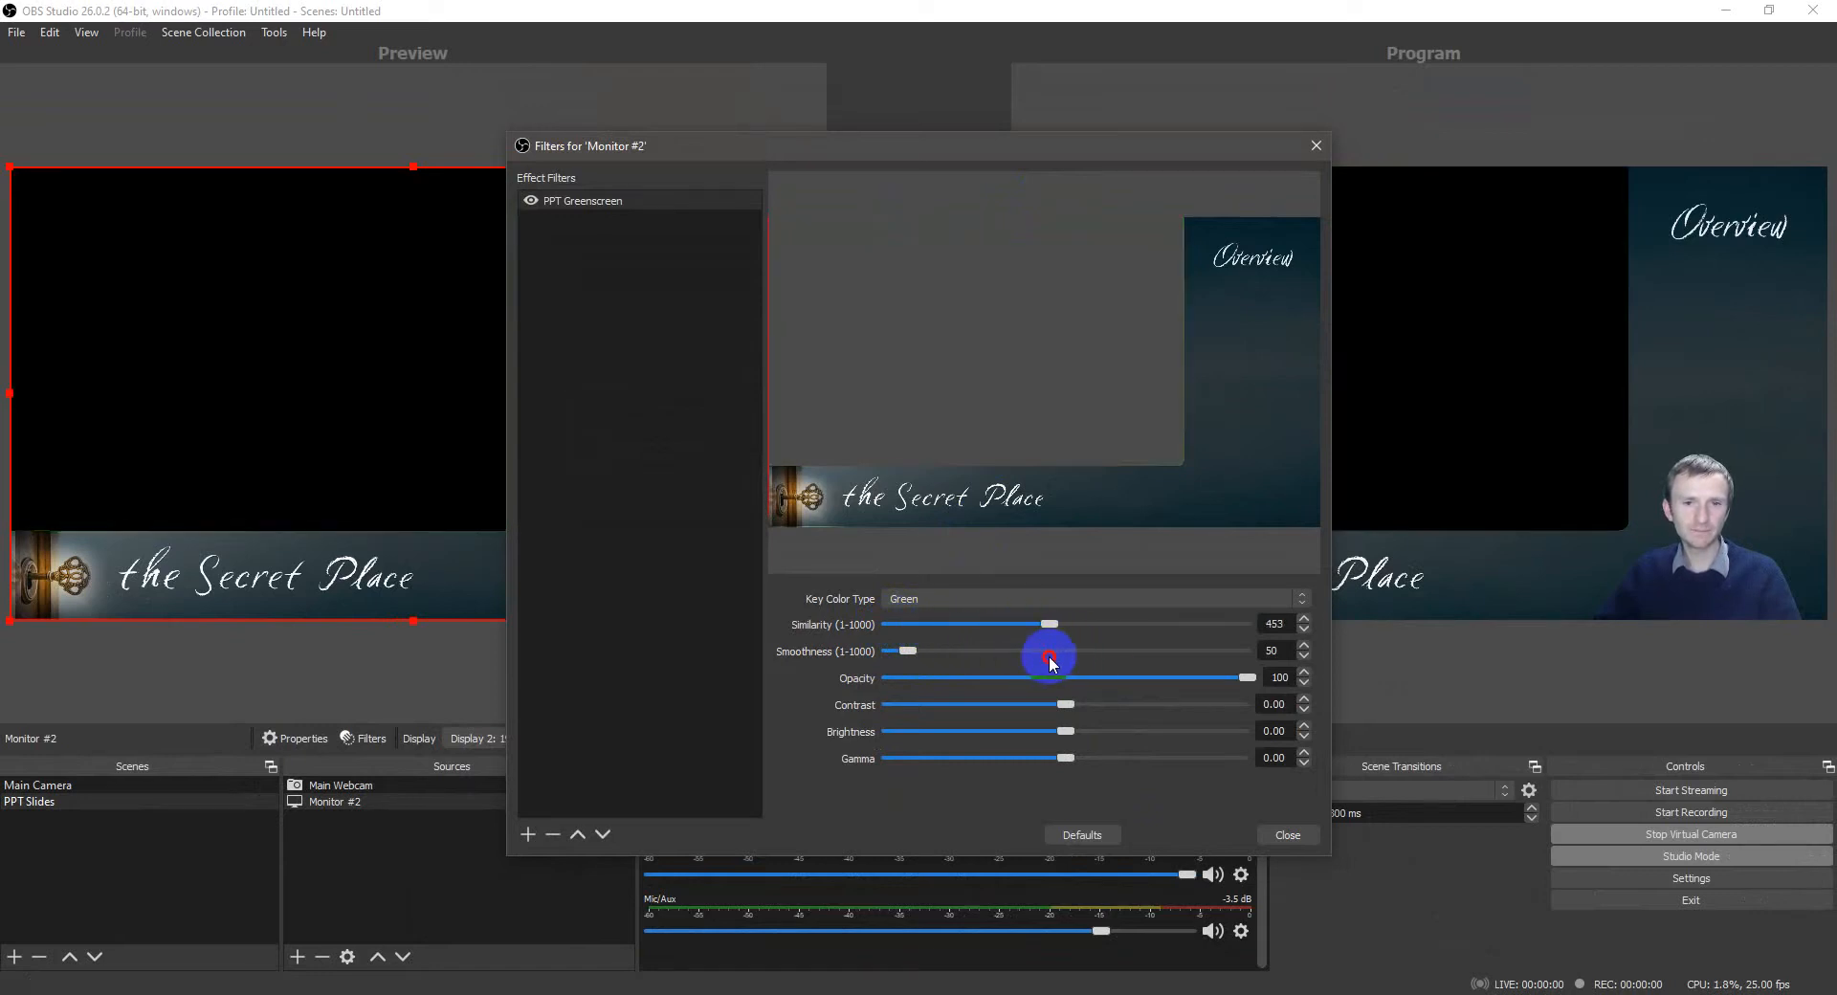
left_click_drag(1043, 624, 1055, 624)
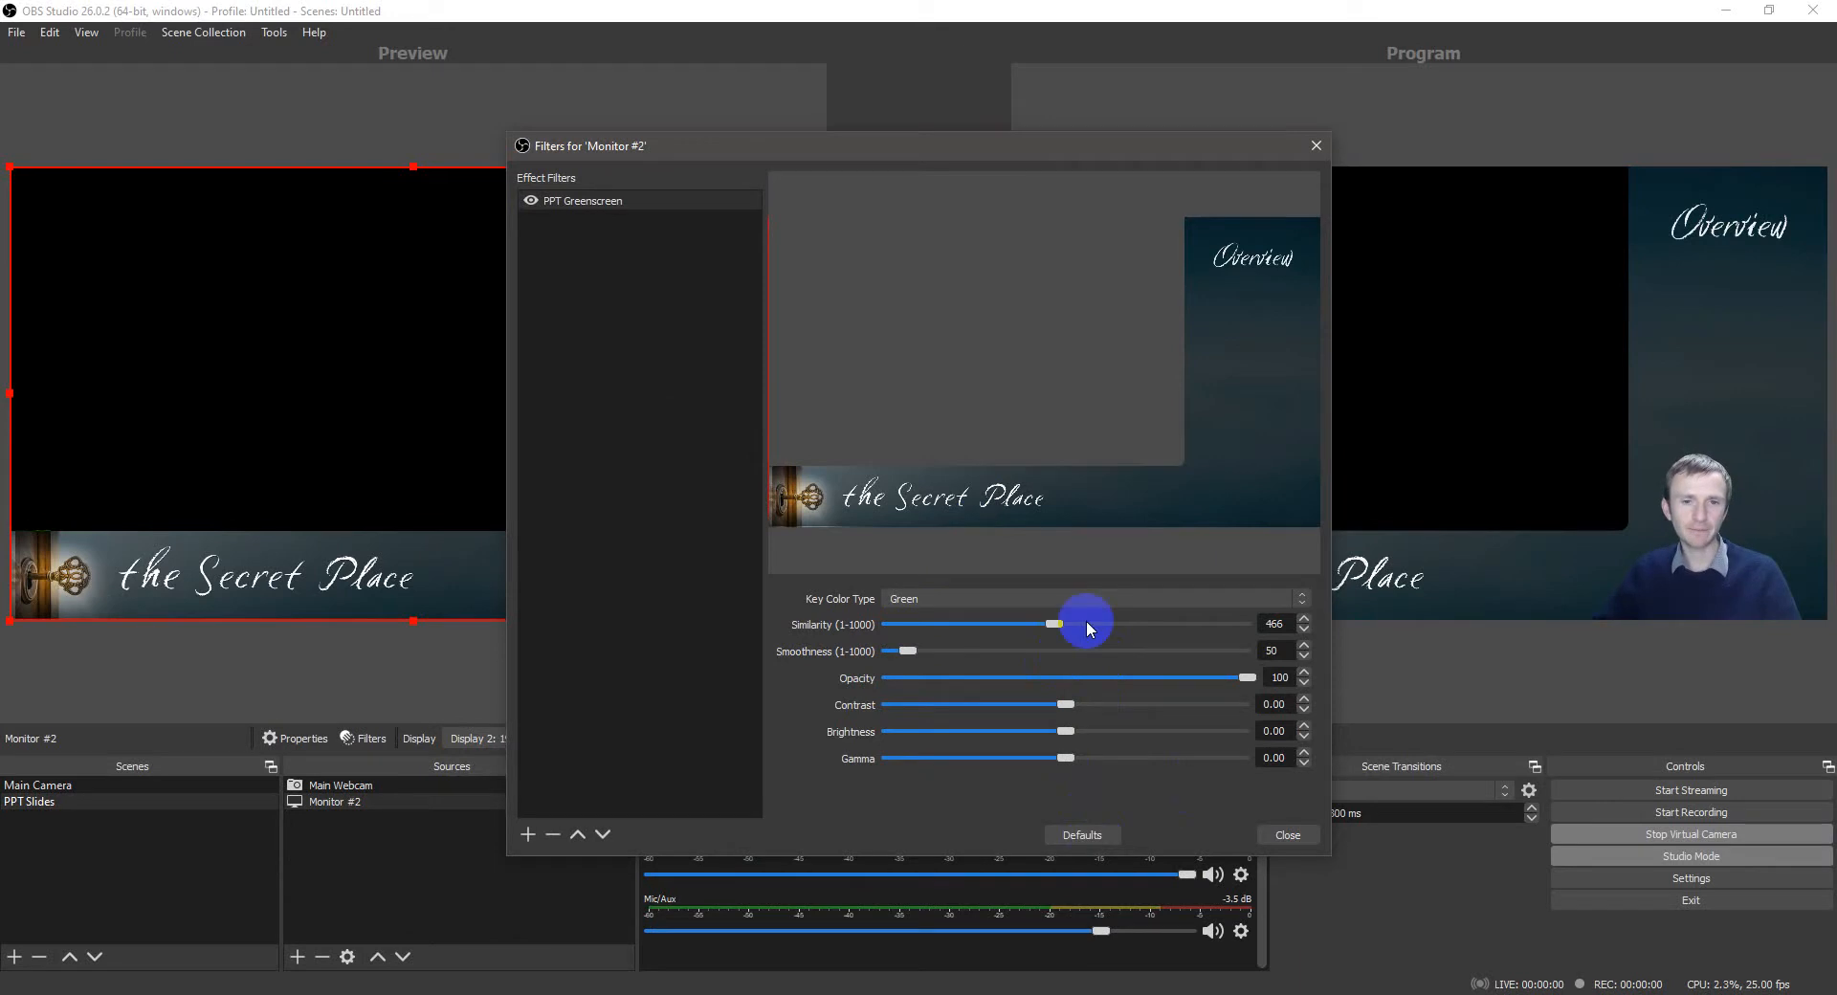
left_click_drag(1055, 624, 888, 623)
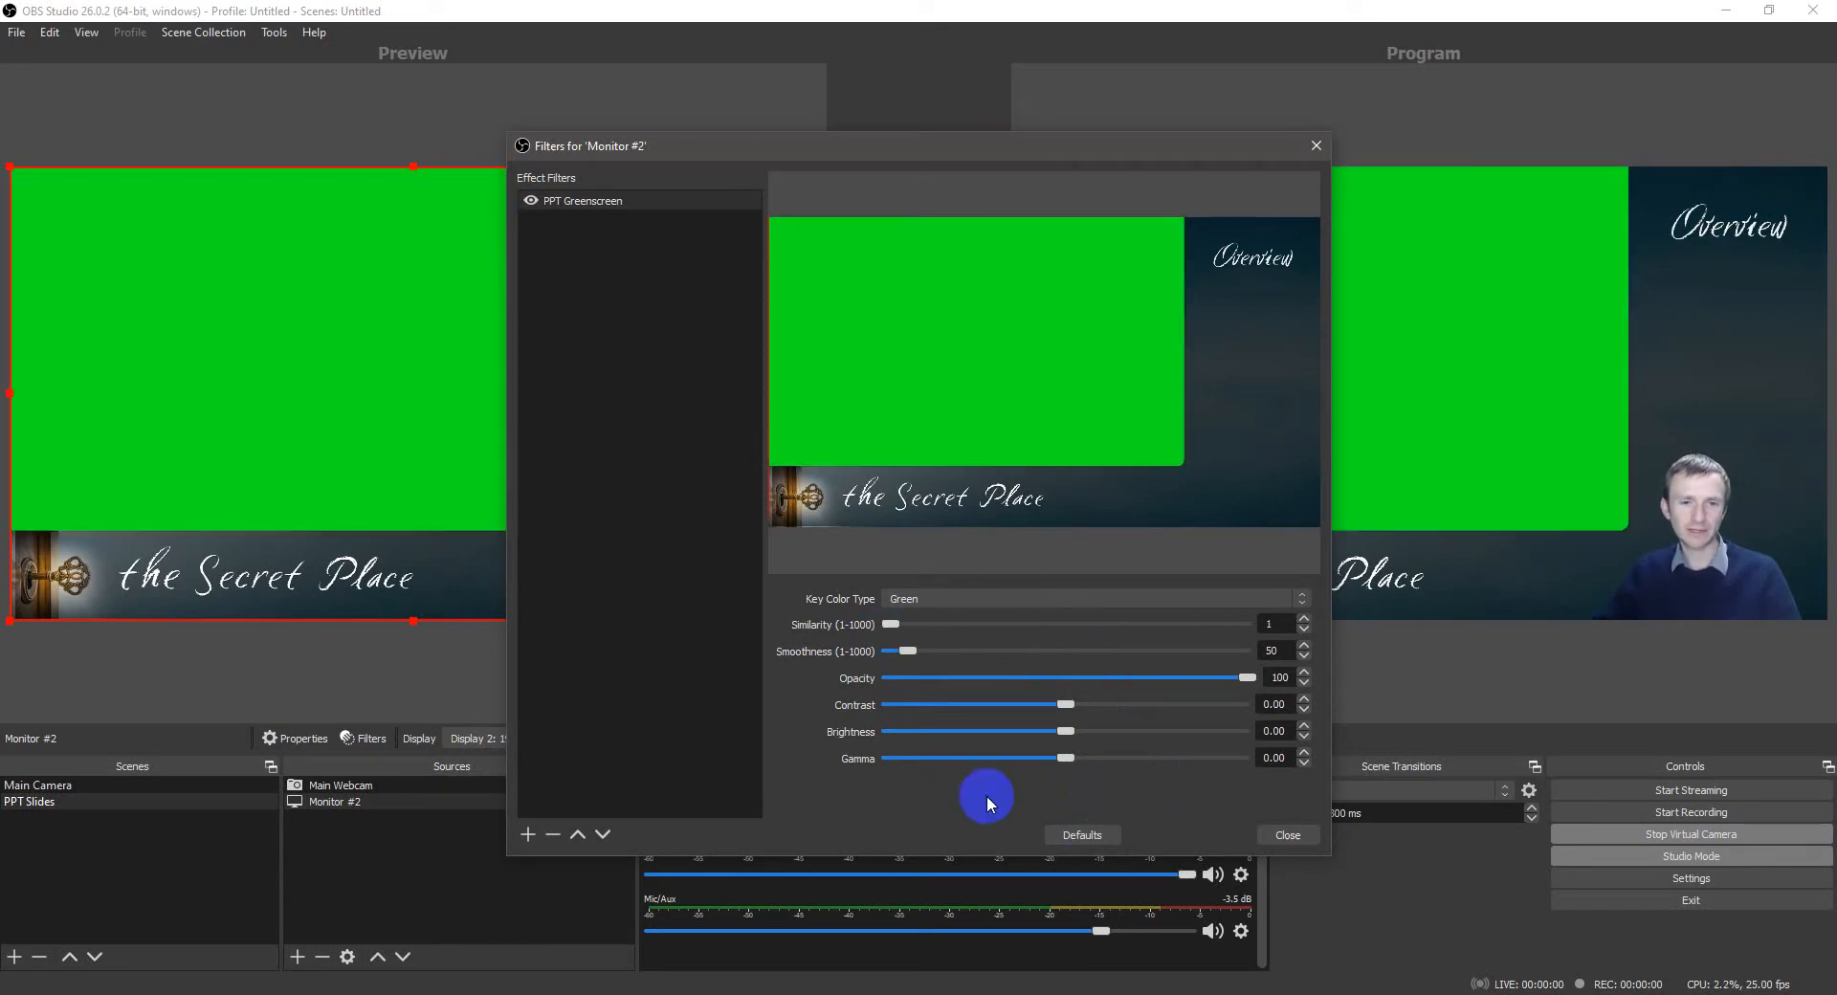
mouse_move(989, 218)
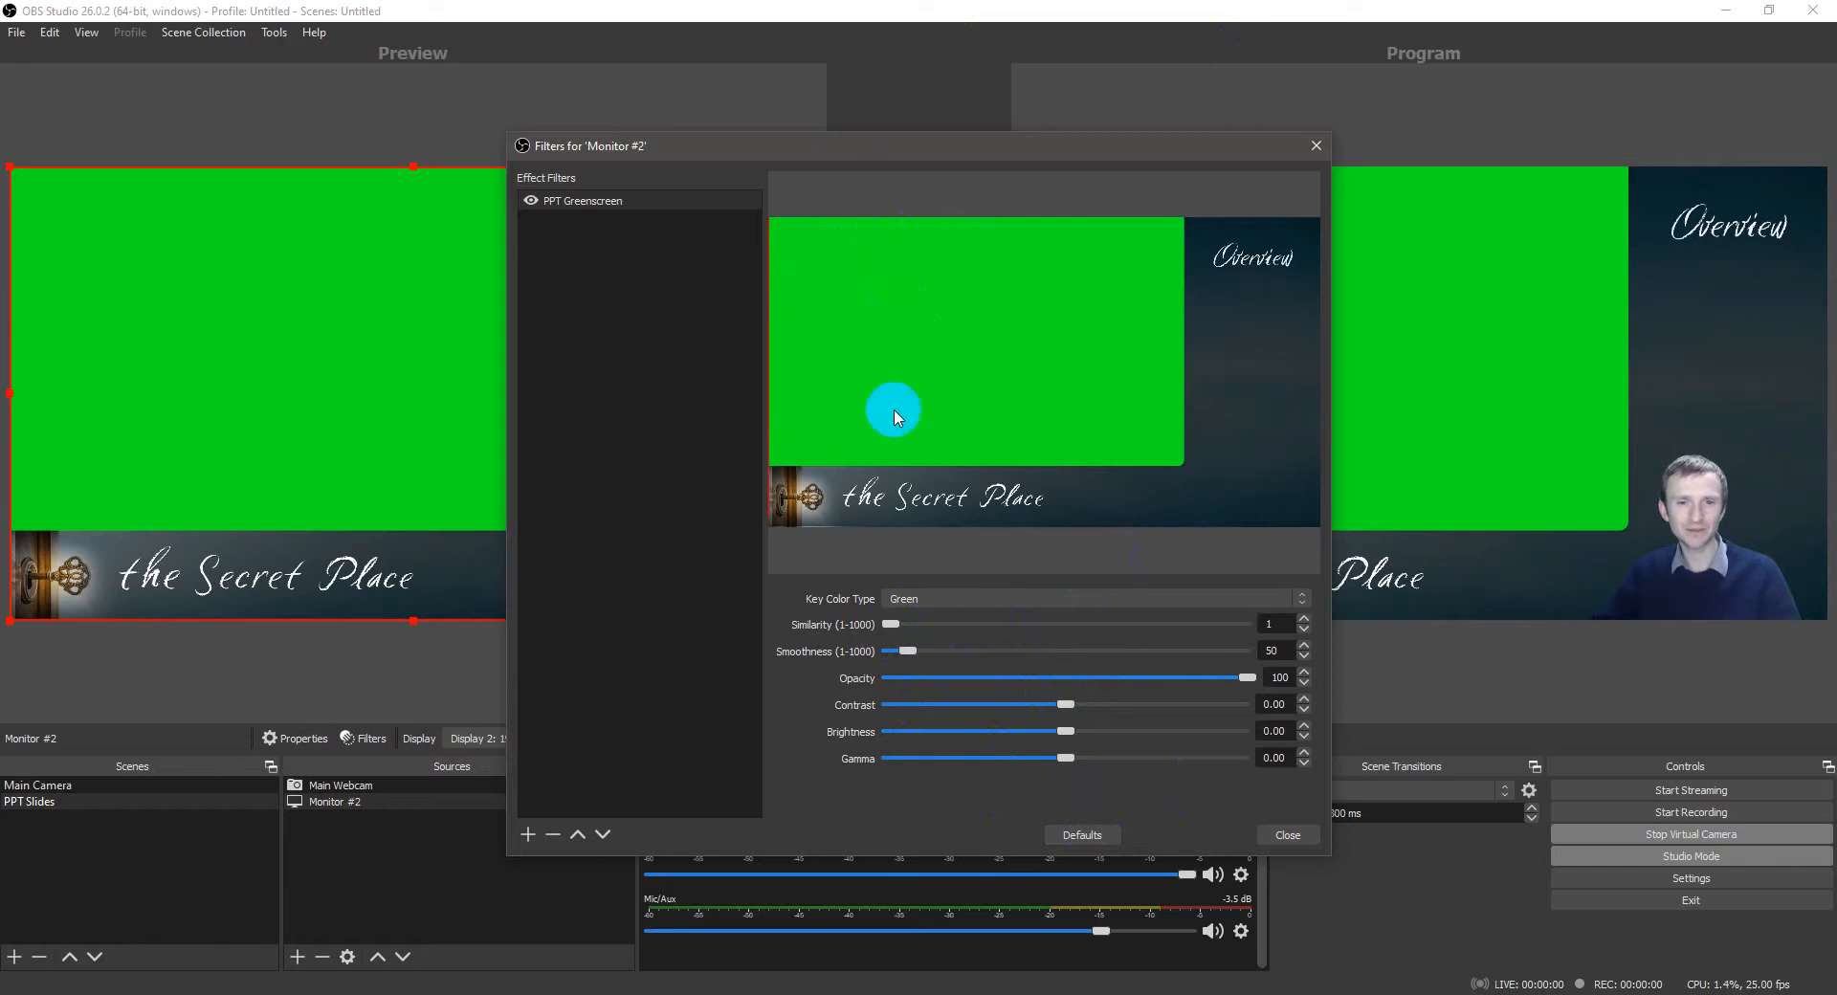
Step: Switch to a custom key colour, inspect the Key Color picker and cancel it unchanged
left_click(1093, 599)
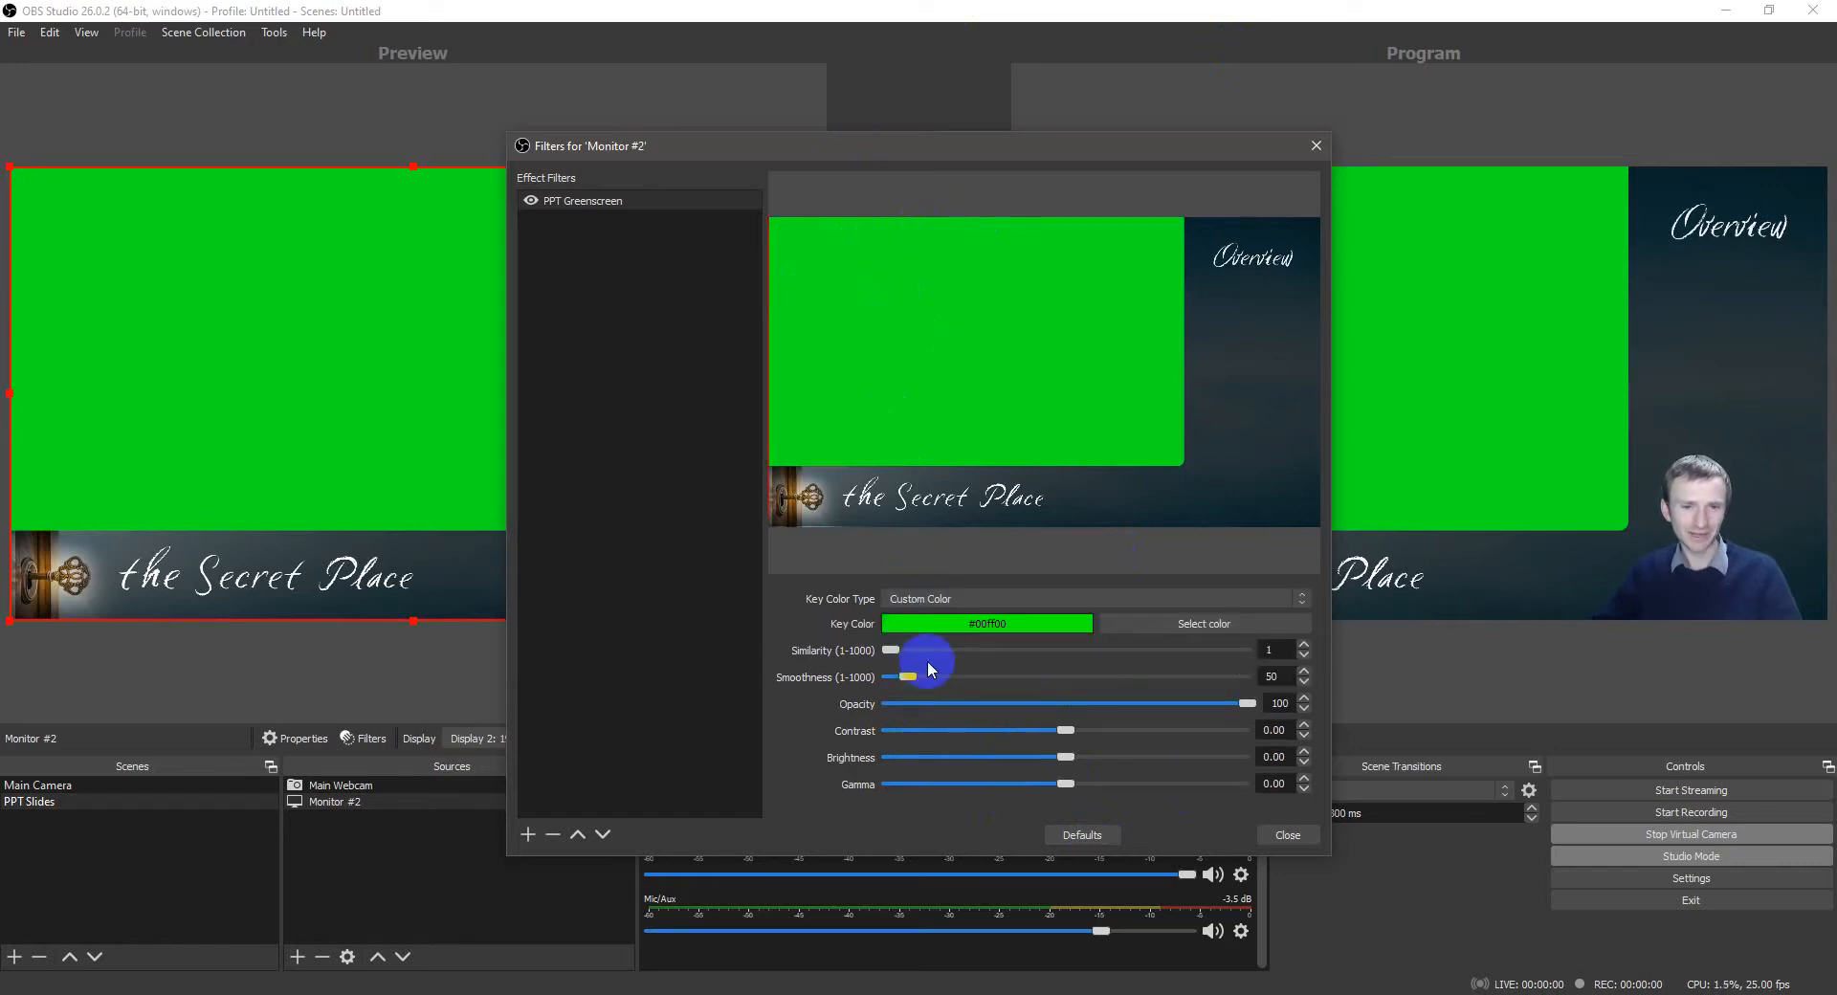
left_click(1204, 624)
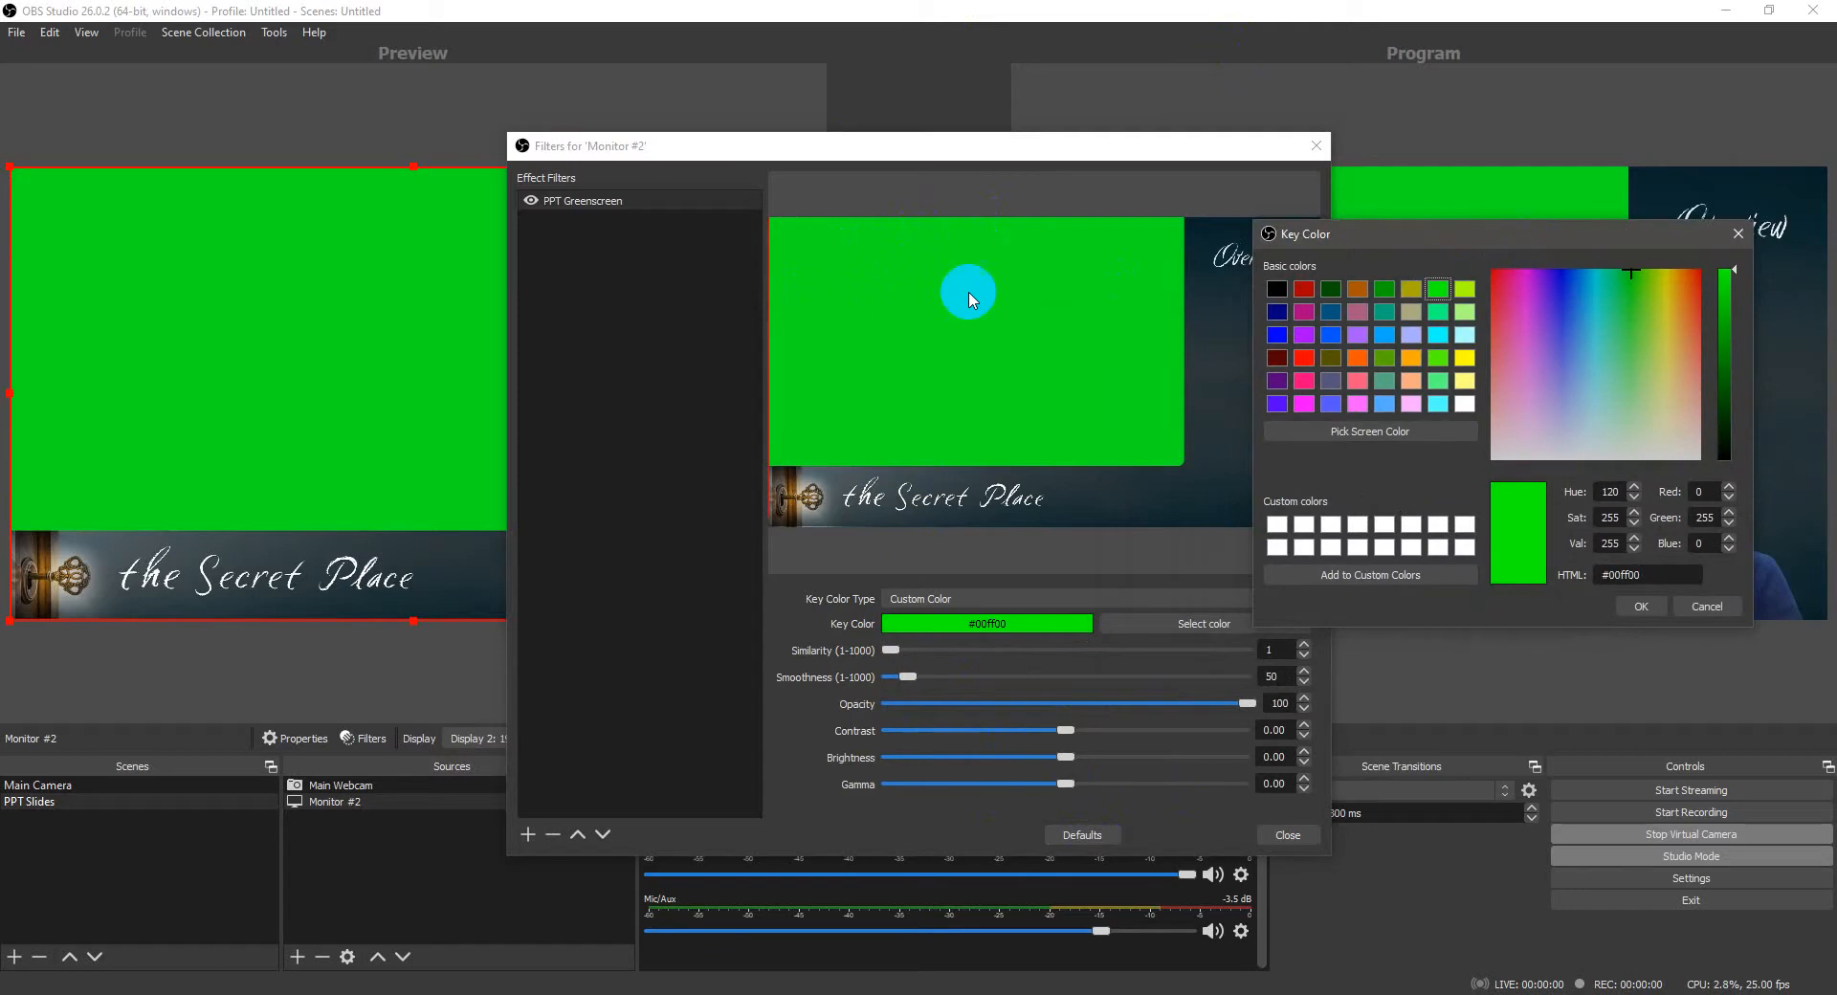
mouse_move(1090, 354)
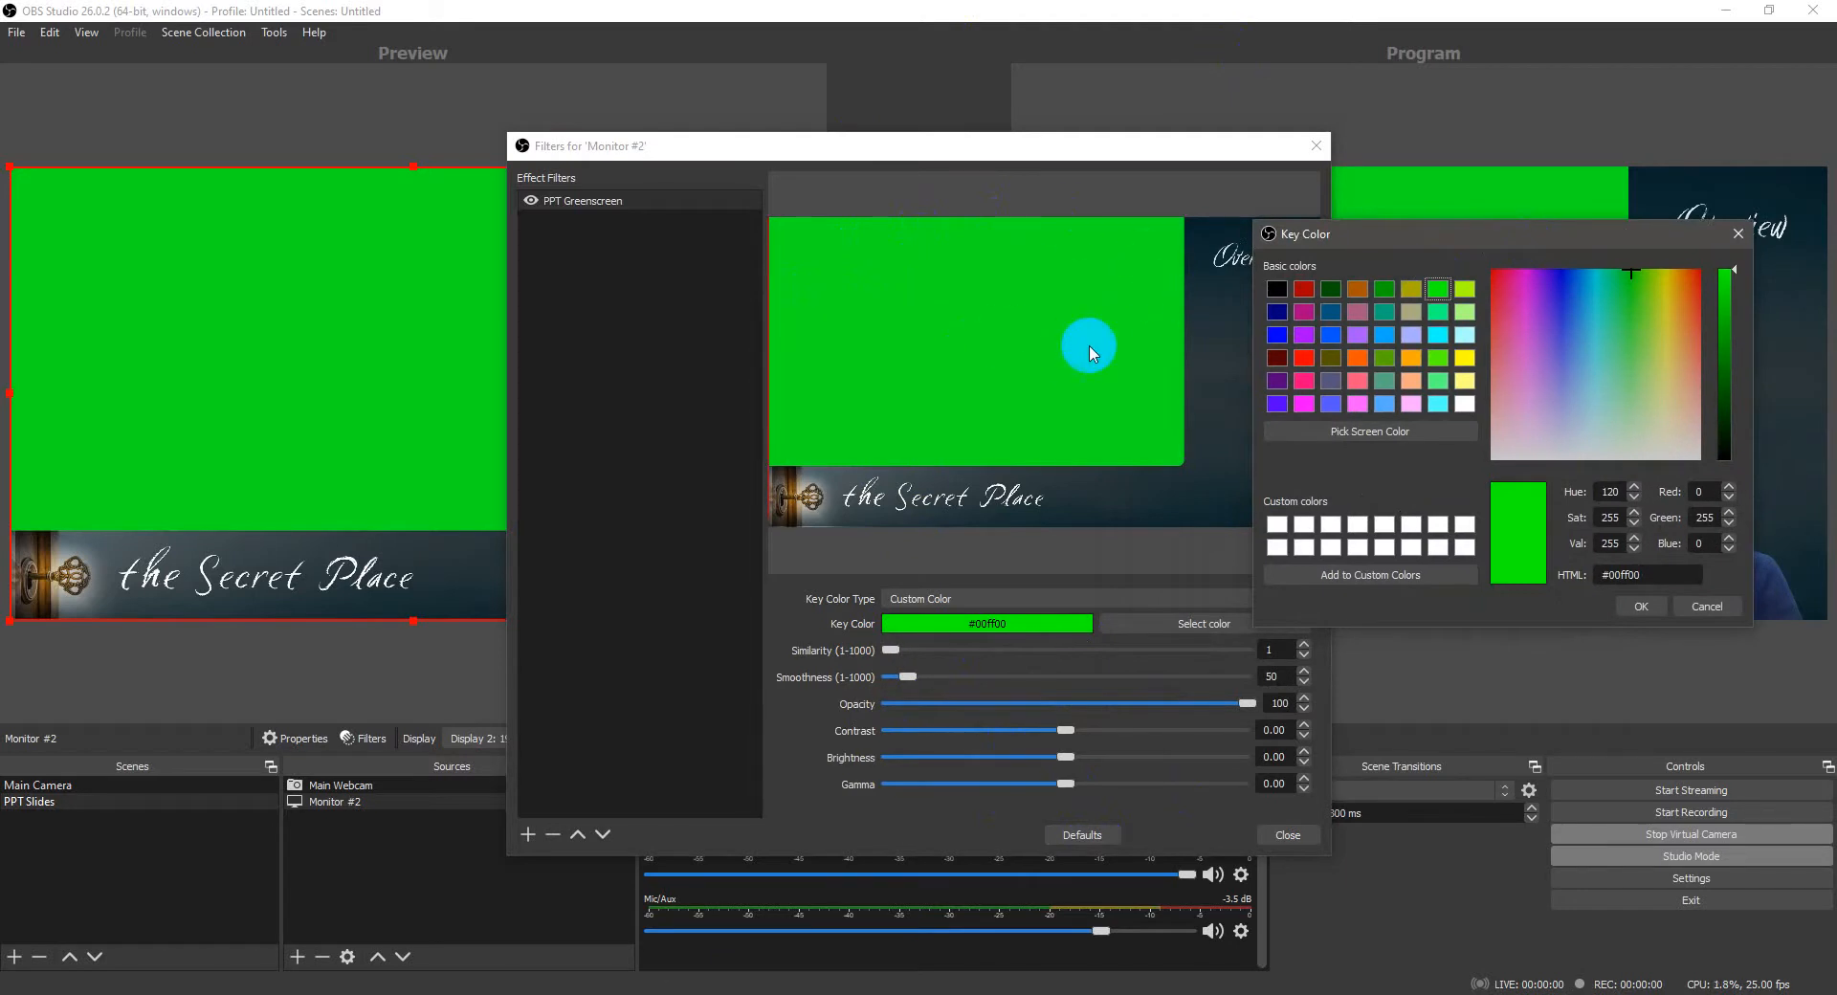
mouse_move(1058, 371)
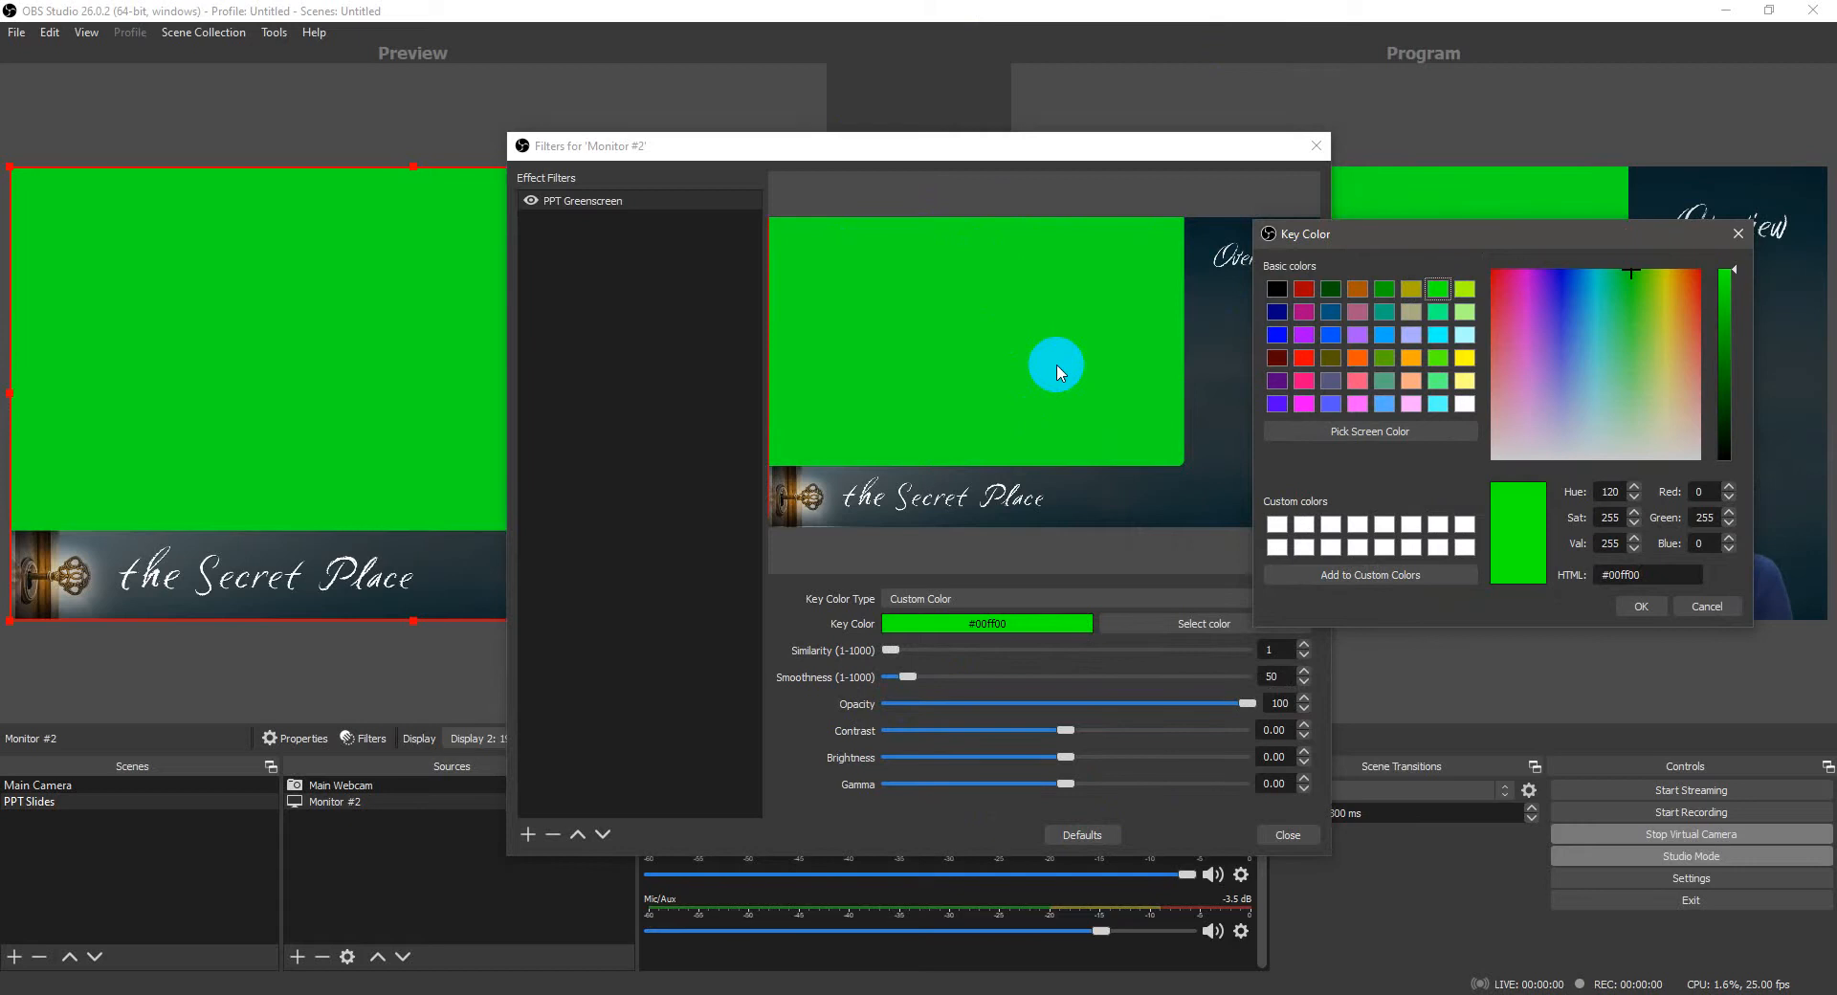
mouse_move(1081, 373)
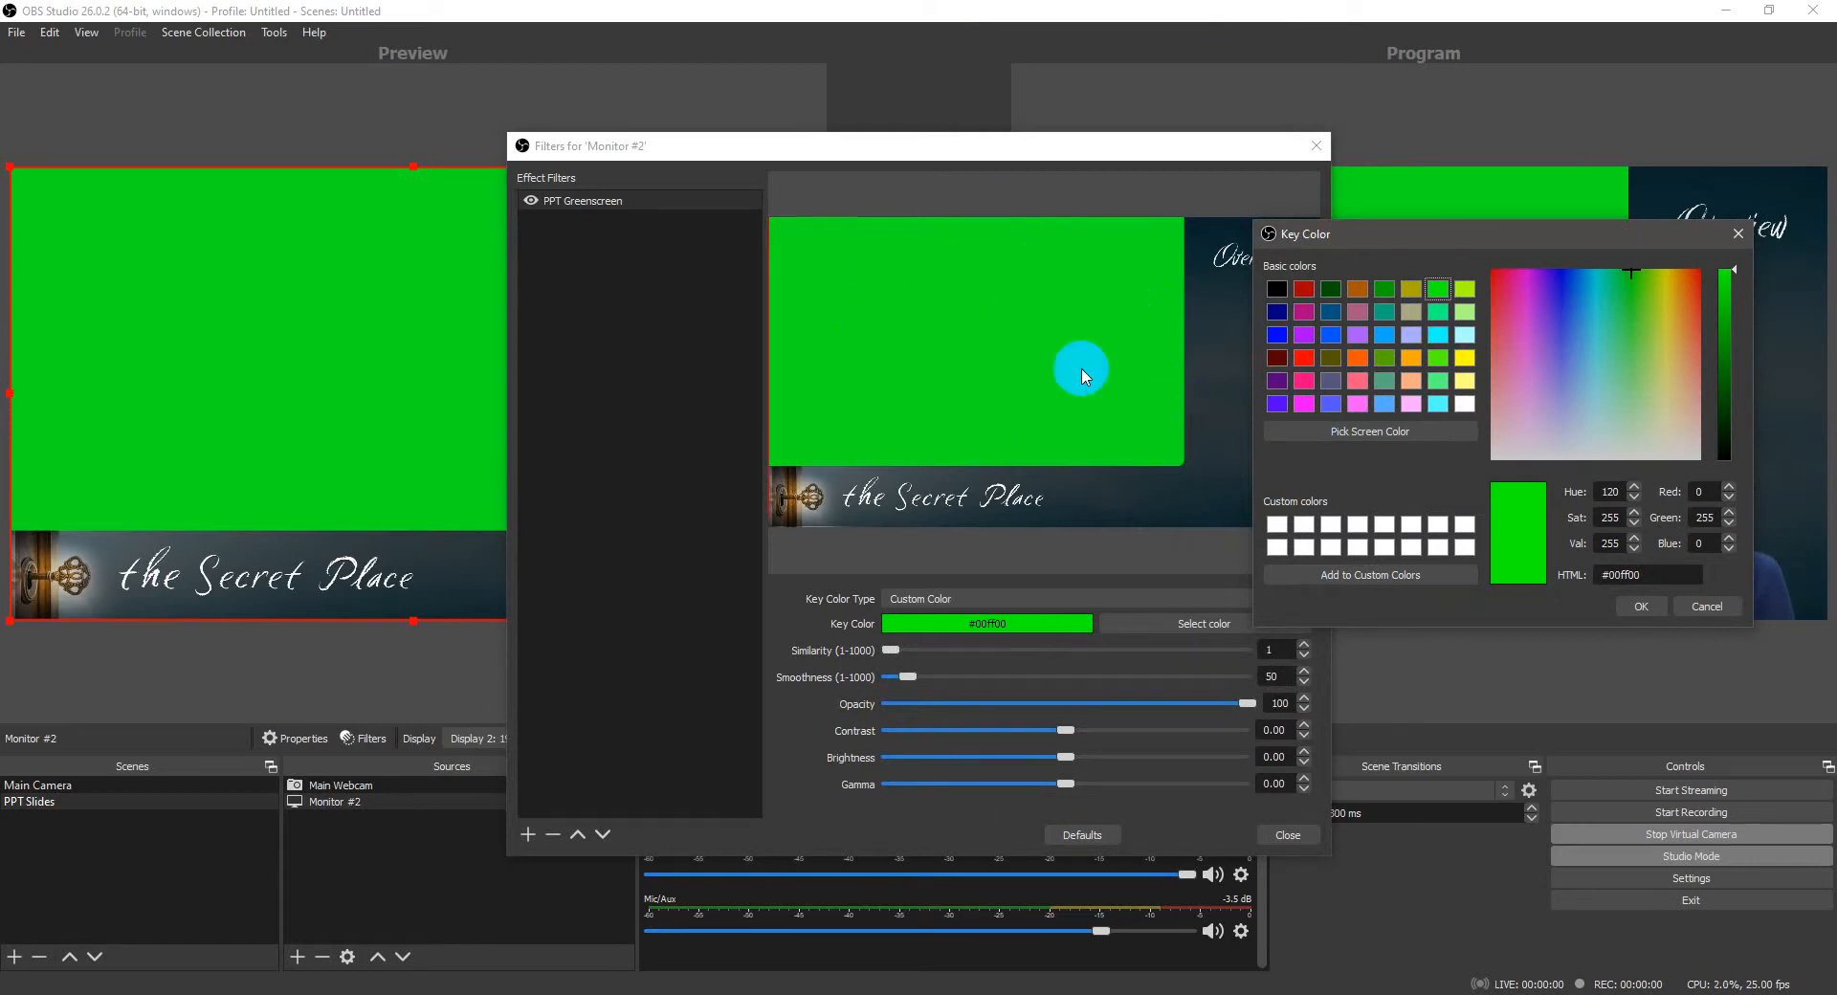
mouse_move(1056, 370)
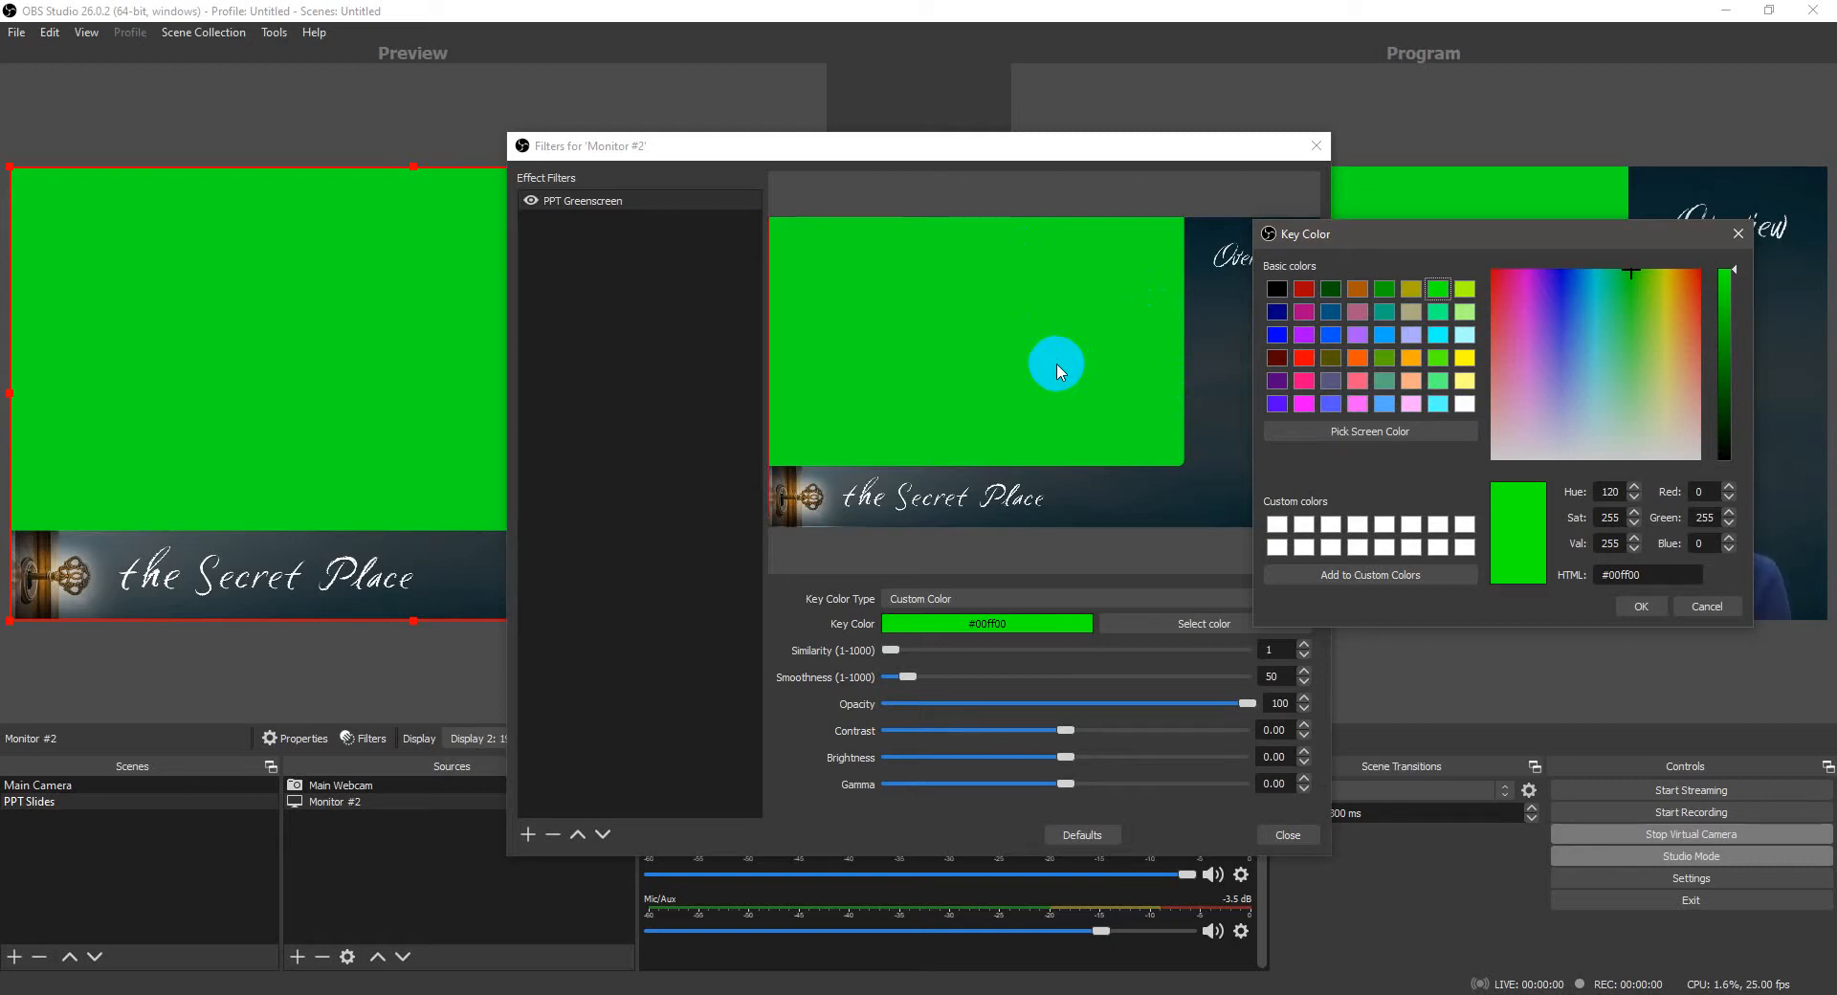
mouse_move(1230, 426)
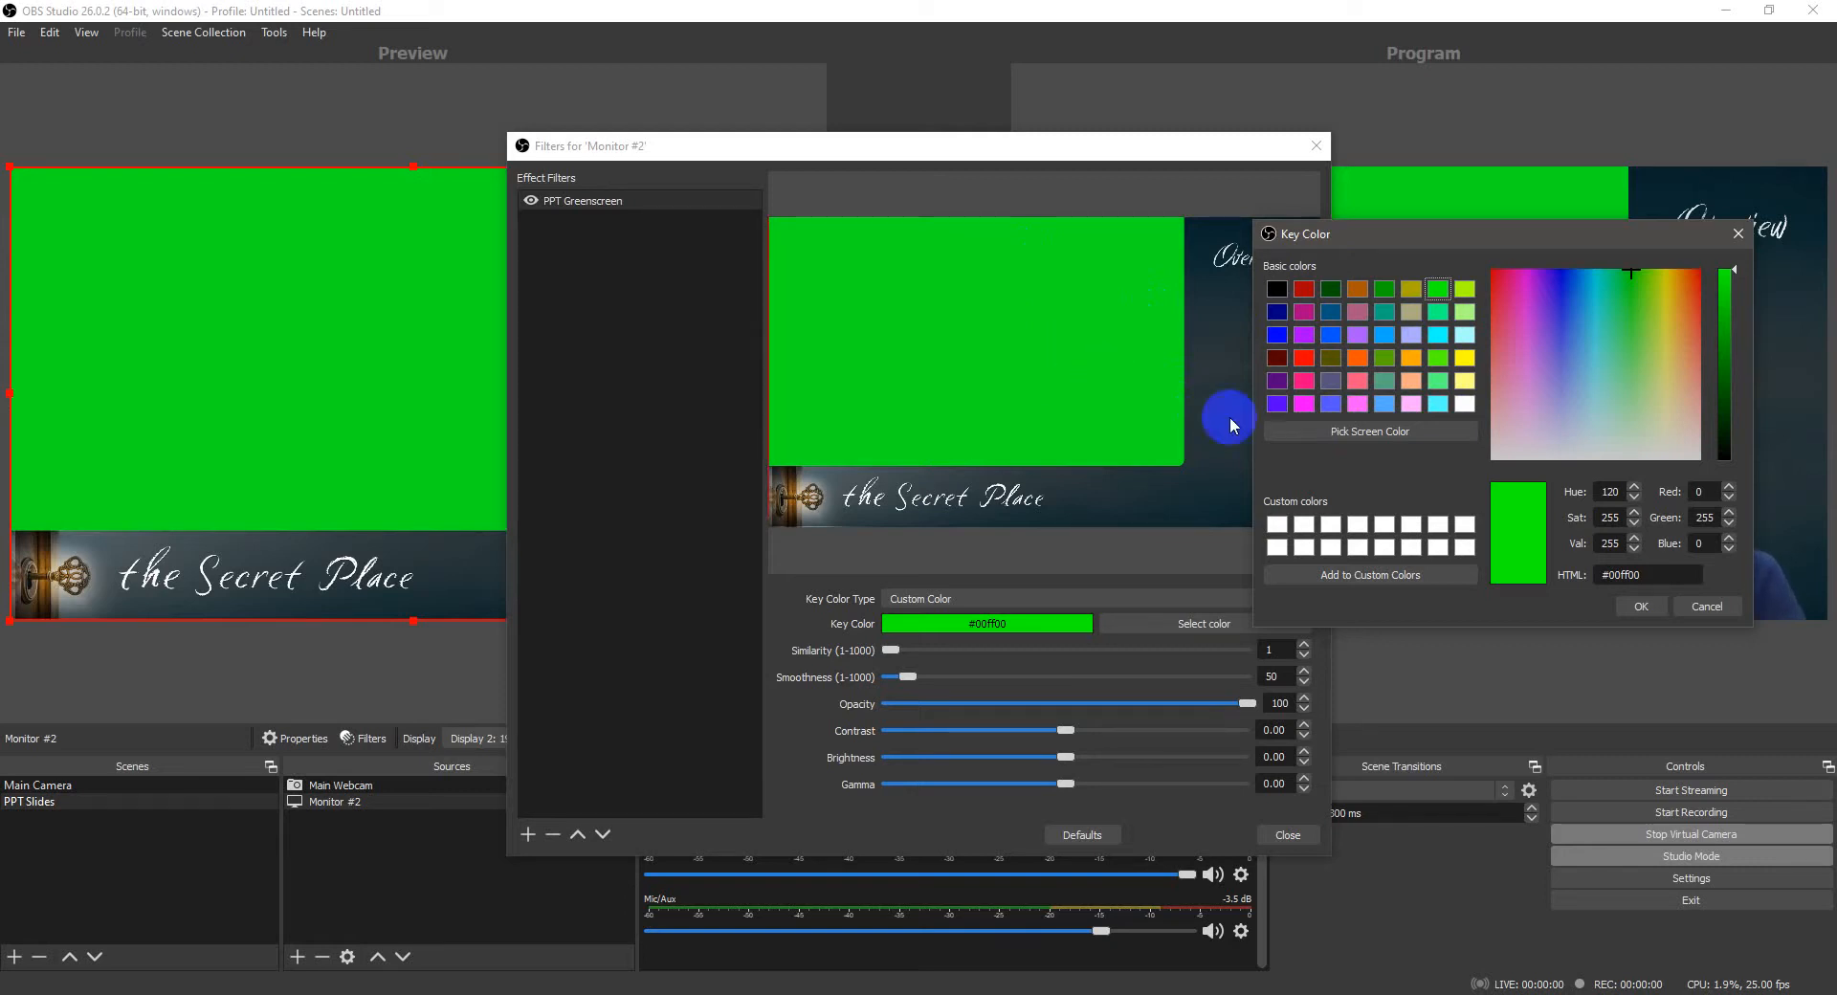
mouse_move(1419, 253)
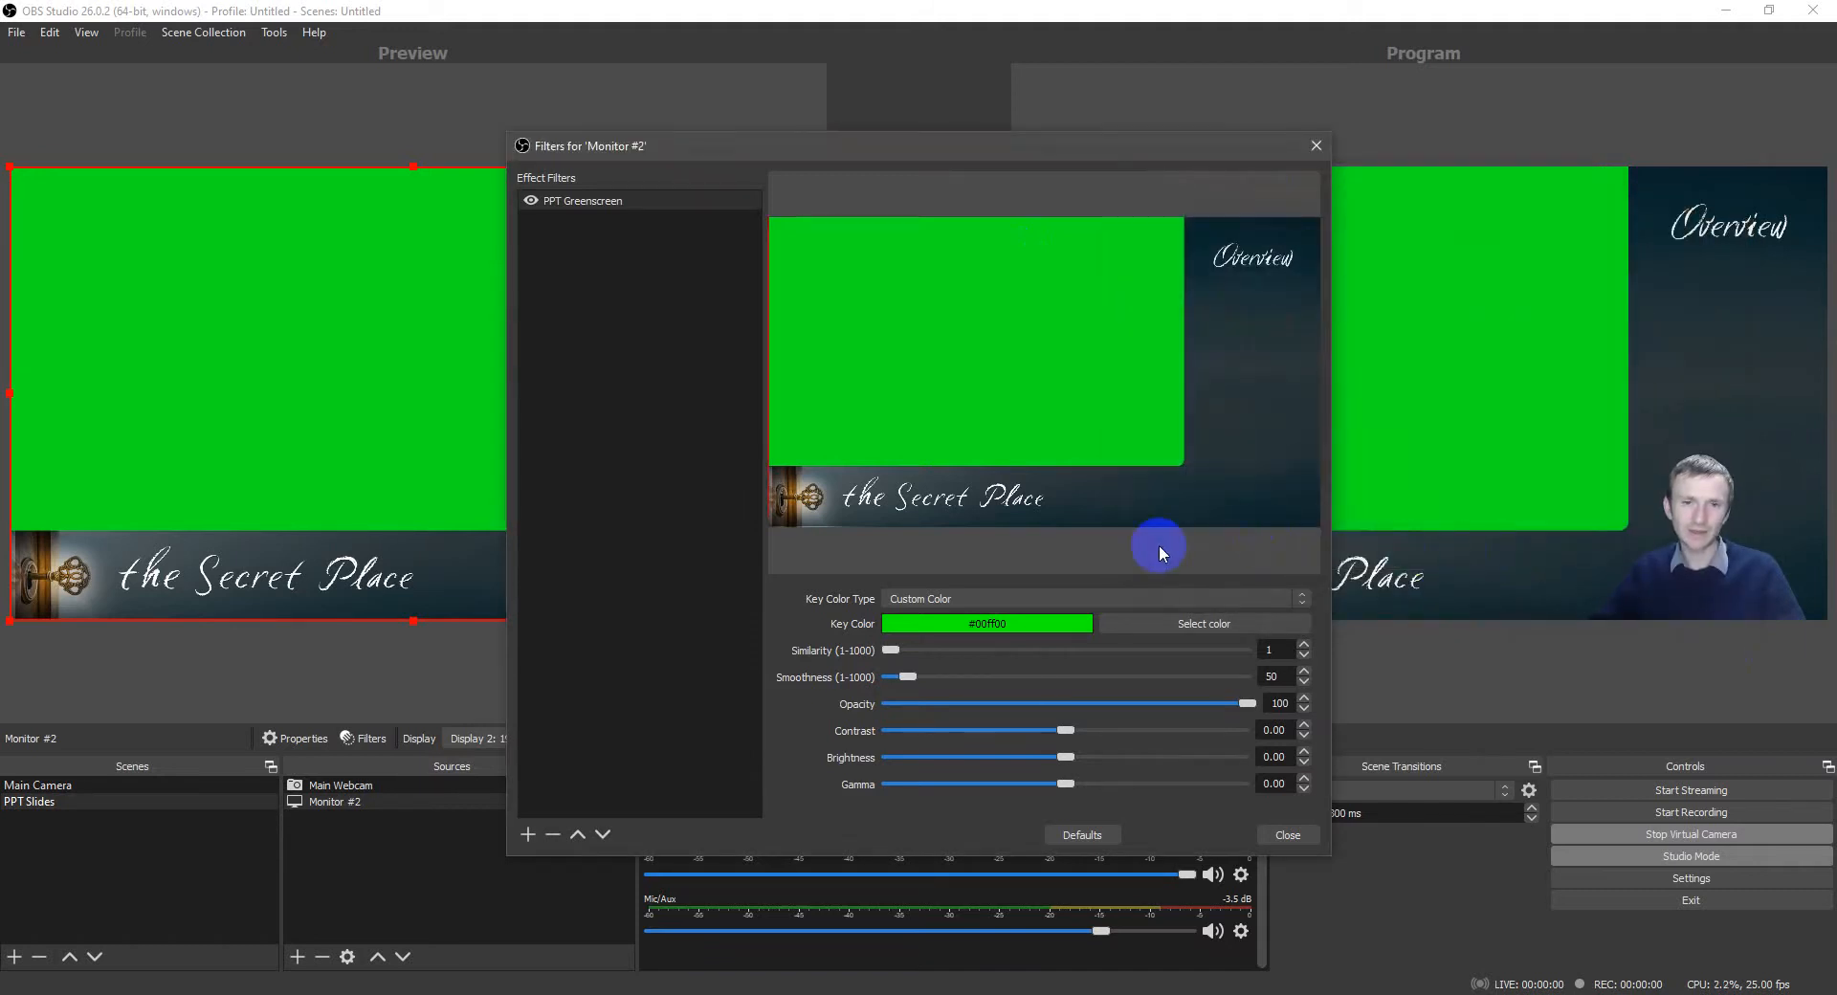
mouse_move(1228, 658)
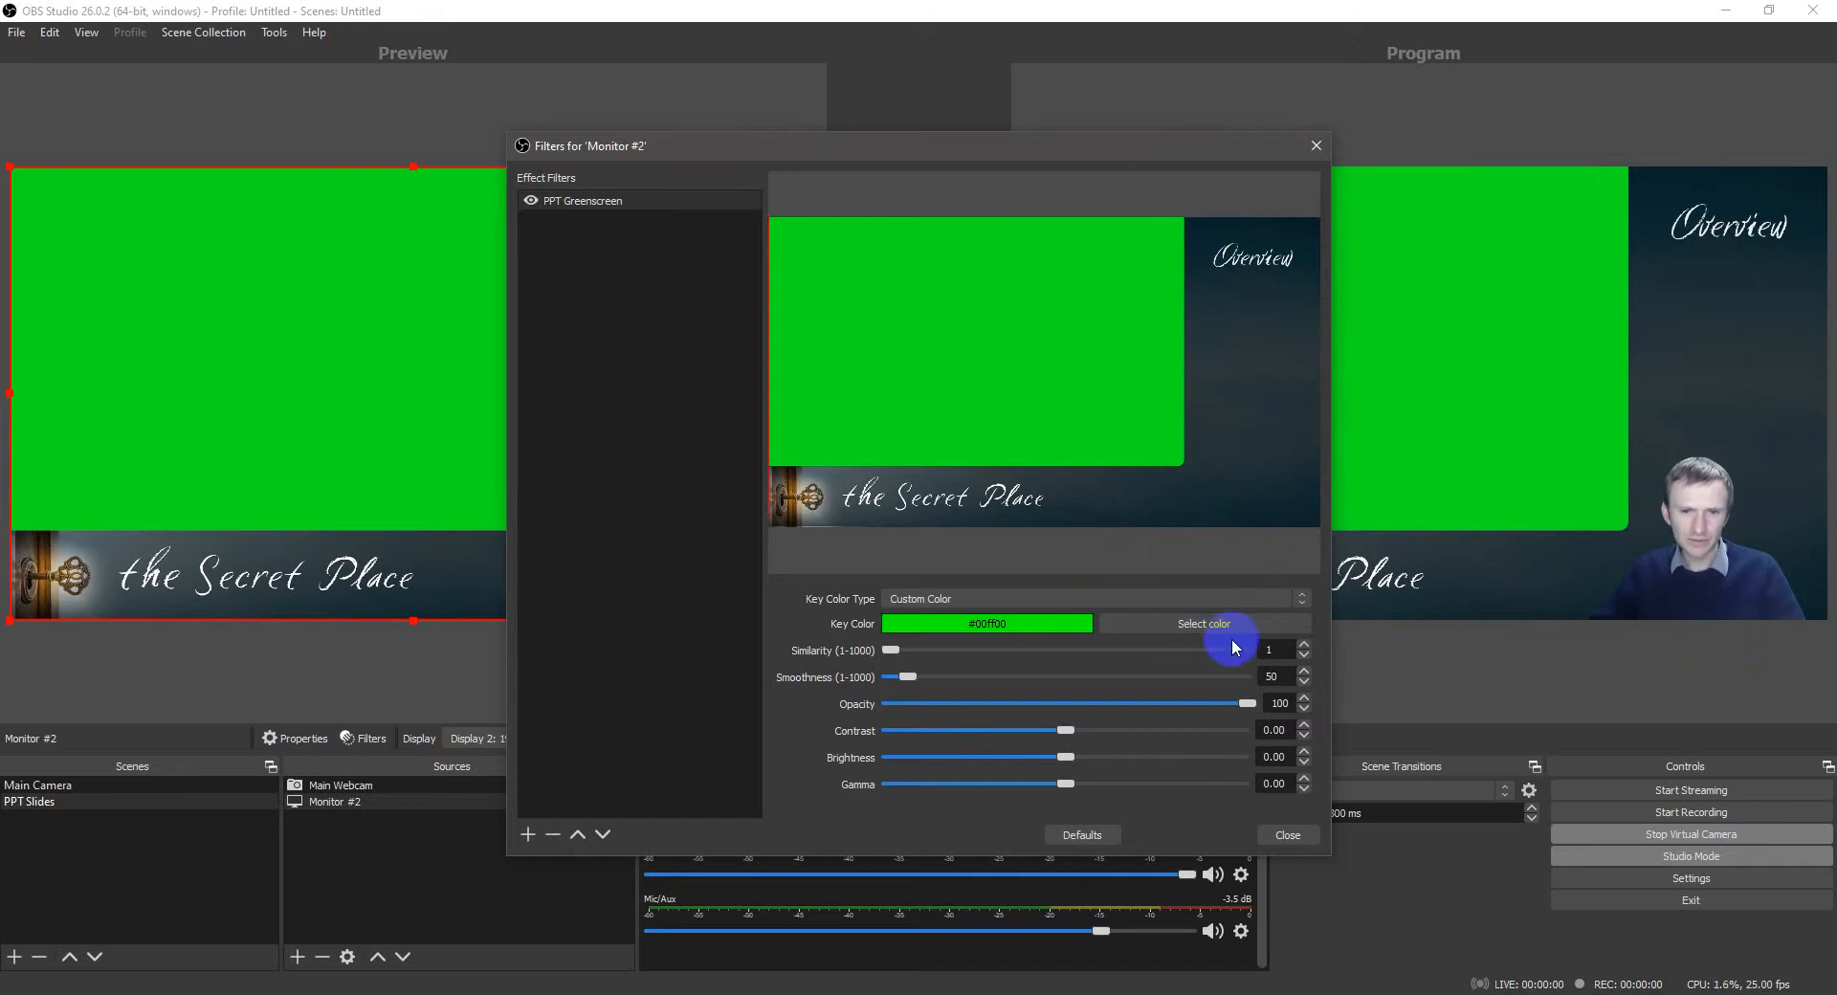
left_click(1203, 624)
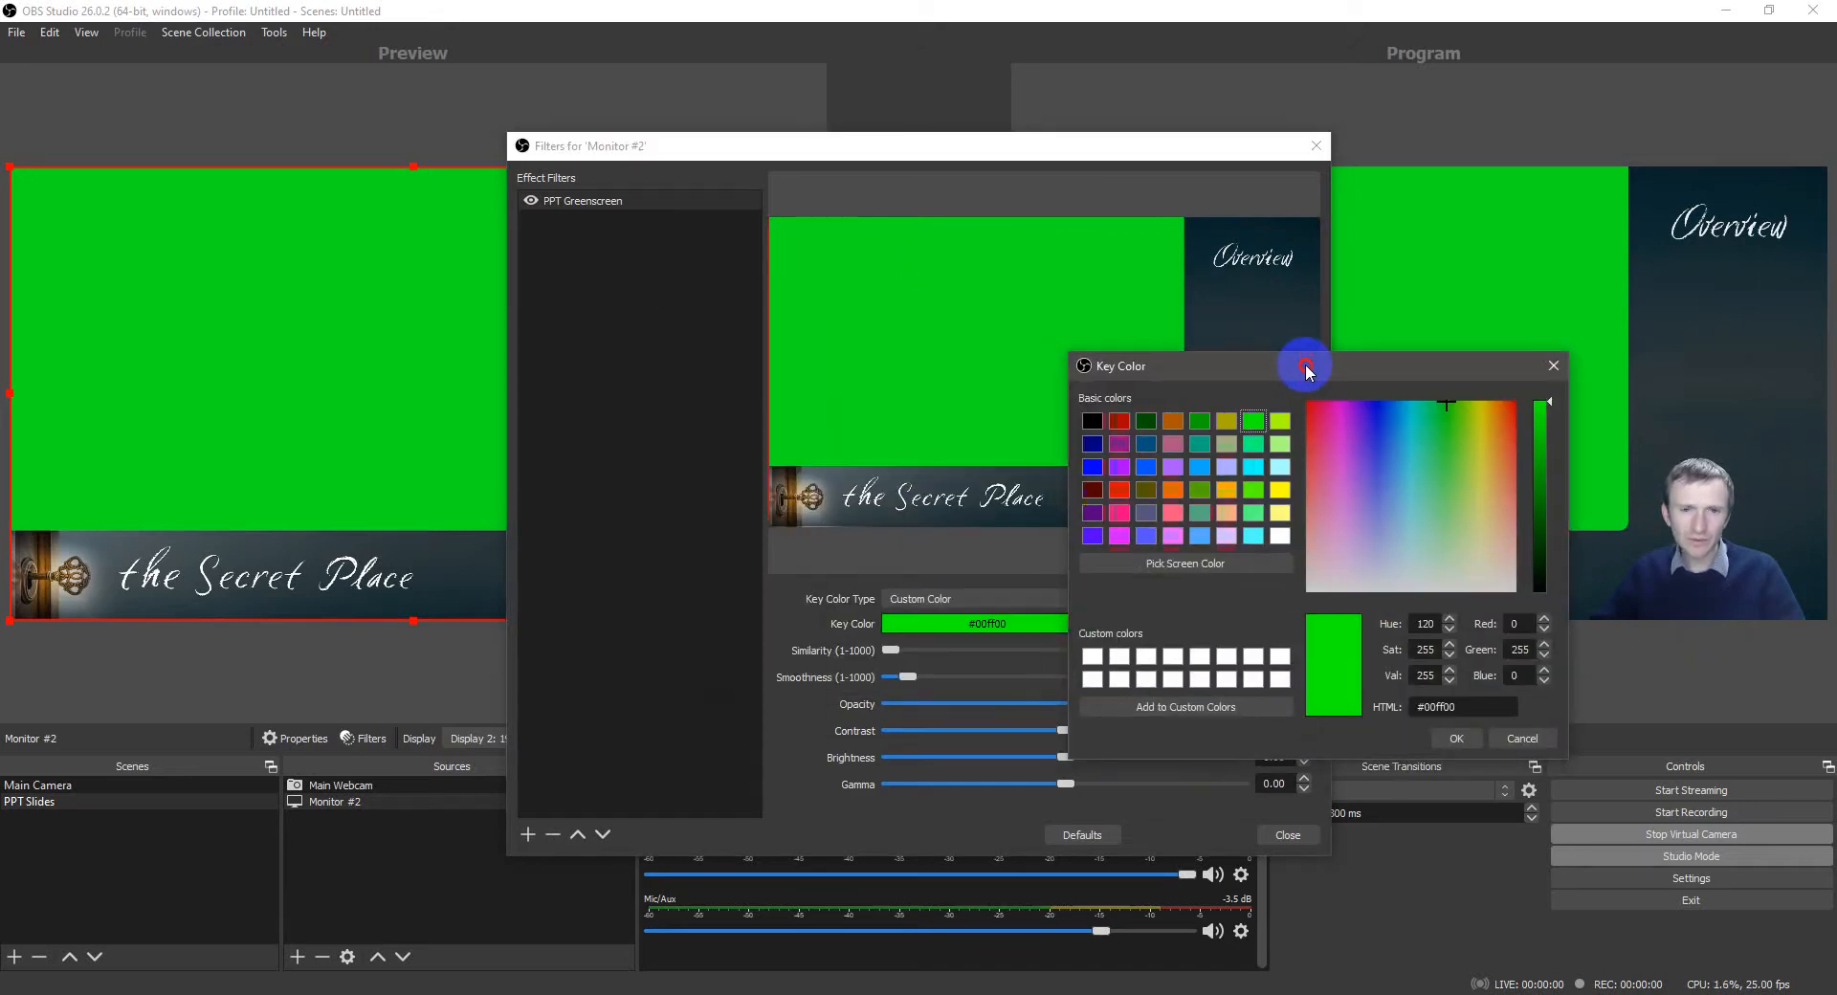
left_click_drag(1305, 364, 1159, 334)
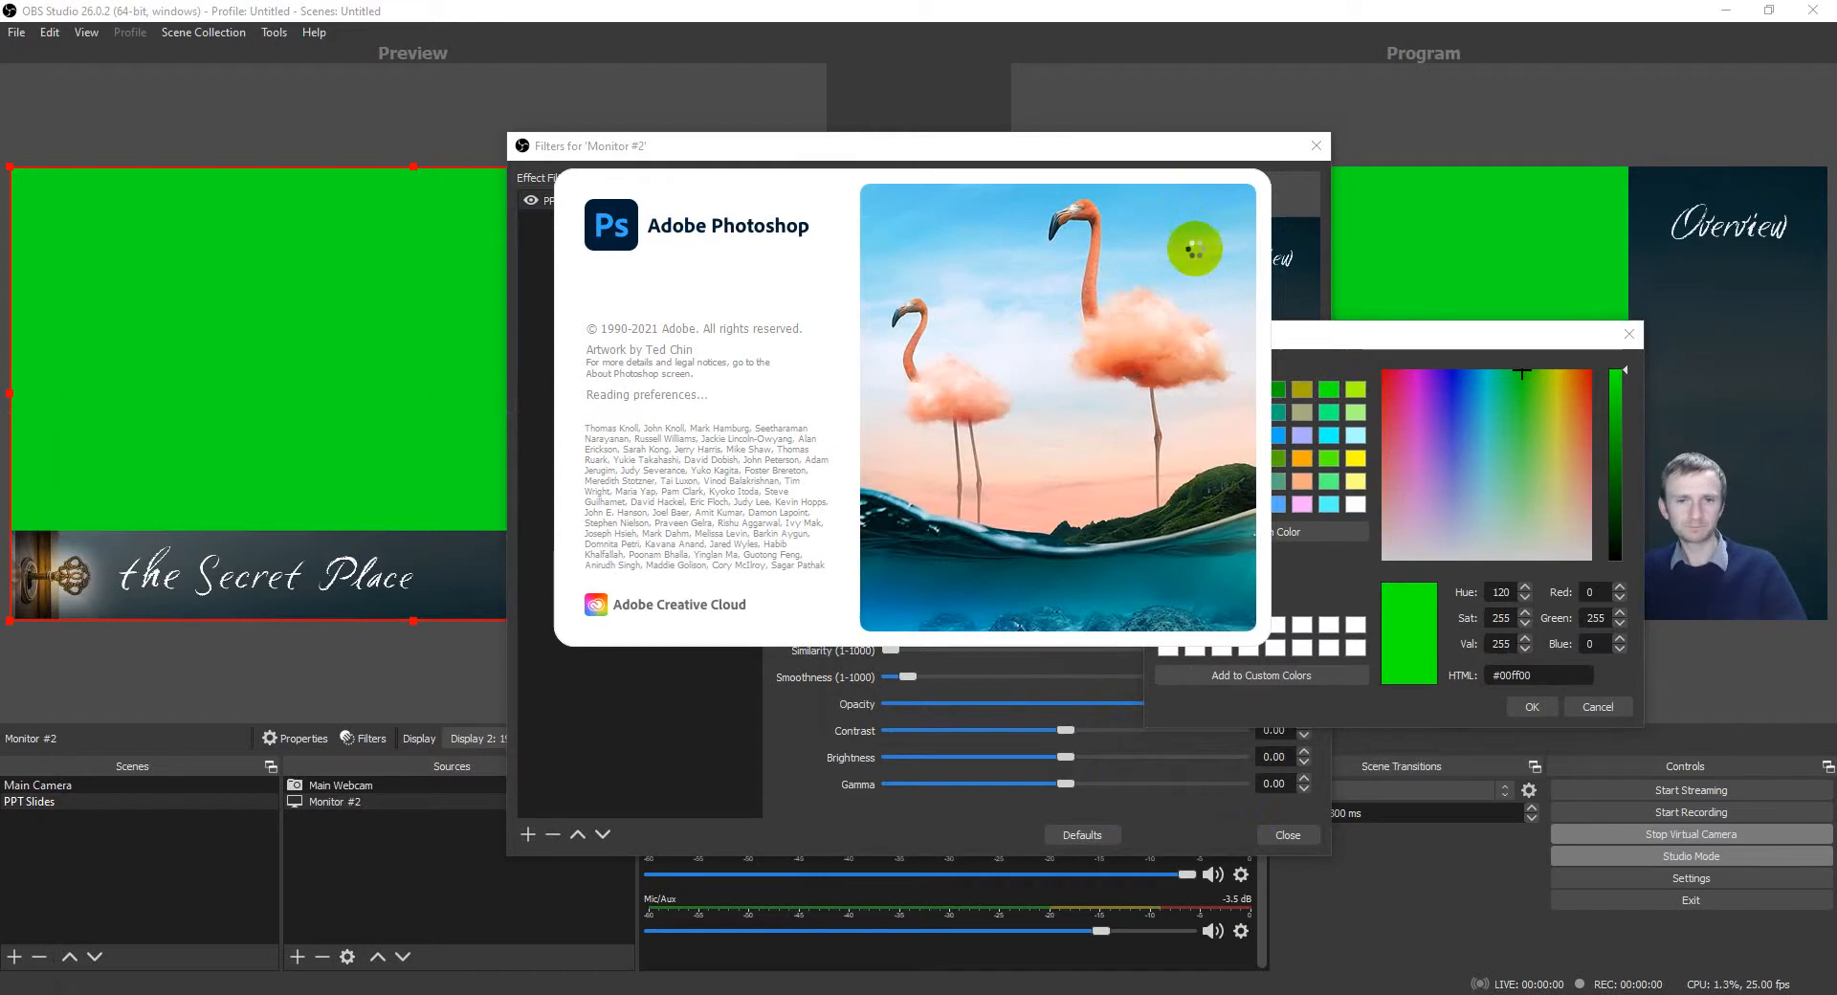
mouse_move(1335, 339)
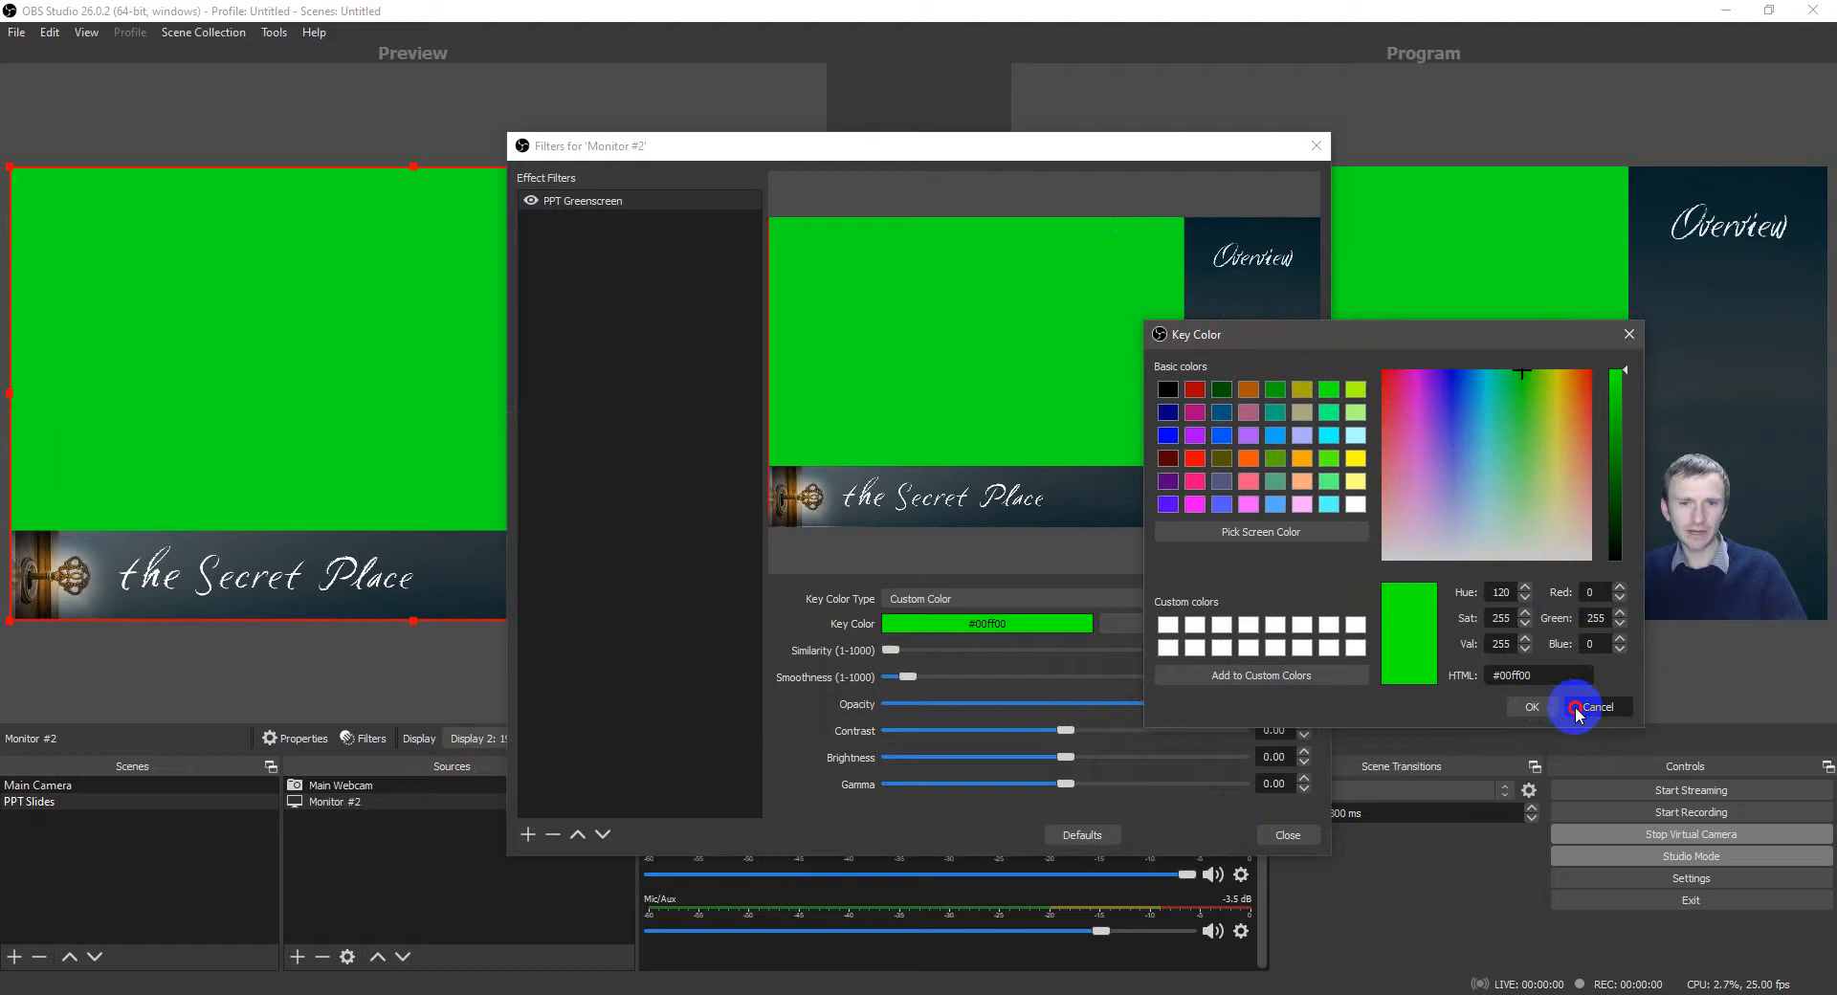
left_click(1582, 708)
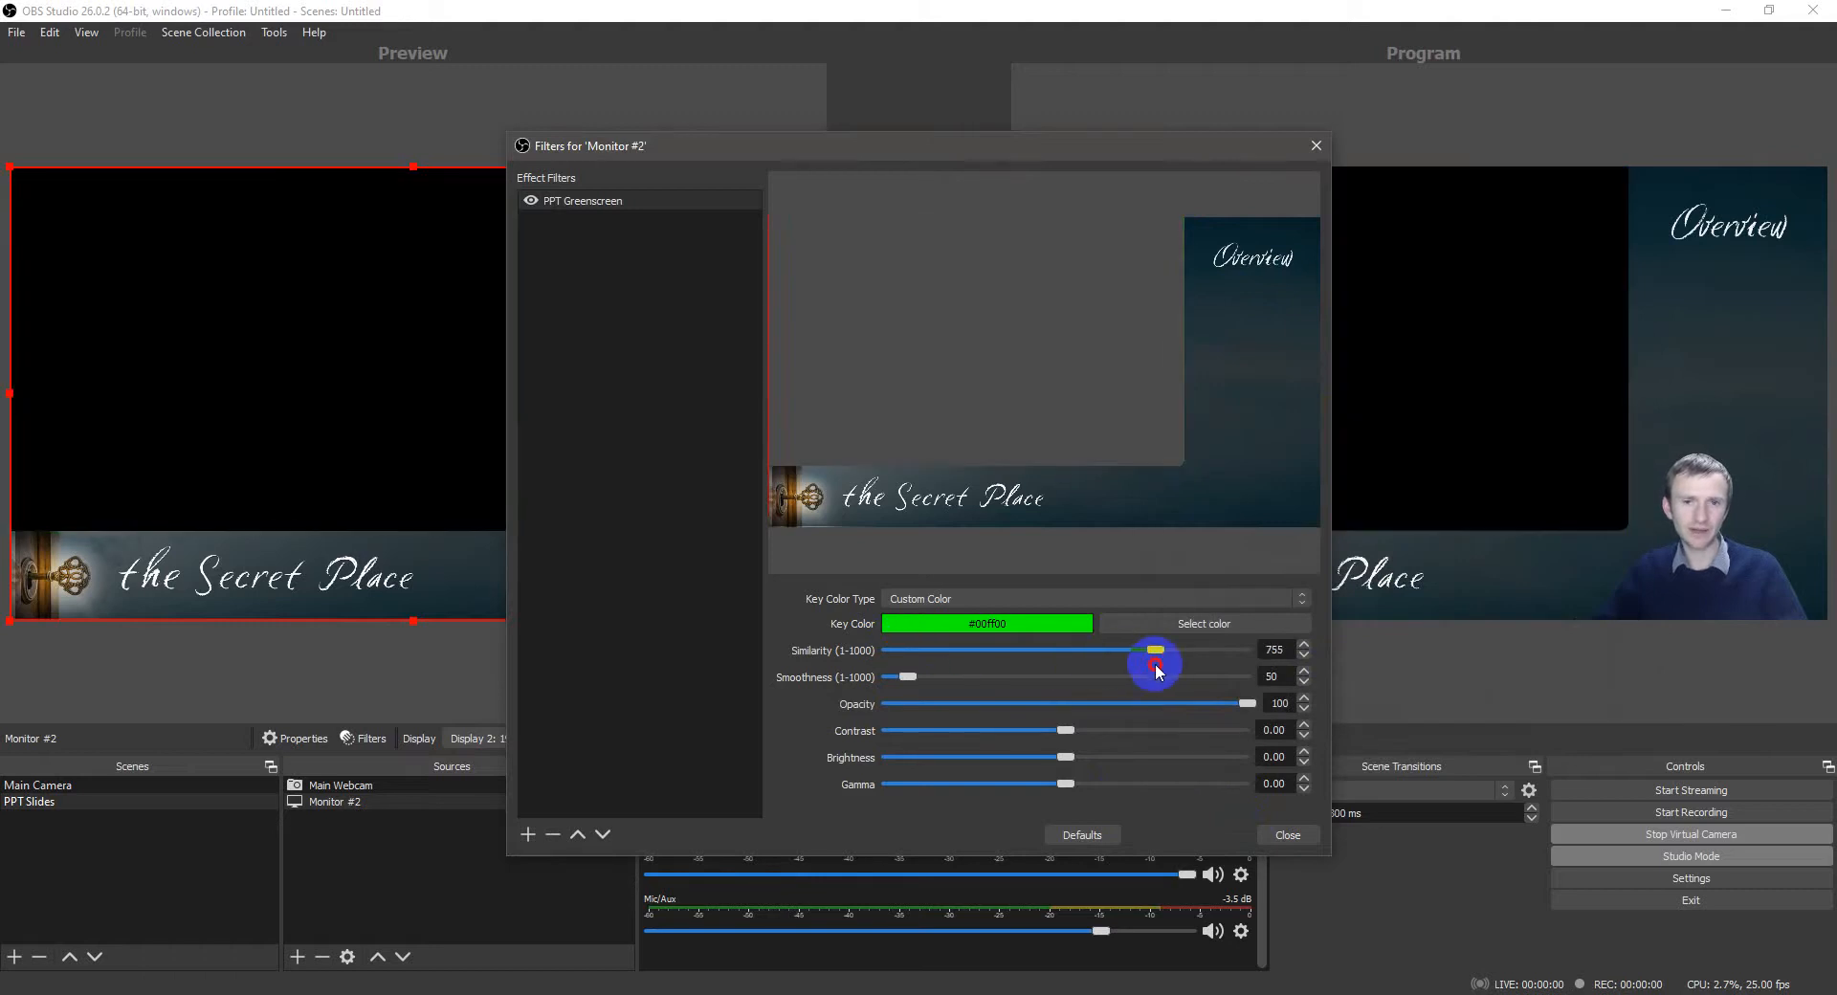
Step: Raise Similarity to about 755 so the slide's green box keys out to the webcam
left_click(1288, 834)
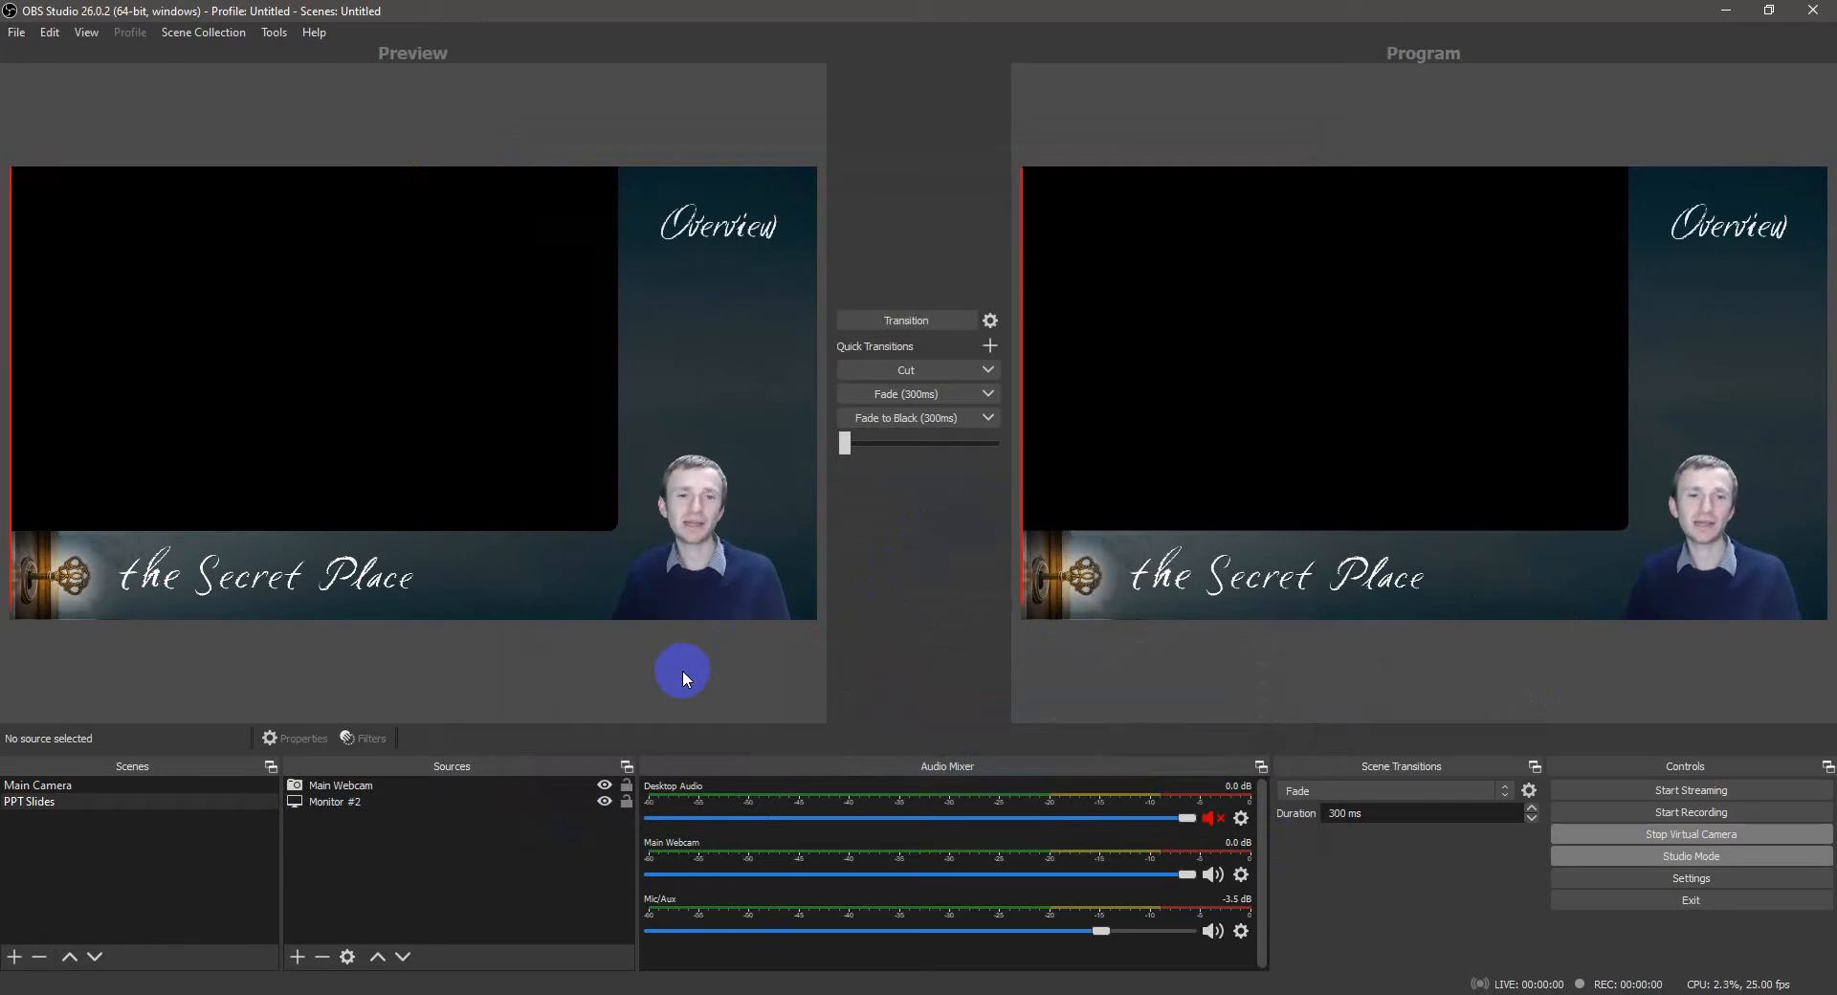
mouse_move(673, 888)
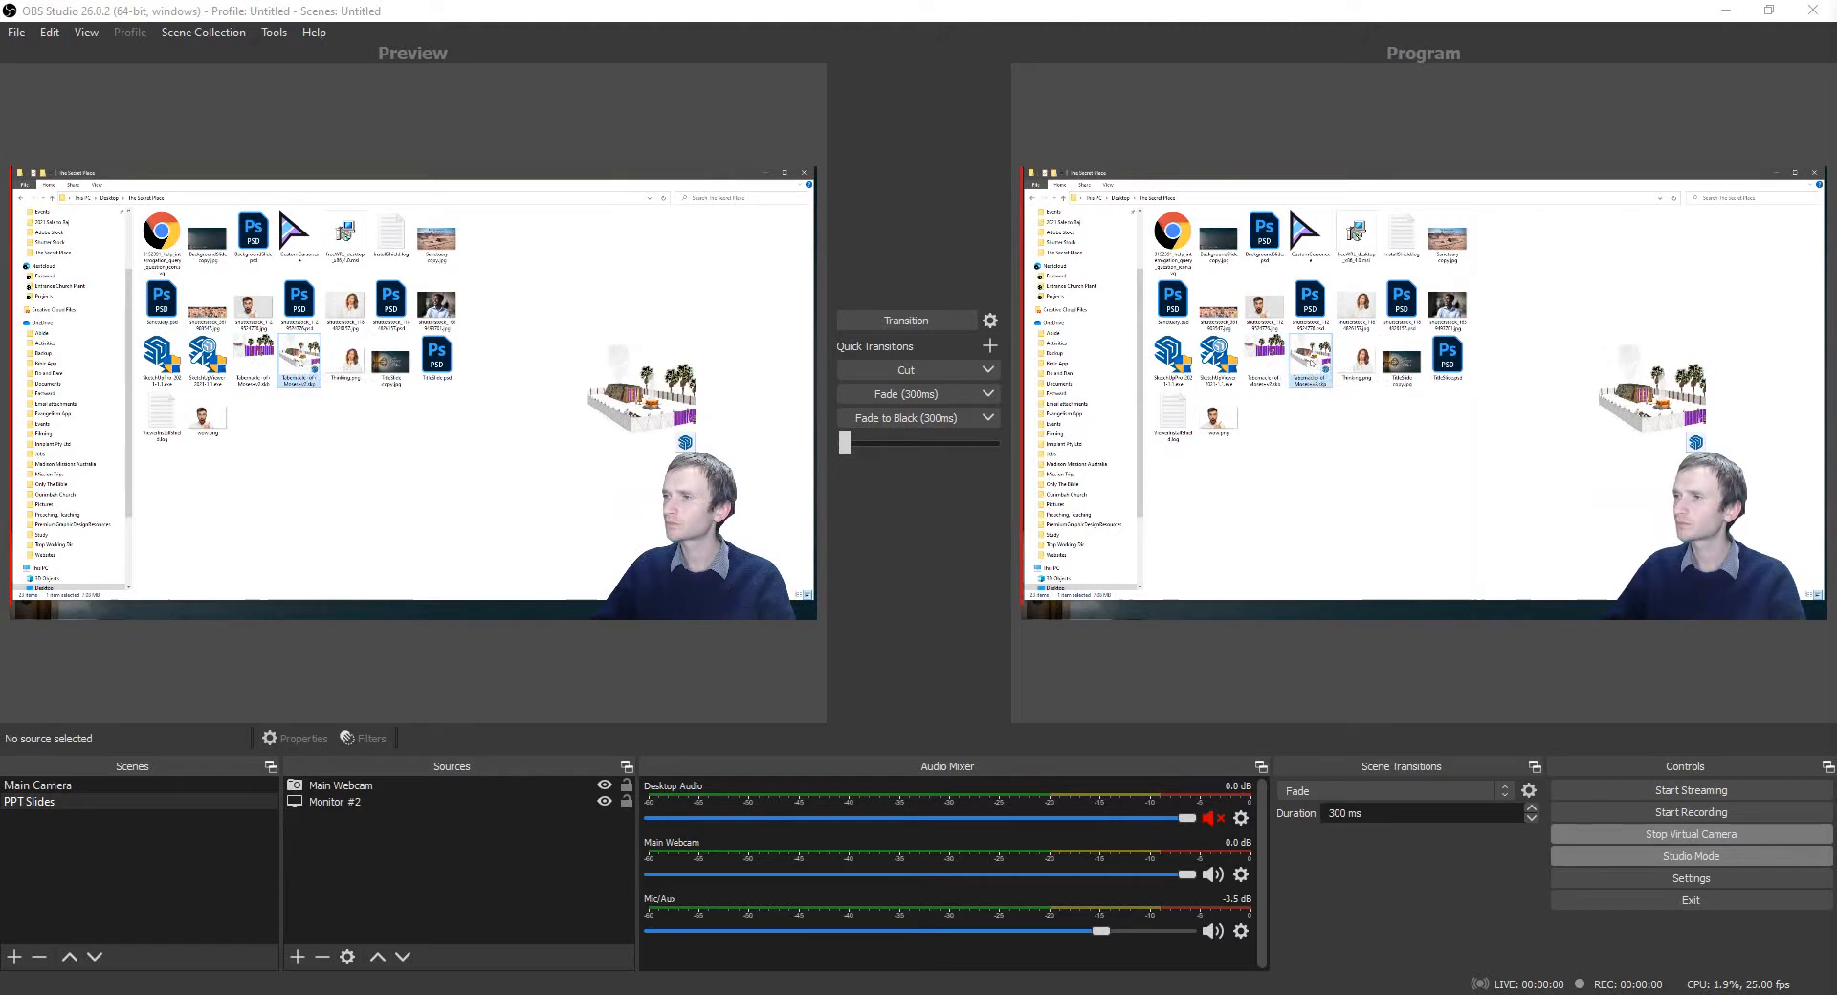
right_click(206, 356)
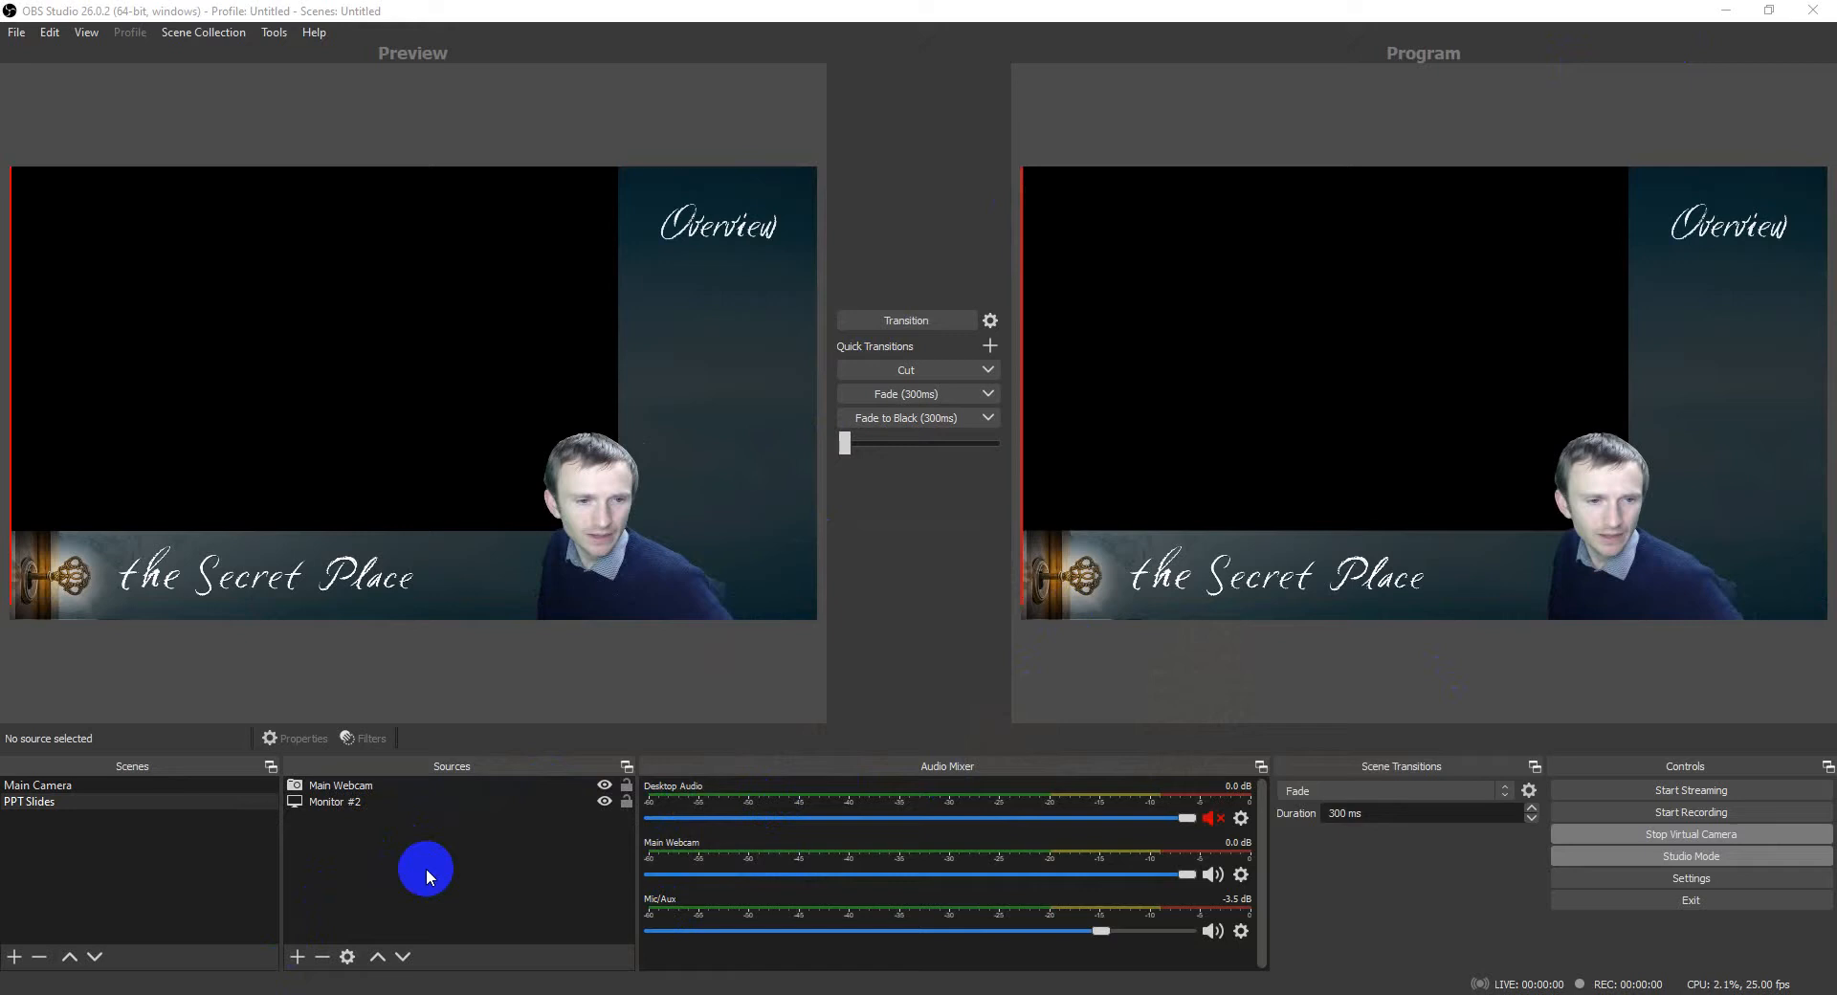
Step: Add a Window Capture source named 'Sketchup' capturing the SketchUp model window
left_click(302, 956)
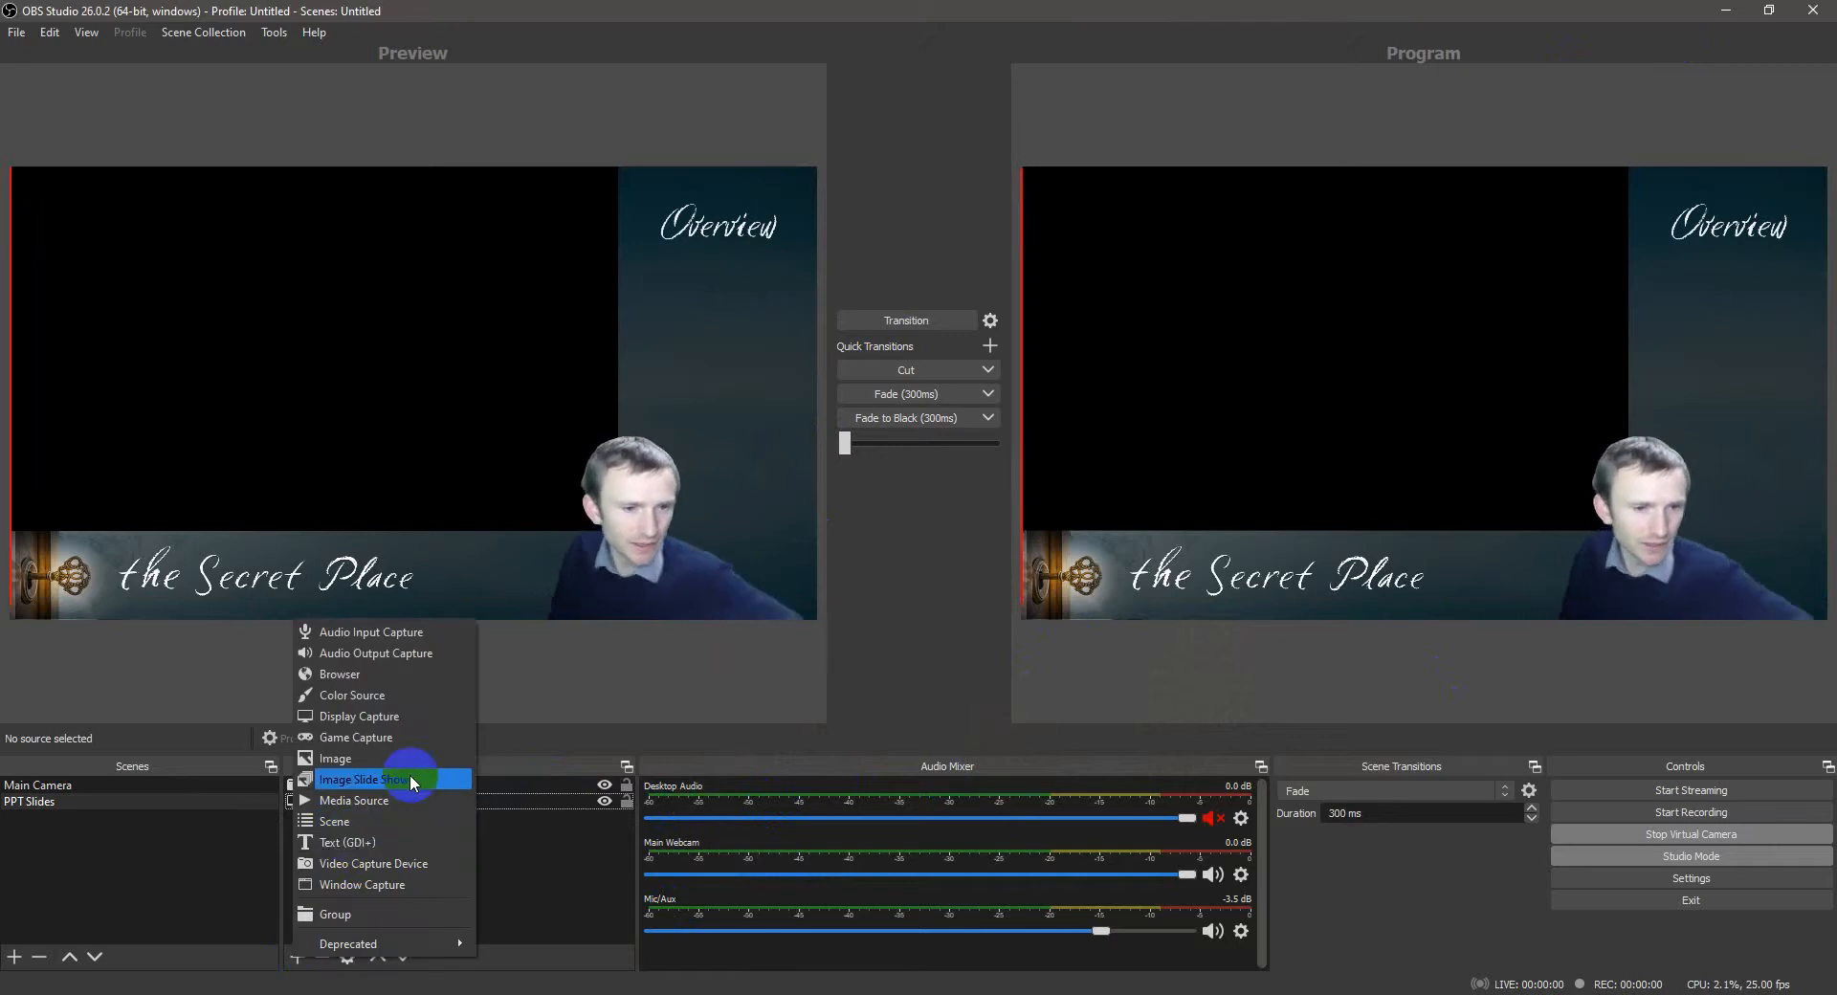
left_click(361, 884)
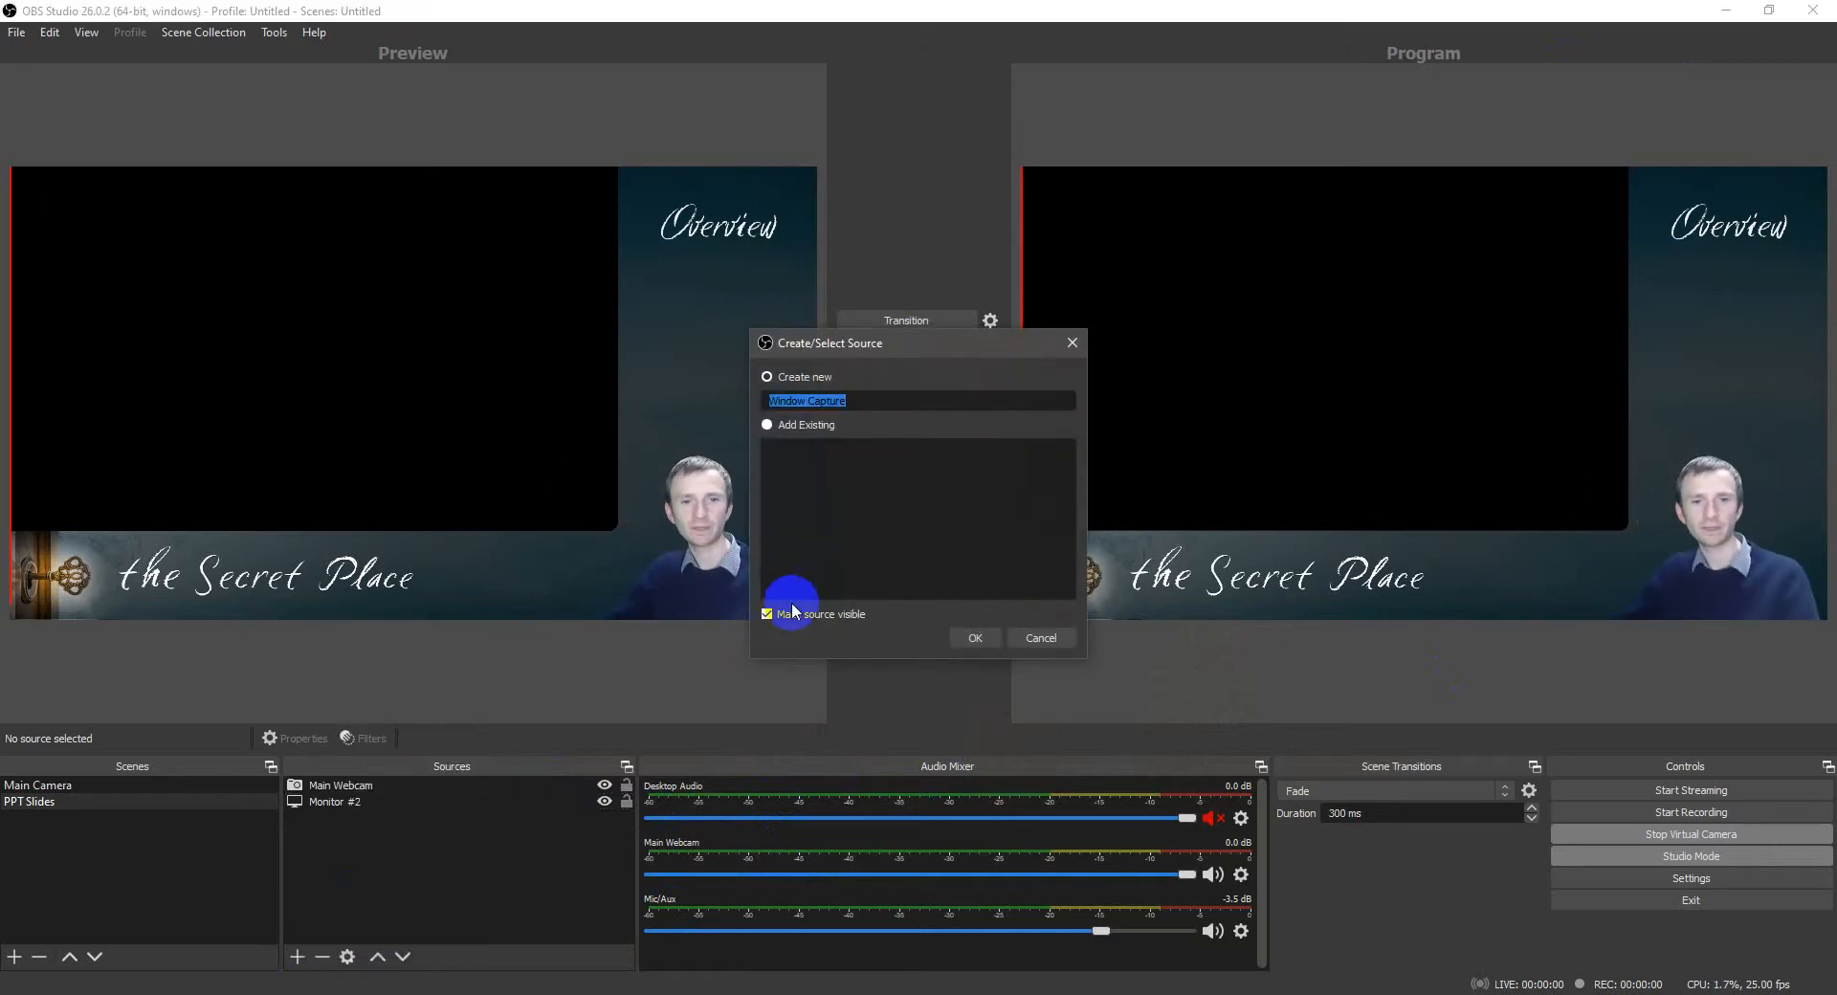
type("Sketchup")
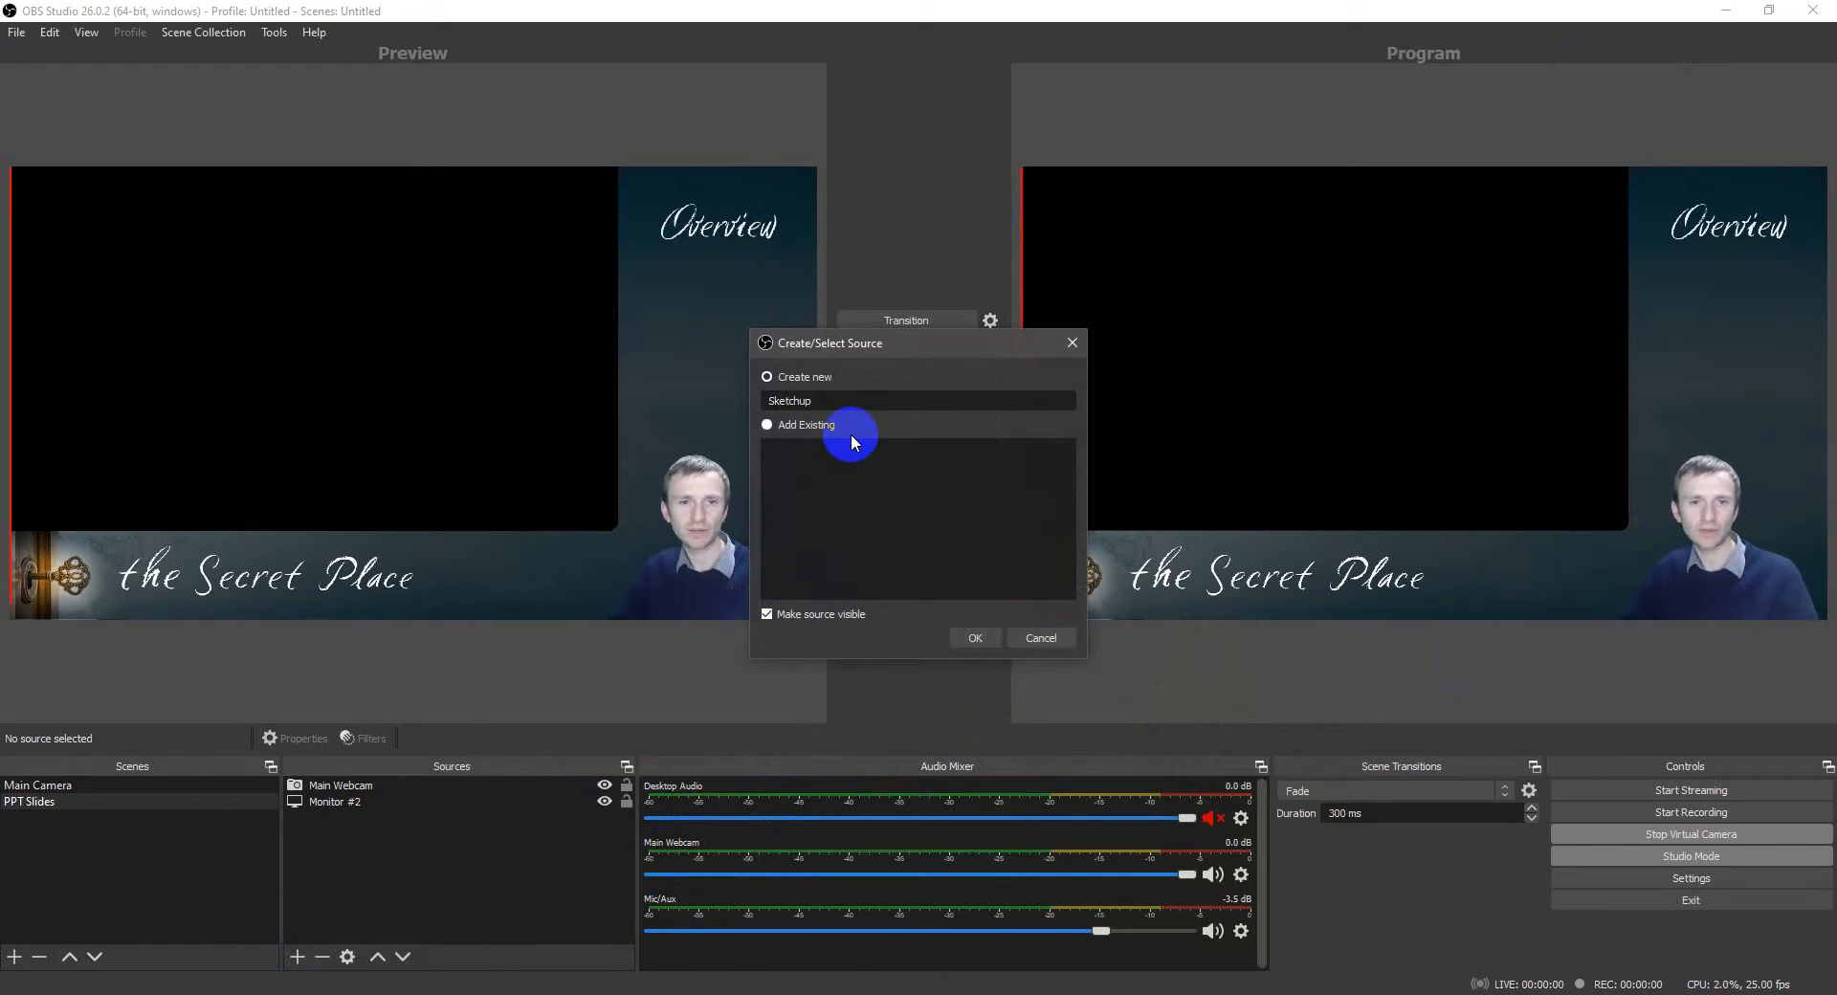
left_click(974, 637)
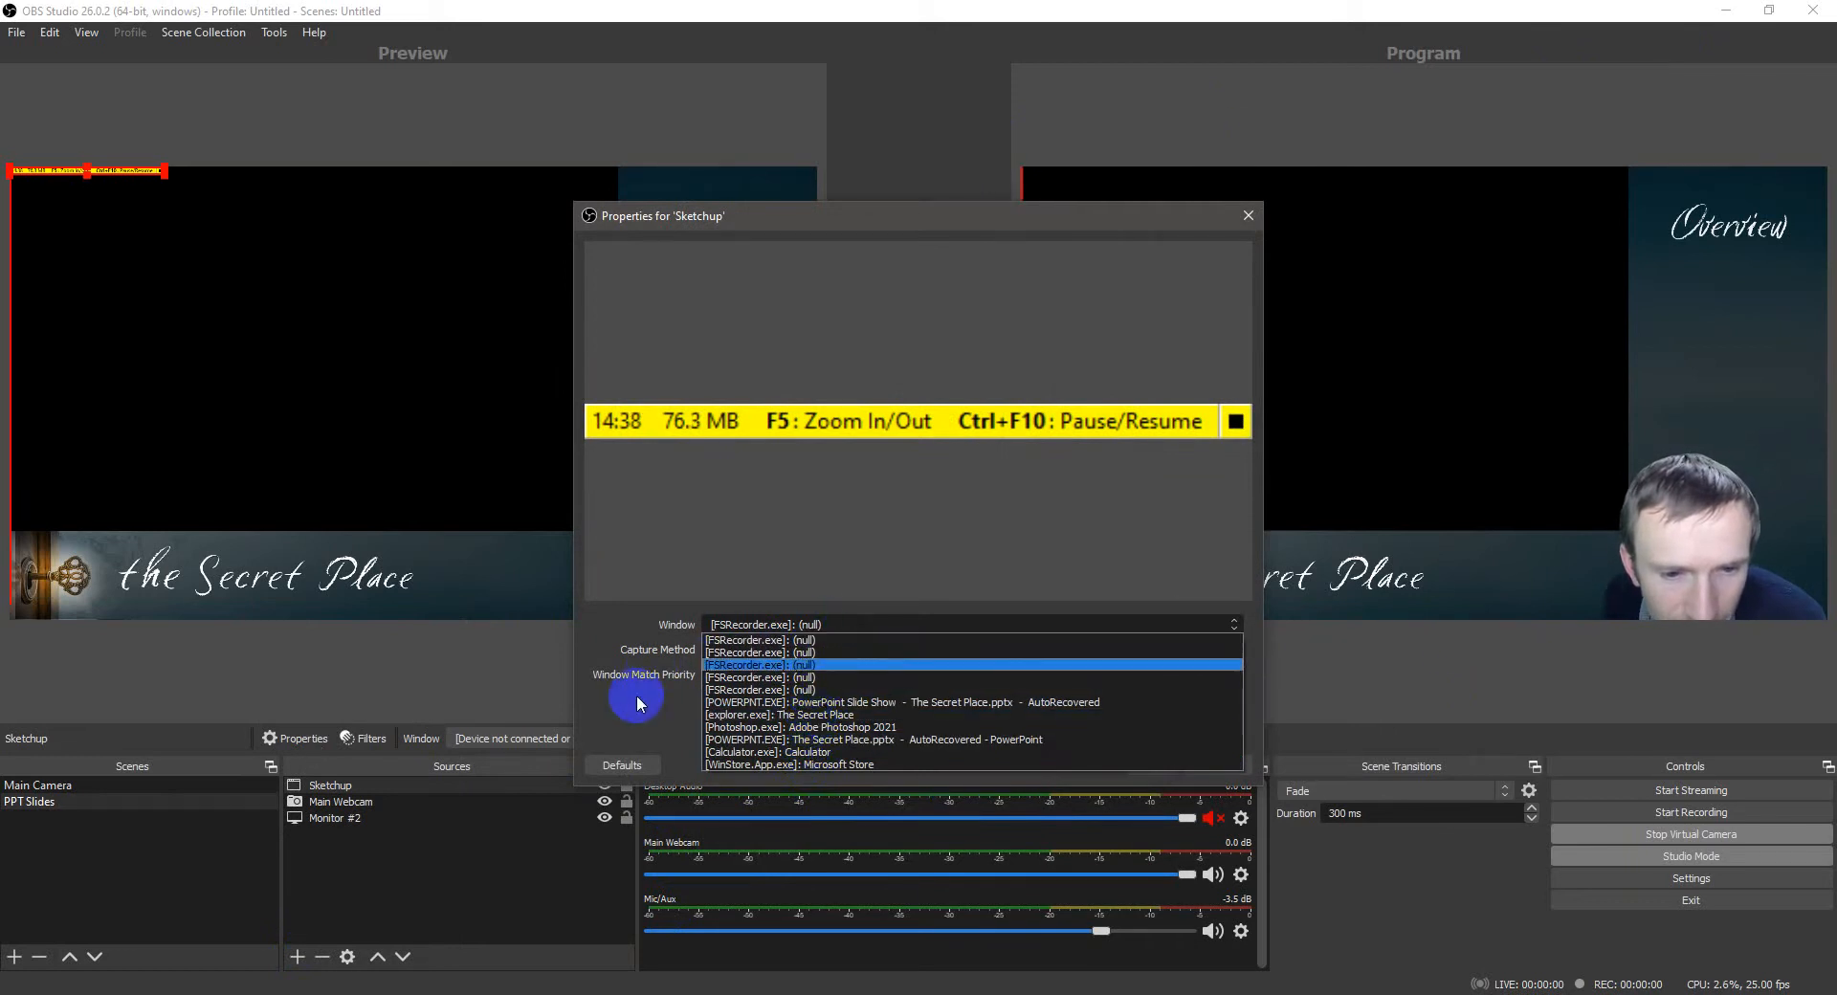
left_click(1248, 214)
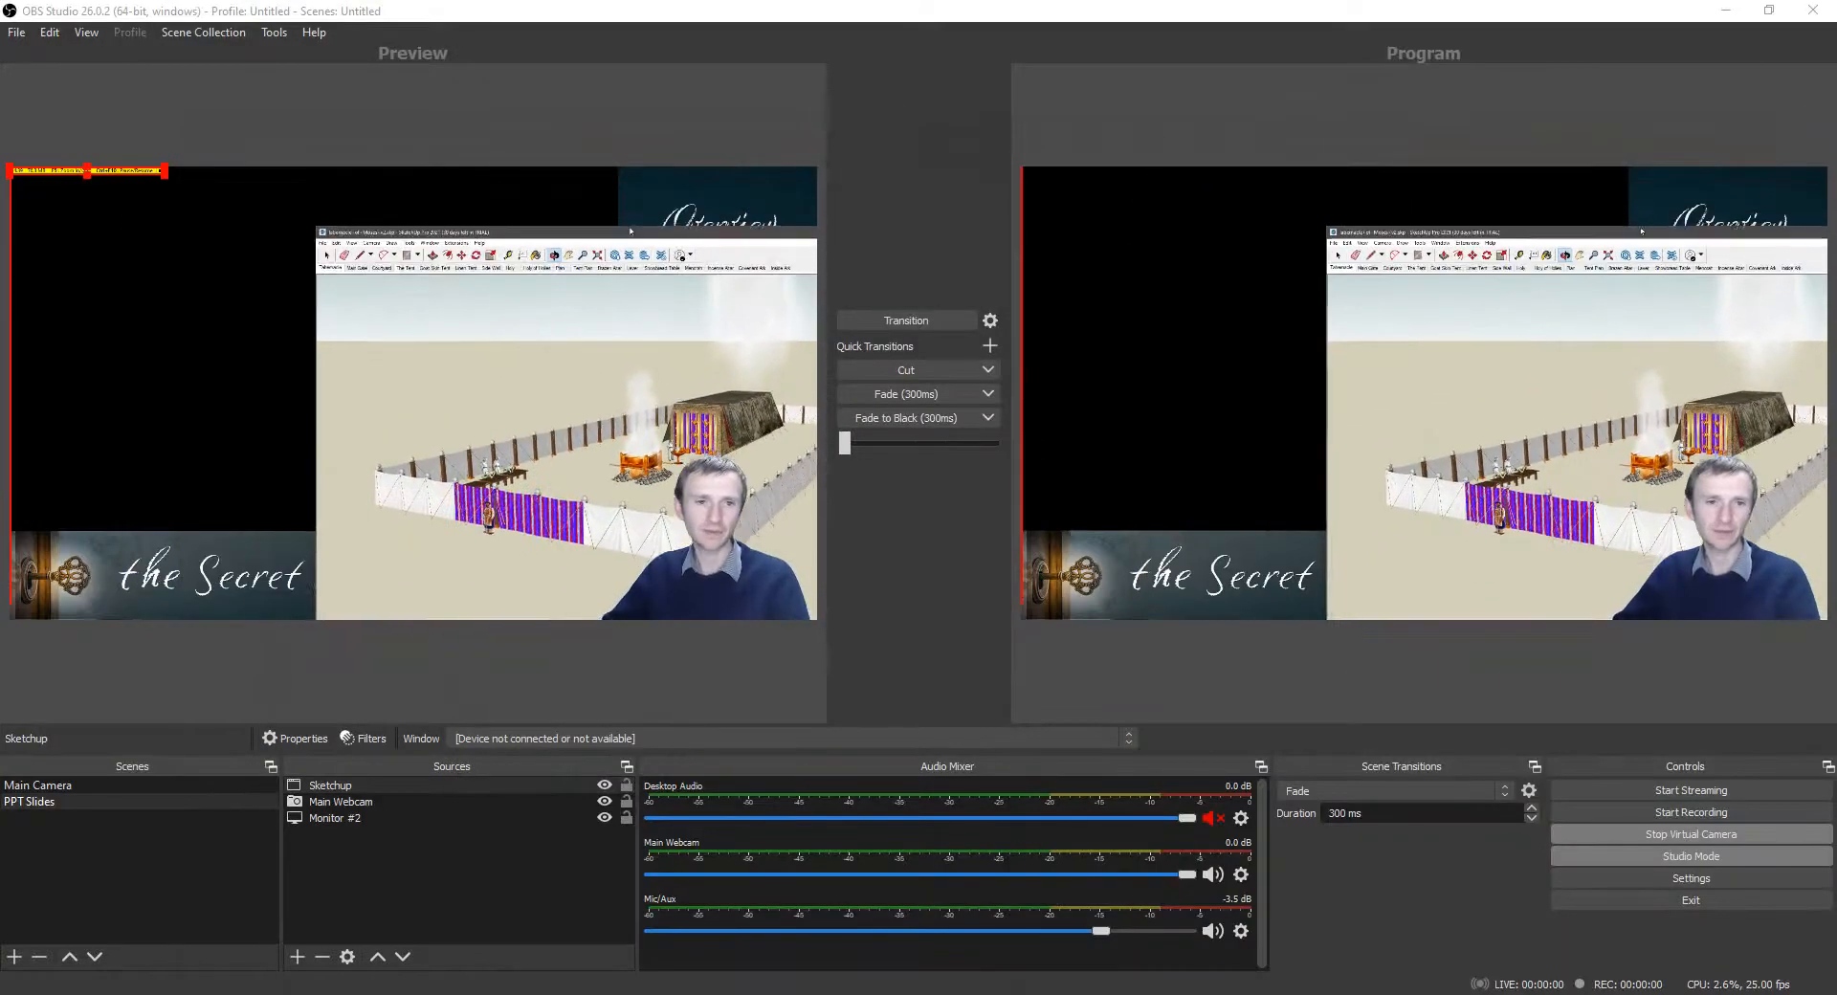
left_click(329, 784)
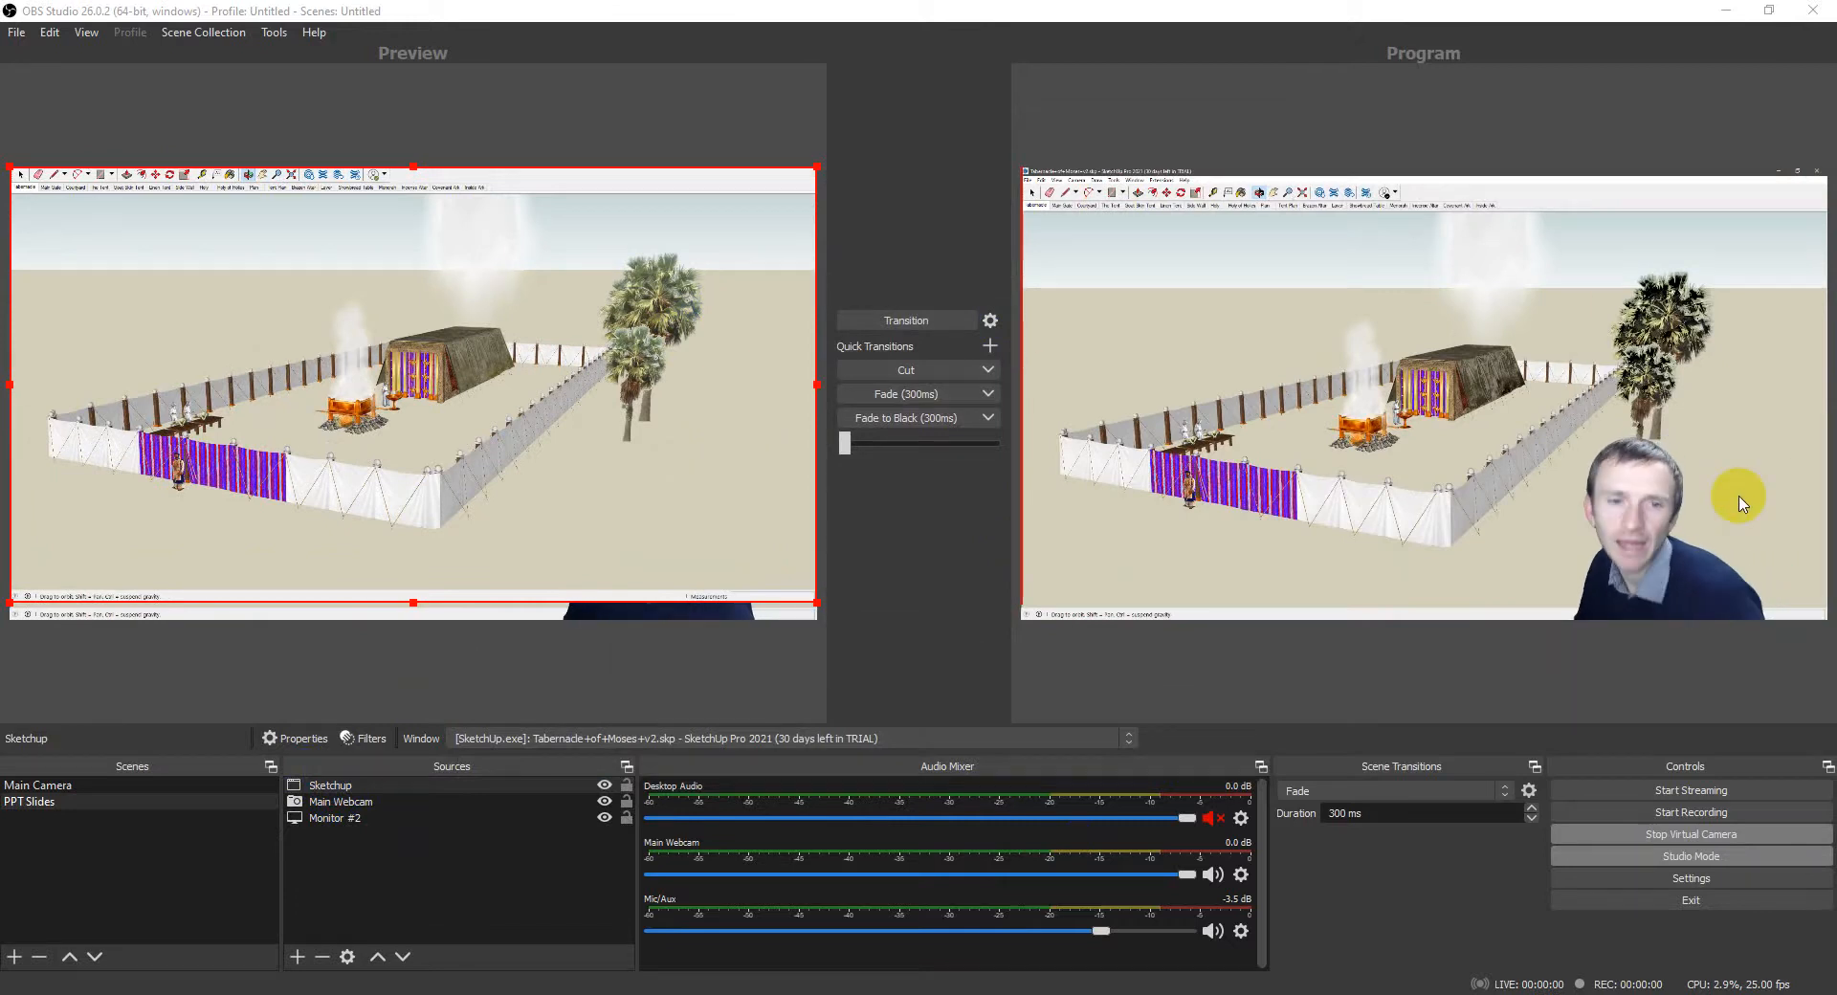
Step: Select the Sketchup source and bring up its Edit Transform settings
left_click(335, 817)
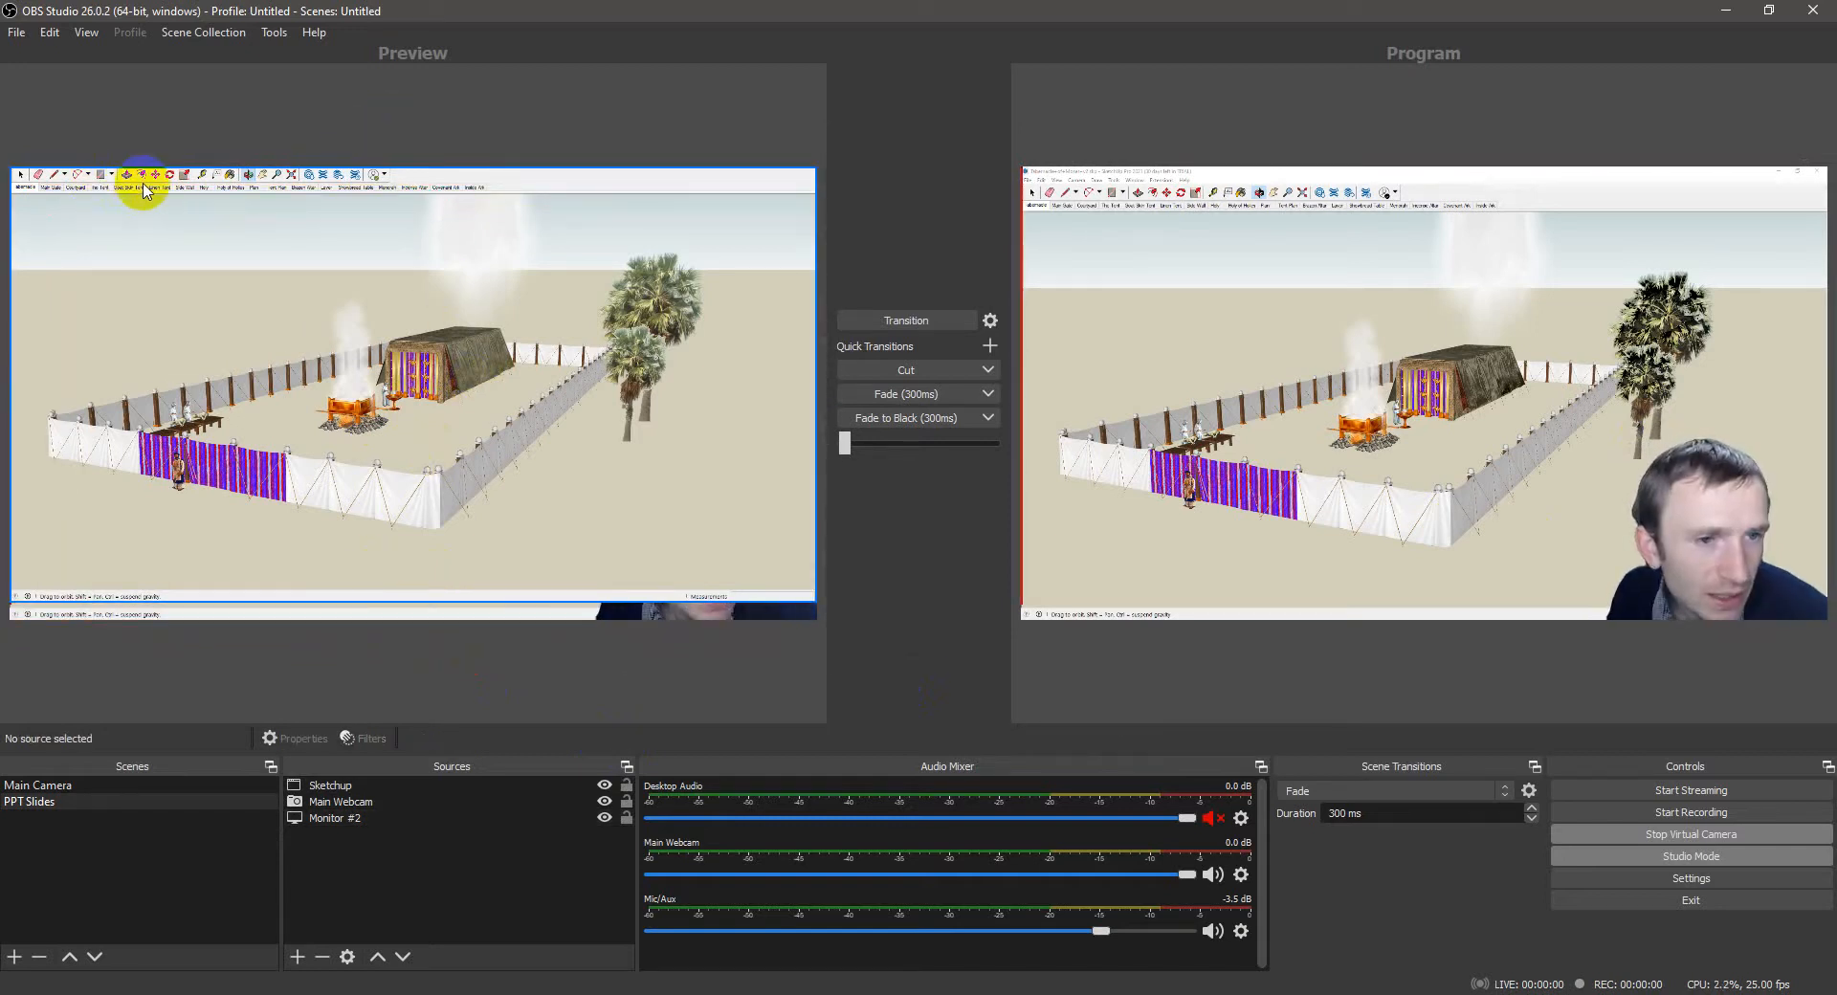
left_click(329, 784)
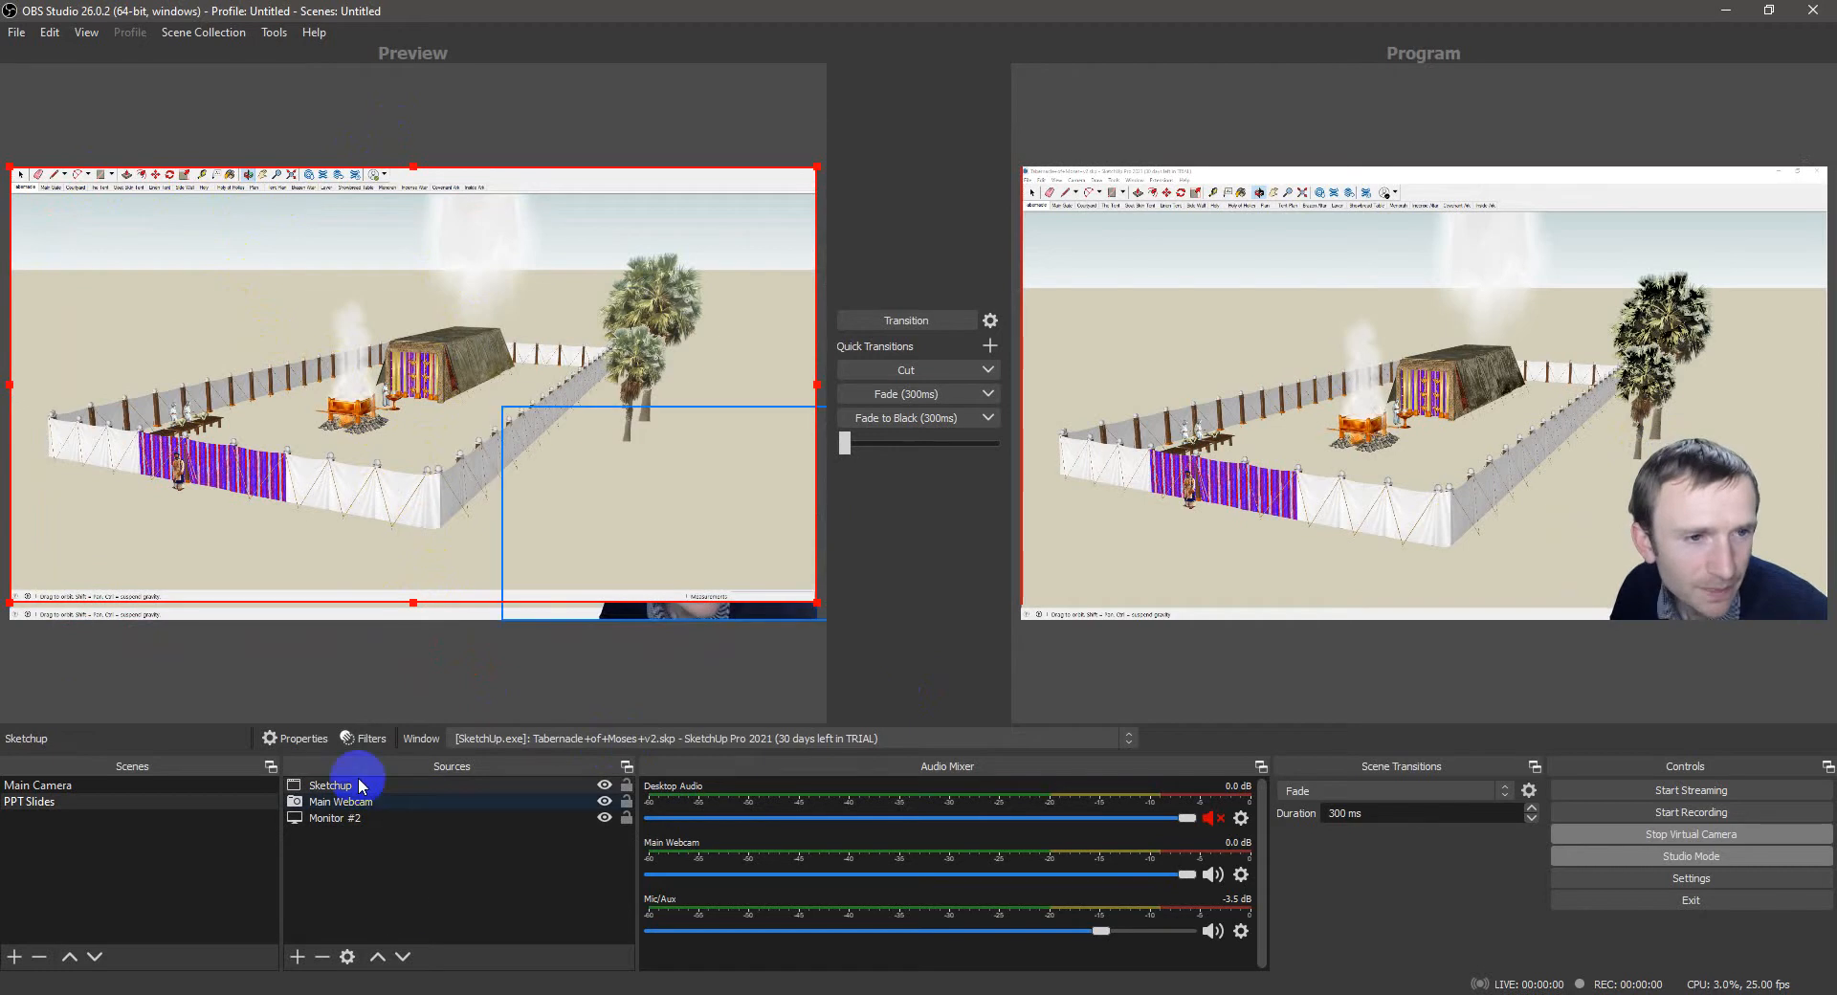
left_click(333, 819)
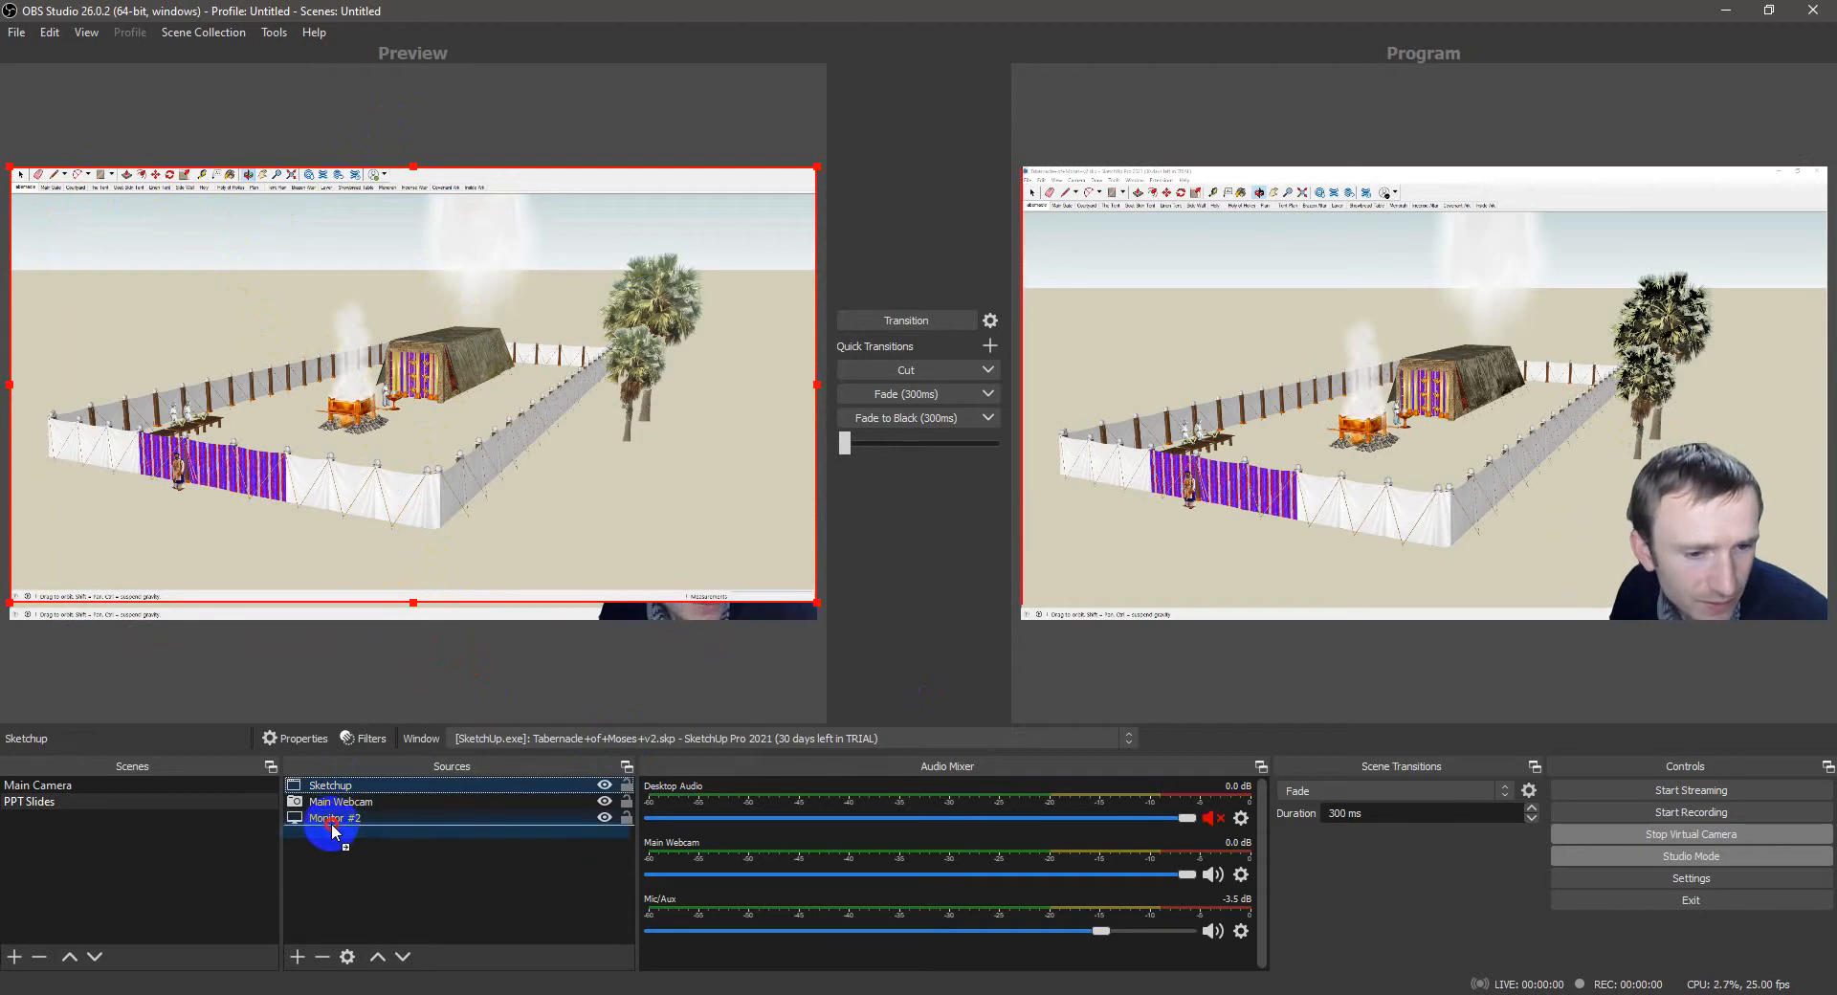
right_click(329, 819)
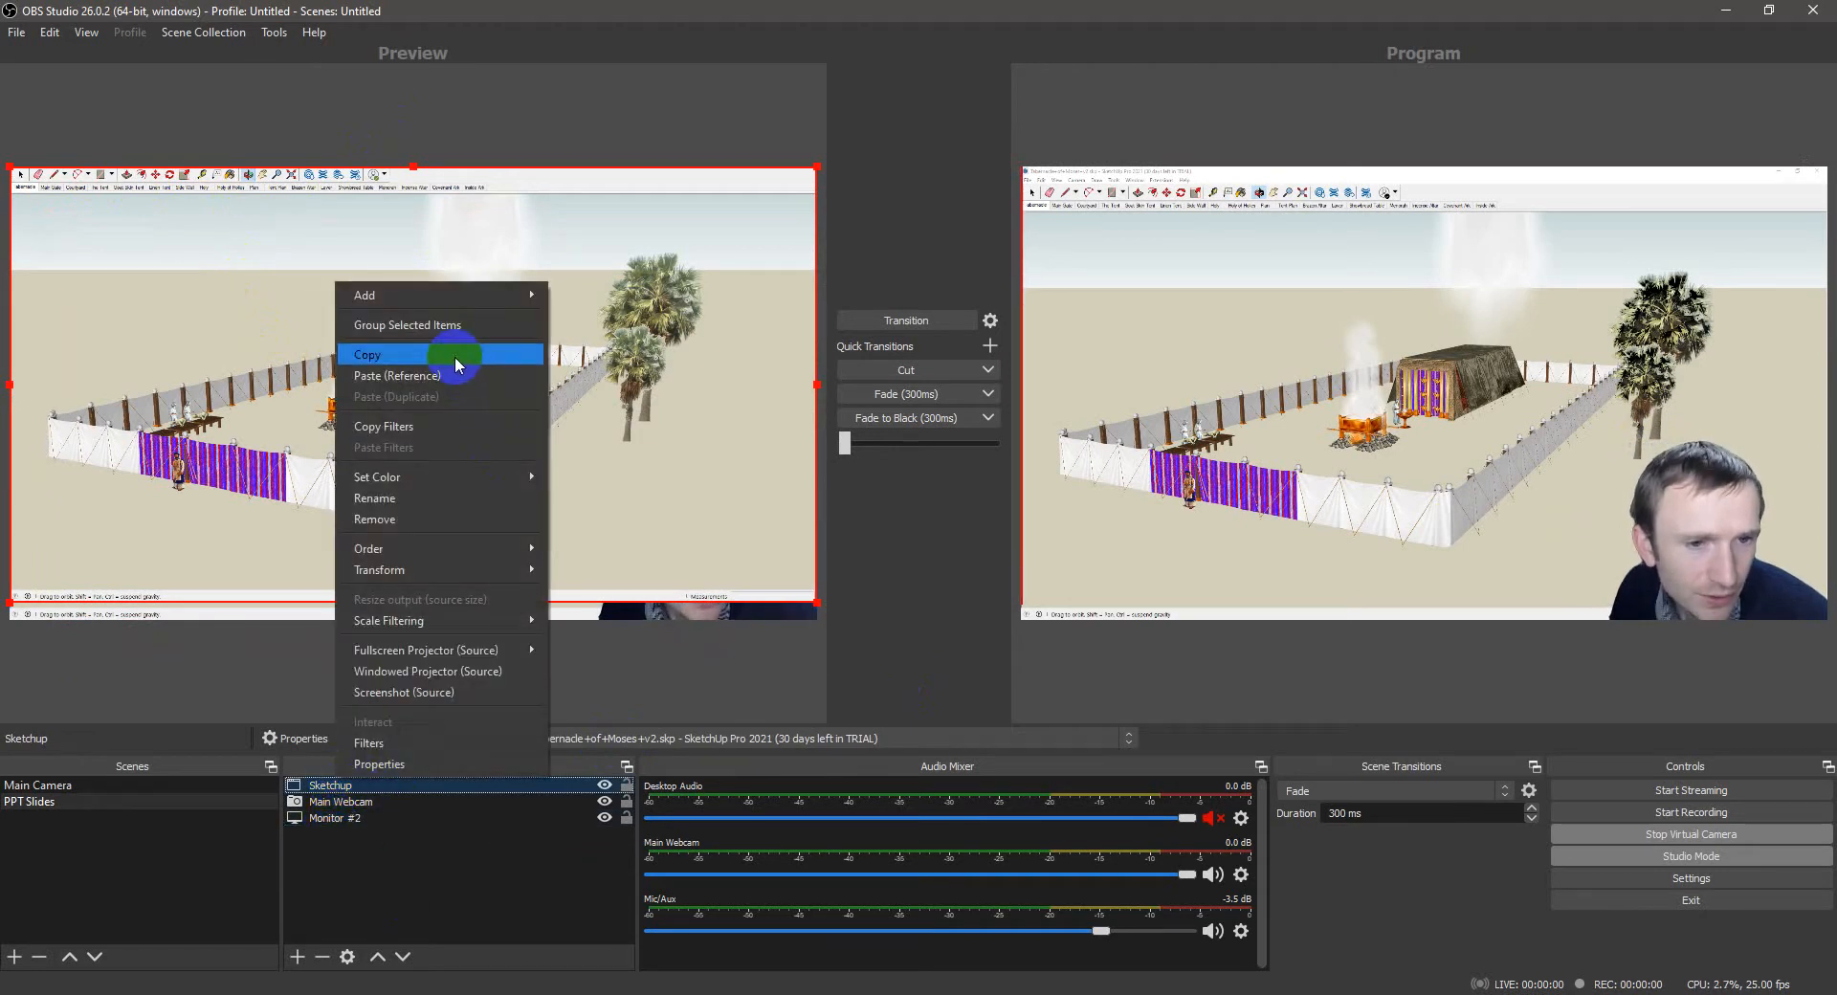
left_click(379, 570)
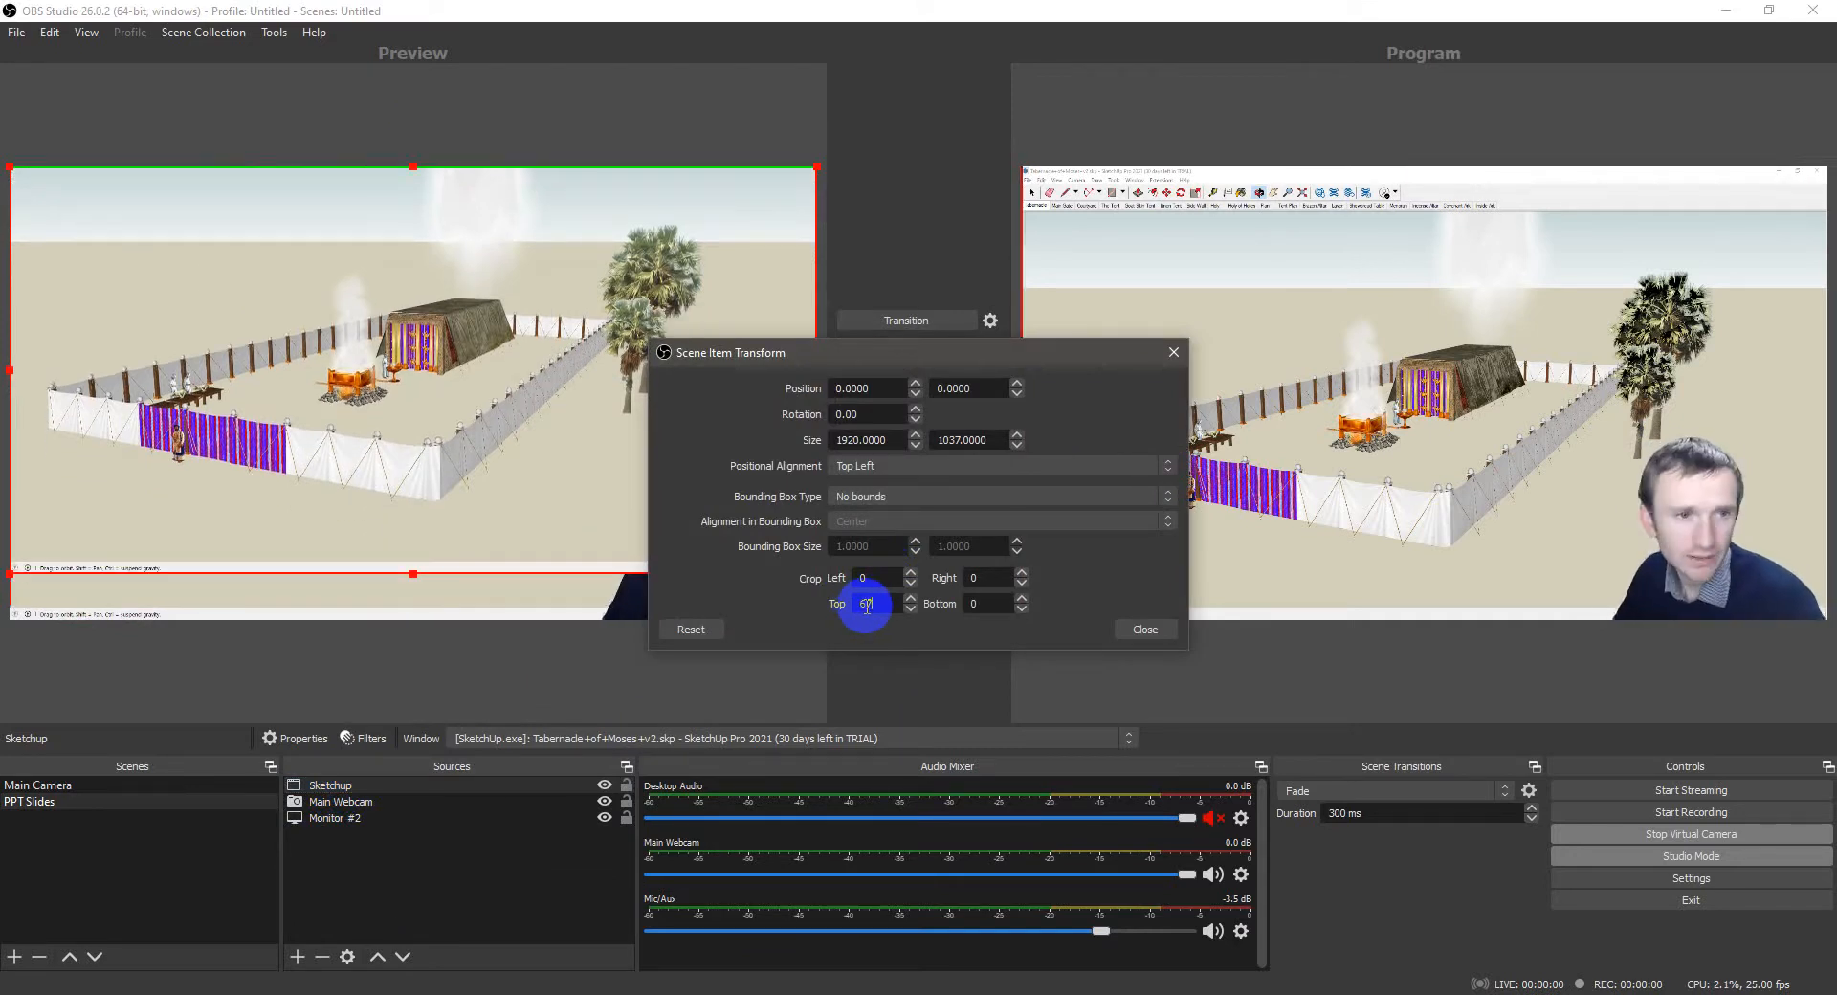
Step: Enter Top and Bottom crop values for the Sketchup capture
left_click(988, 605)
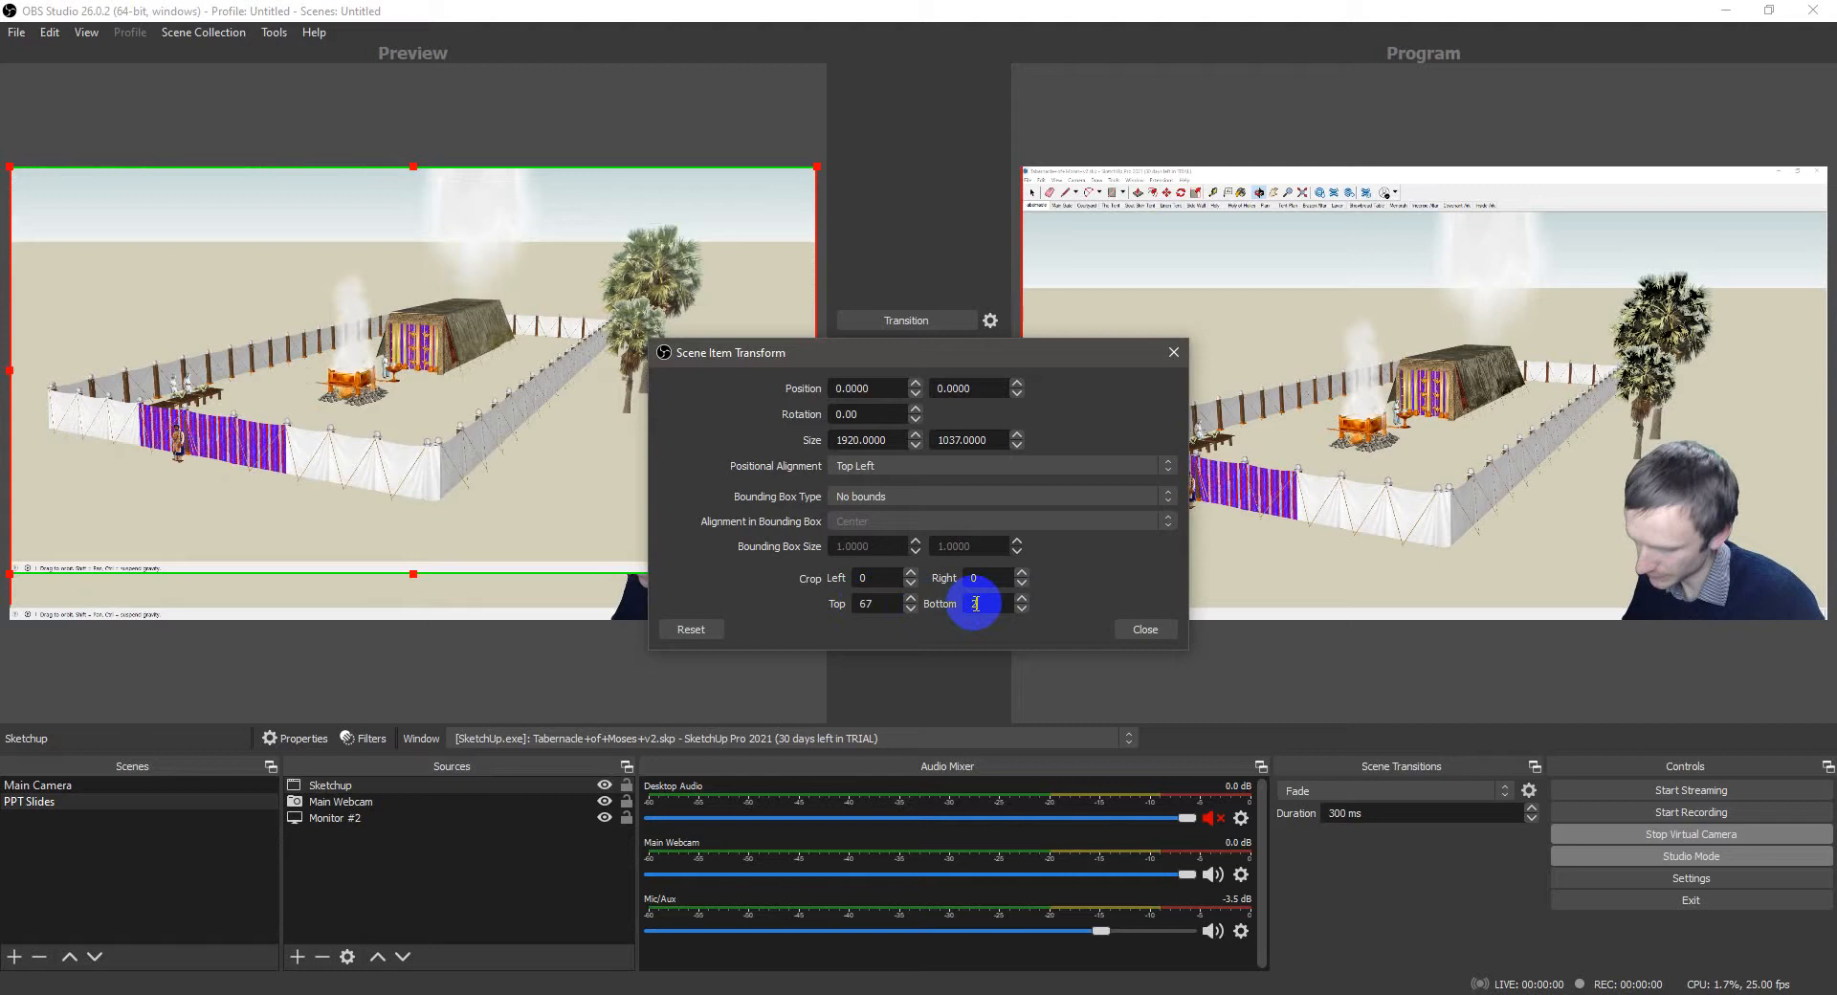
left_click(1144, 630)
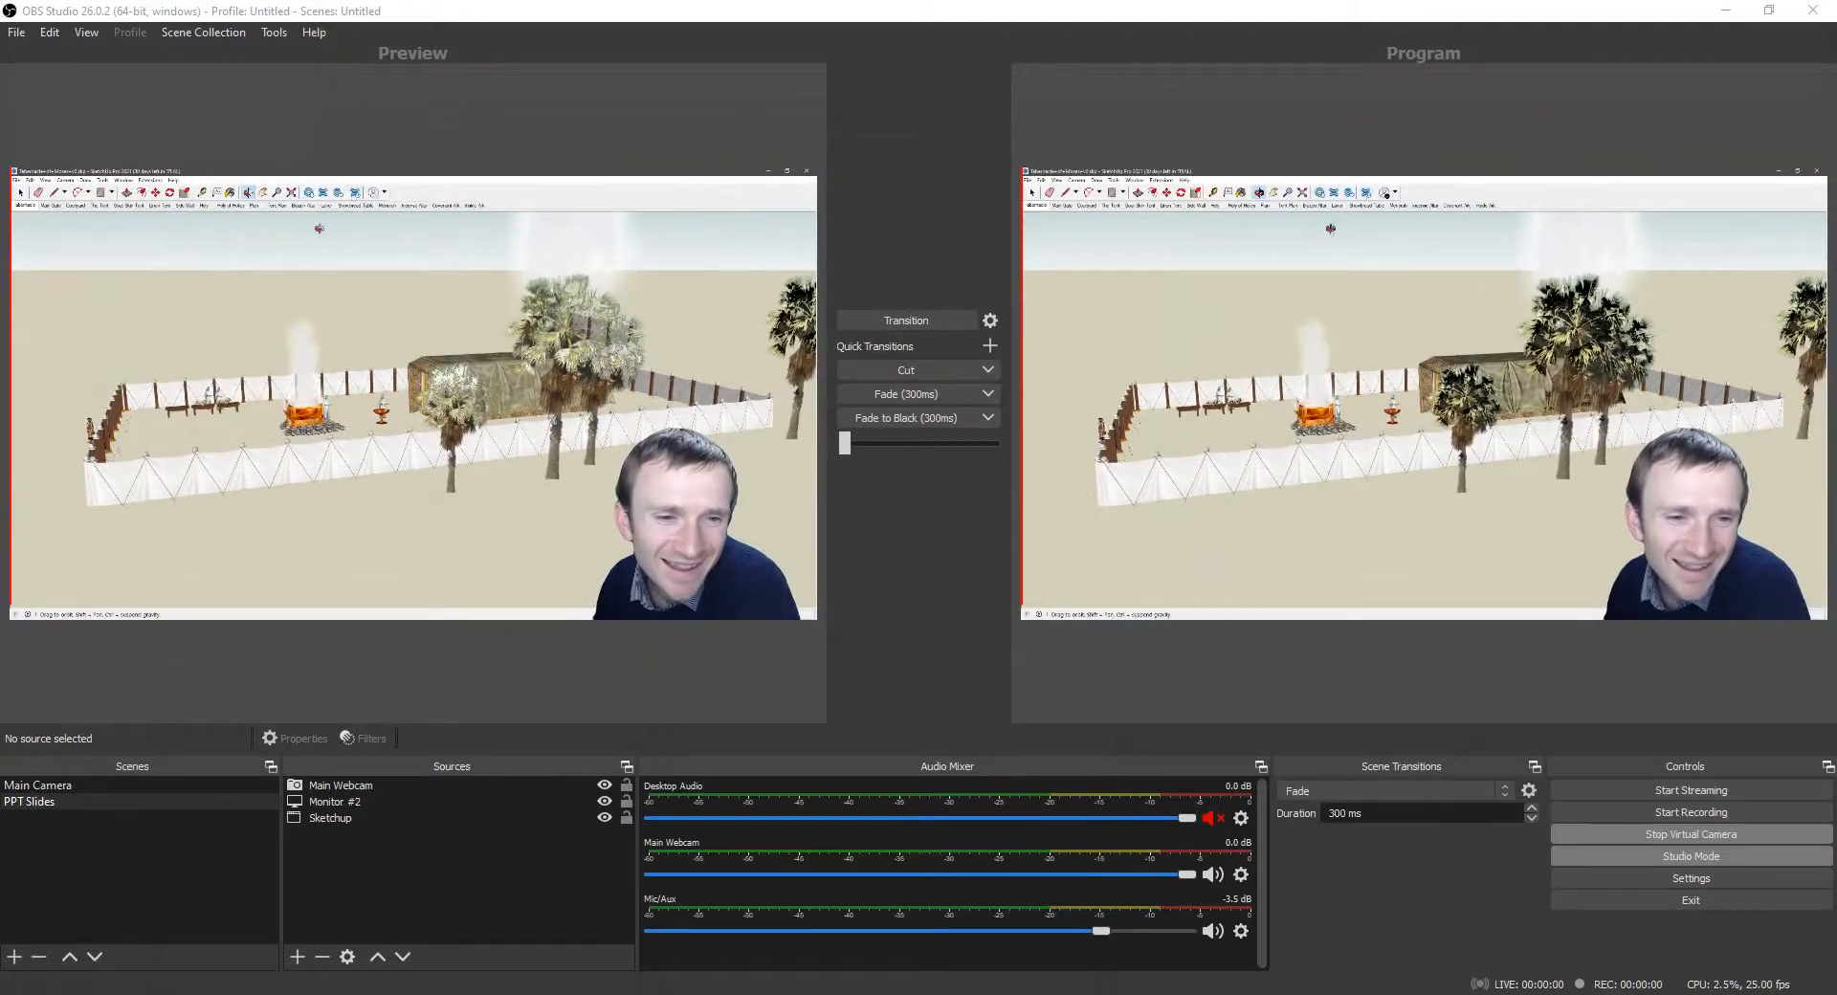
mouse_move(1383, 239)
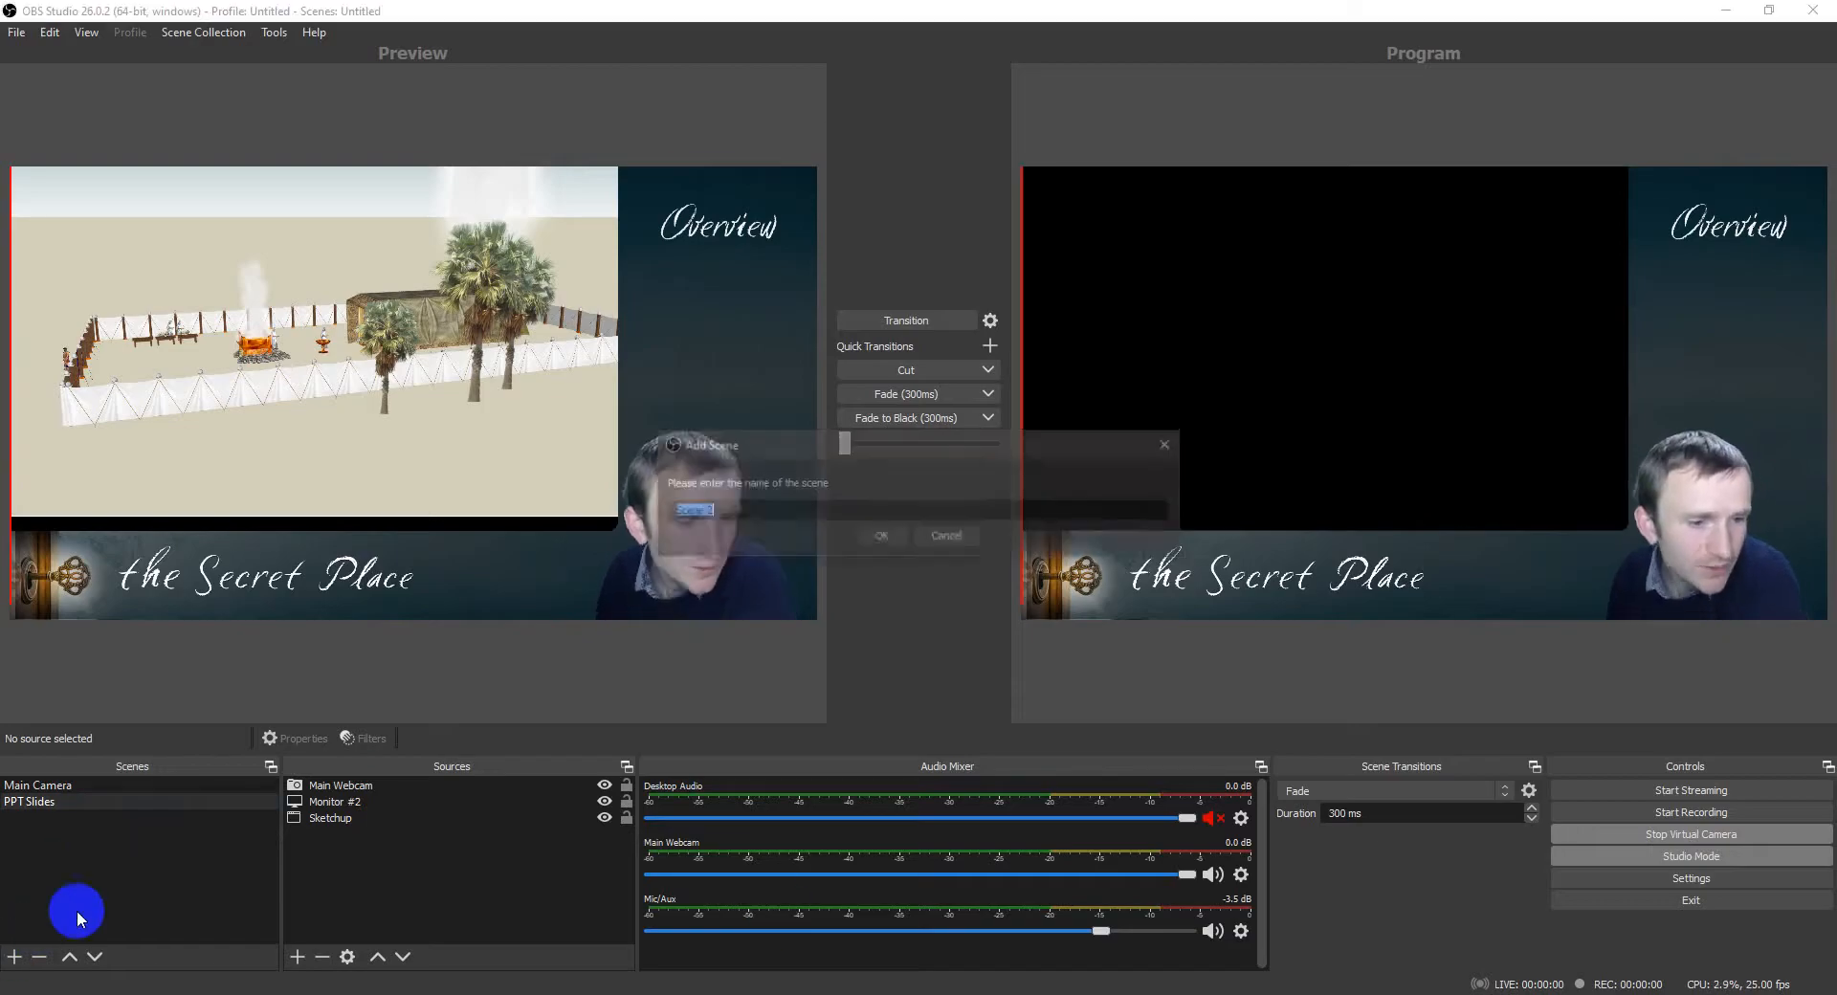
Step: Name the new scene 'Sketchup Window', retrying after a duplicate-name warning, and confirm it
type("Sketh")
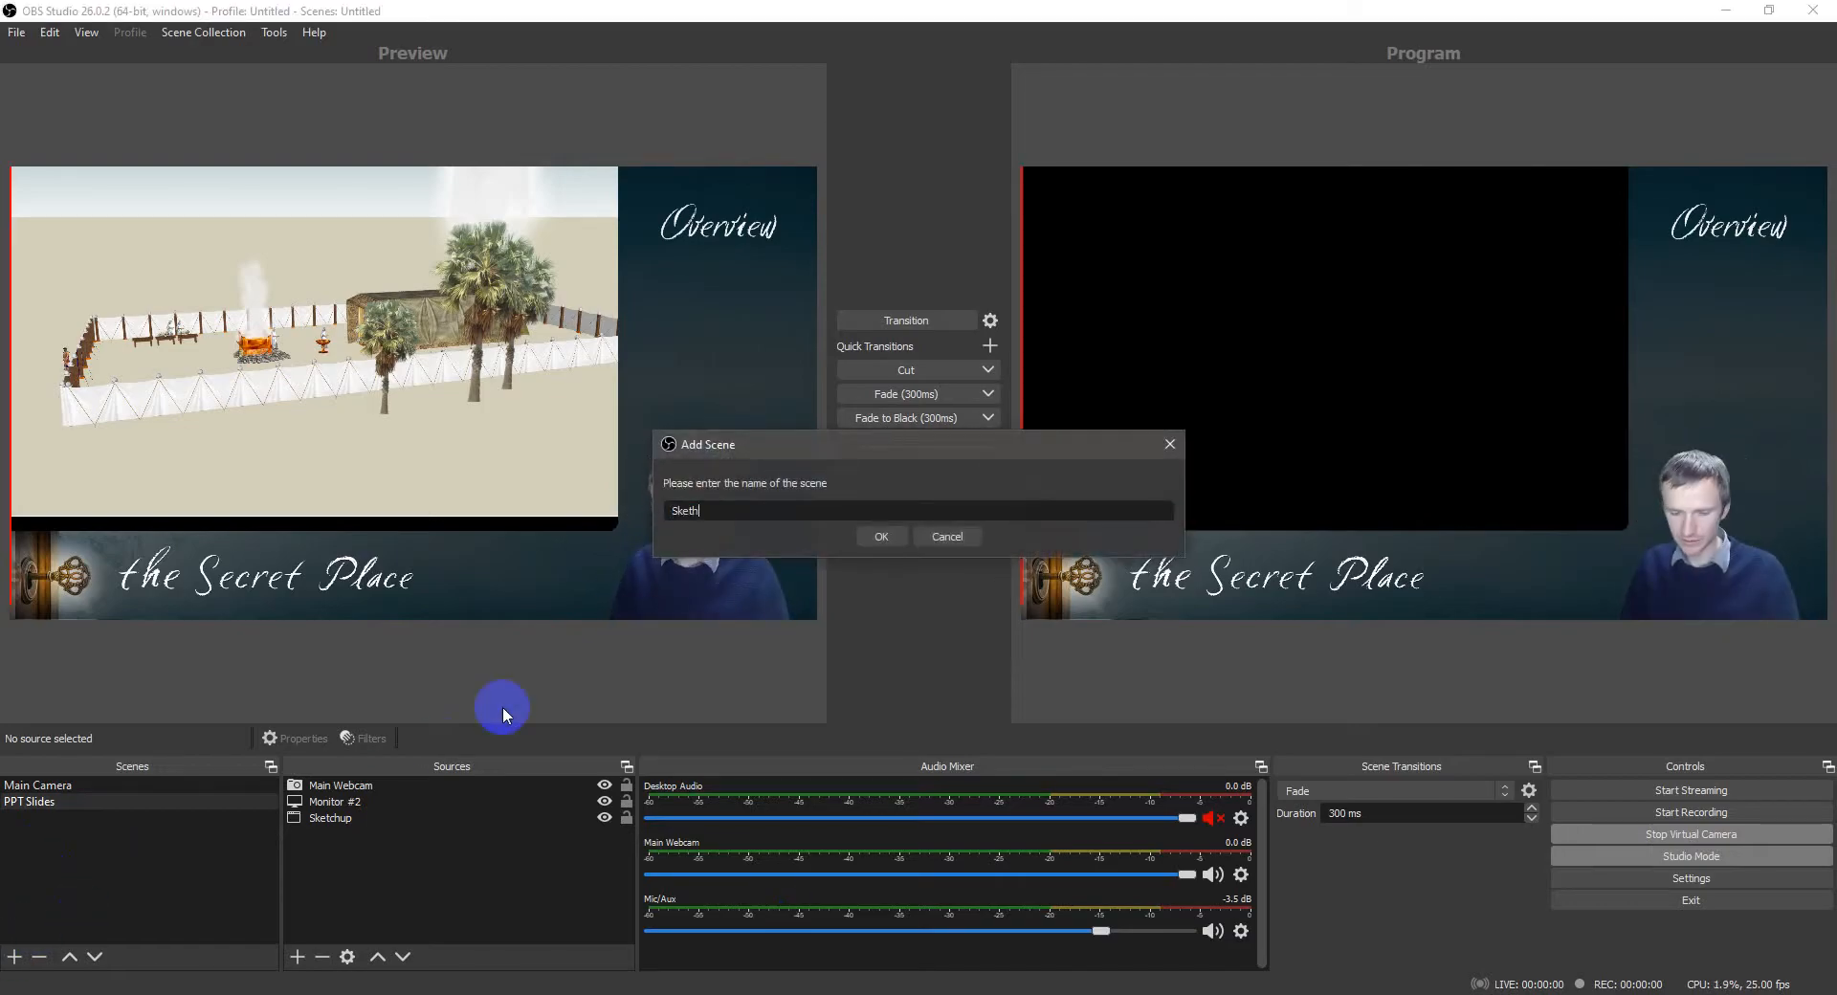
left_click(880, 535)
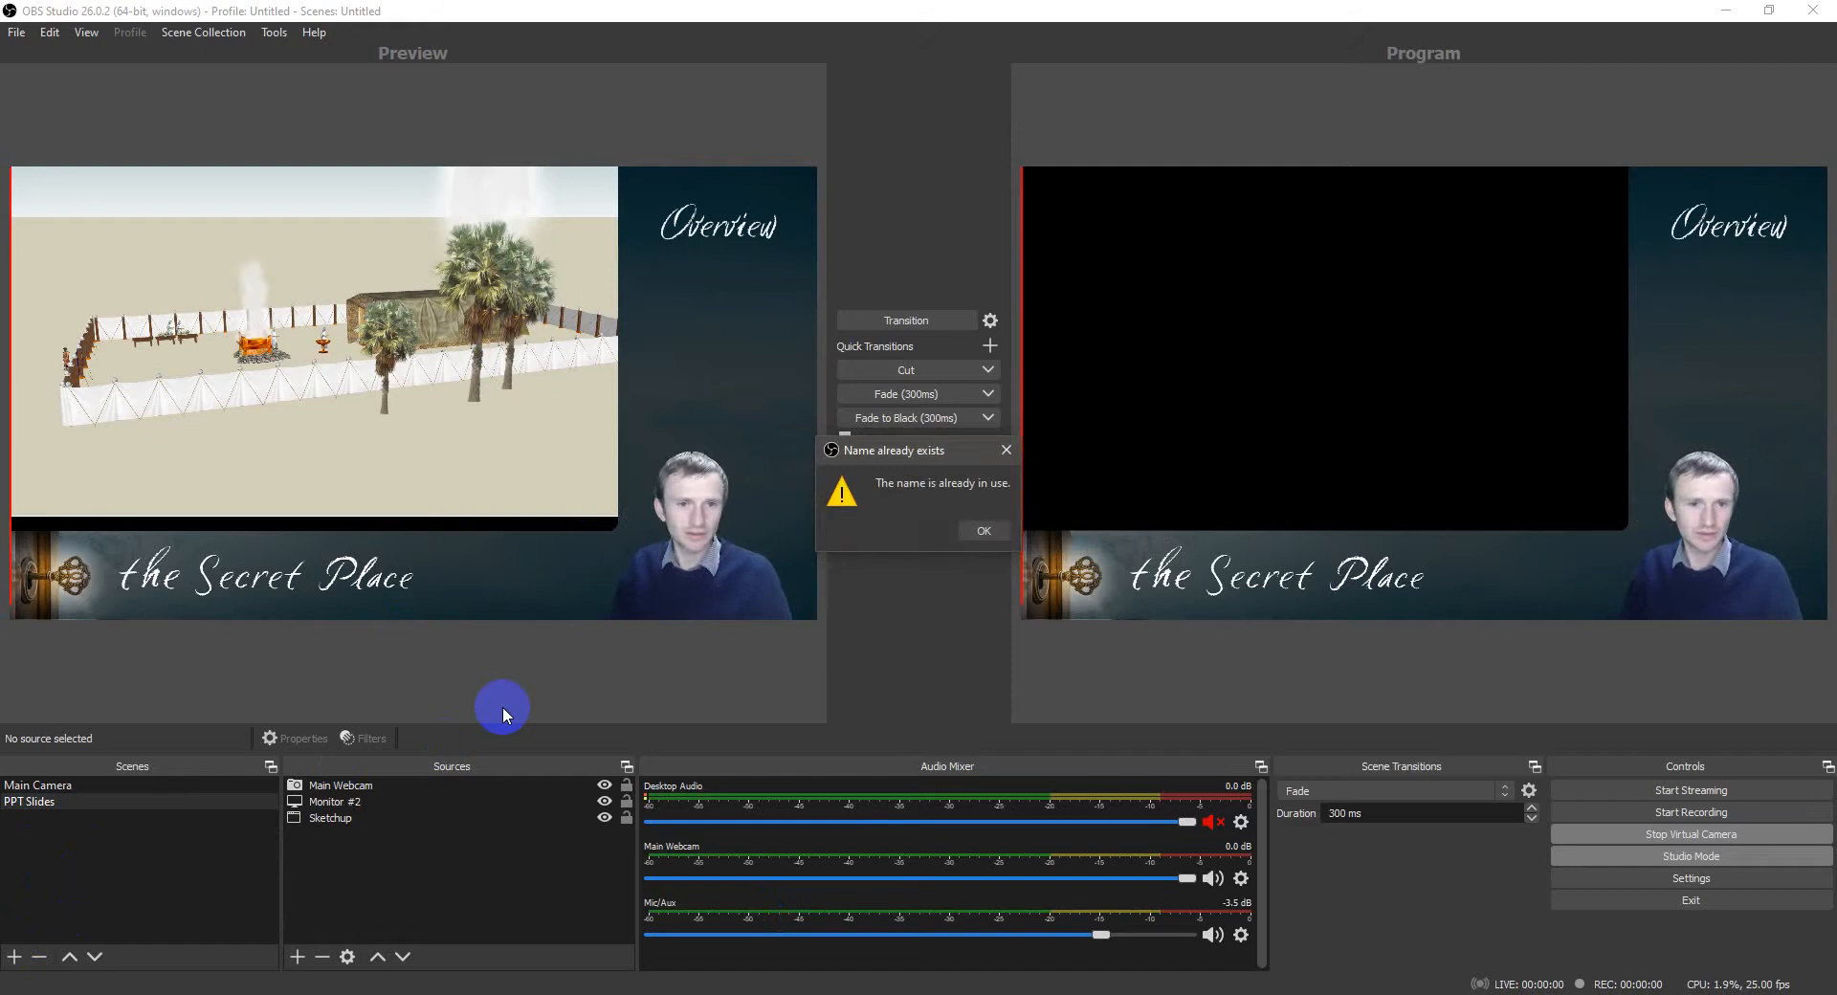
mouse_move(172, 907)
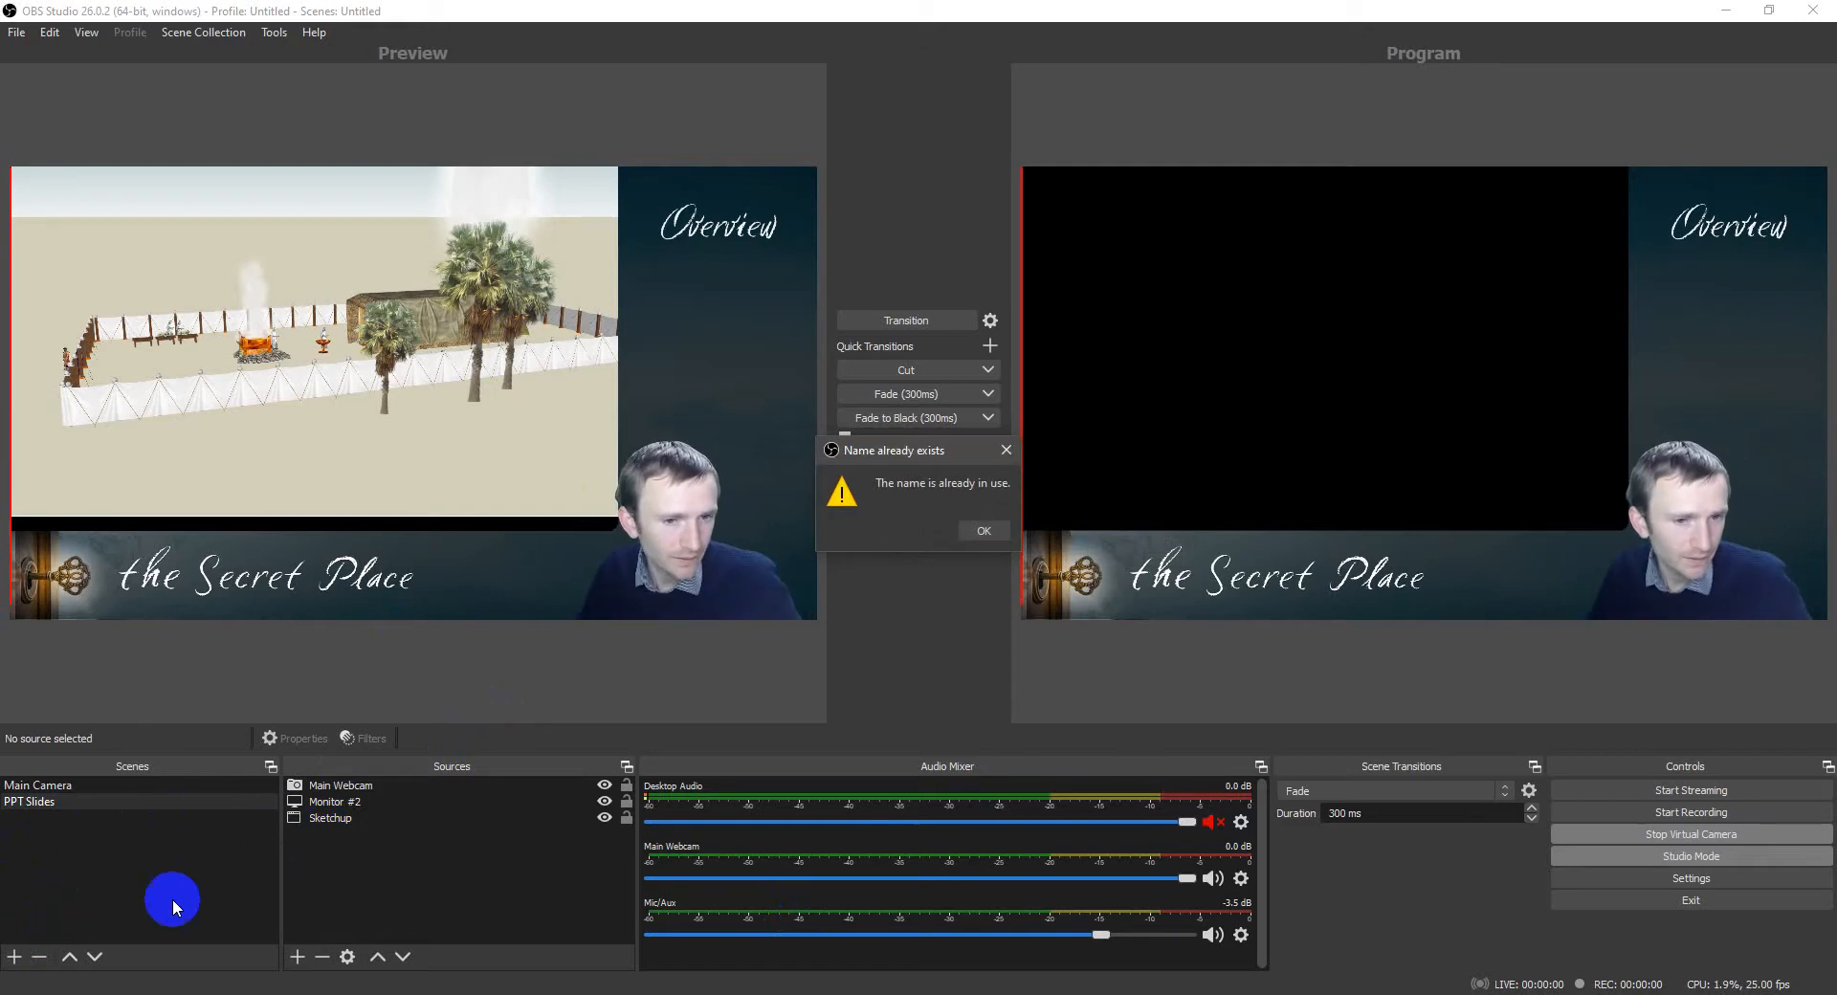
left_click(983, 530)
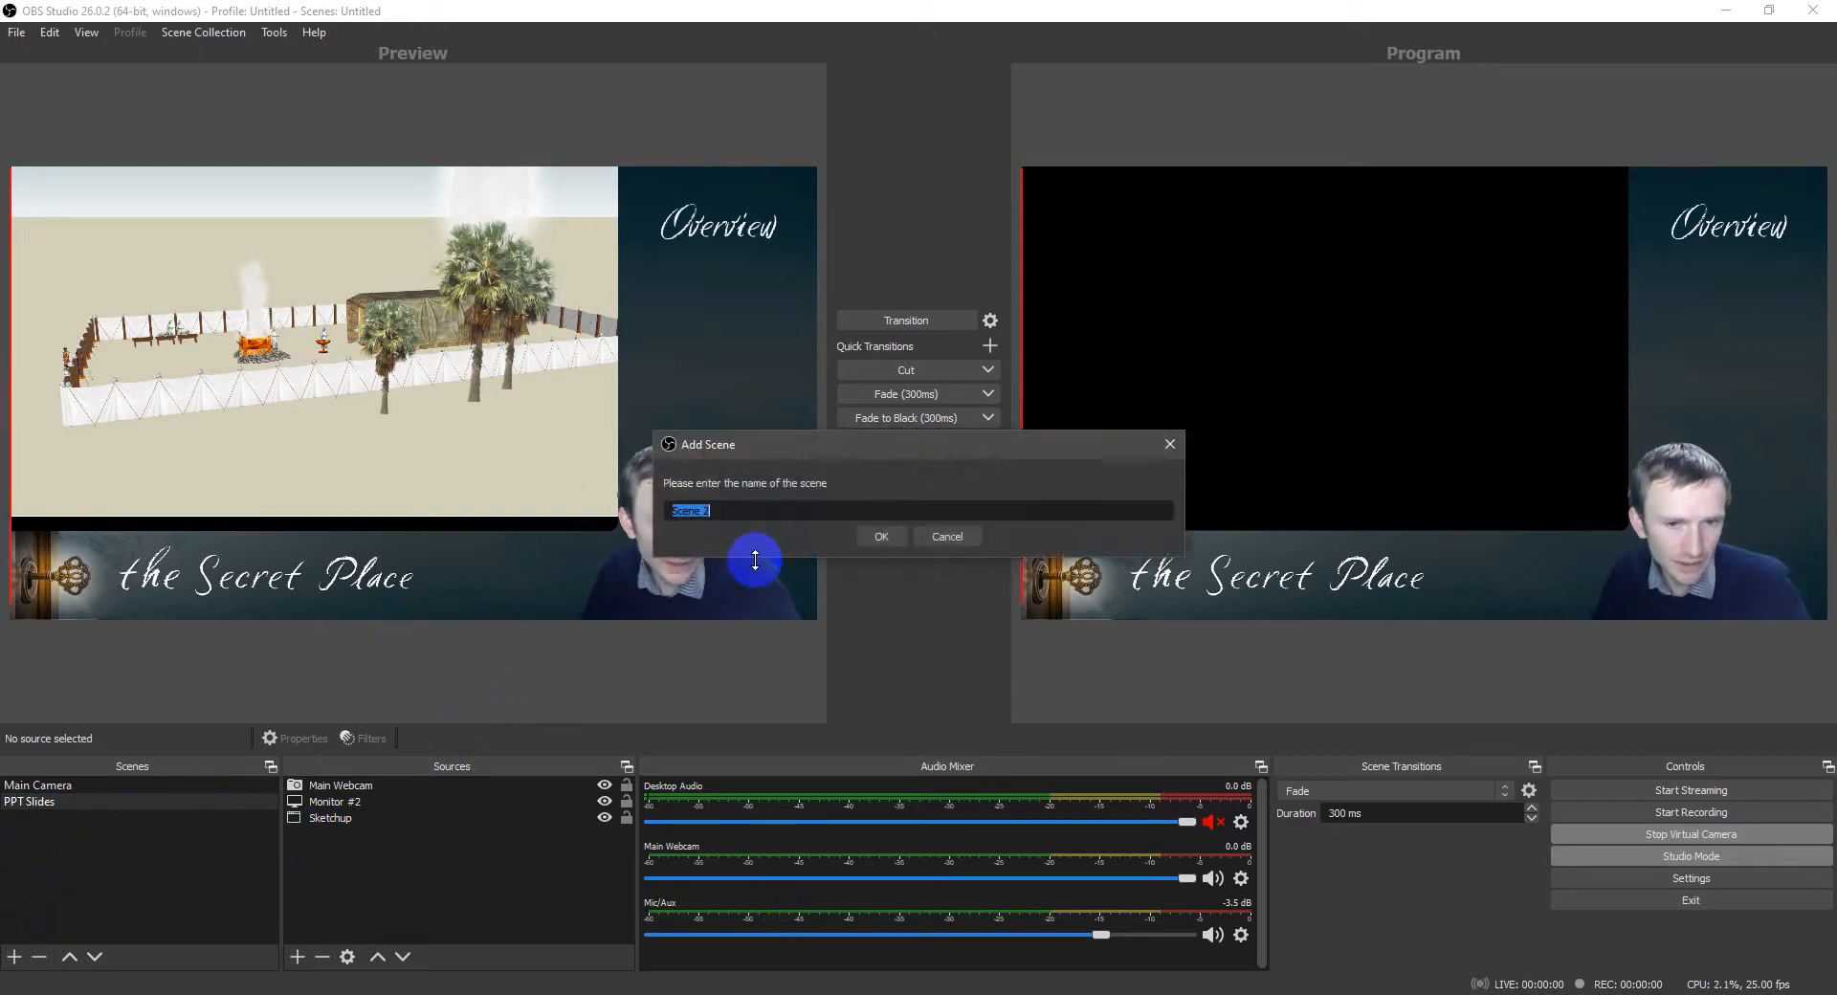
type("Sket")
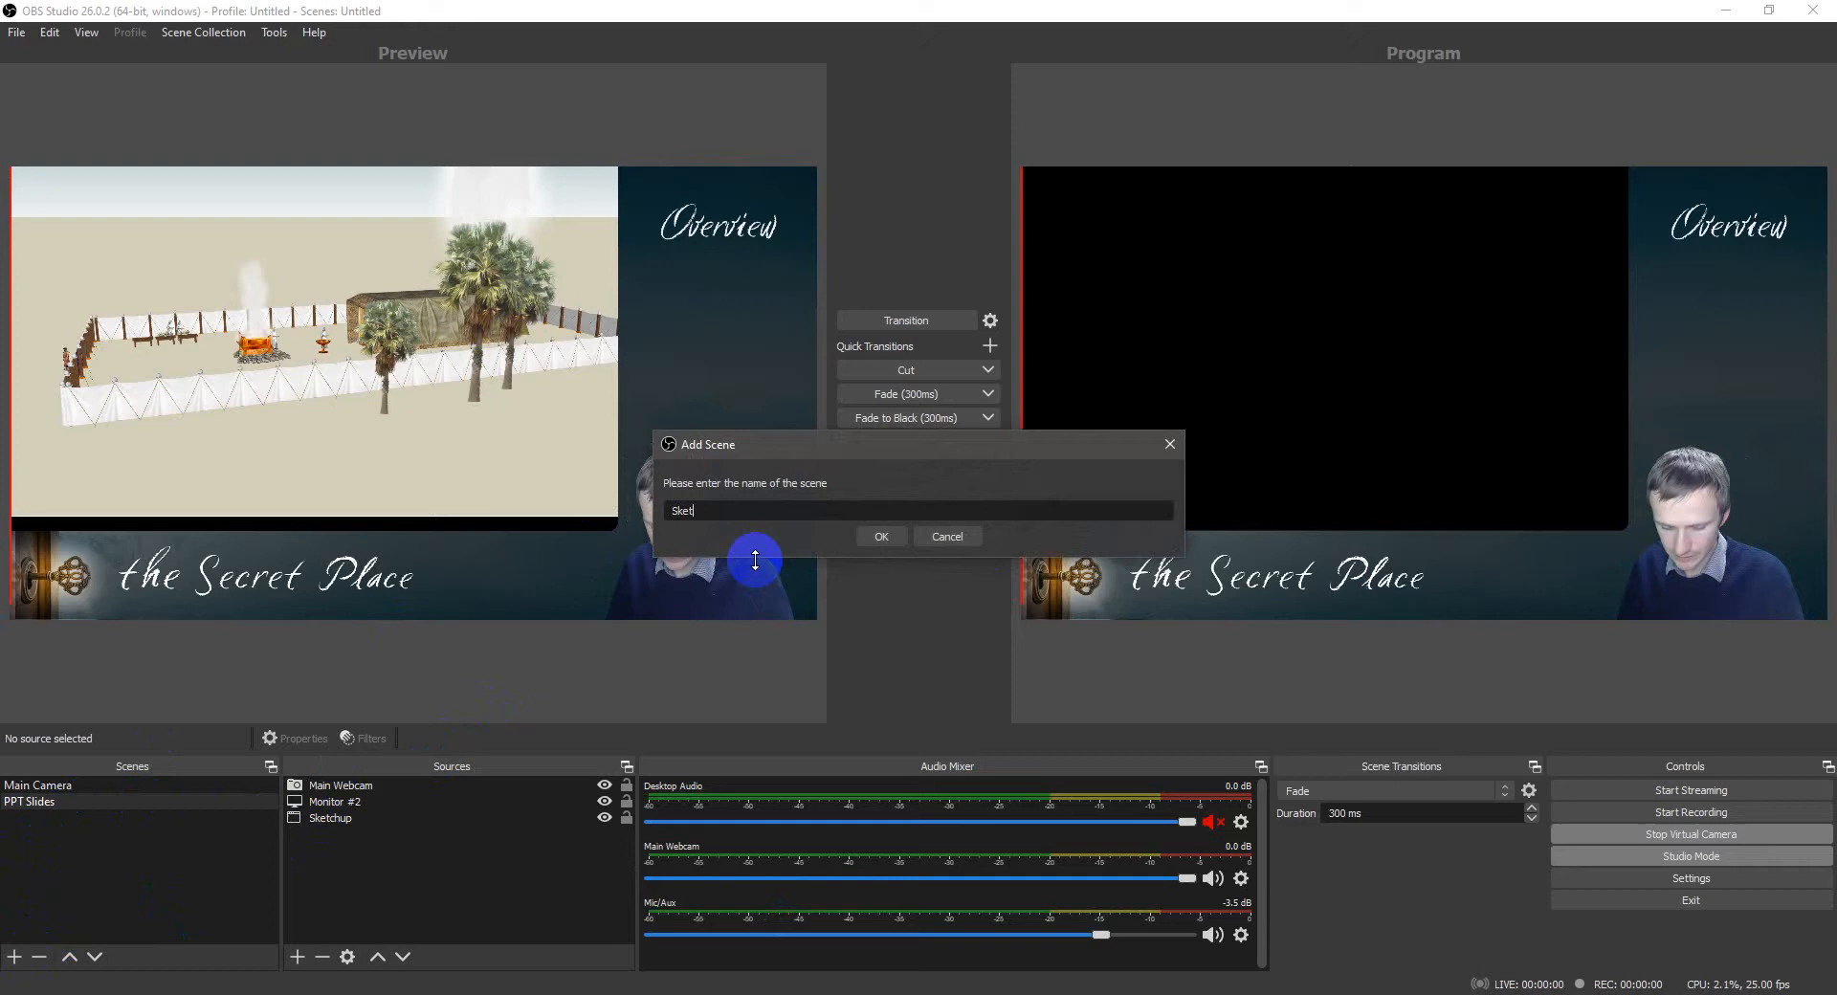
left_click(880, 536)
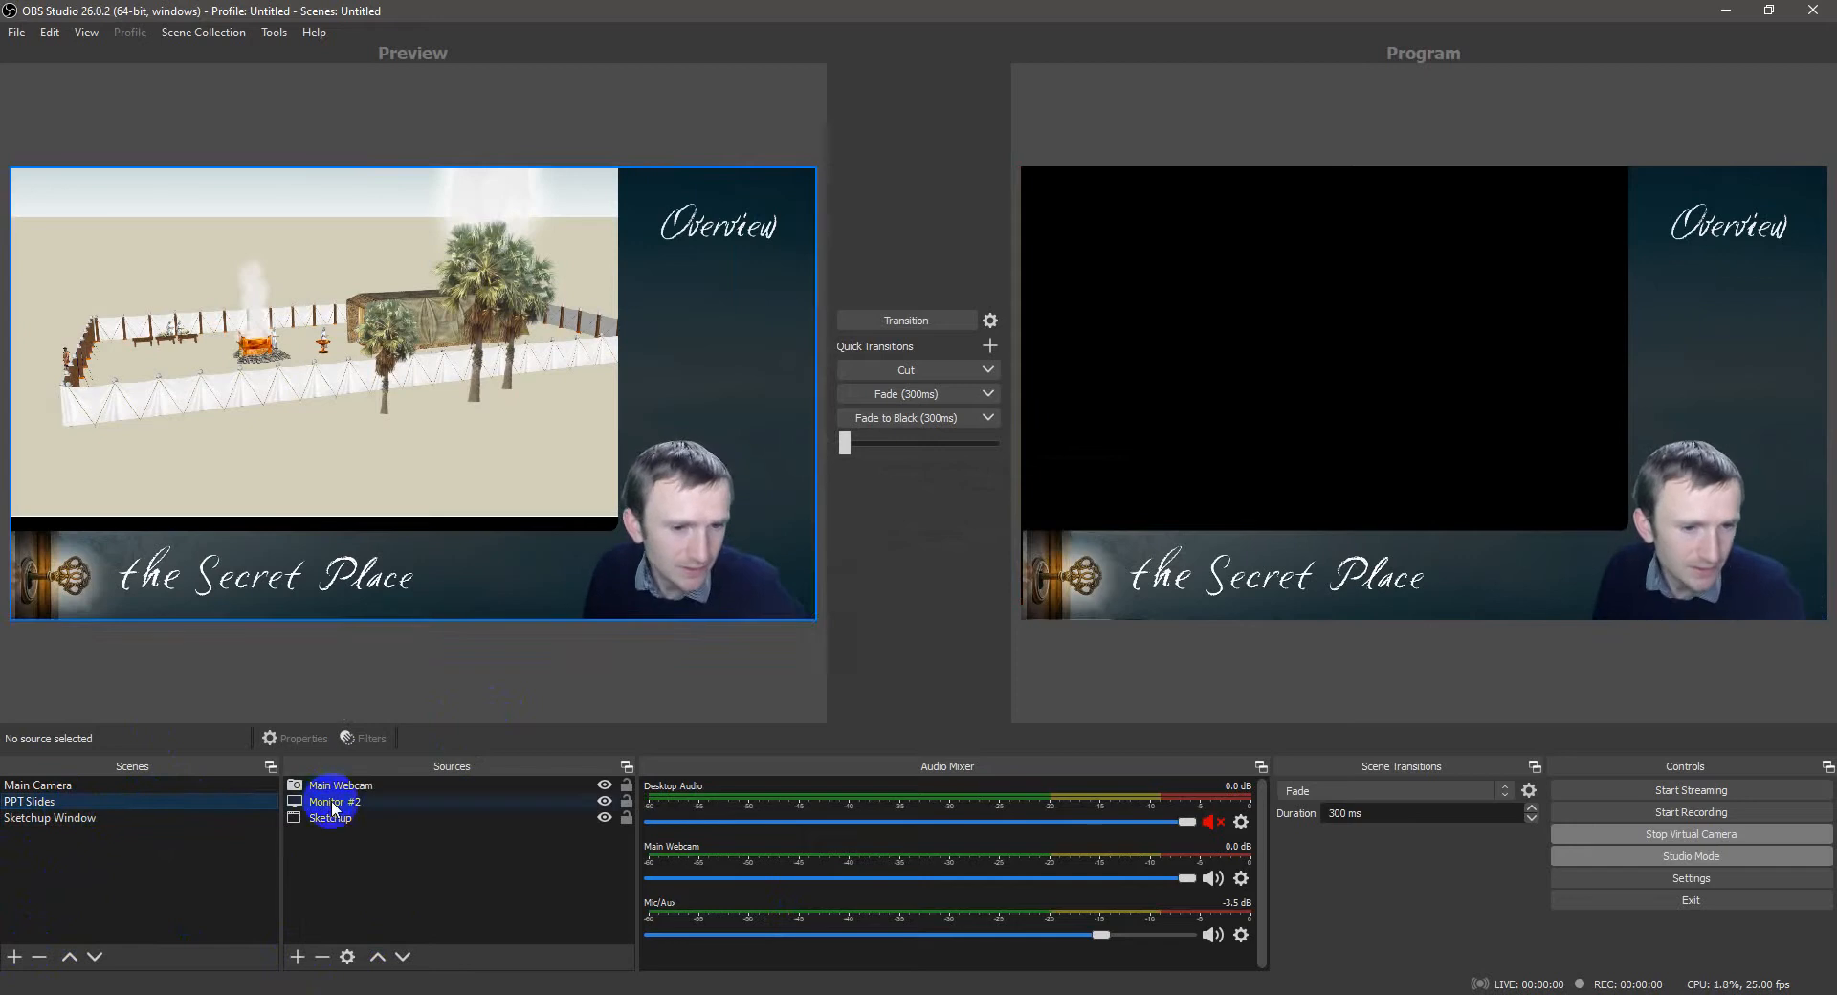
Step: Copy the Main Webcam source from PPT Slides into the Sketchup Window scene
left_click(49, 817)
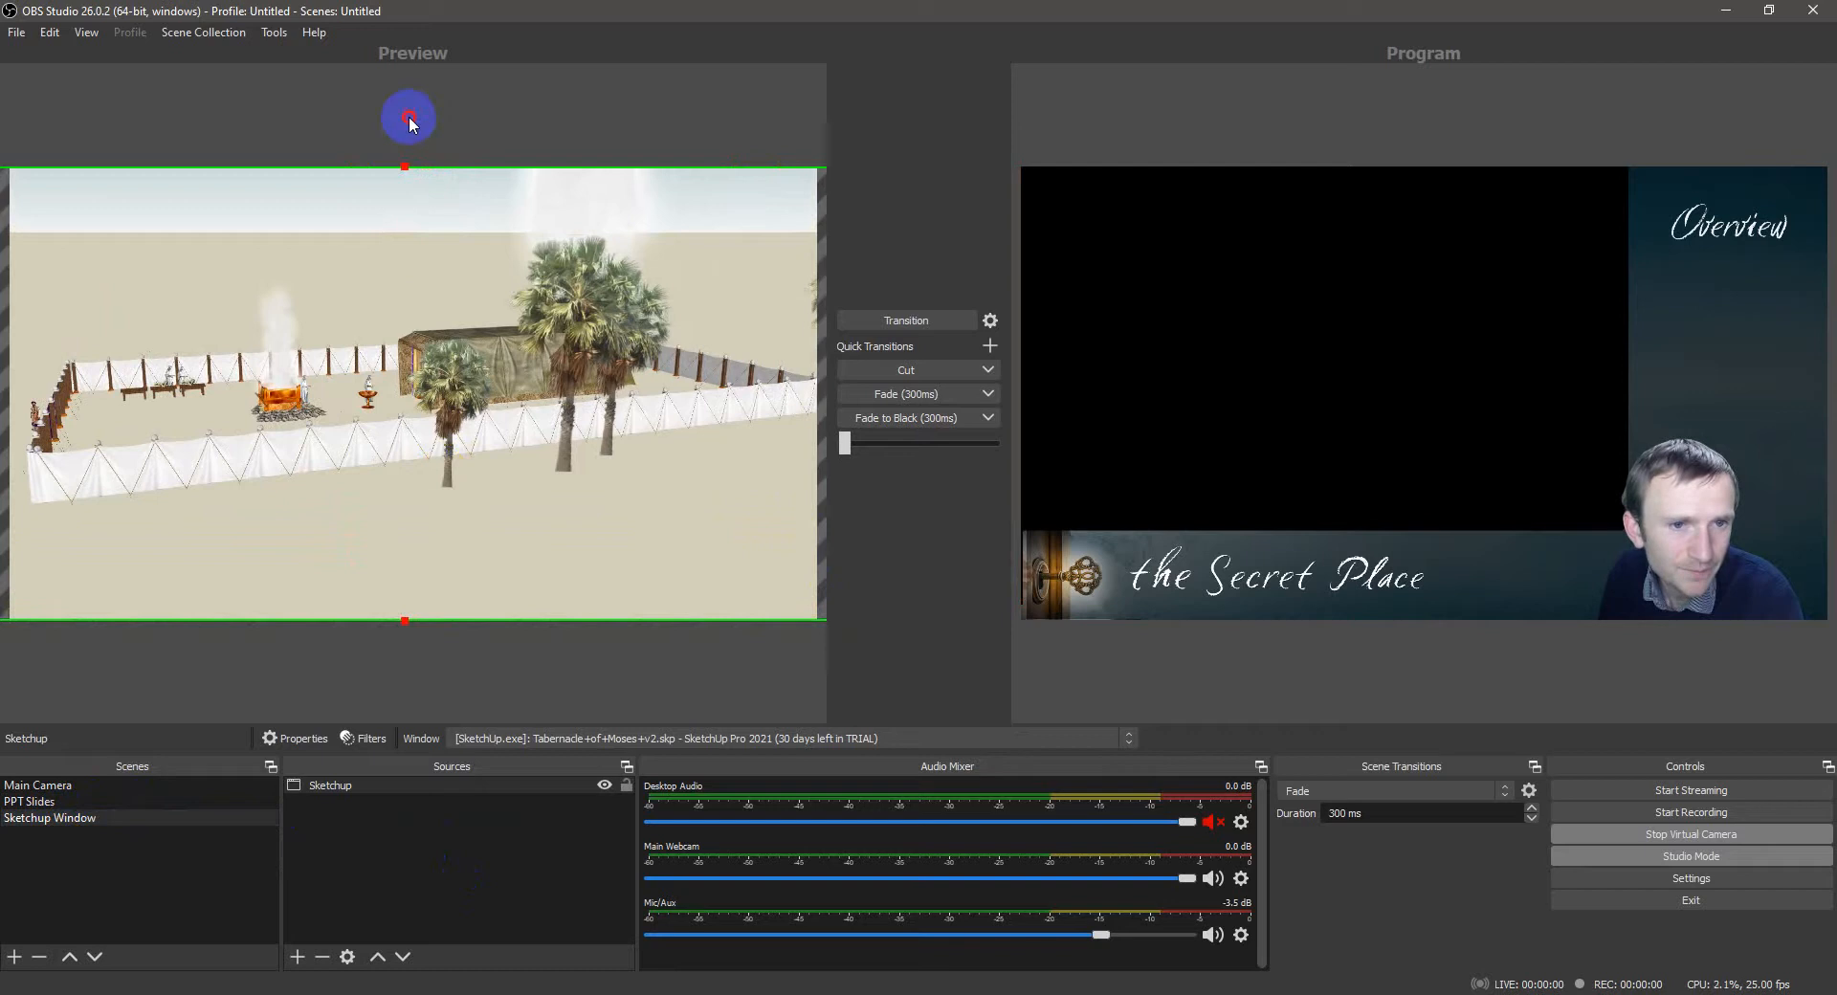
left_click(29, 802)
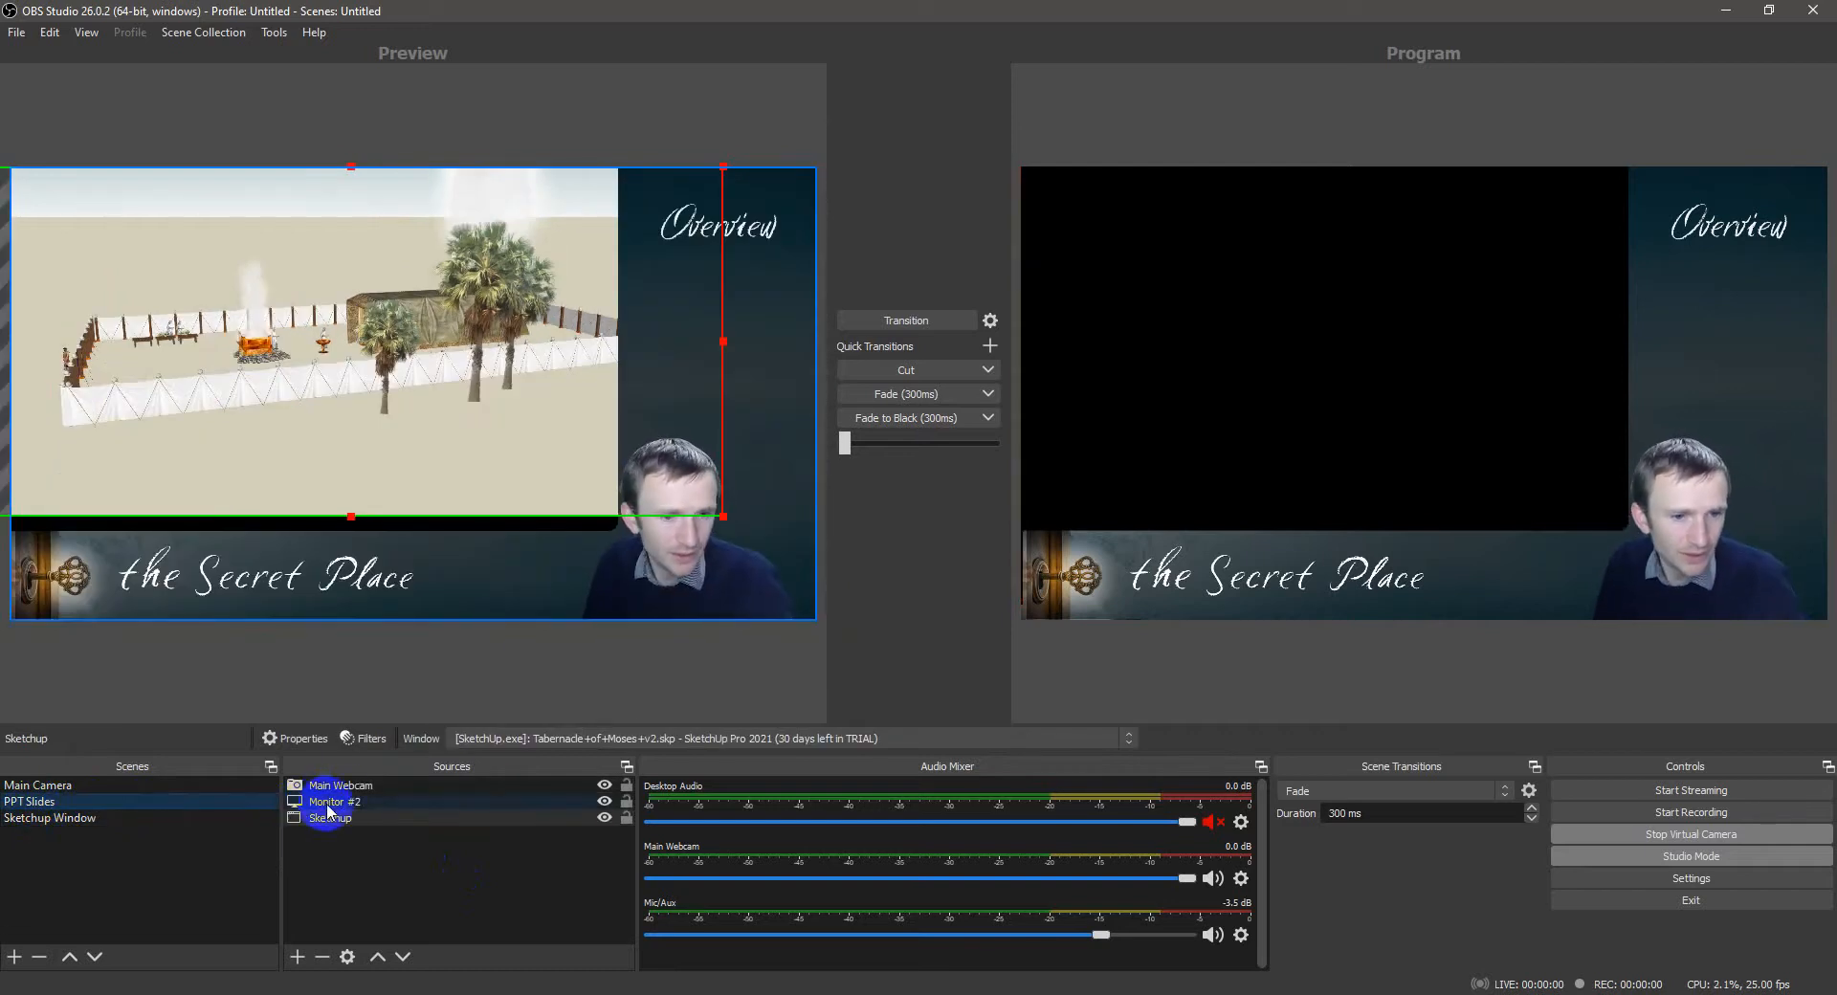
left_click(340, 784)
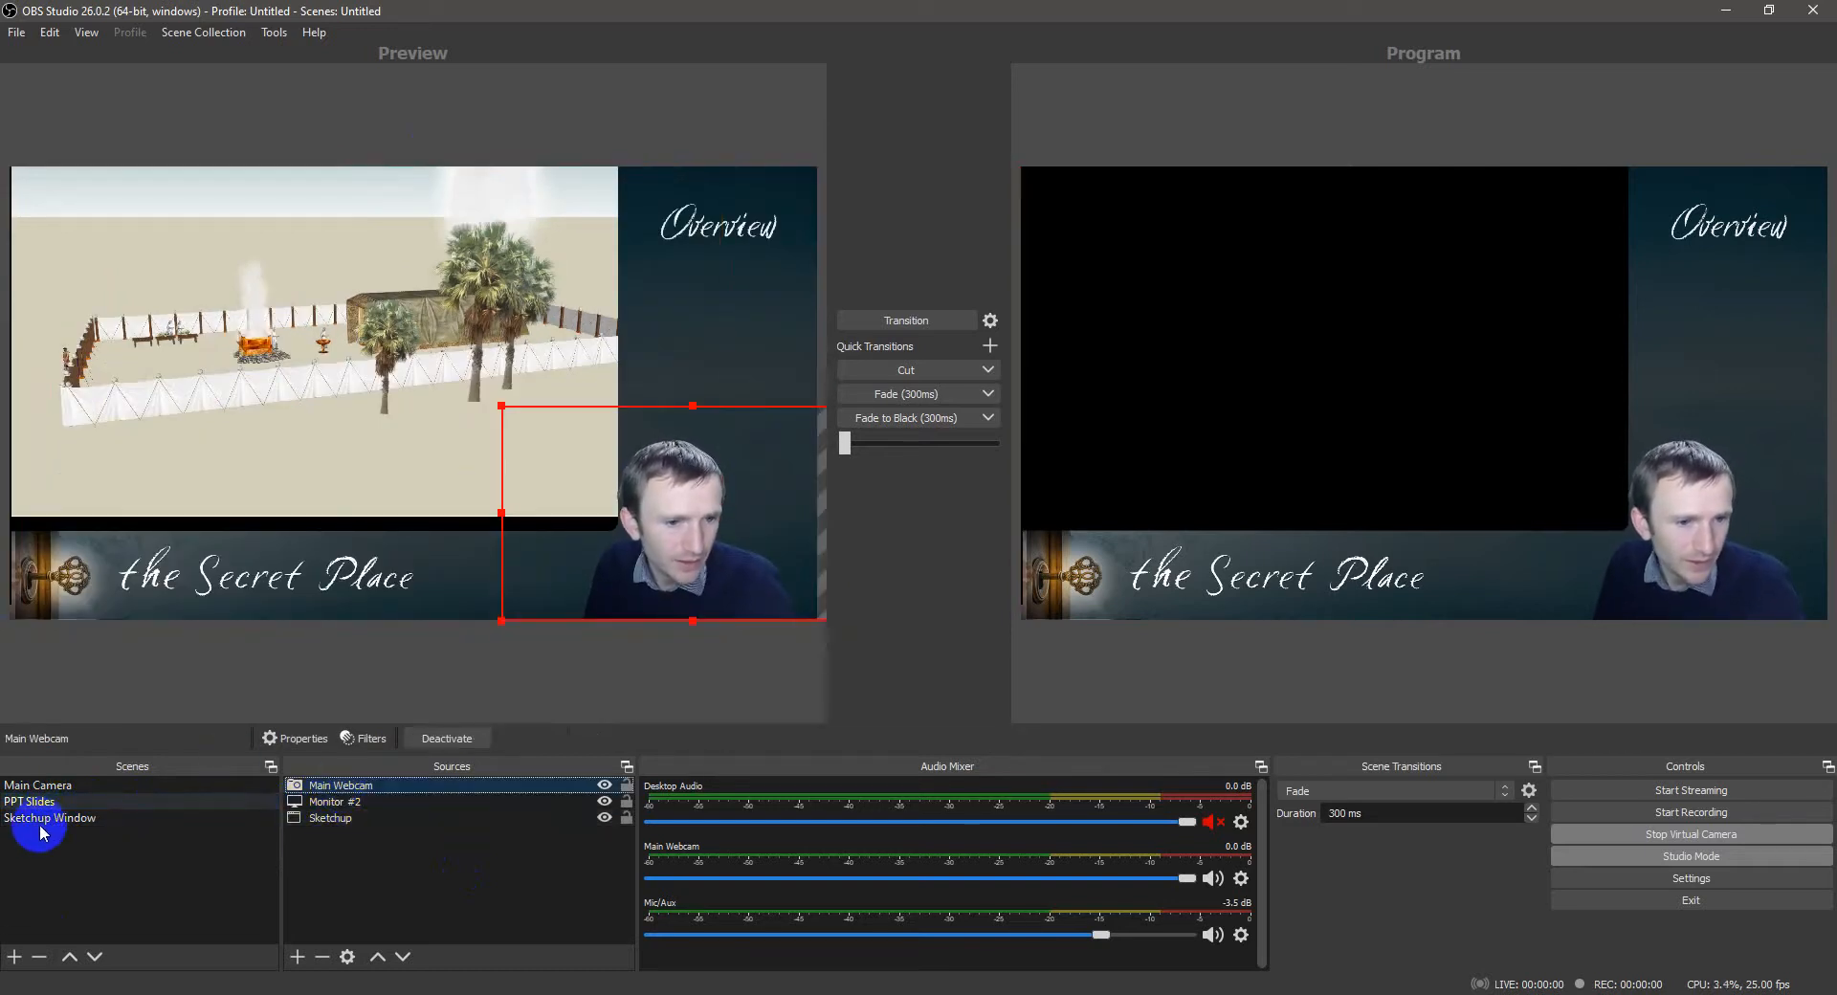
left_click(50, 817)
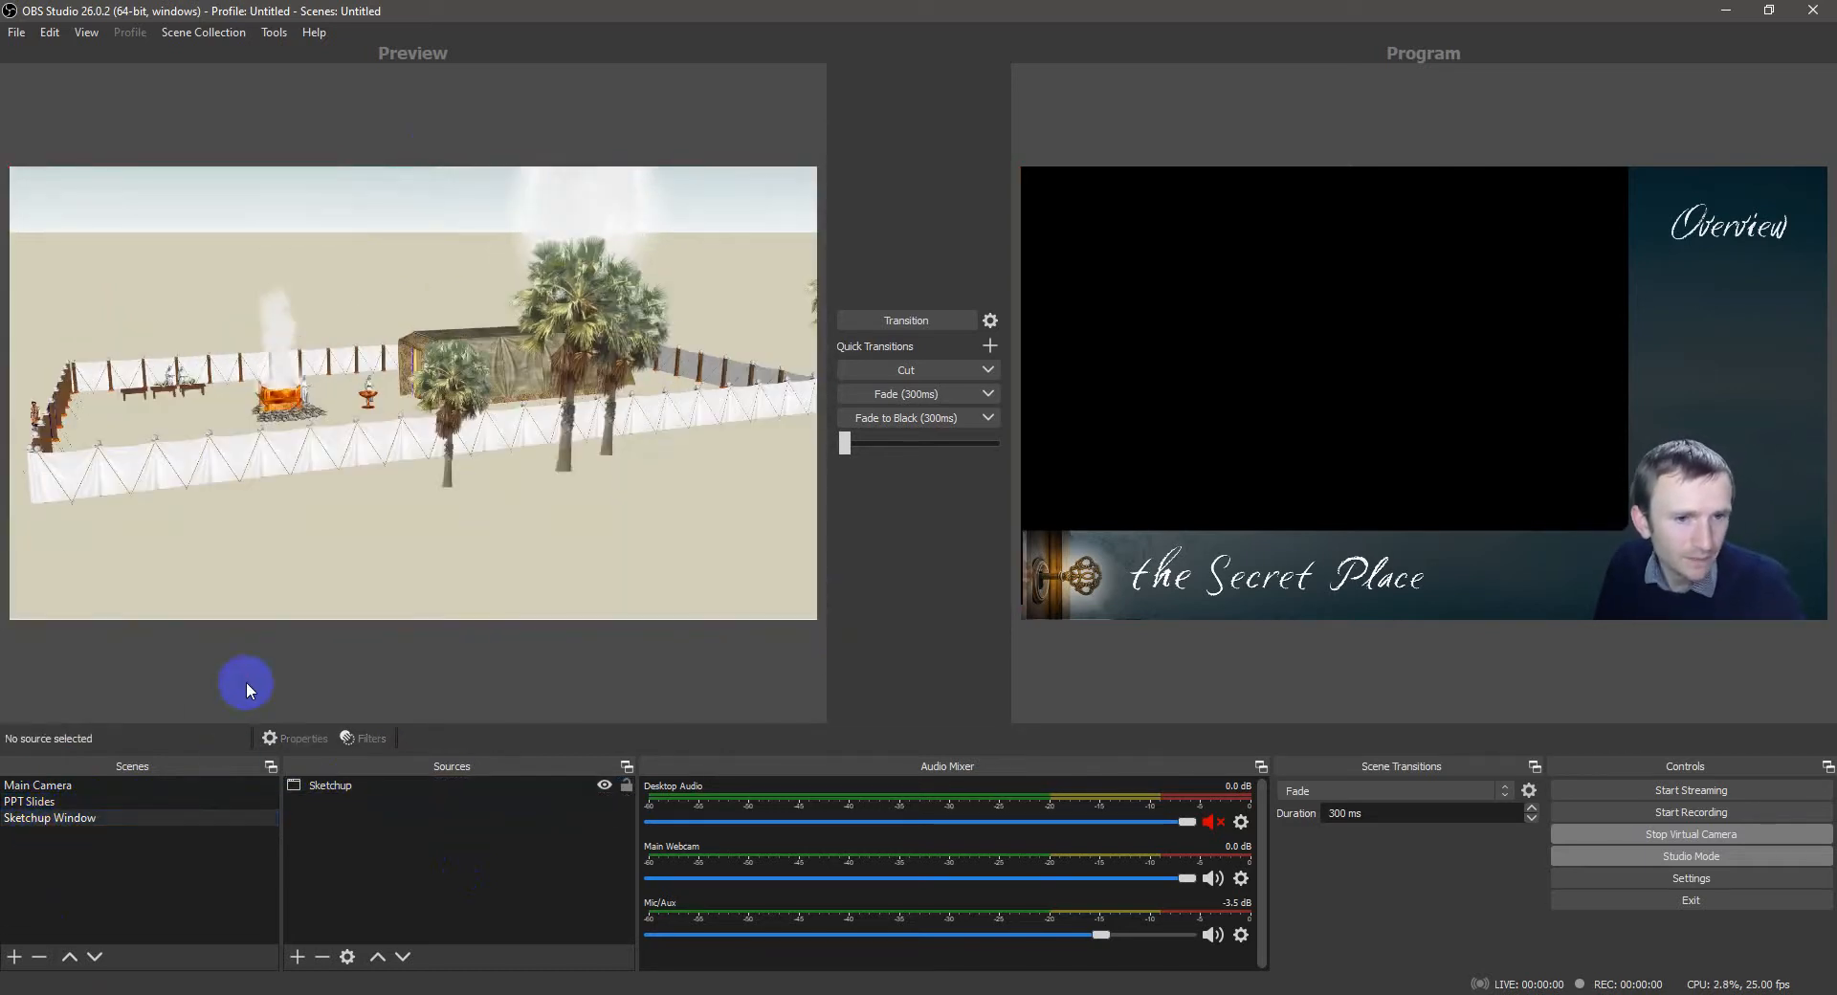
left_click(38, 787)
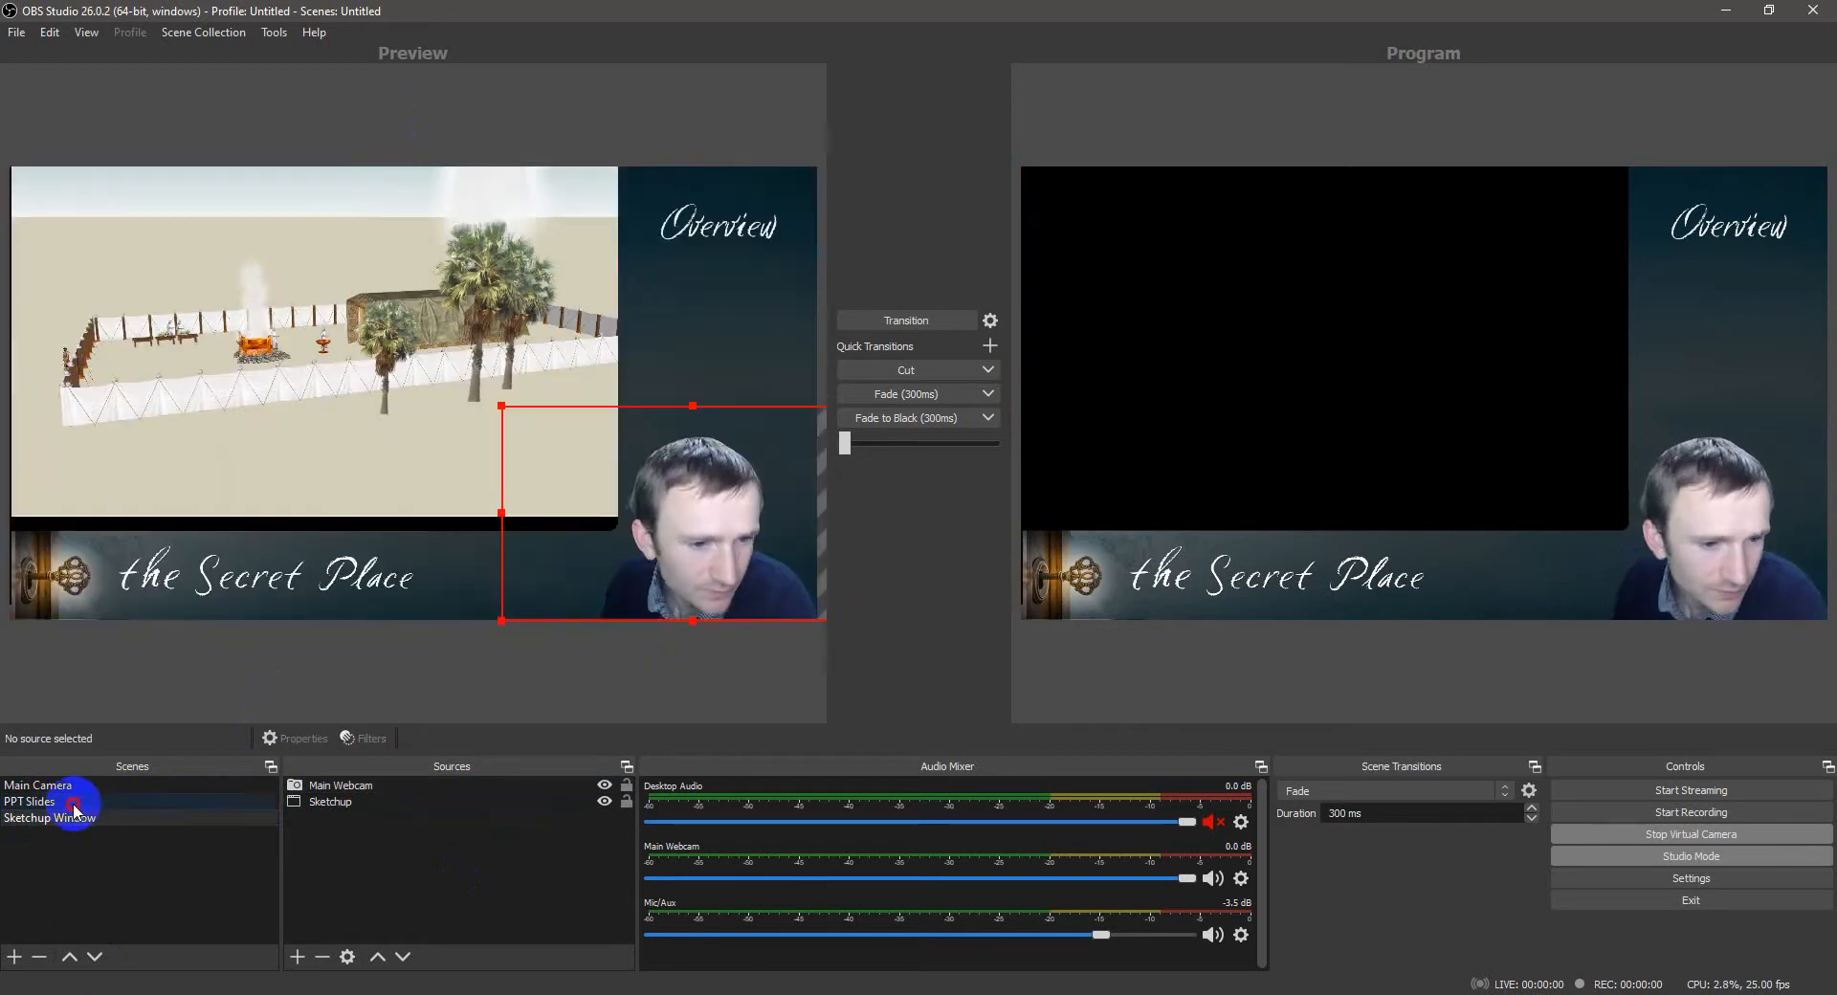
Step: Copy the SketchUp window capture from PPT Slides into the Sketchup Window scene as a full-canvas source
left_click(330, 817)
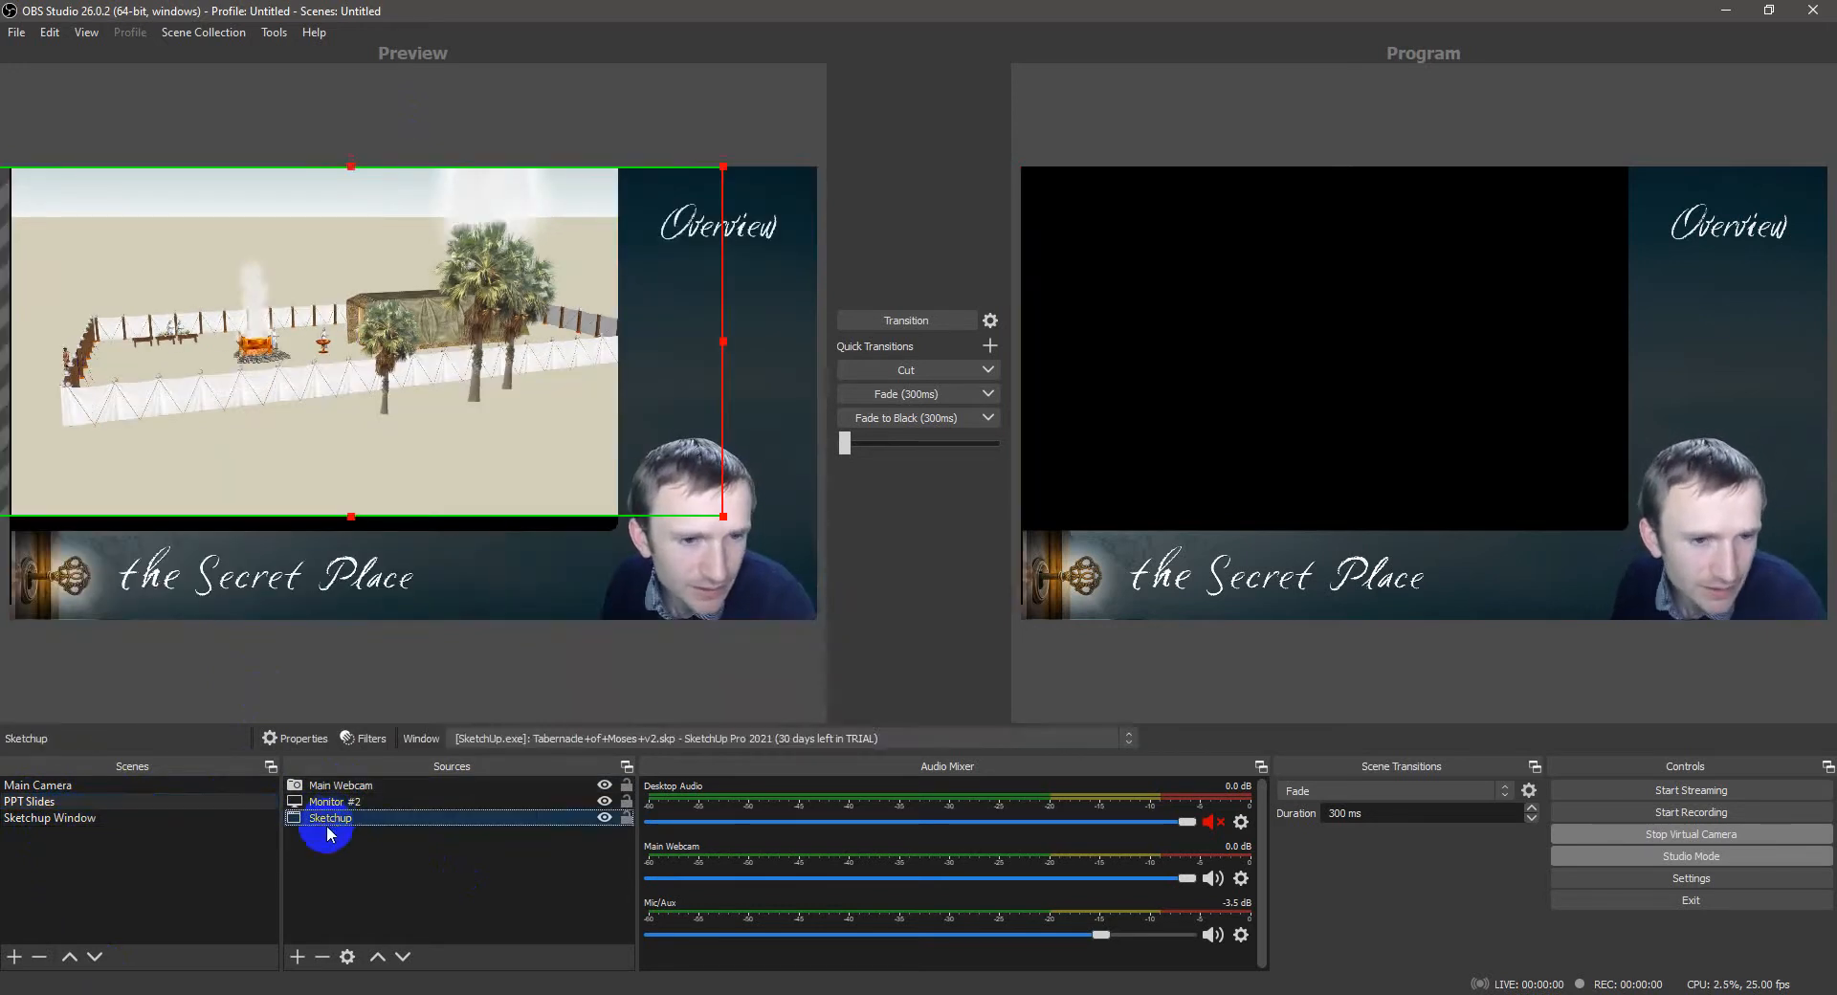
left_click(335, 802)
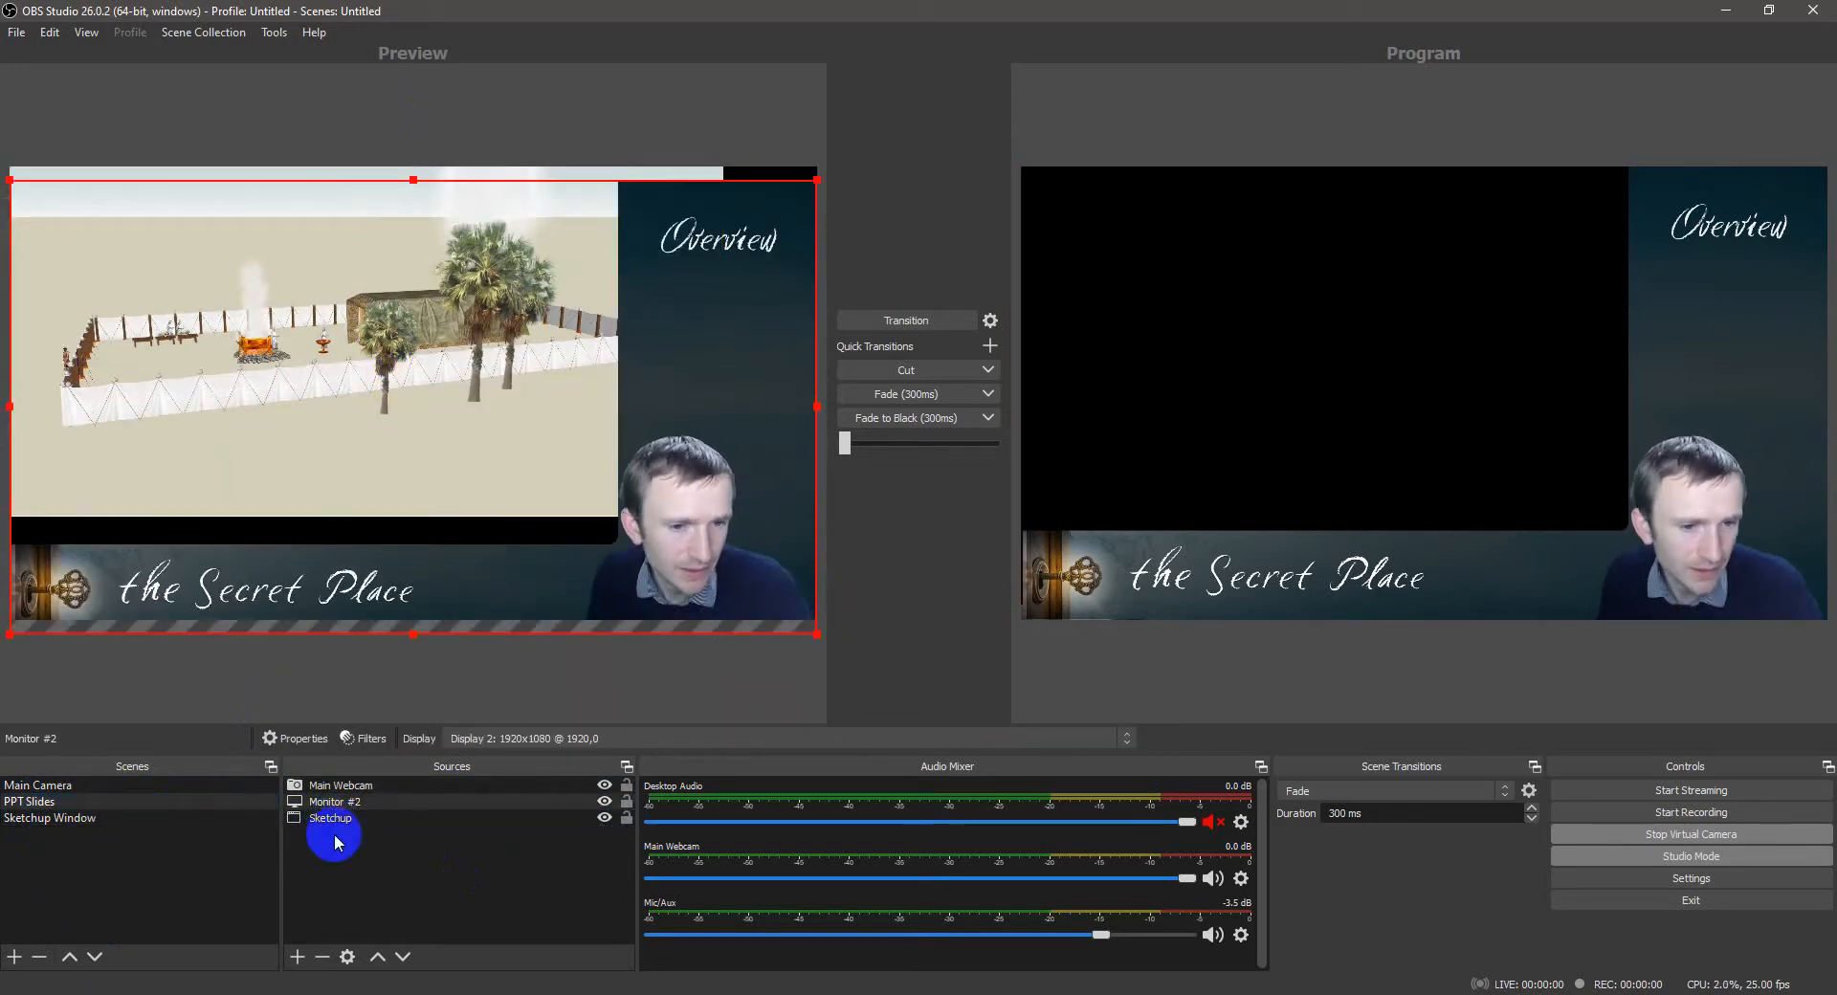
left_click(329, 817)
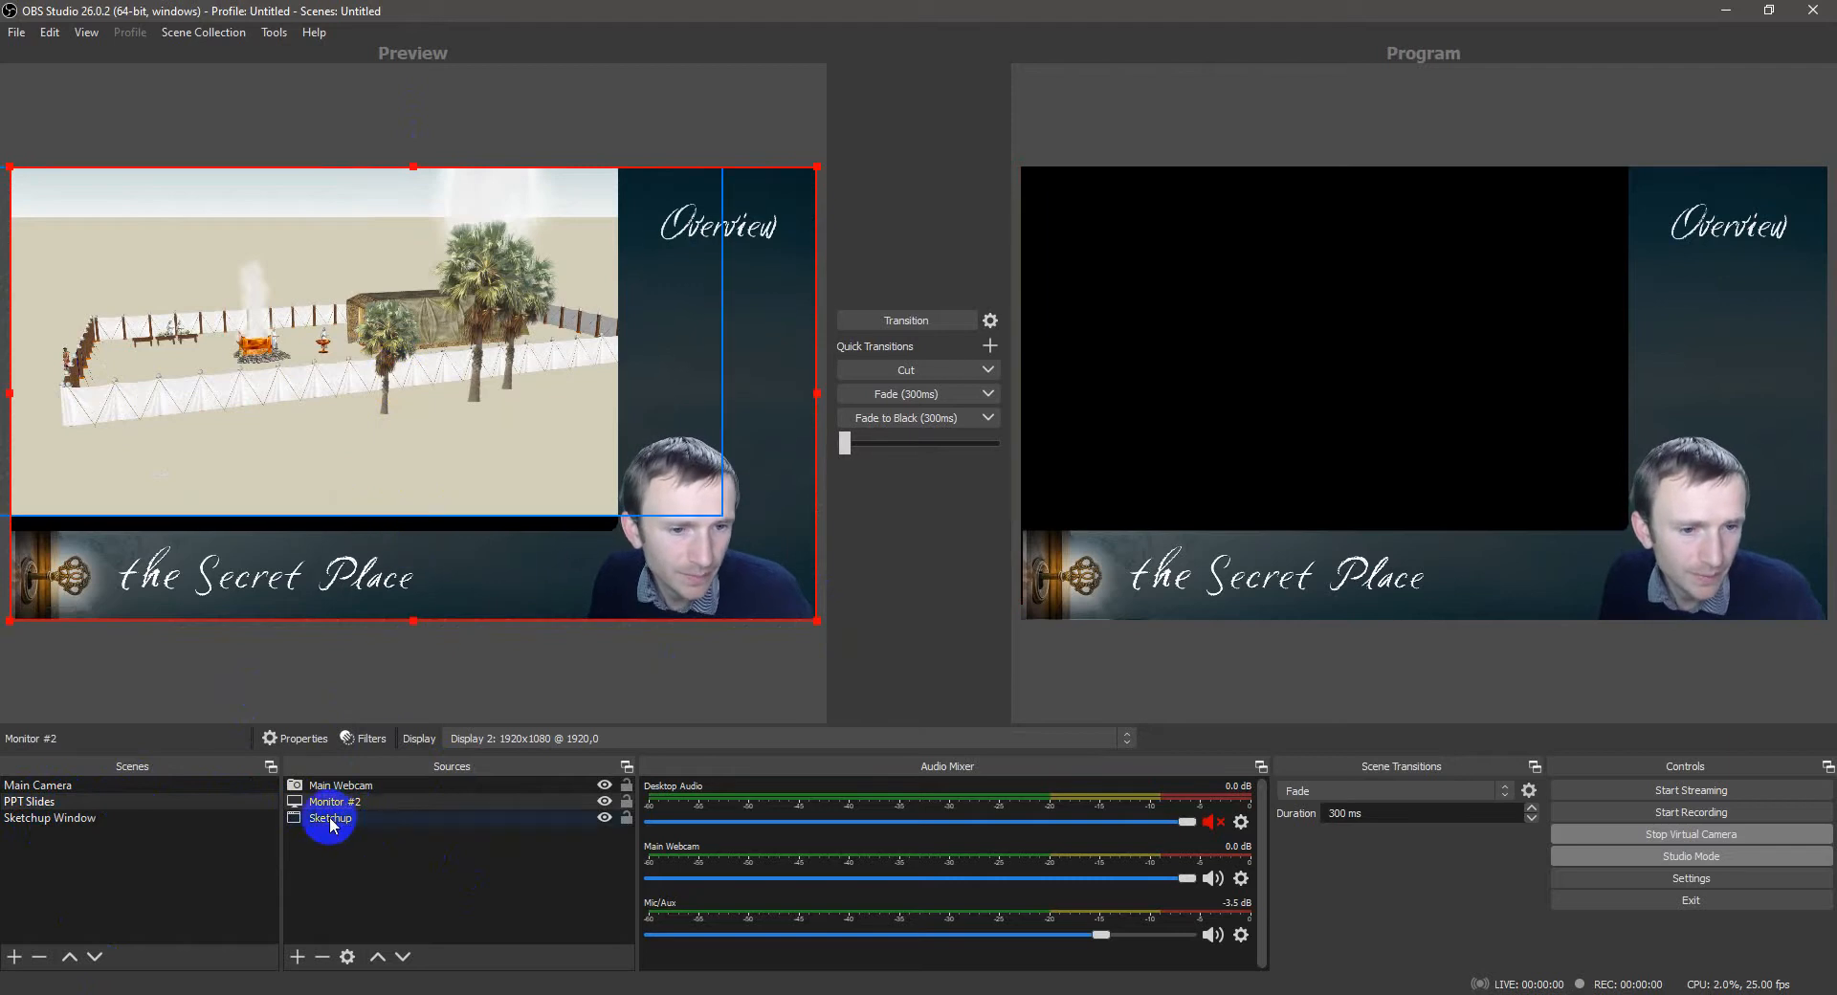
left_click(329, 817)
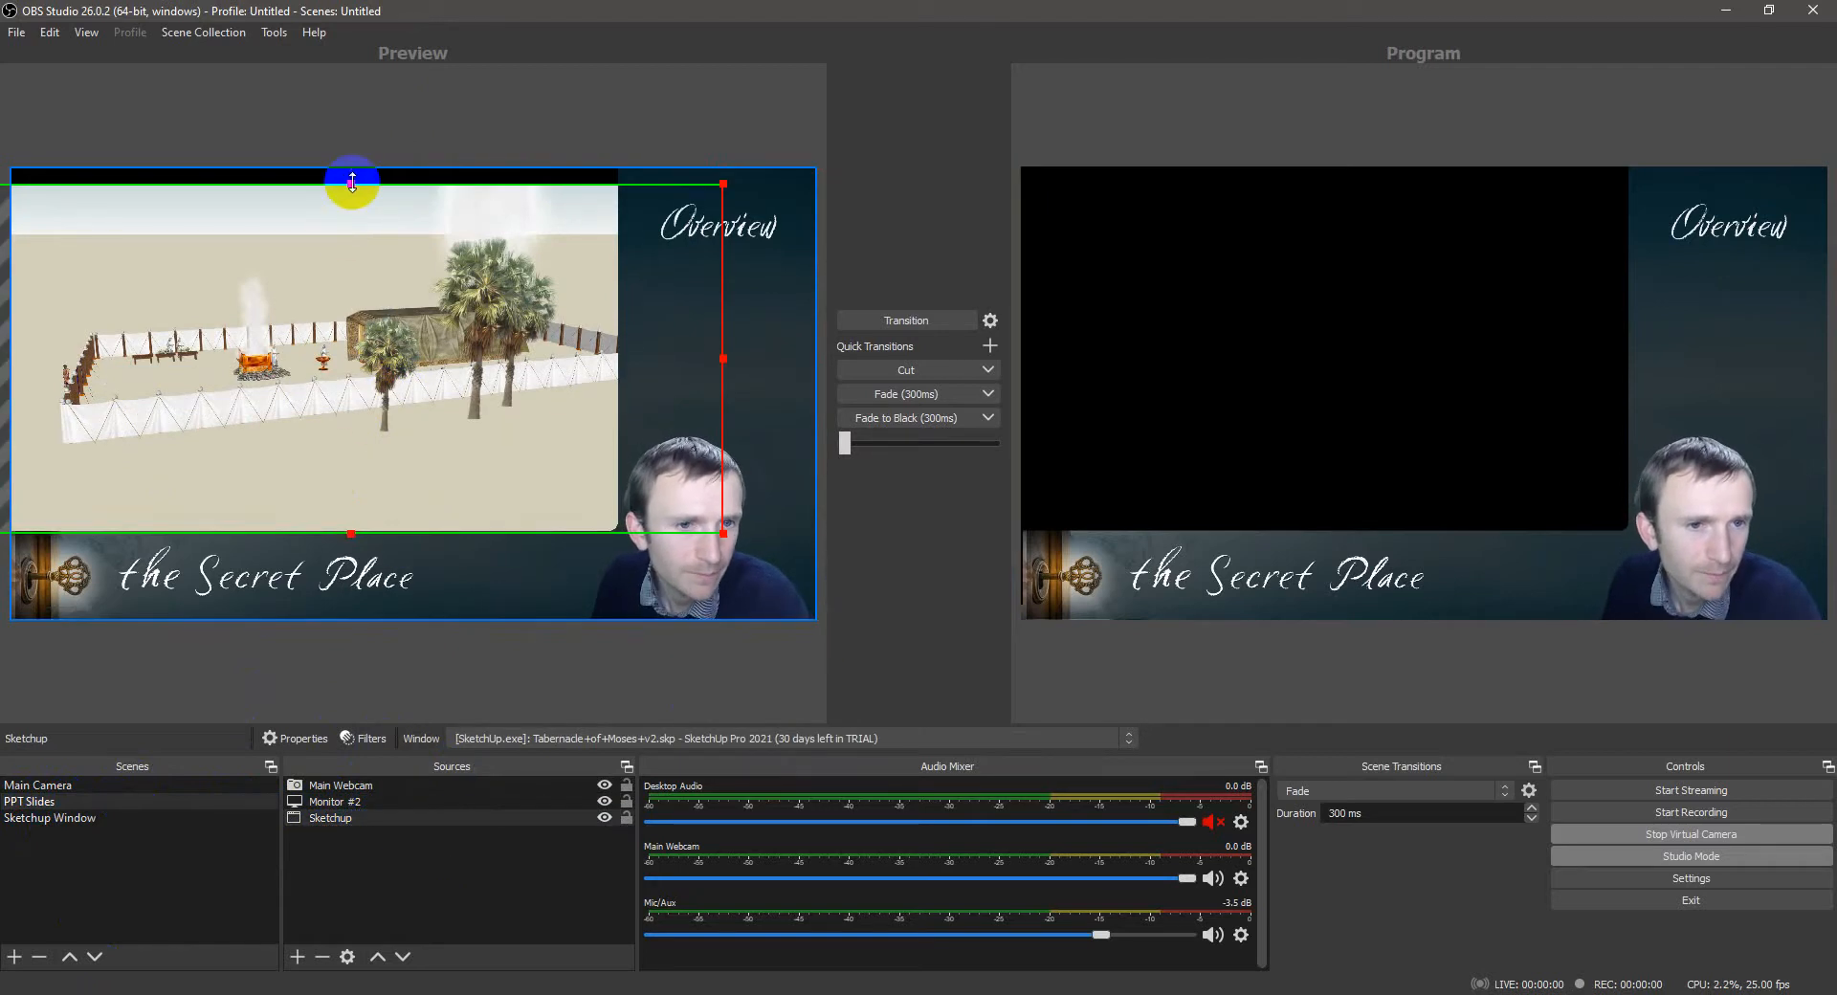
left_click(50, 817)
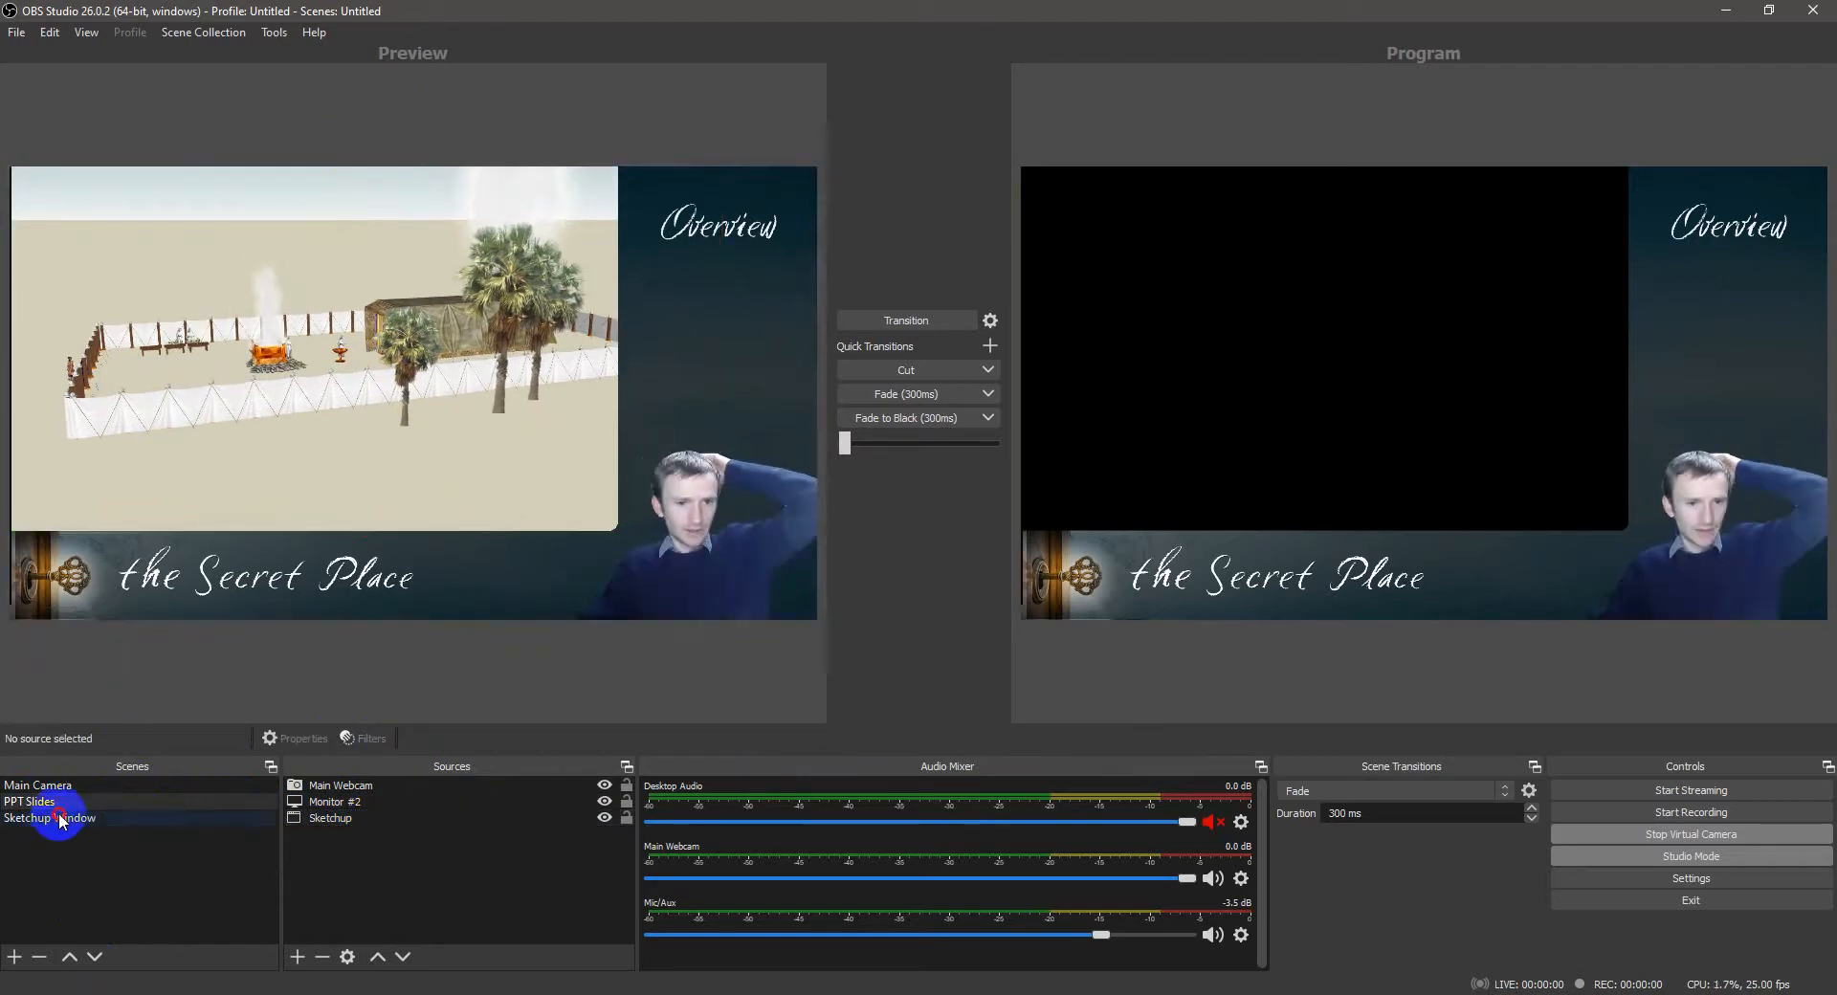
left_click(59, 817)
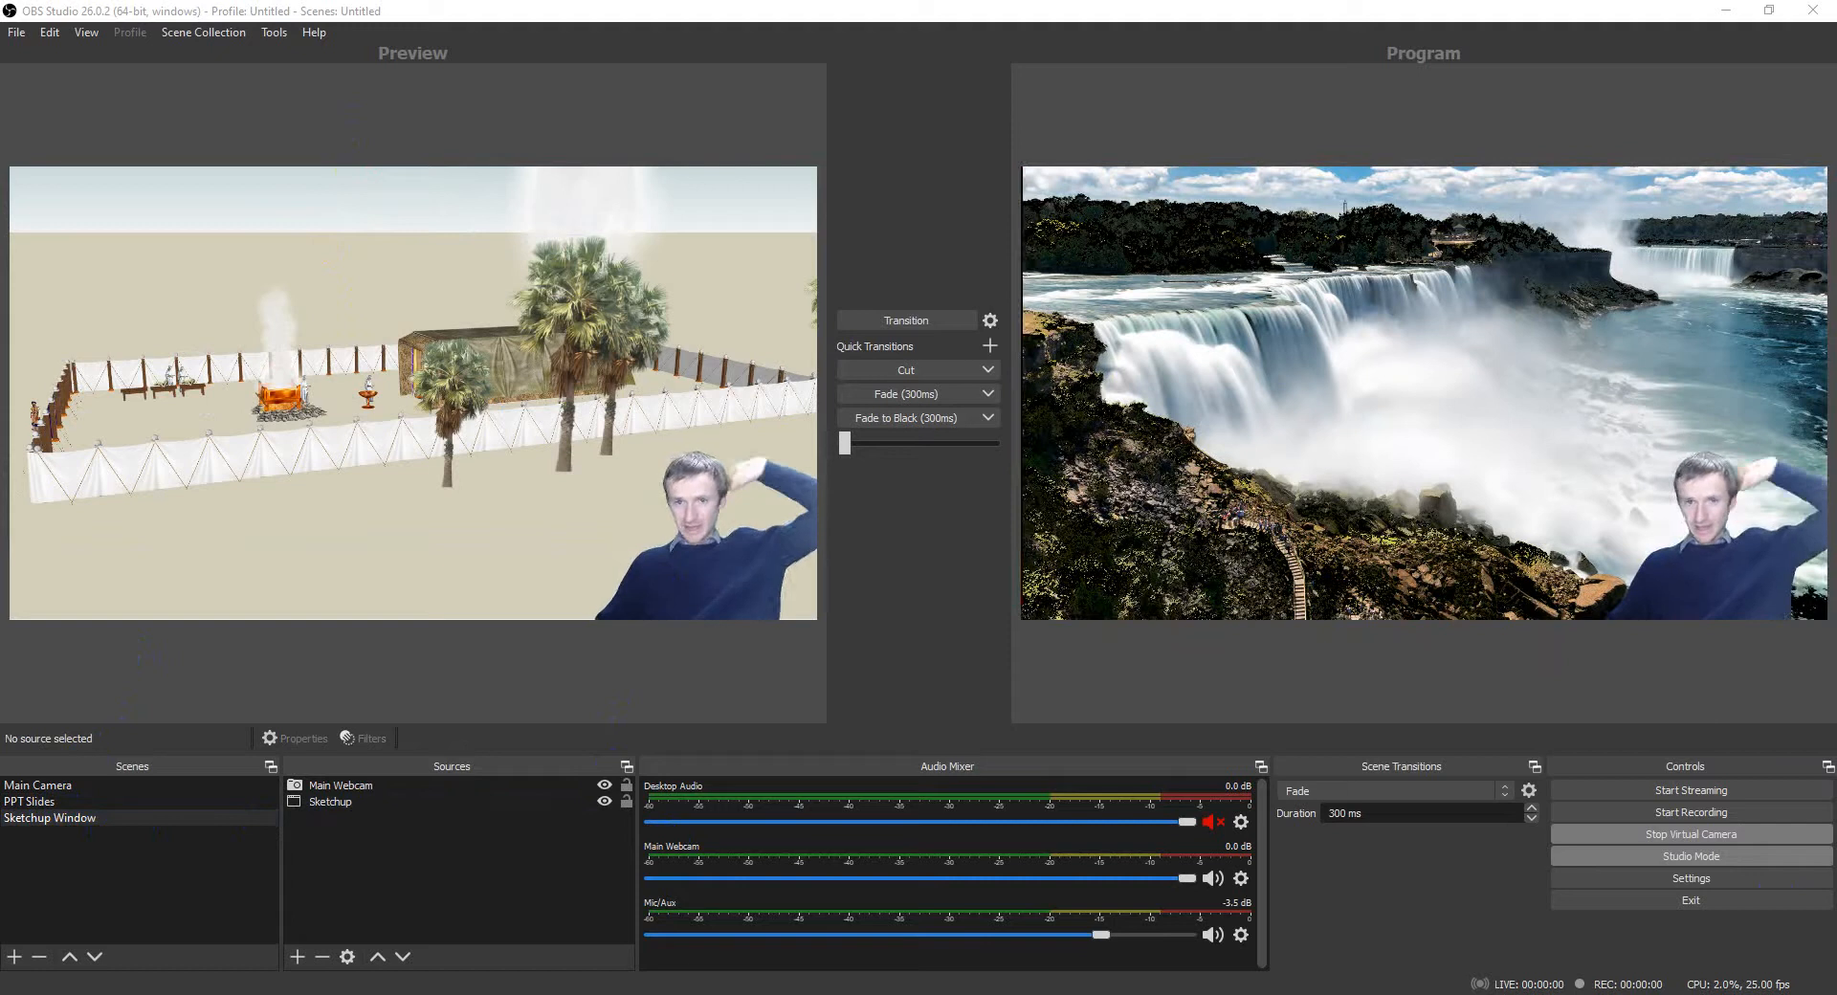
Step: Transition the Sketchup Window scene to Program and put Main Camera in Preview
left_click(907, 322)
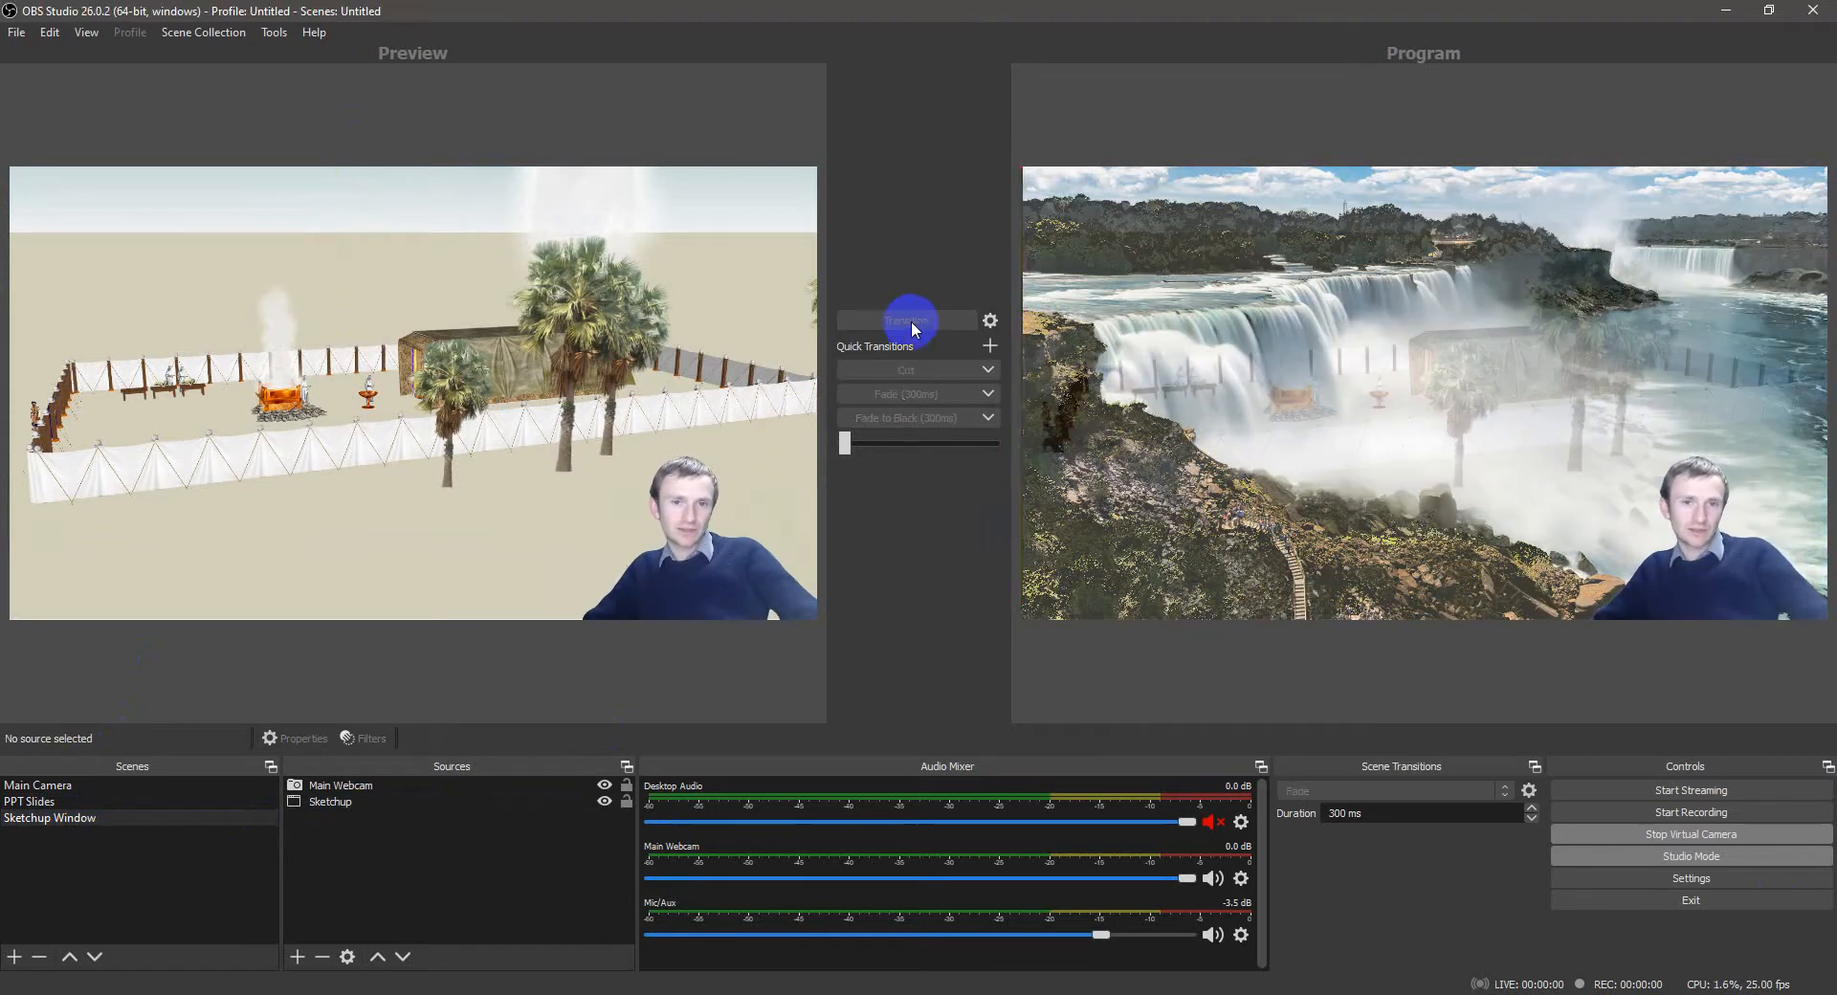
left_click(907, 320)
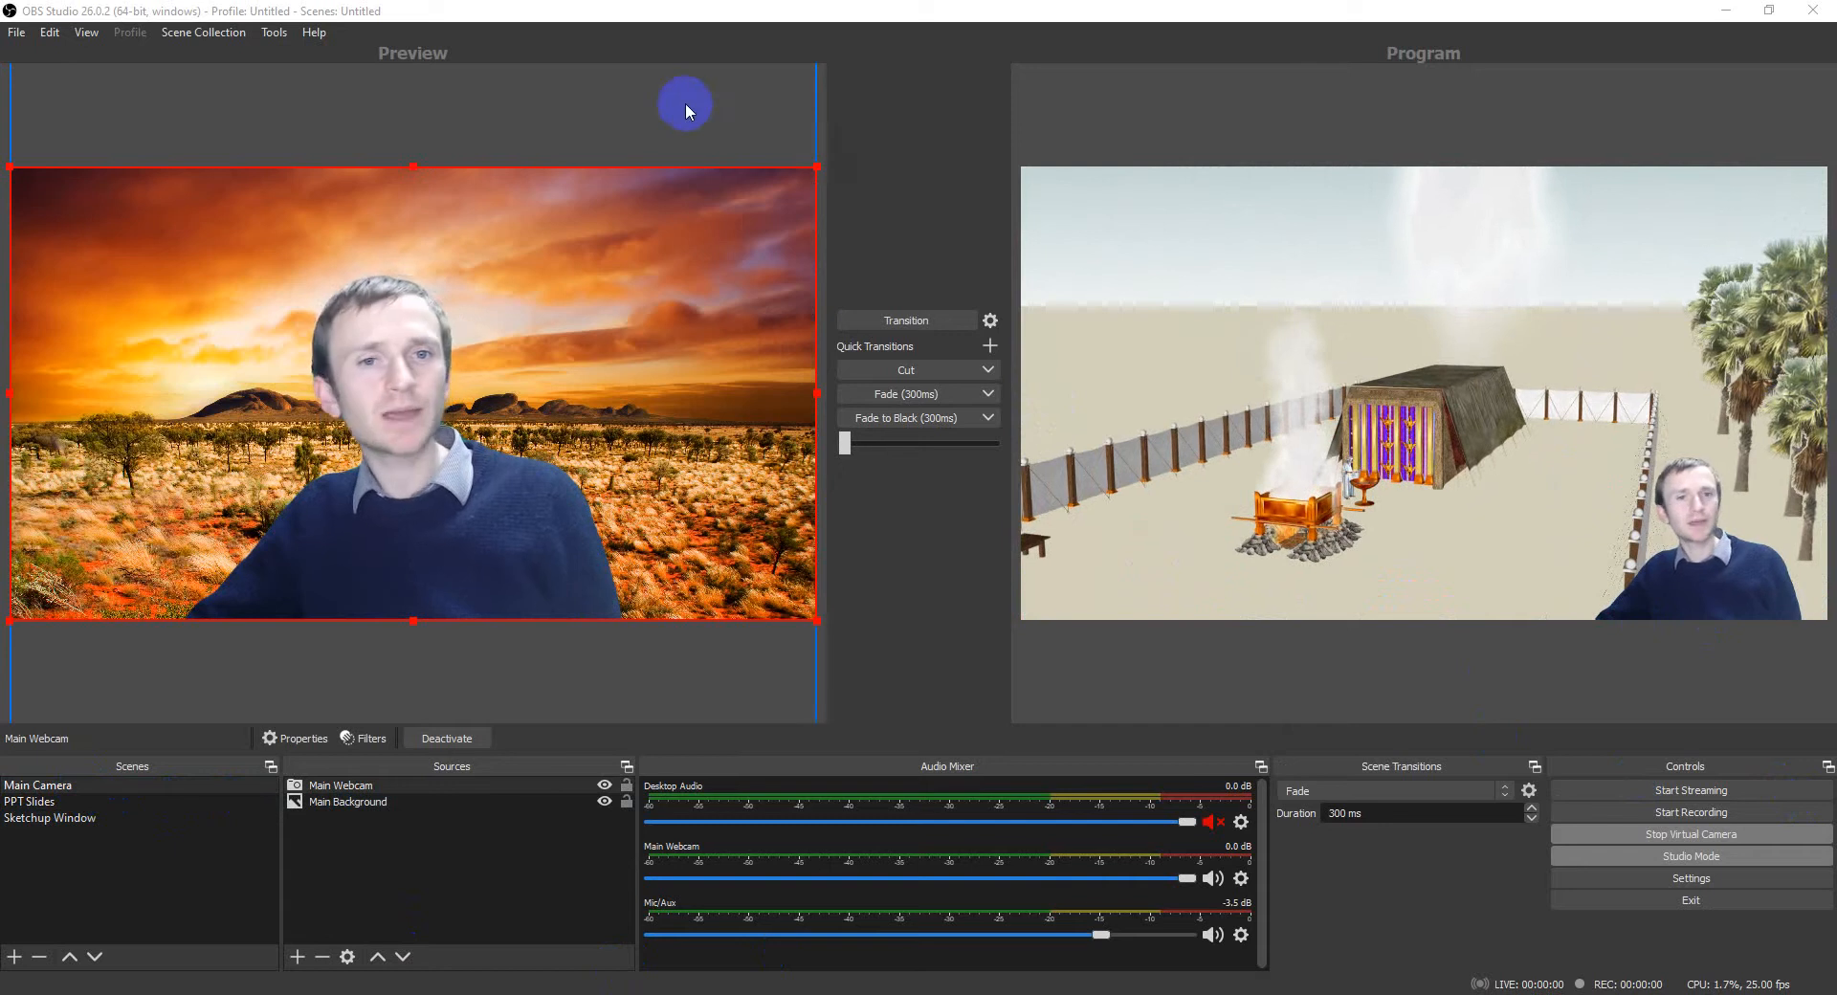
left_click(50, 817)
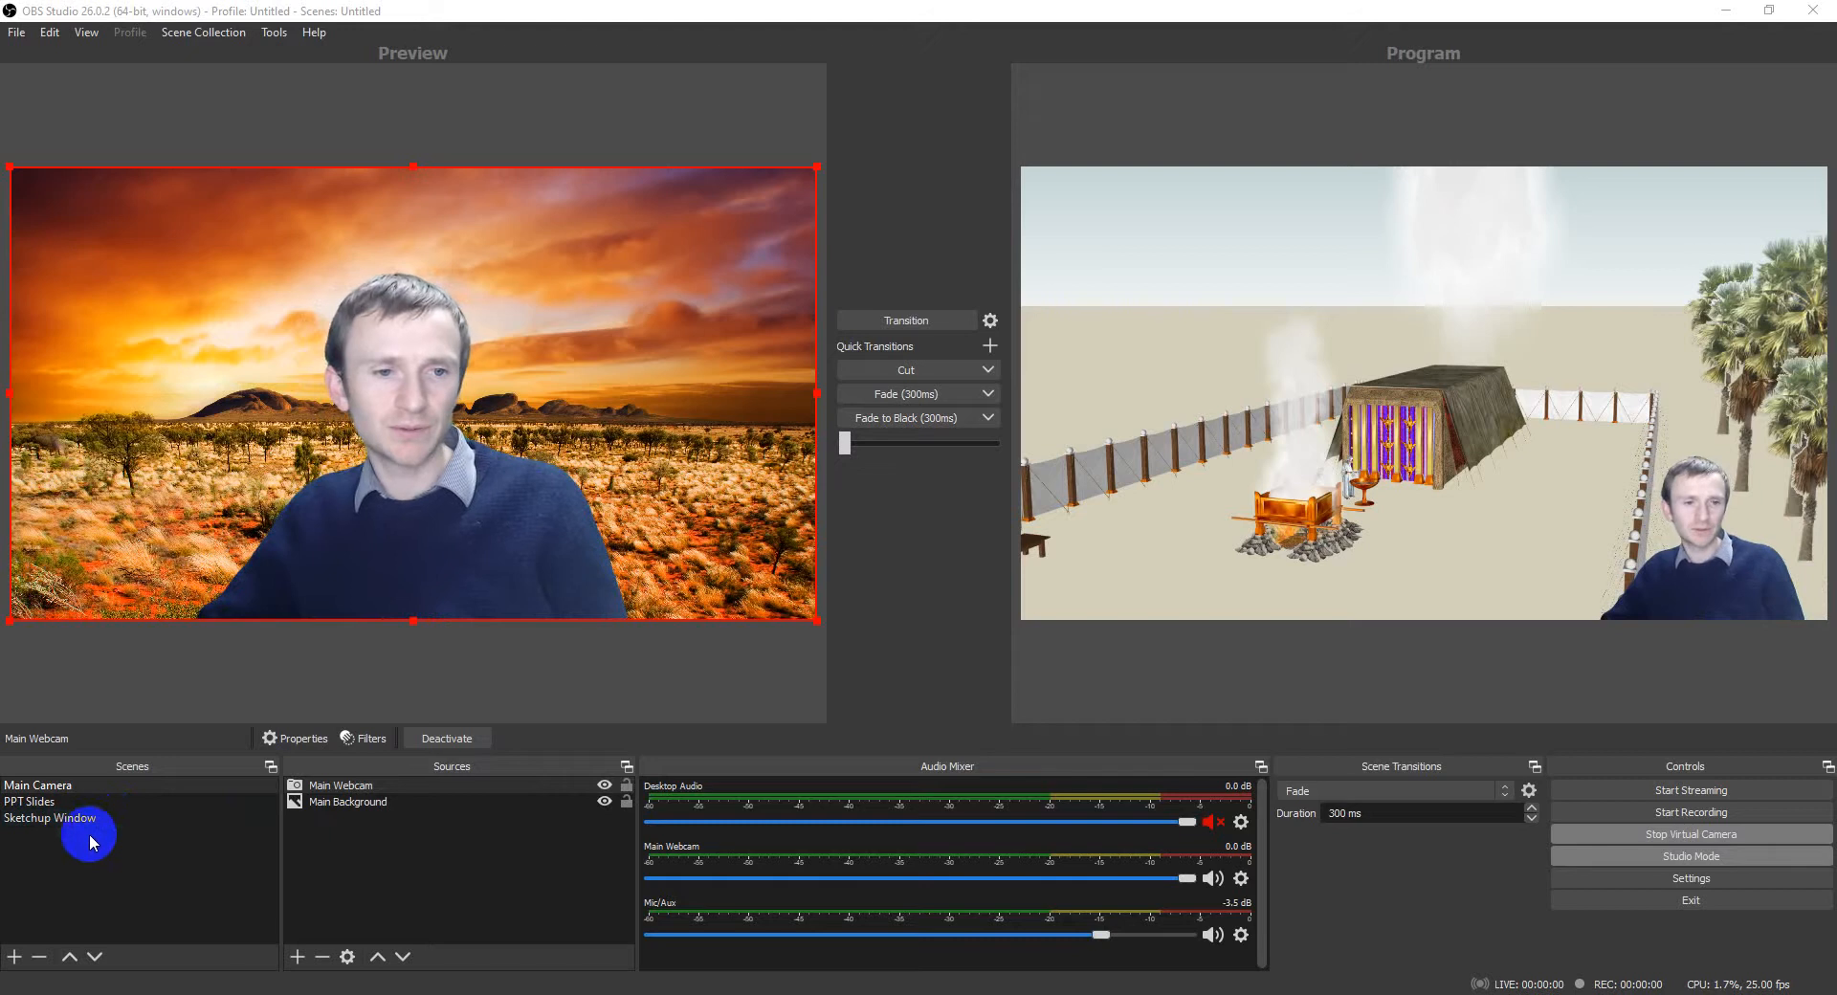
Step: Duplicate Sketchup Window as 'Sketchup Window 2' and remove its small corner webcam
right_click(50, 819)
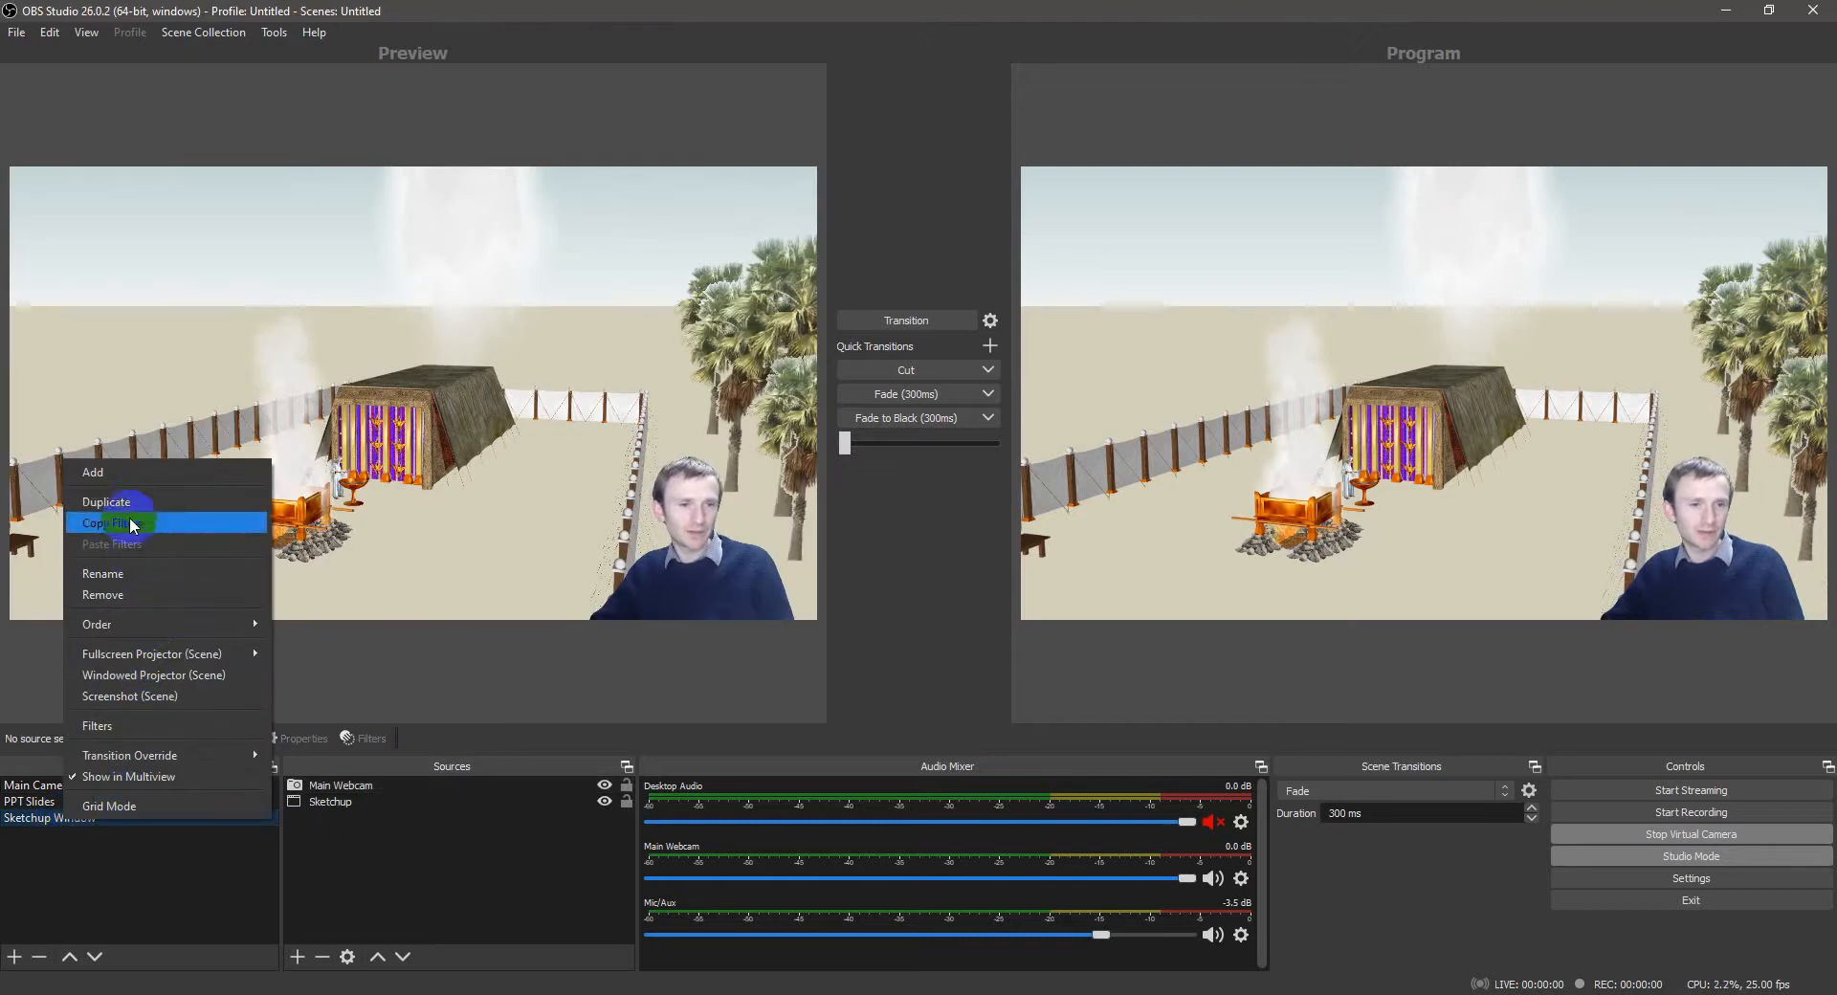
left_click(105, 501)
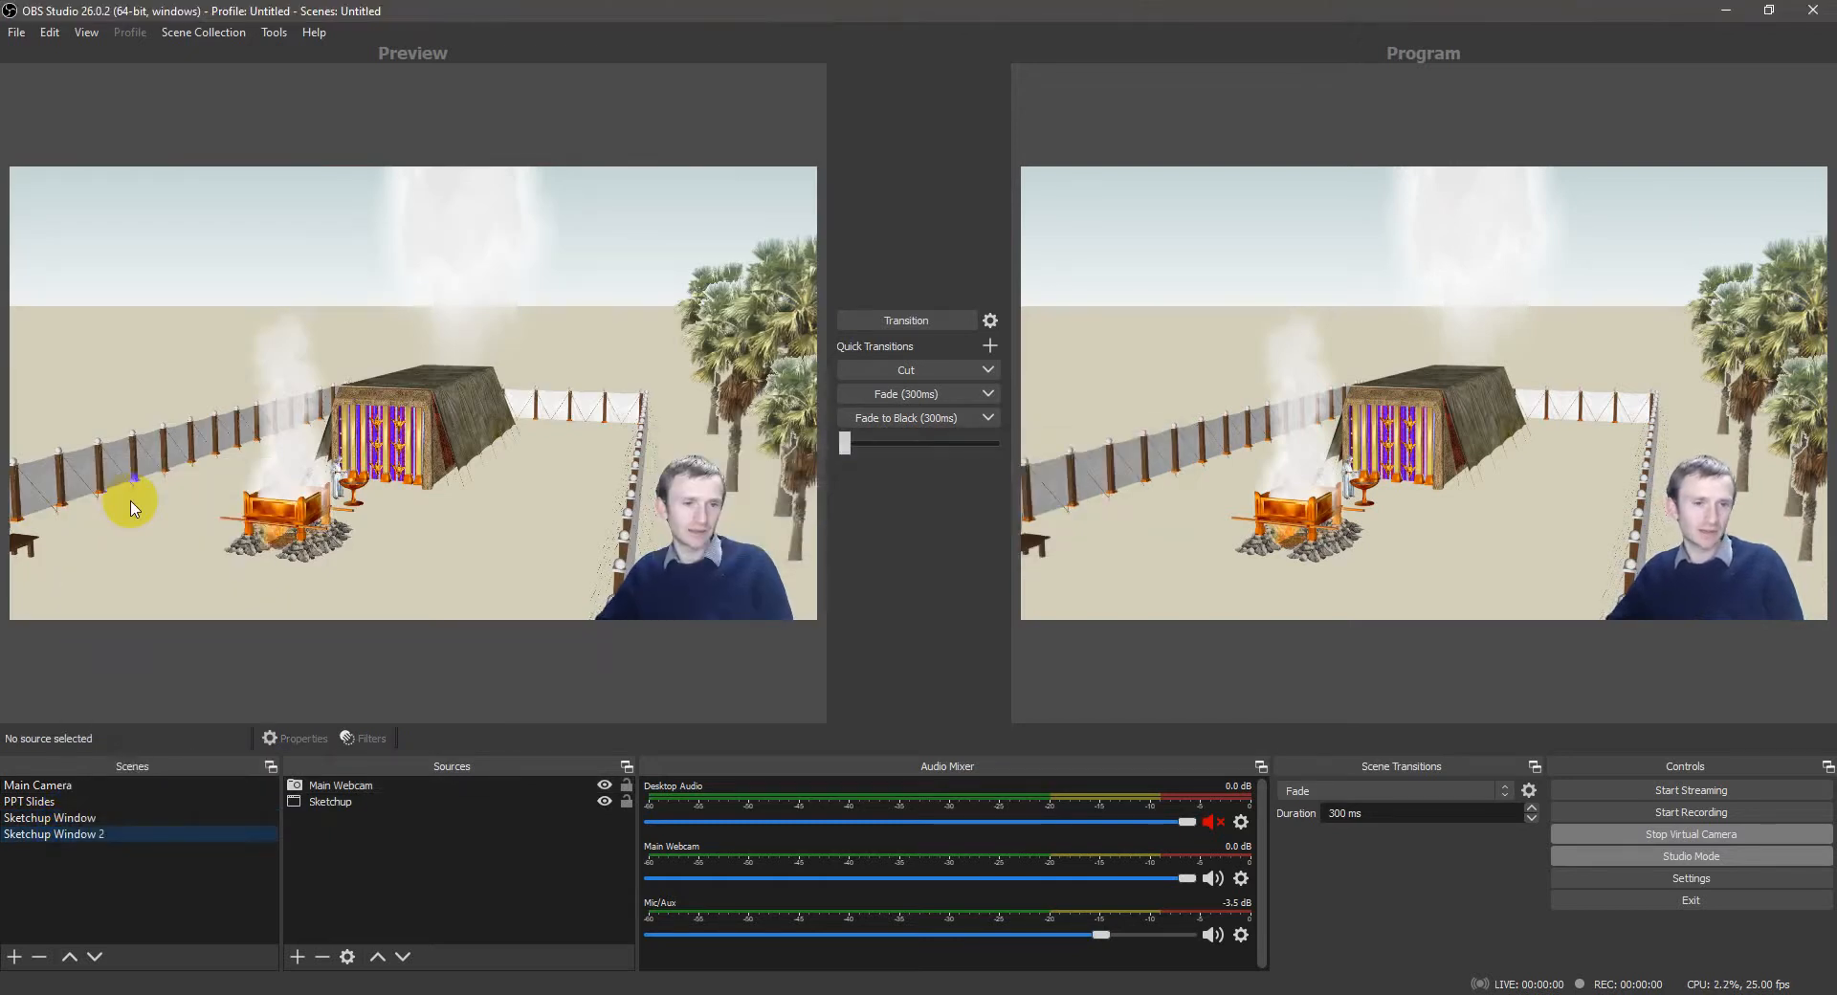
left_click(323, 957)
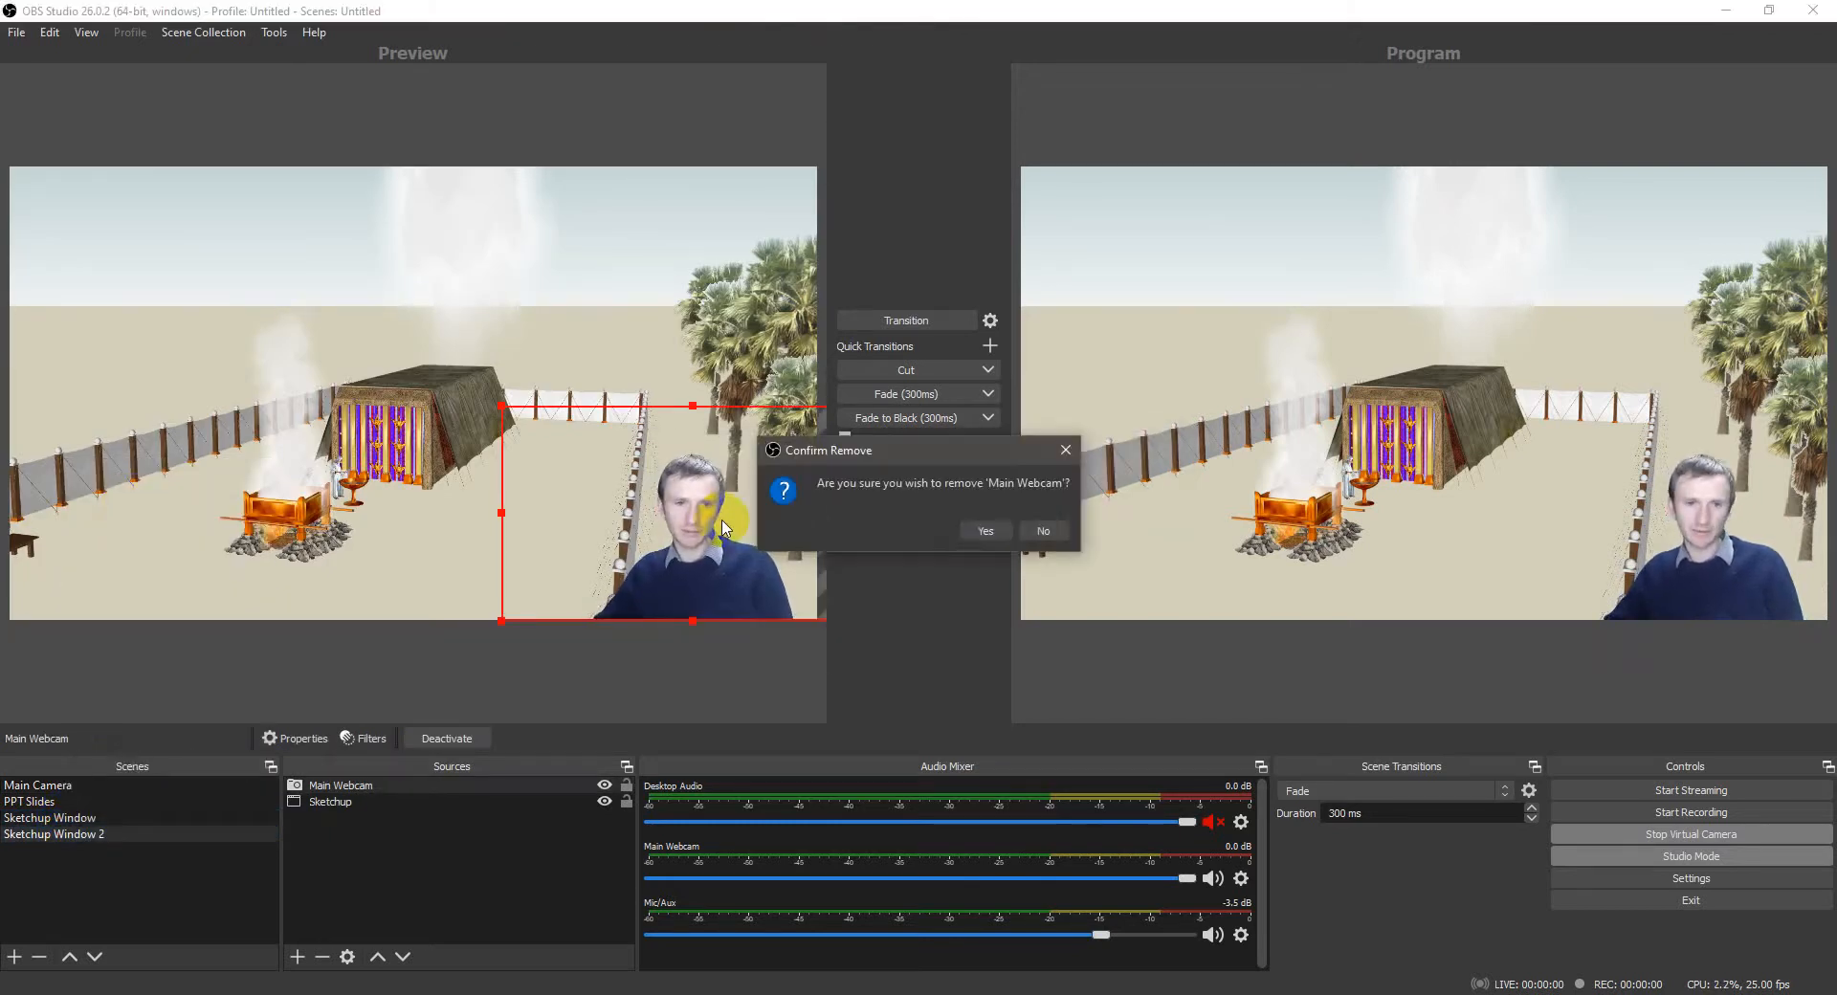
left_click(985, 530)
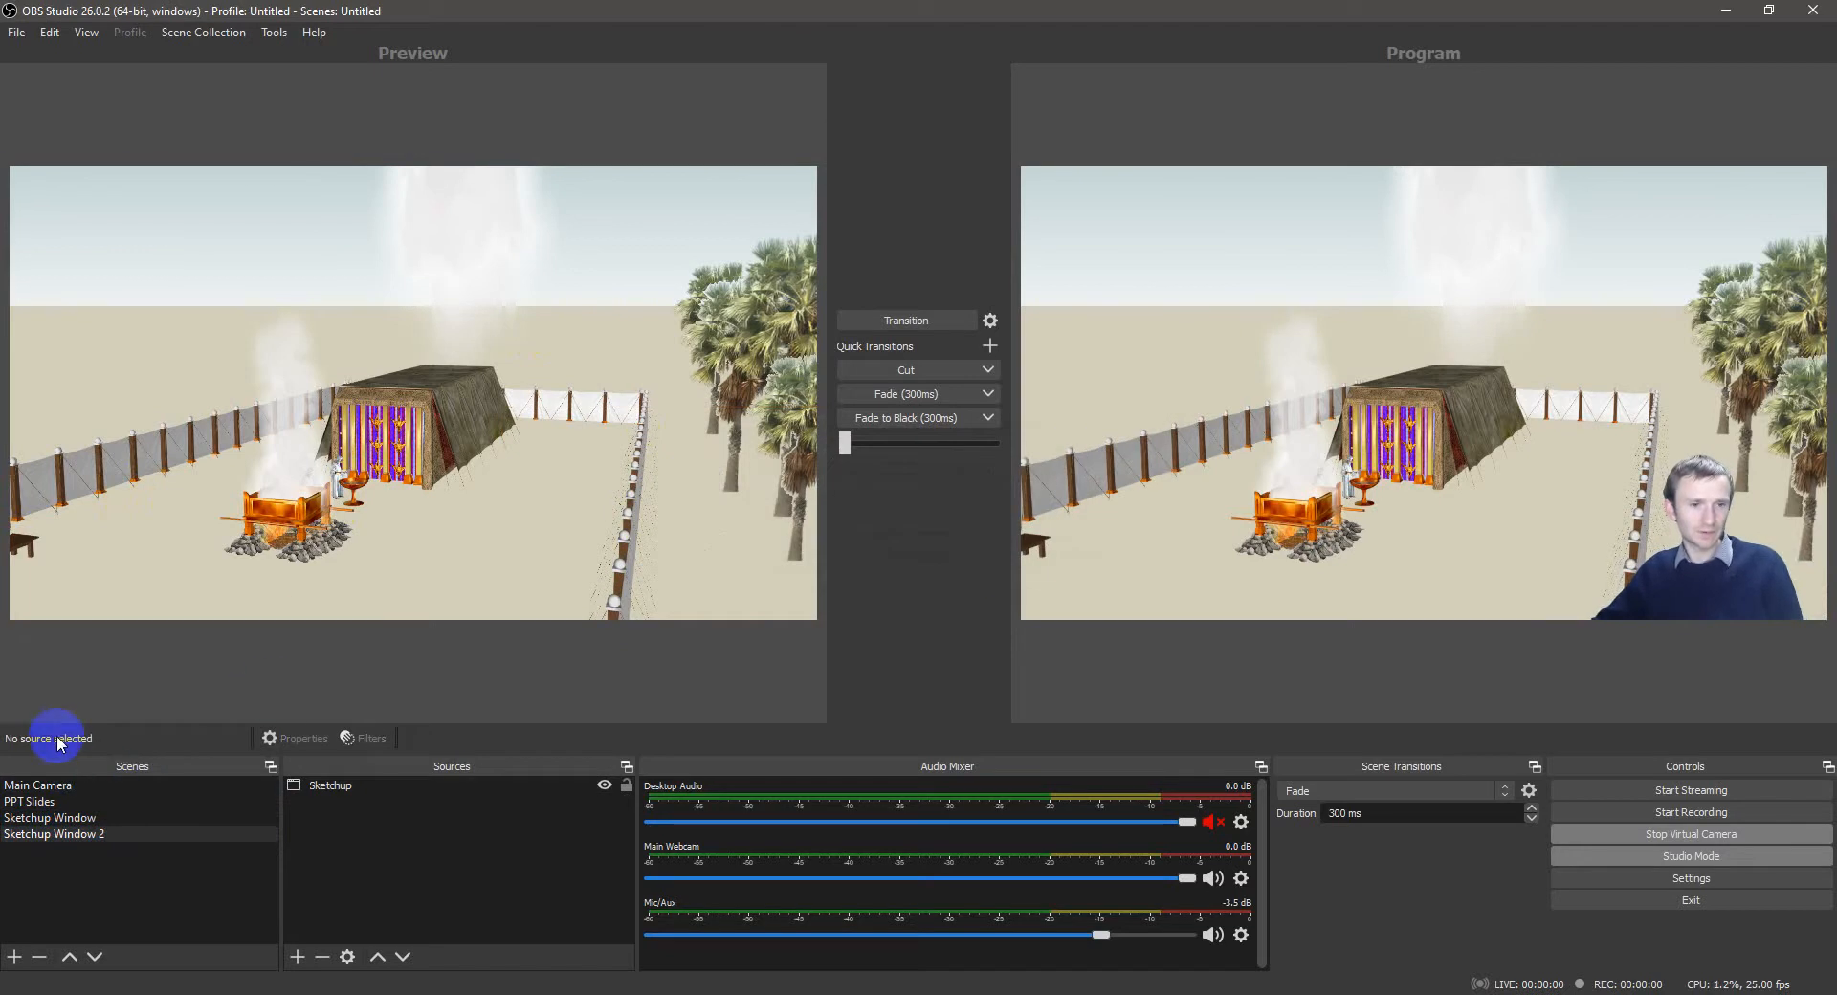
Step: Copy the large webcam from Main Camera and paste it into Sketchup Window 2
left_click(54, 835)
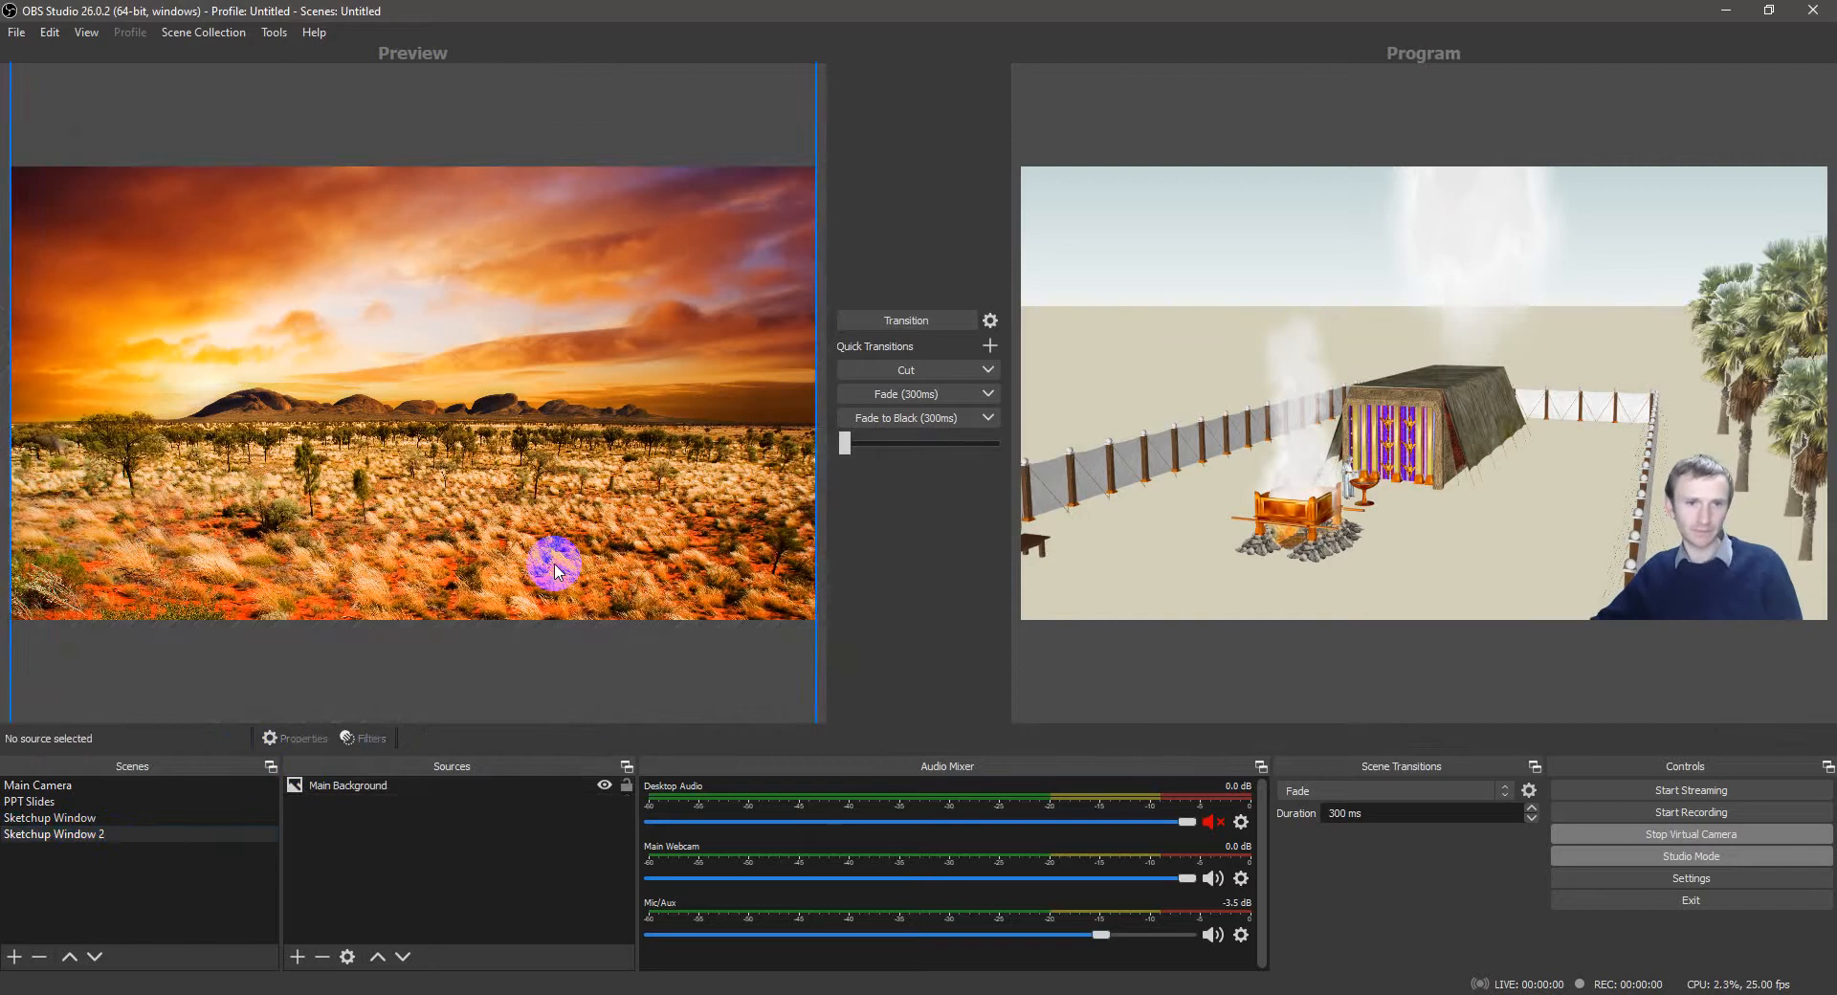
left_click(50, 817)
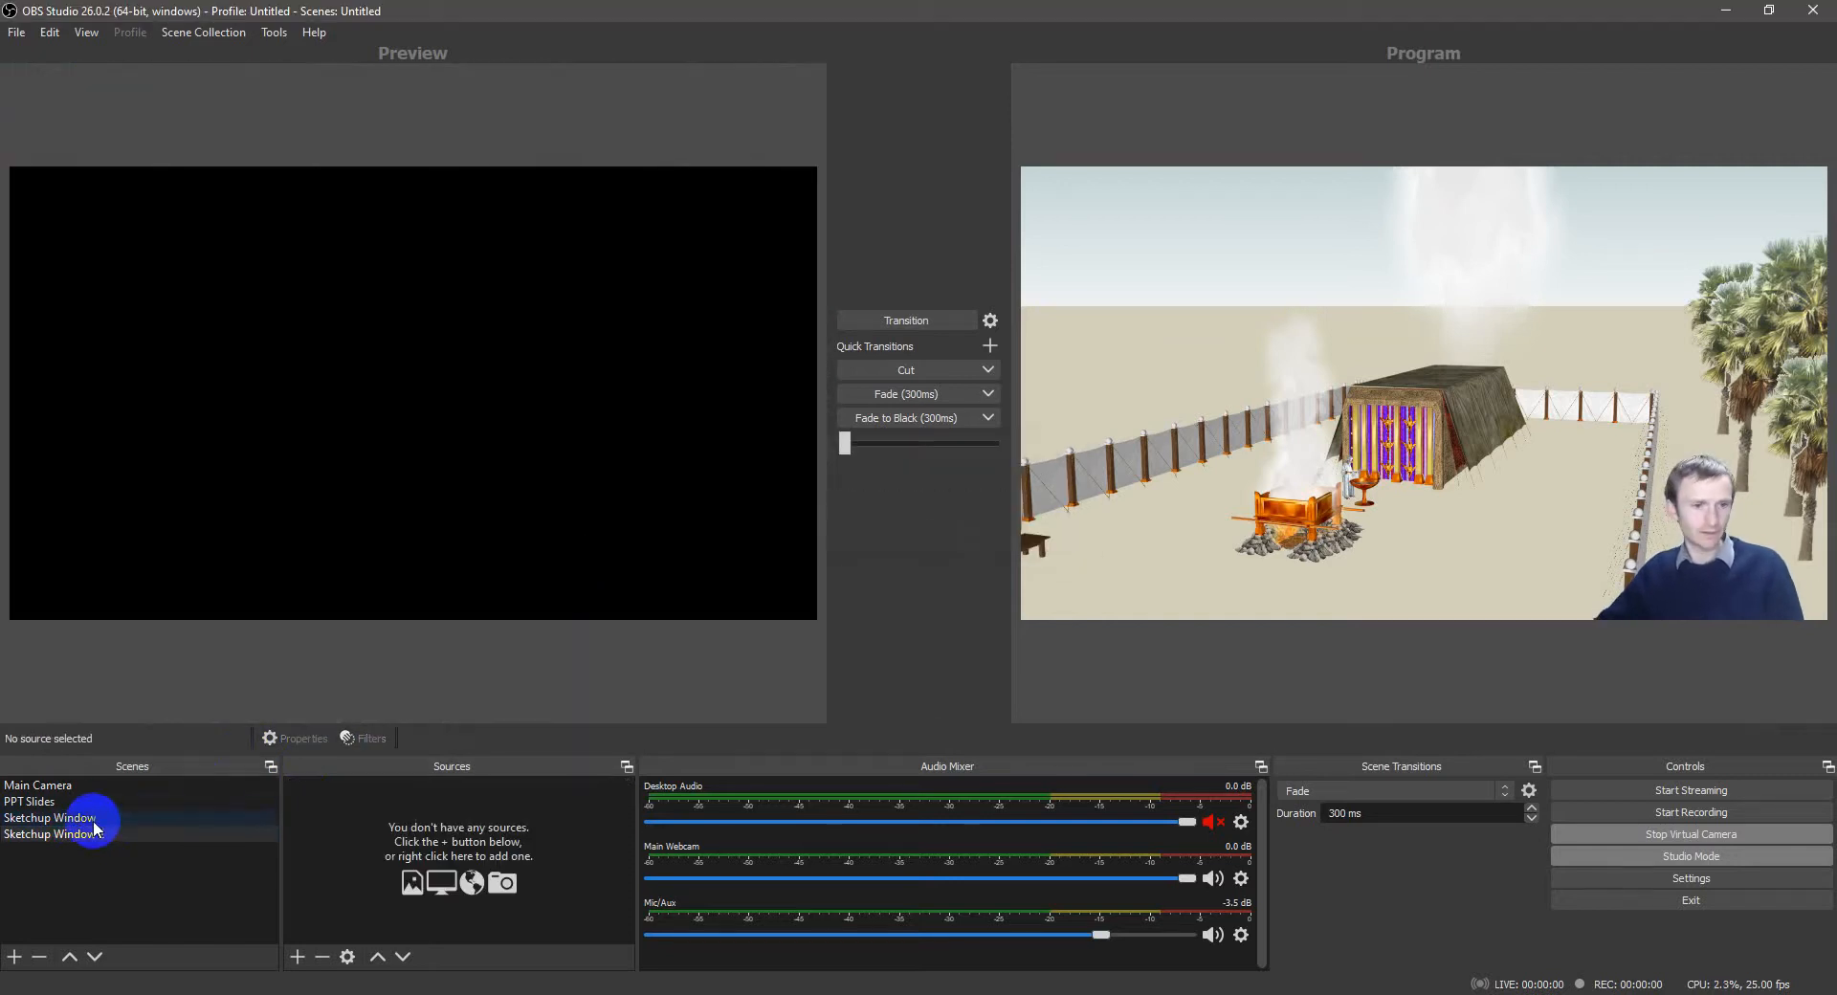
right_click(50, 817)
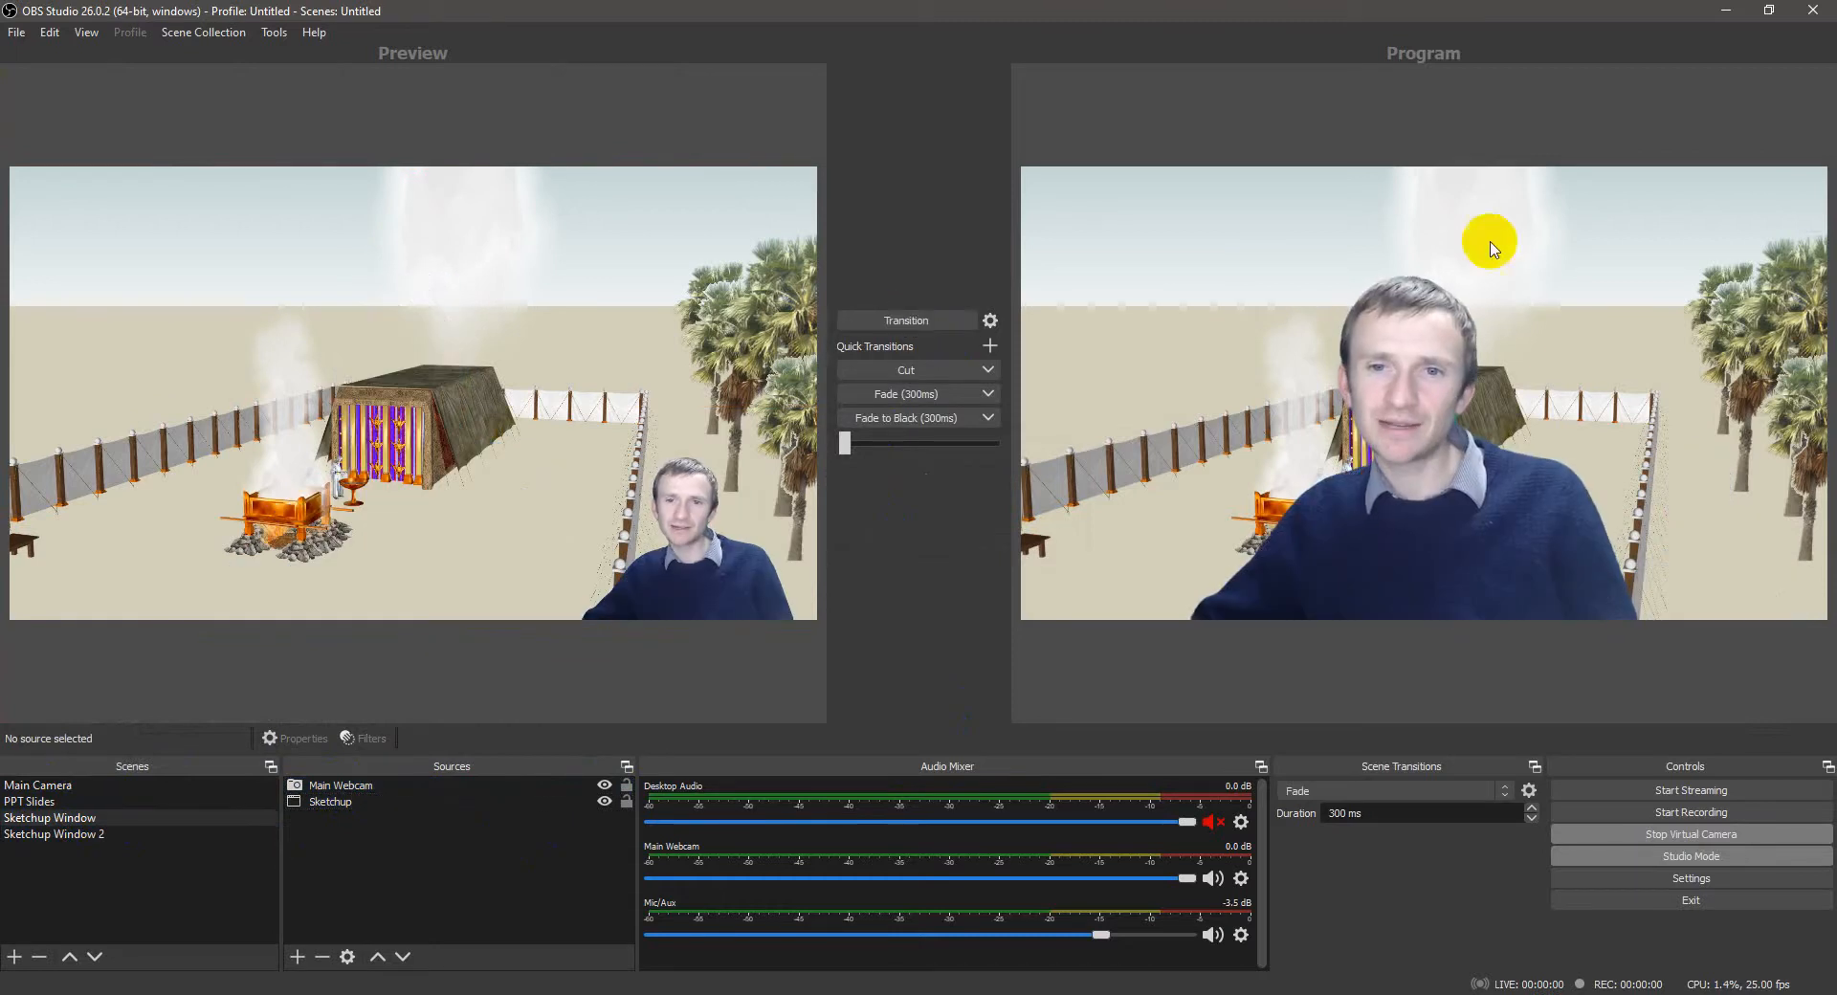
Step: Transition Sketchup Window 2 live, then preview PPT Slides and Main Camera
left_click(907, 319)
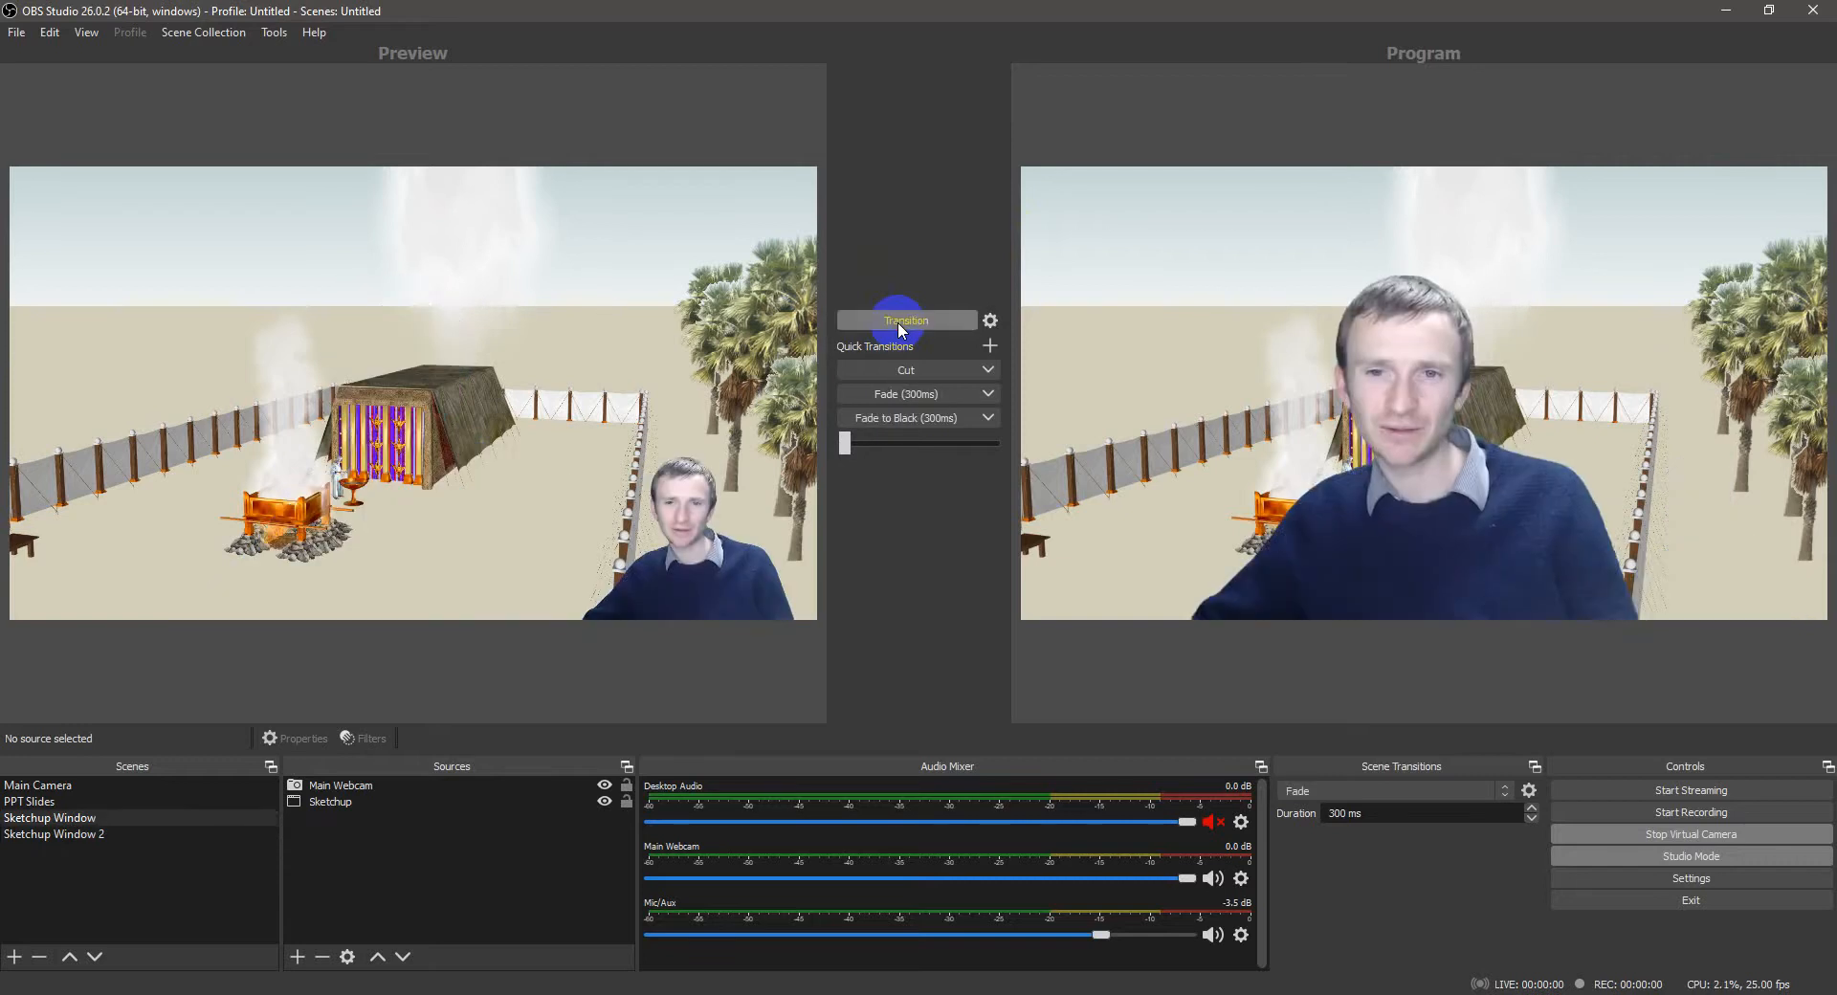
left_click(37, 785)
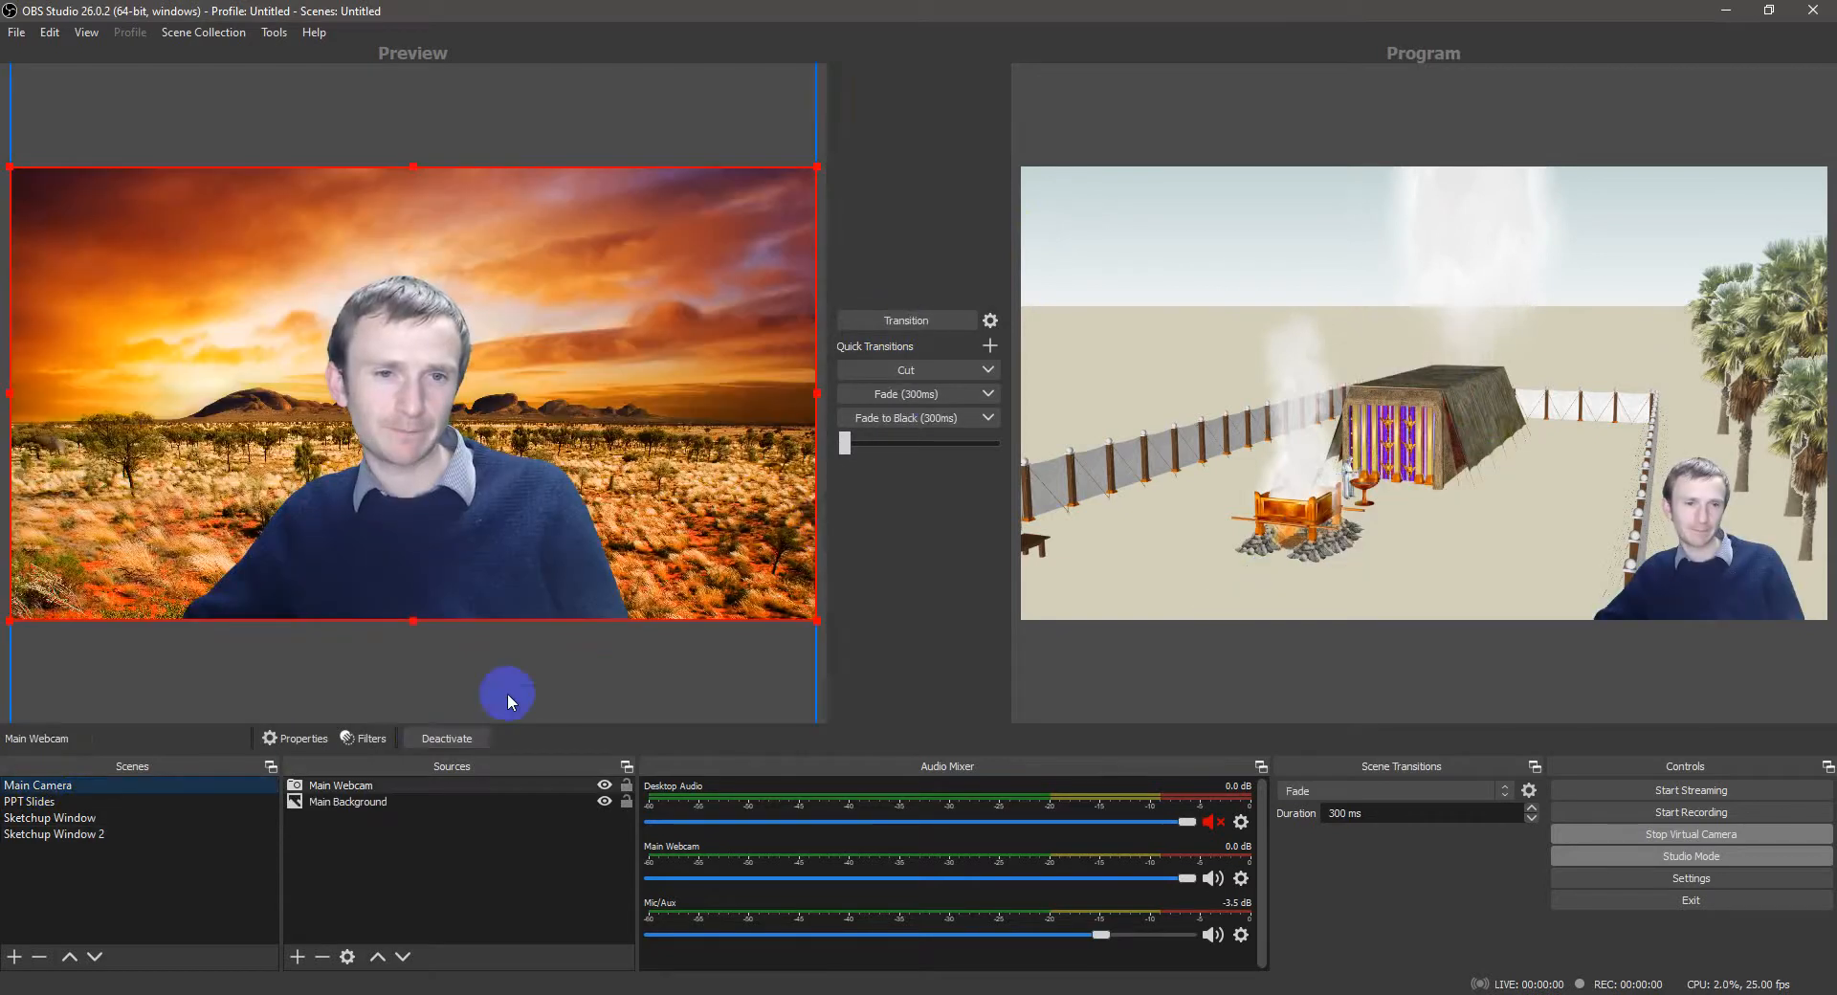
left_click(54, 834)
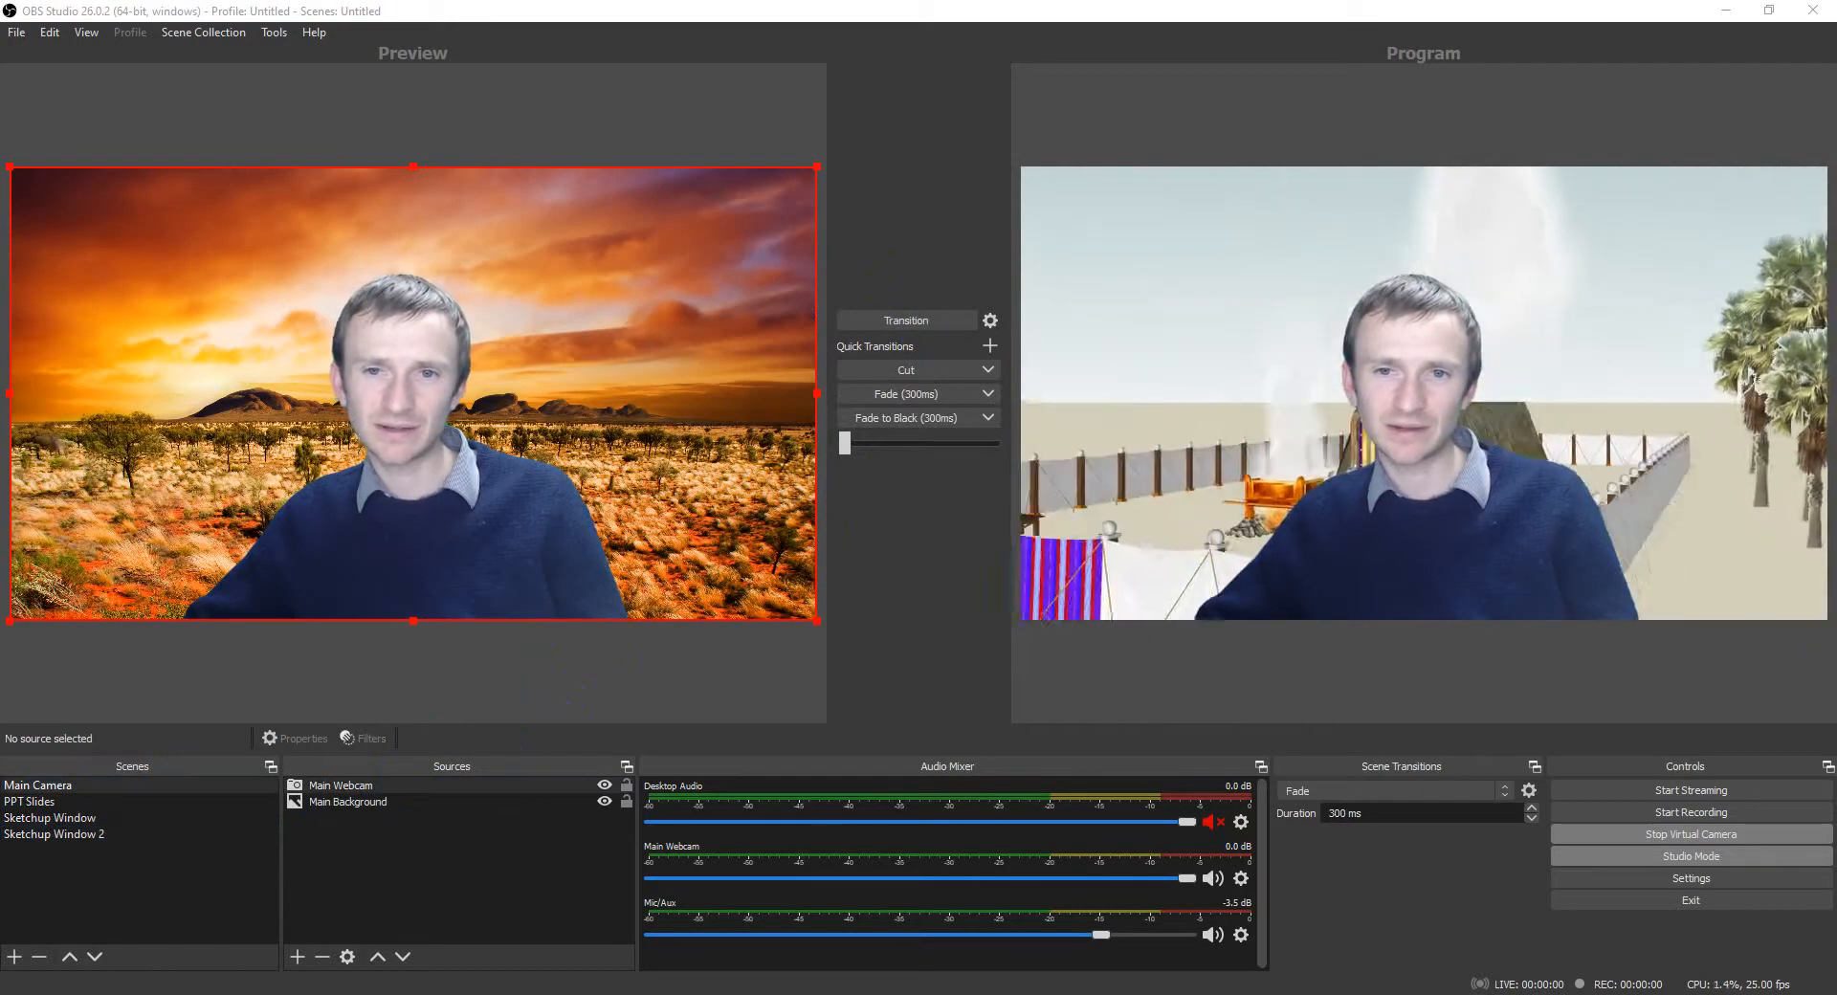
Step: Send Main Camera live, then preview Sketchup Window and PPT Slides
left_click(907, 319)
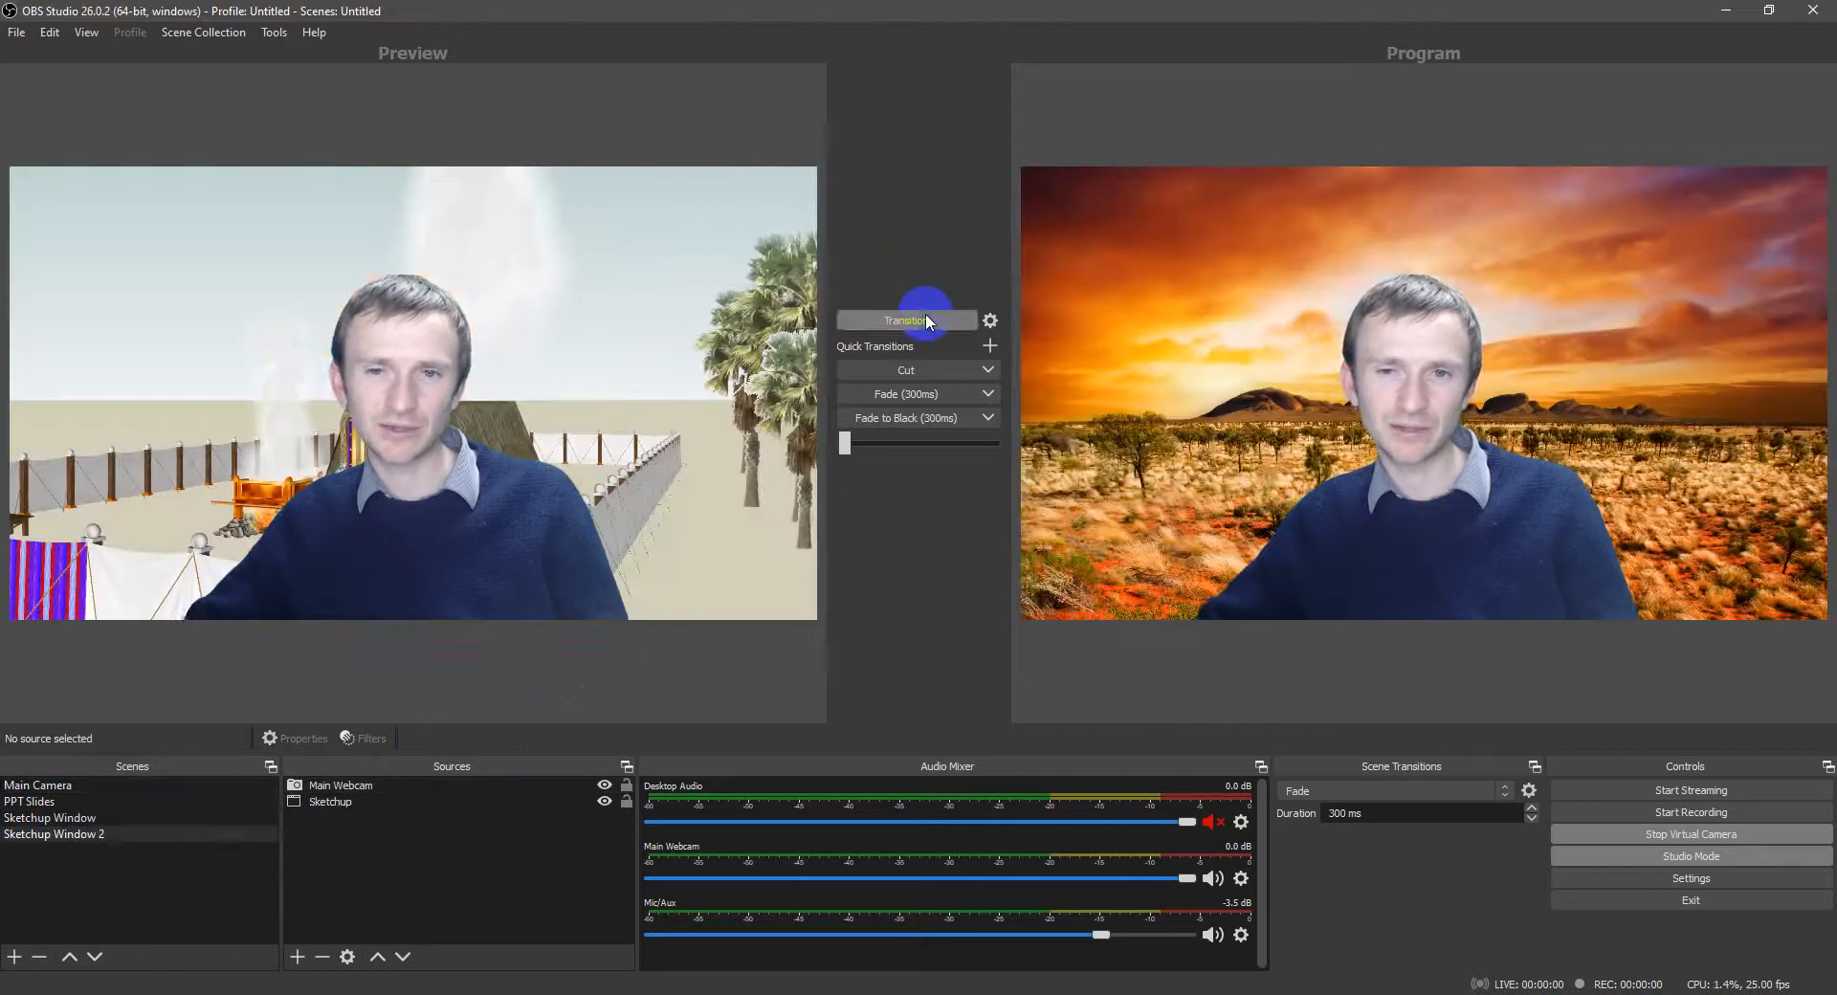
left_click(50, 817)
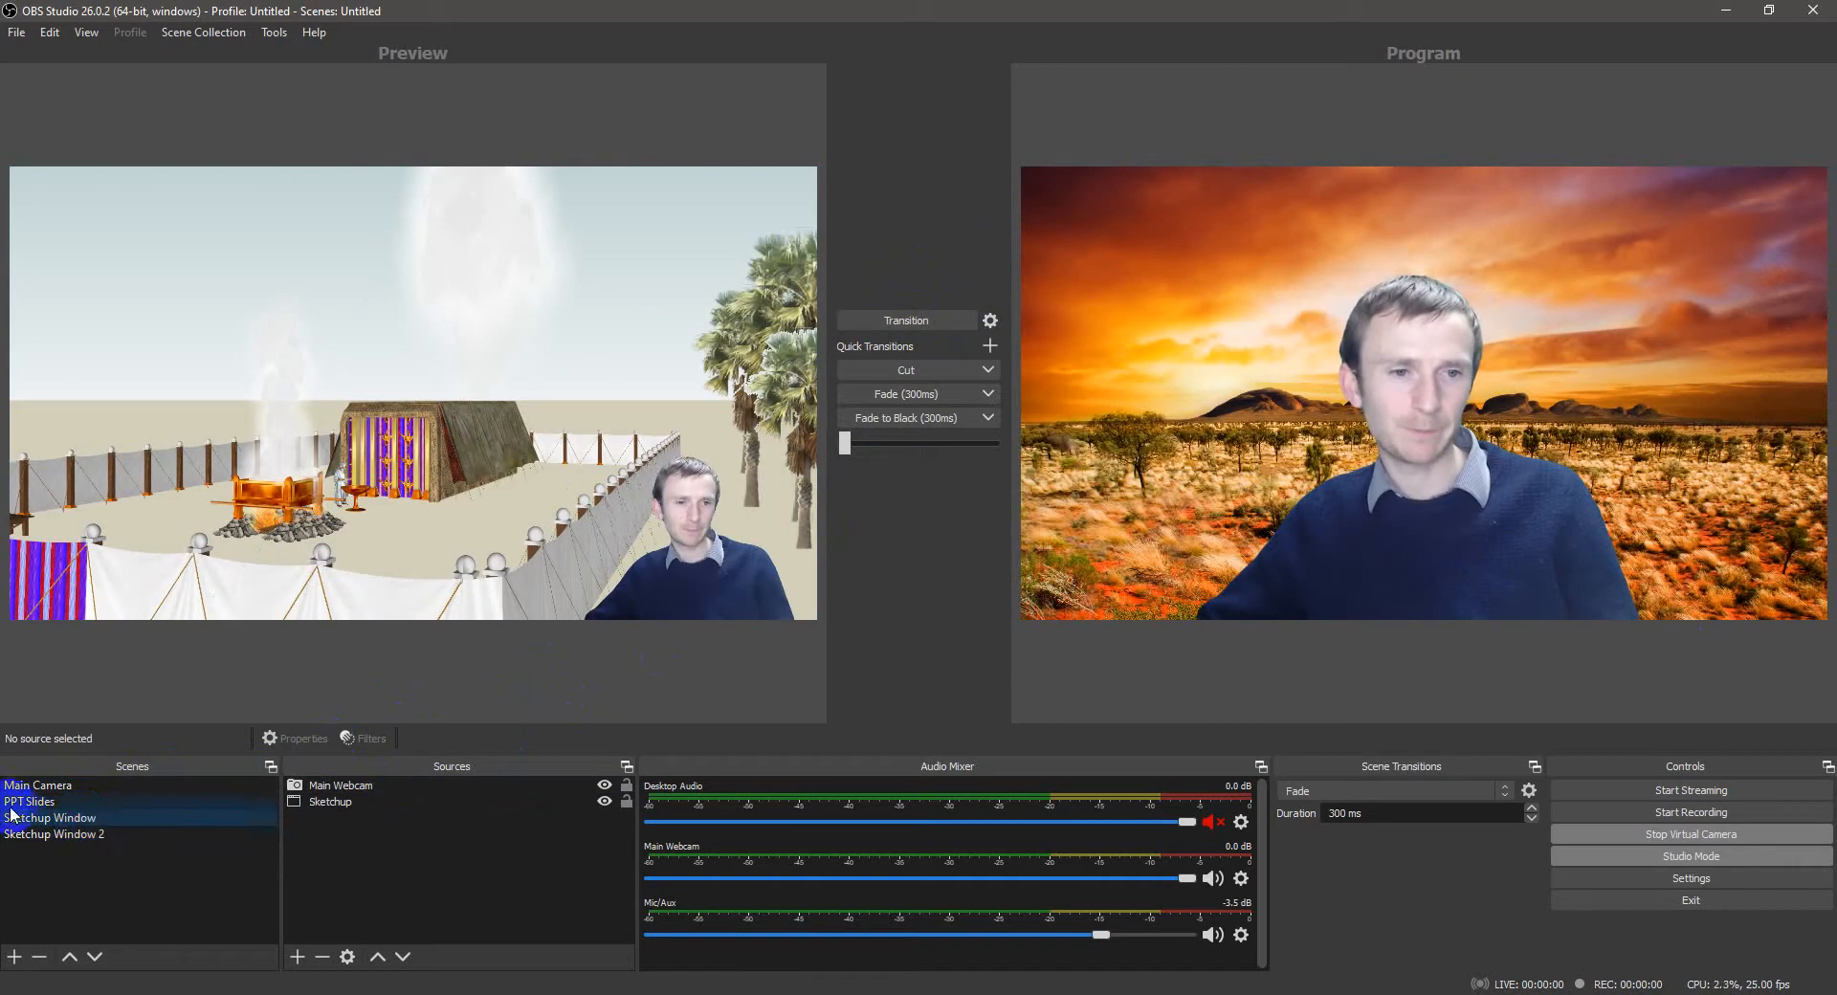
left_click(29, 802)
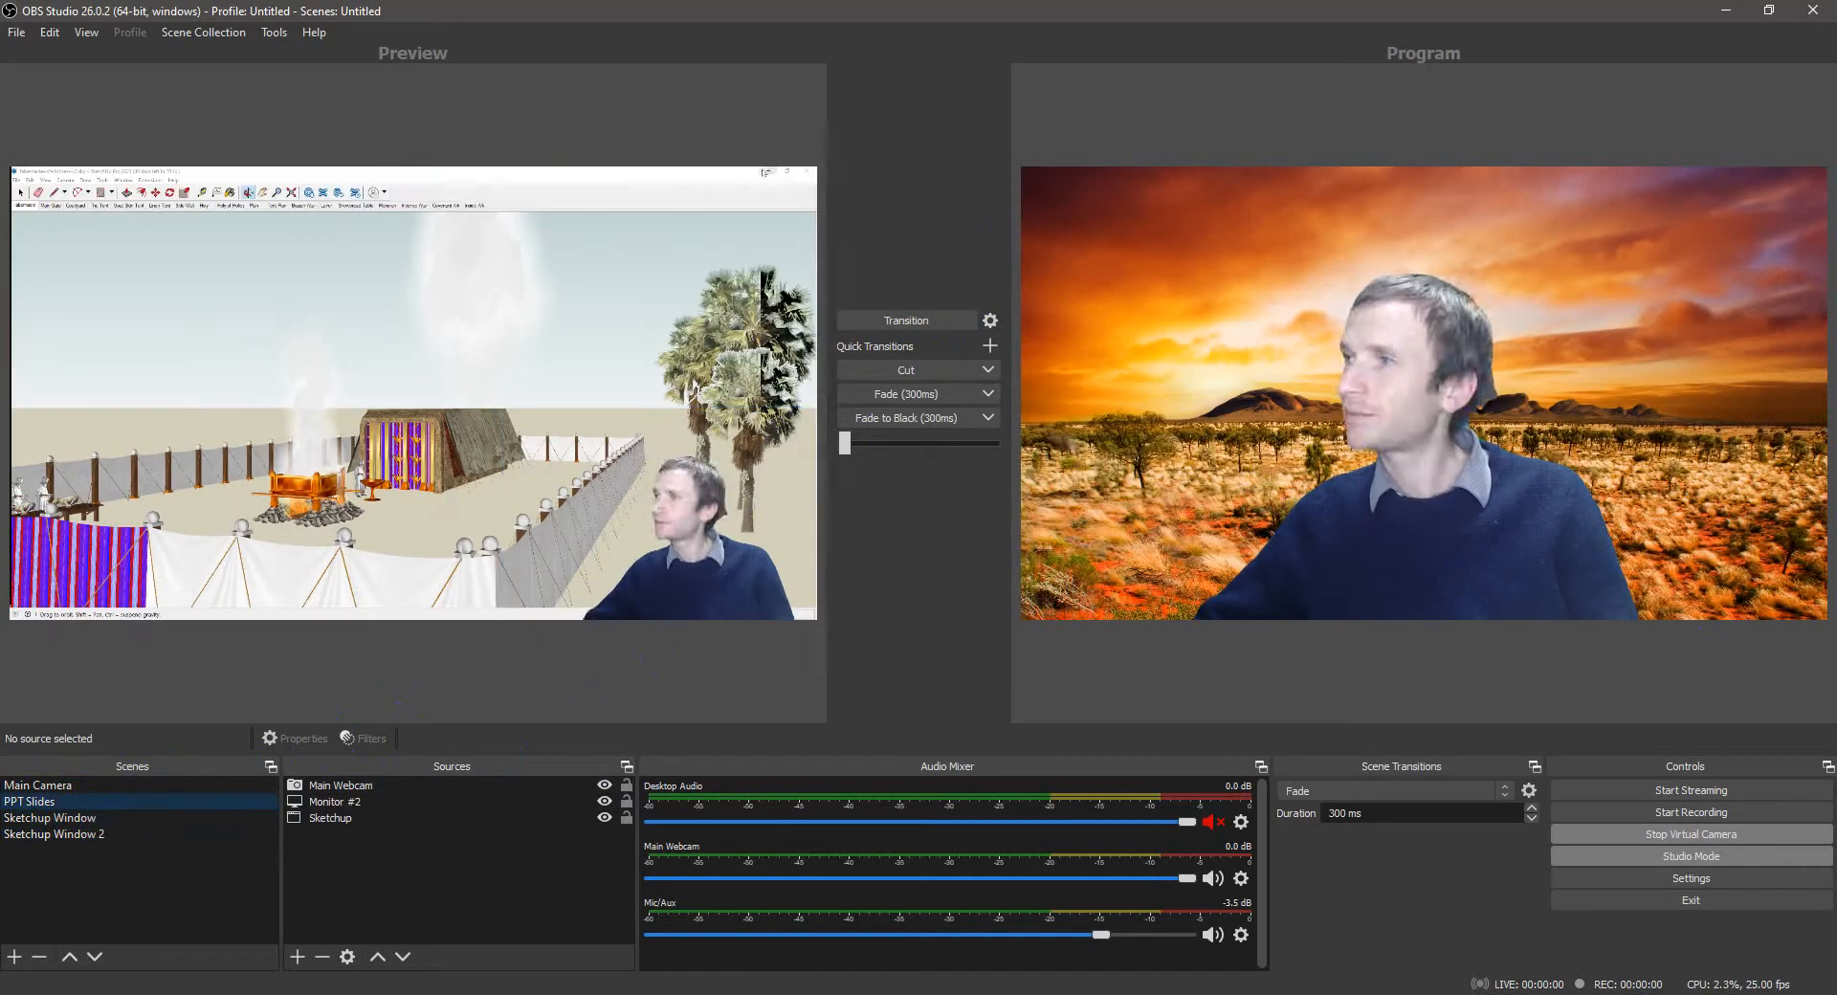